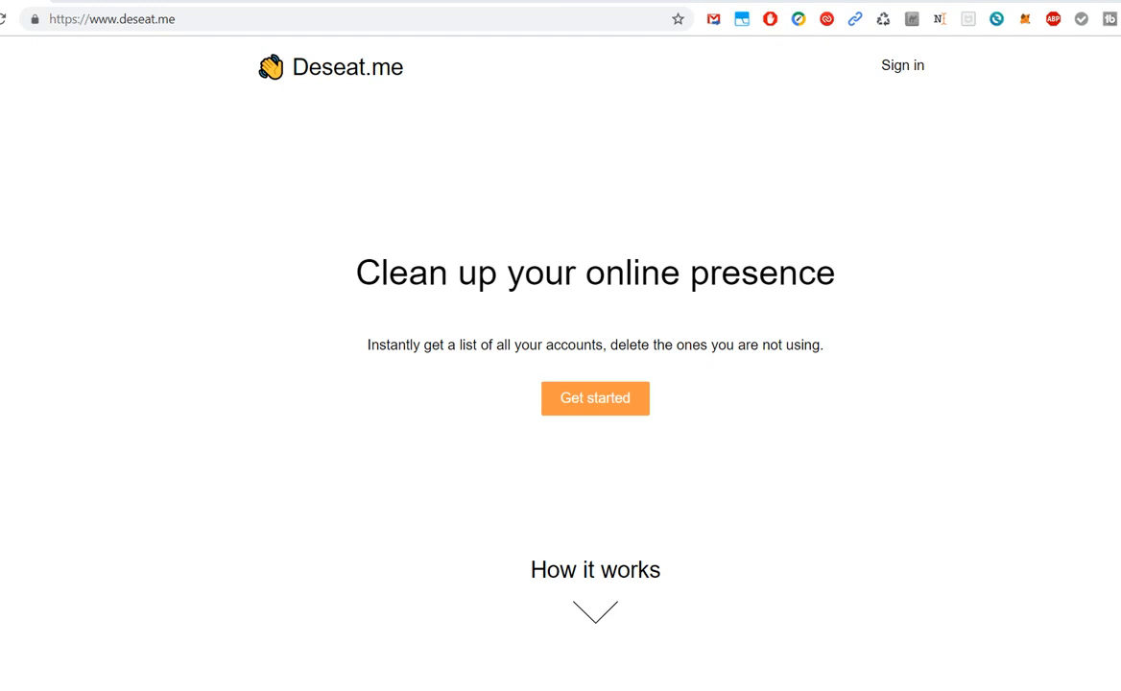
{"action": "mouse_move", "coordinate": [1110, 126]}
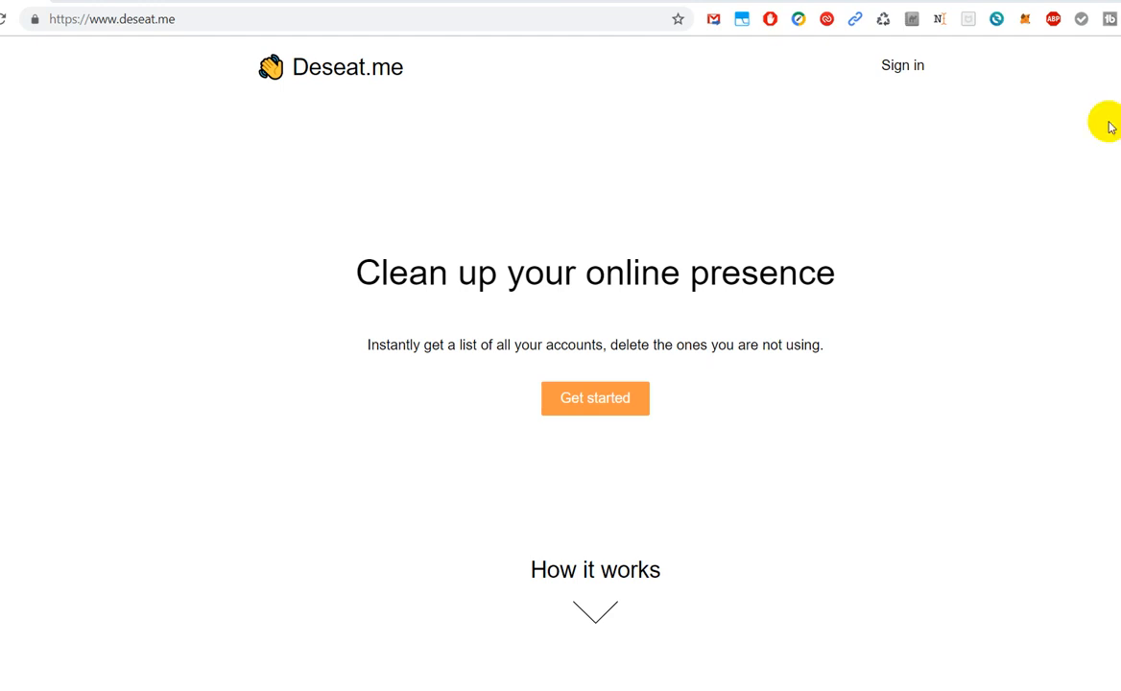
{"action": "mouse_move", "coordinate": [552, 309]}
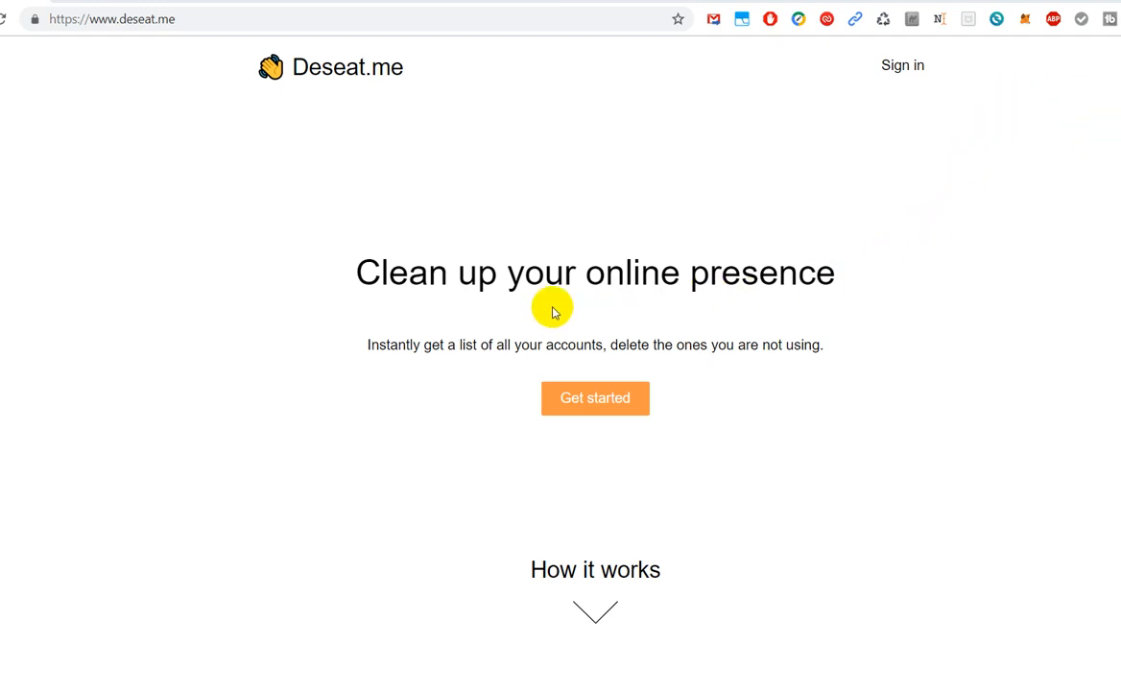
{"action": "mouse_move", "coordinate": [439, 346]}
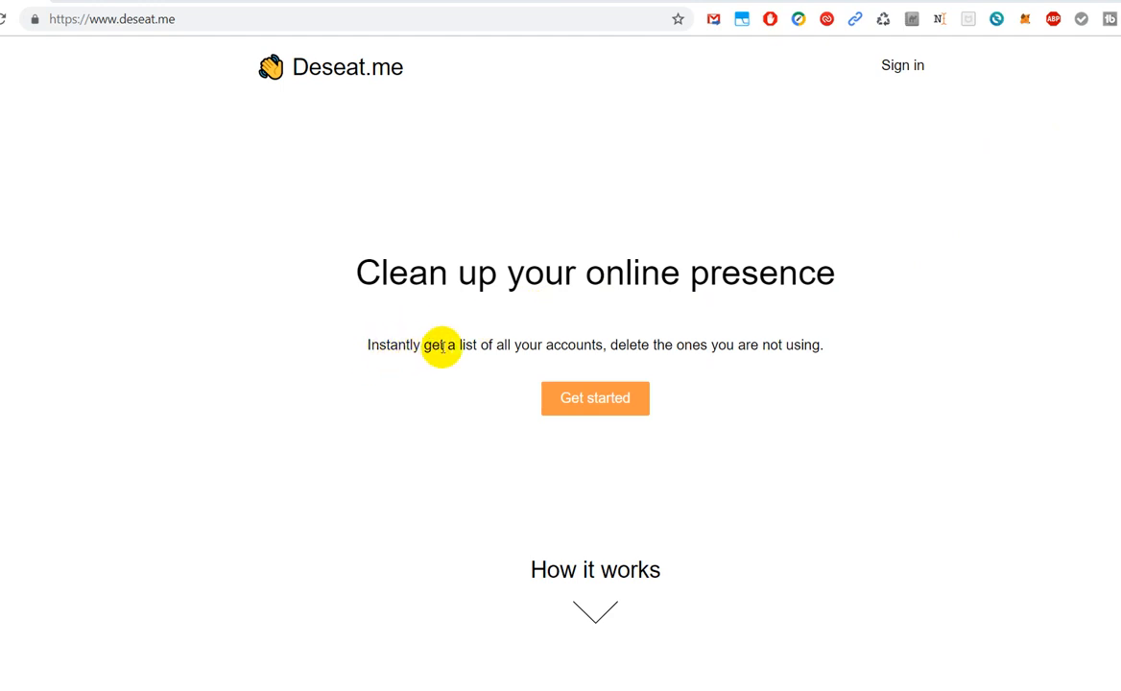
{"action": "mouse_move", "coordinate": [710, 370]}
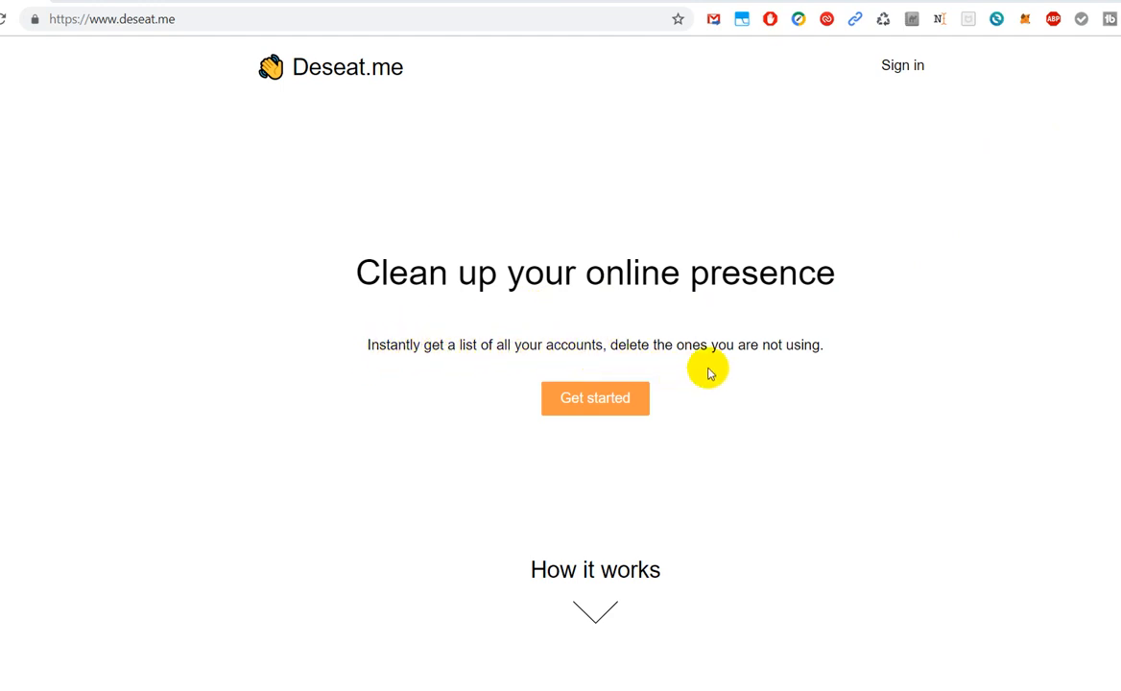
{"action": "mouse_move", "coordinate": [920, 387]}
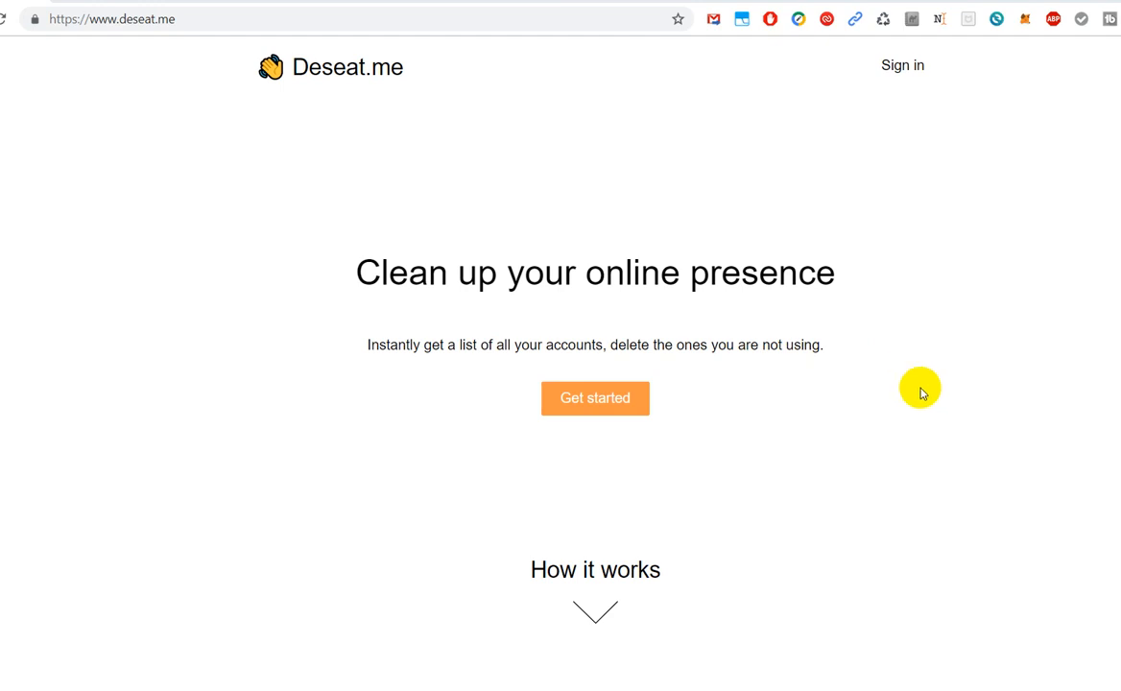
{"action": "mouse_move", "coordinate": [712, 455]}
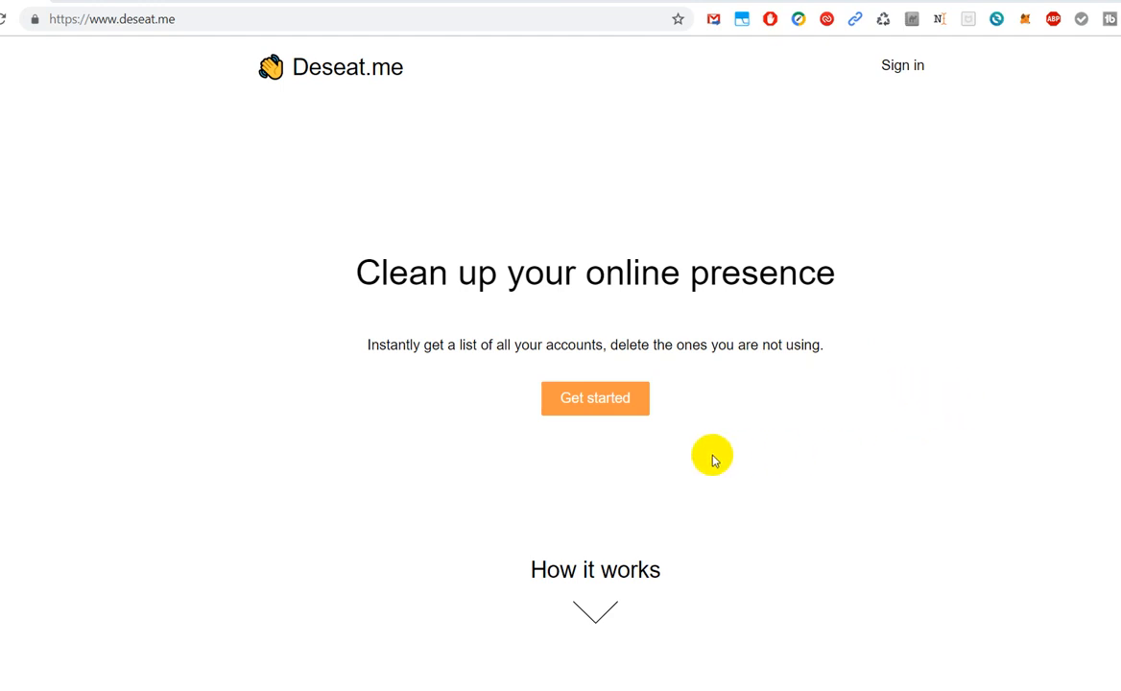
{"action": "mouse_move", "coordinate": [703, 429]}
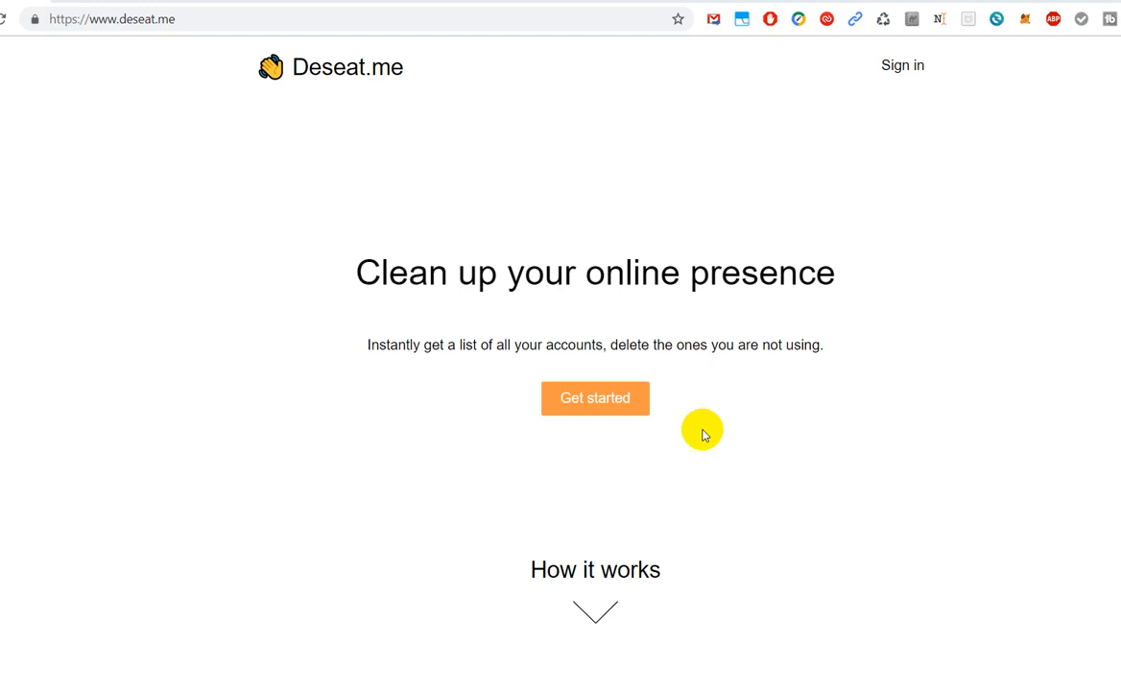
{"action": "mouse_move", "coordinate": [711, 432]}
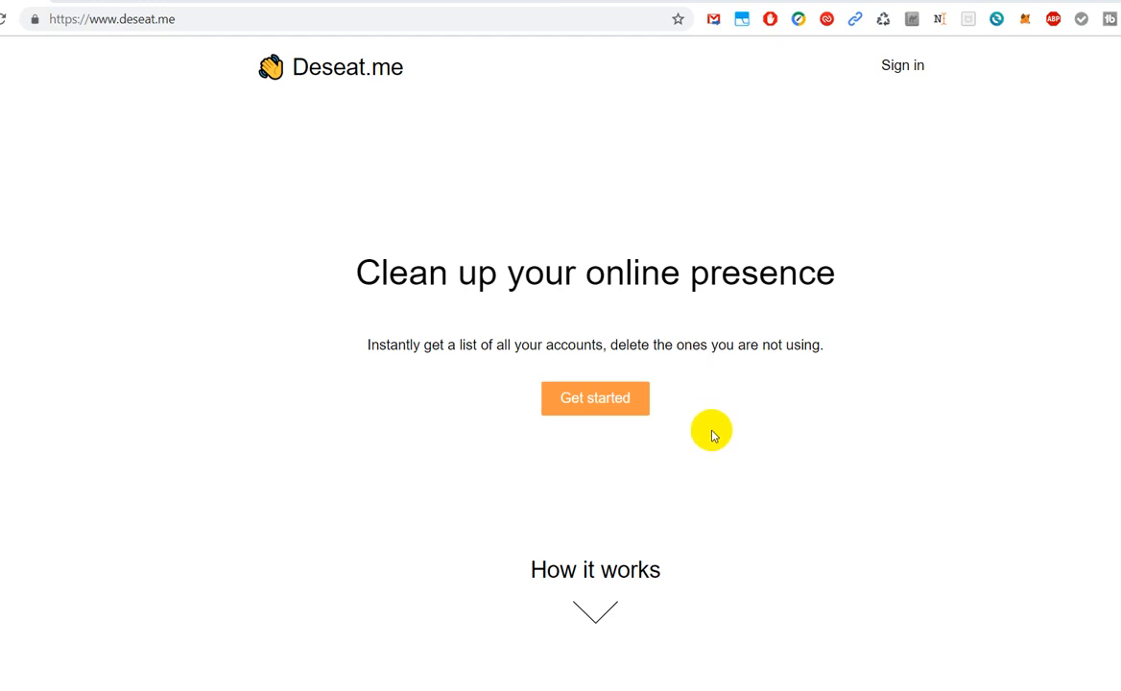
{"action": "mouse_move", "coordinate": [706, 429]}
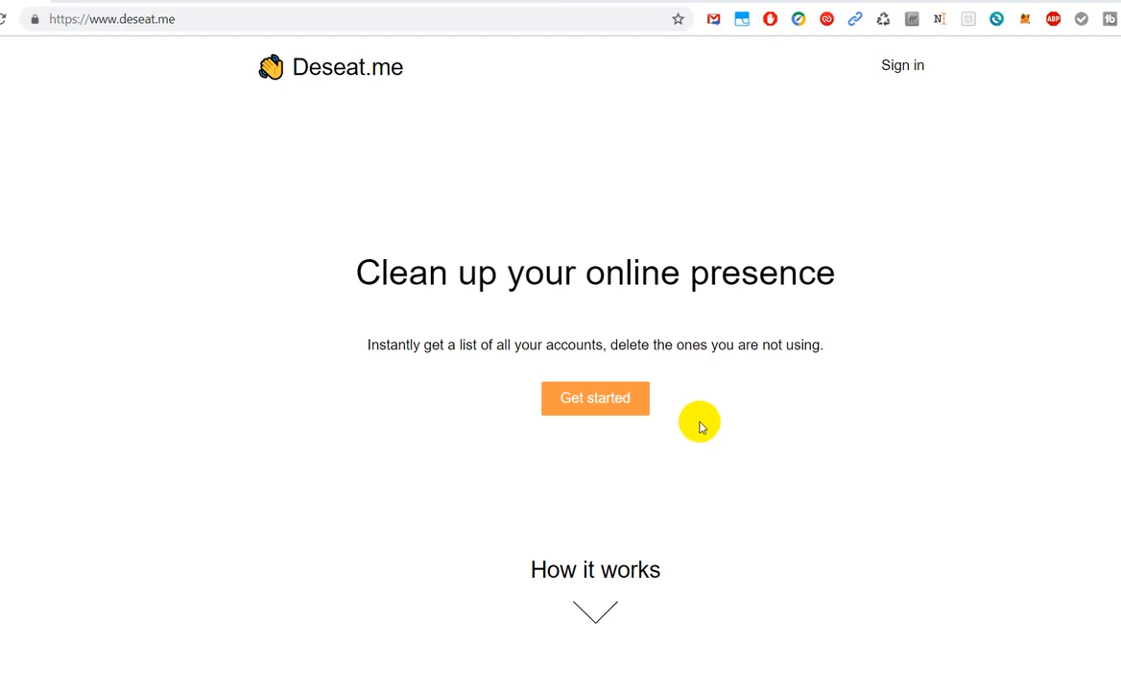
{"action": "mouse_move", "coordinate": [740, 382]}
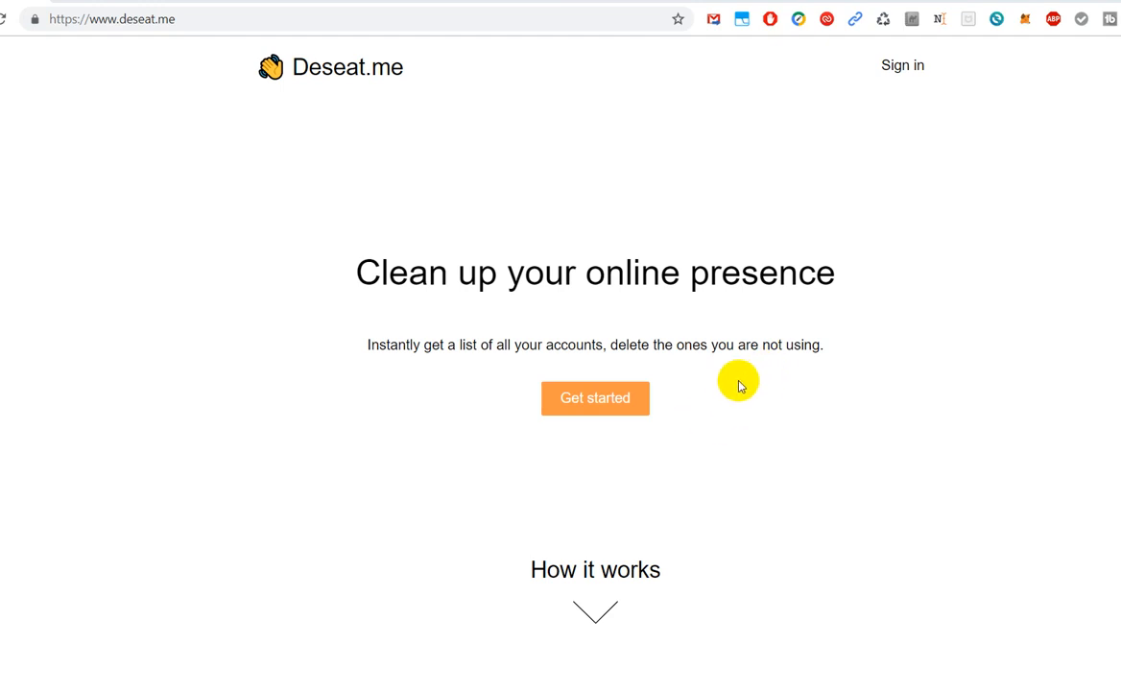
{"action": "mouse_move", "coordinate": [840, 483]}
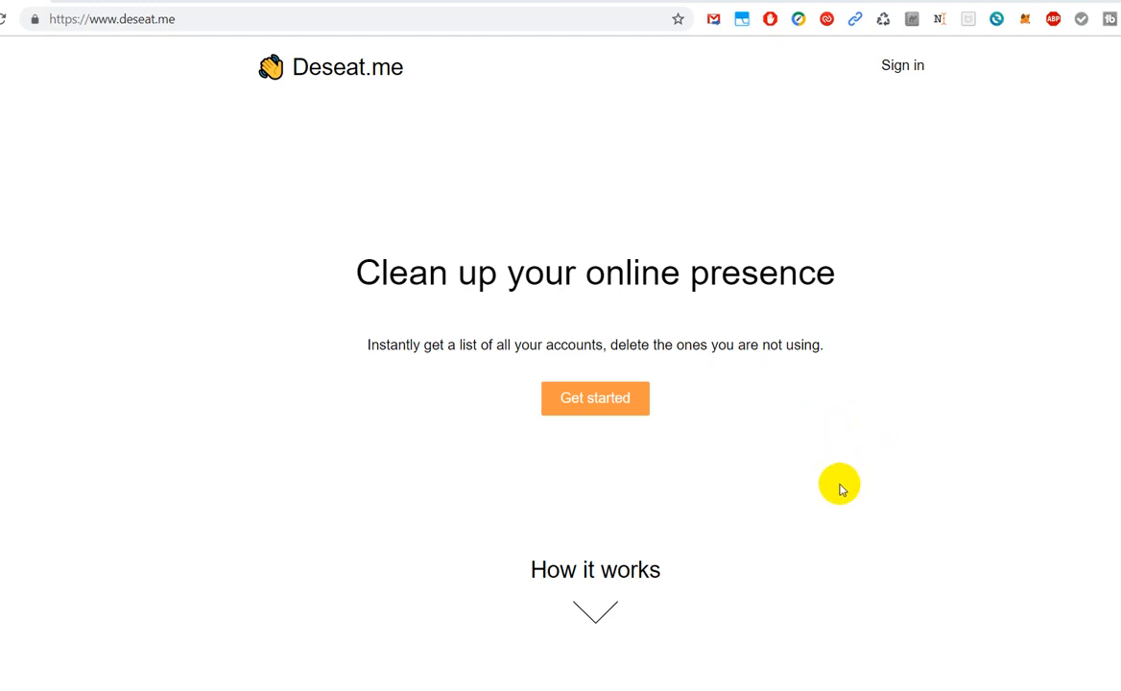
{"action": "mouse_move", "coordinate": [811, 503]}
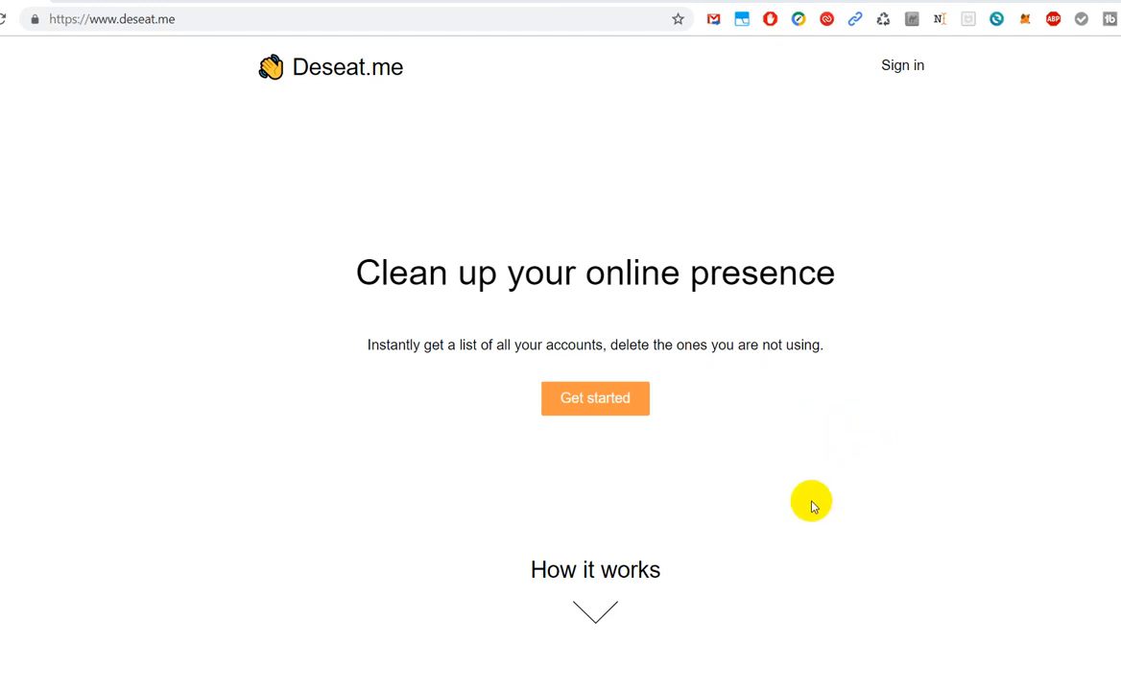
{"action": "mouse_move", "coordinate": [800, 502]}
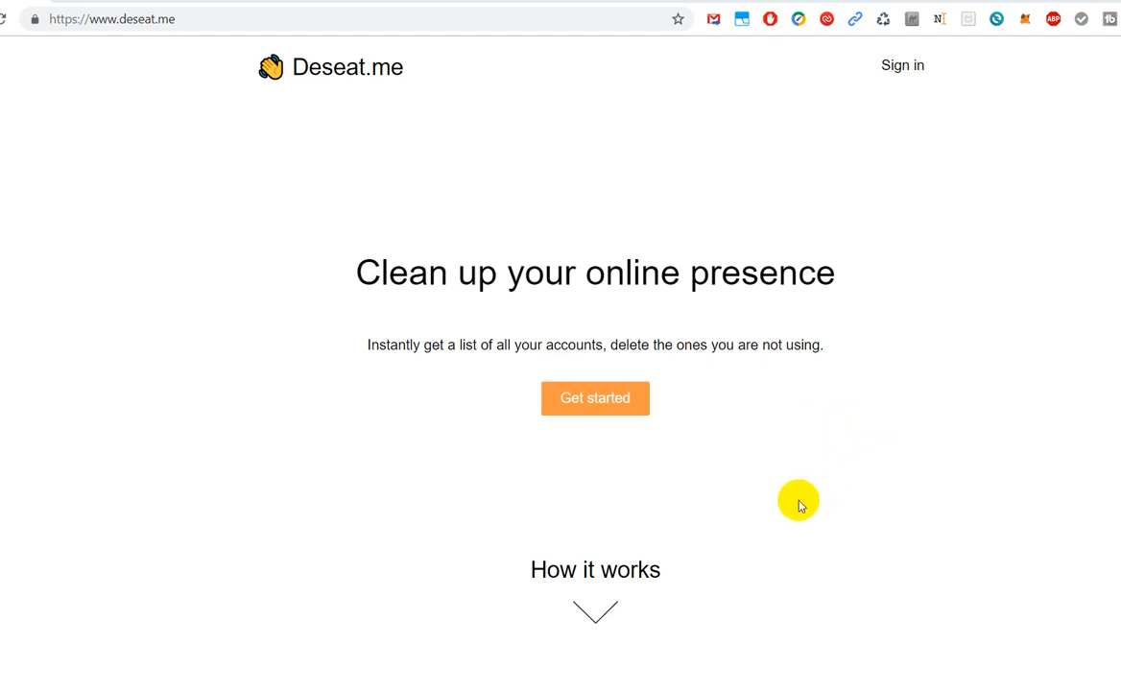
{"action": "mouse_move", "coordinate": [803, 471]}
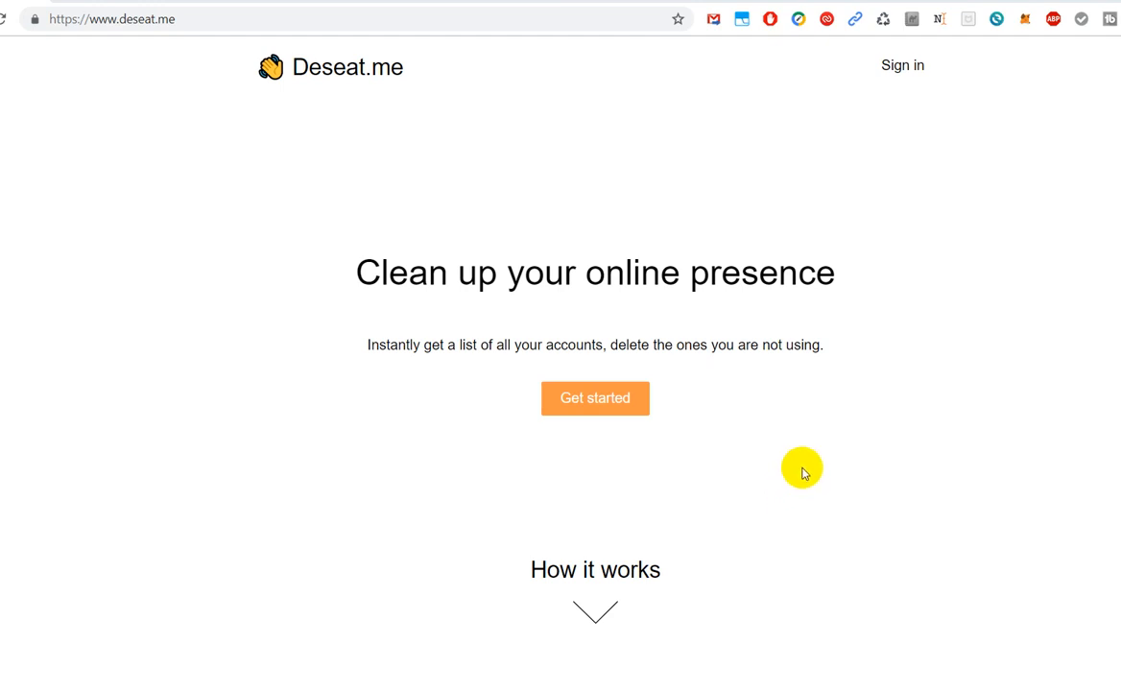
{"action": "mouse_move", "coordinate": [957, 441]}
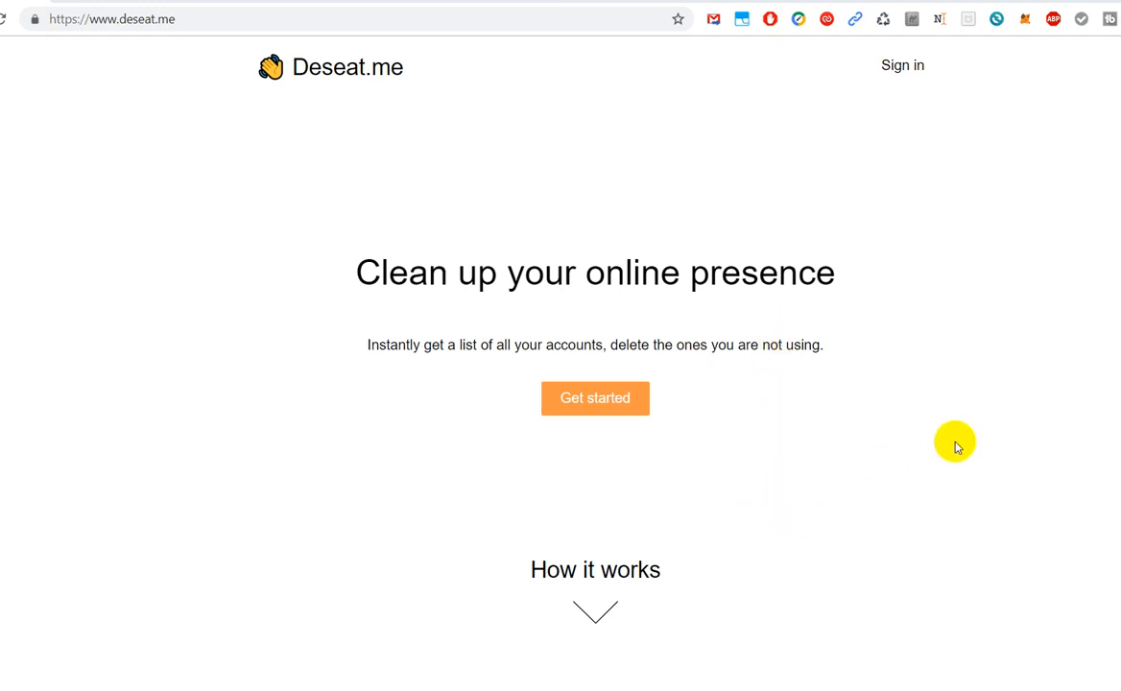
{"action": "mouse_move", "coordinate": [917, 211]}
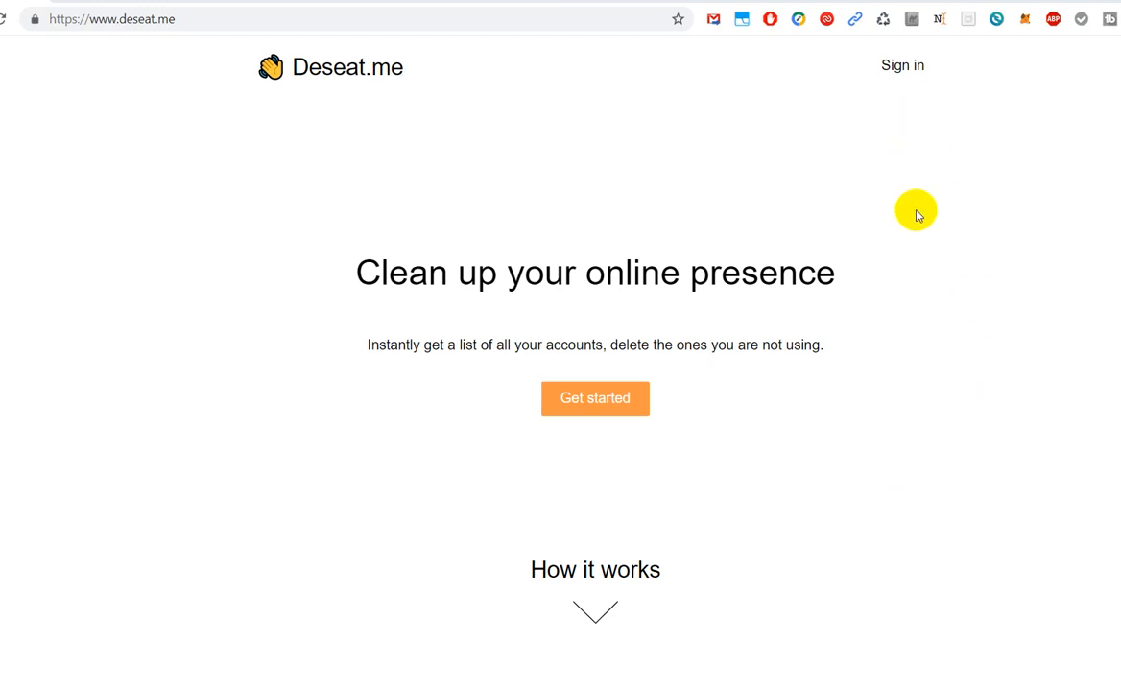
{"action": "mouse_move", "coordinate": [989, 419]}
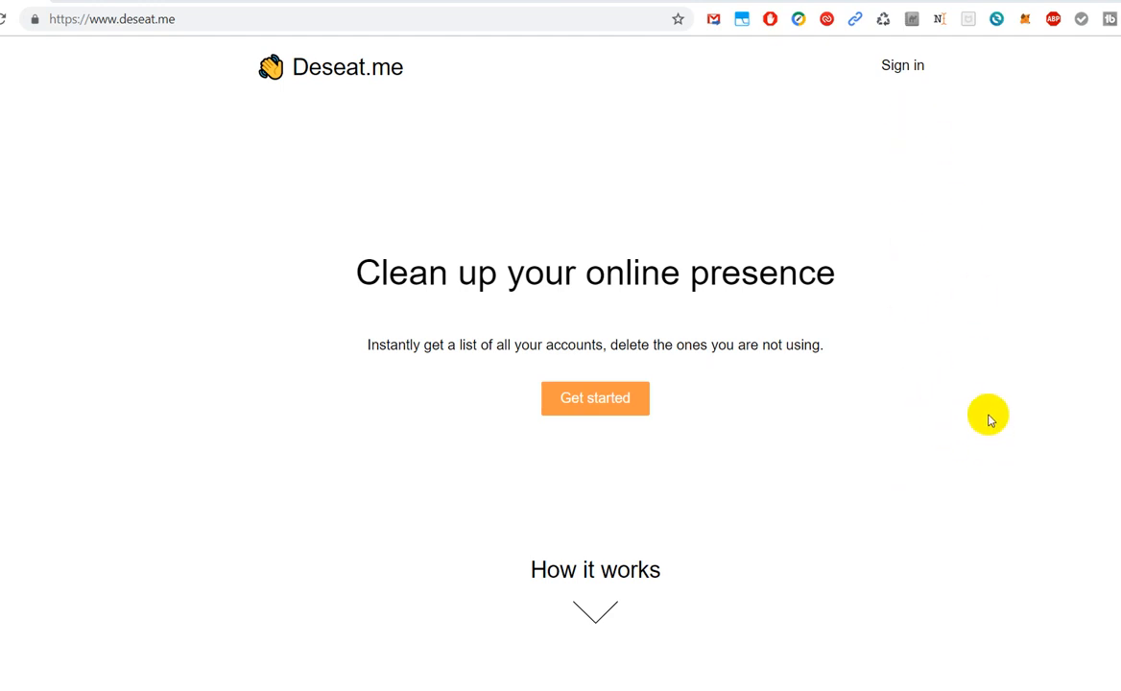
{"action": "mouse_move", "coordinate": [987, 399]}
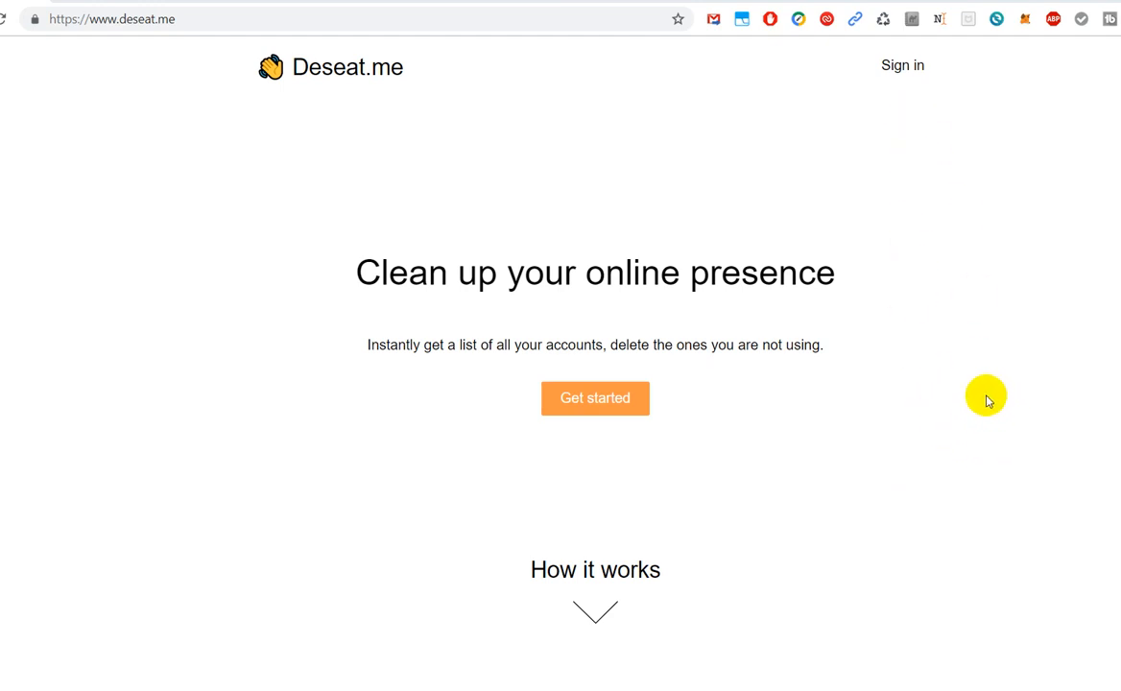
{"action": "mouse_move", "coordinate": [982, 403]}
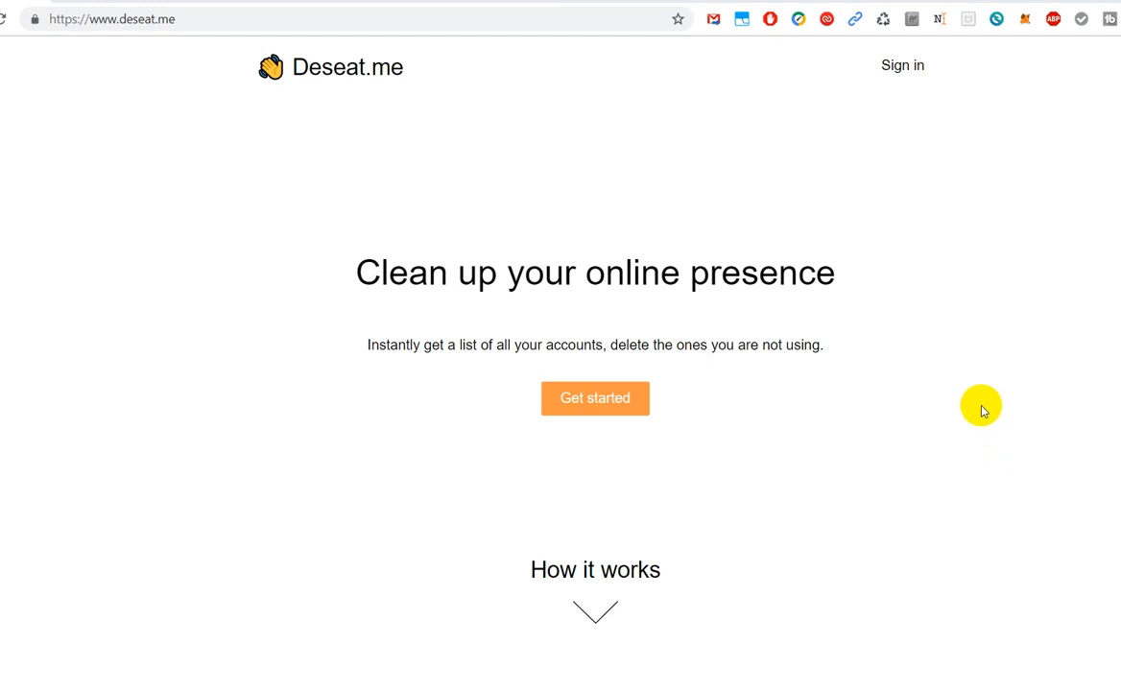
{"action": "mouse_move", "coordinate": [1060, 210]}
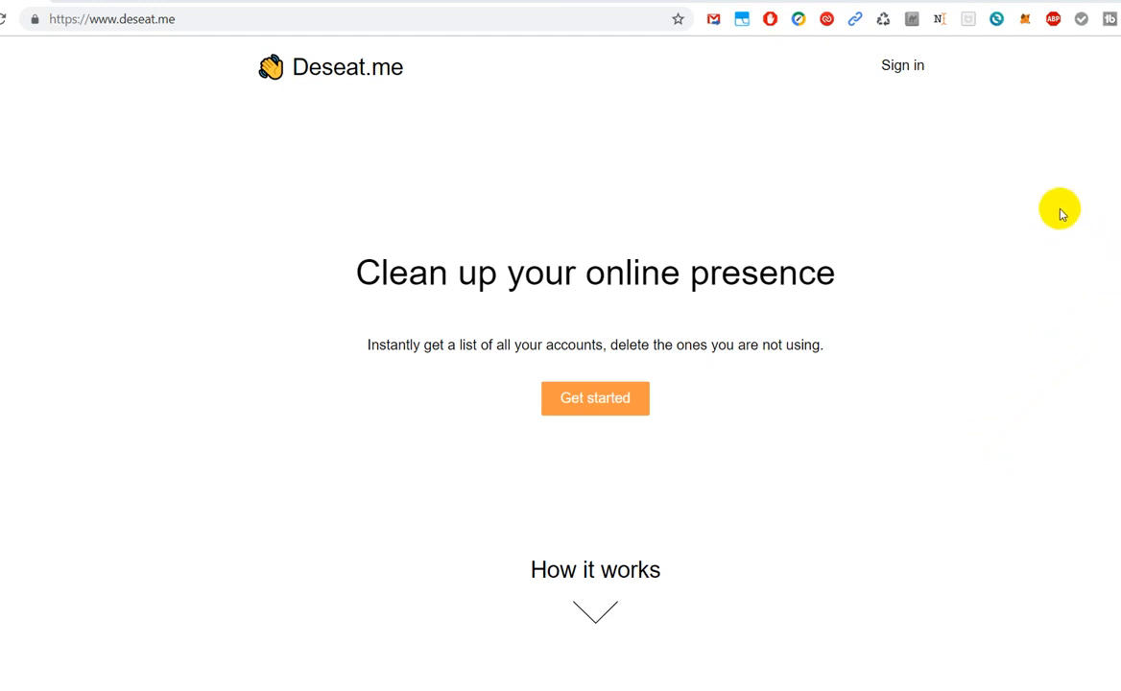
{"action": "mouse_move", "coordinate": [977, 294]}
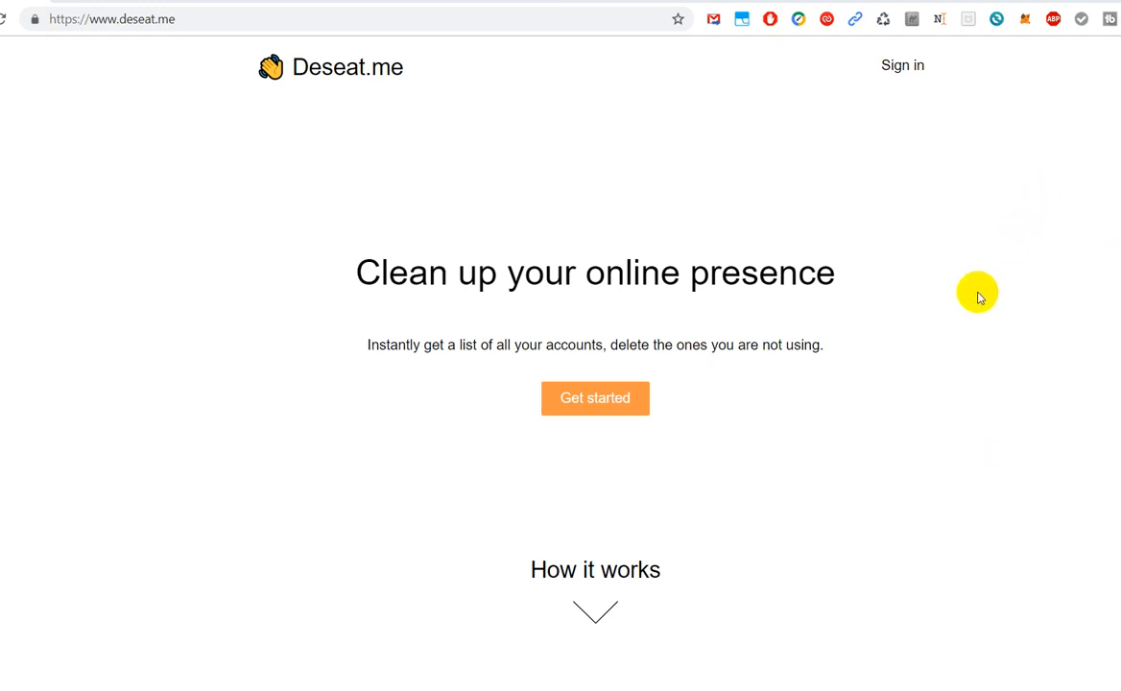
{"action": "mouse_move", "coordinate": [951, 373]}
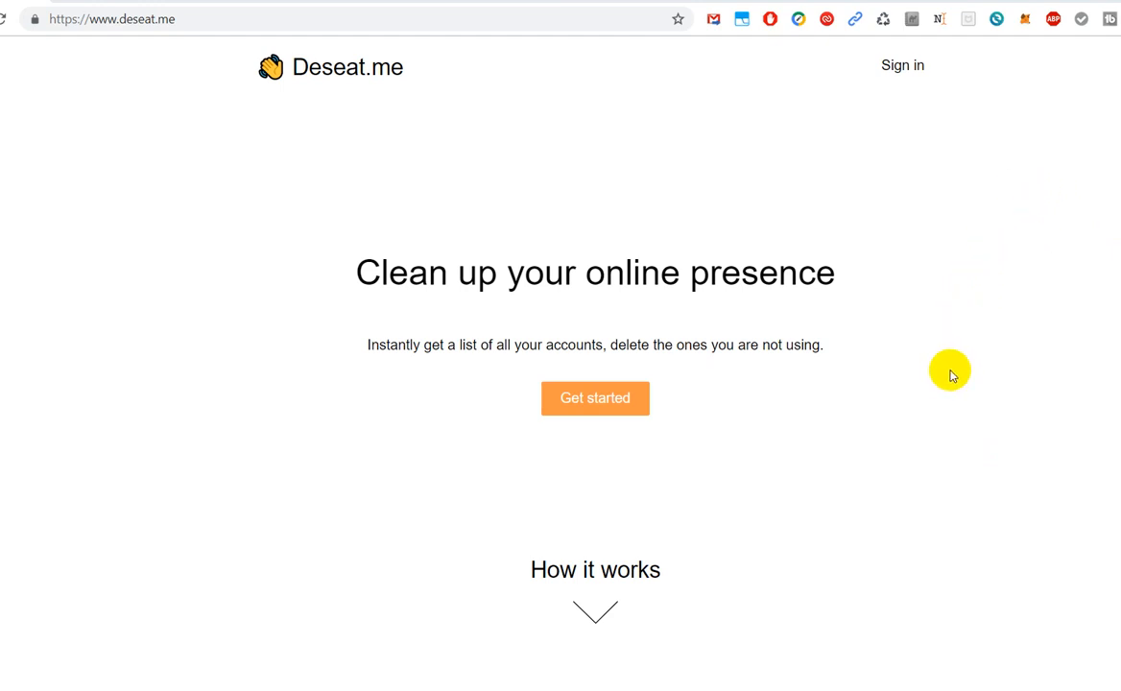
Scroll the homepage down past 'See what accounts you've signed up for' to 'Easily sort through them'
{"action": "scroll", "scroll_direction": "down", "scroll_amount": 3}
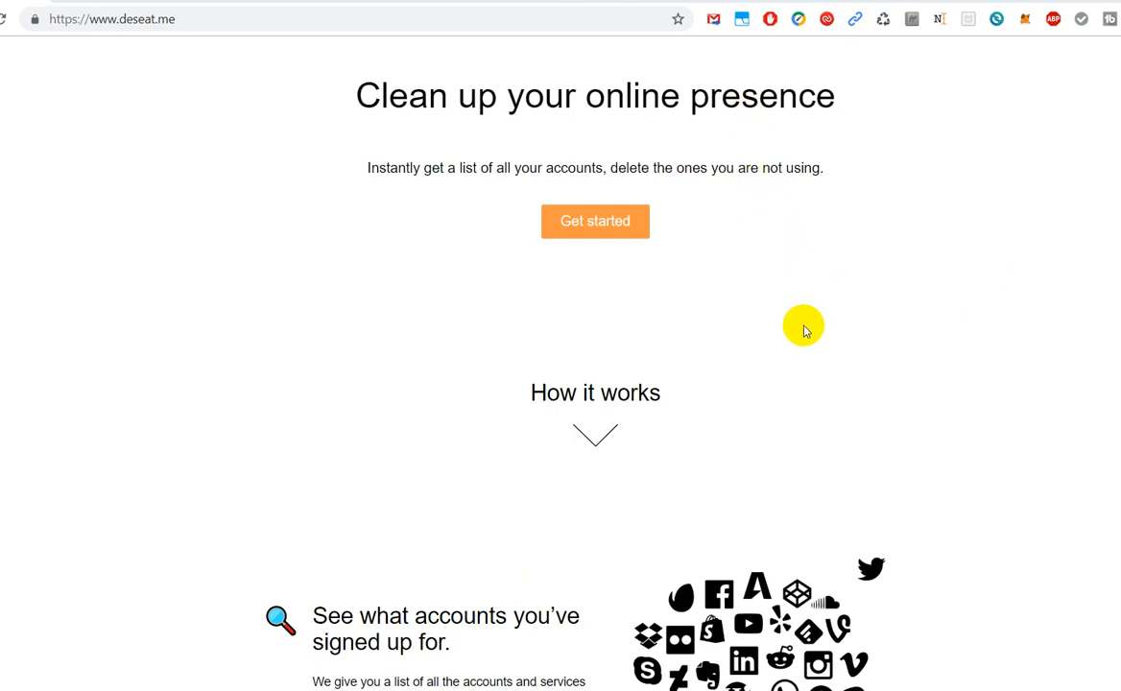
{"action": "mouse_move", "coordinate": [814, 303]}
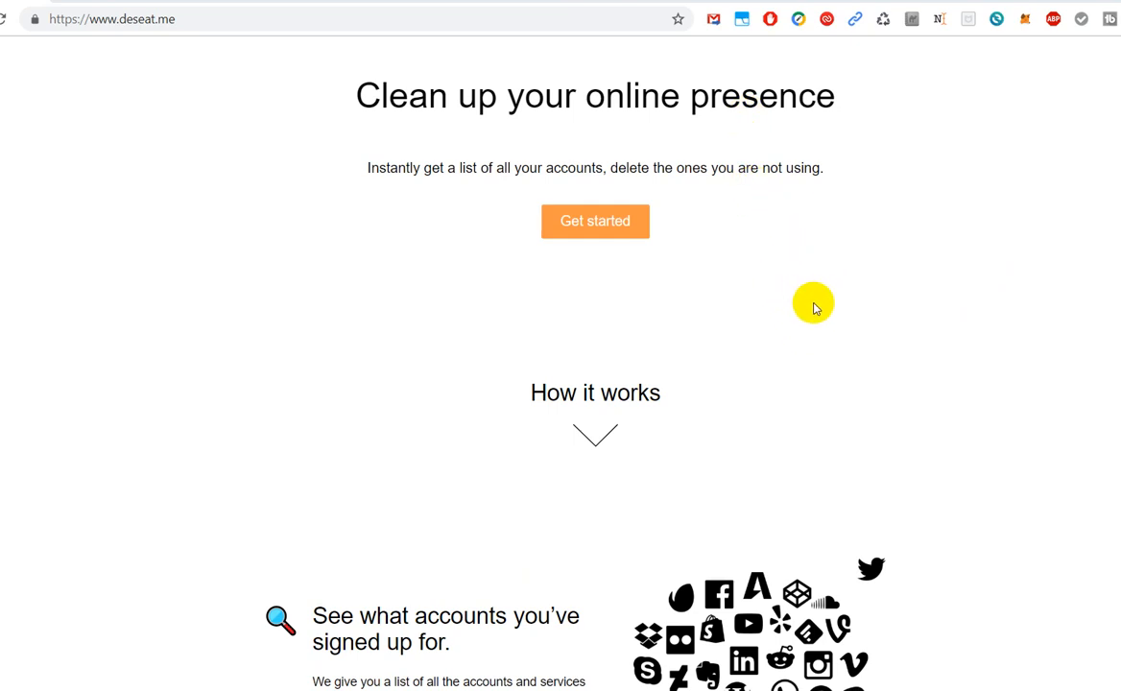
{"action": "scroll", "scroll_direction": "down", "scroll_amount": 3}
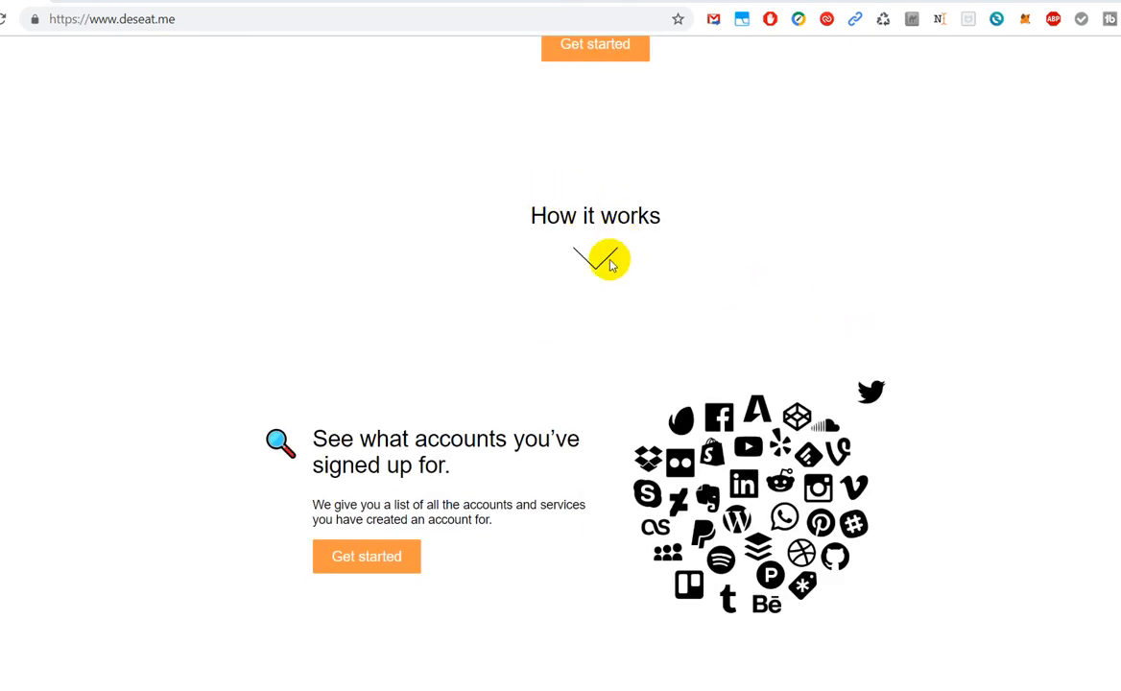
{"action": "mouse_move", "coordinate": [506, 444]}
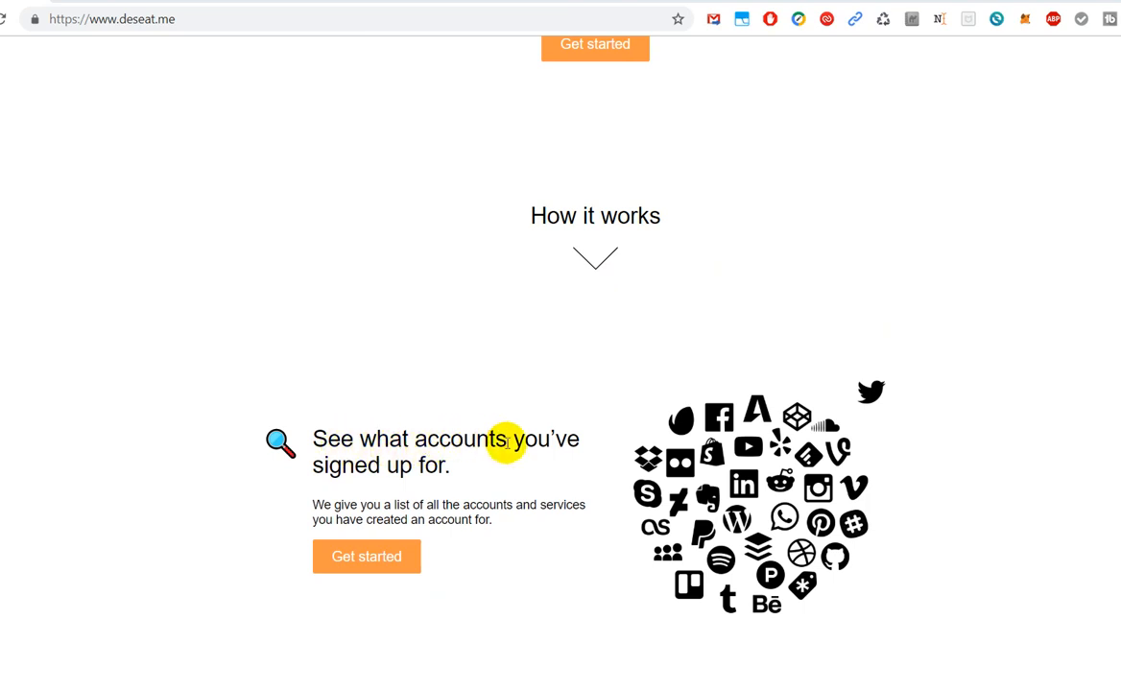
{"action": "mouse_move", "coordinate": [453, 495]}
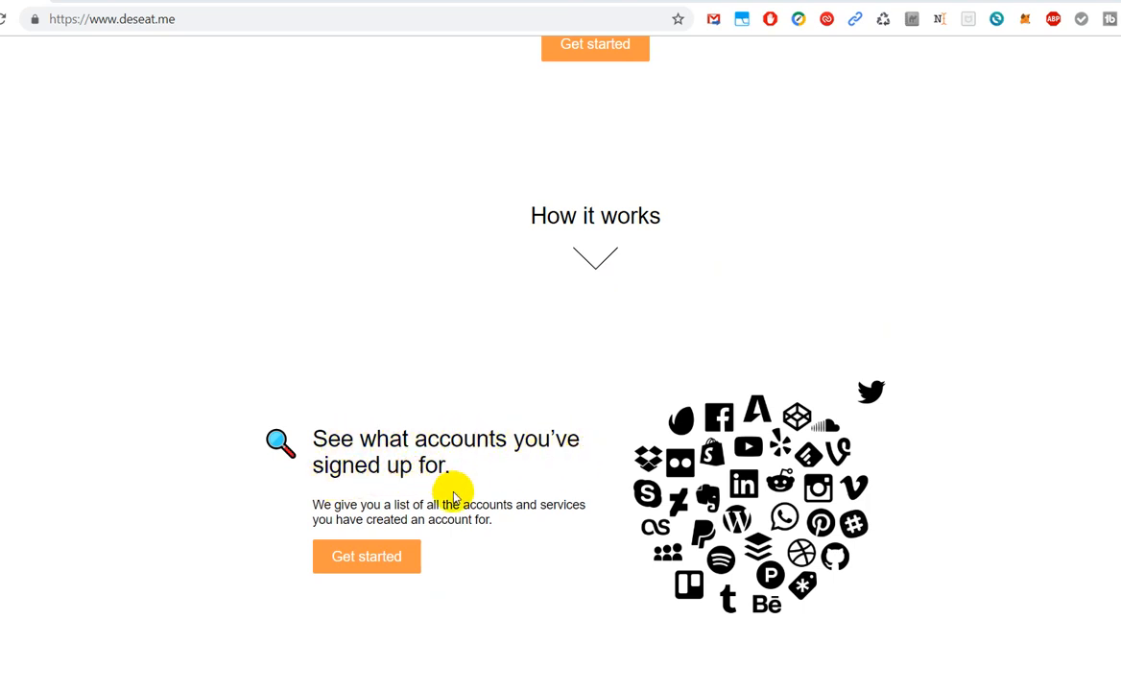
{"action": "mouse_move", "coordinate": [326, 512]}
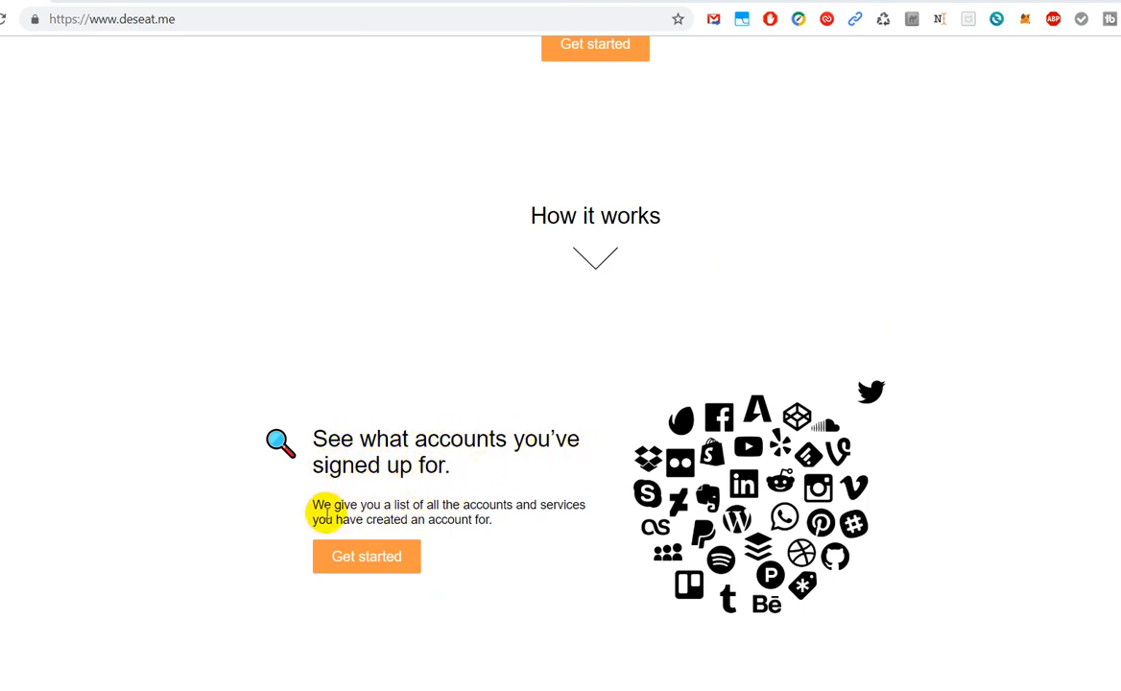
{"action": "mouse_move", "coordinate": [593, 521]}
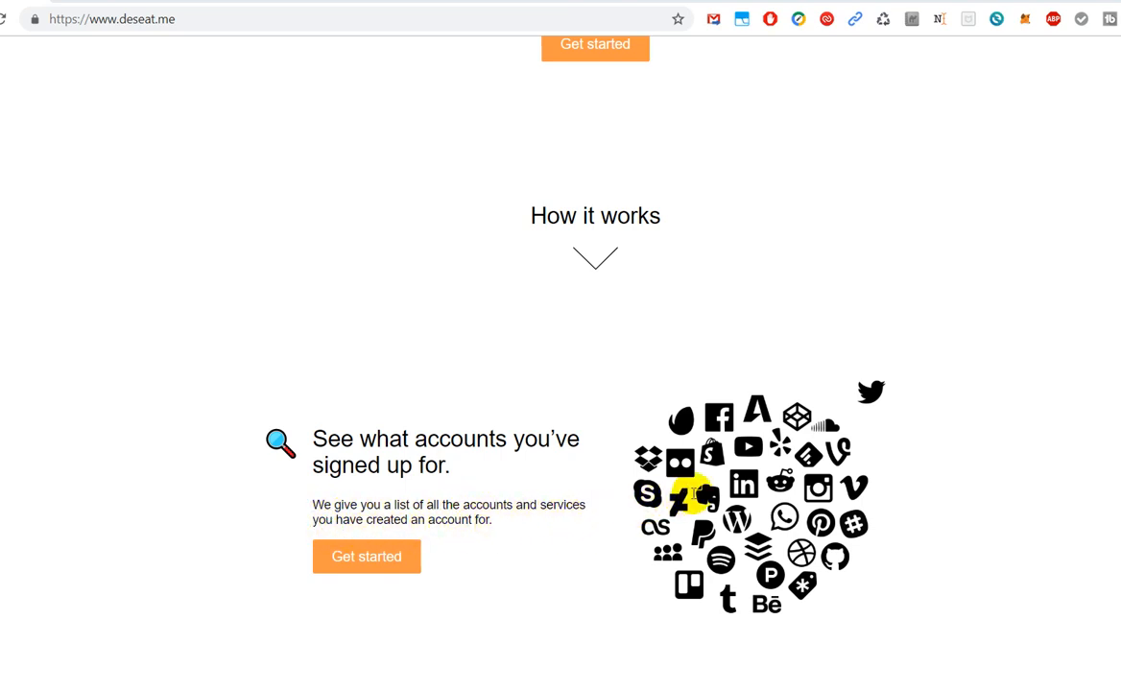
{"action": "scroll", "scroll_direction": "down", "scroll_amount": 3}
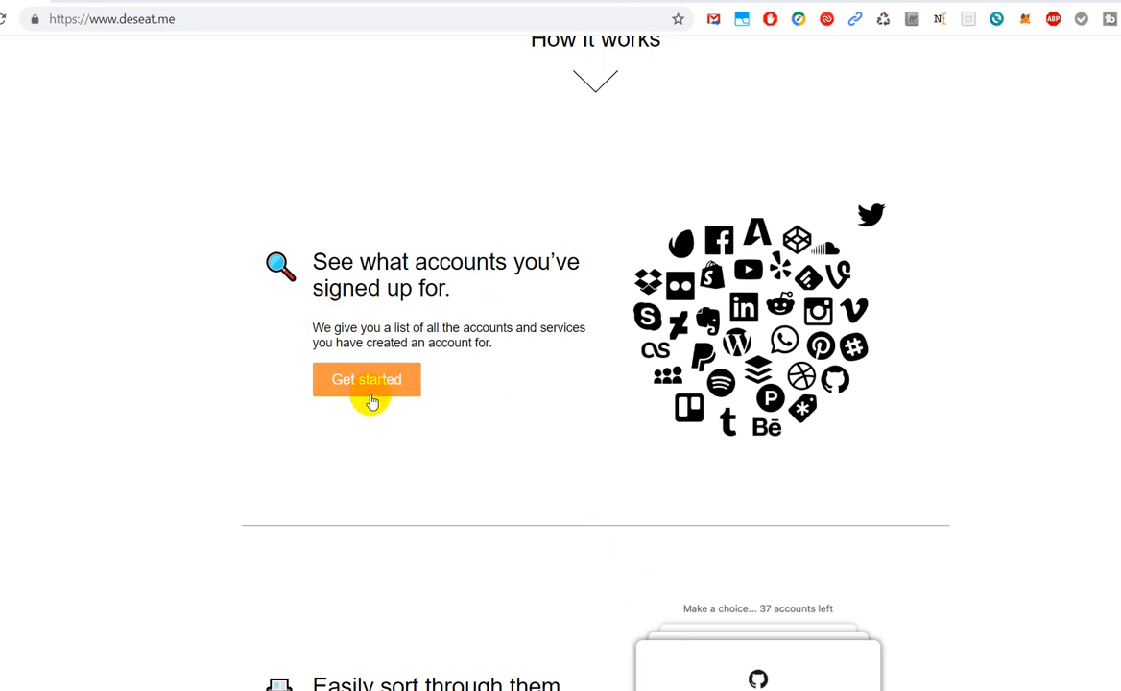
Scroll down to 'Send Removal Requests instantly', listing slack.com, airbnb.com and facebook.com
{"action": "scroll", "scroll_direction": "down", "scroll_amount": 3}
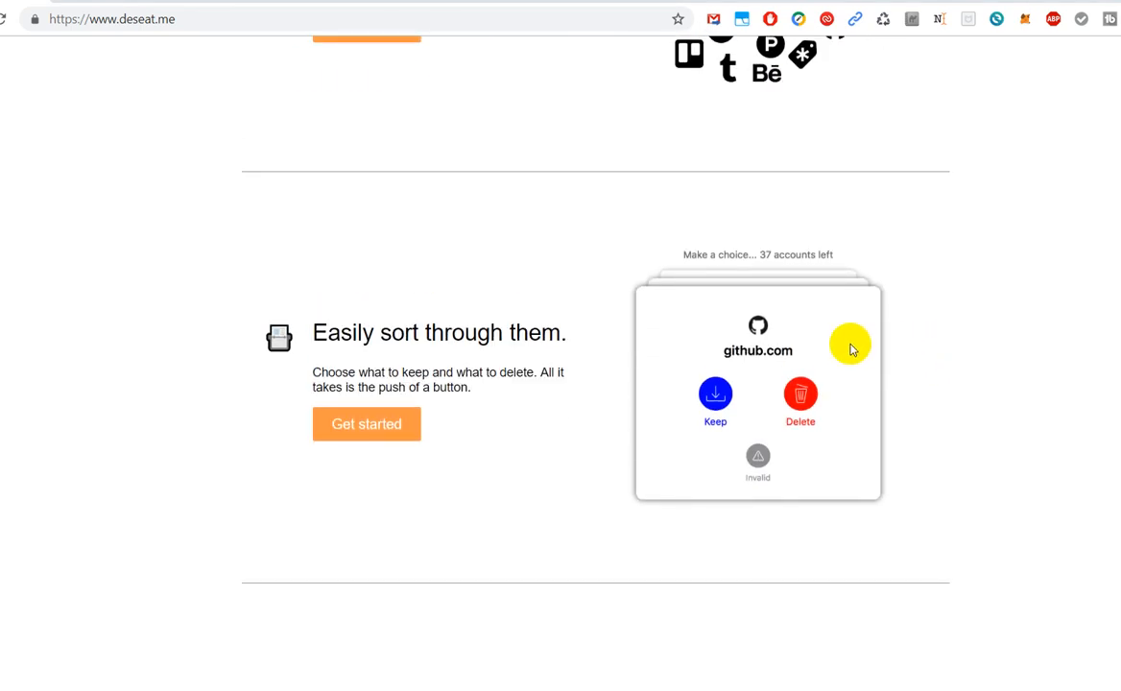
{"action": "mouse_move", "coordinate": [423, 333]}
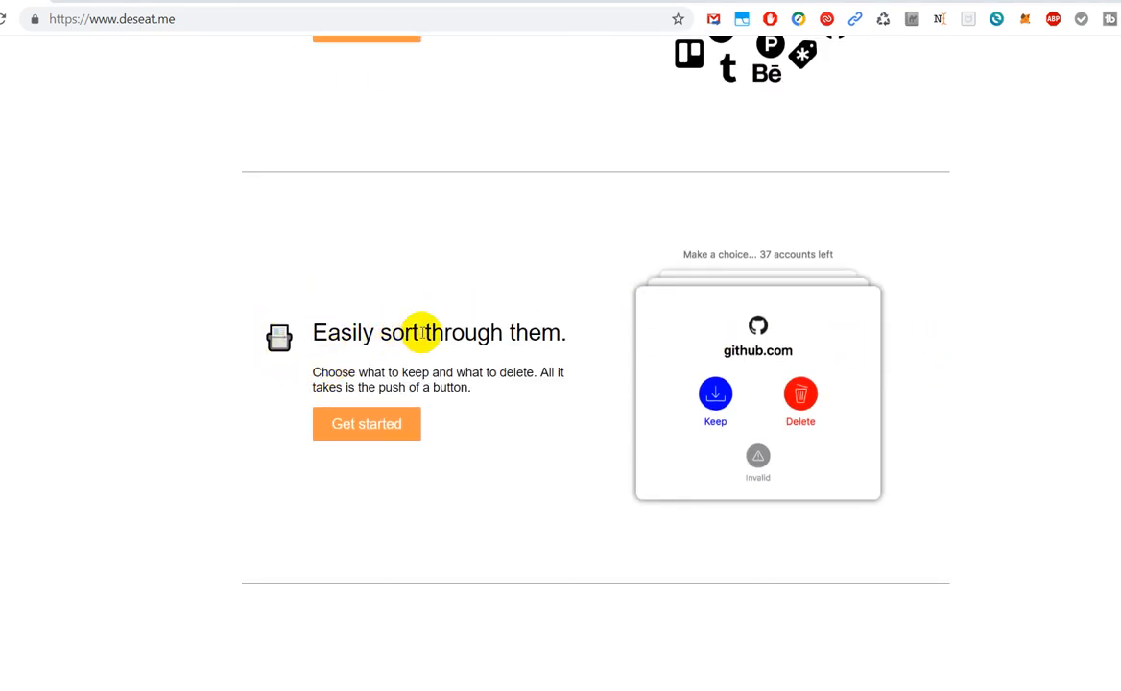
{"action": "mouse_move", "coordinate": [571, 350]}
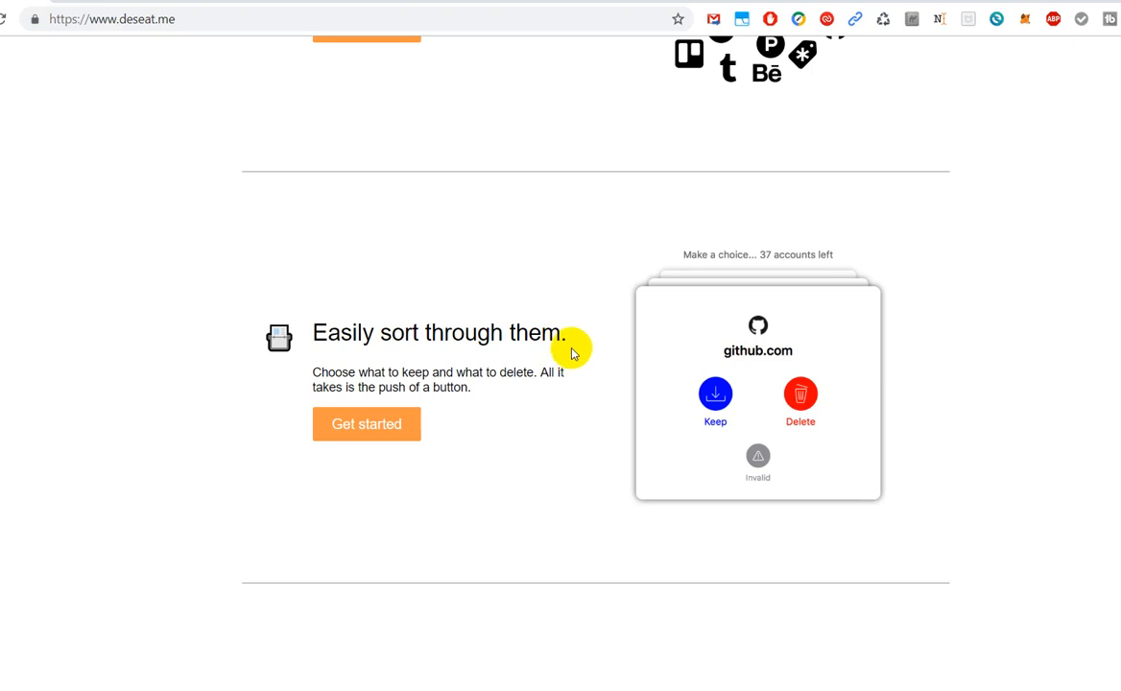
{"action": "mouse_move", "coordinate": [720, 347]}
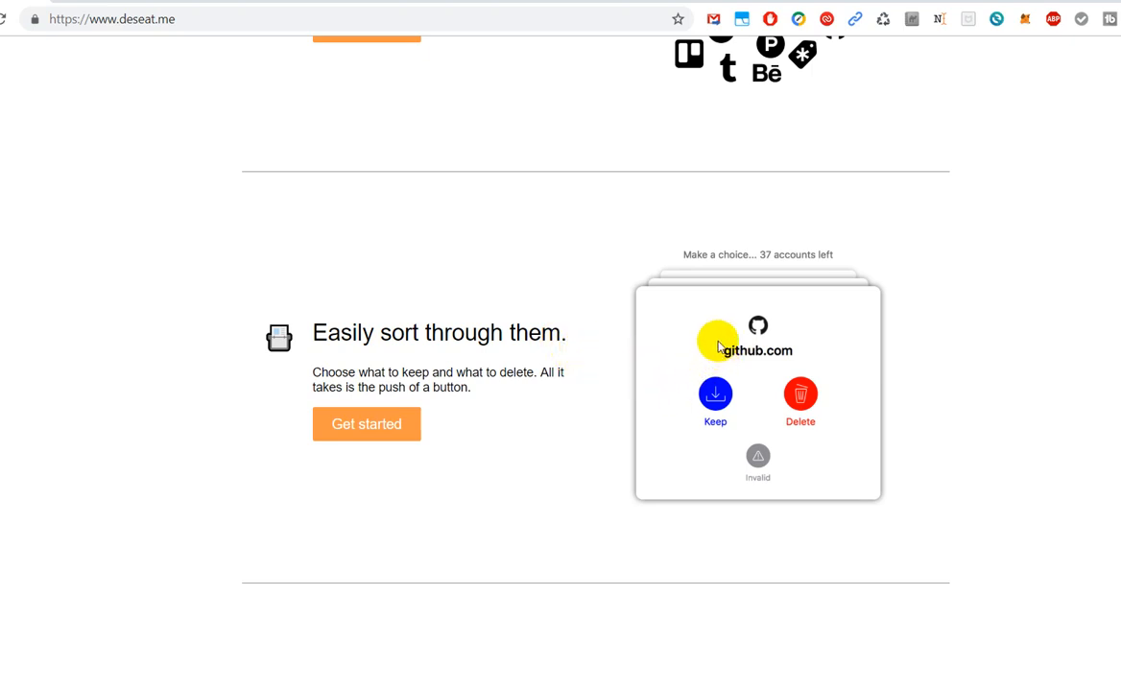
{"action": "mouse_move", "coordinate": [843, 371]}
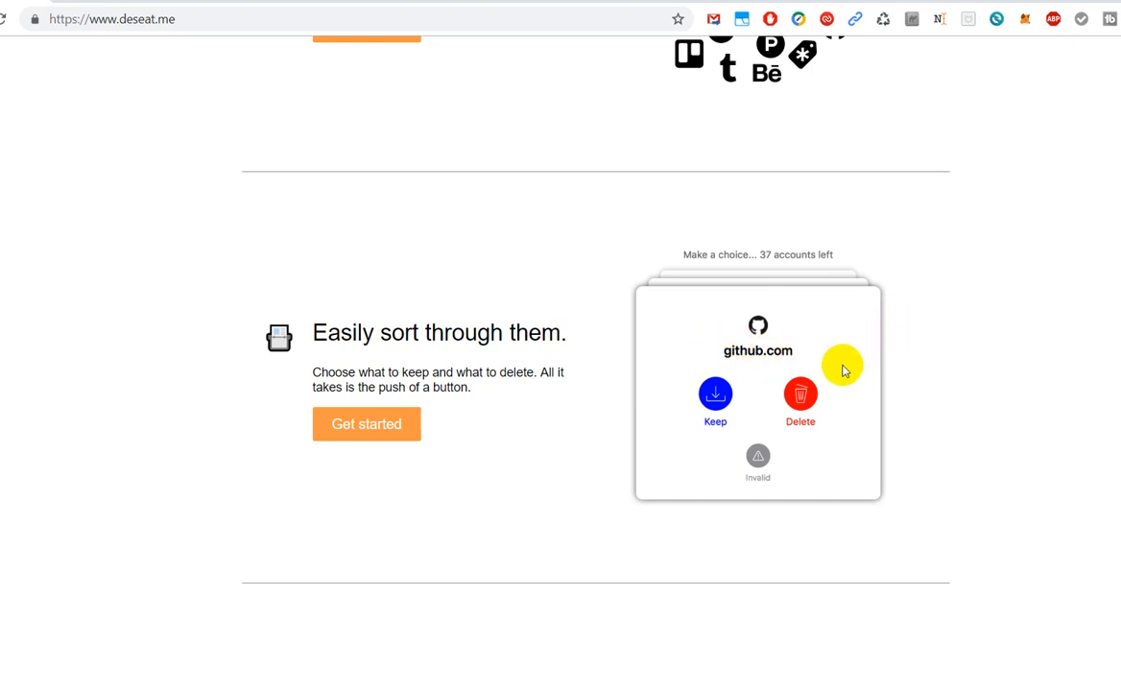
{"action": "mouse_move", "coordinate": [651, 482]}
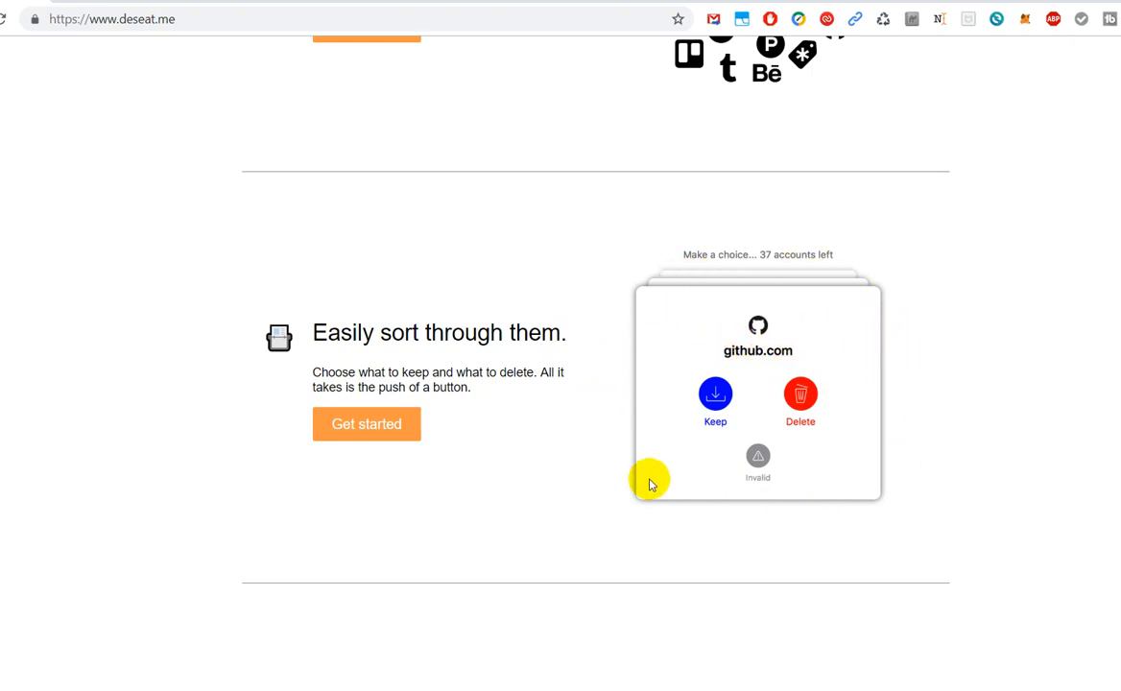
{"action": "mouse_move", "coordinate": [672, 401]}
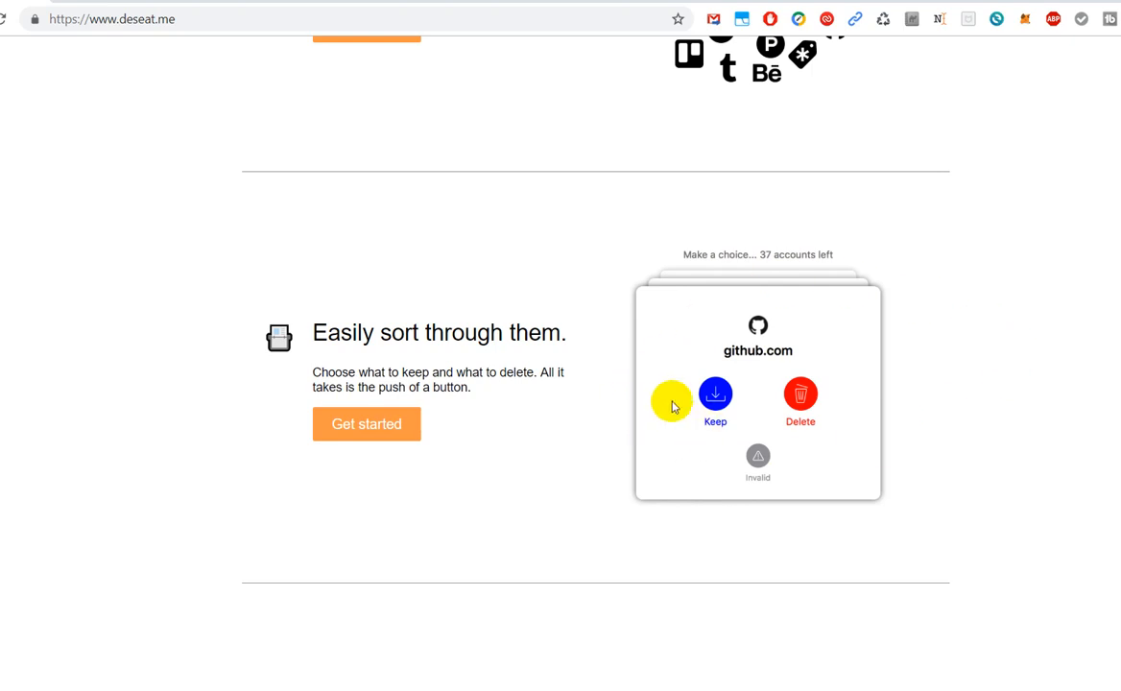
{"action": "mouse_move", "coordinate": [675, 264]}
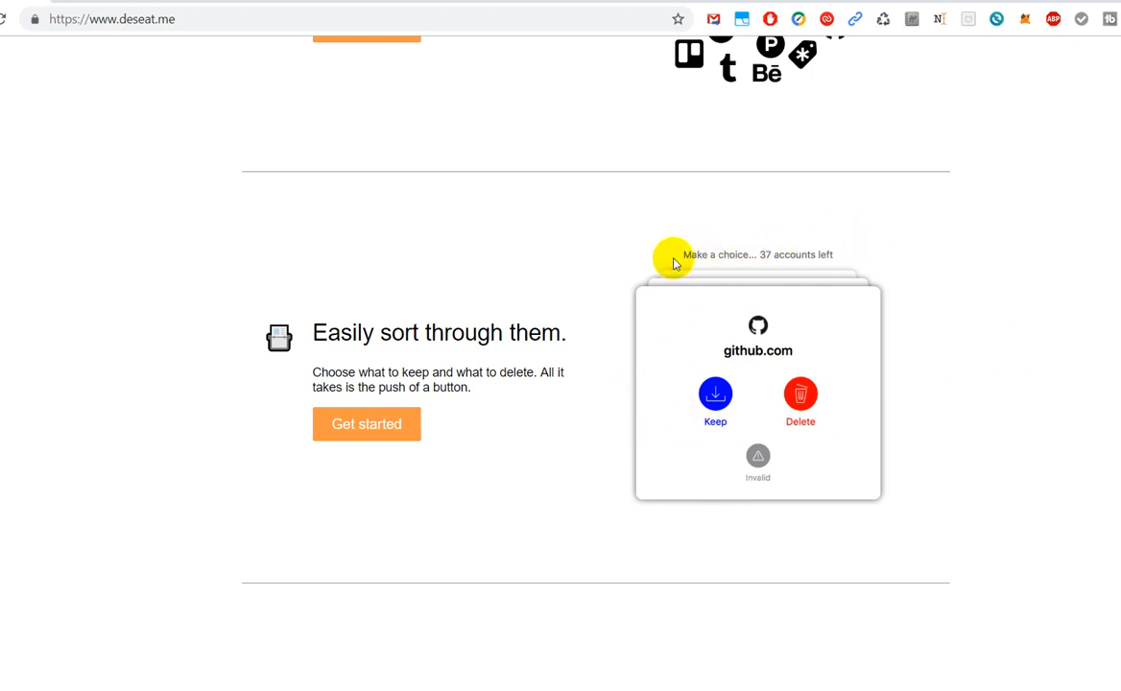
{"action": "mouse_move", "coordinate": [734, 267]}
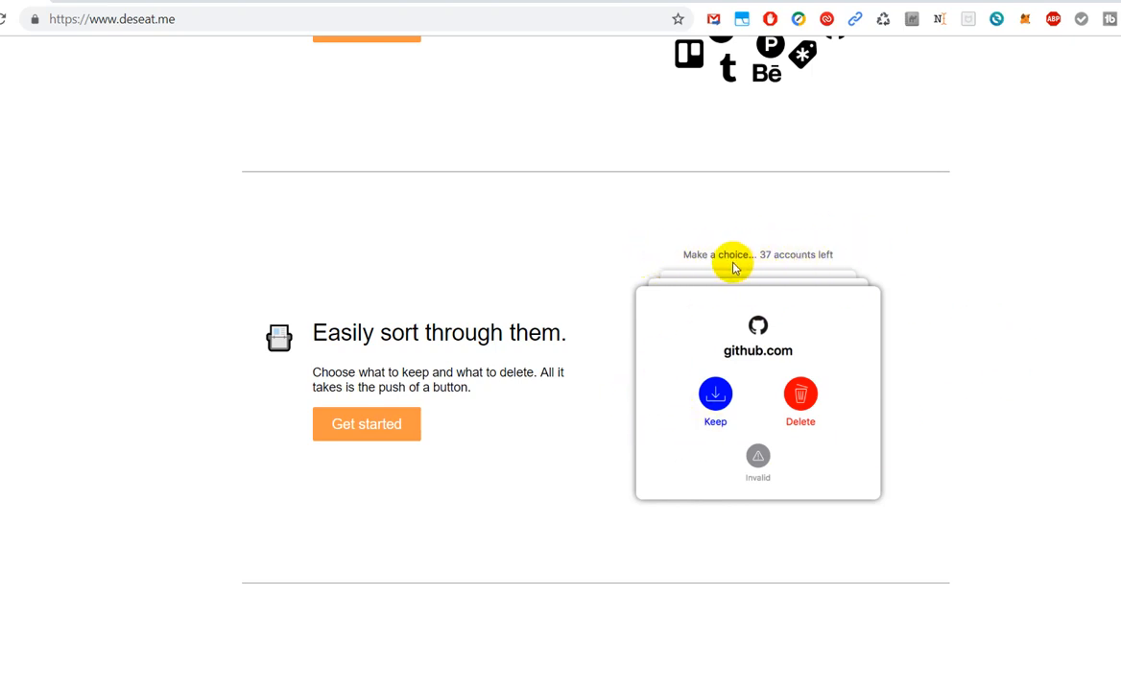
{"action": "mouse_move", "coordinate": [794, 340]}
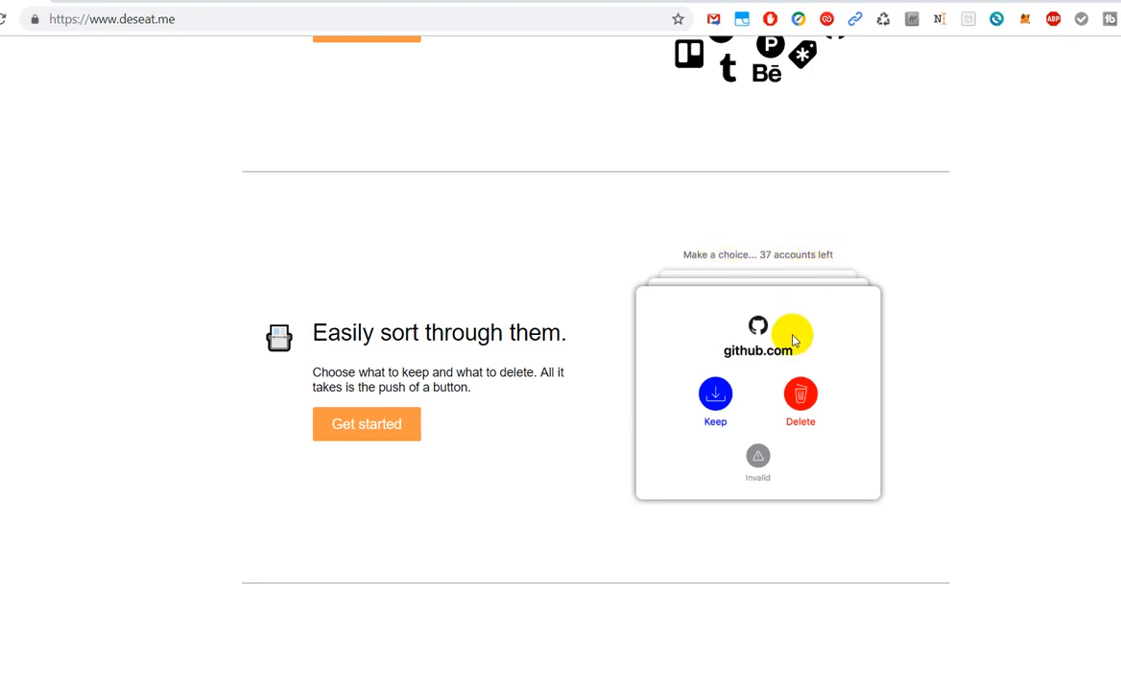
{"action": "mouse_move", "coordinate": [547, 408]}
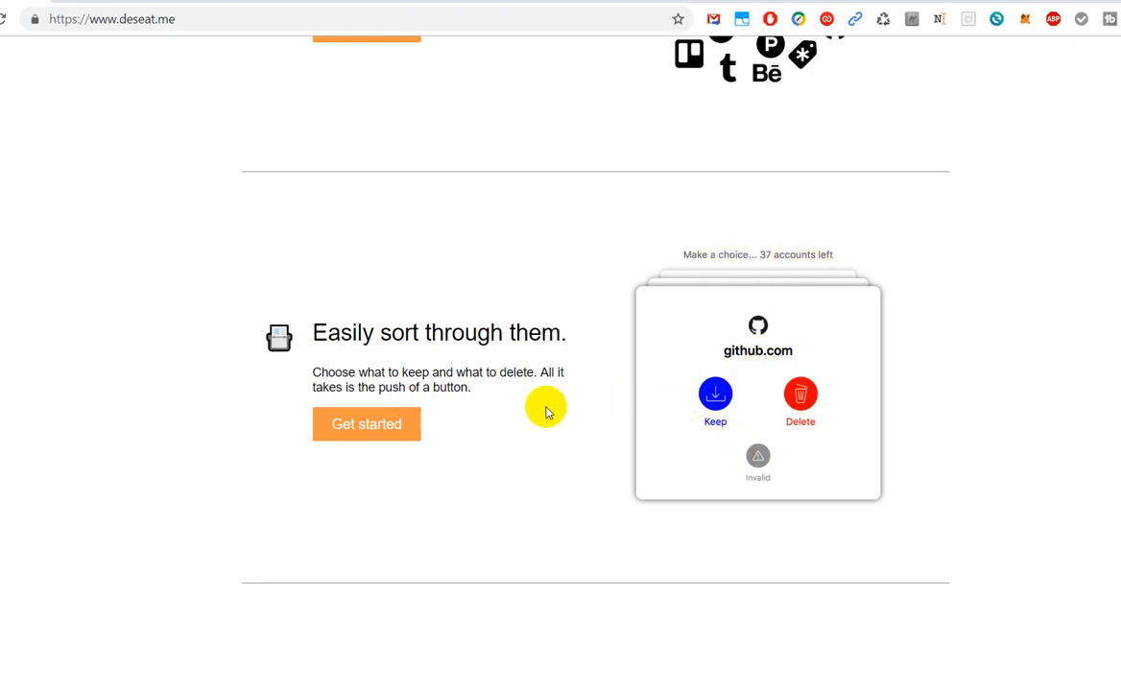
{"action": "mouse_move", "coordinate": [714, 401]}
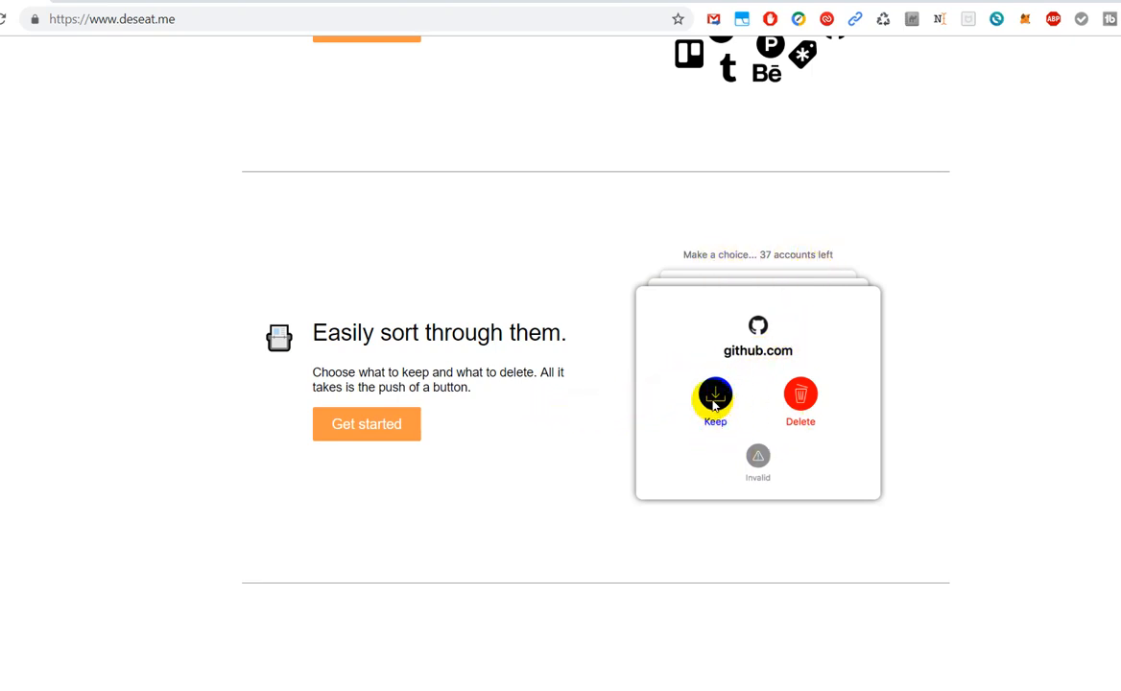
{"action": "mouse_move", "coordinate": [800, 396]}
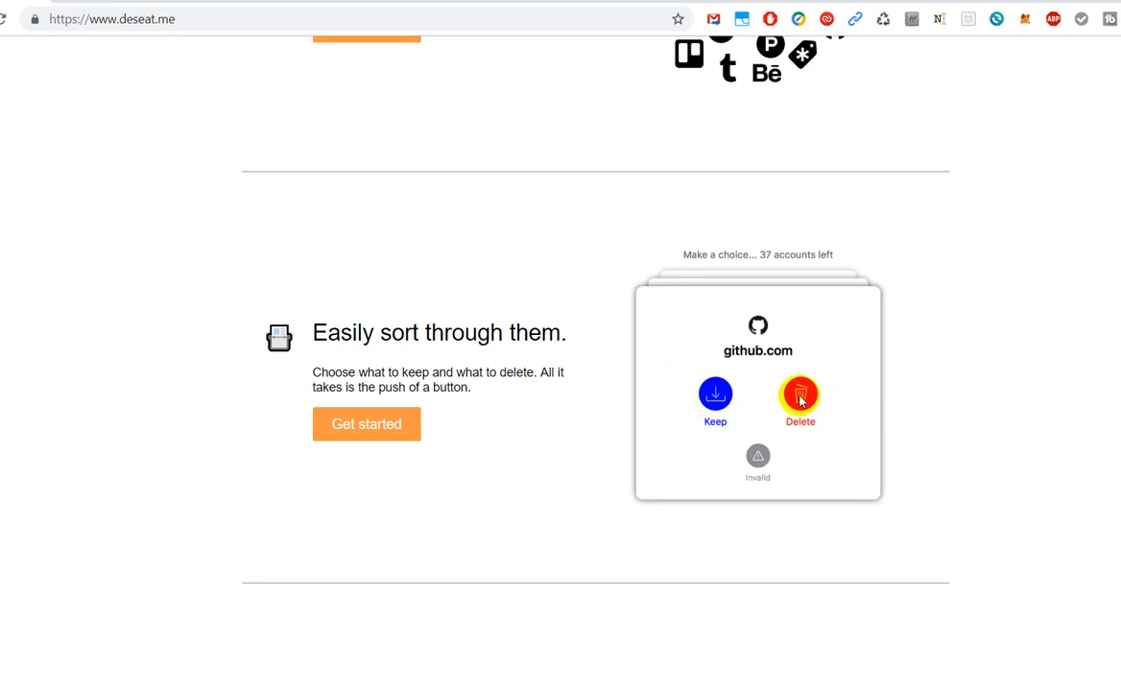
{"action": "mouse_move", "coordinate": [800, 397]}
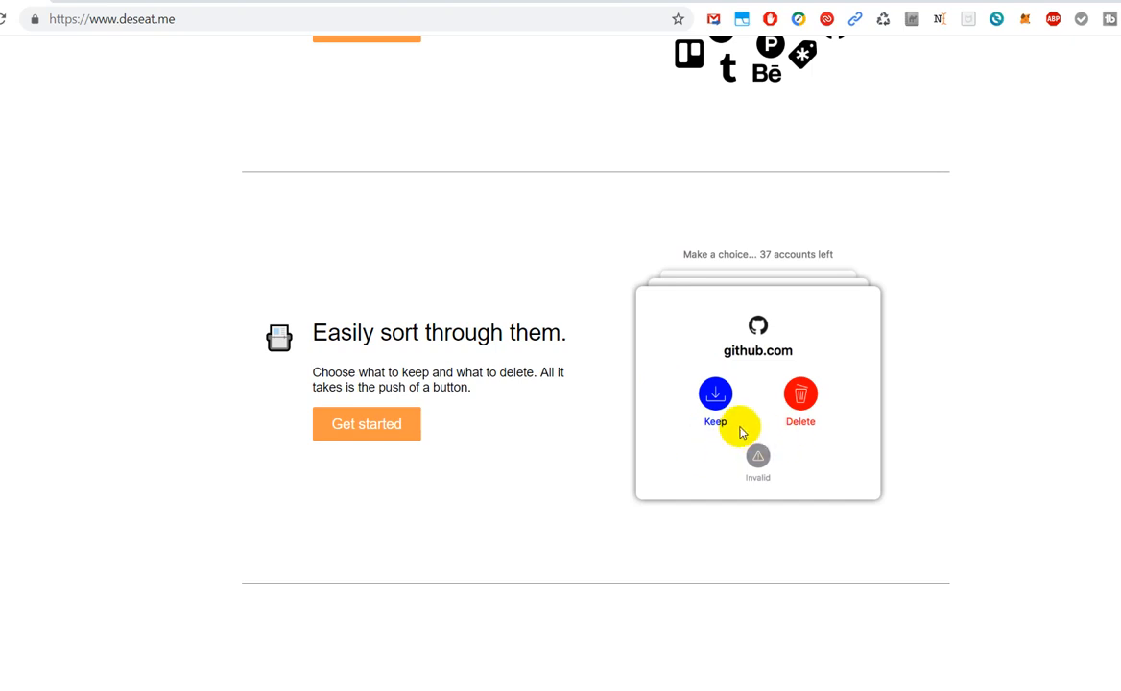
{"action": "scroll", "scroll_direction": "down", "scroll_amount": 3}
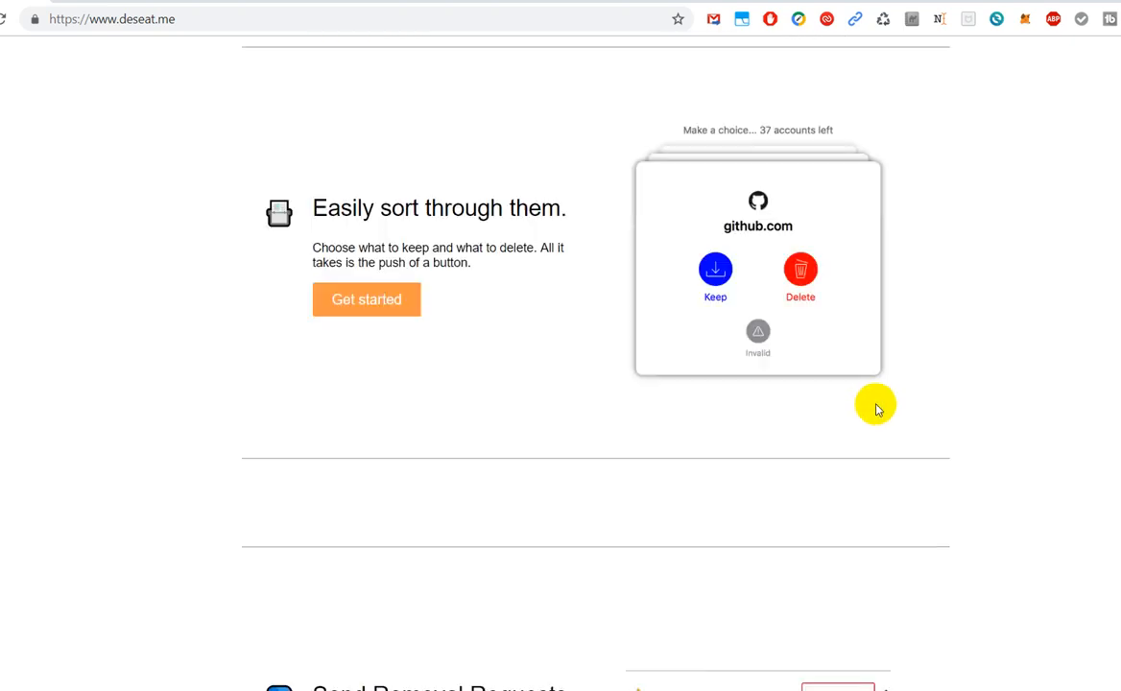
{"action": "scroll", "scroll_direction": "down", "scroll_amount": 3}
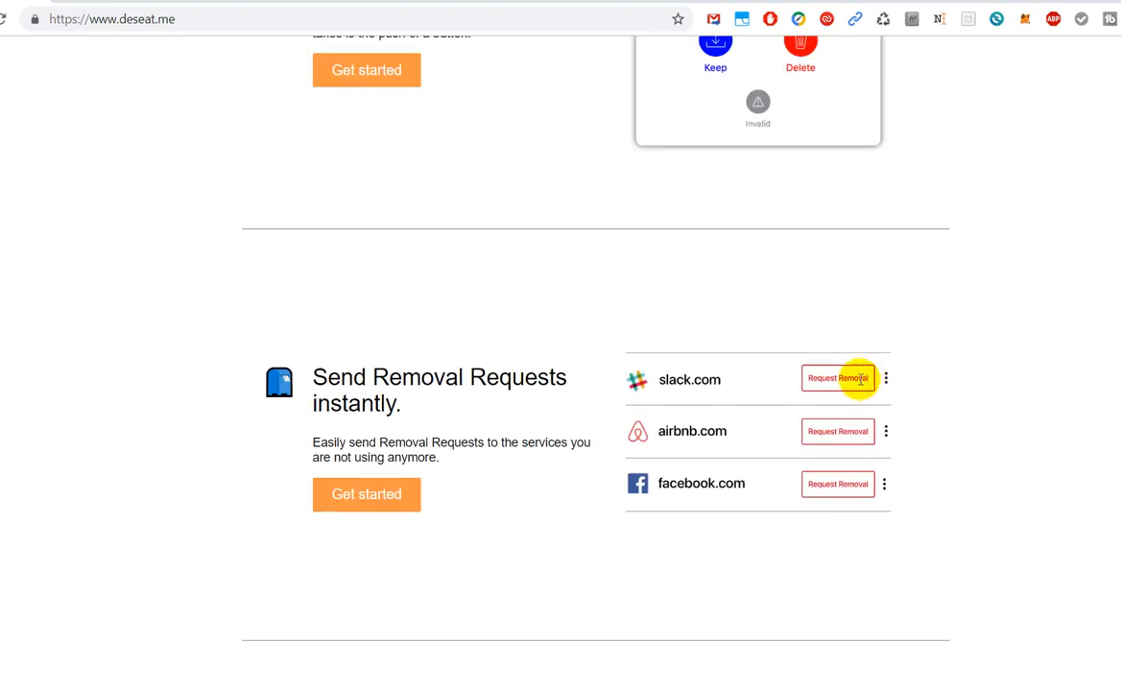
{"action": "mouse_move", "coordinate": [582, 427]}
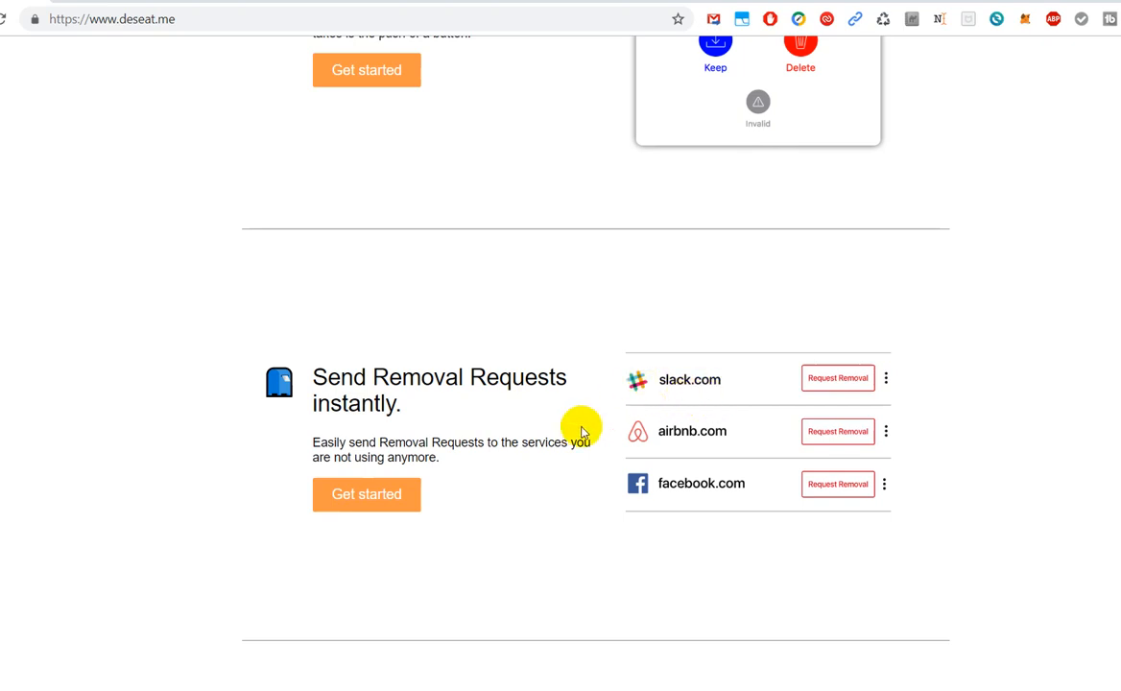
{"action": "mouse_move", "coordinate": [572, 471]}
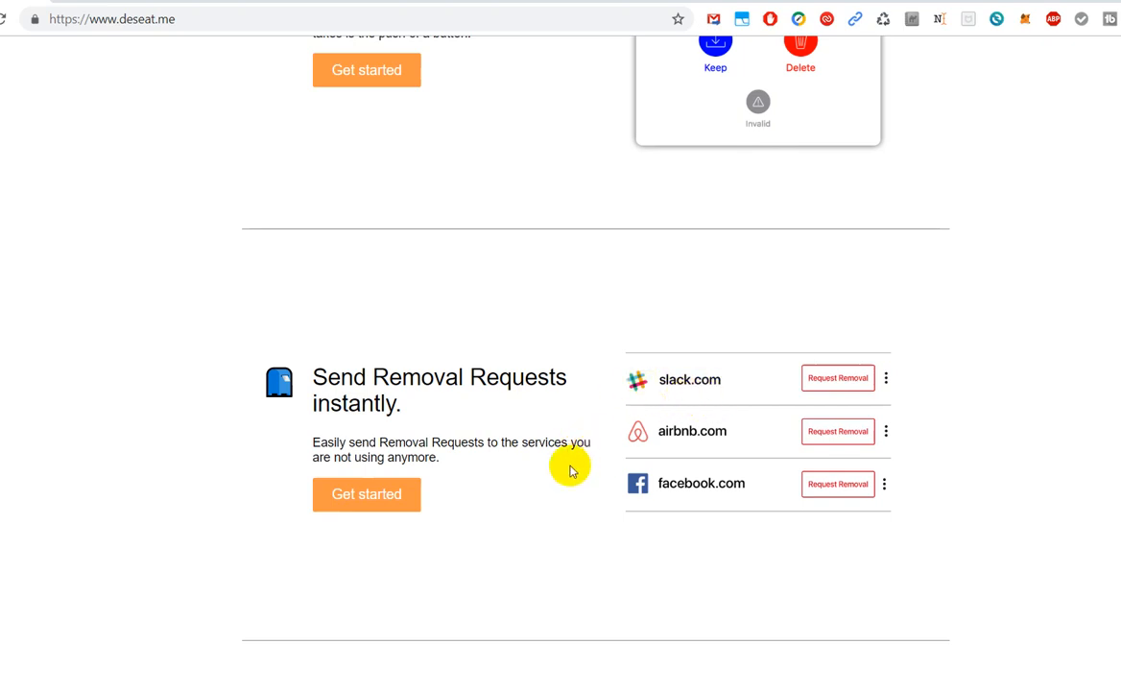
{"action": "scroll", "scroll_direction": "up", "scroll_amount": 3}
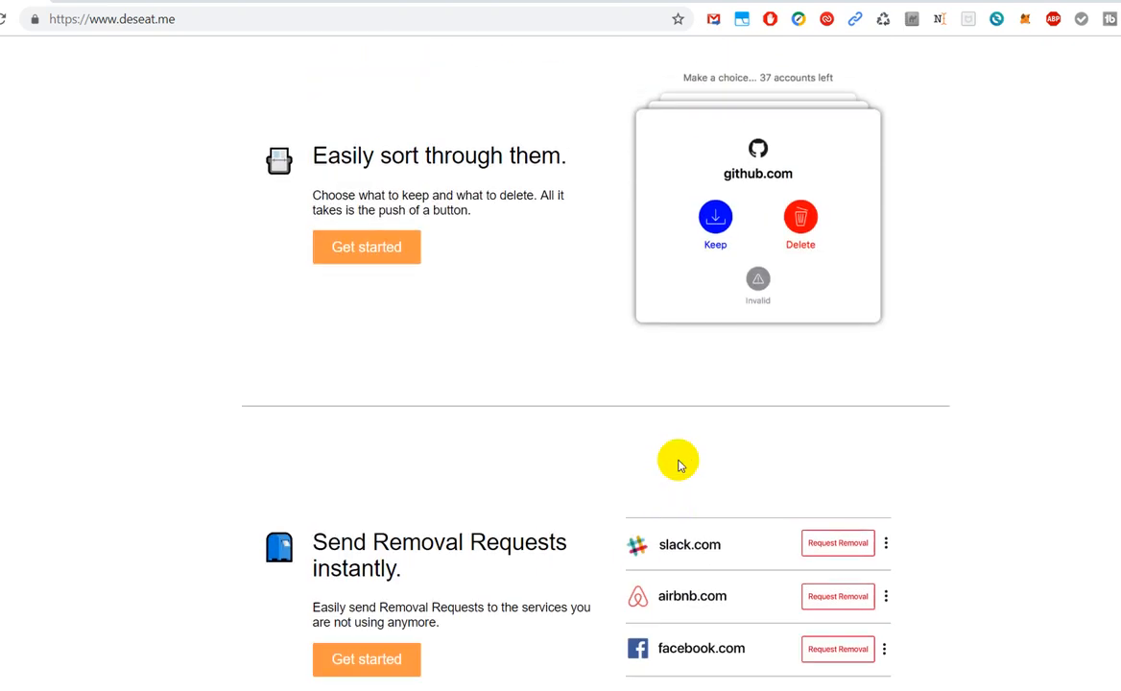
{"action": "scroll", "scroll_direction": "down", "scroll_amount": 3}
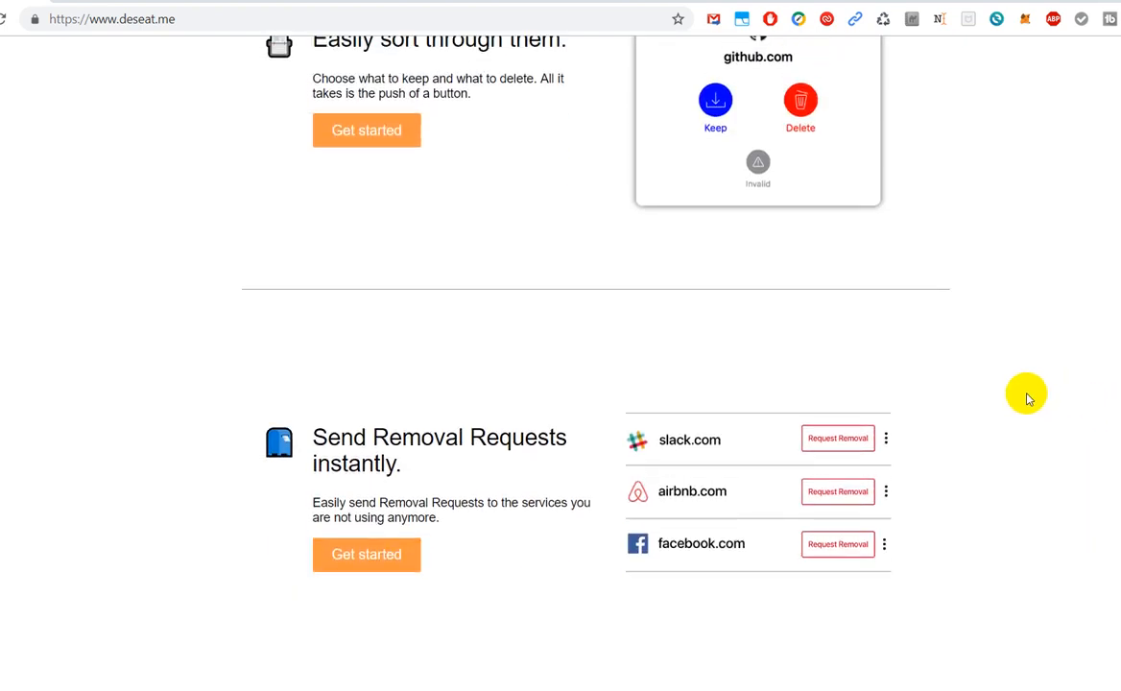
{"action": "mouse_move", "coordinate": [972, 391]}
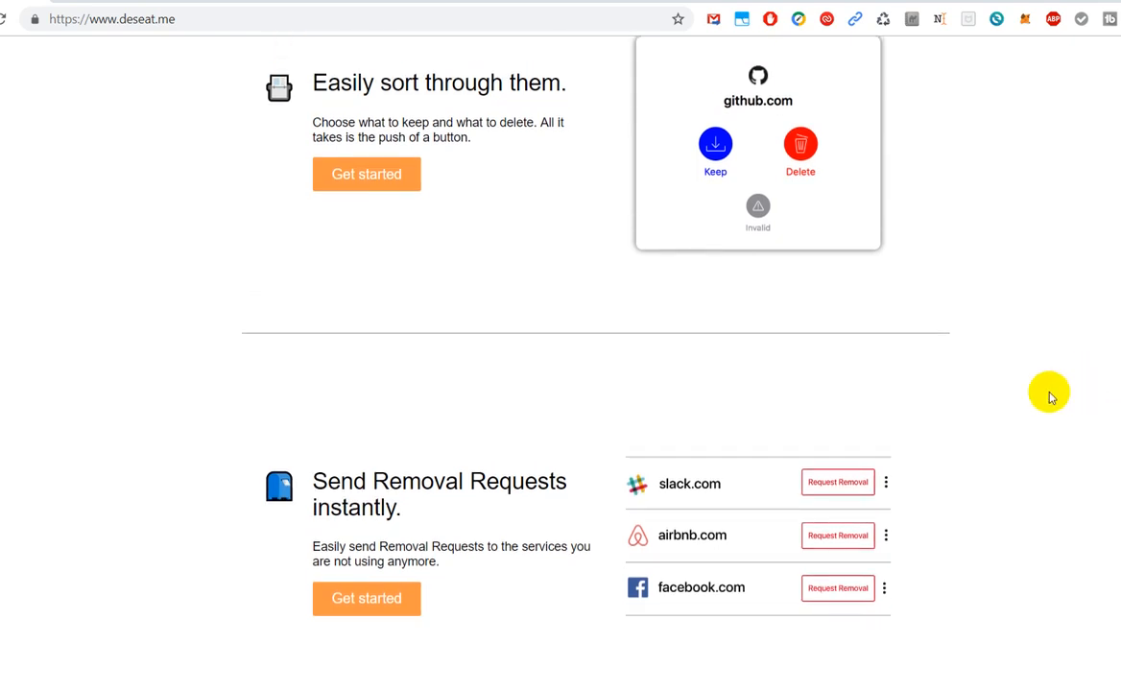
{"action": "mouse_move", "coordinate": [824, 587]}
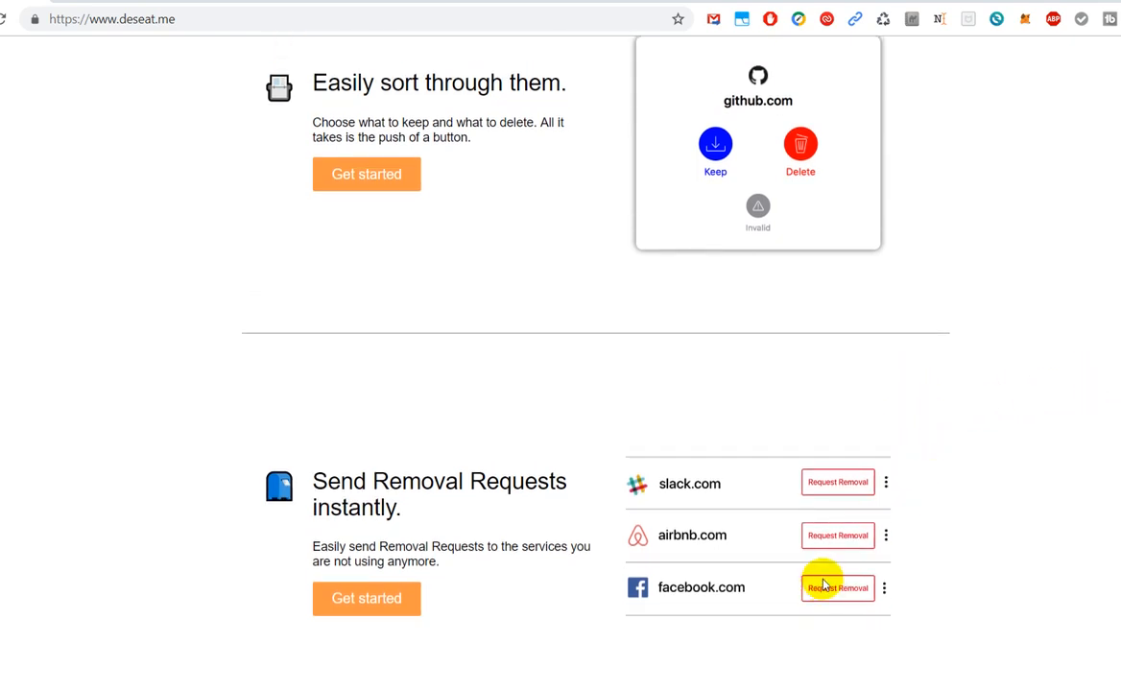
{"action": "mouse_move", "coordinate": [872, 566]}
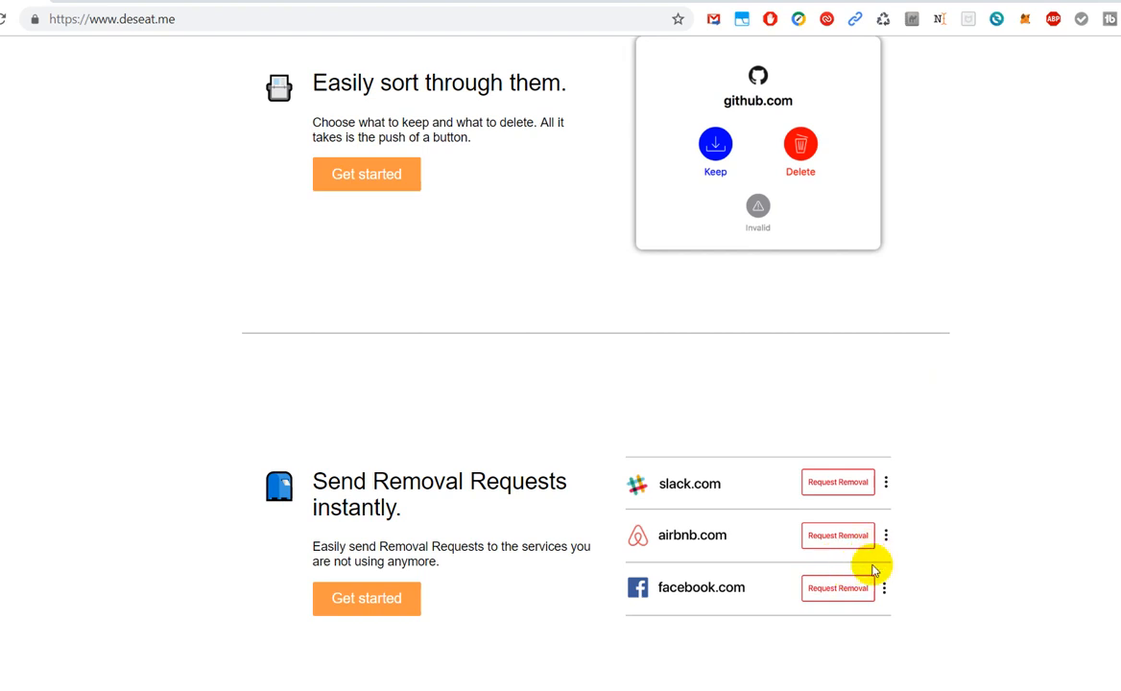
{"action": "mouse_move", "coordinate": [826, 583]}
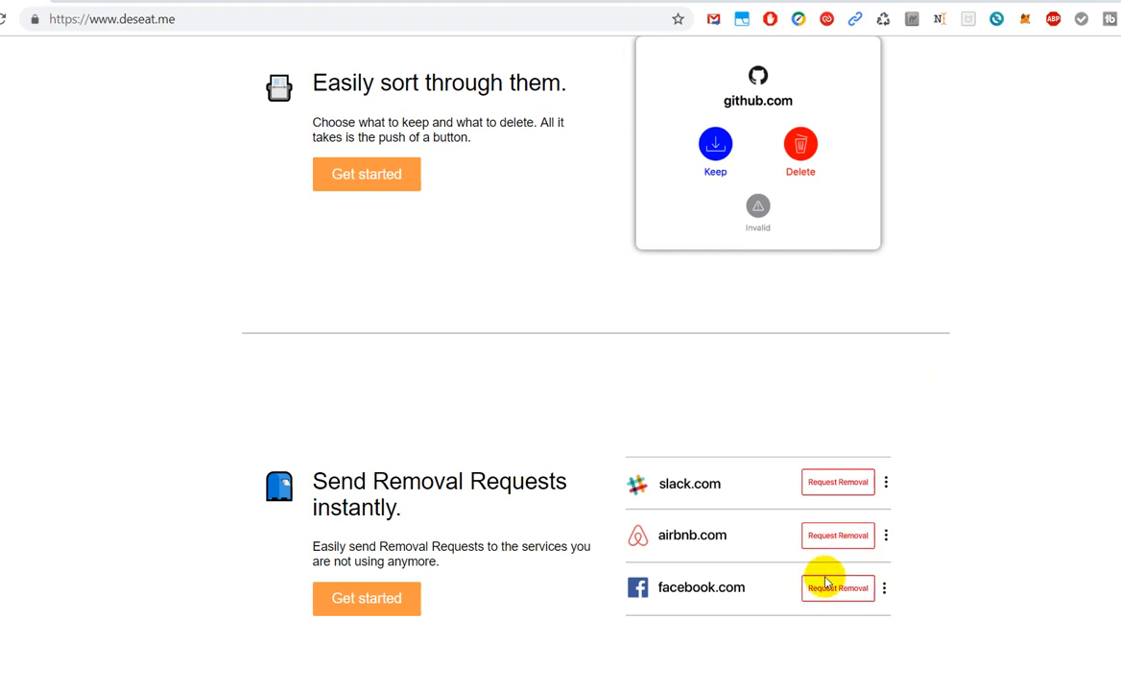
{"action": "mouse_move", "coordinate": [811, 542]}
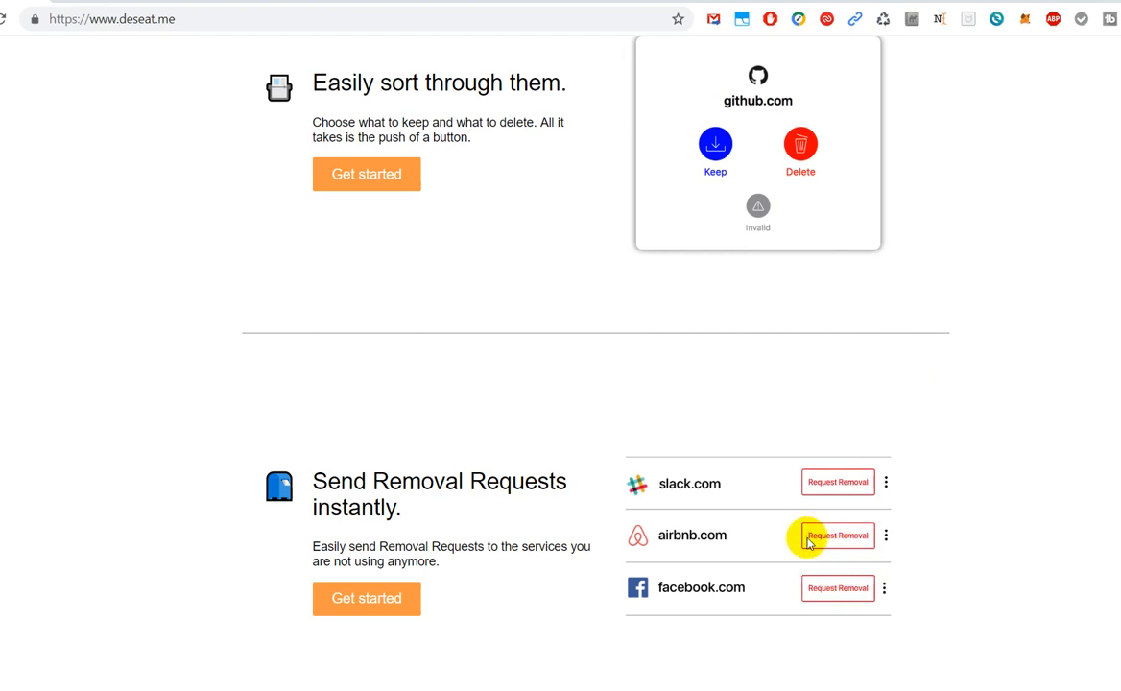
{"action": "mouse_move", "coordinate": [924, 452]}
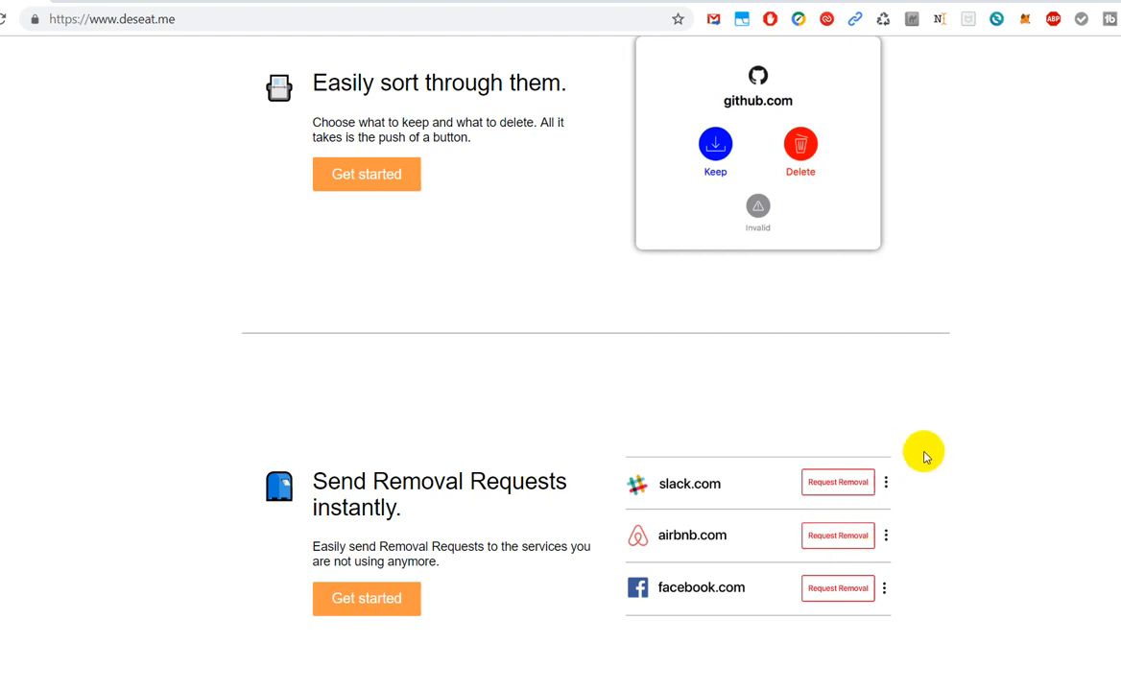
{"action": "mouse_move", "coordinate": [932, 443]}
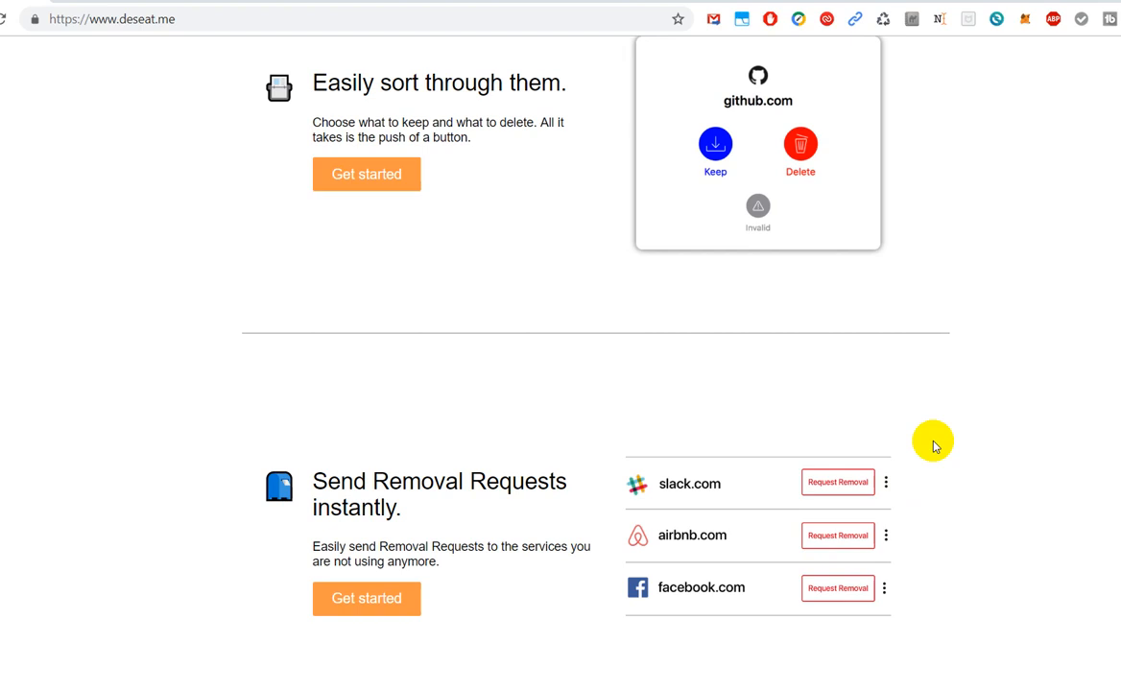
{"action": "mouse_move", "coordinate": [923, 440]}
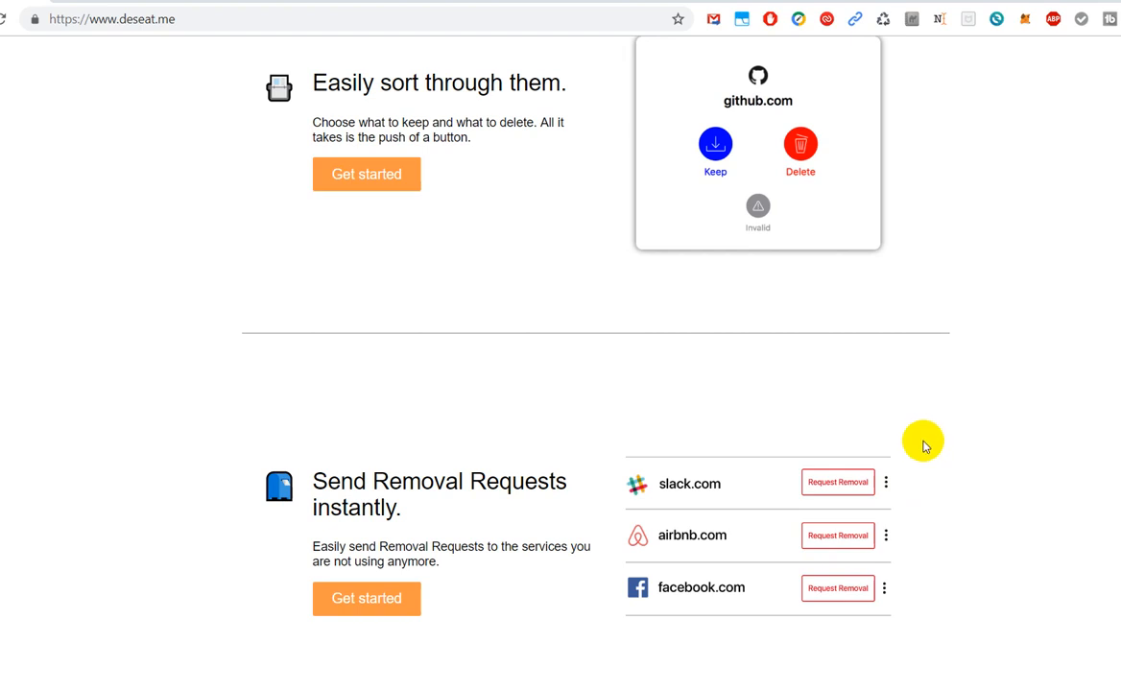
{"action": "mouse_move", "coordinate": [917, 451]}
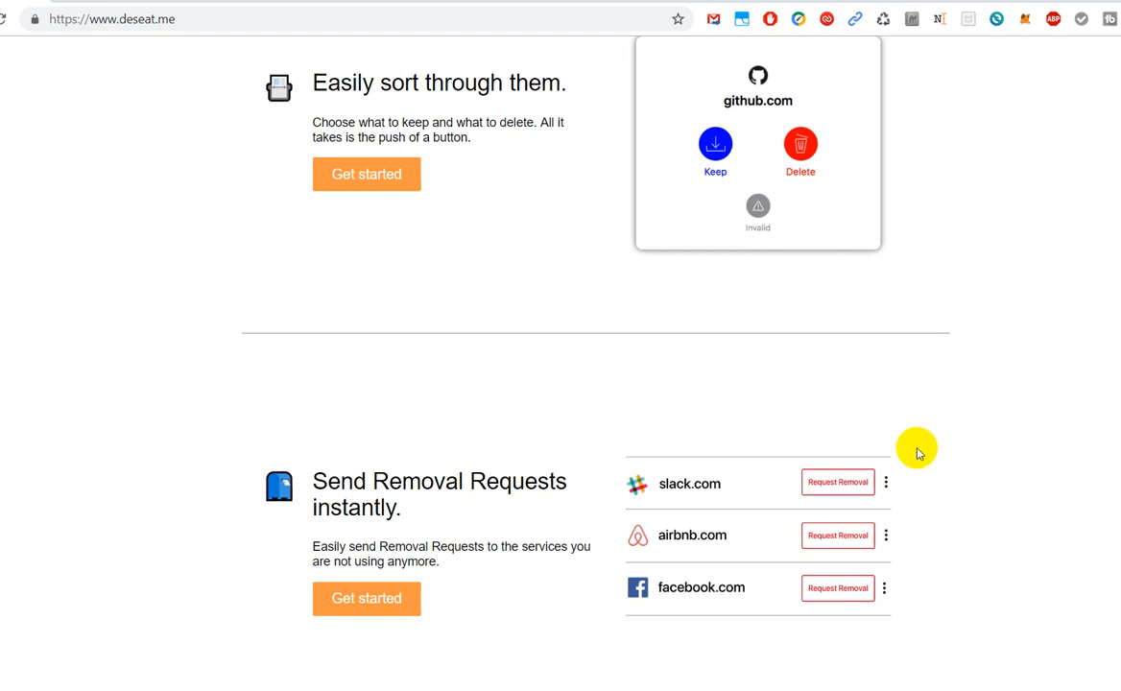
{"action": "mouse_move", "coordinate": [975, 449]}
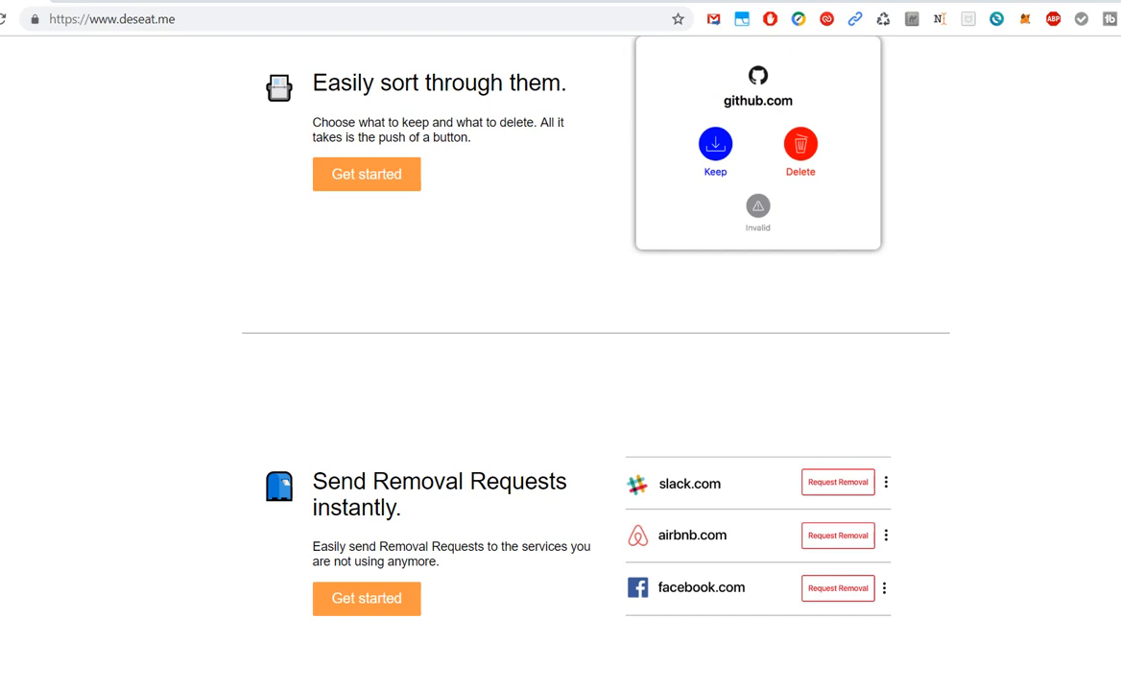
Scroll down to the Welcome section, then back up to 'See what accounts you've signed up for'
{"action": "scroll", "scroll_direction": "down", "scroll_amount": 3}
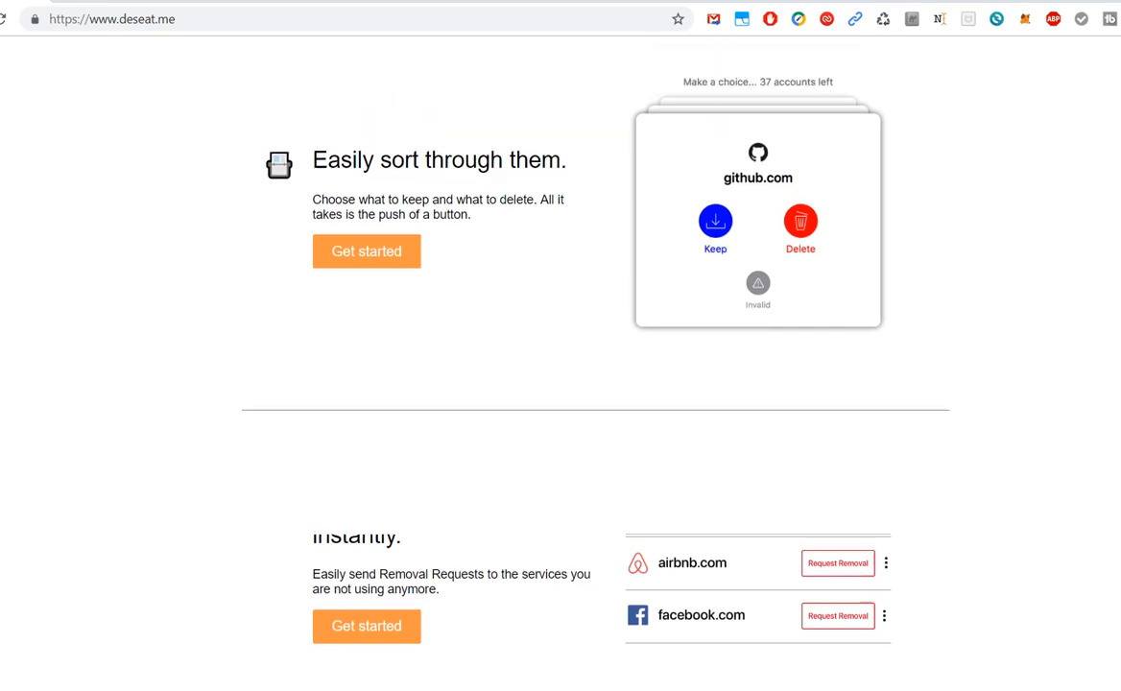
{"action": "scroll", "scroll_direction": "up", "scroll_amount": 3}
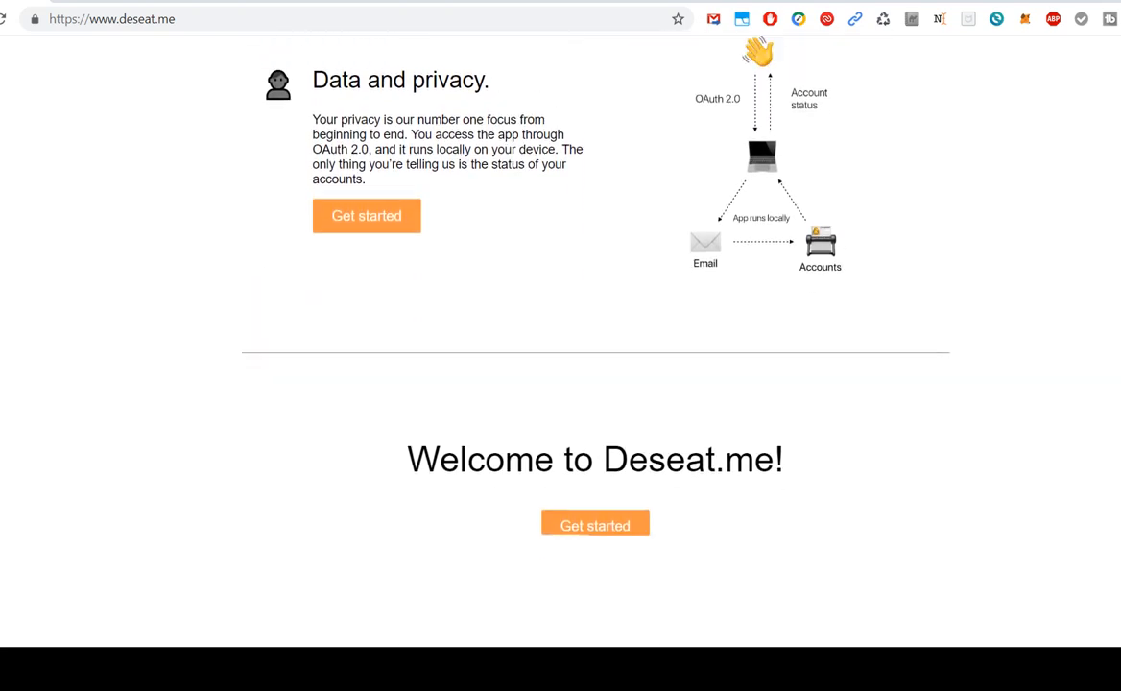
{"action": "scroll", "scroll_direction": "up", "scroll_amount": 3}
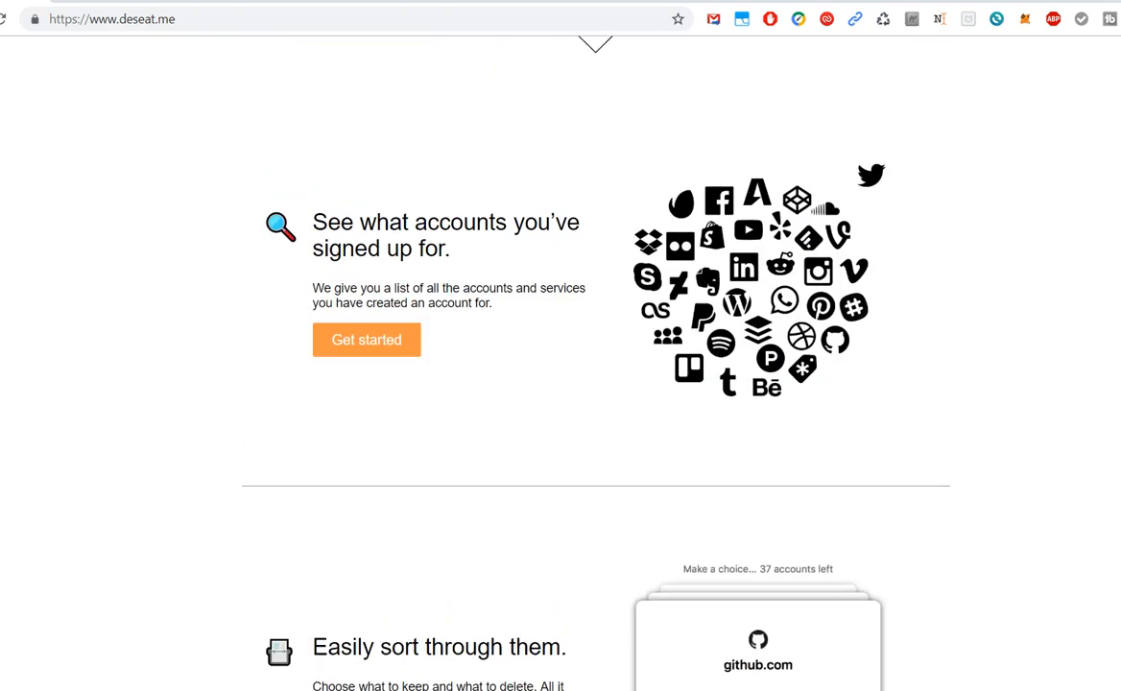
Scroll back to the top banner reading 'Clean up your online presence'
{"action": "scroll", "scroll_direction": "up", "scroll_amount": 3}
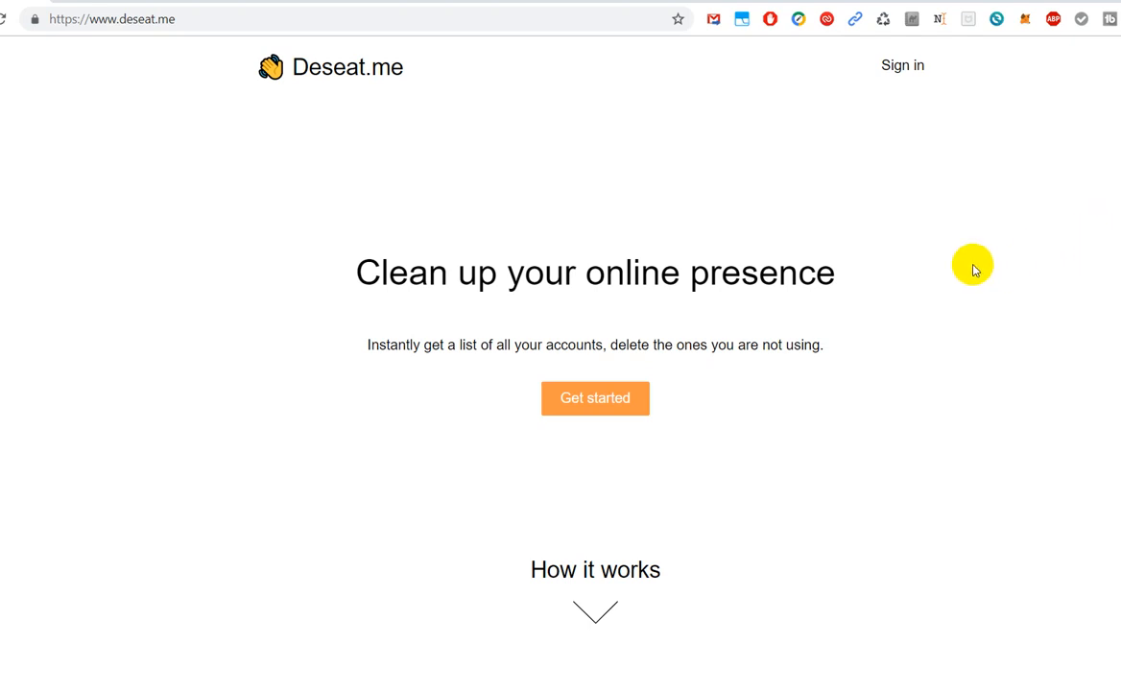
{"action": "mouse_move", "coordinate": [876, 287]}
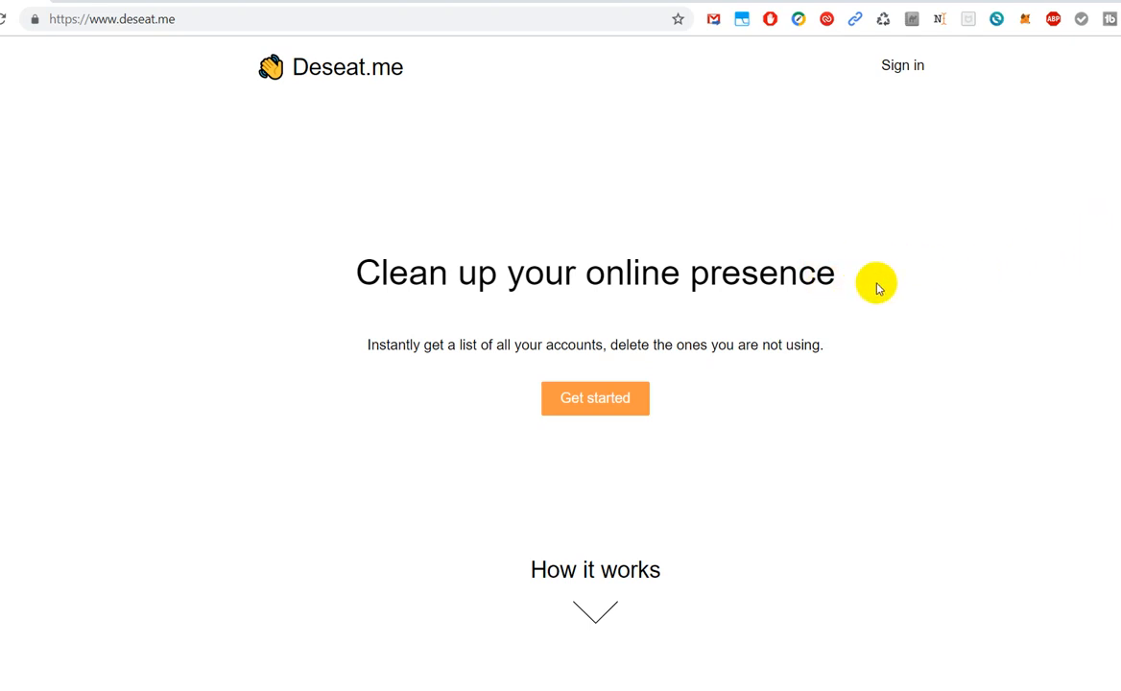
{"action": "mouse_move", "coordinate": [861, 276]}
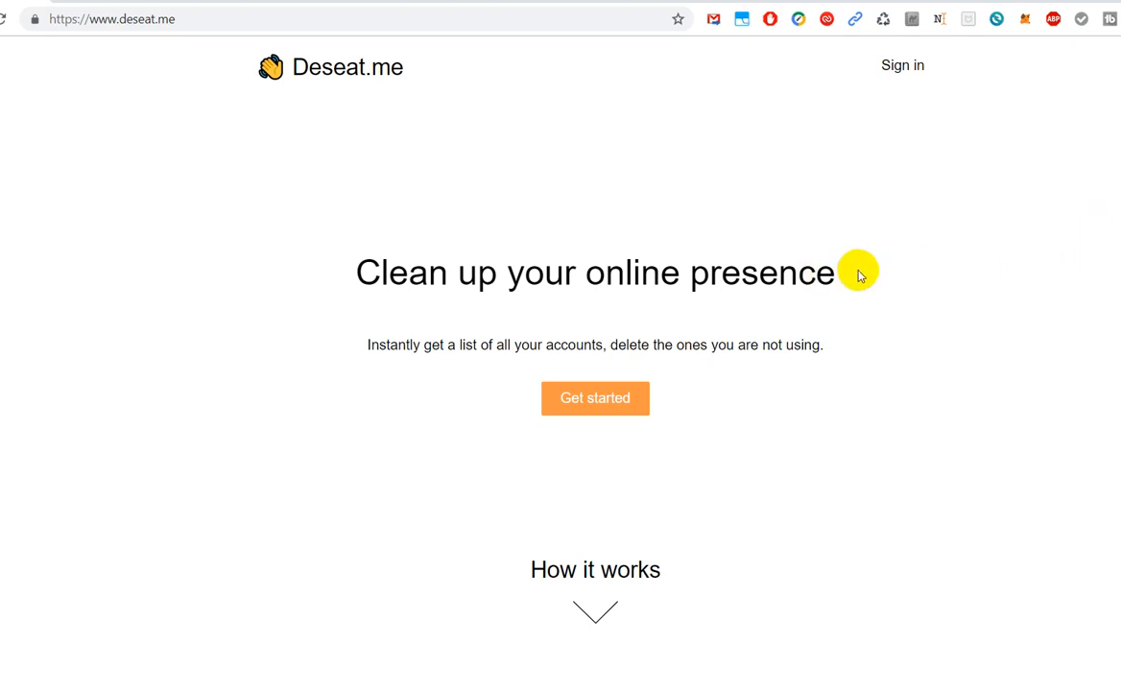
{"action": "mouse_move", "coordinate": [867, 290]}
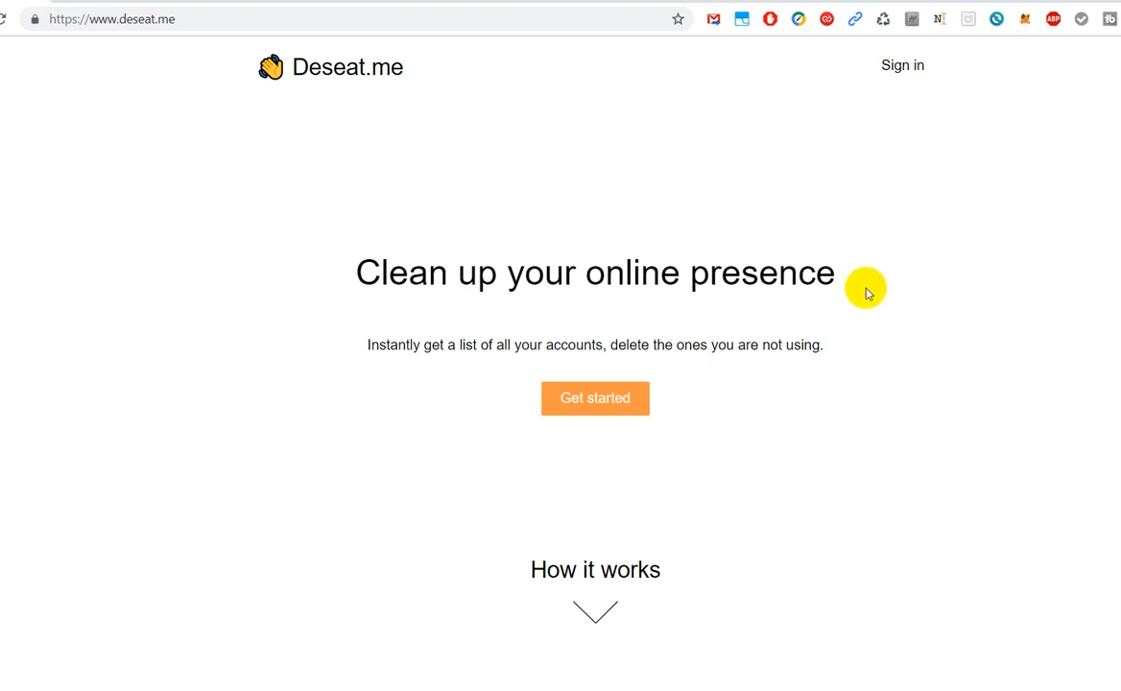
{"action": "mouse_move", "coordinate": [893, 322]}
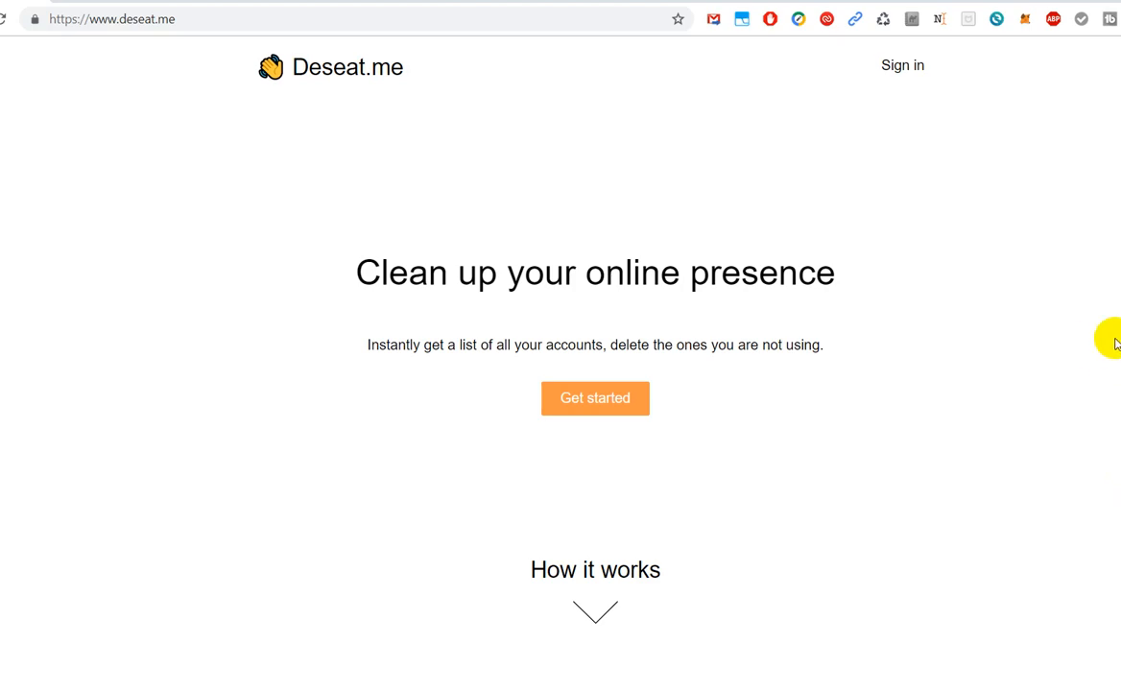
{"action": "scroll", "scroll_direction": "down", "scroll_amount": 3}
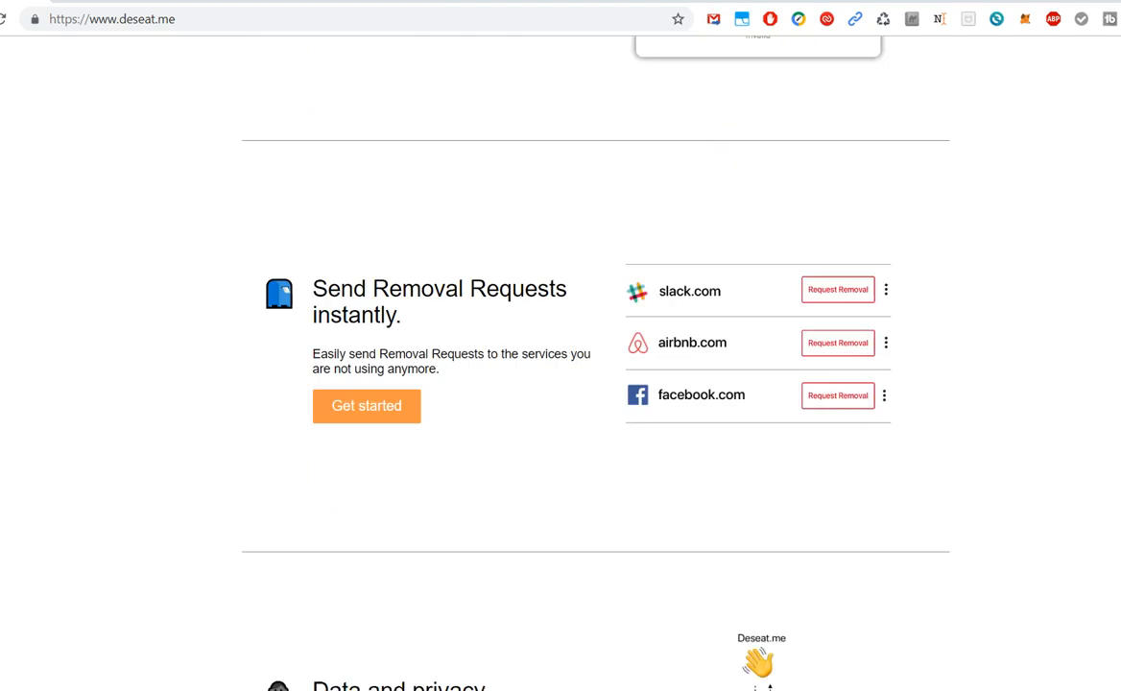
{"action": "scroll", "scroll_direction": "up", "scroll_amount": 3}
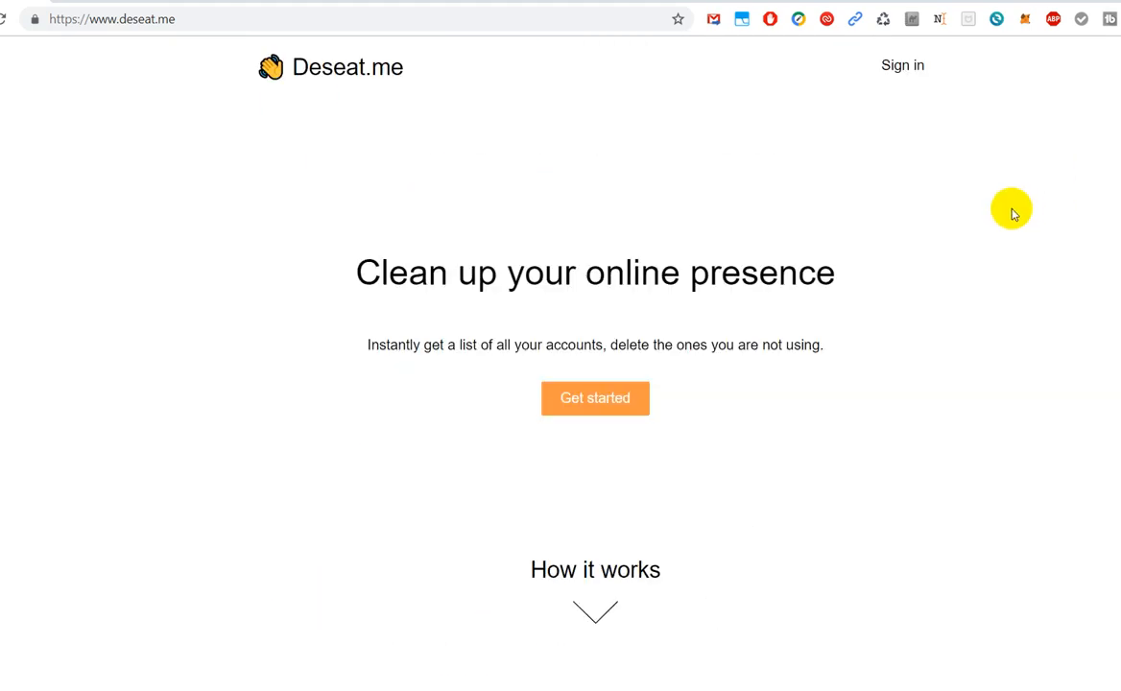
{"action": "mouse_move", "coordinate": [995, 209]}
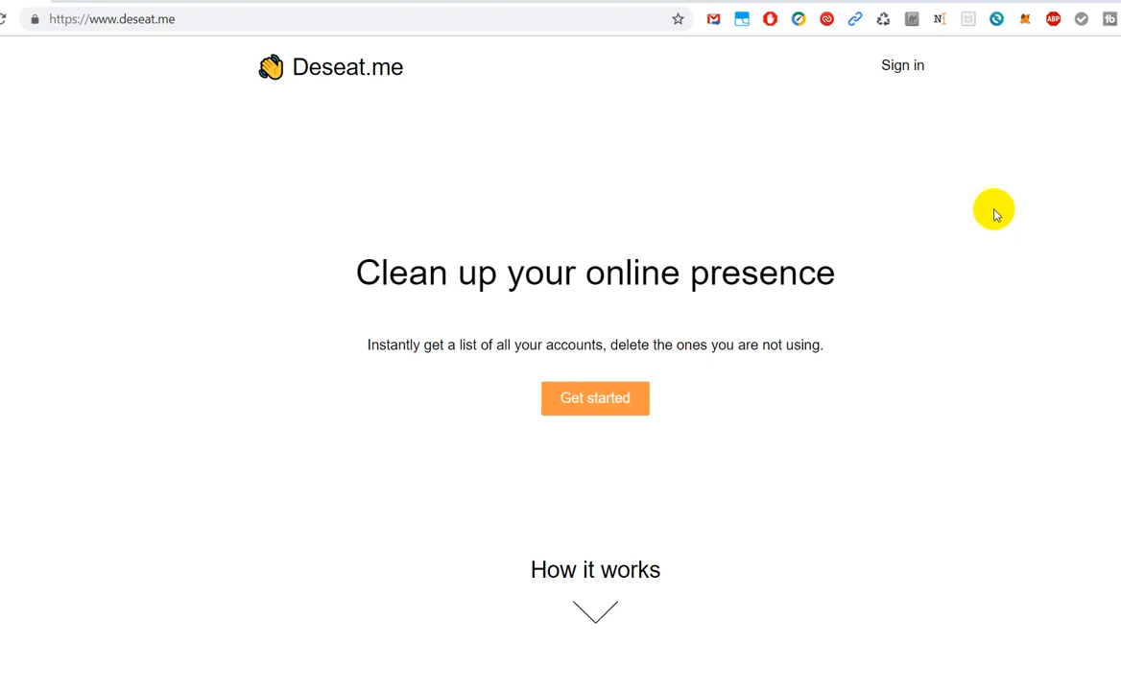
{"action": "mouse_move", "coordinate": [1023, 219]}
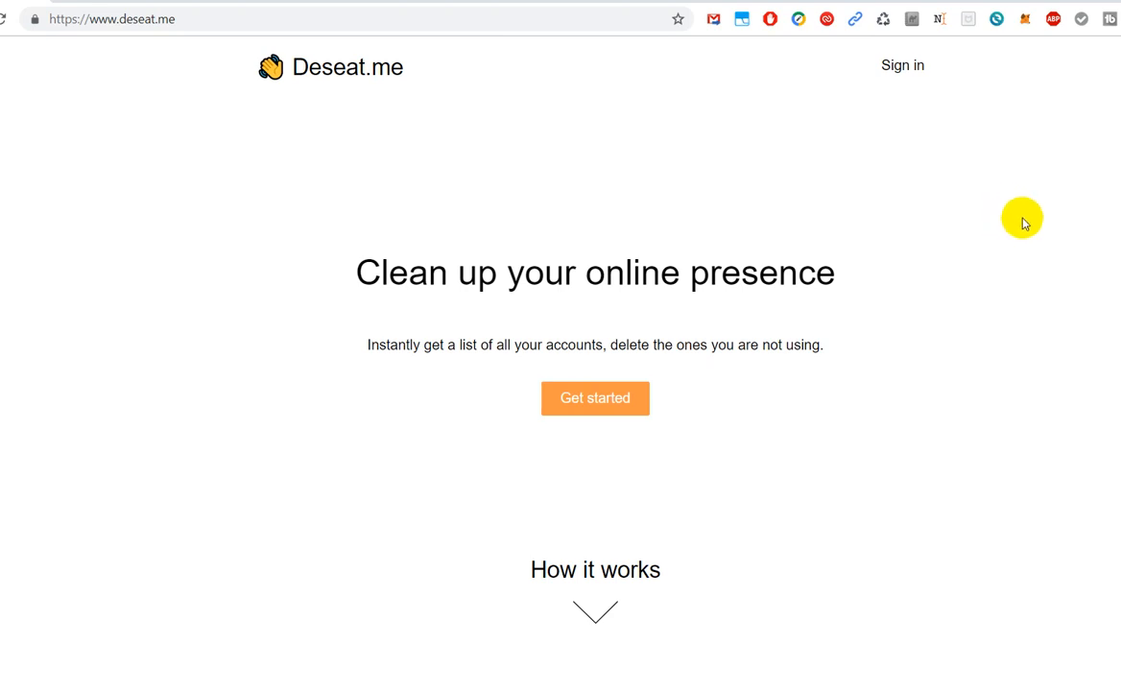
{"action": "mouse_move", "coordinate": [1018, 223]}
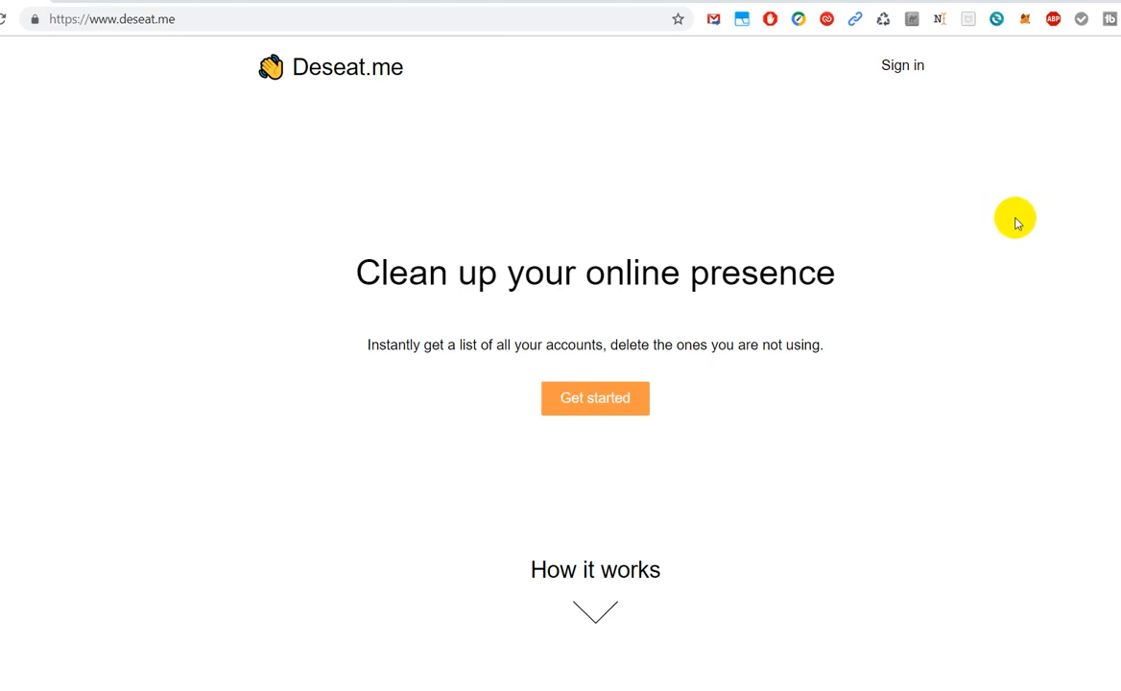
{"action": "mouse_move", "coordinate": [948, 276]}
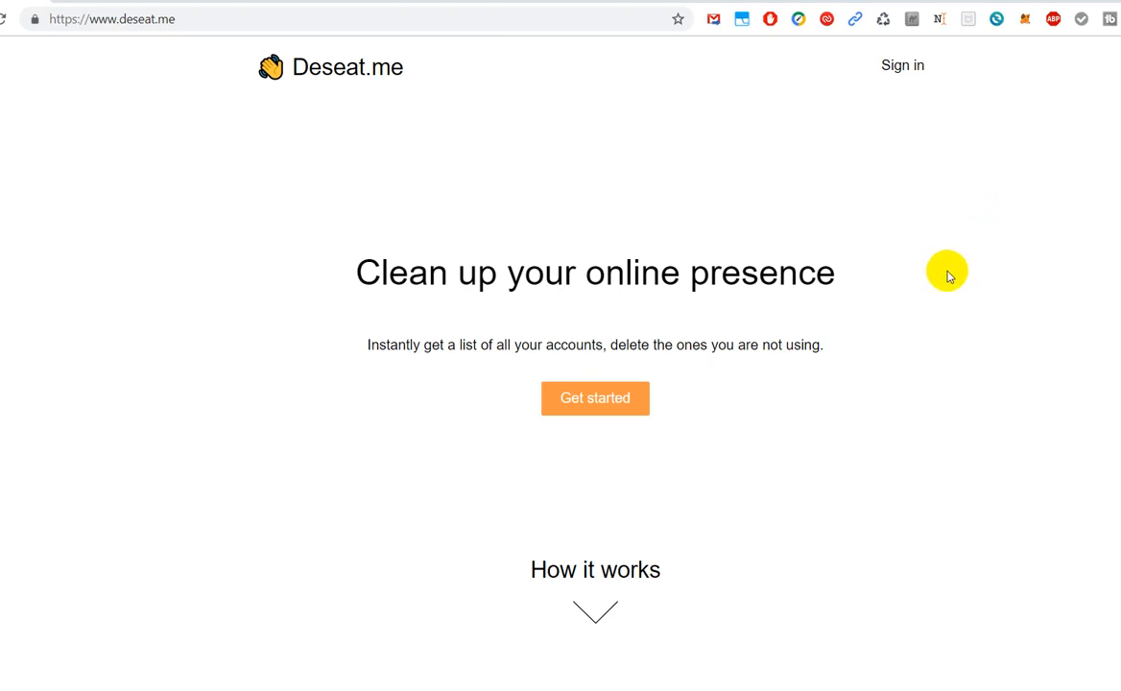
{"action": "mouse_move", "coordinate": [912, 288]}
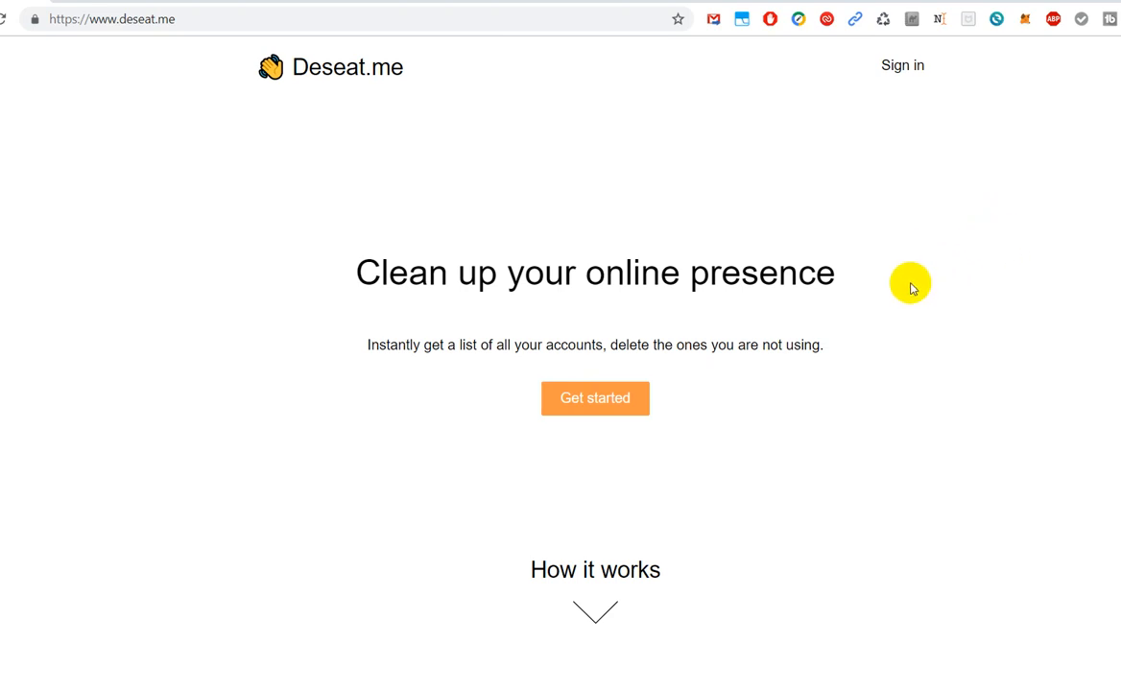
{"action": "mouse_move", "coordinate": [917, 296]}
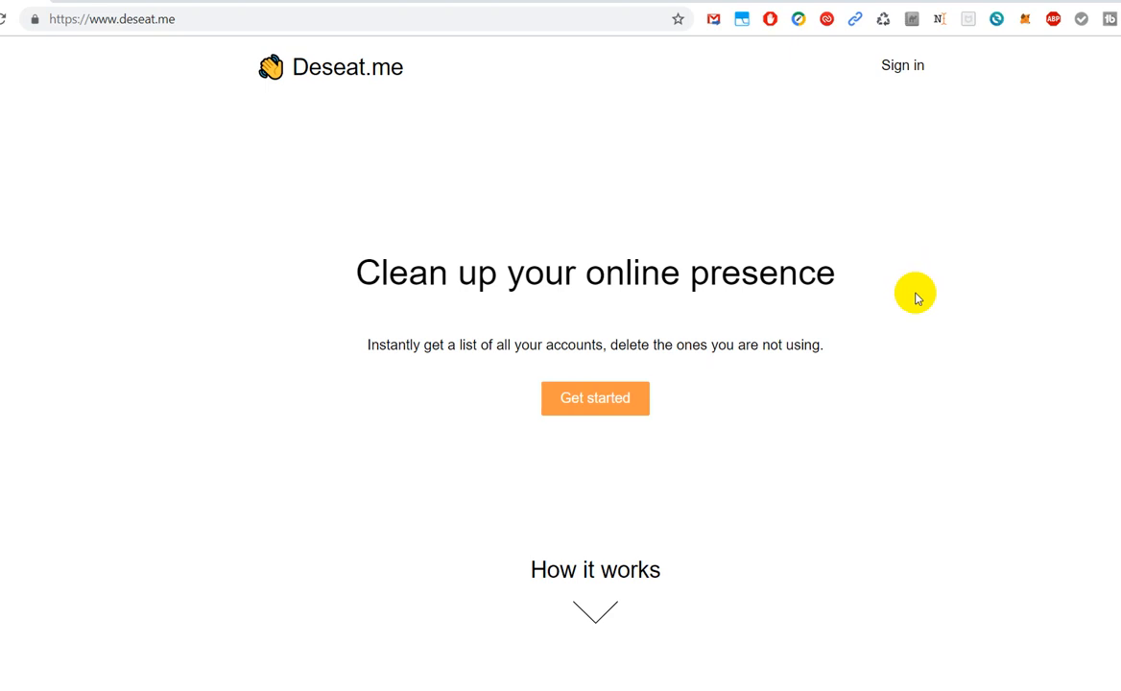
{"action": "mouse_move", "coordinate": [914, 282]}
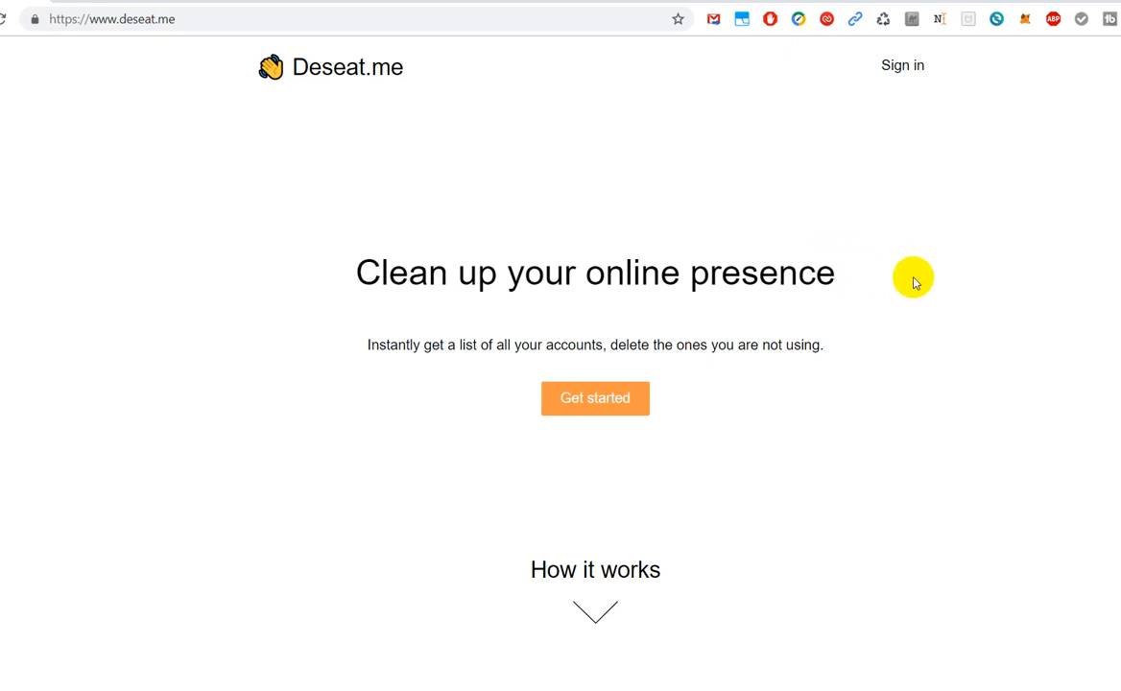
{"action": "mouse_move", "coordinate": [939, 294]}
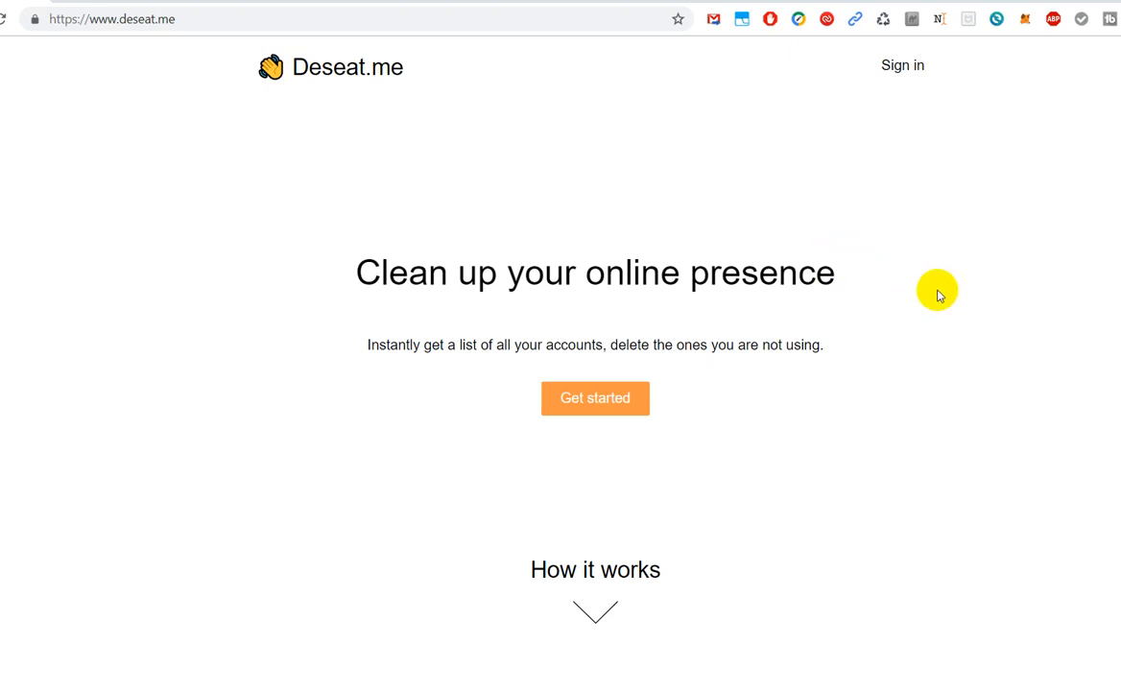
{"action": "mouse_move", "coordinate": [980, 277]}
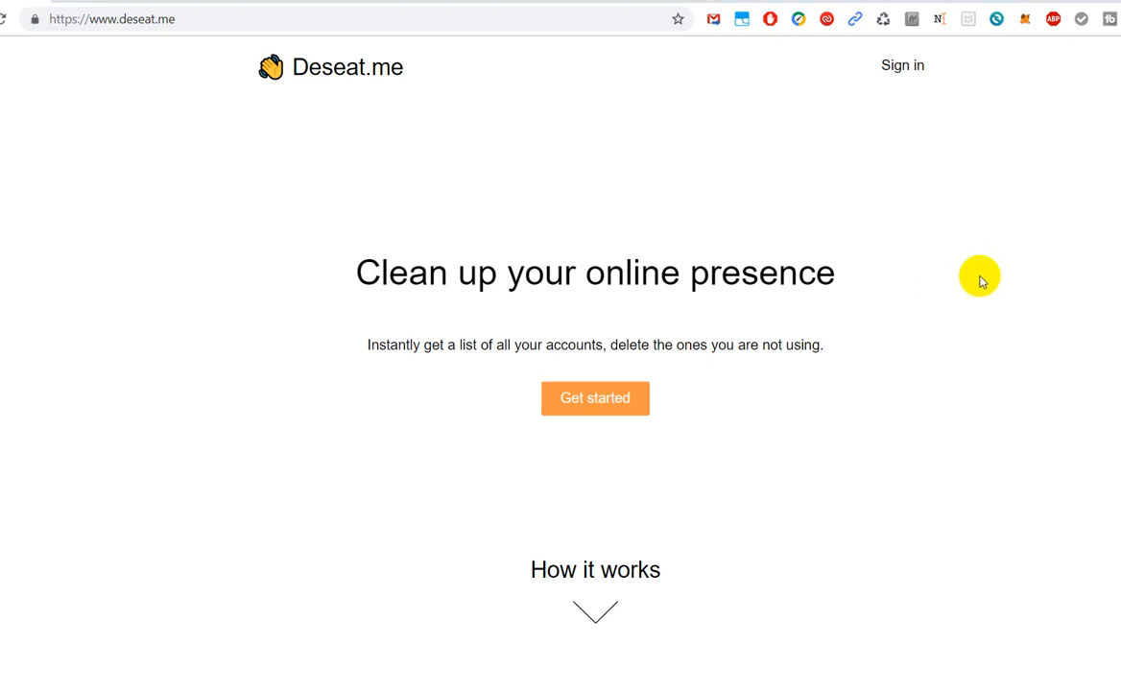
{"action": "mouse_move", "coordinate": [970, 286]}
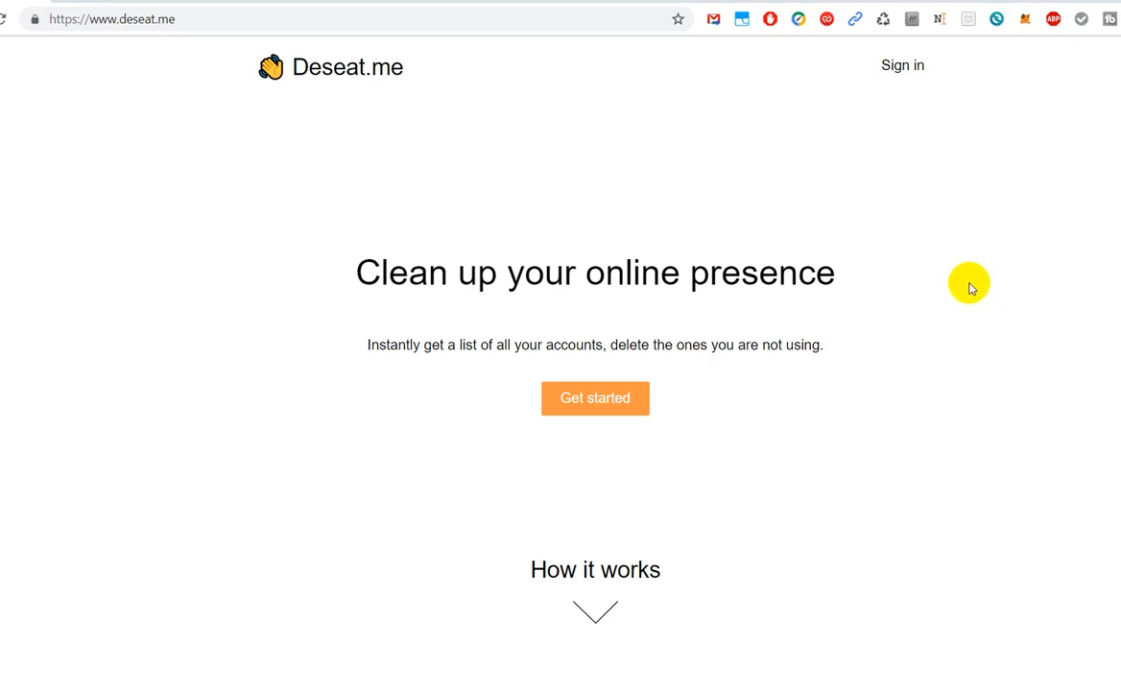
{"action": "mouse_move", "coordinate": [968, 279]}
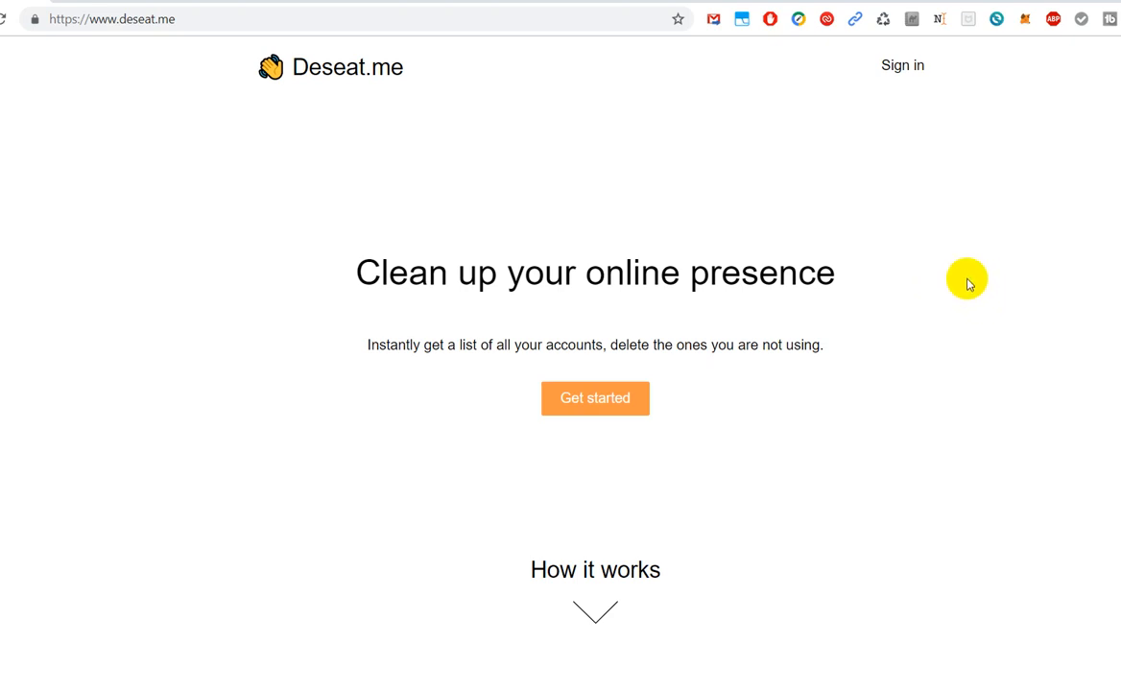
{"action": "mouse_move", "coordinate": [960, 278]}
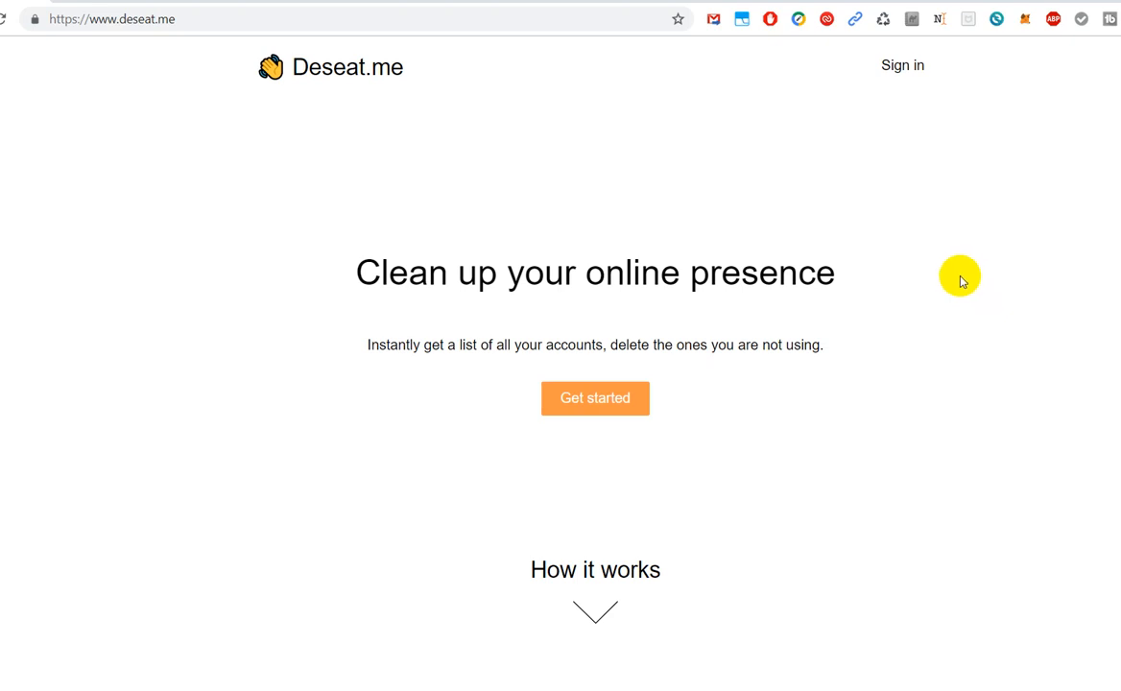
{"action": "mouse_move", "coordinate": [942, 264]}
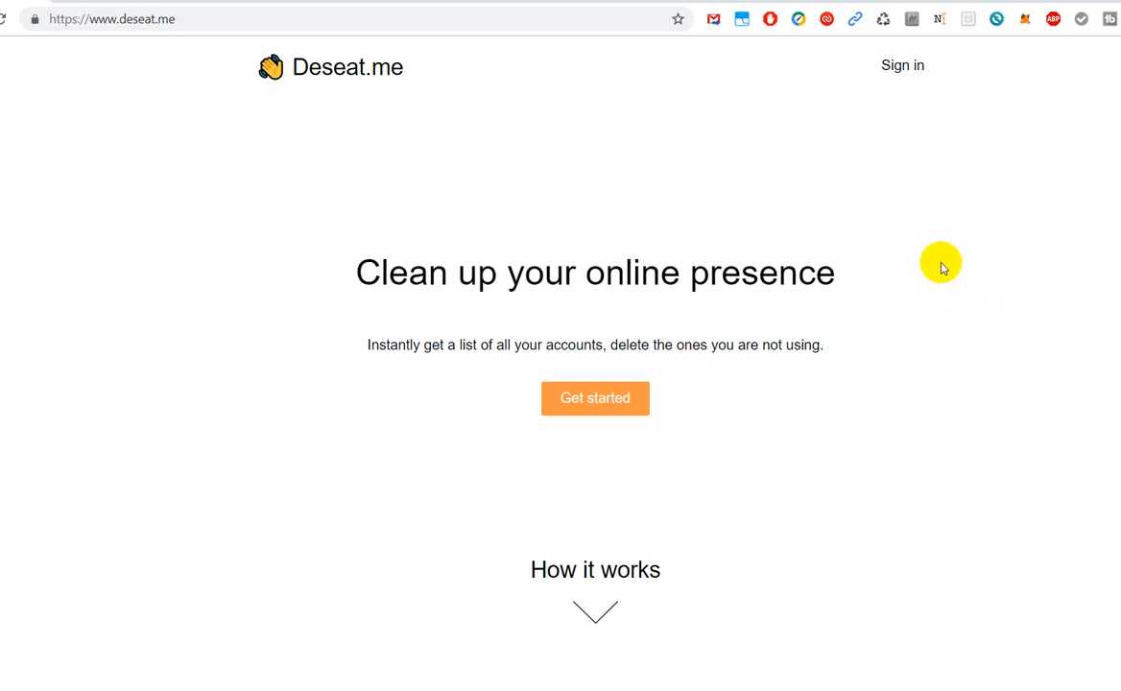
{"action": "mouse_move", "coordinate": [927, 262]}
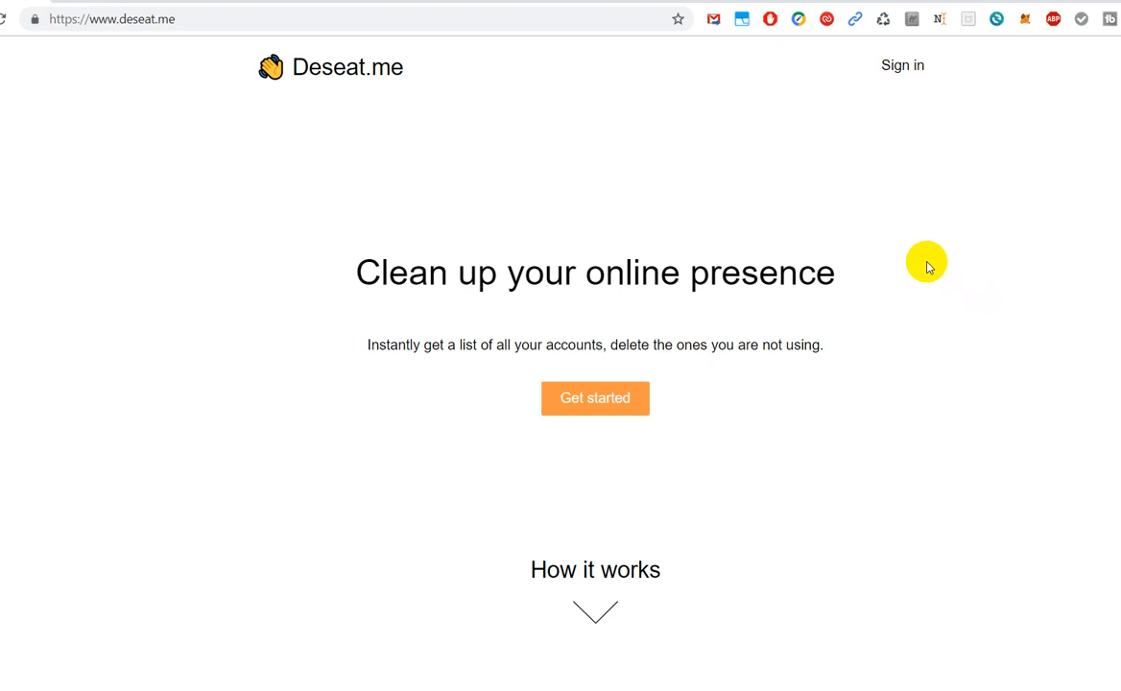
{"action": "mouse_move", "coordinate": [910, 269]}
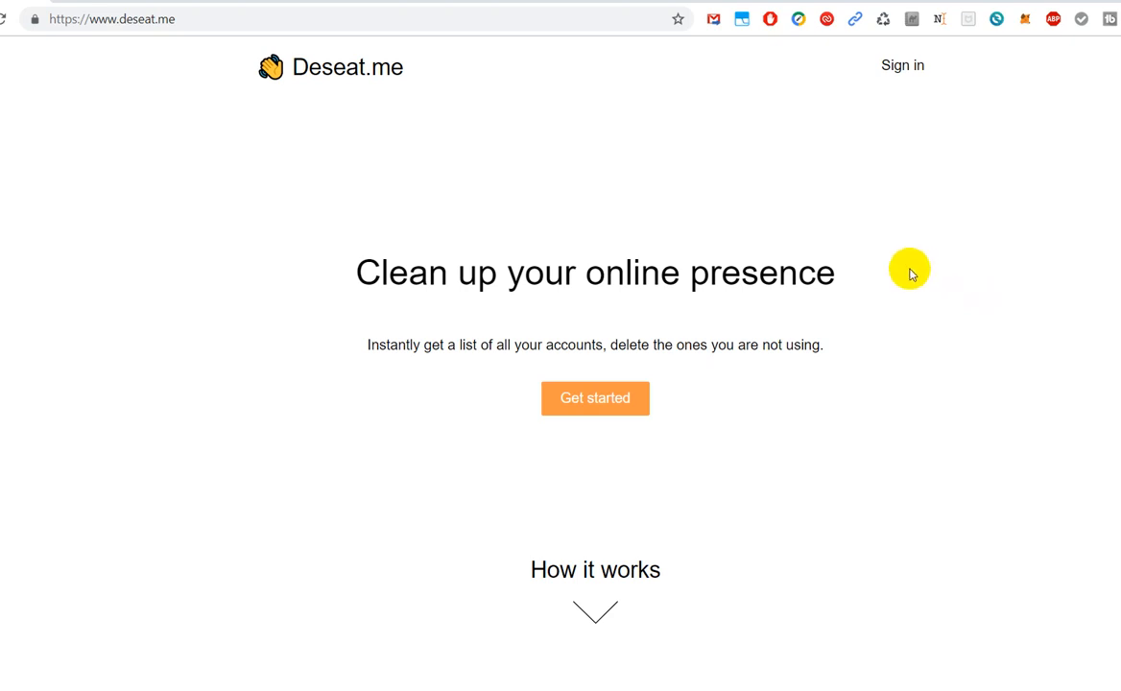
{"action": "mouse_move", "coordinate": [996, 379]}
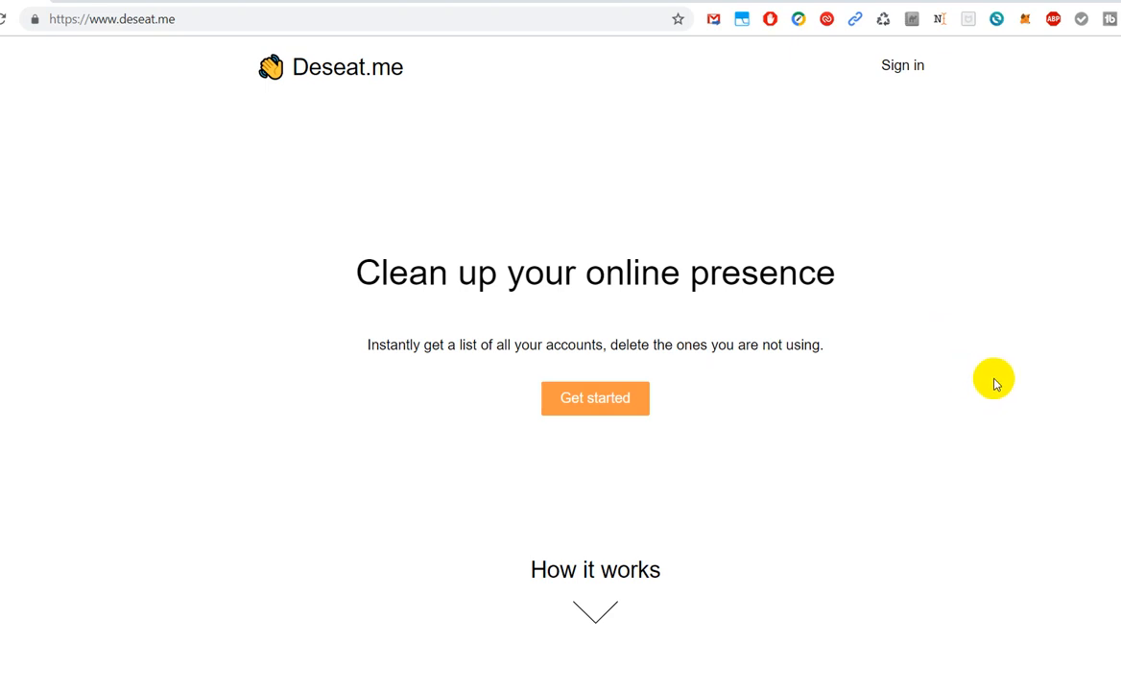
{"action": "mouse_move", "coordinate": [1037, 390]}
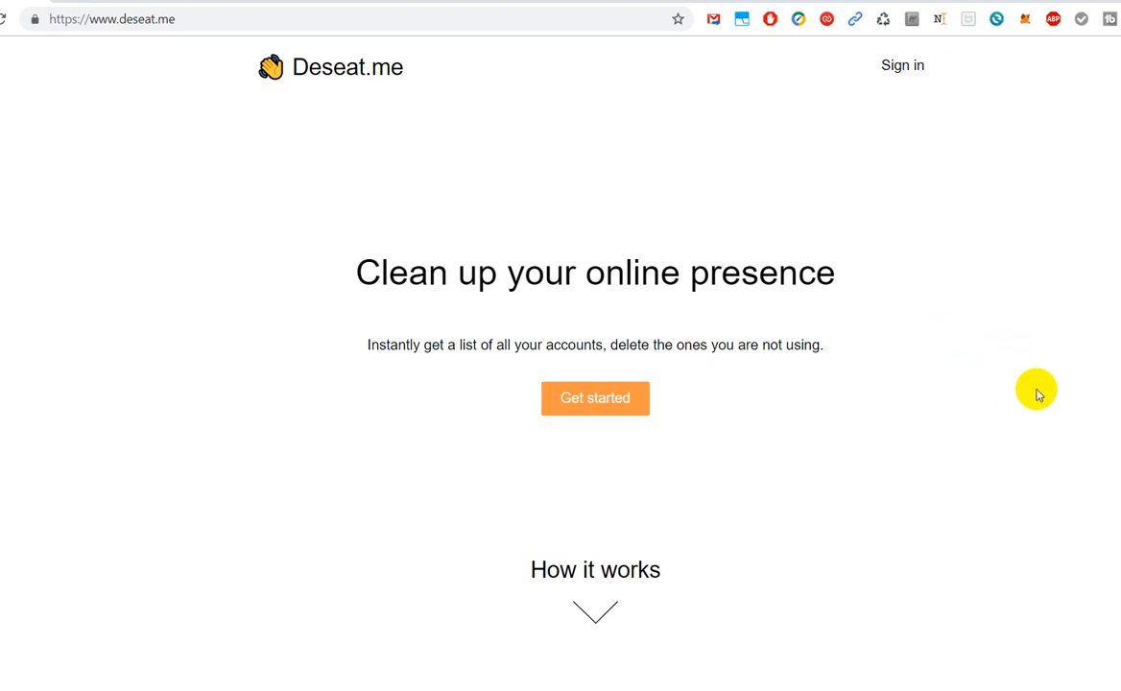
{"action": "mouse_move", "coordinate": [1024, 341]}
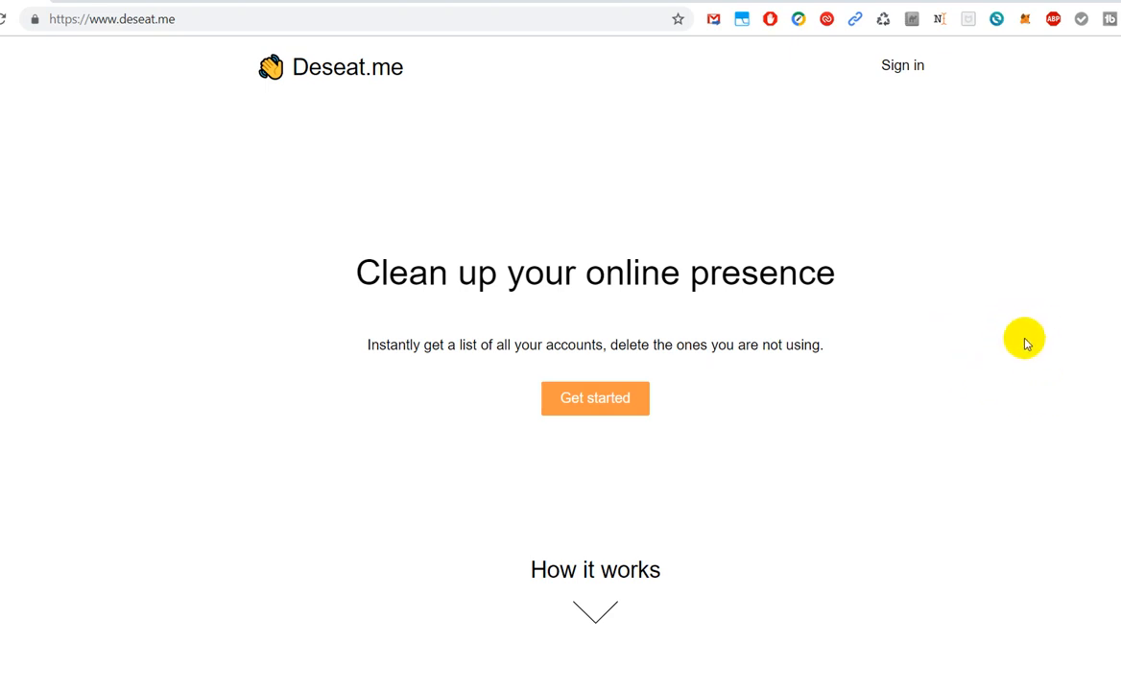
{"action": "mouse_move", "coordinate": [1001, 310]}
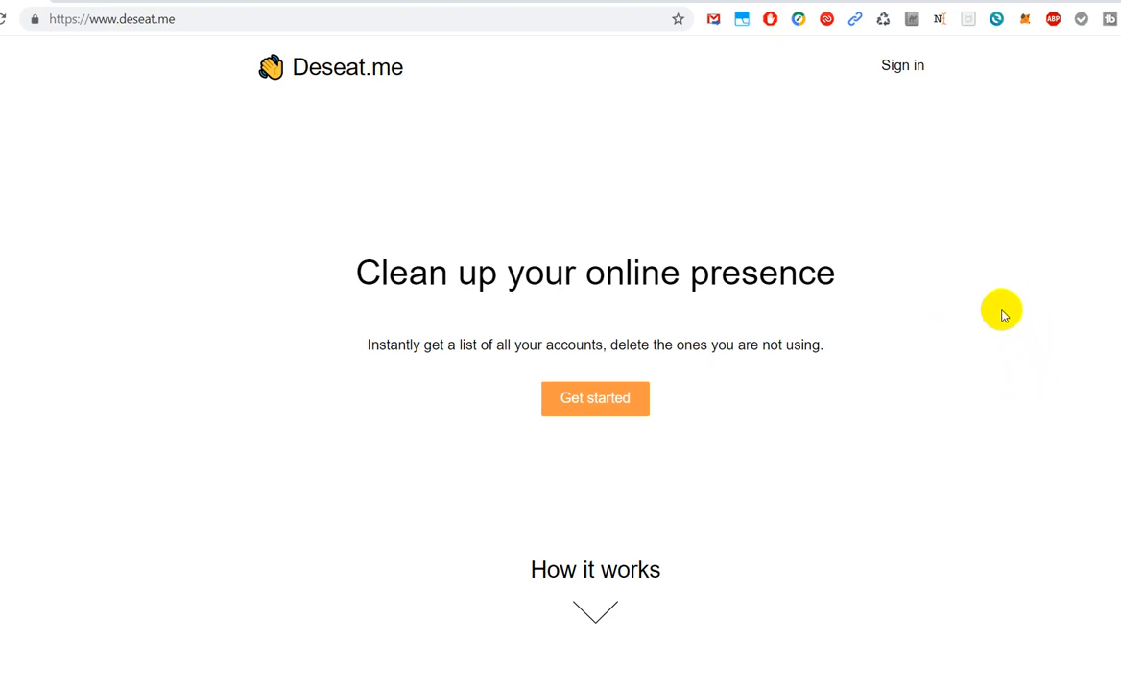
{"action": "mouse_move", "coordinate": [978, 319]}
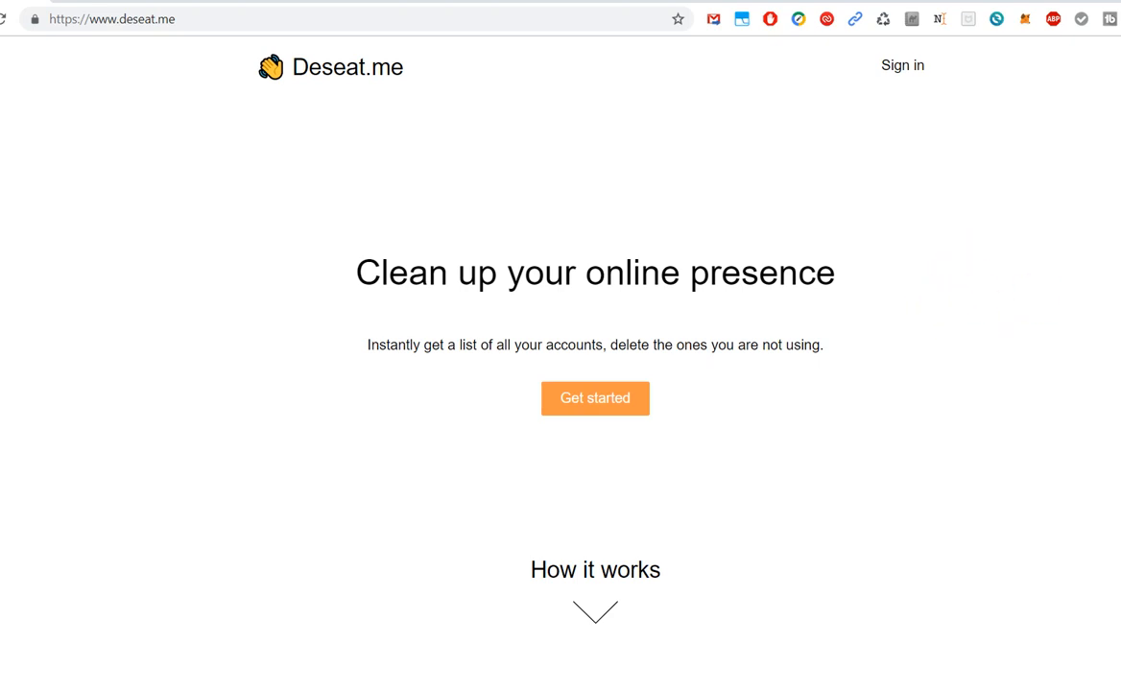
Scroll down to the 'How it works' step 'See what accounts you've signed up for'
{"action": "scroll", "scroll_direction": "down", "scroll_amount": 3}
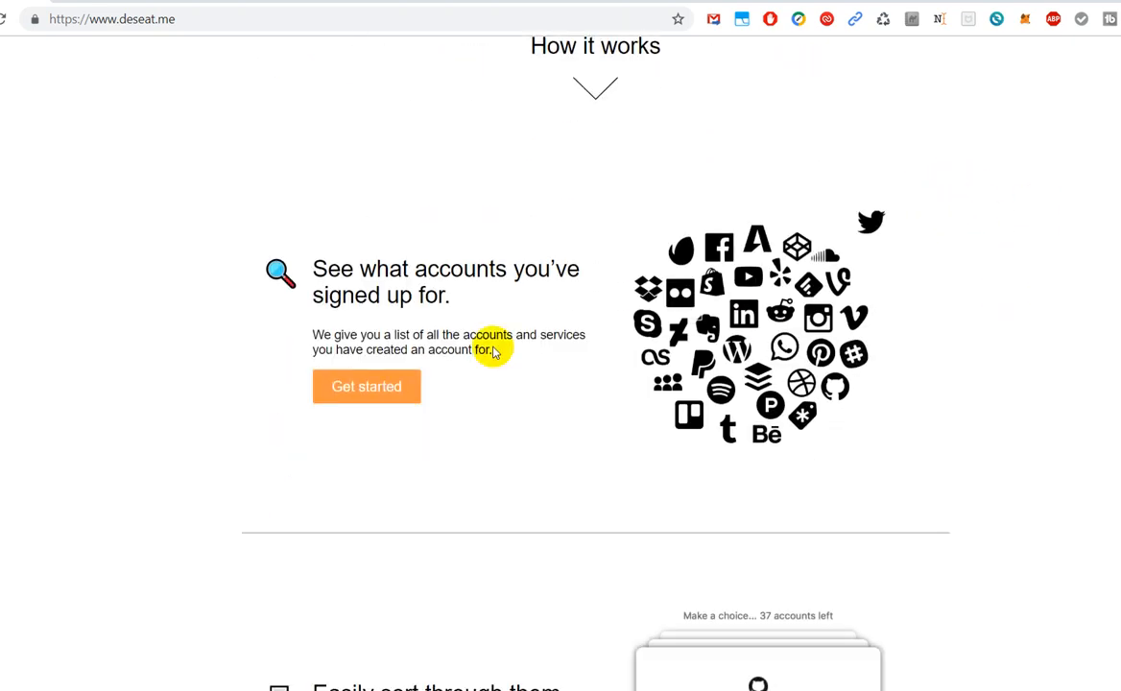
{"action": "mouse_move", "coordinate": [672, 360]}
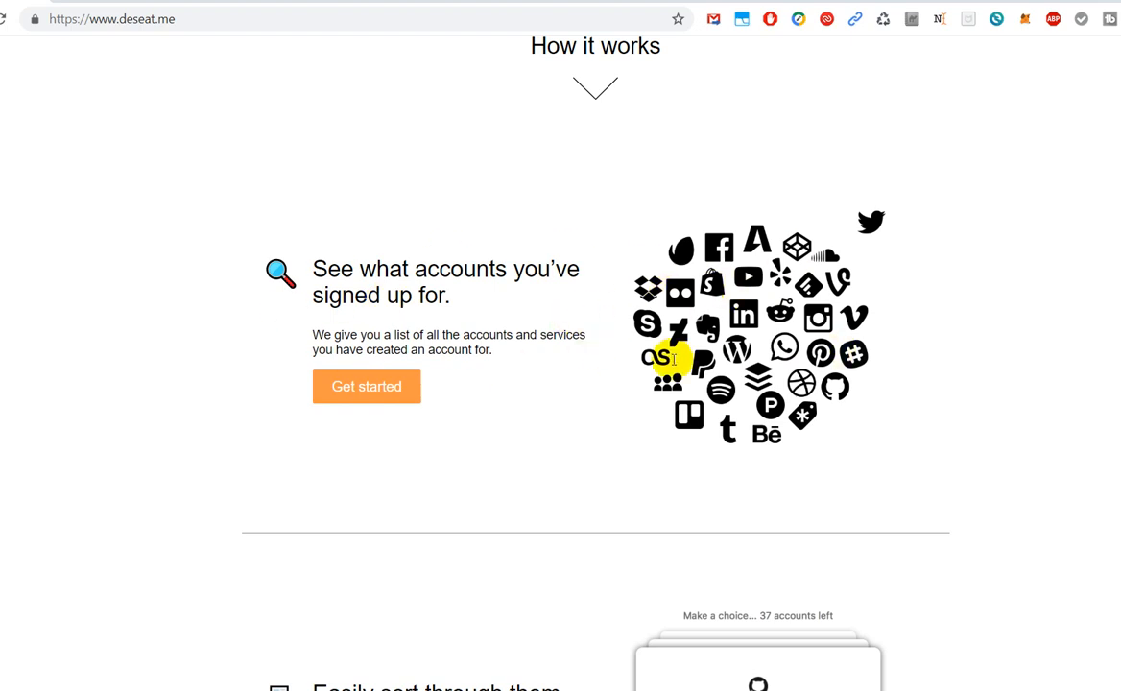
{"action": "mouse_move", "coordinate": [744, 305]}
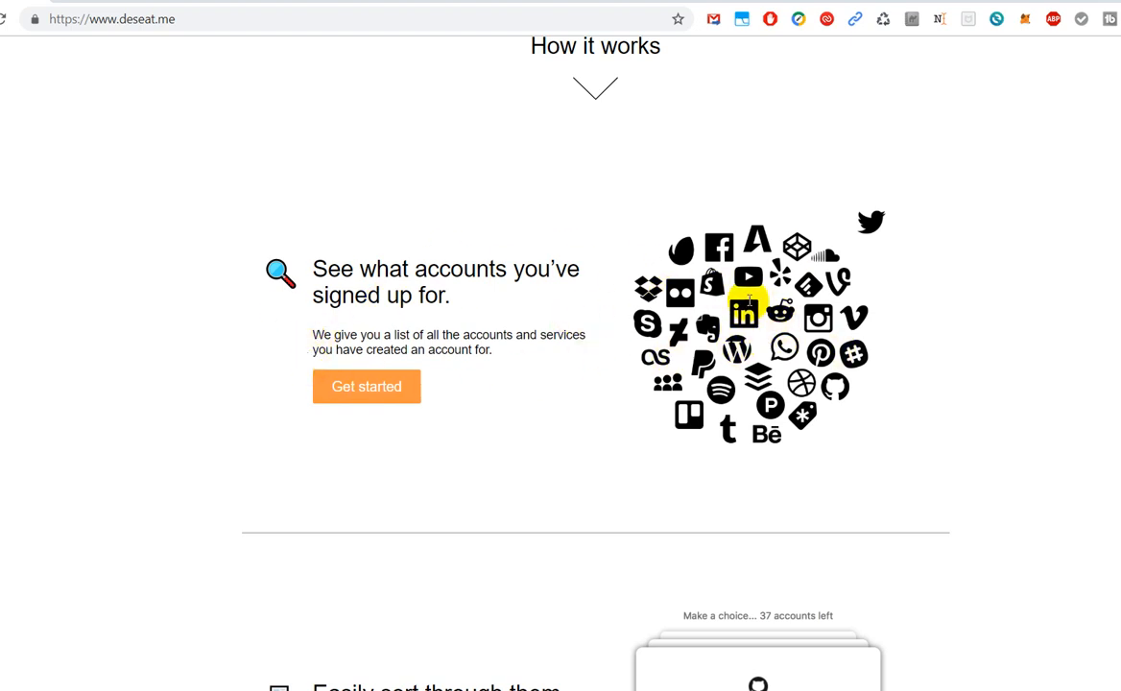
{"action": "mouse_move", "coordinate": [751, 278]}
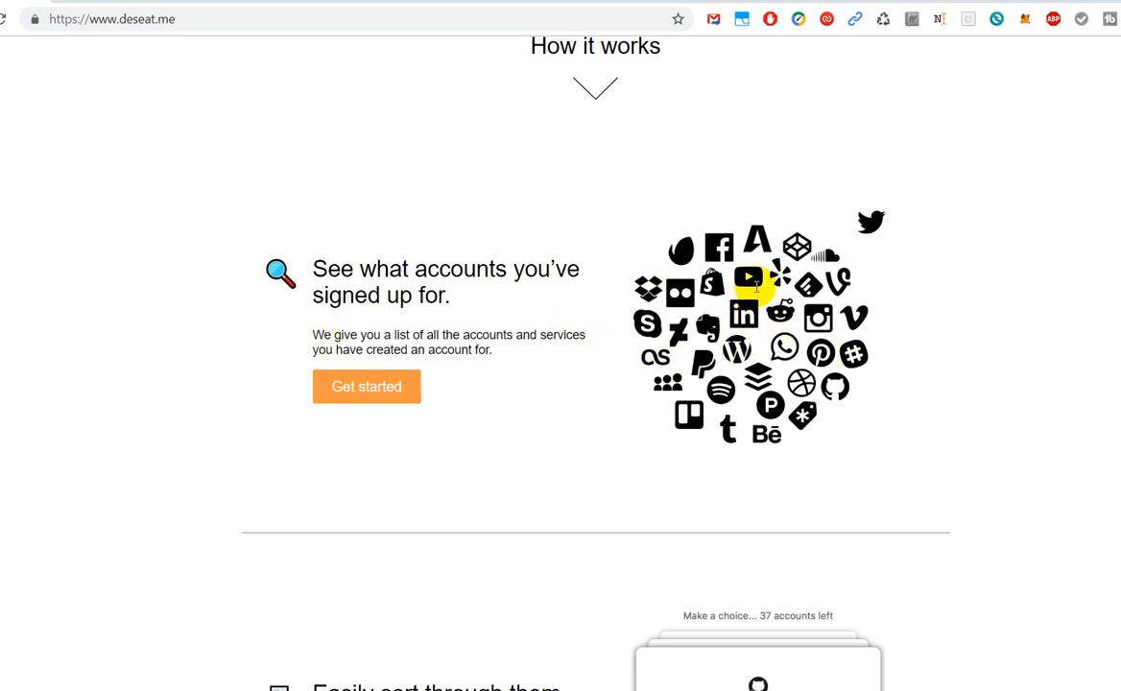
{"action": "mouse_move", "coordinate": [517, 341]}
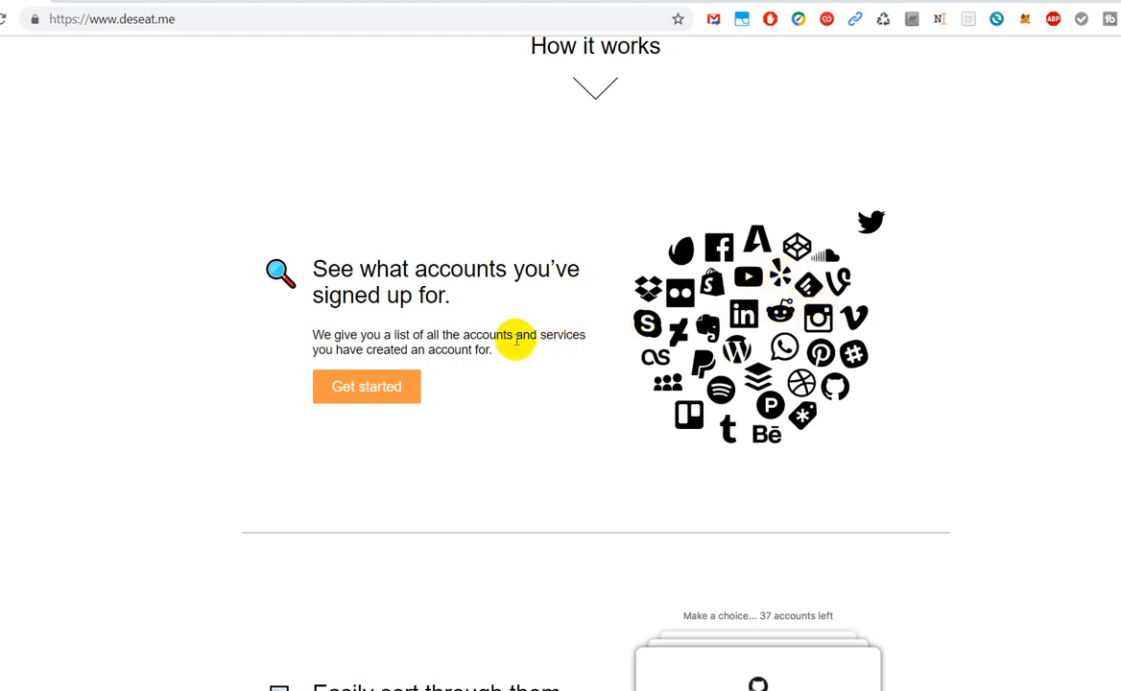
{"action": "mouse_move", "coordinate": [737, 362]}
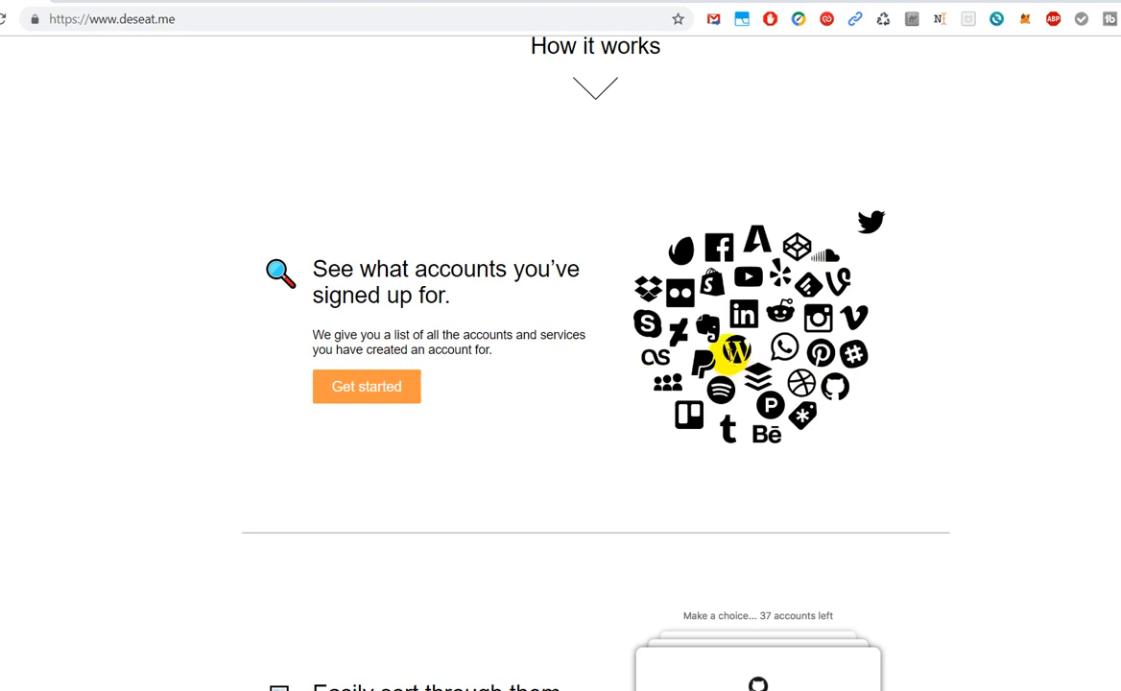
{"action": "mouse_move", "coordinate": [739, 348]}
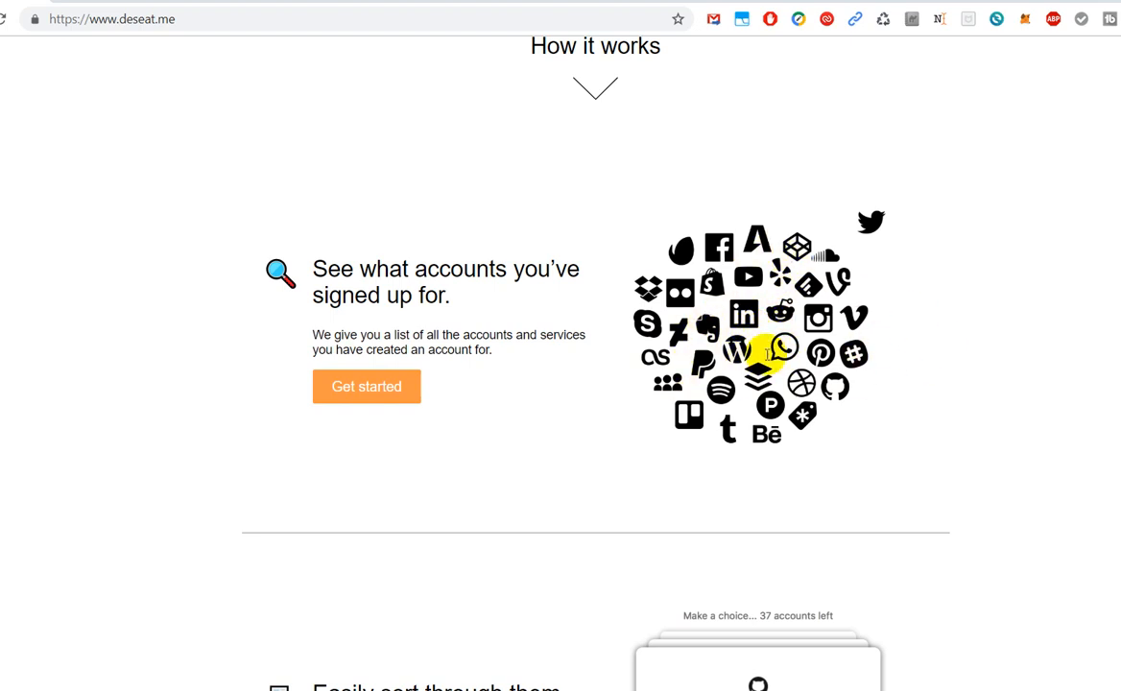
{"action": "mouse_move", "coordinate": [720, 393]}
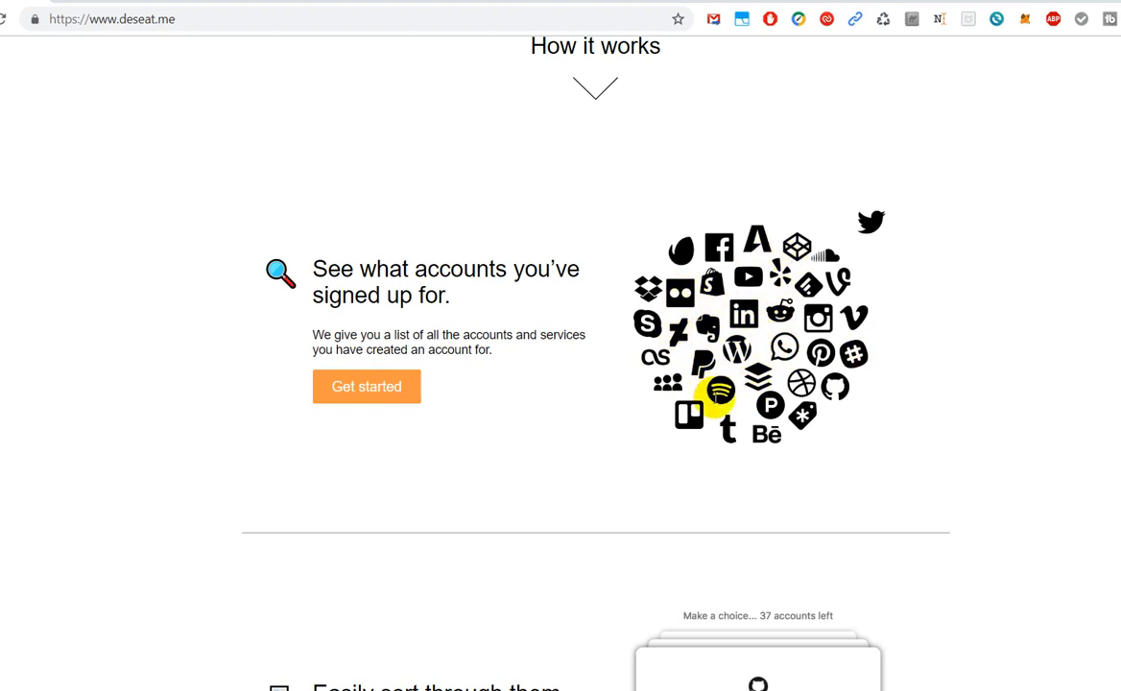
{"action": "mouse_move", "coordinate": [805, 421]}
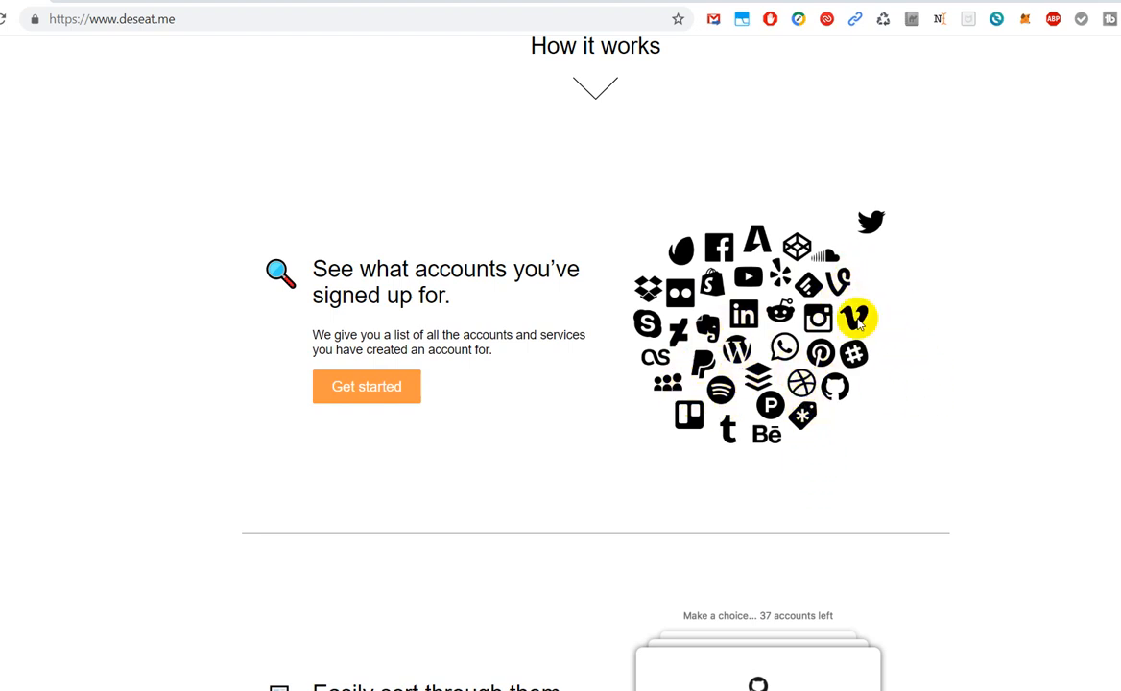
{"action": "mouse_move", "coordinate": [722, 391]}
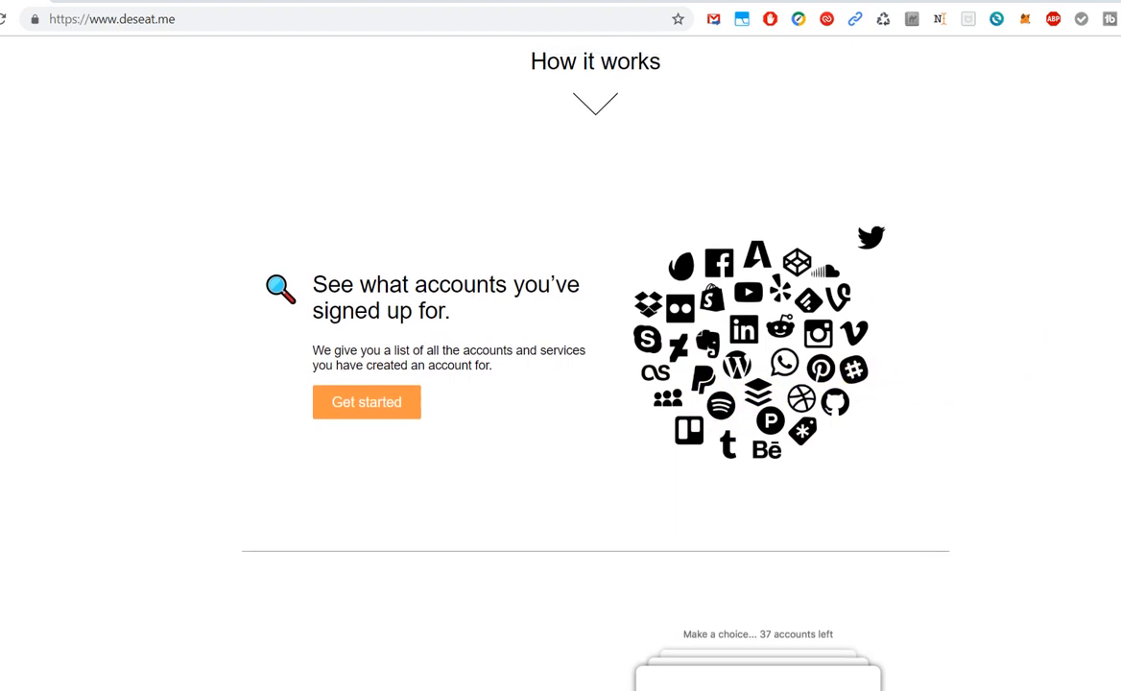
{"action": "scroll", "scroll_direction": "down", "scroll_amount": 3}
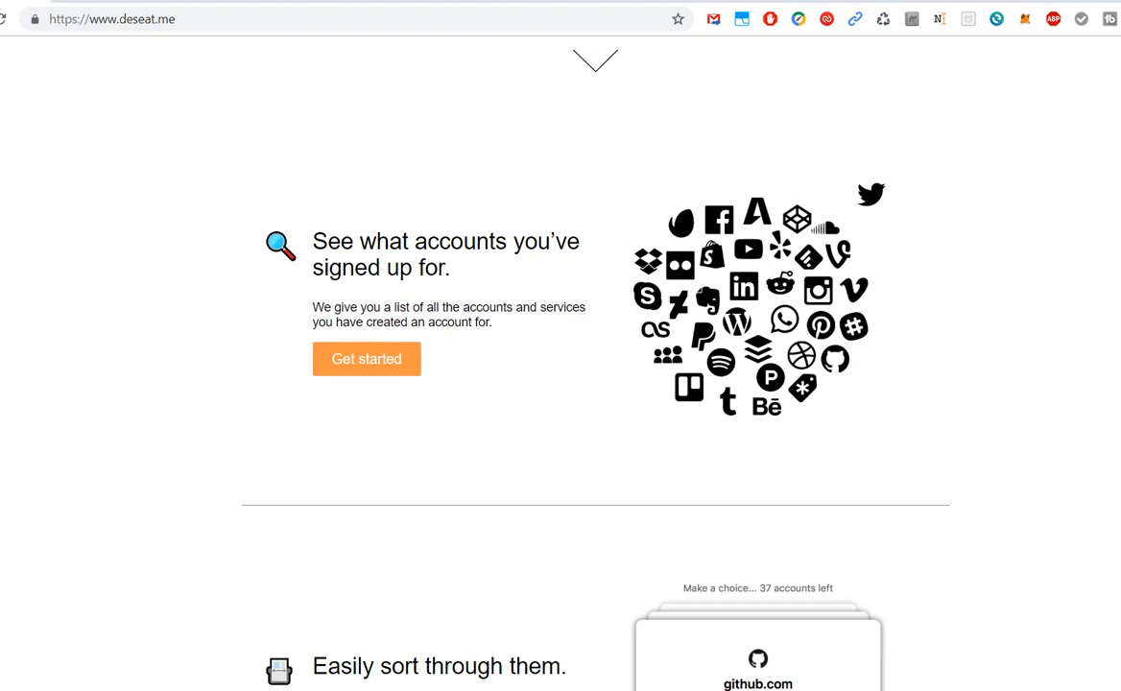
{"action": "mouse_move", "coordinate": [1076, 318]}
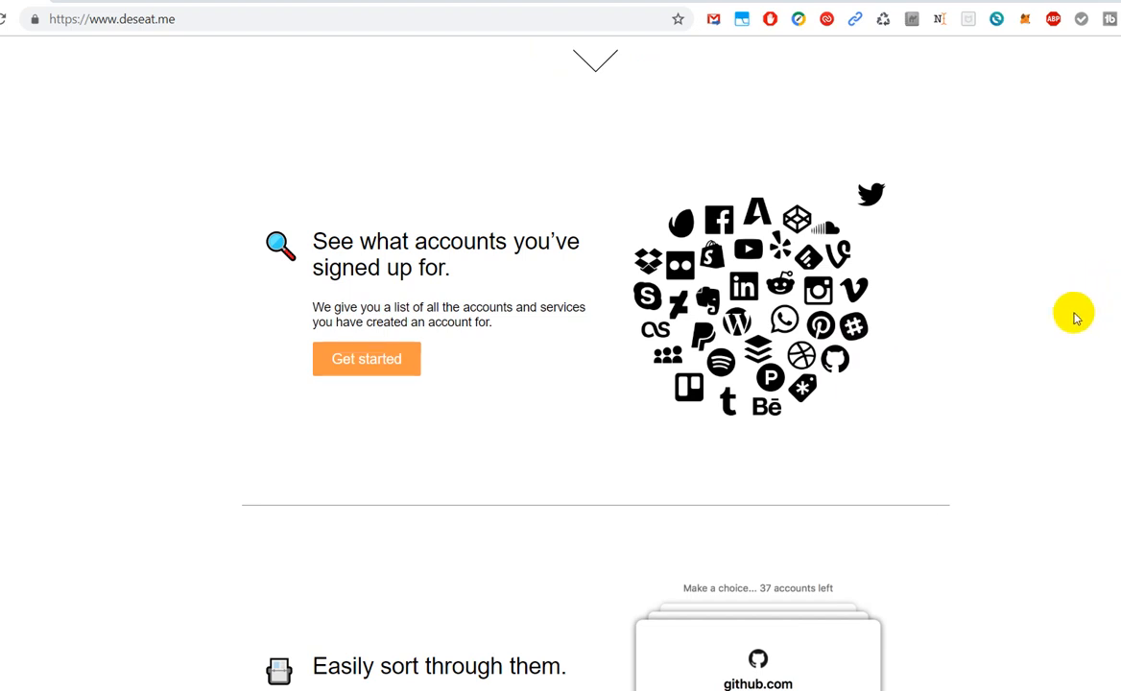
{"action": "mouse_move", "coordinate": [1042, 300]}
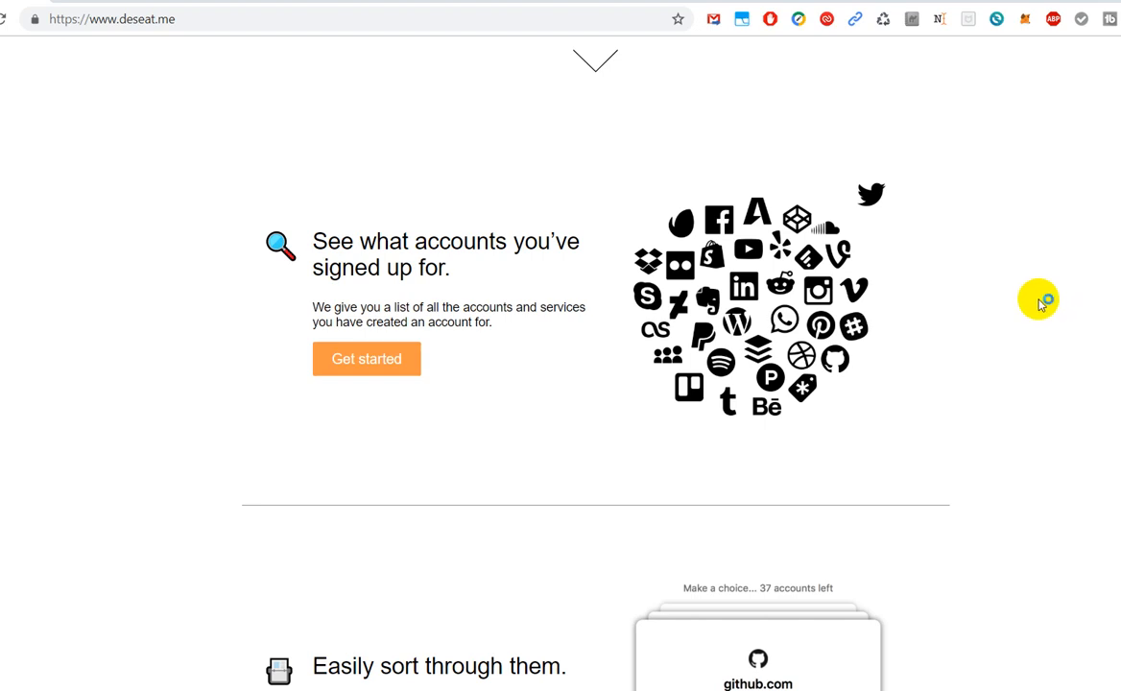
{"action": "mouse_move", "coordinate": [1006, 296]}
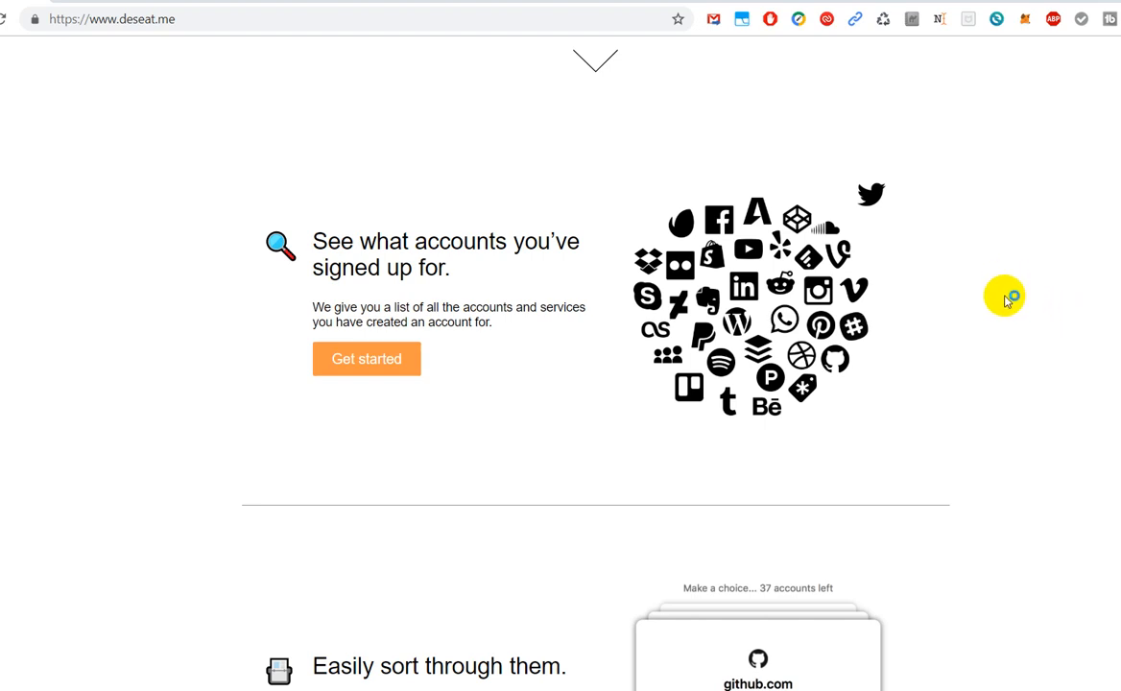
{"action": "mouse_move", "coordinate": [989, 292]}
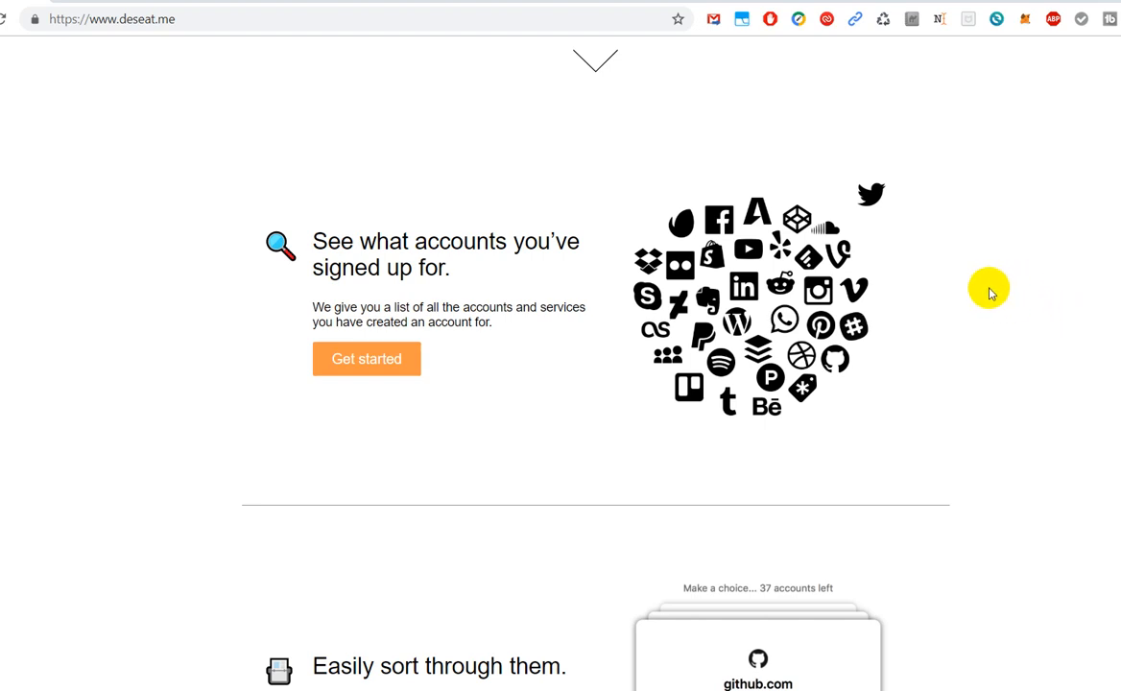
{"action": "mouse_move", "coordinate": [954, 239]}
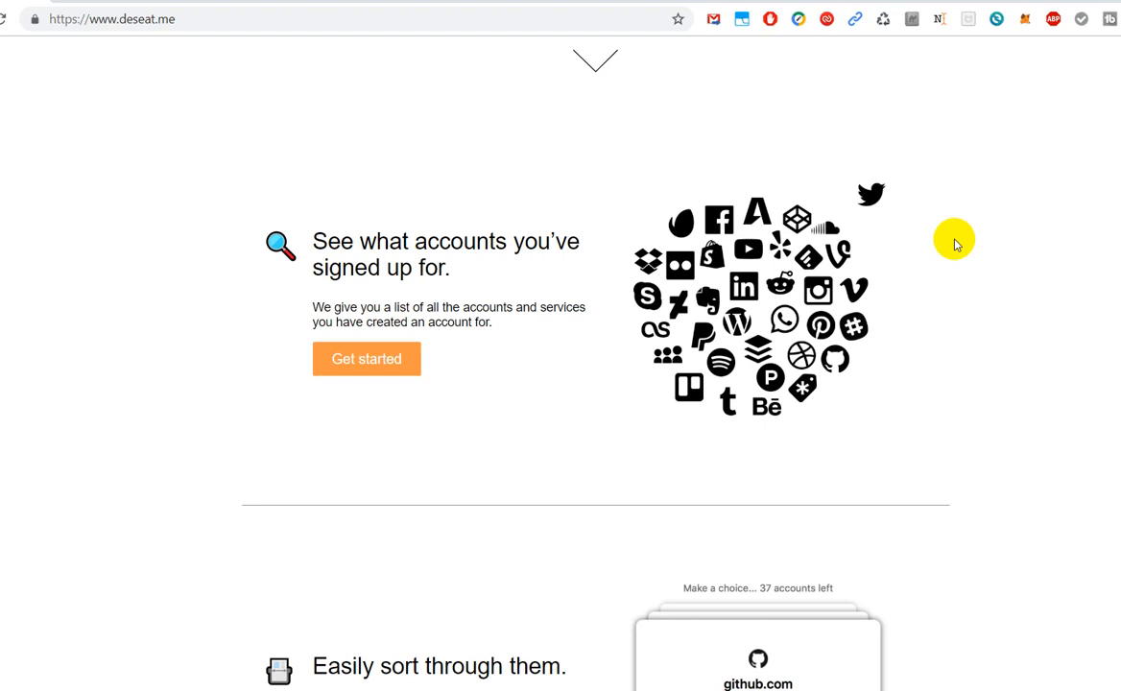
{"action": "mouse_move", "coordinate": [915, 252]}
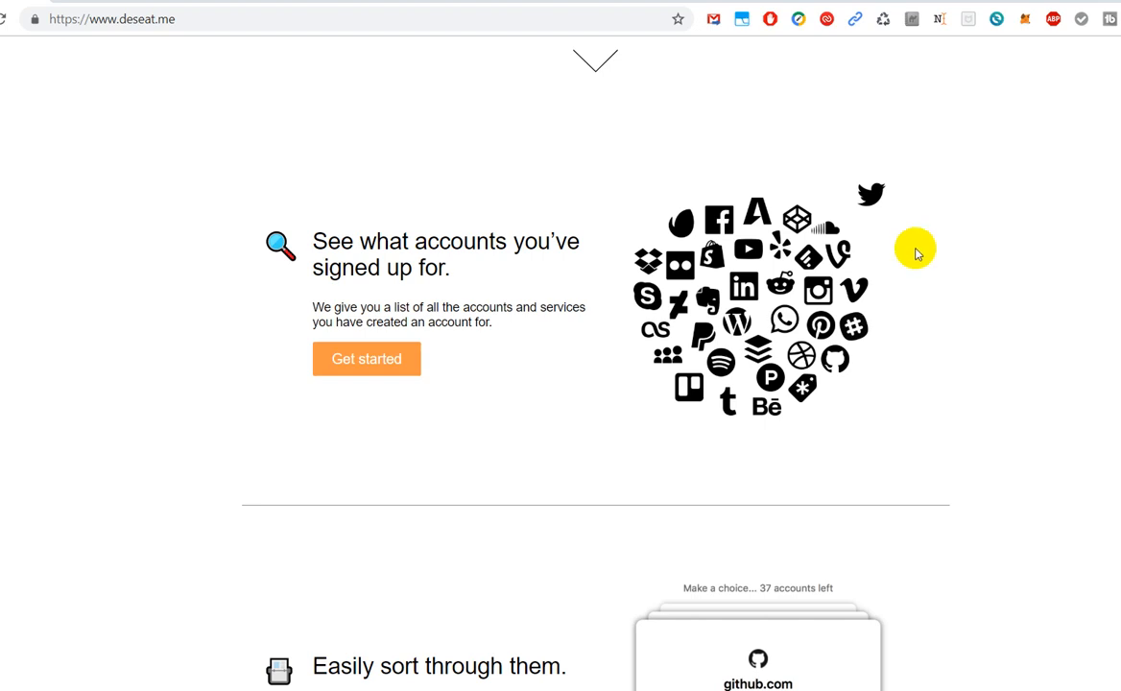
{"action": "mouse_move", "coordinate": [601, 285]}
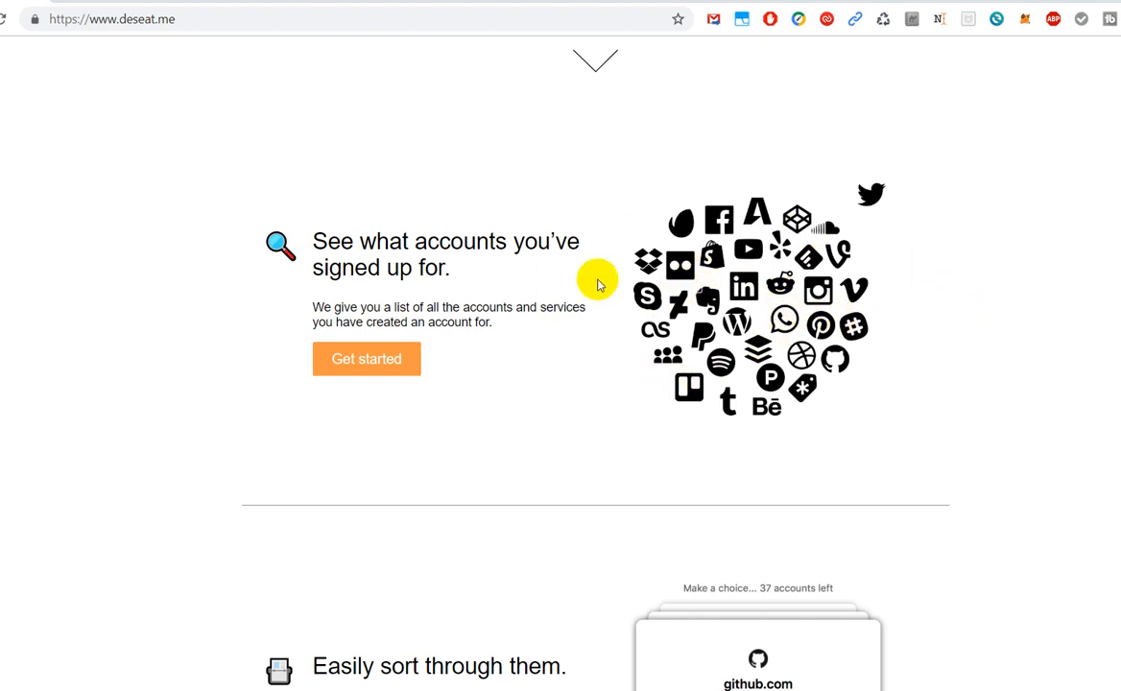
{"action": "mouse_move", "coordinate": [758, 351]}
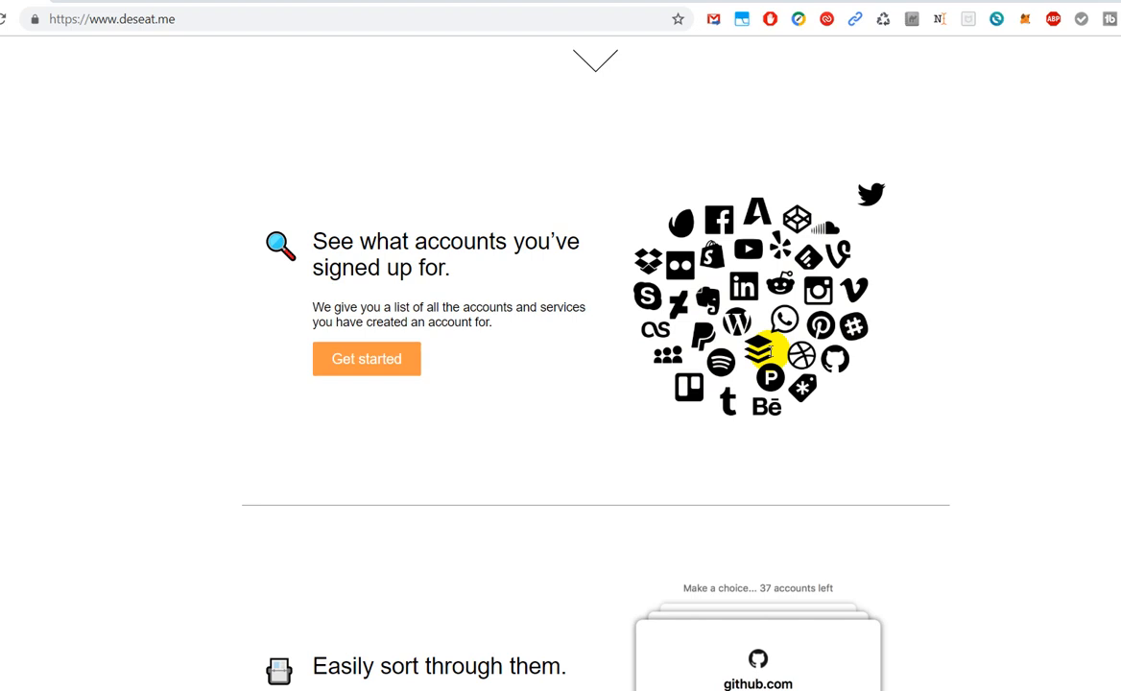
{"action": "mouse_move", "coordinate": [888, 406]}
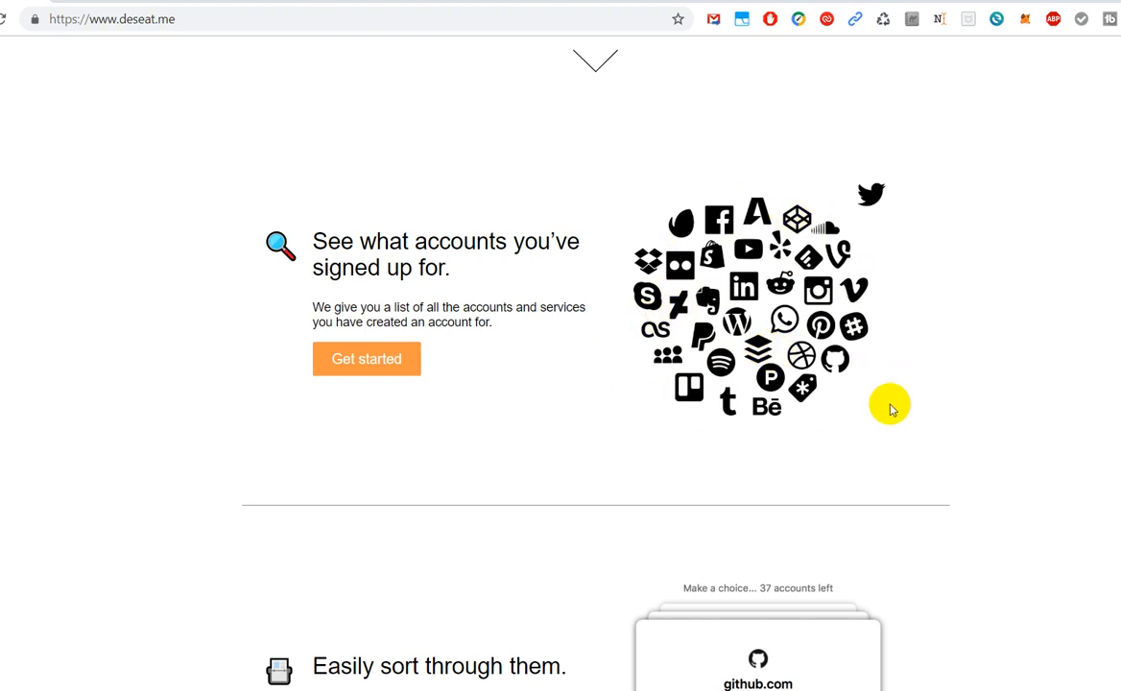
{"action": "mouse_move", "coordinate": [777, 381]}
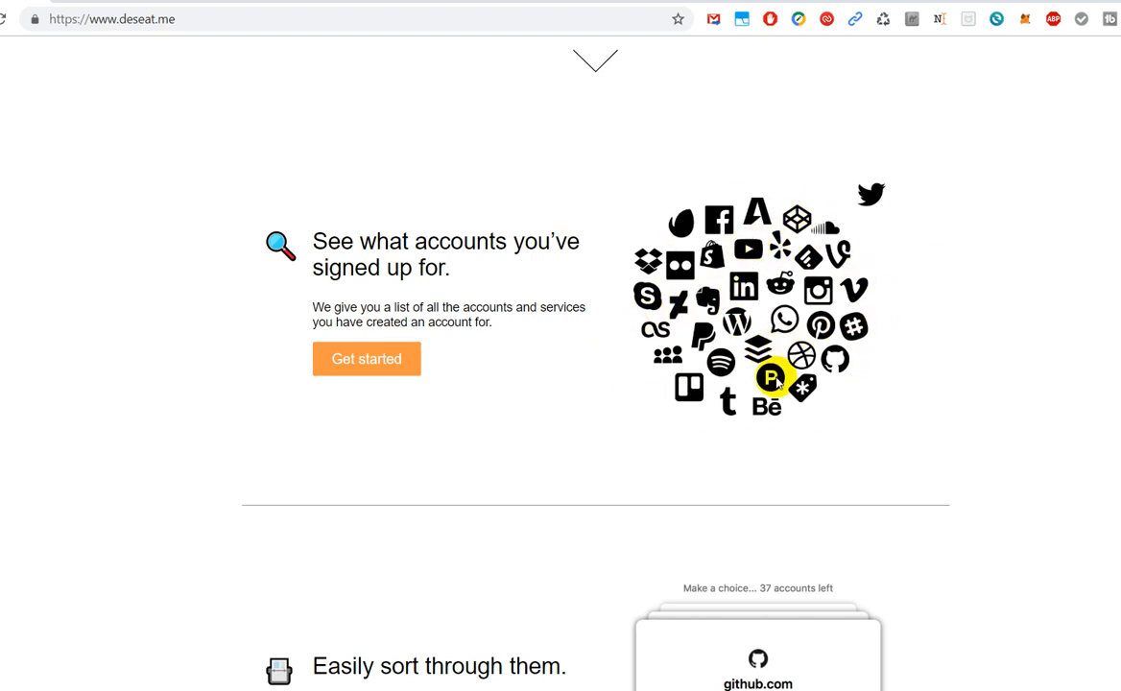
{"action": "mouse_move", "coordinate": [773, 290]}
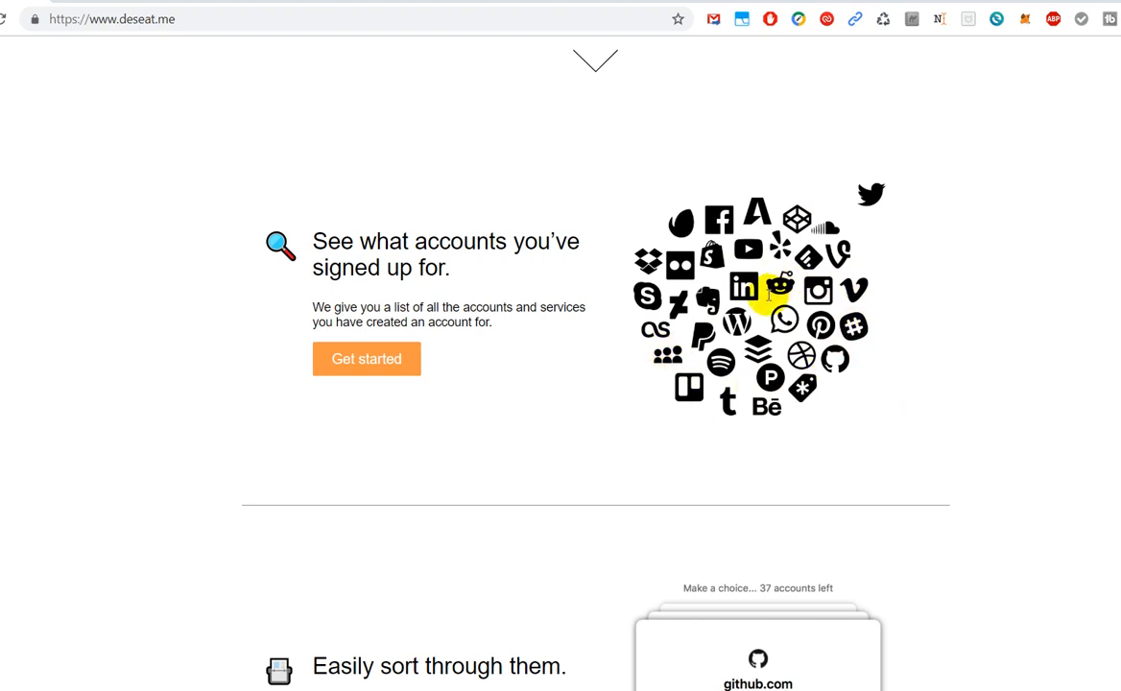
{"action": "mouse_move", "coordinate": [807, 387]}
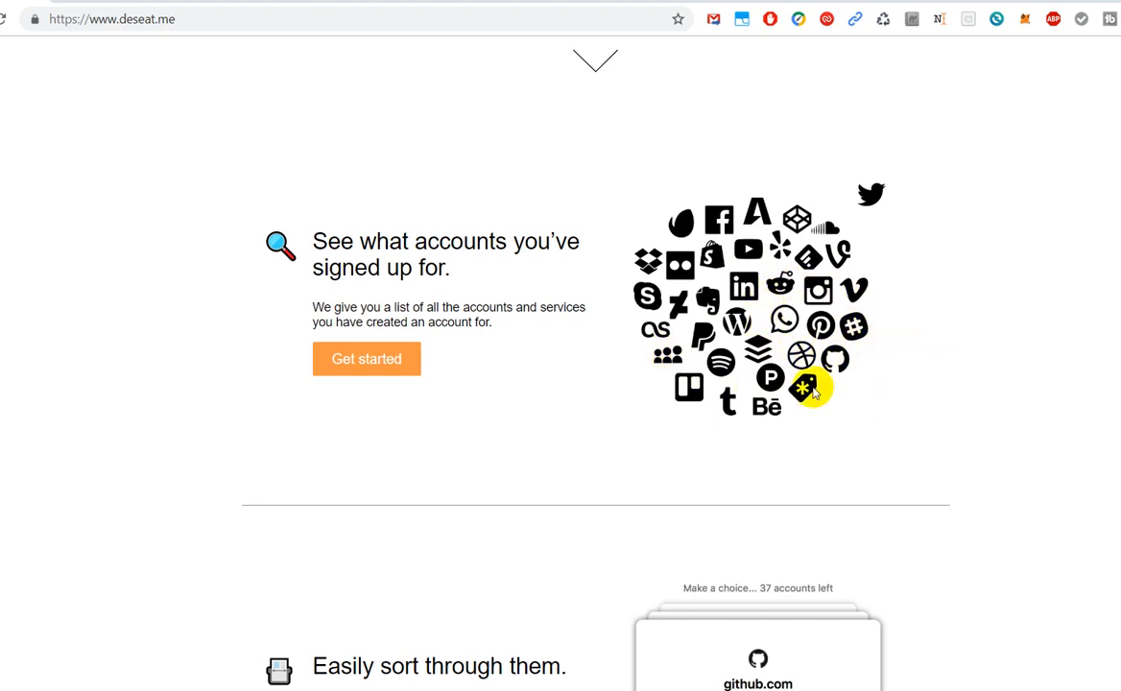
{"action": "mouse_move", "coordinate": [802, 358]}
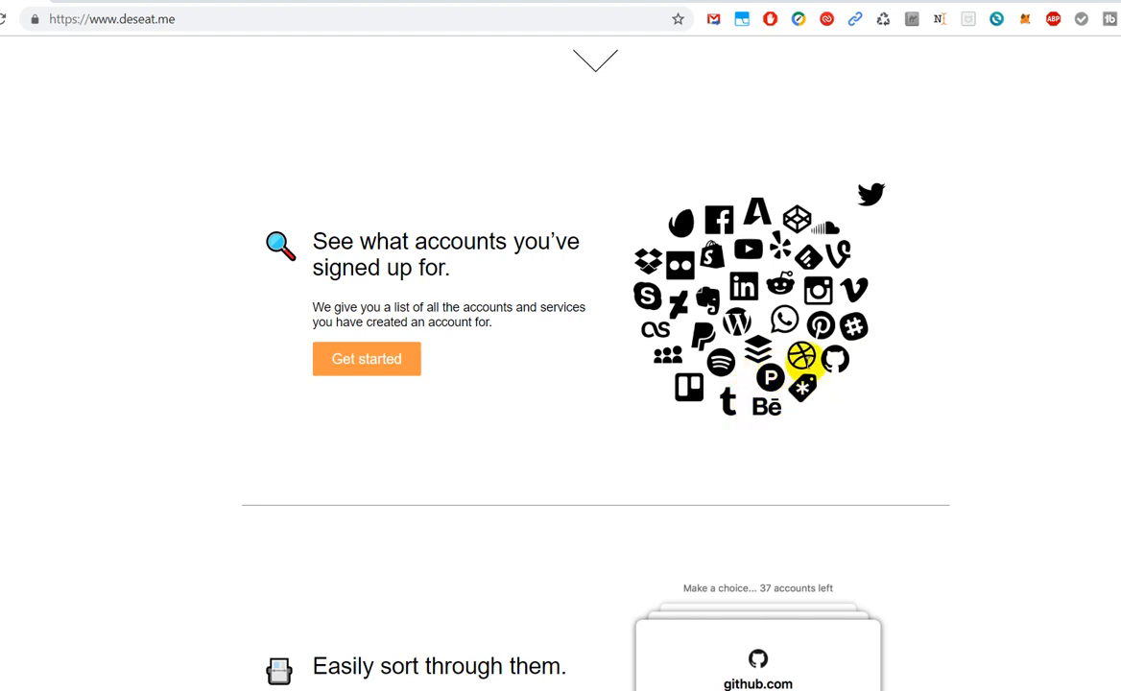
{"action": "mouse_move", "coordinate": [820, 326]}
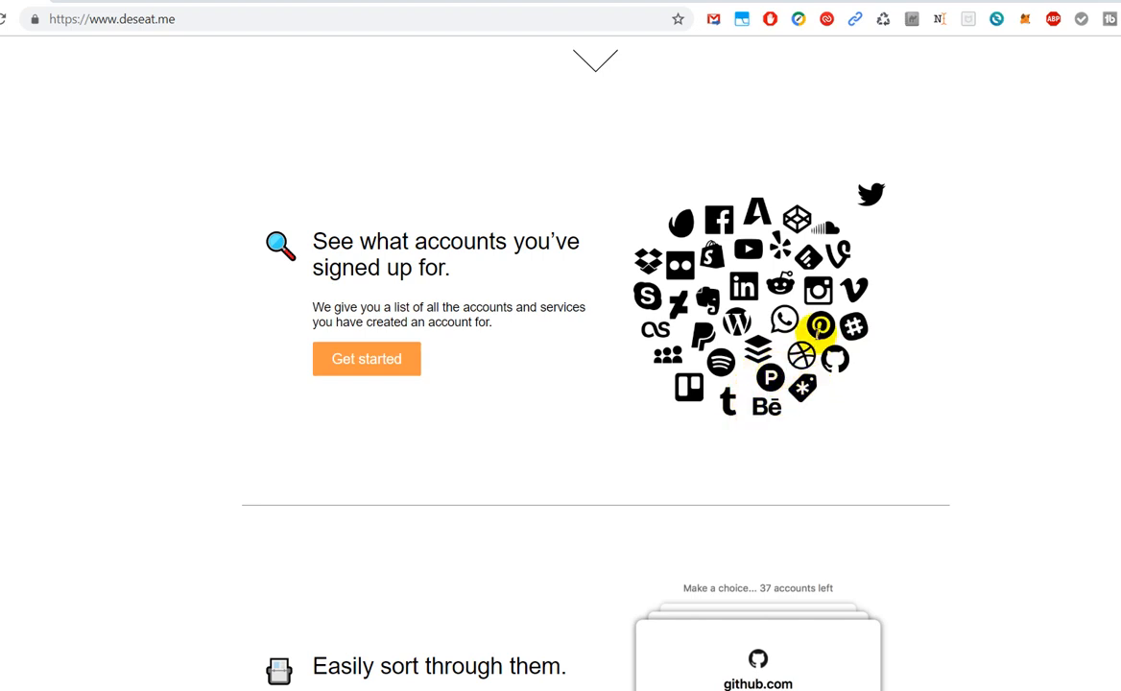
{"action": "mouse_move", "coordinate": [865, 368]}
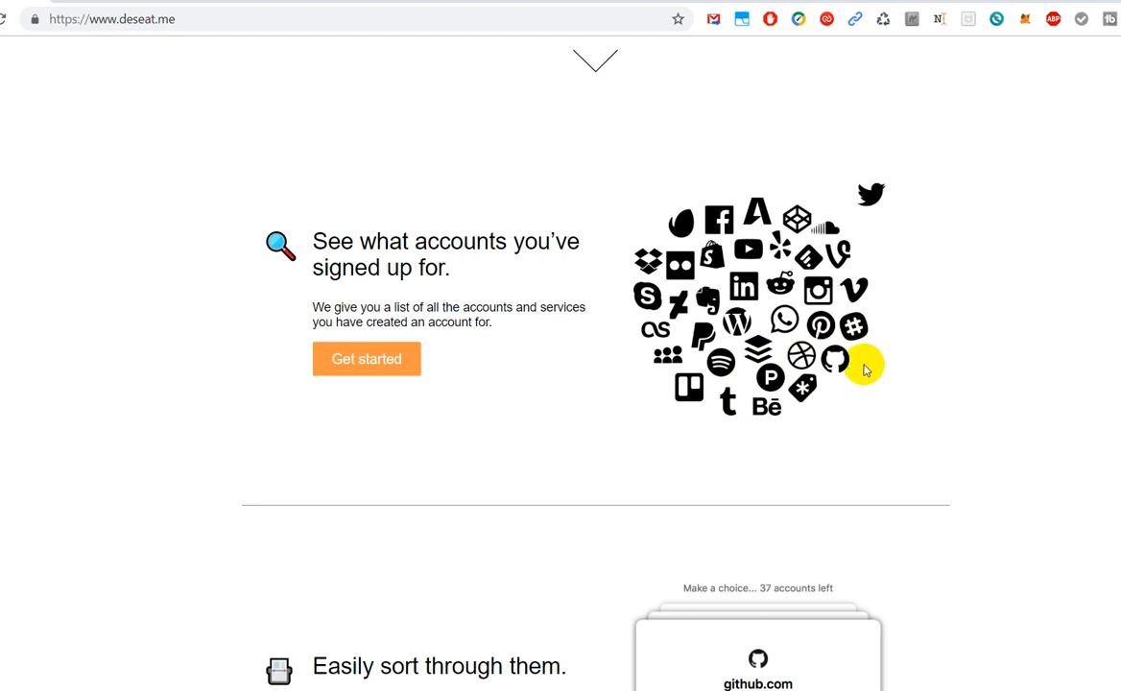
{"action": "mouse_move", "coordinate": [821, 360]}
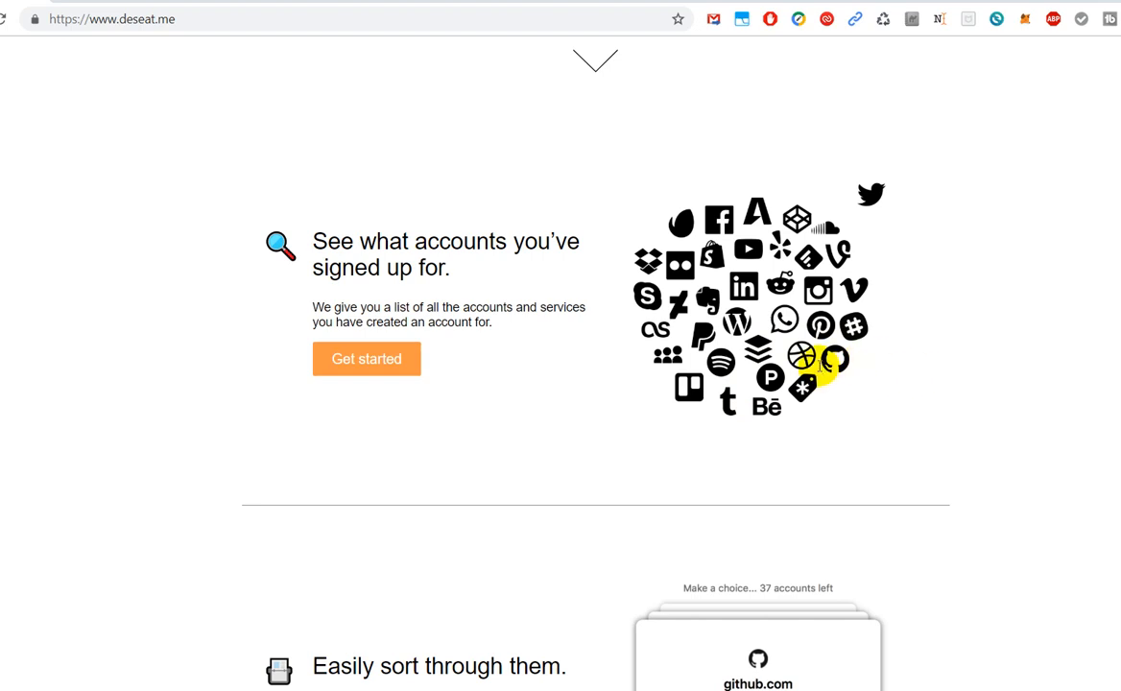
{"action": "mouse_move", "coordinate": [862, 372]}
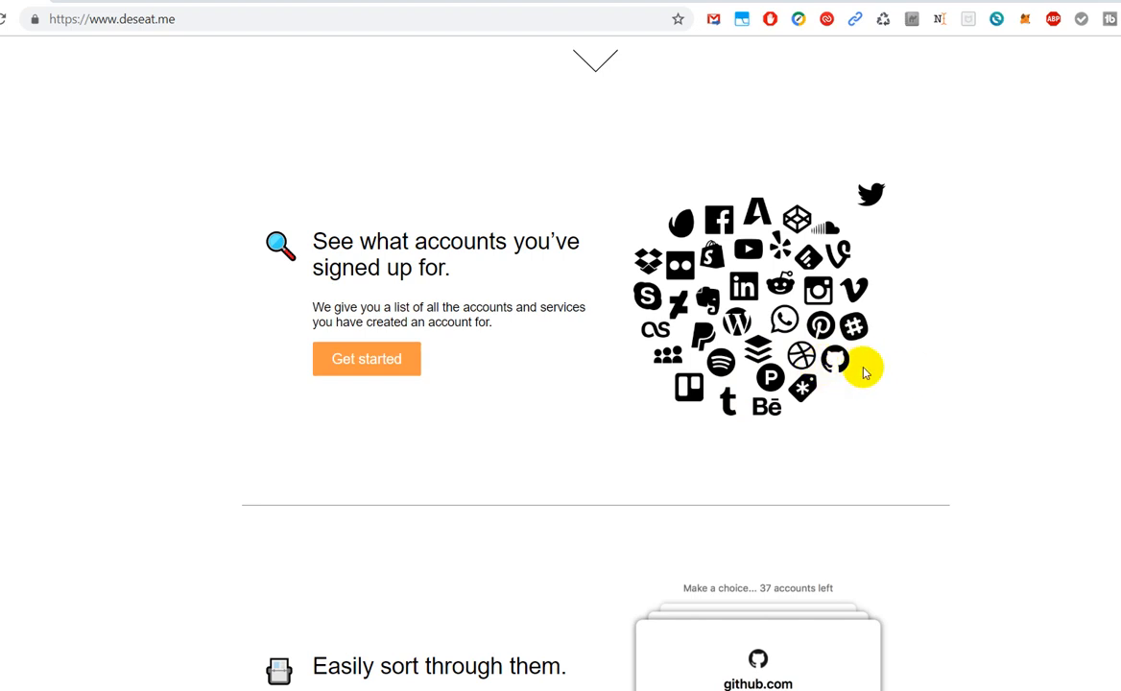
{"action": "mouse_move", "coordinate": [809, 363]}
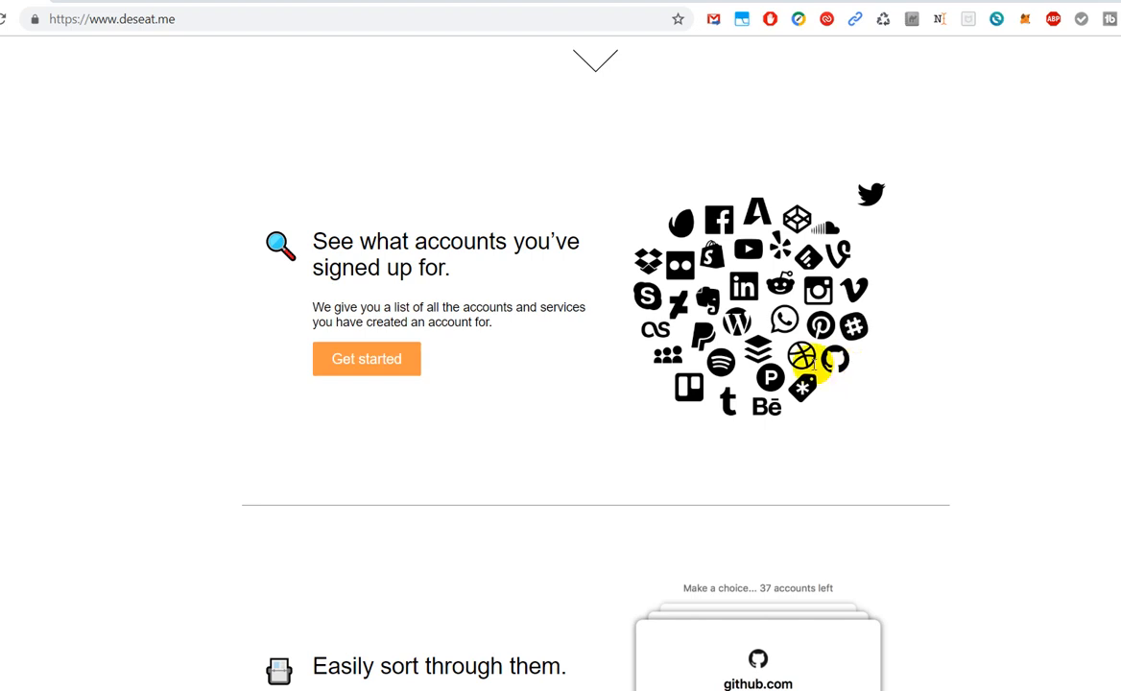
{"action": "mouse_move", "coordinate": [883, 385]}
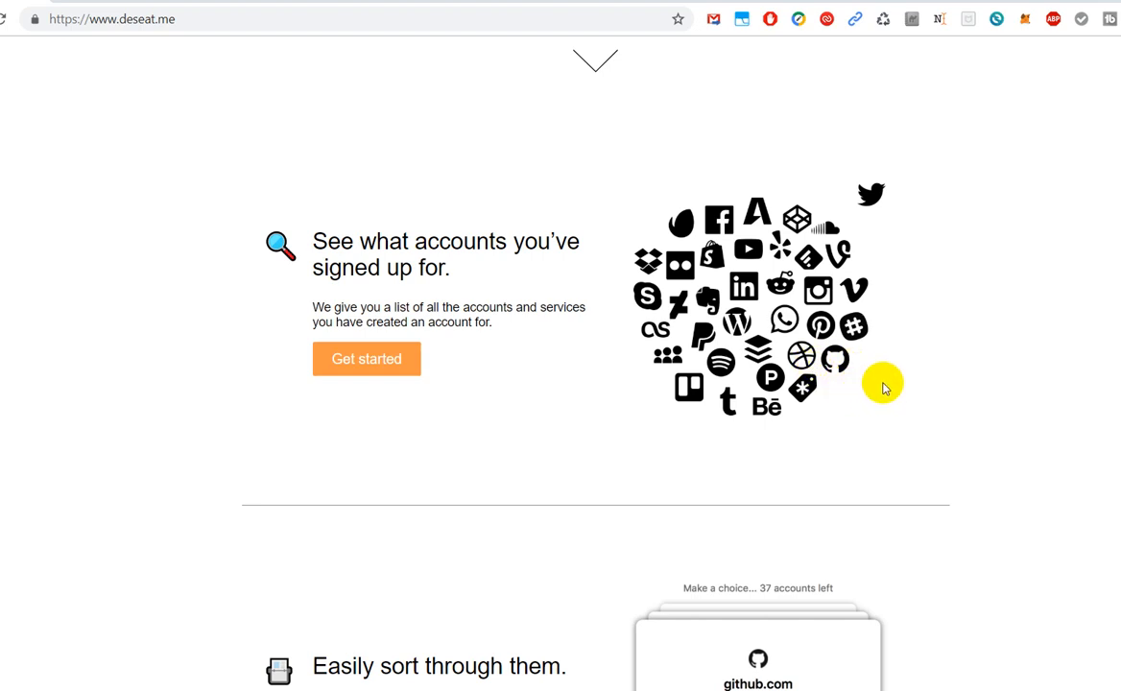
{"action": "mouse_move", "coordinate": [874, 376]}
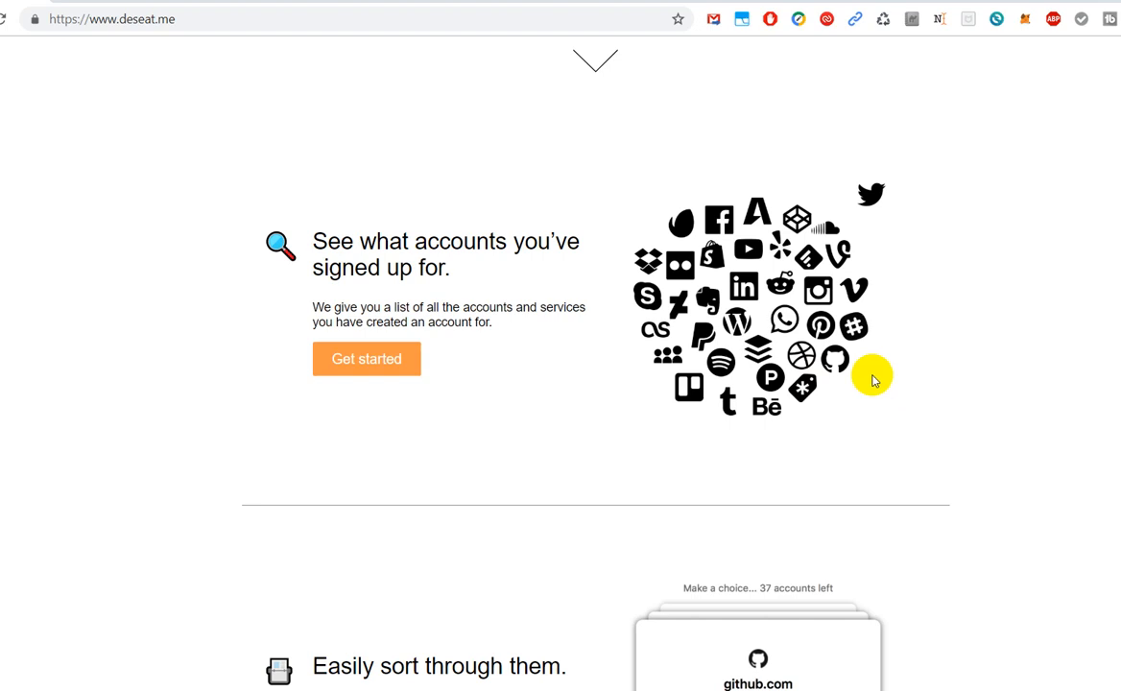
{"action": "mouse_move", "coordinate": [860, 375]}
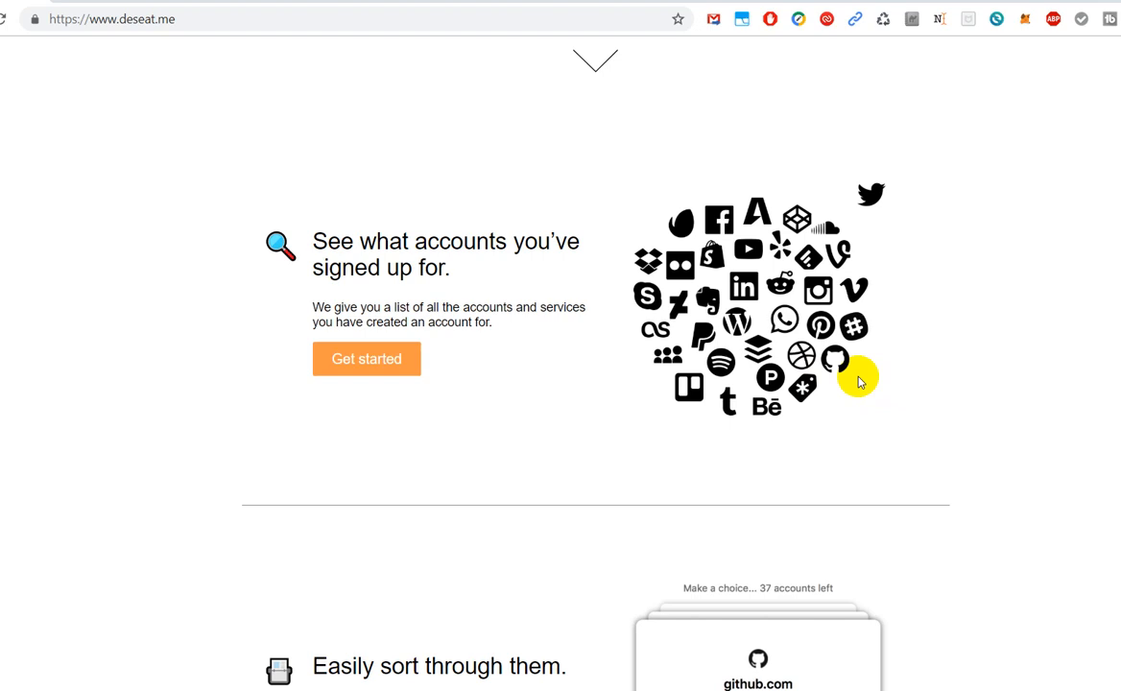
{"action": "mouse_move", "coordinate": [887, 394]}
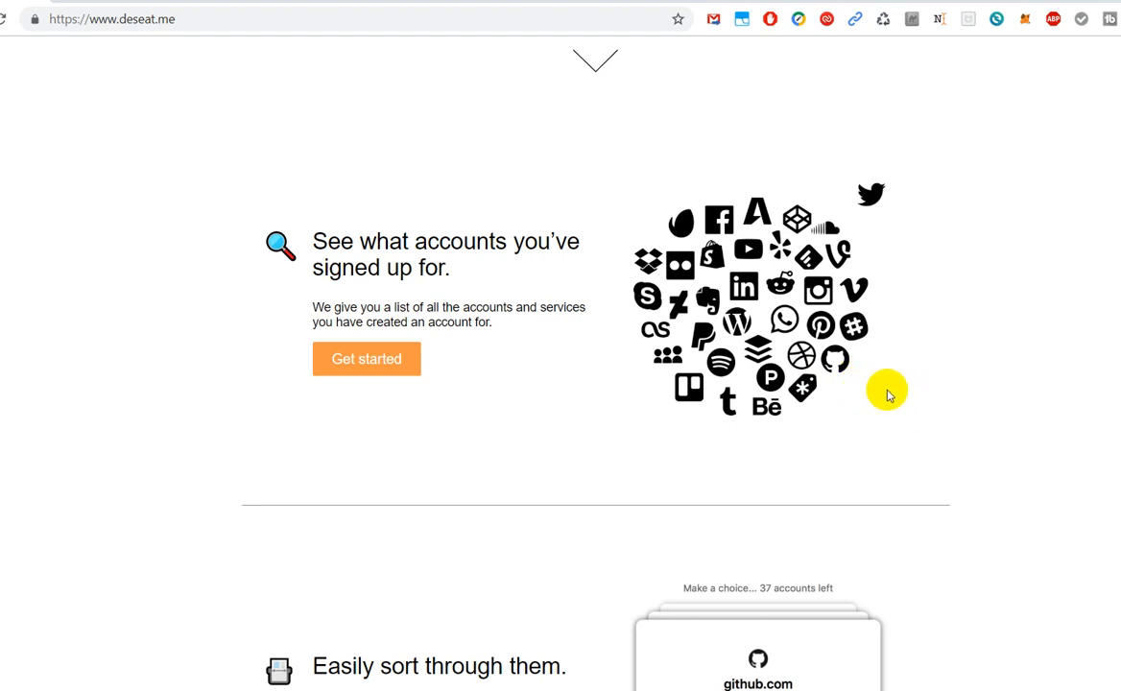
{"action": "mouse_move", "coordinate": [698, 433]}
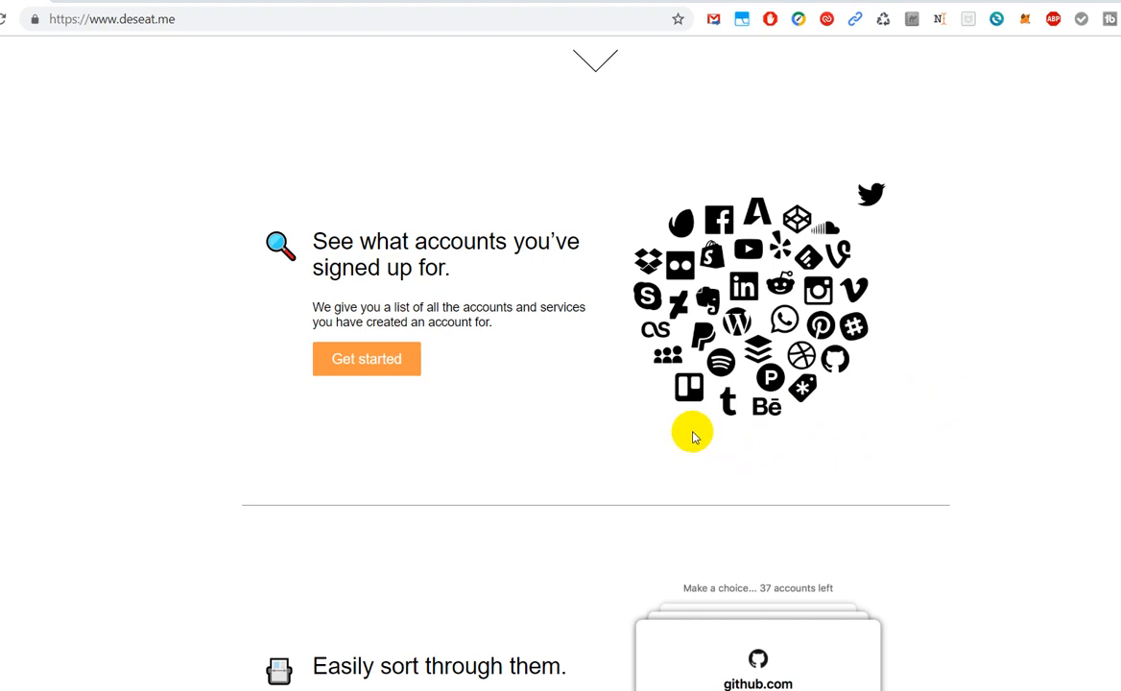
{"action": "mouse_move", "coordinate": [651, 440]}
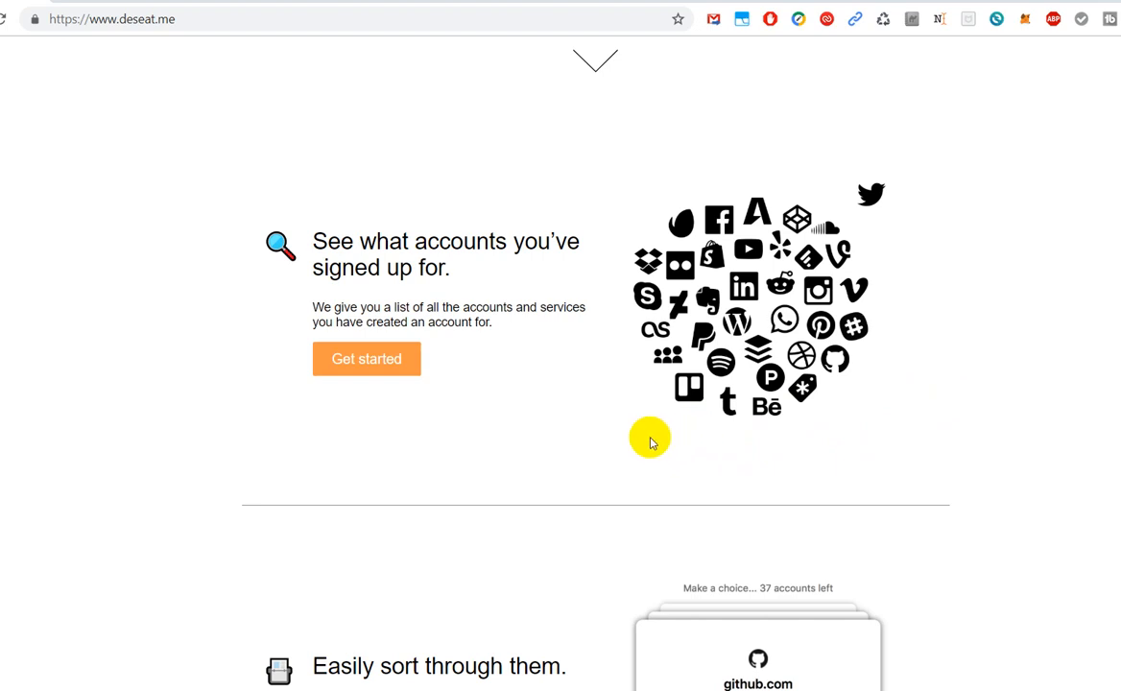
{"action": "mouse_move", "coordinate": [566, 448]}
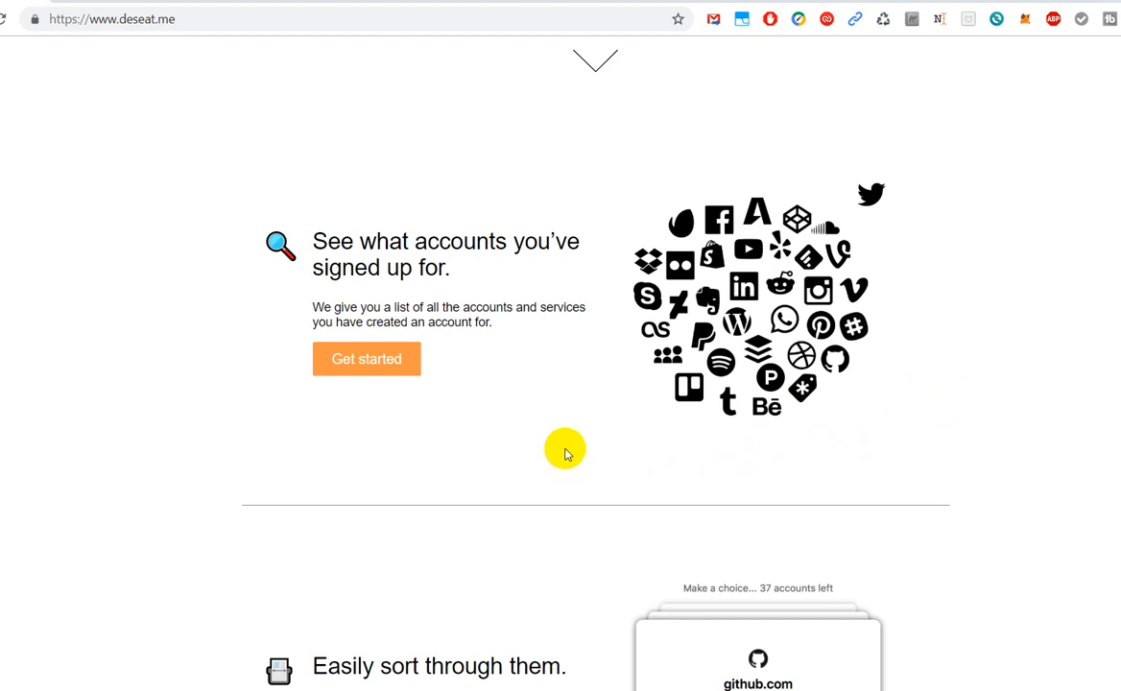
{"action": "mouse_move", "coordinate": [565, 463]}
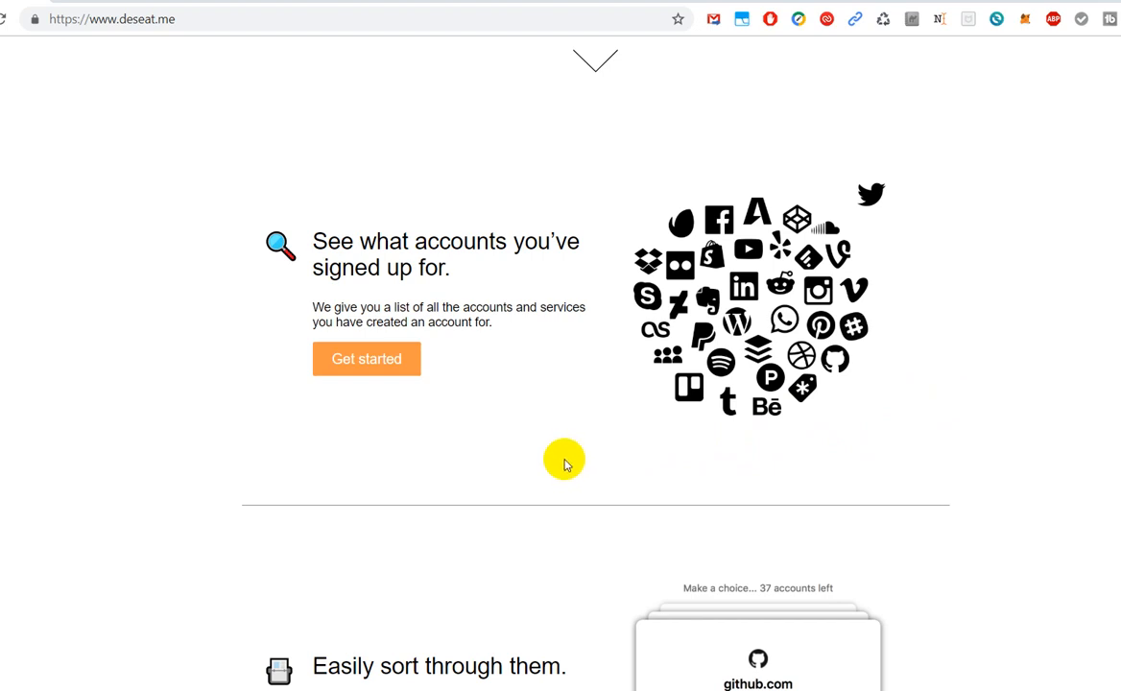
{"action": "mouse_move", "coordinate": [543, 454]}
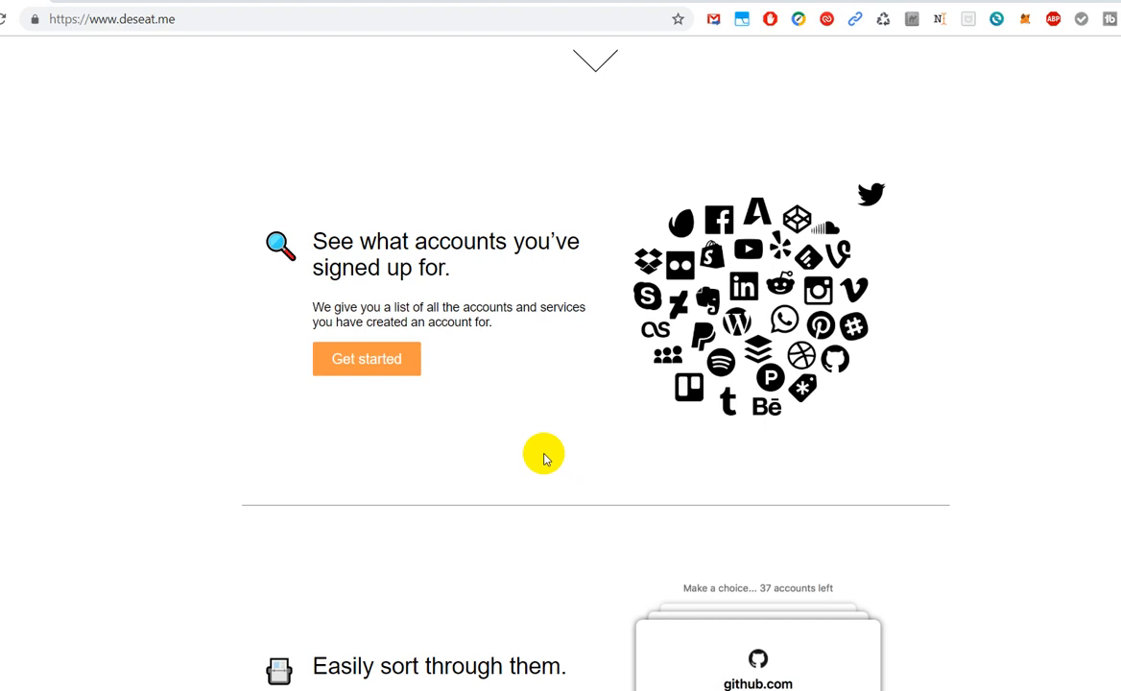
{"action": "mouse_move", "coordinate": [514, 482]}
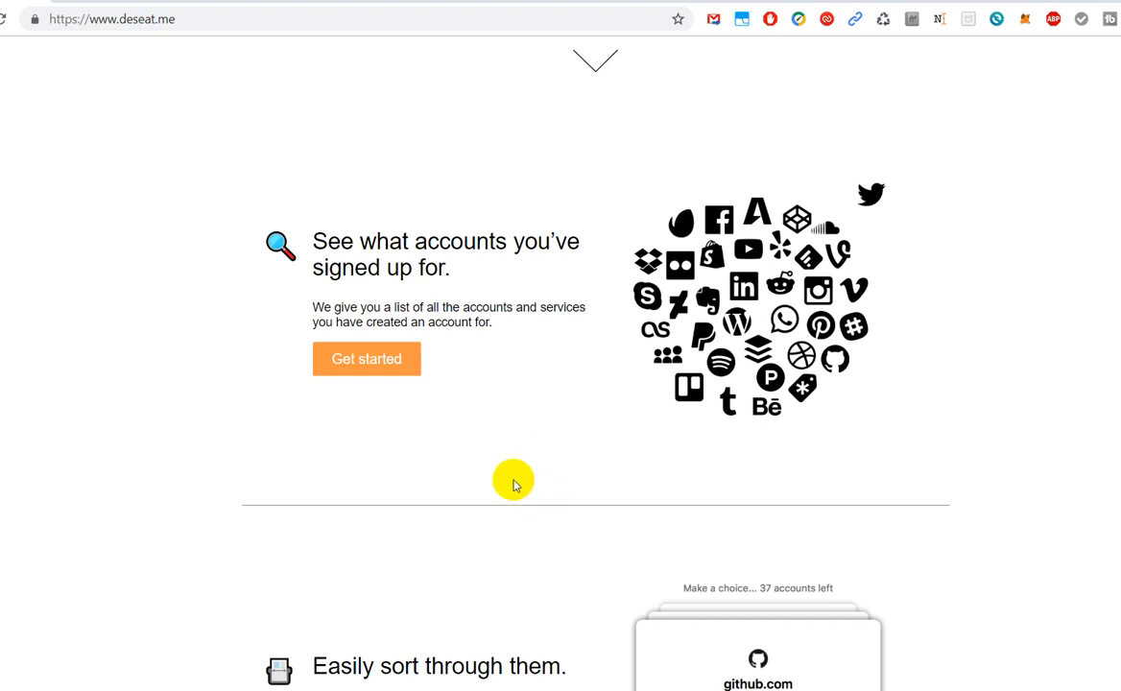
{"action": "mouse_move", "coordinate": [403, 567]}
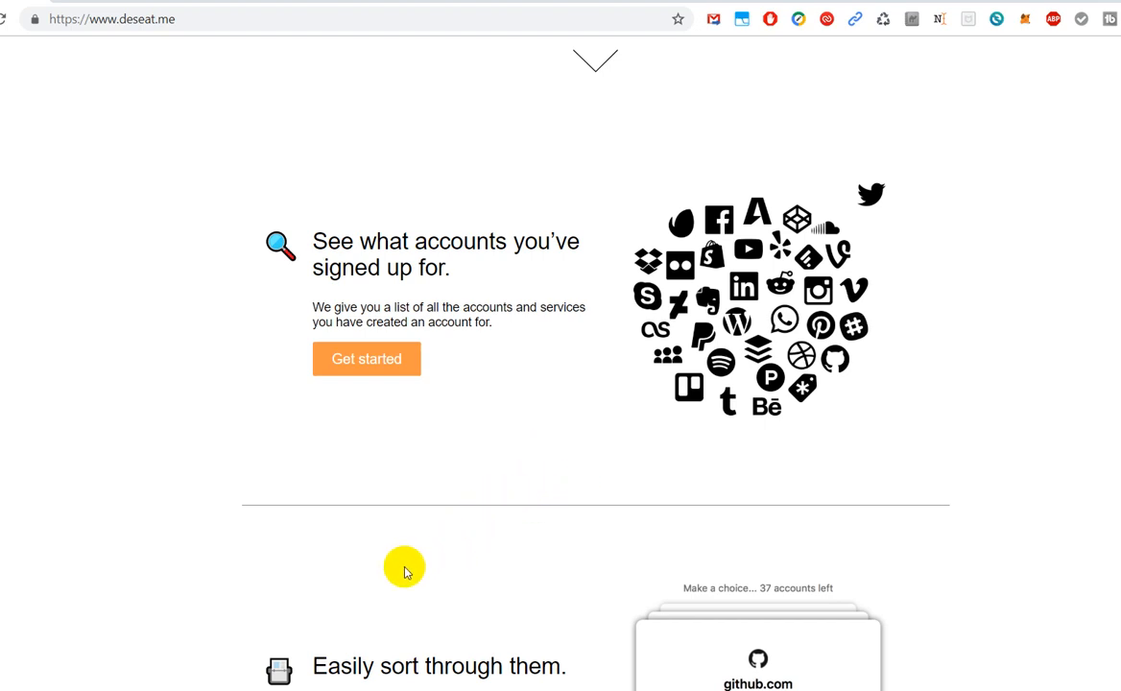
{"action": "mouse_move", "coordinate": [421, 578]}
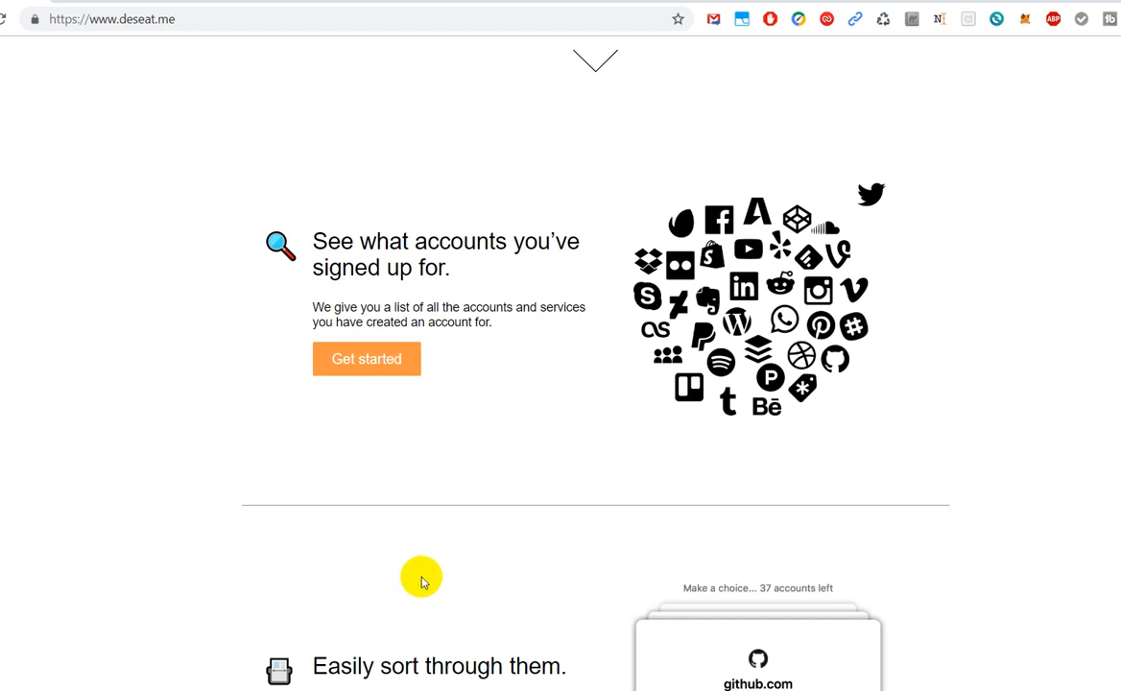
{"action": "mouse_move", "coordinate": [401, 547]}
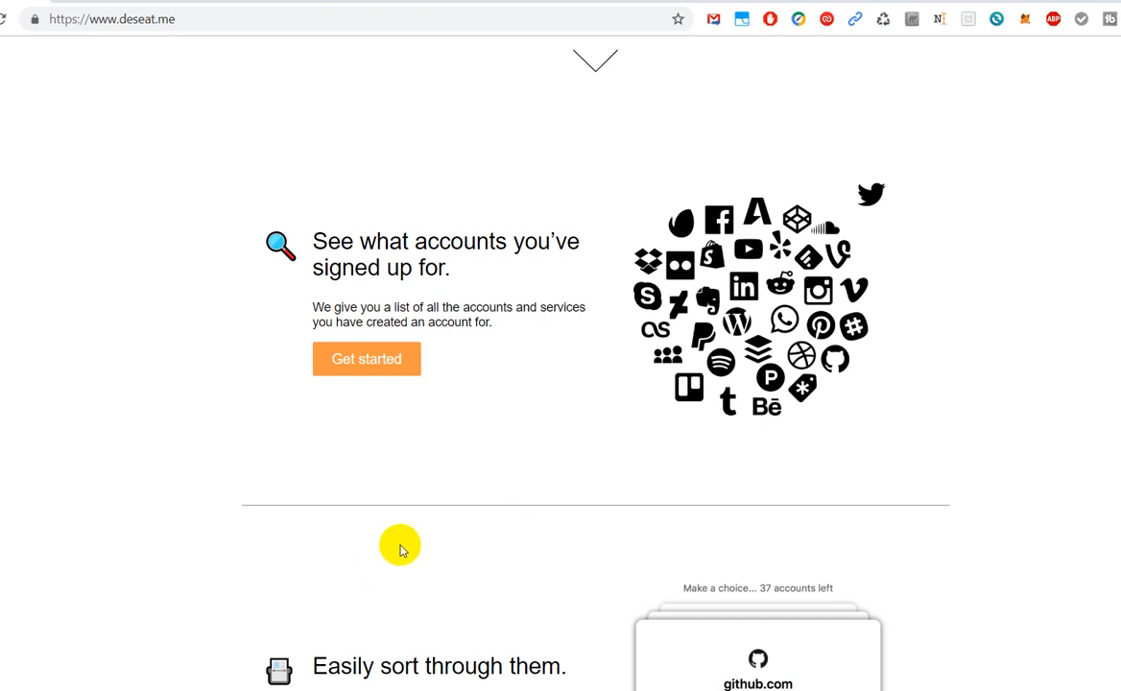
{"action": "mouse_move", "coordinate": [926, 485]}
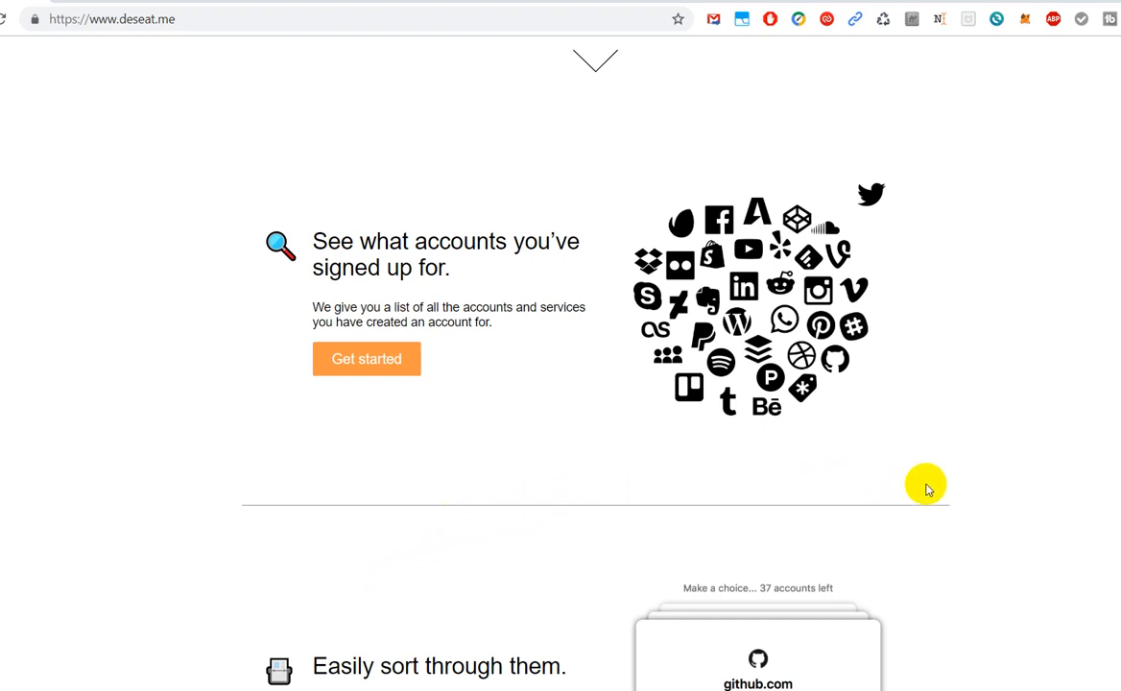
{"action": "mouse_move", "coordinate": [945, 497]}
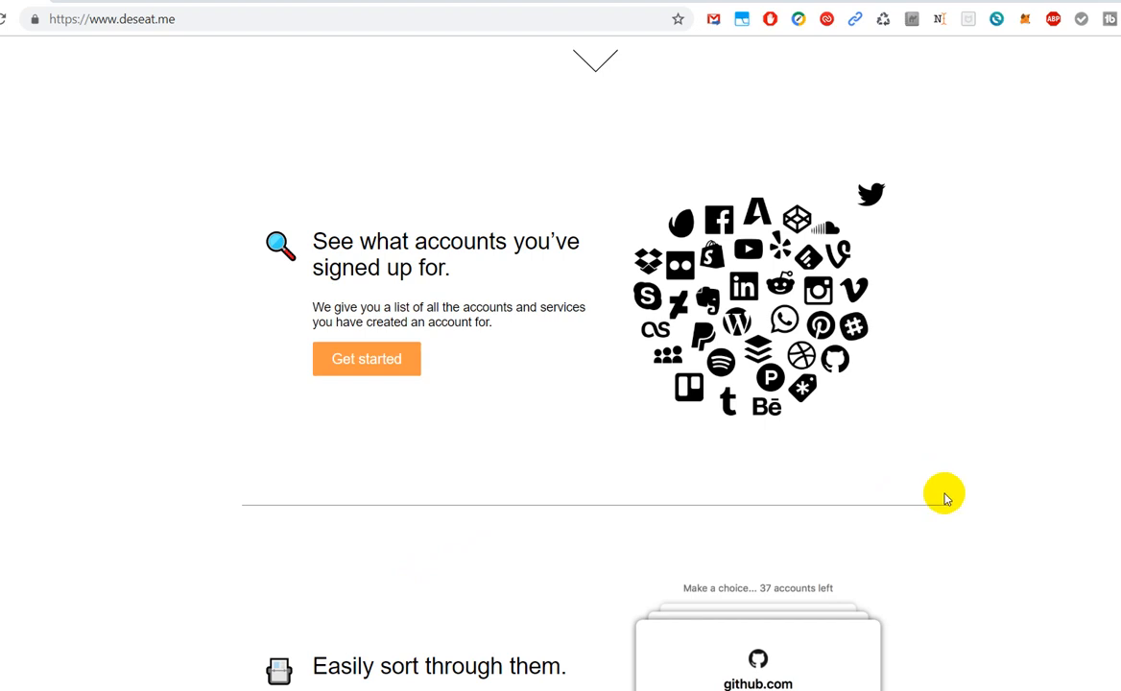
{"action": "mouse_move", "coordinate": [931, 501]}
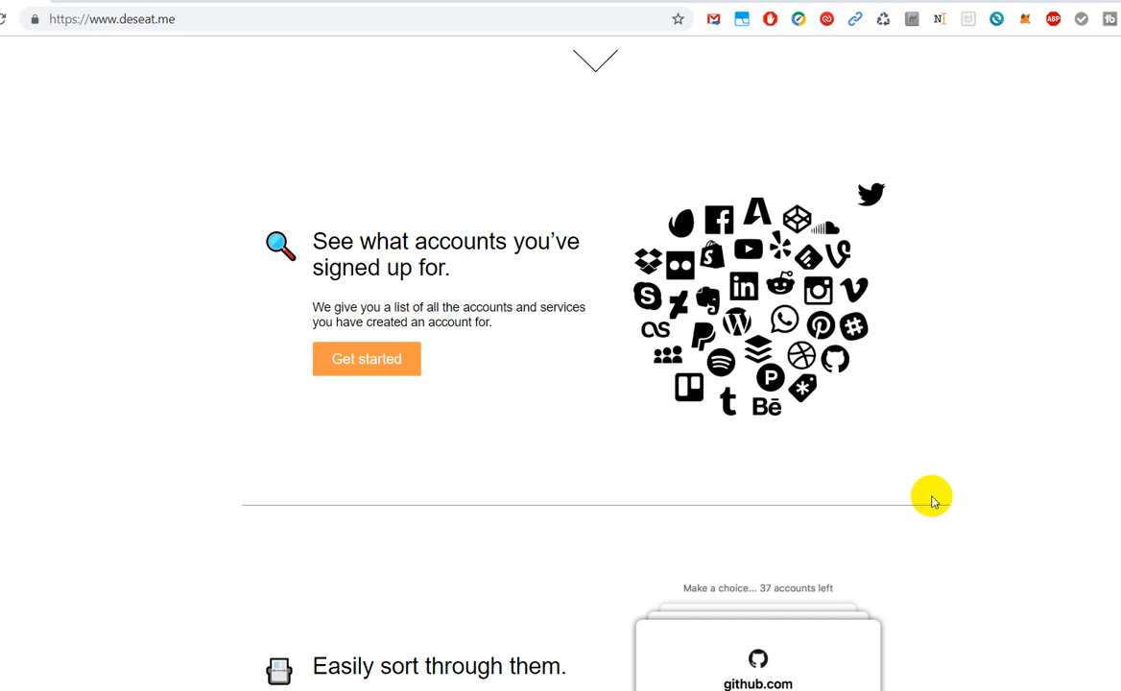
{"action": "mouse_move", "coordinate": [922, 495]}
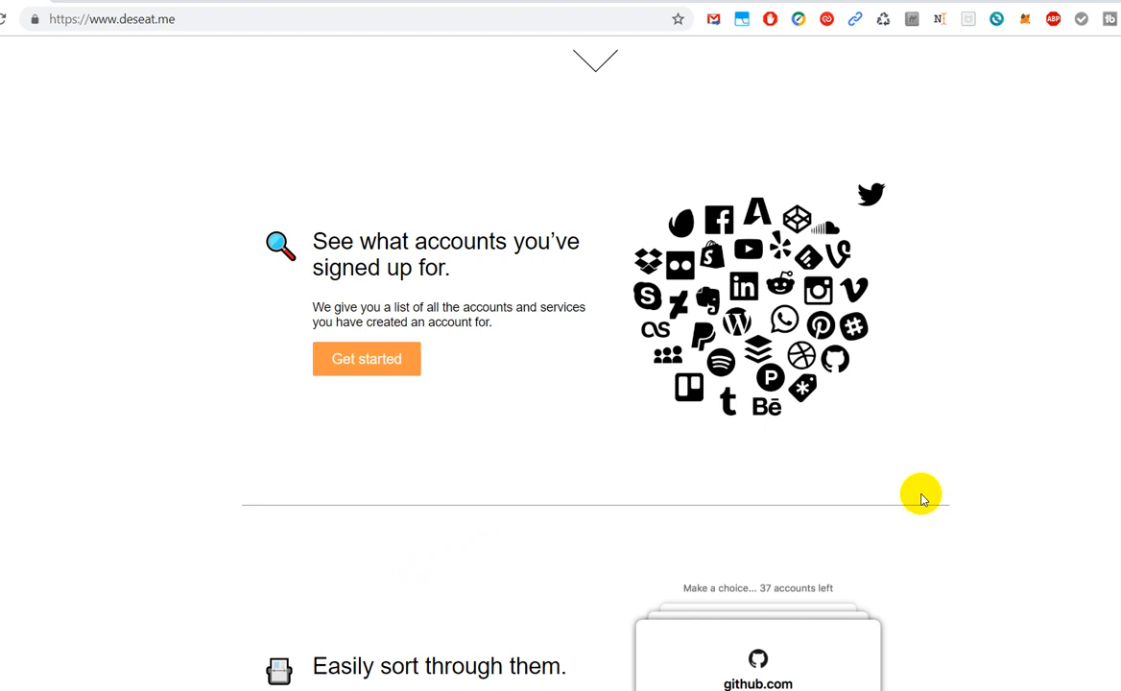
{"action": "mouse_move", "coordinate": [1005, 545]}
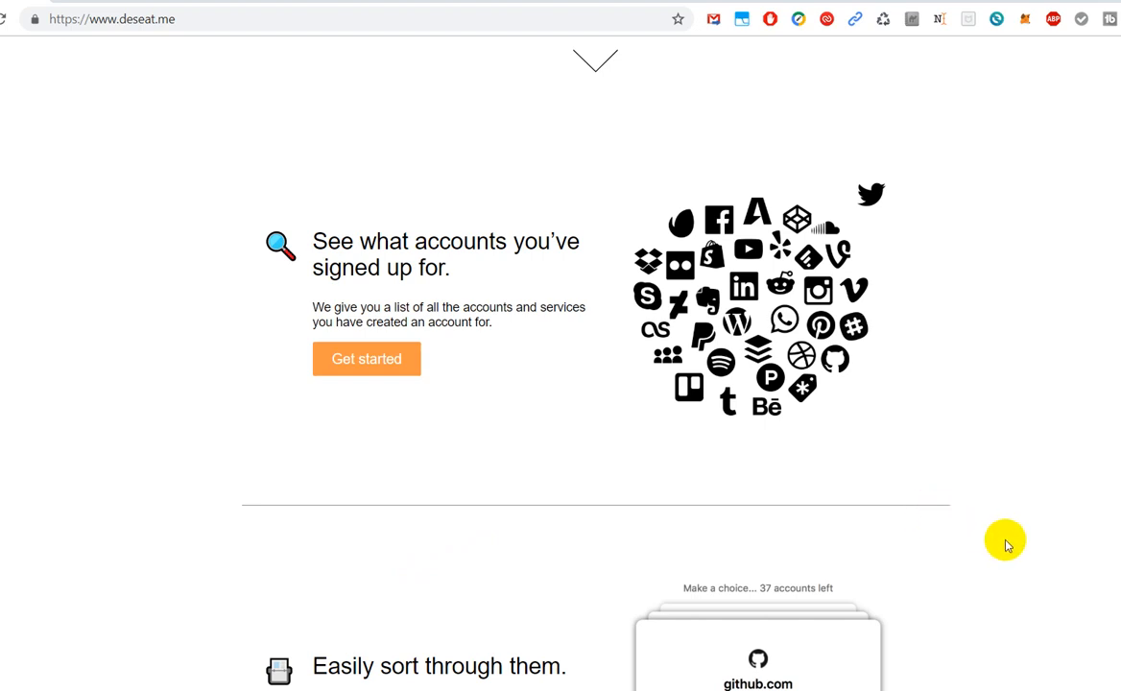
{"action": "mouse_move", "coordinate": [989, 559]}
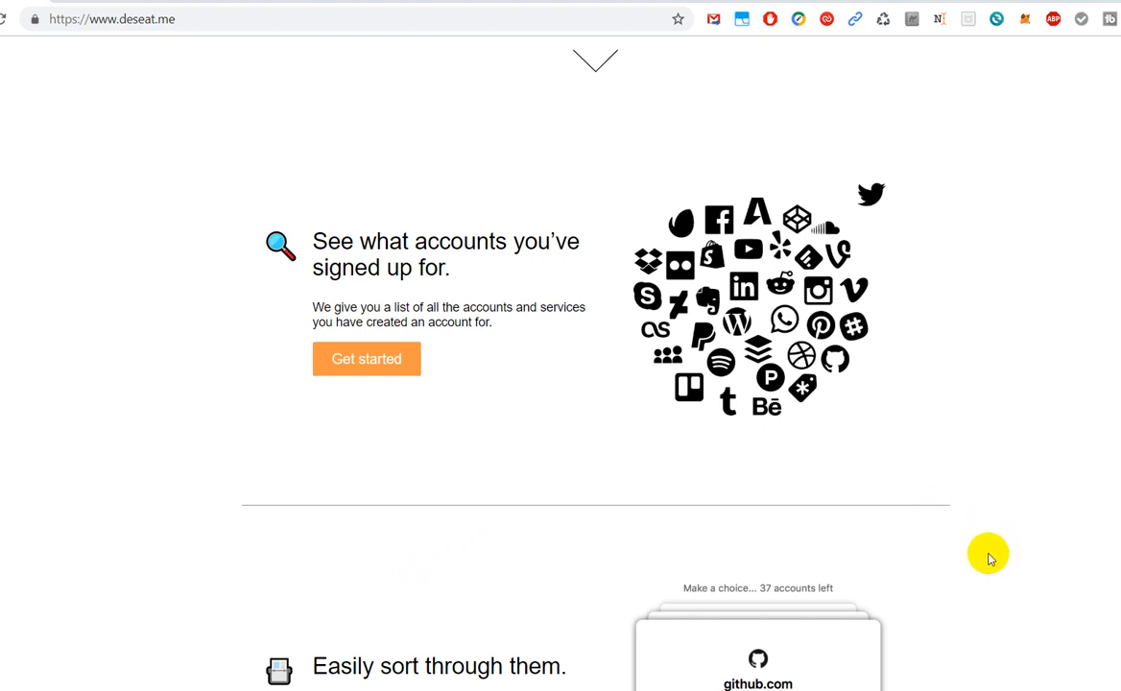
{"action": "mouse_move", "coordinate": [941, 480]}
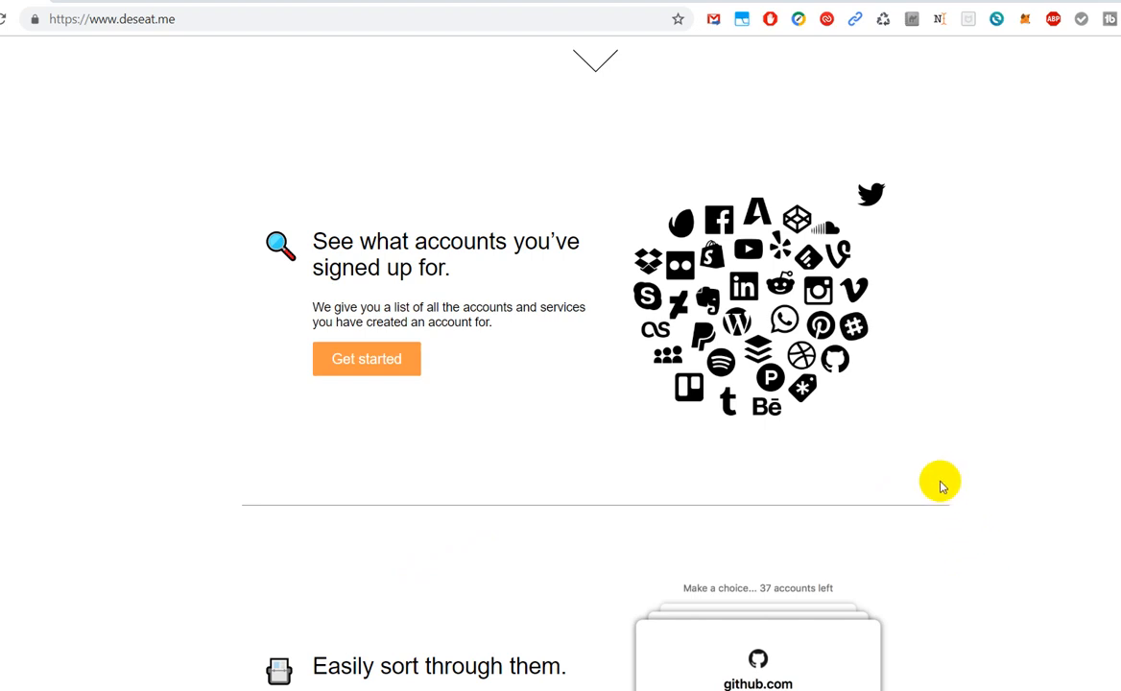
{"action": "mouse_move", "coordinate": [982, 509]}
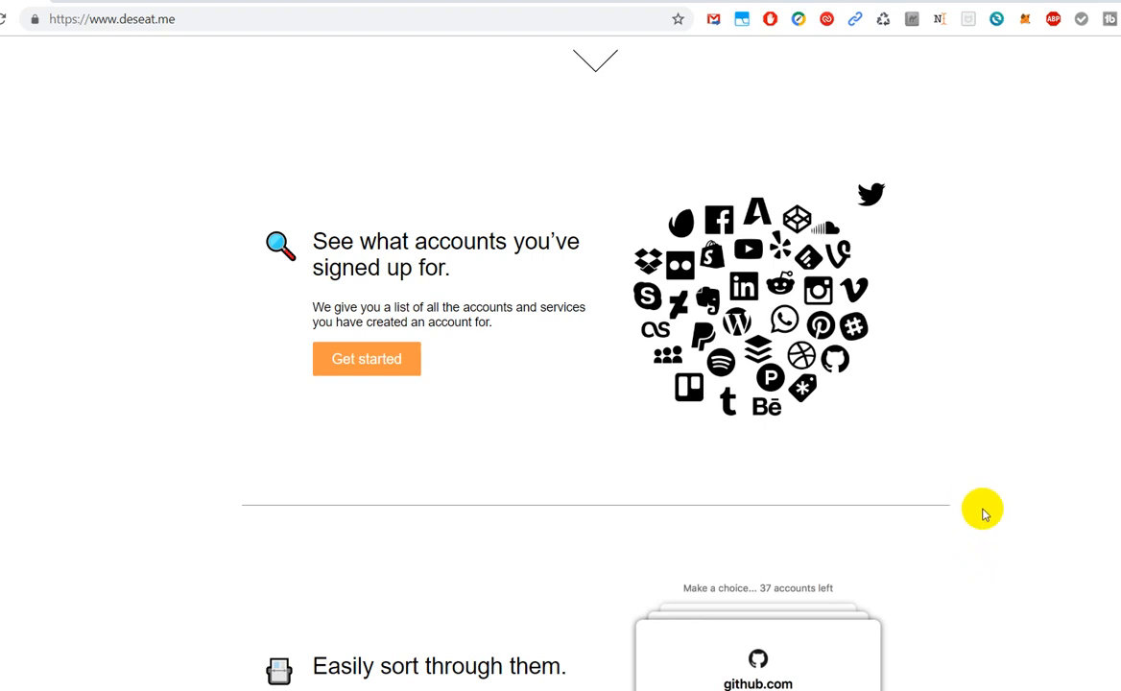
{"action": "mouse_move", "coordinate": [1016, 525]}
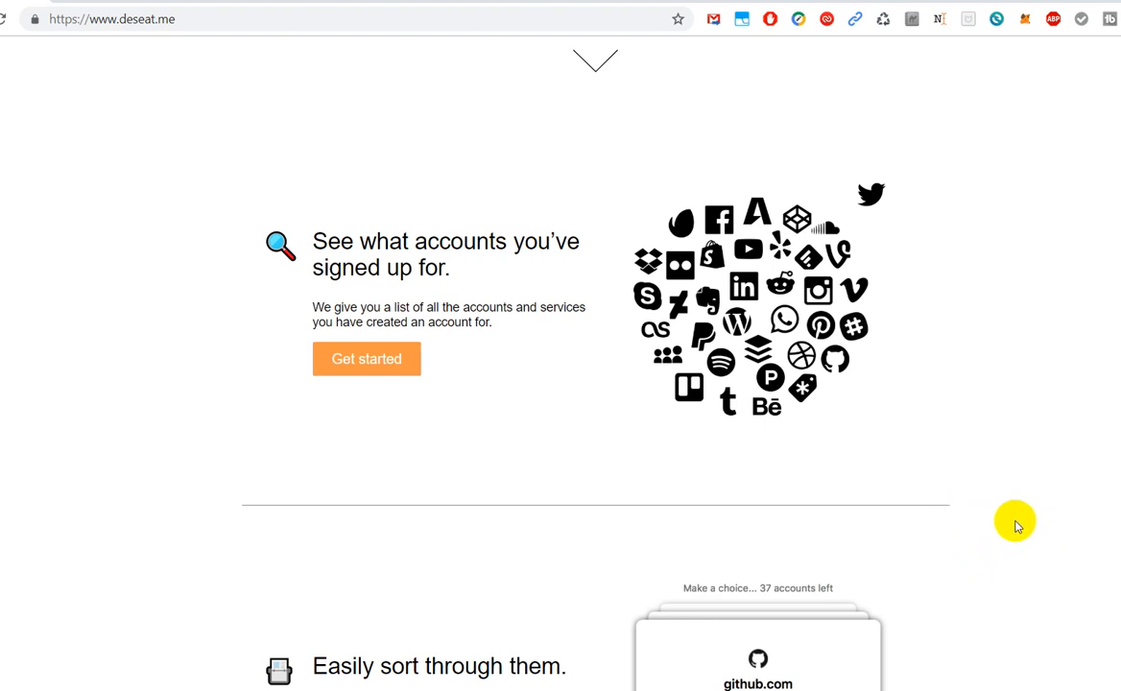
{"action": "mouse_move", "coordinate": [825, 520]}
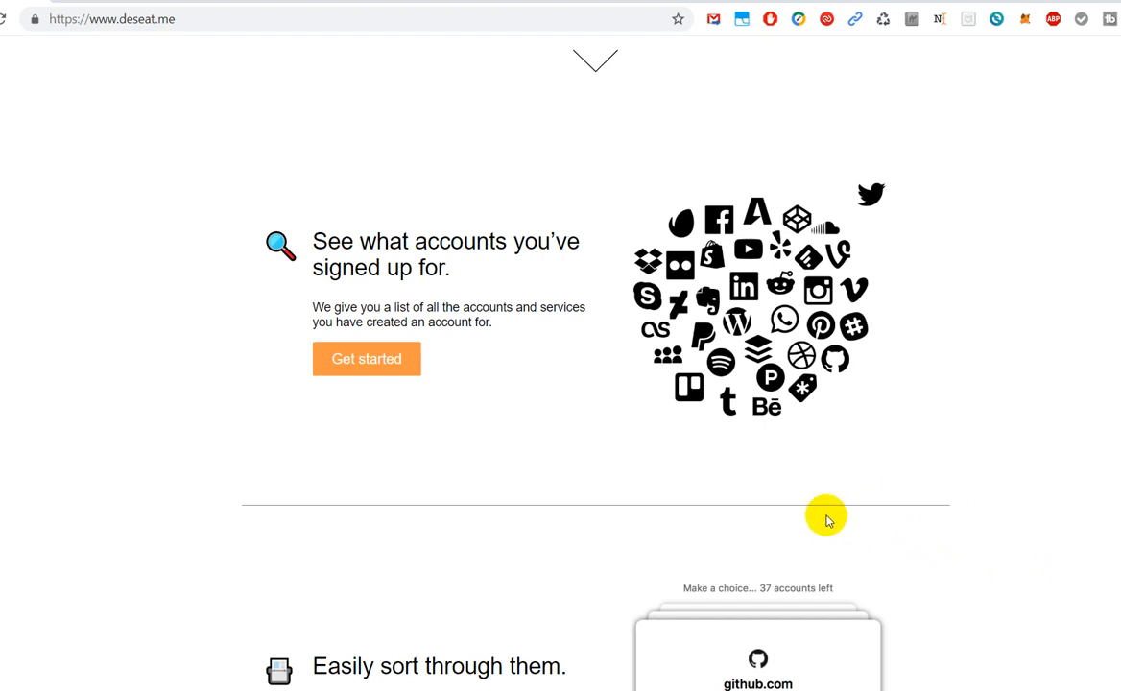
{"action": "mouse_move", "coordinate": [829, 528]}
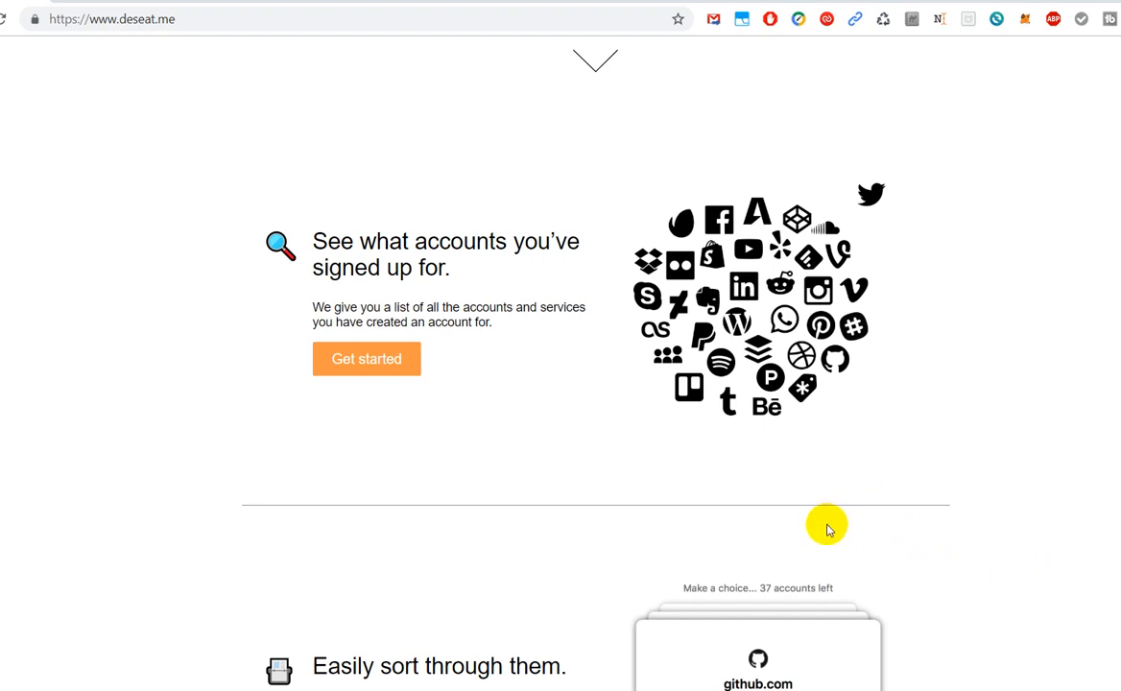
{"action": "mouse_move", "coordinate": [828, 492]}
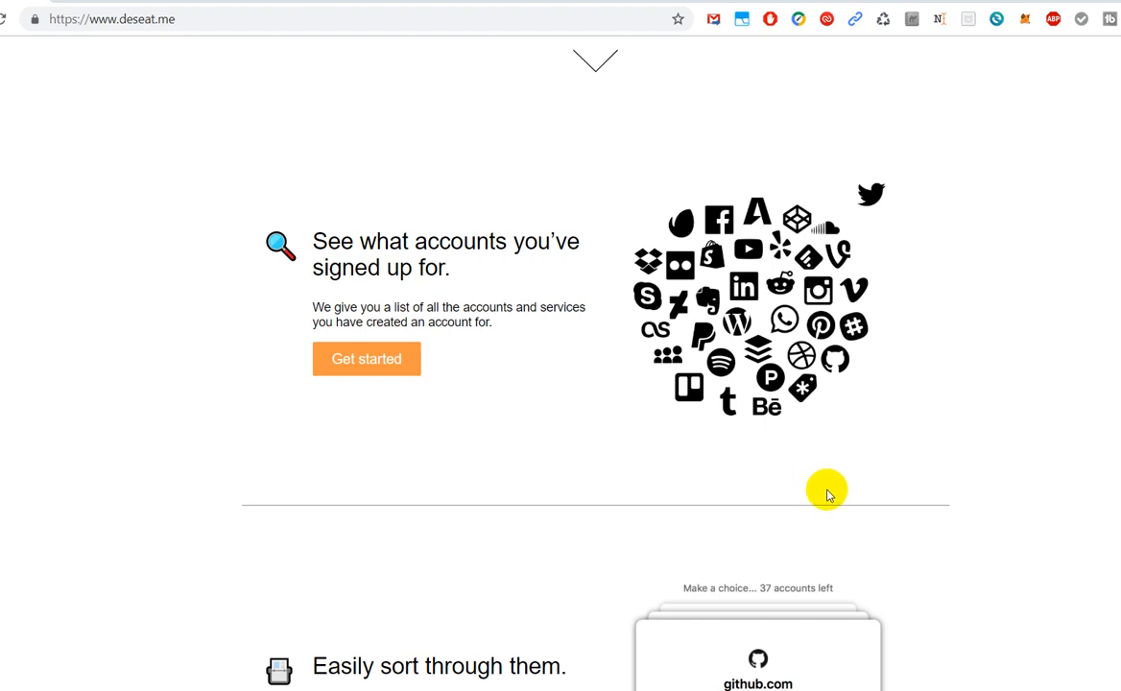
{"action": "mouse_move", "coordinate": [897, 492]}
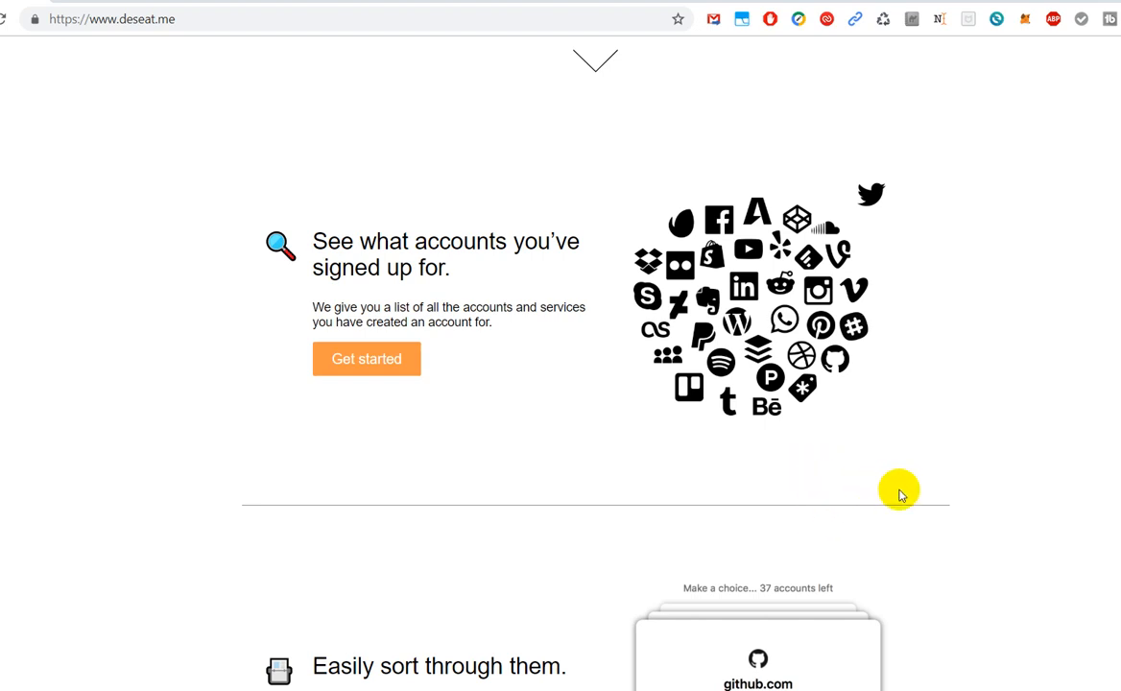
{"action": "mouse_move", "coordinate": [900, 493]}
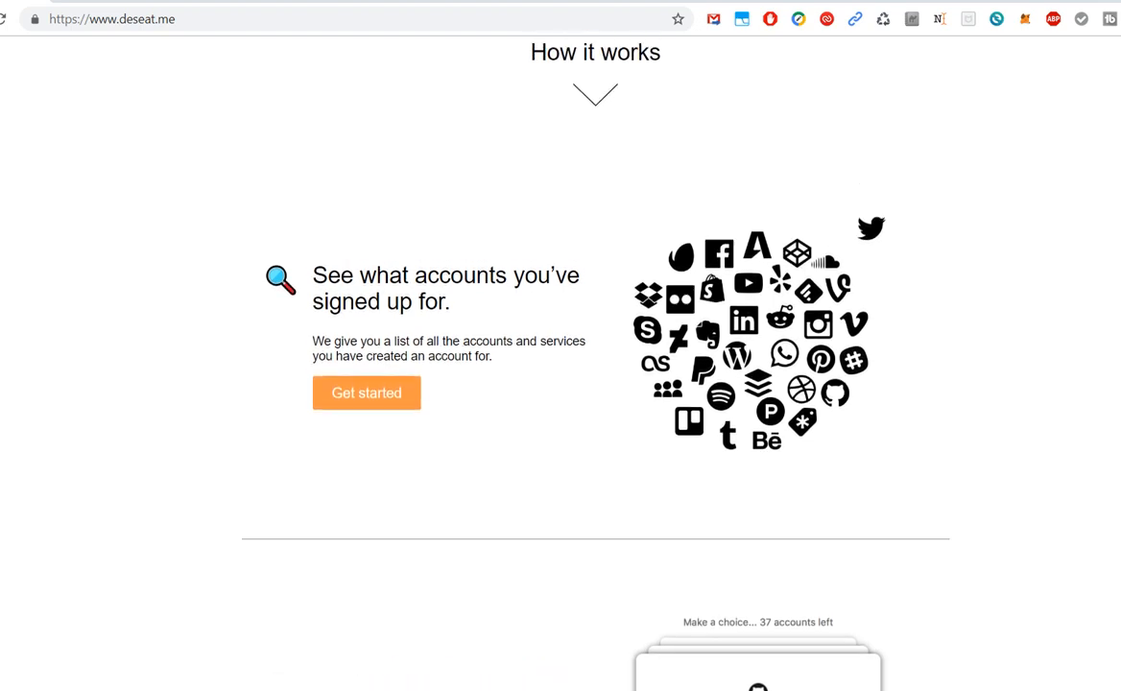
Settle the view on the 'How it works' heading above 'See what accounts you've signed up for'
{"action": "scroll", "scroll_direction": "up", "scroll_amount": 3}
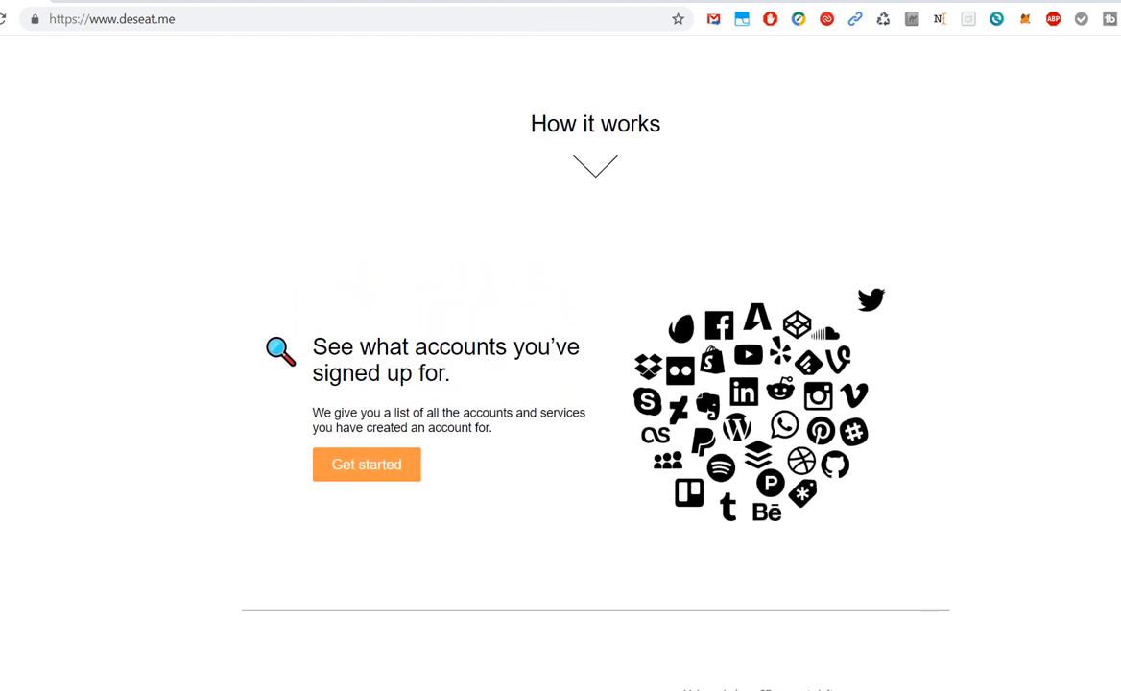
{"action": "mouse_move", "coordinate": [1077, 292]}
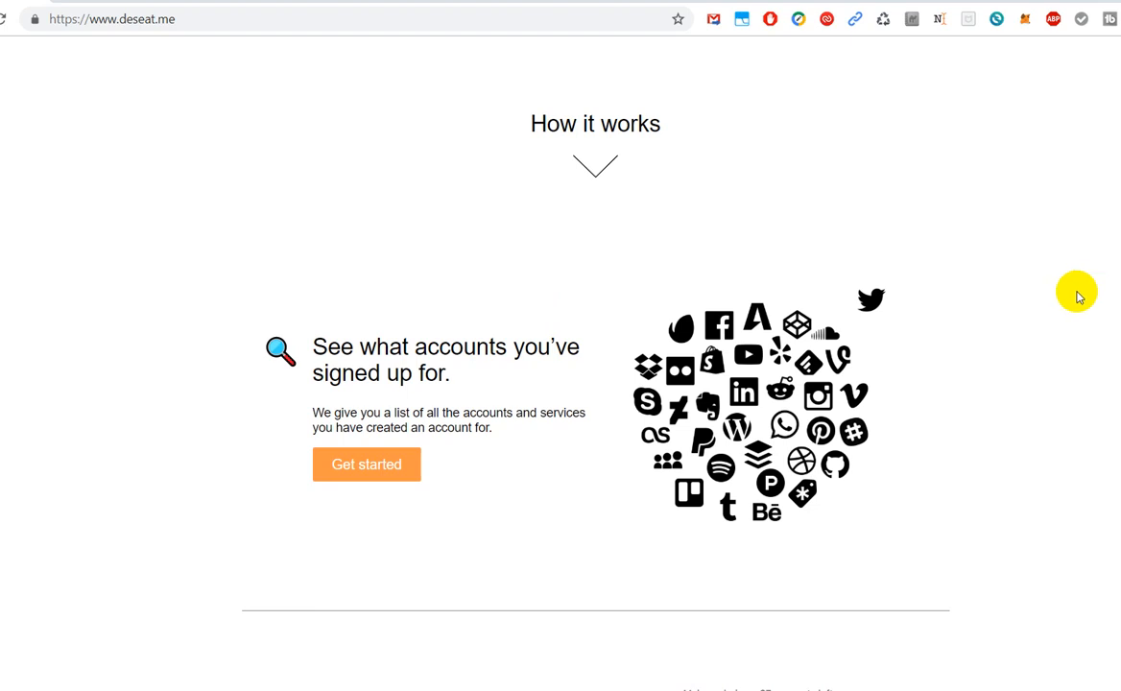
{"action": "mouse_move", "coordinate": [833, 559]}
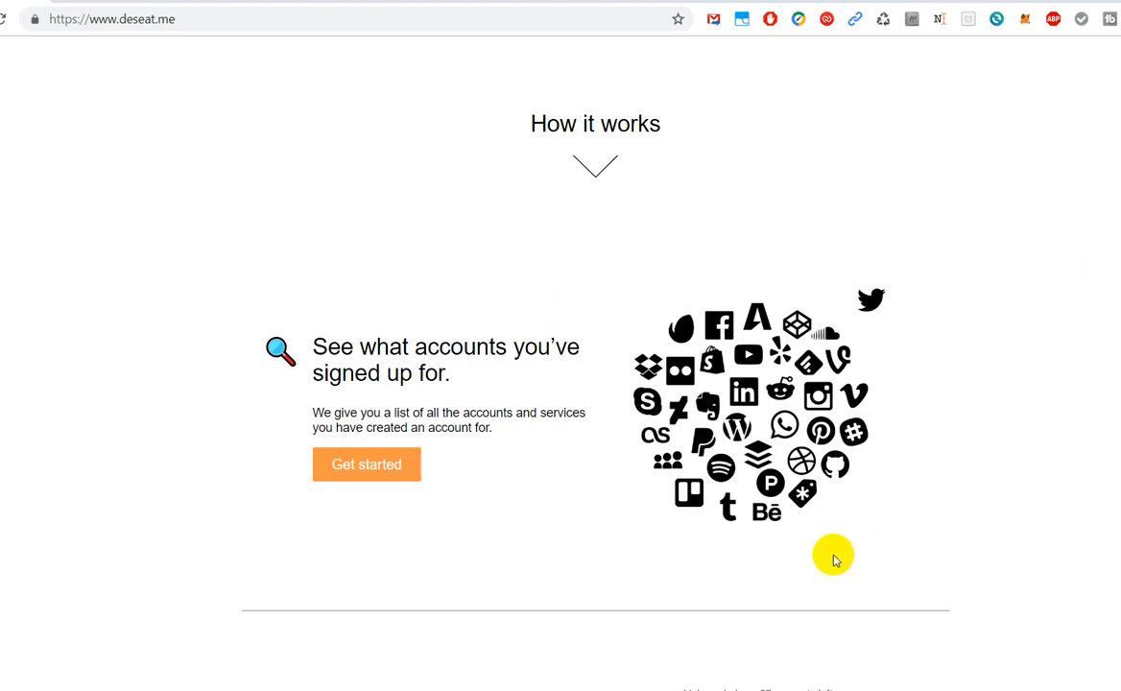
{"action": "scroll", "scroll_direction": "up", "scroll_amount": 3}
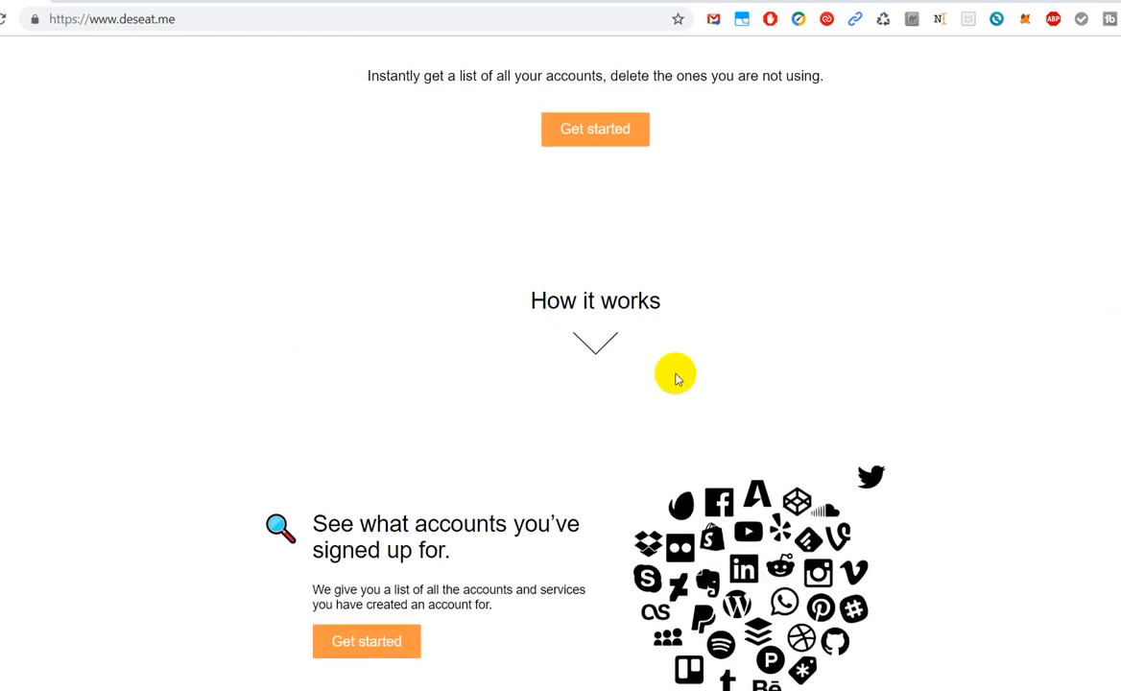
{"action": "scroll", "scroll_direction": "down", "scroll_amount": 3}
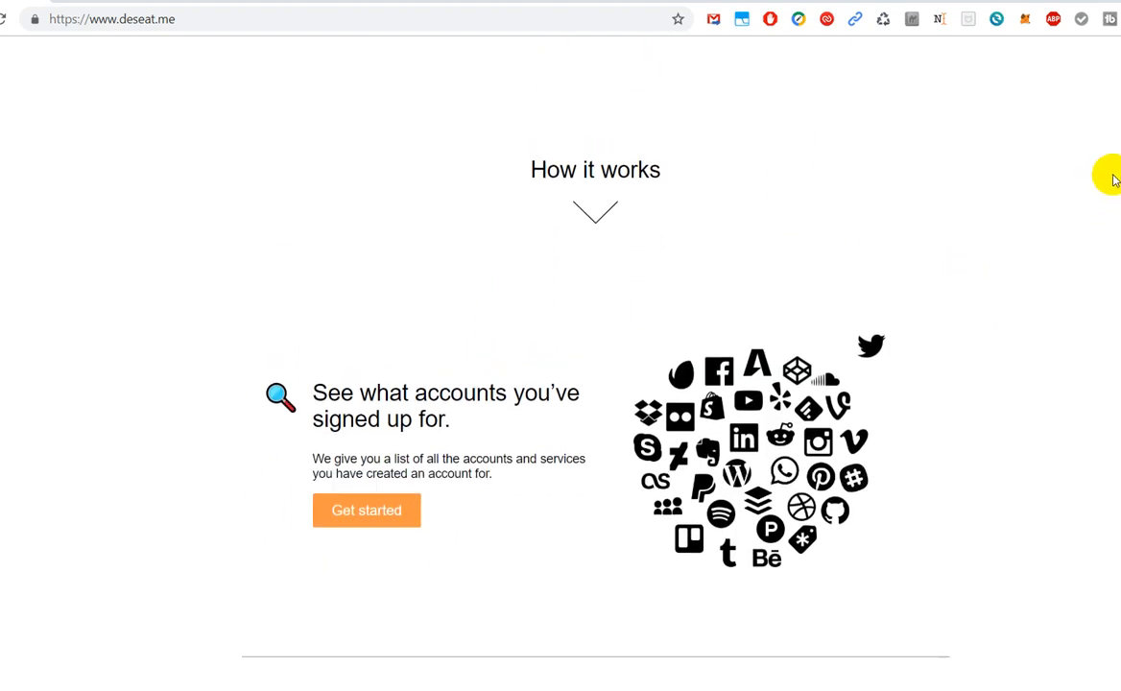
{"action": "mouse_move", "coordinate": [946, 260]}
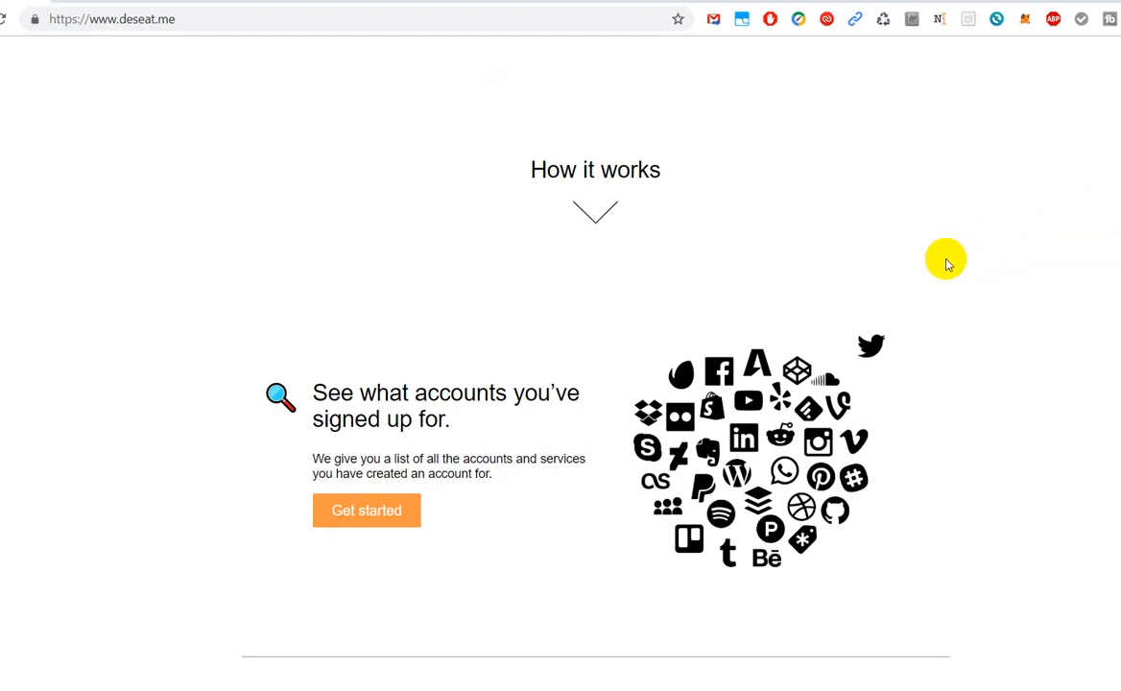
{"action": "mouse_move", "coordinate": [873, 319]}
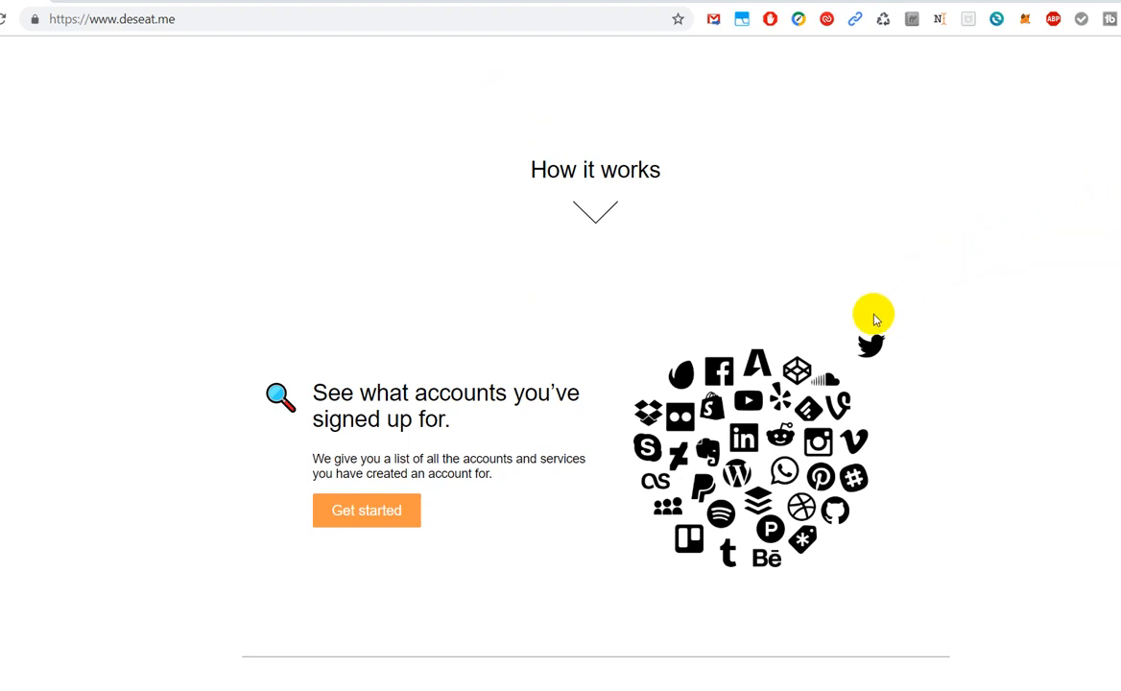
{"action": "mouse_move", "coordinate": [638, 360]}
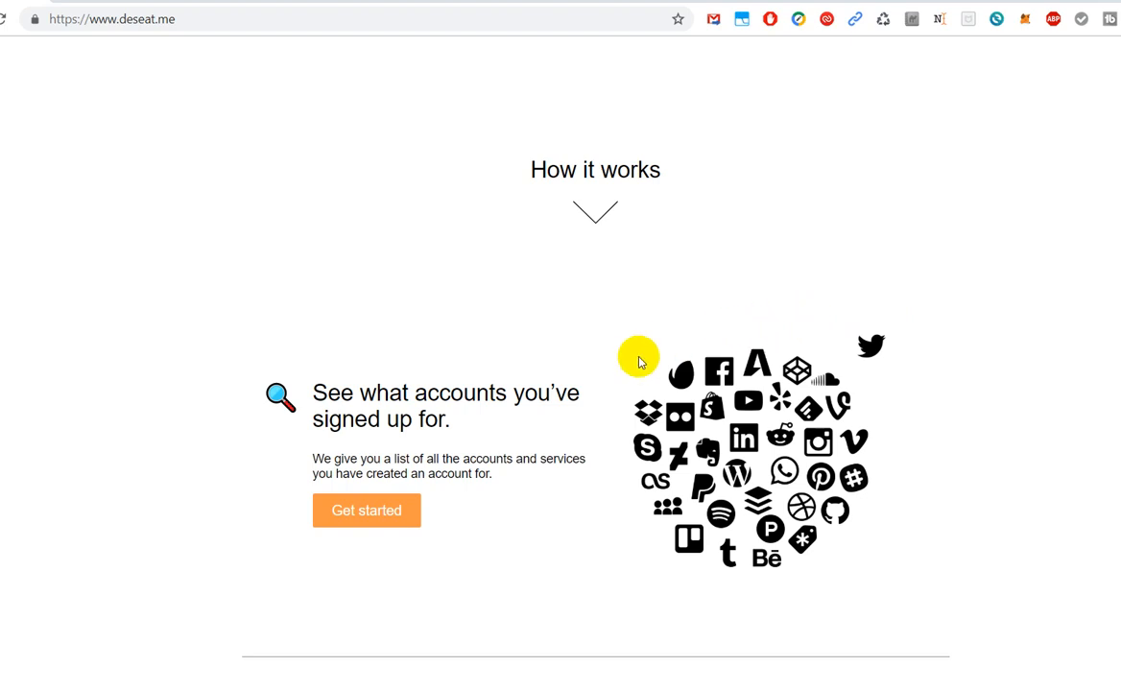
{"action": "mouse_move", "coordinate": [490, 452]}
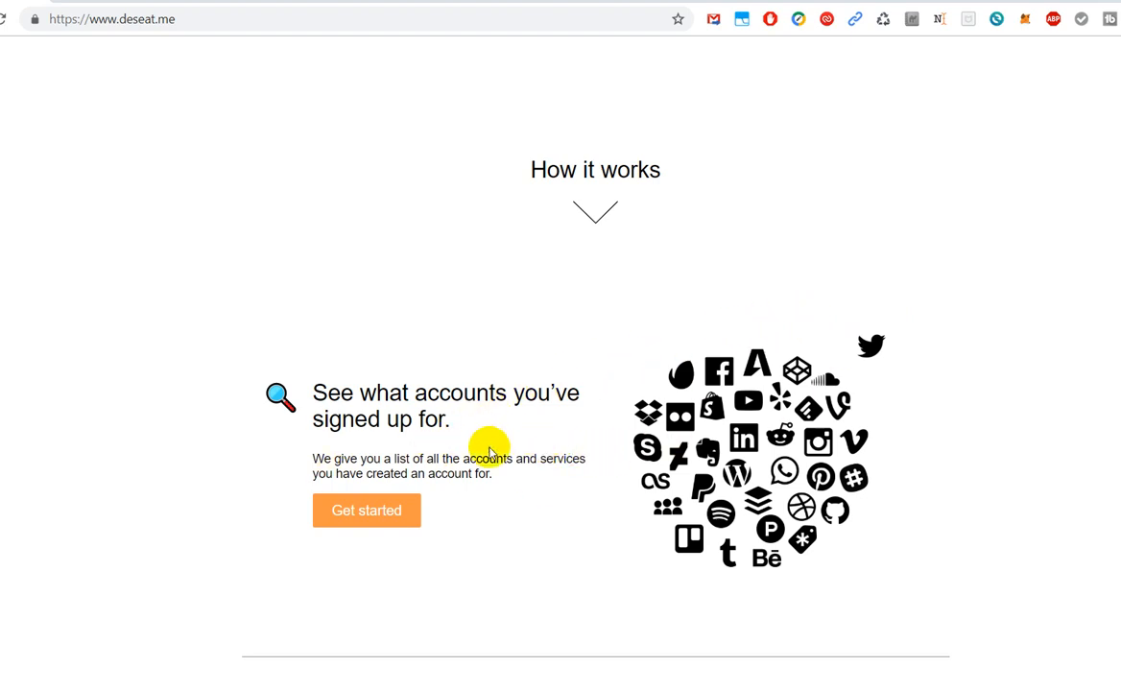
{"action": "mouse_move", "coordinate": [519, 474]}
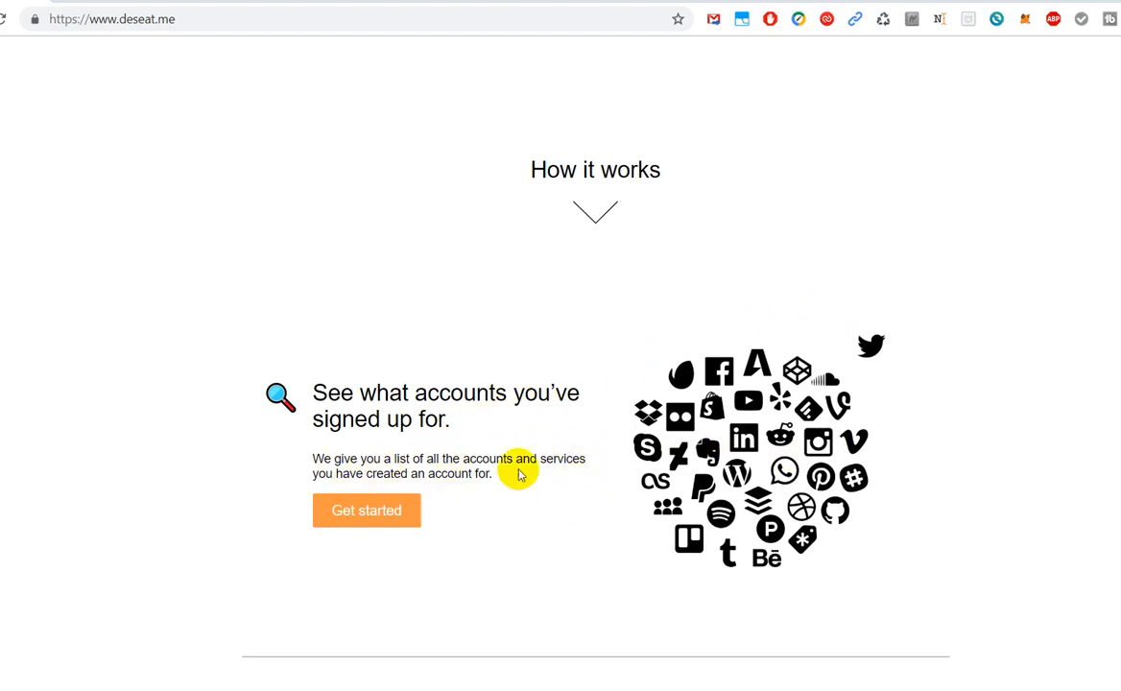
{"action": "mouse_move", "coordinate": [530, 479]}
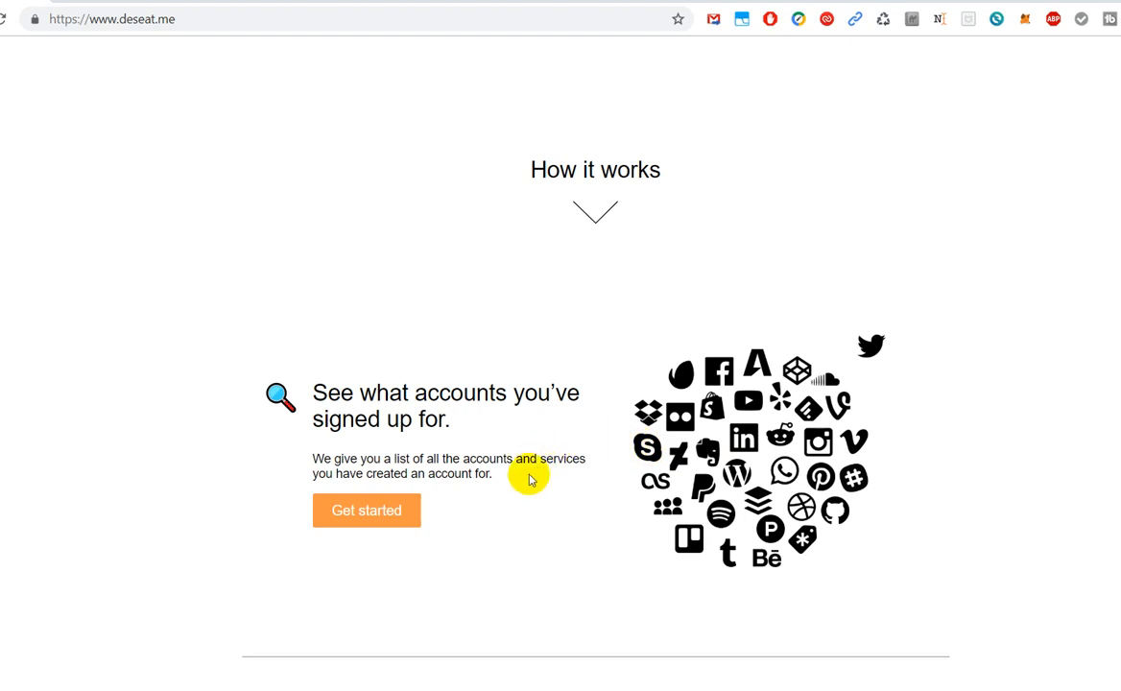
{"action": "mouse_move", "coordinate": [521, 493]}
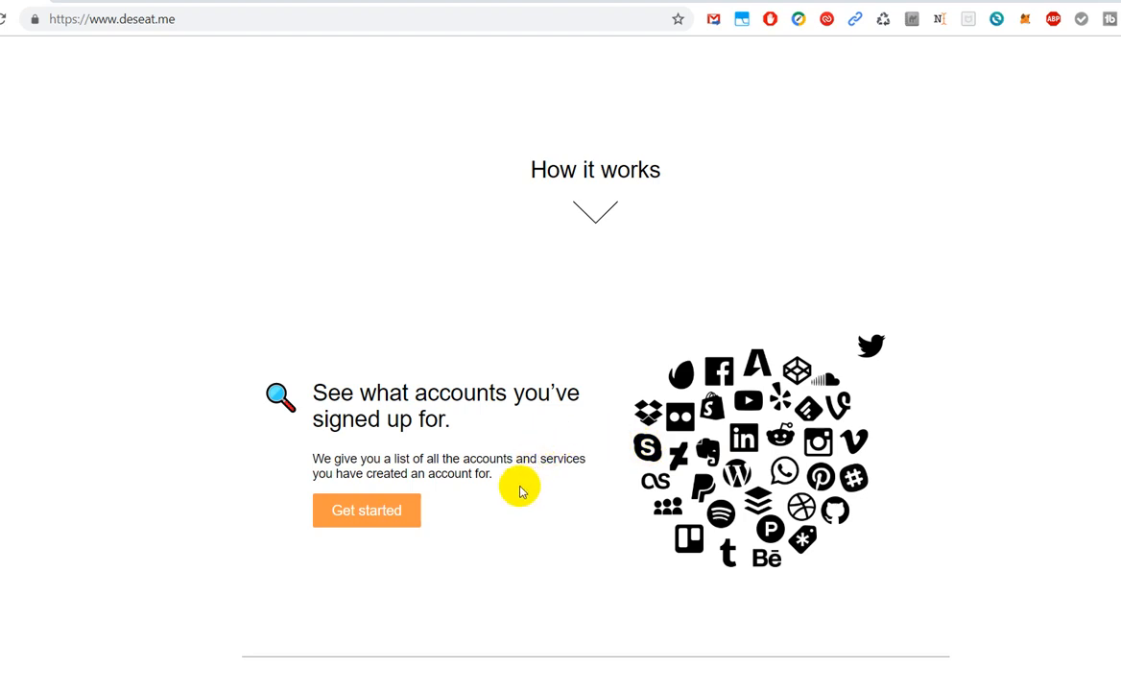
{"action": "mouse_move", "coordinate": [626, 507]}
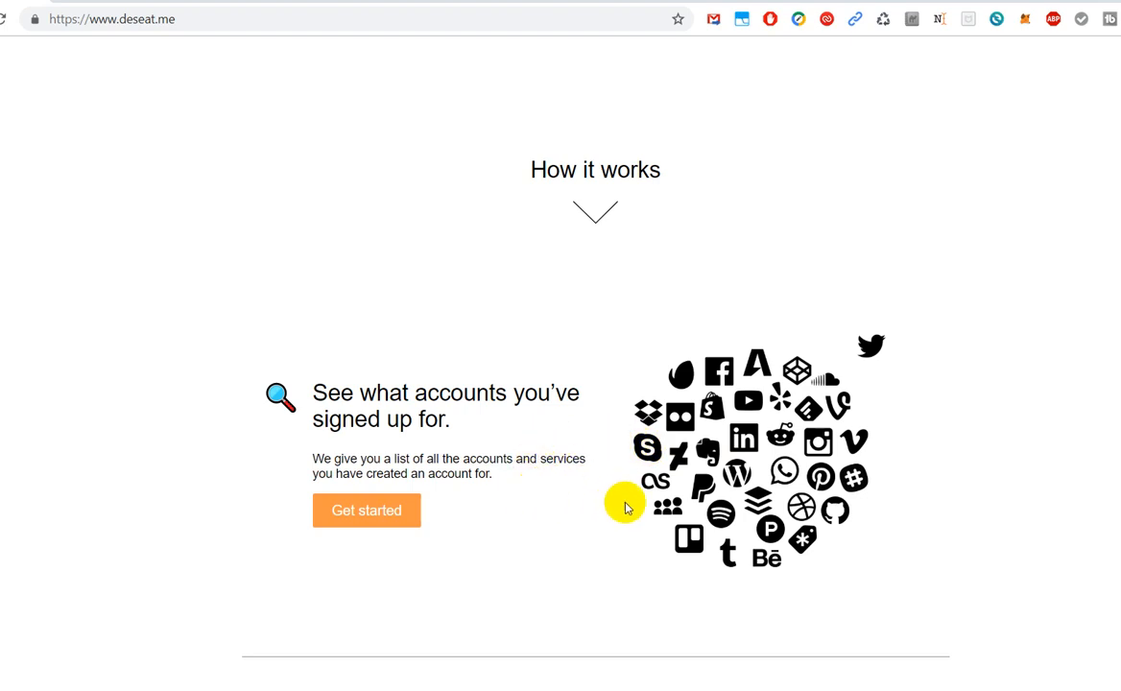
{"action": "mouse_move", "coordinate": [715, 448]}
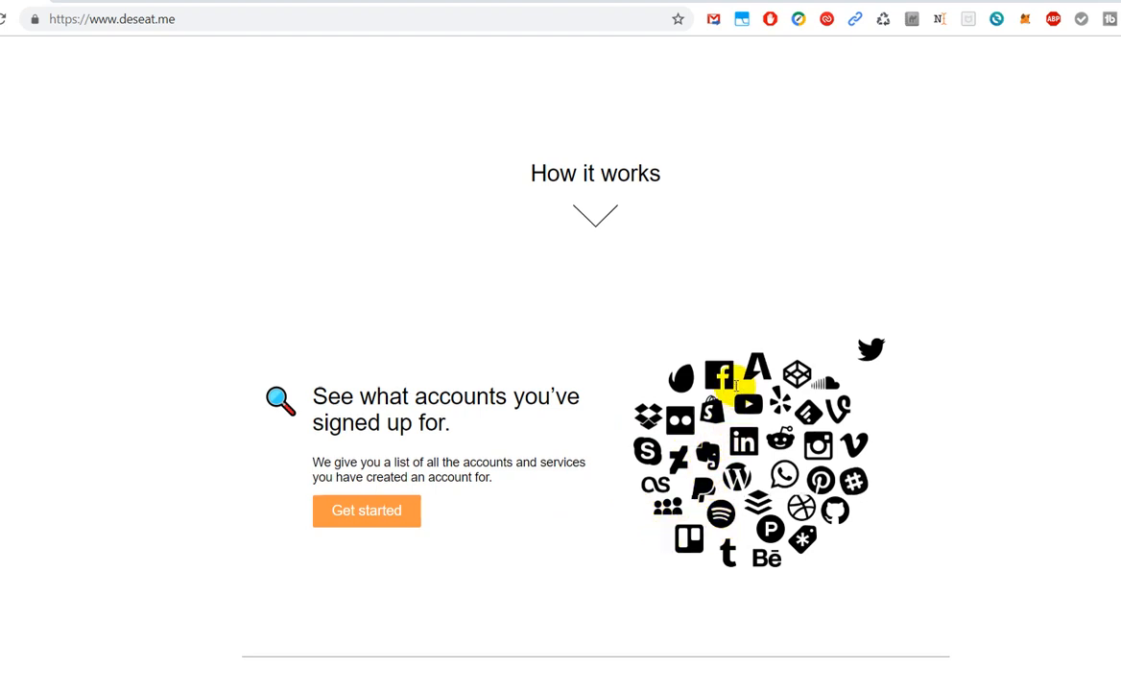
{"action": "scroll", "scroll_direction": "up", "scroll_amount": 3}
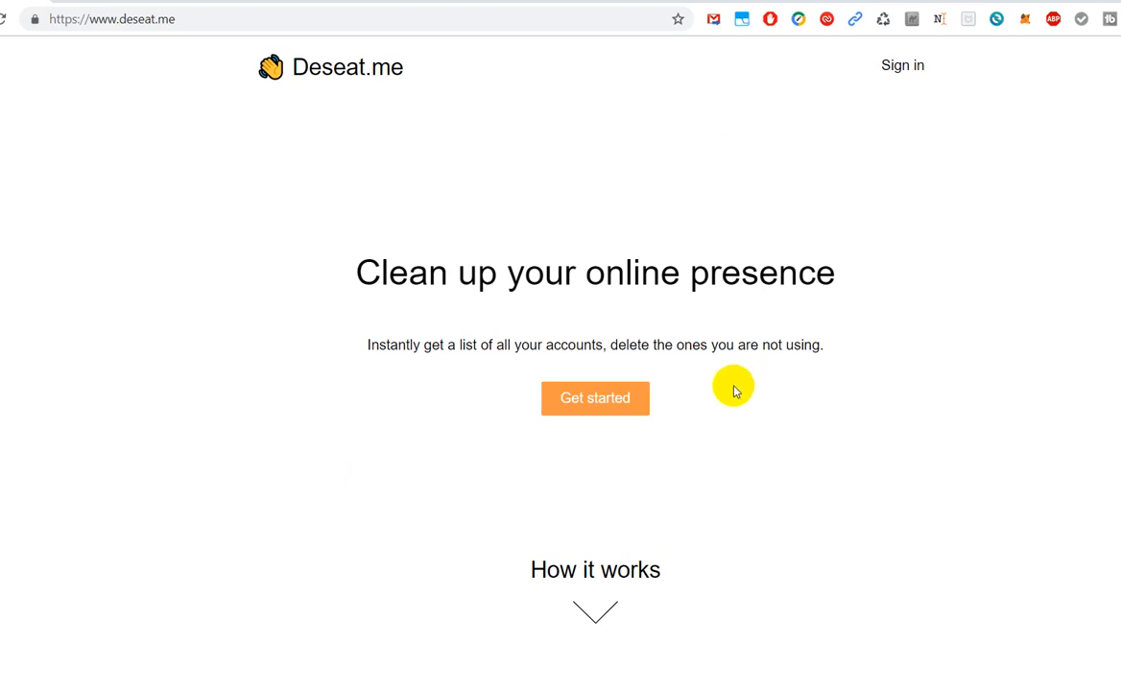
{"action": "mouse_move", "coordinate": [106, 41]}
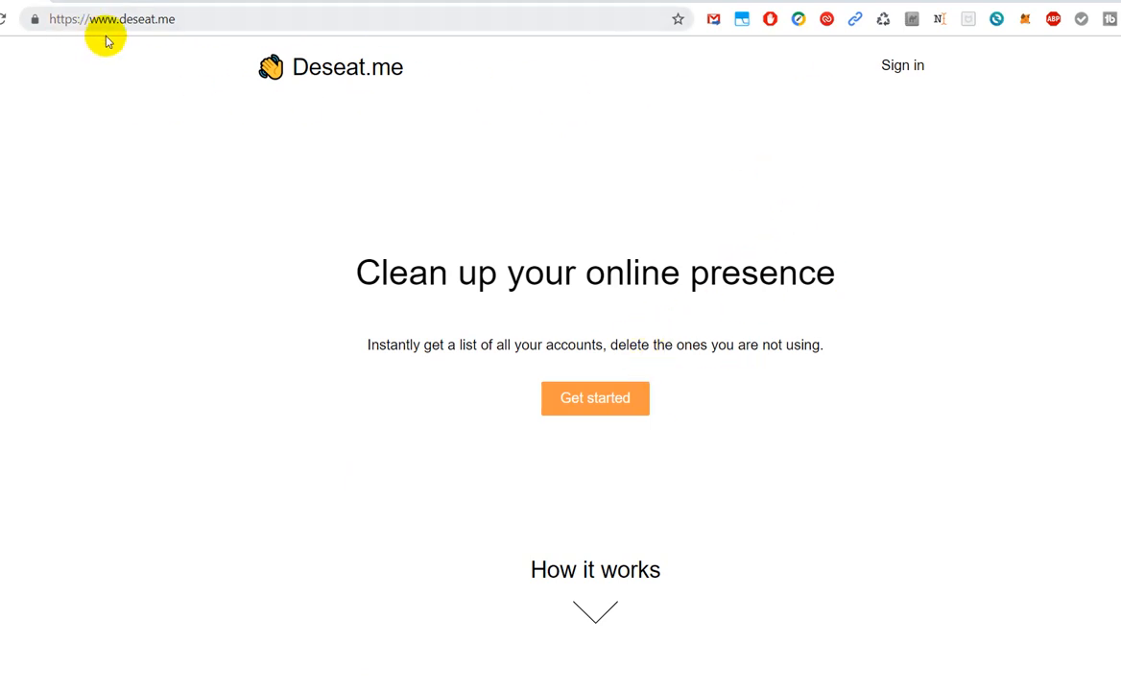
{"action": "mouse_move", "coordinate": [466, 213]}
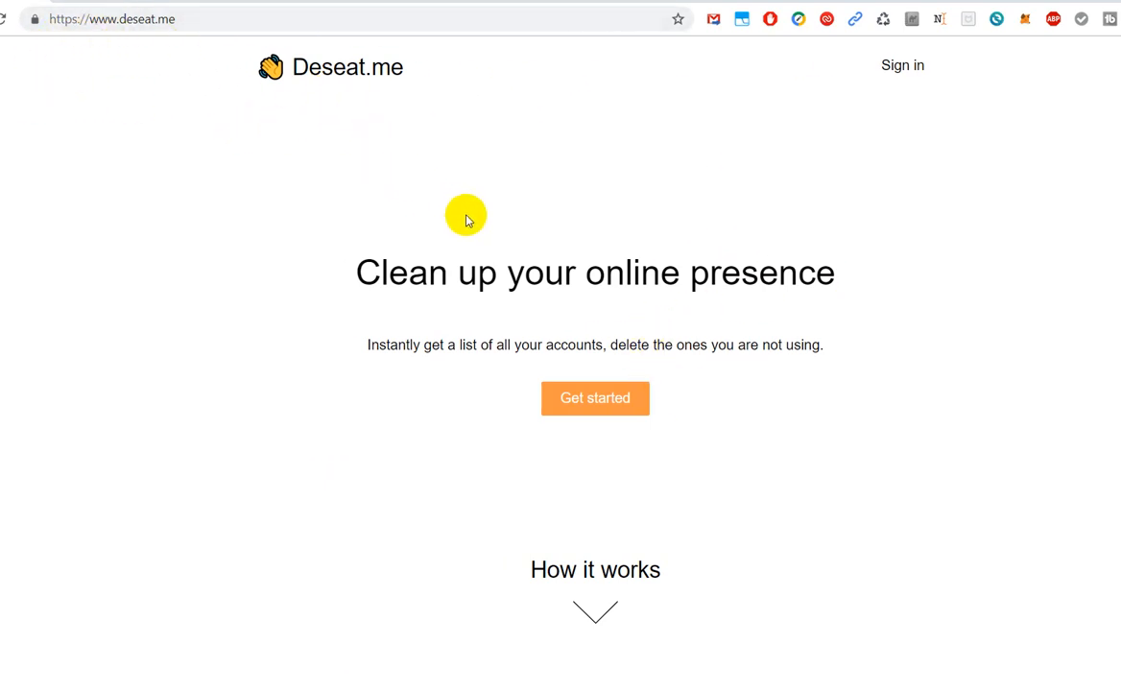
{"action": "mouse_move", "coordinate": [718, 309]}
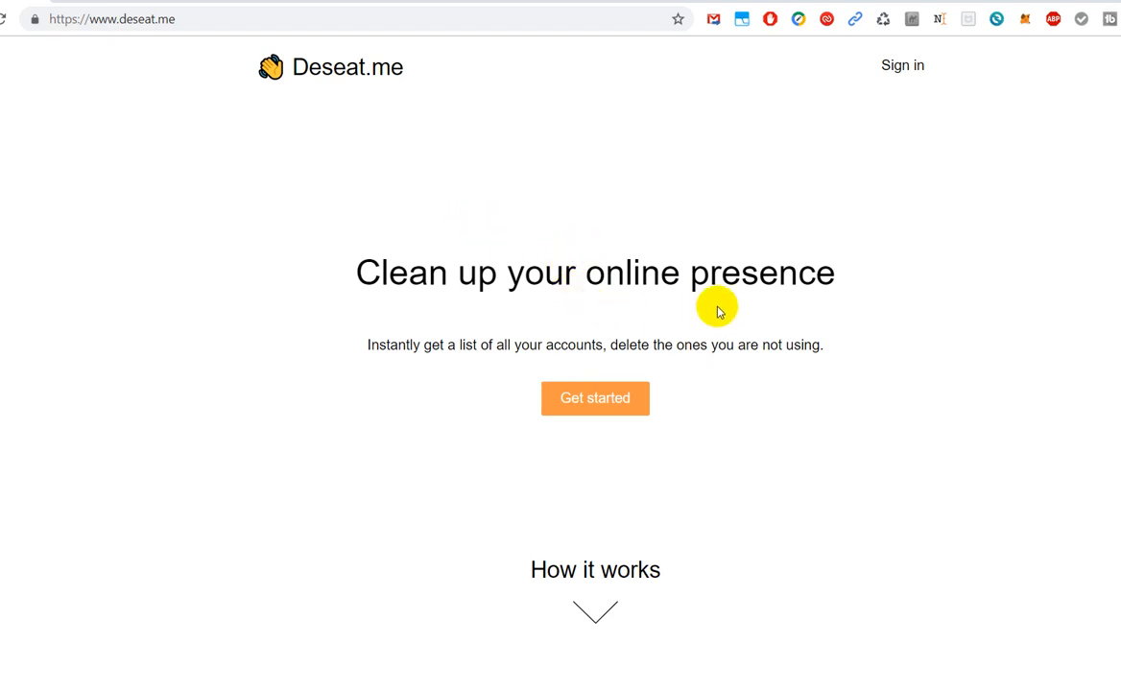
{"action": "mouse_move", "coordinate": [917, 273]}
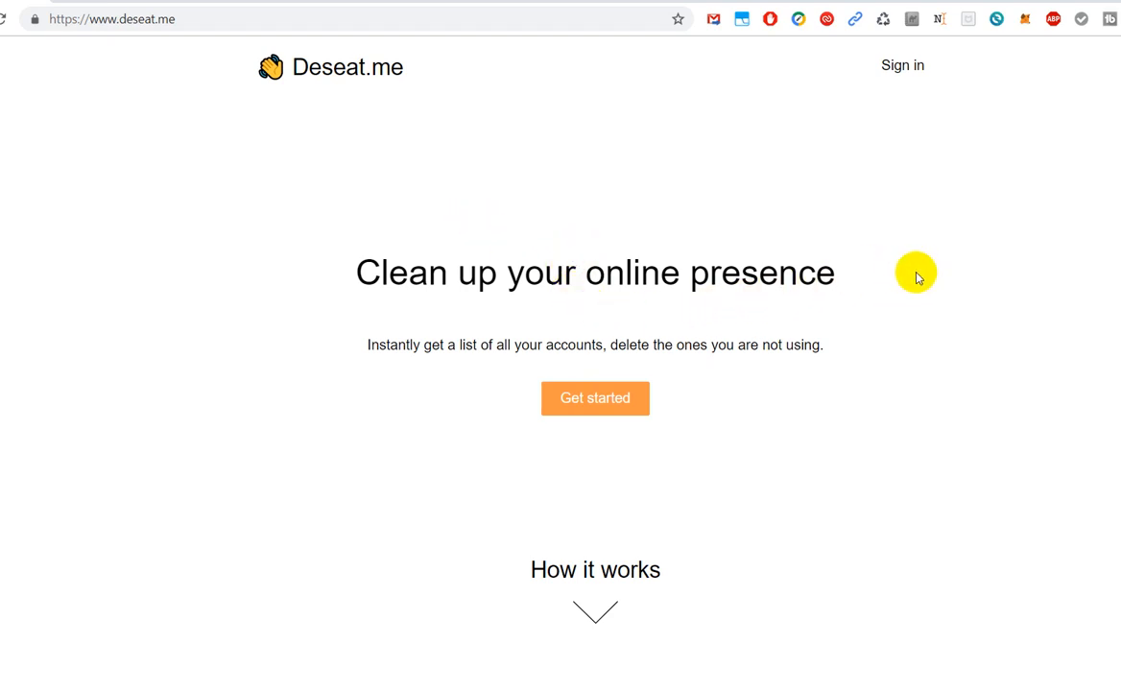
{"action": "mouse_move", "coordinate": [664, 288]}
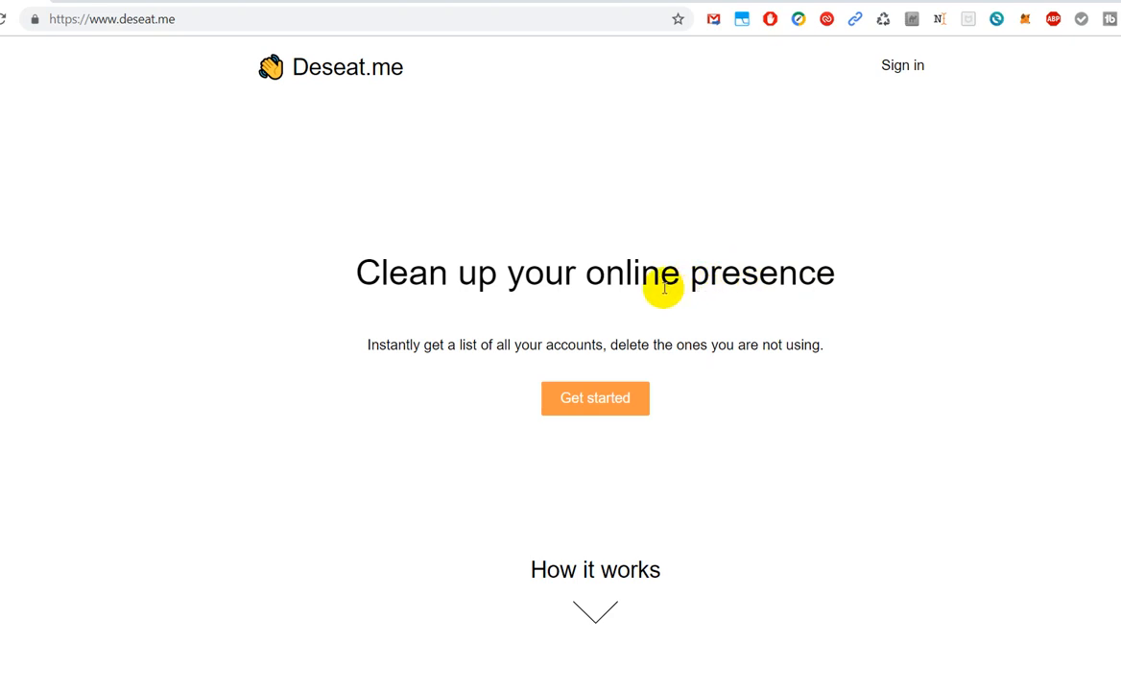
{"action": "mouse_move", "coordinate": [928, 331]}
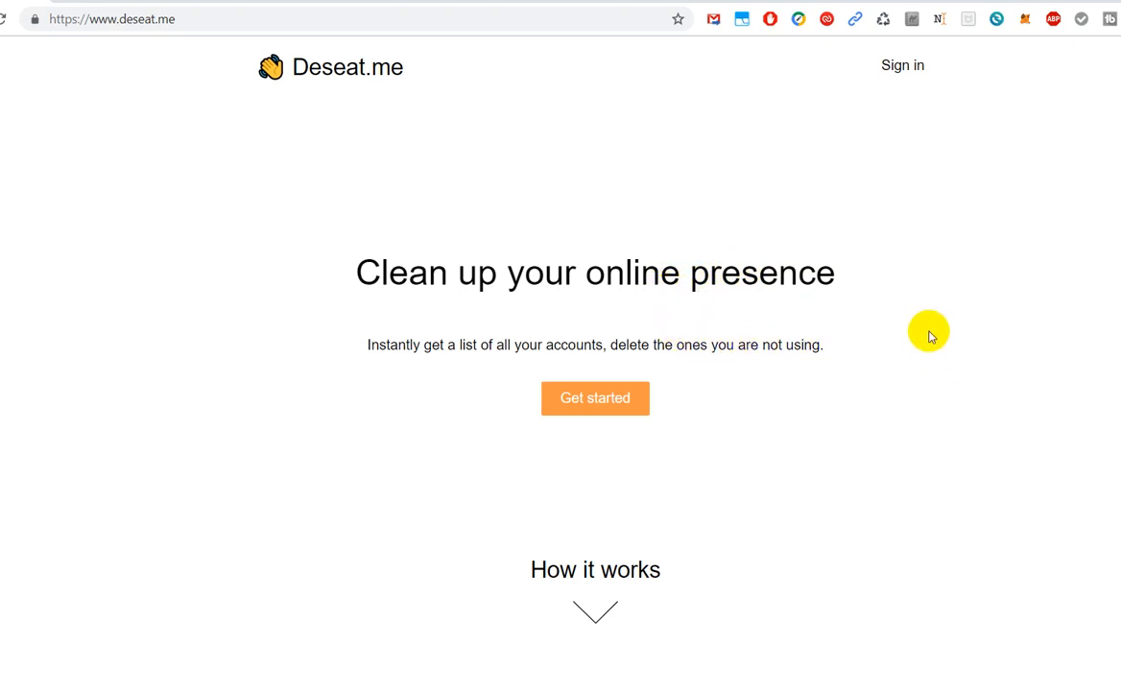
{"action": "mouse_move", "coordinate": [902, 379]}
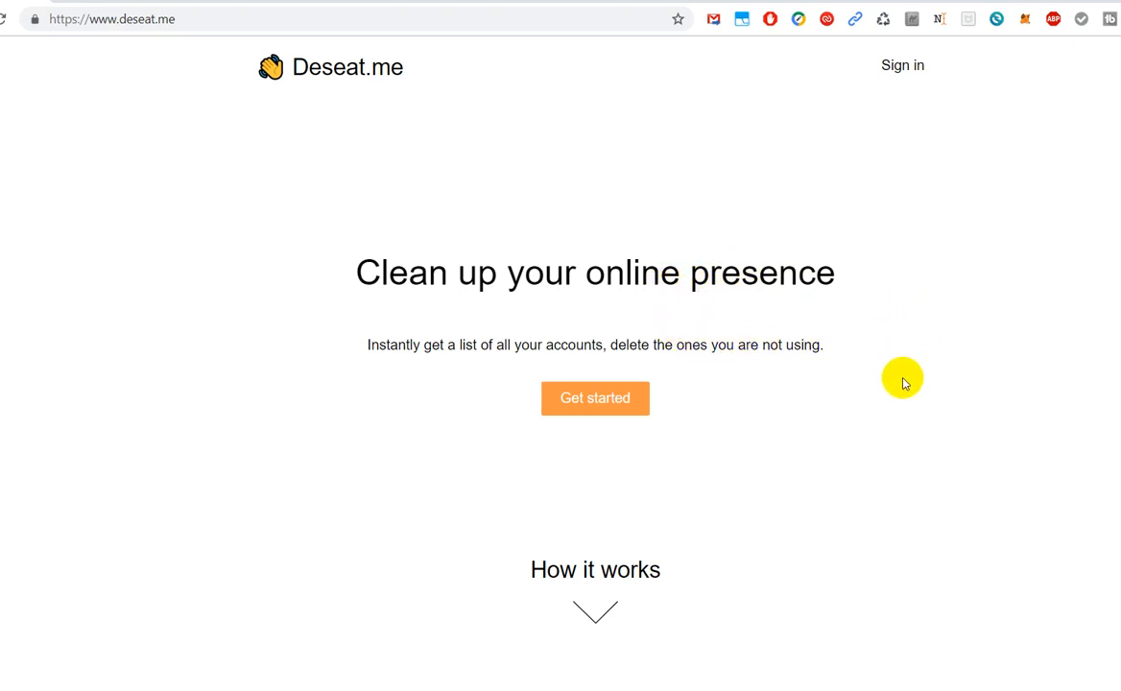
{"action": "mouse_move", "coordinate": [893, 358]}
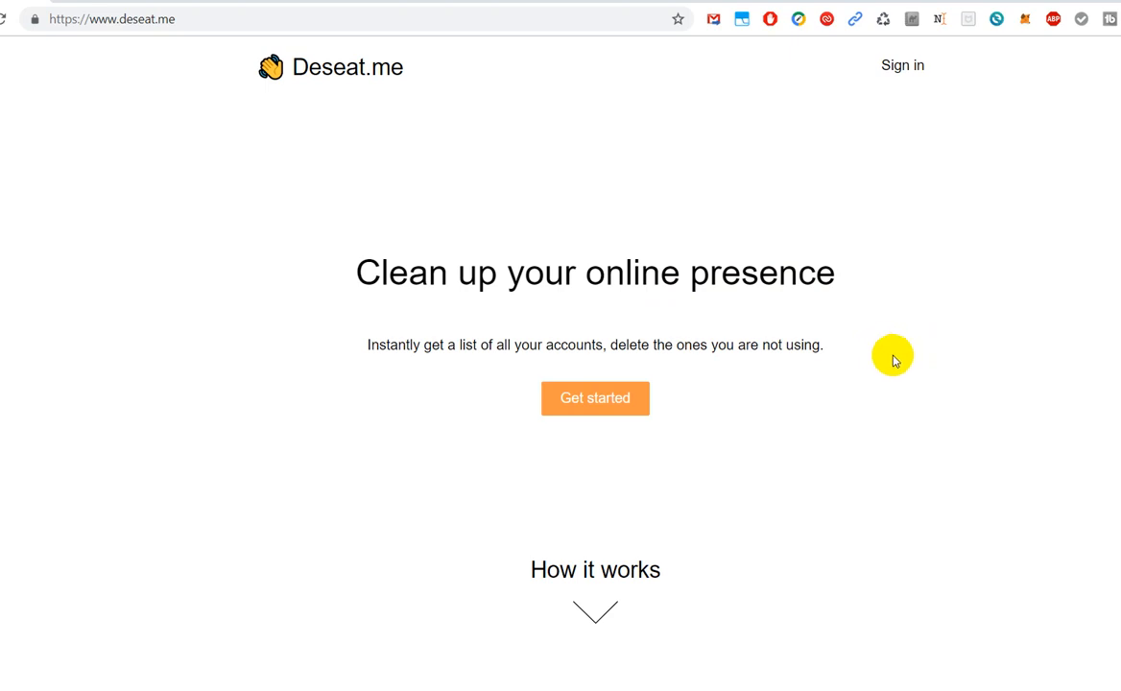
{"action": "mouse_move", "coordinate": [747, 483]}
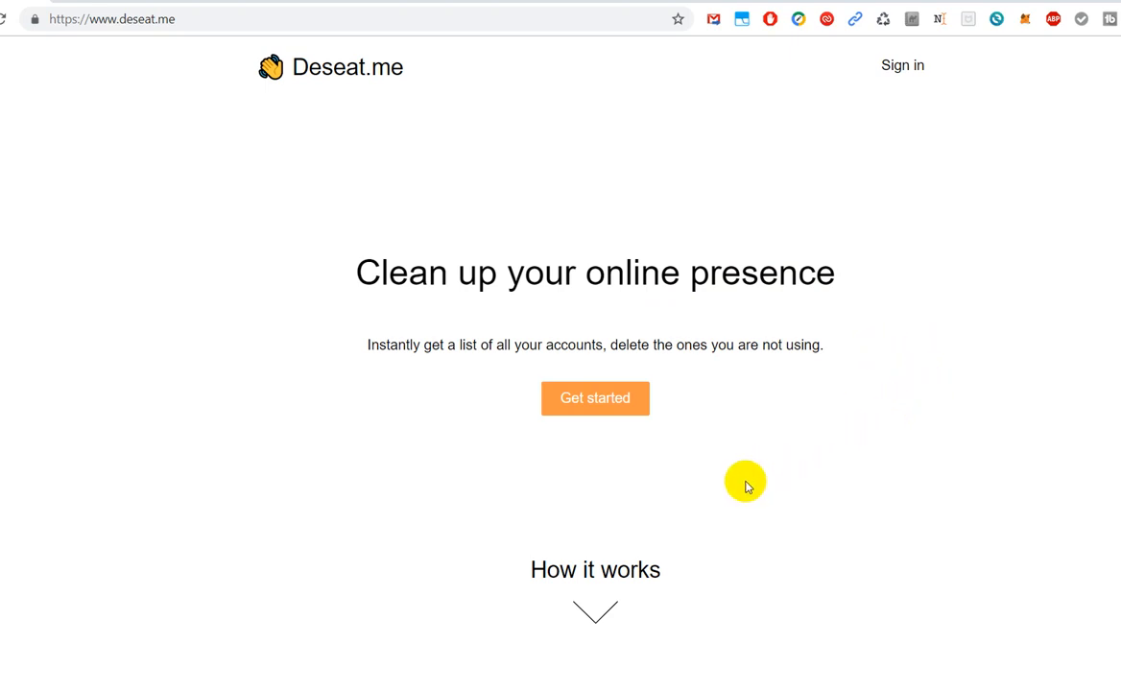
{"action": "mouse_move", "coordinate": [752, 453]}
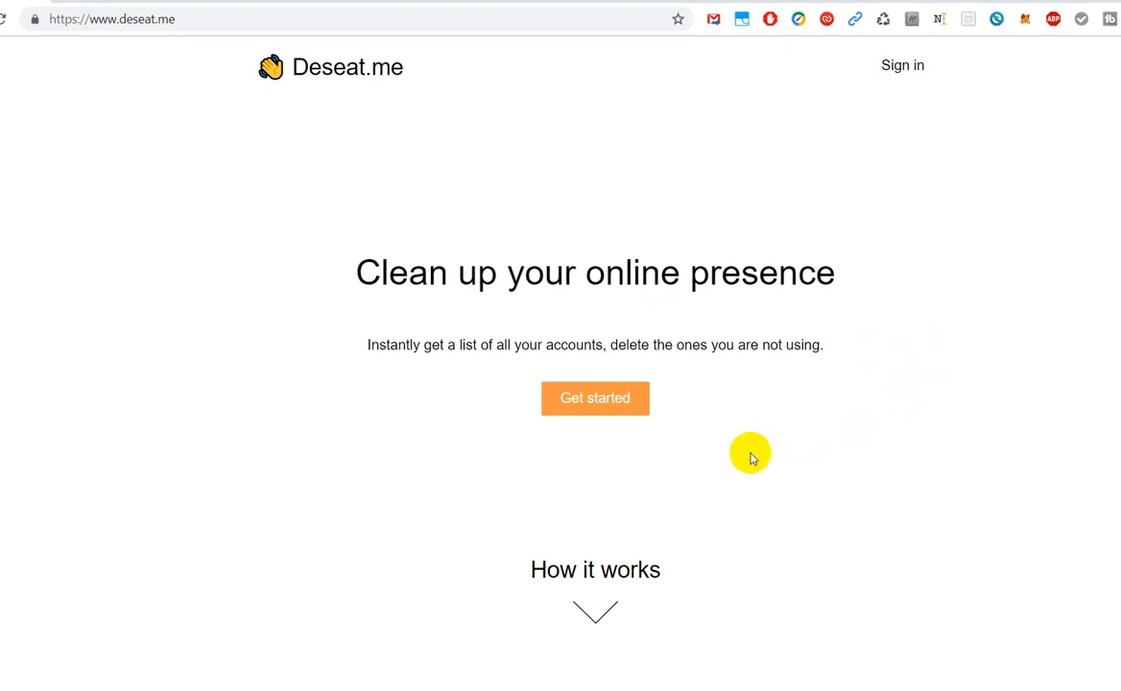
{"action": "mouse_move", "coordinate": [775, 465]}
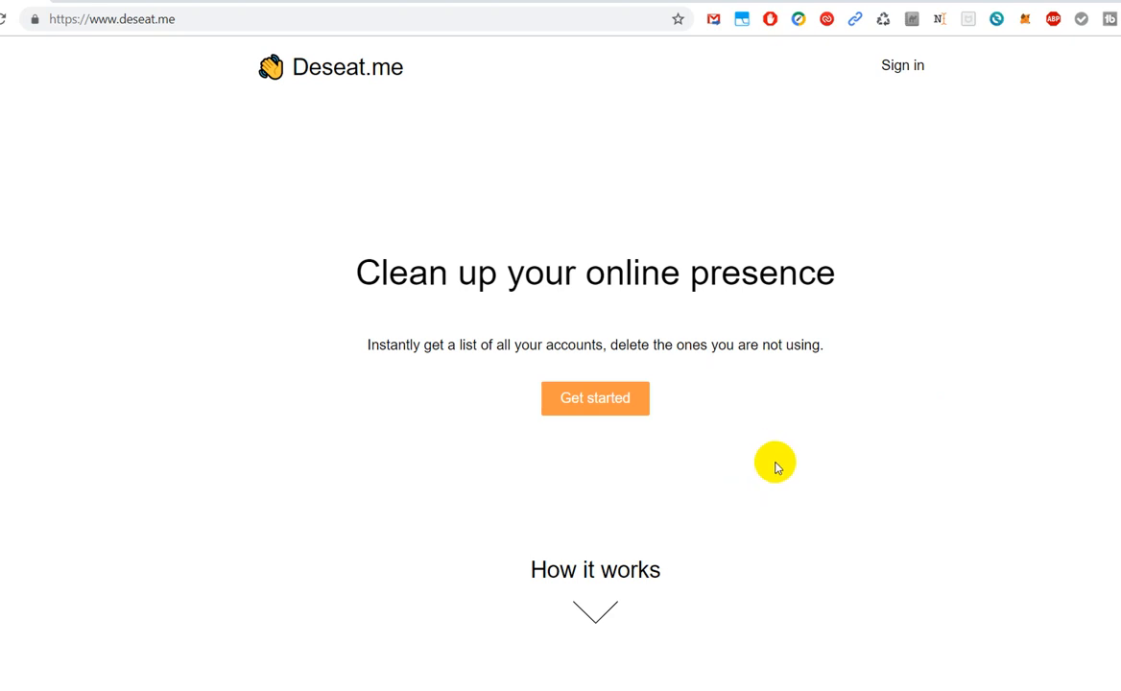
{"action": "mouse_move", "coordinate": [763, 454]}
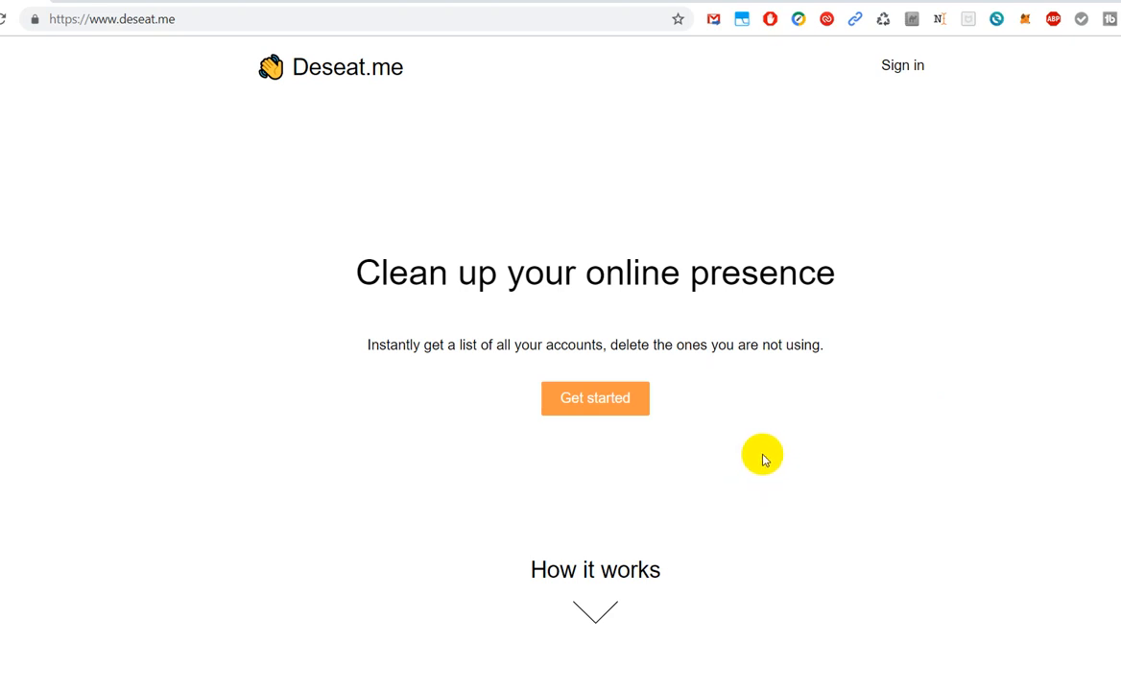
{"action": "mouse_move", "coordinate": [758, 450]}
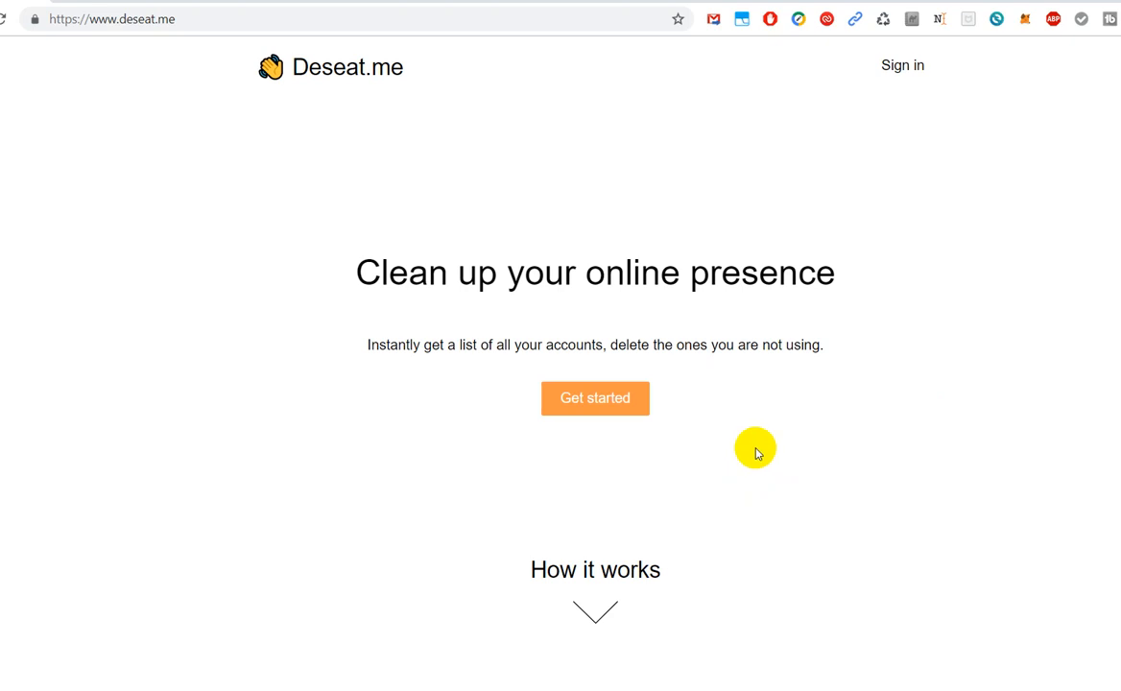
{"action": "mouse_move", "coordinate": [747, 443]}
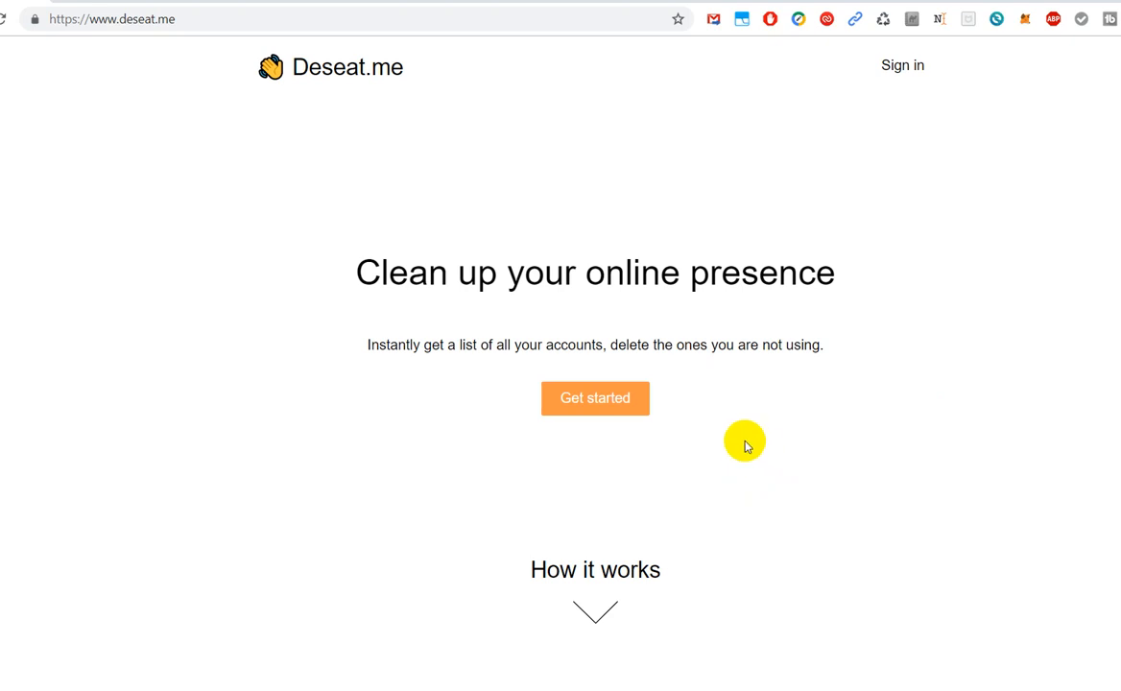
{"action": "mouse_move", "coordinate": [669, 444]}
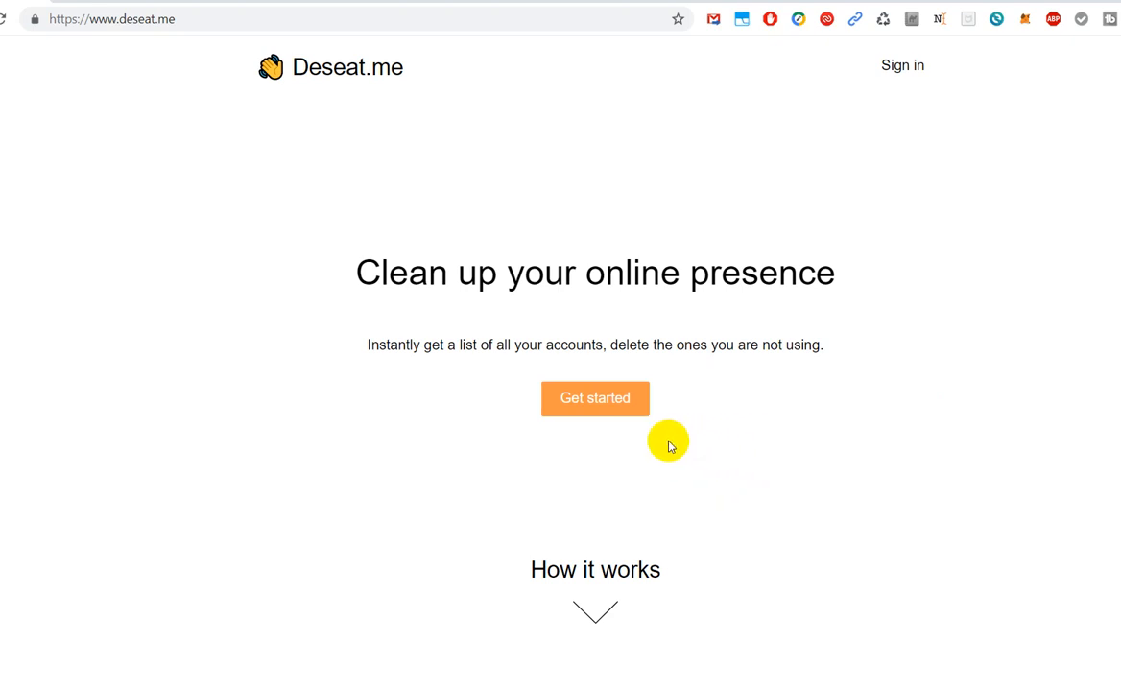
{"action": "mouse_move", "coordinate": [763, 483]}
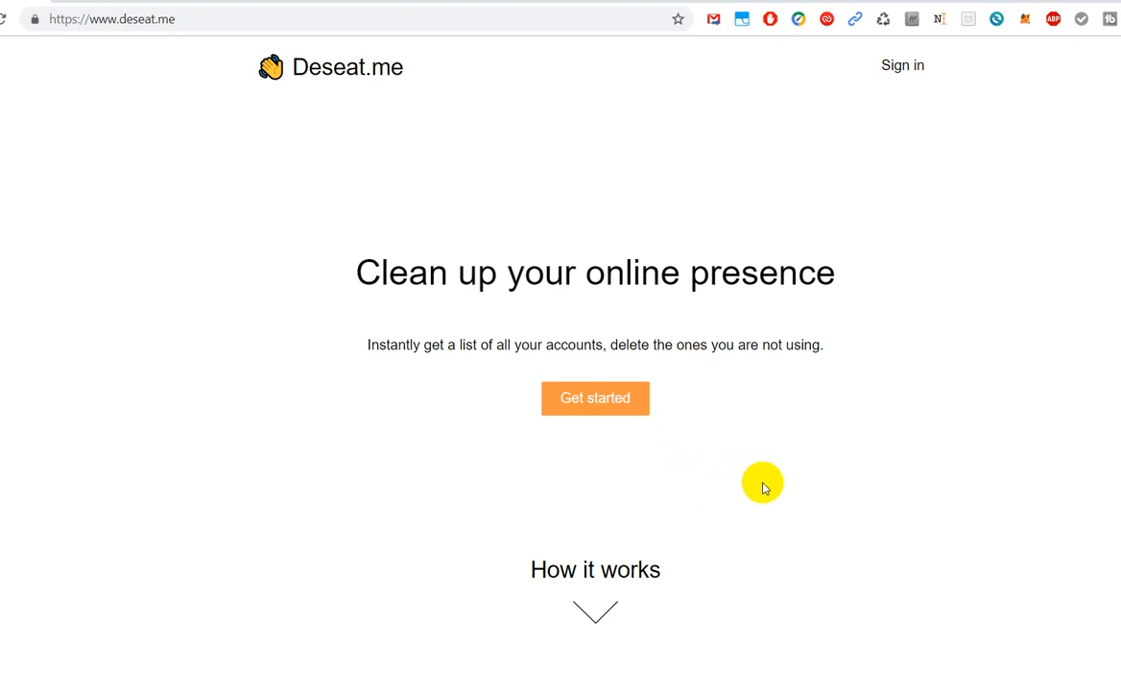
{"action": "mouse_move", "coordinate": [799, 487]}
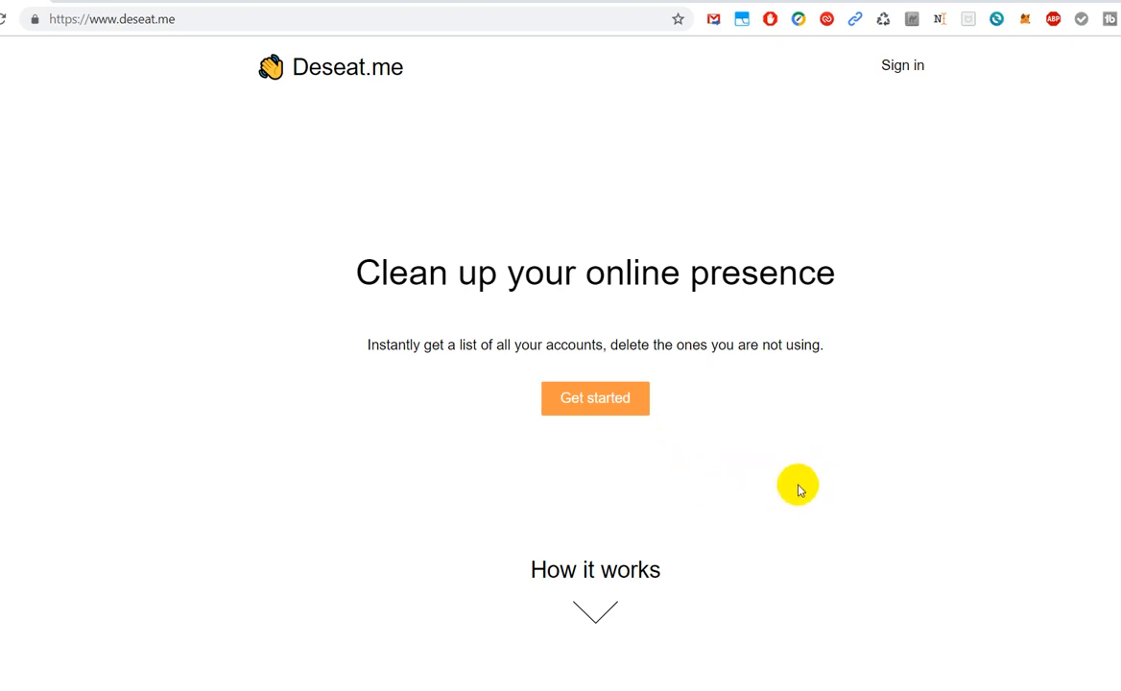
{"action": "mouse_move", "coordinate": [815, 515]}
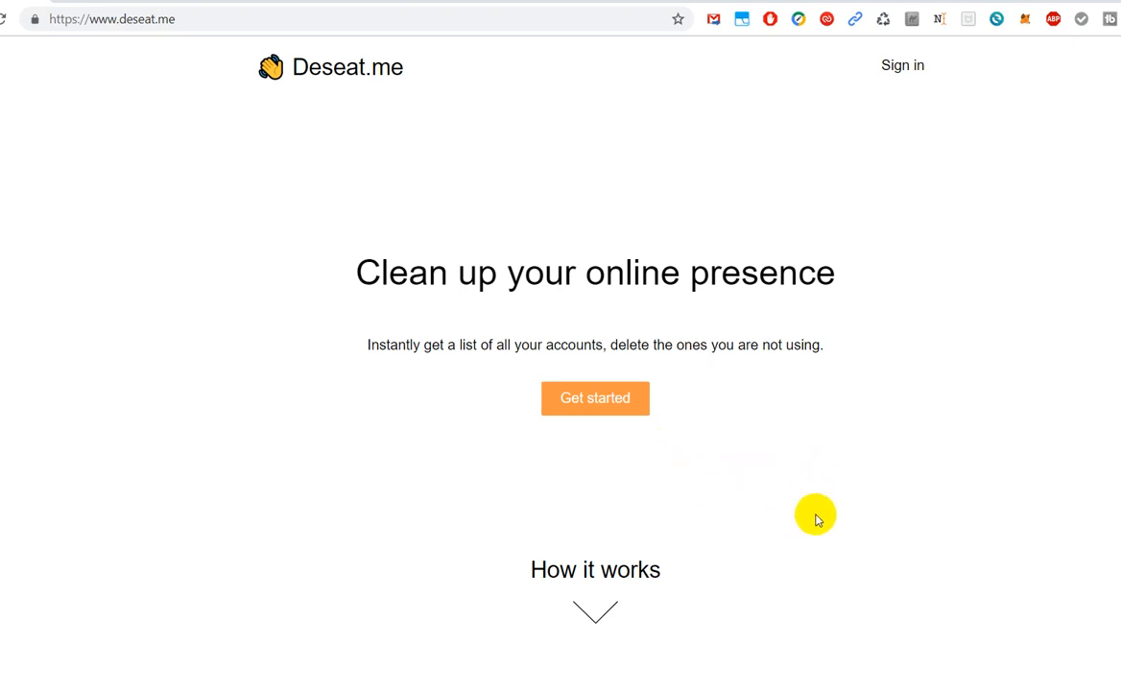
{"action": "mouse_move", "coordinate": [821, 507]}
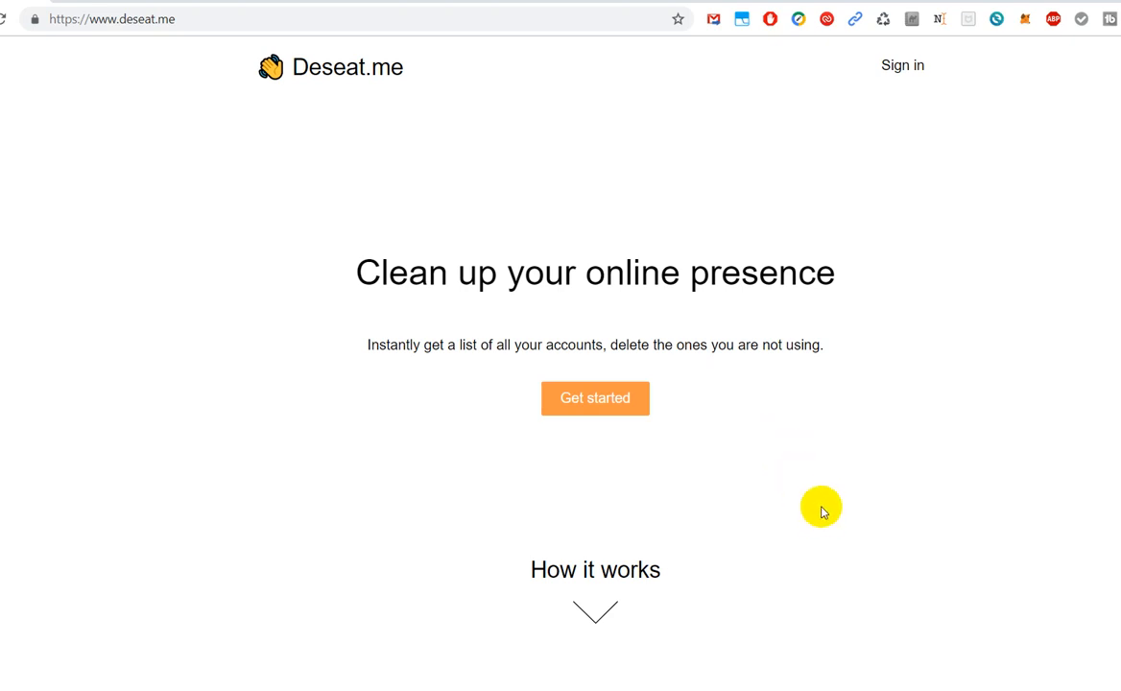
{"action": "mouse_move", "coordinate": [803, 492]}
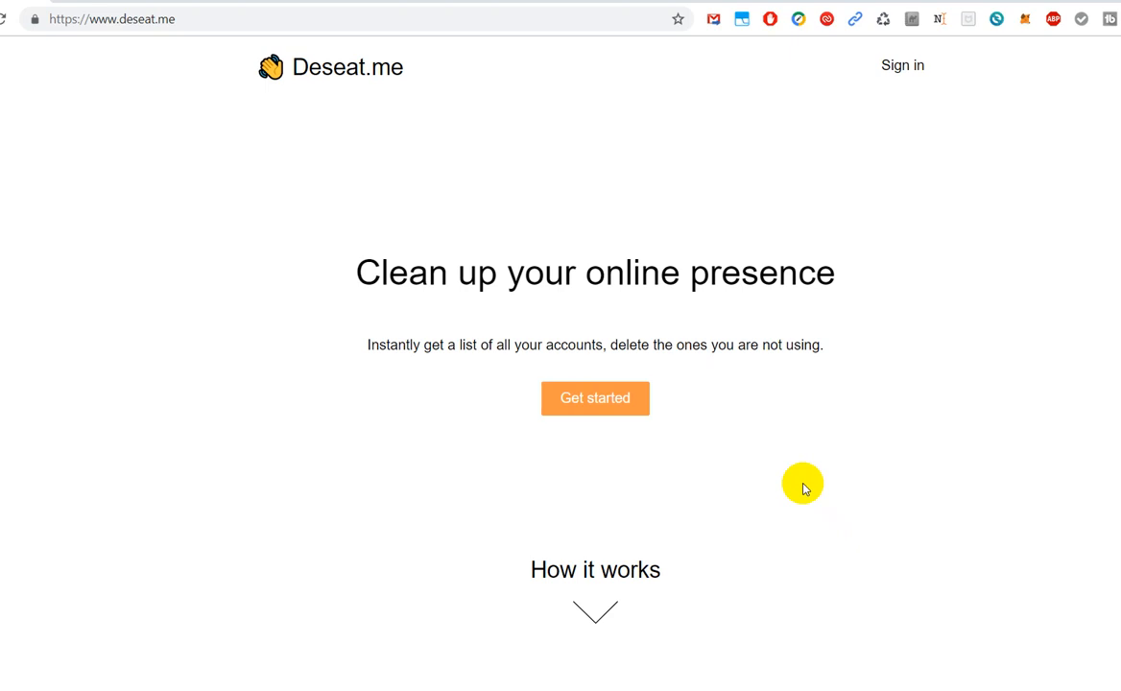
{"action": "mouse_move", "coordinate": [778, 443]}
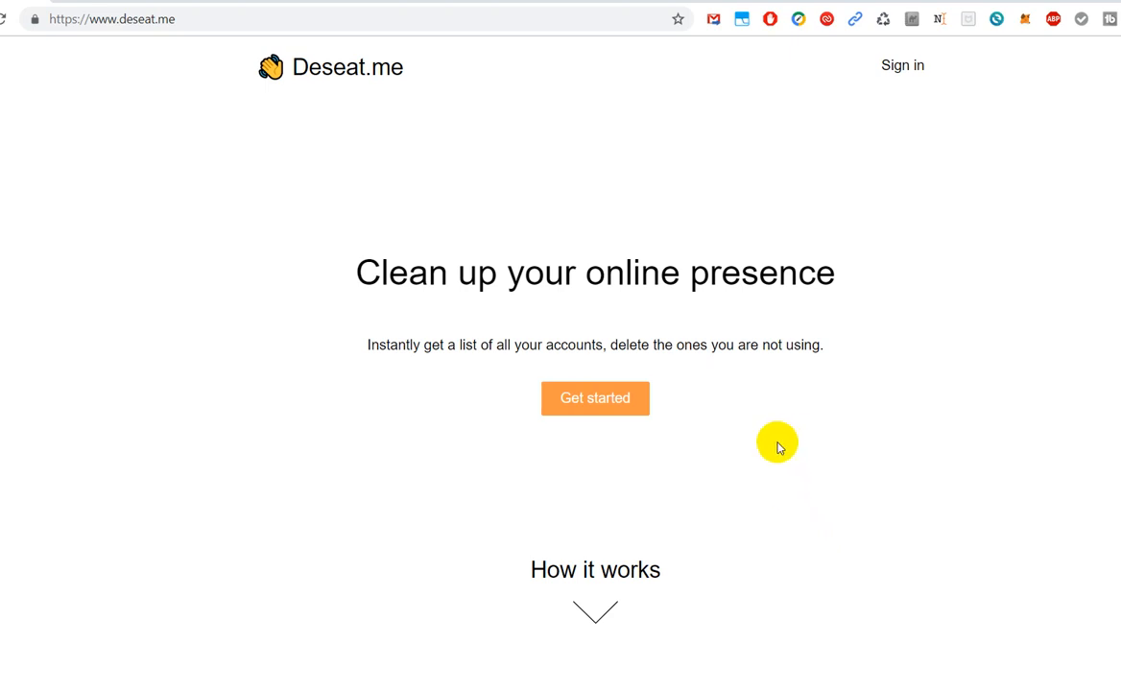
{"action": "mouse_move", "coordinate": [803, 429]}
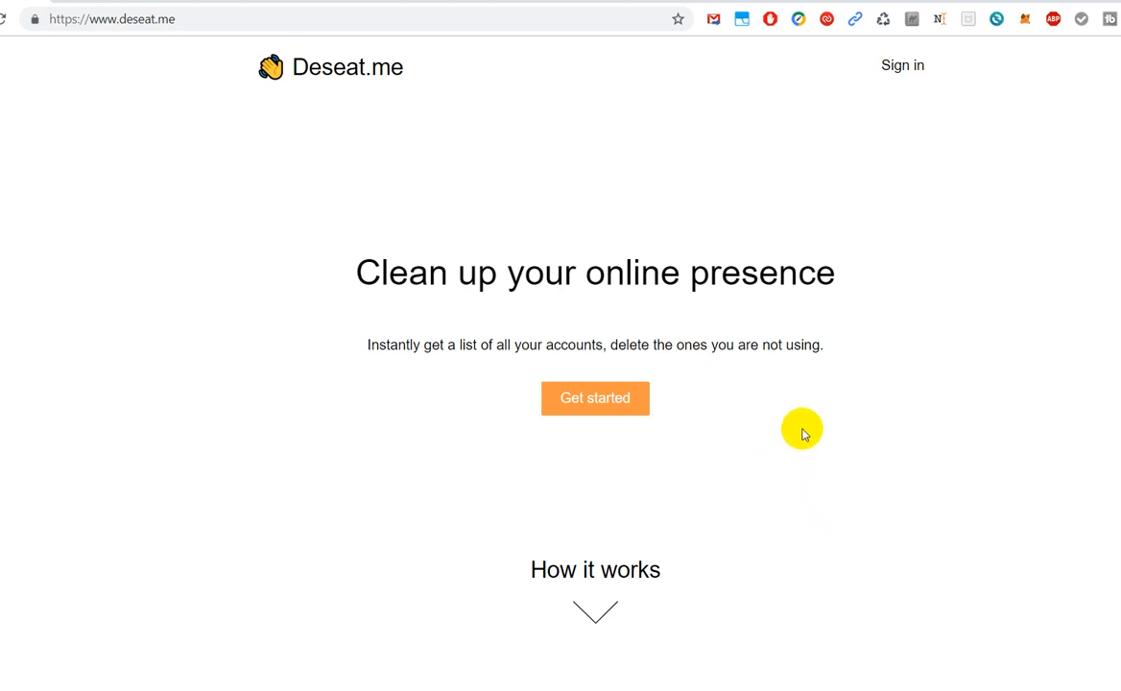
{"action": "mouse_move", "coordinate": [1059, 450]}
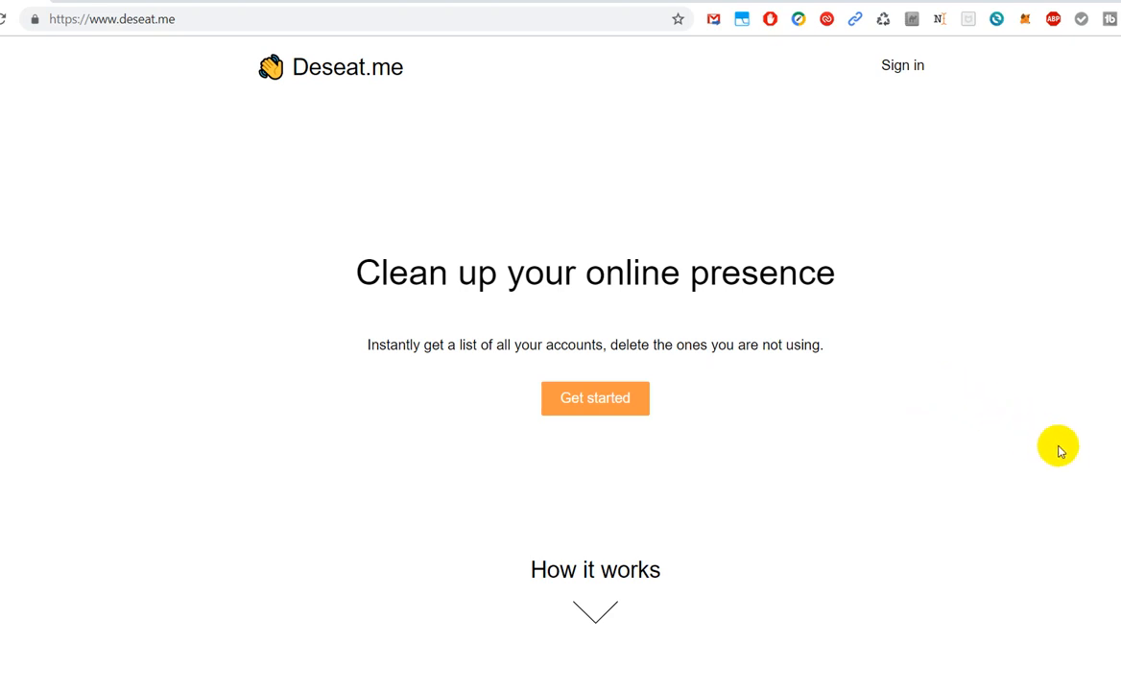
{"action": "mouse_move", "coordinate": [950, 405]}
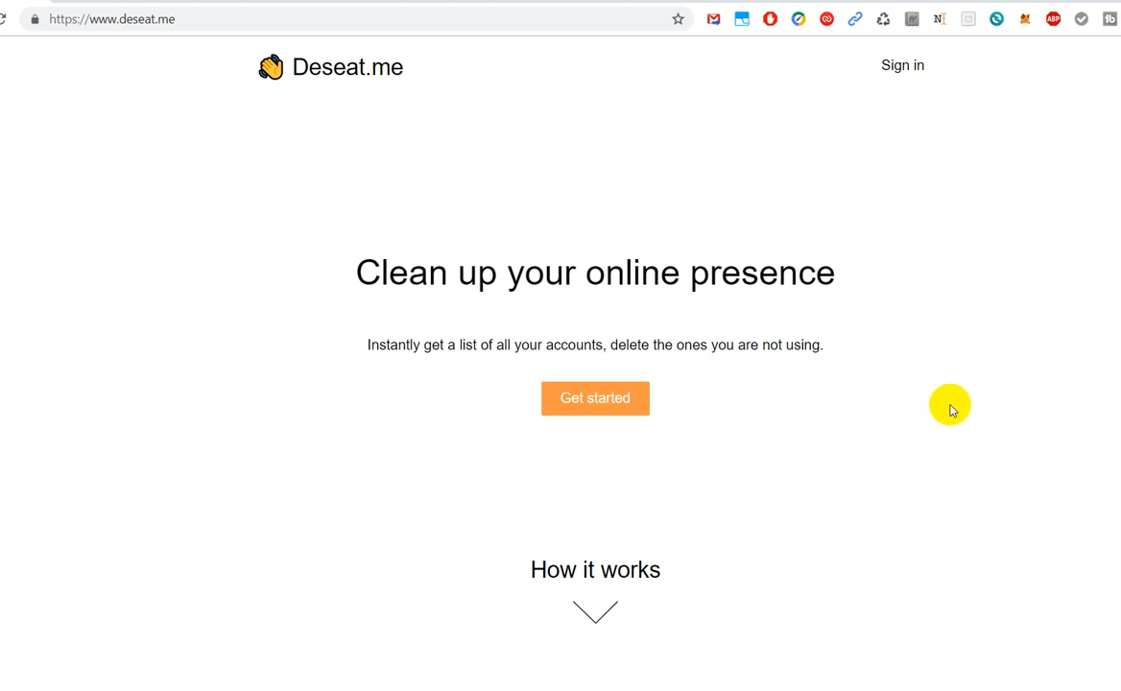
{"action": "mouse_move", "coordinate": [969, 369]}
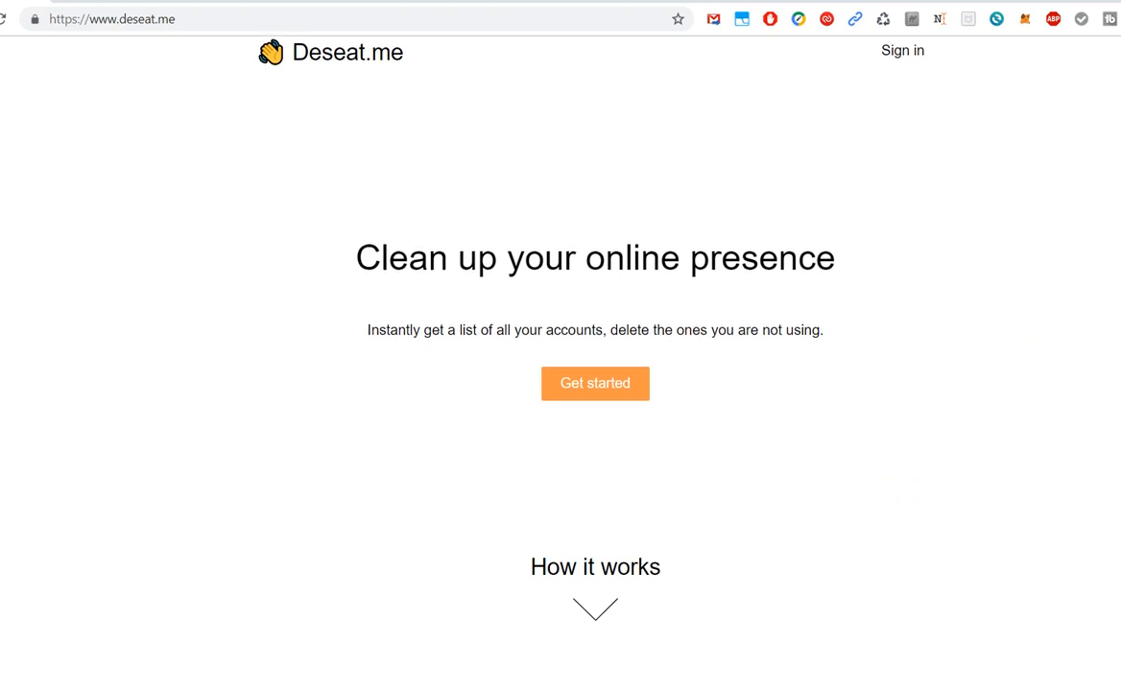
Scroll down to 'Data and privacy' and 'Welcome to Deseat.me!', then back up
{"action": "scroll", "scroll_direction": "down", "scroll_amount": 3}
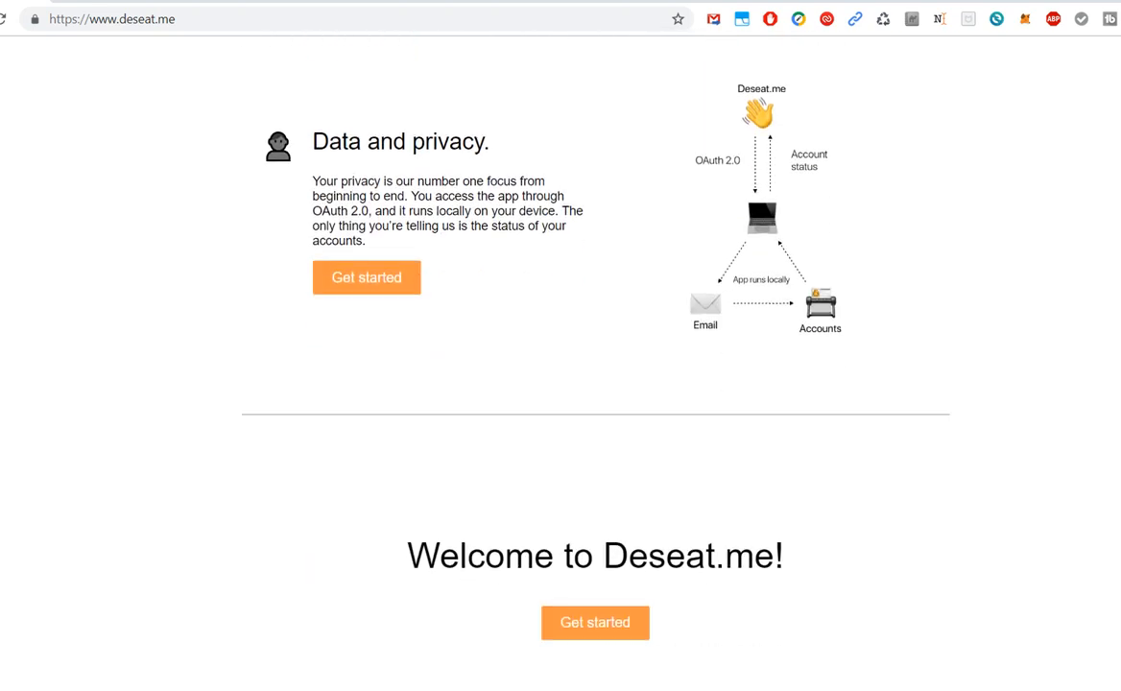
{"action": "scroll", "scroll_direction": "down", "scroll_amount": 3}
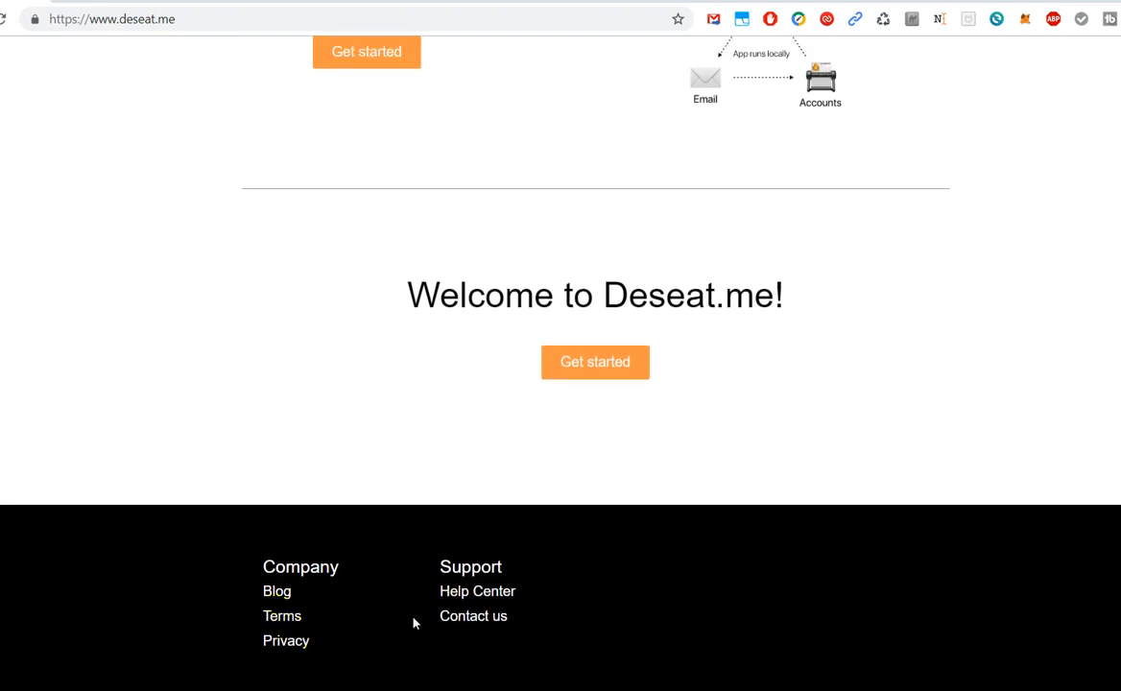
{"action": "mouse_move", "coordinate": [625, 557]}
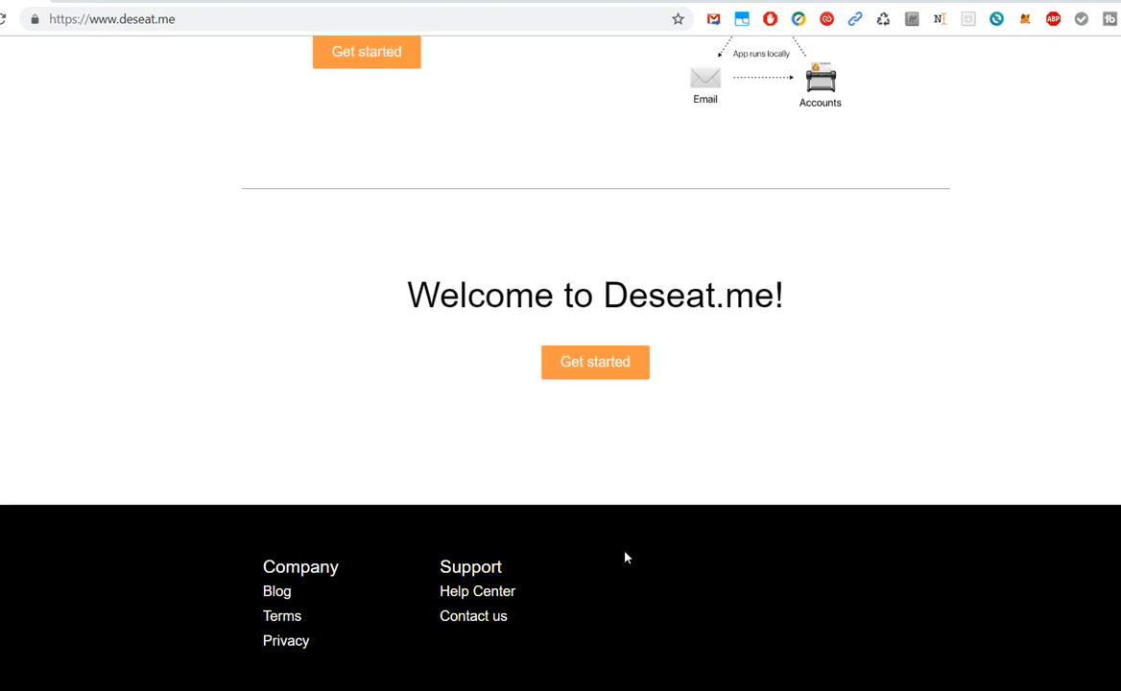
{"action": "scroll", "scroll_direction": "up", "scroll_amount": 3}
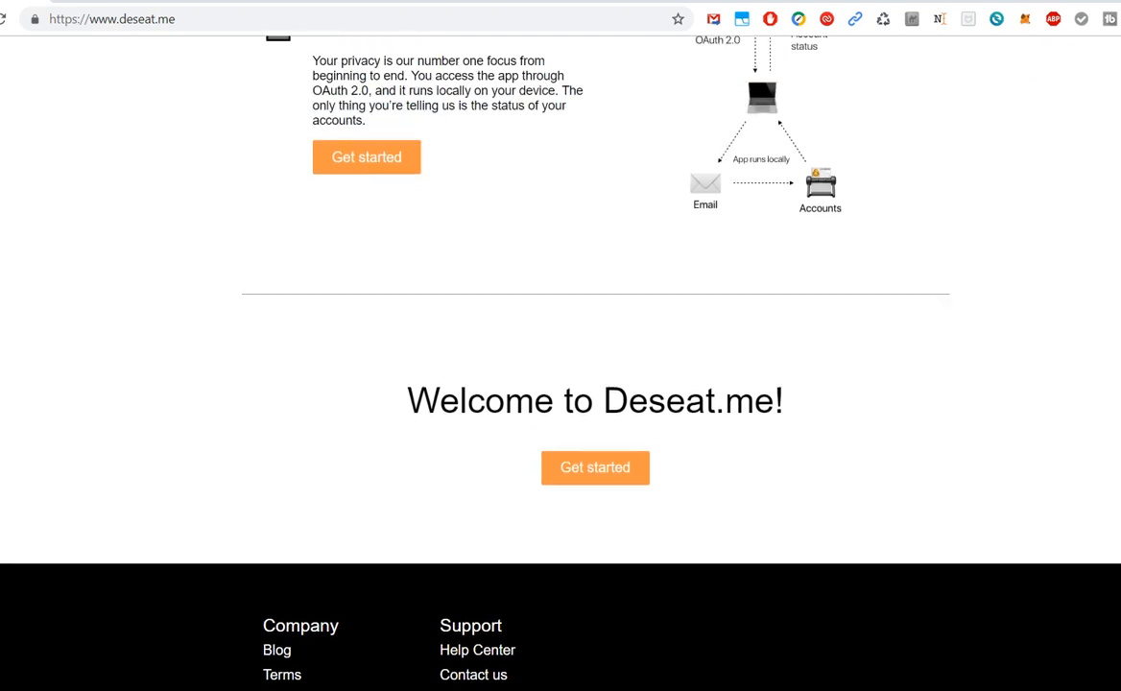
{"action": "scroll", "scroll_direction": "up", "scroll_amount": 3}
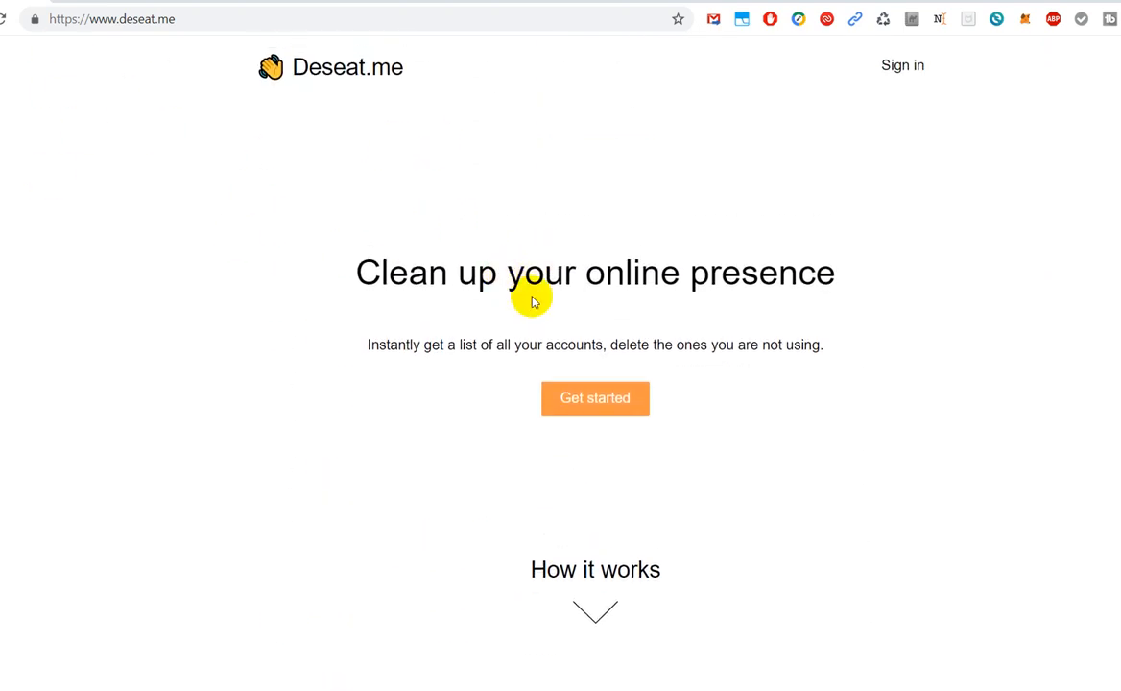
{"action": "mouse_move", "coordinate": [638, 400]}
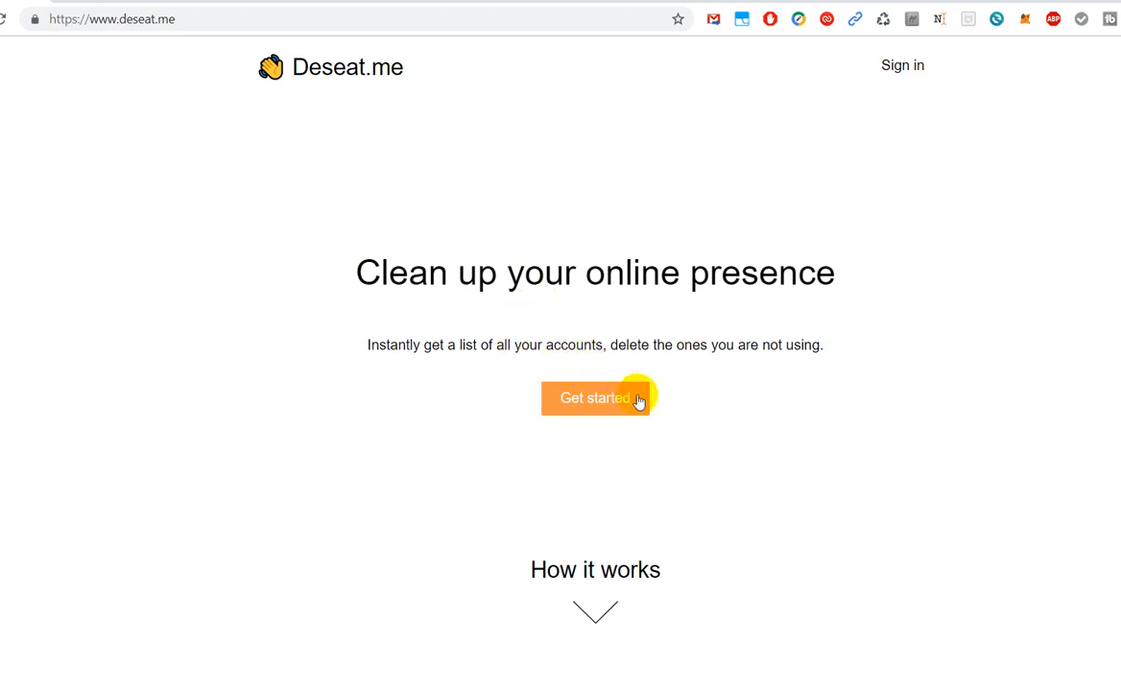
{"action": "mouse_move", "coordinate": [669, 434]}
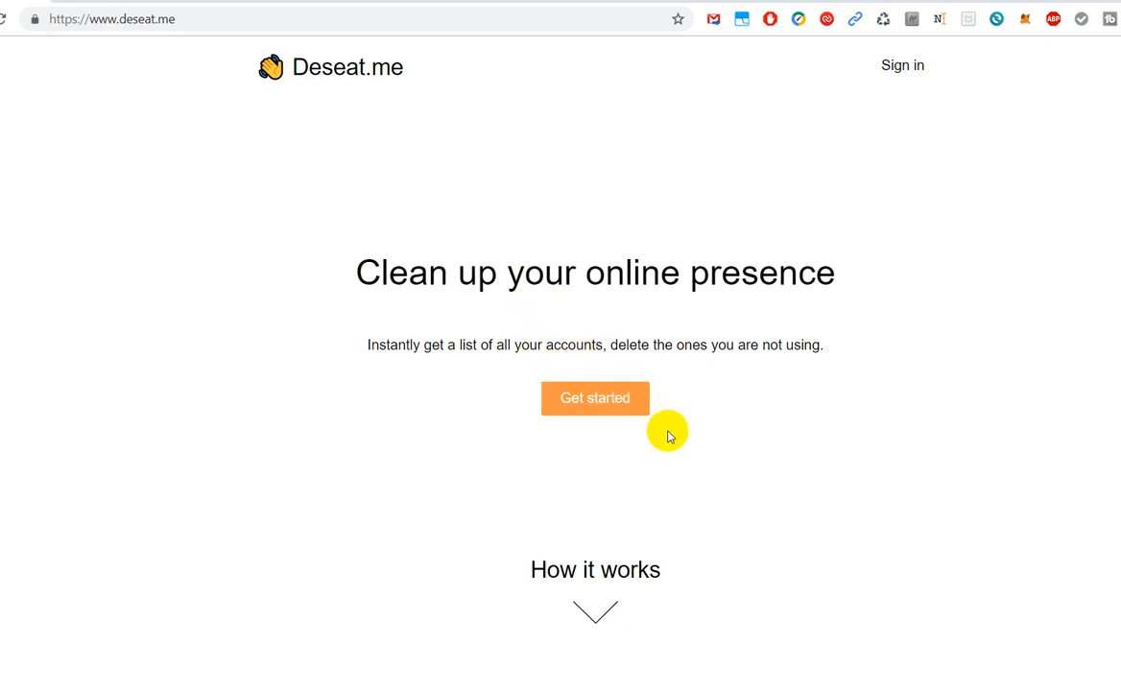
{"action": "mouse_move", "coordinate": [851, 252]}
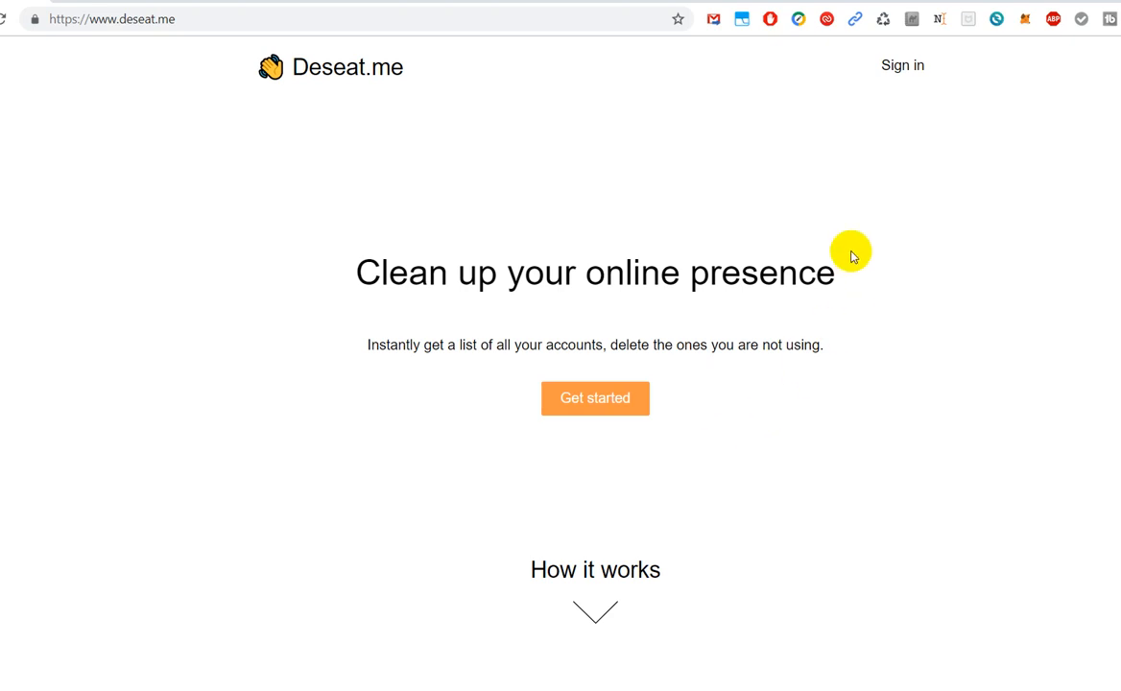
Scroll down to the footer's company and Help Center links, then back up
{"action": "scroll", "scroll_direction": "down", "scroll_amount": 3}
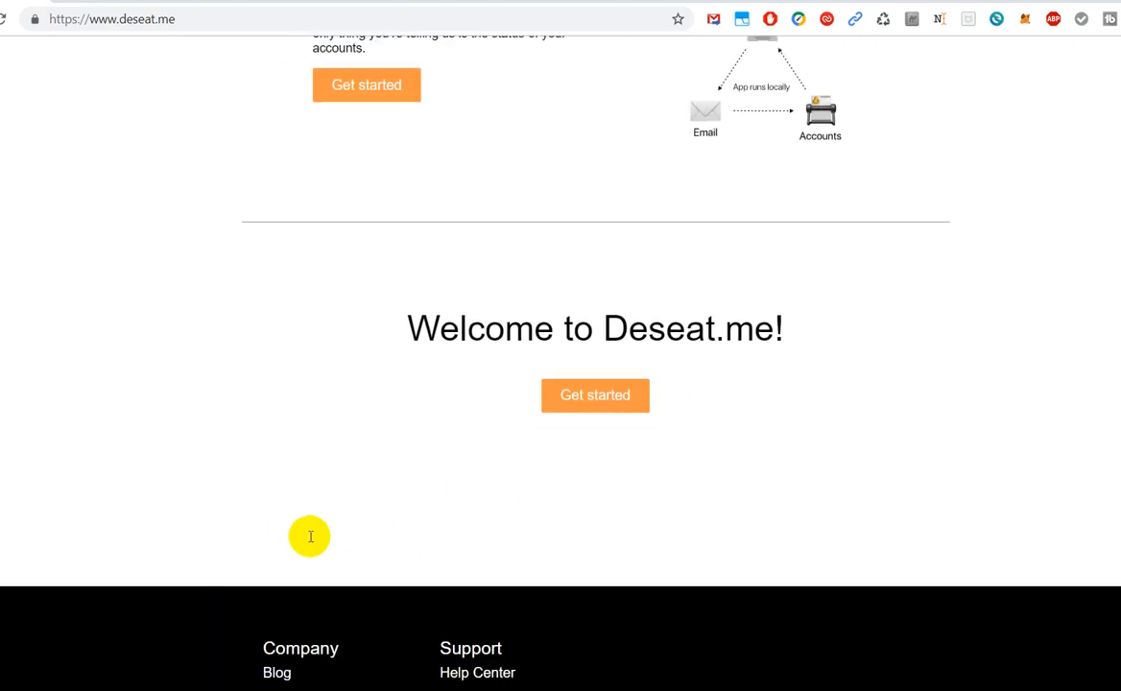
{"action": "scroll", "scroll_direction": "down", "scroll_amount": 3}
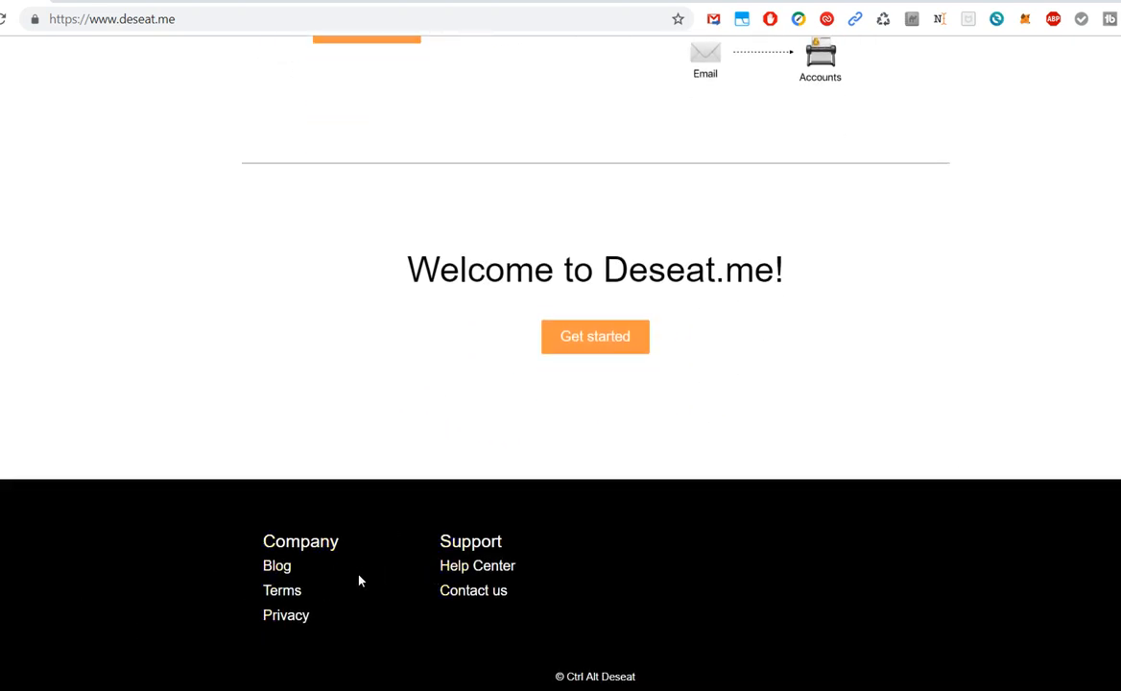
{"action": "mouse_move", "coordinate": [477, 566]}
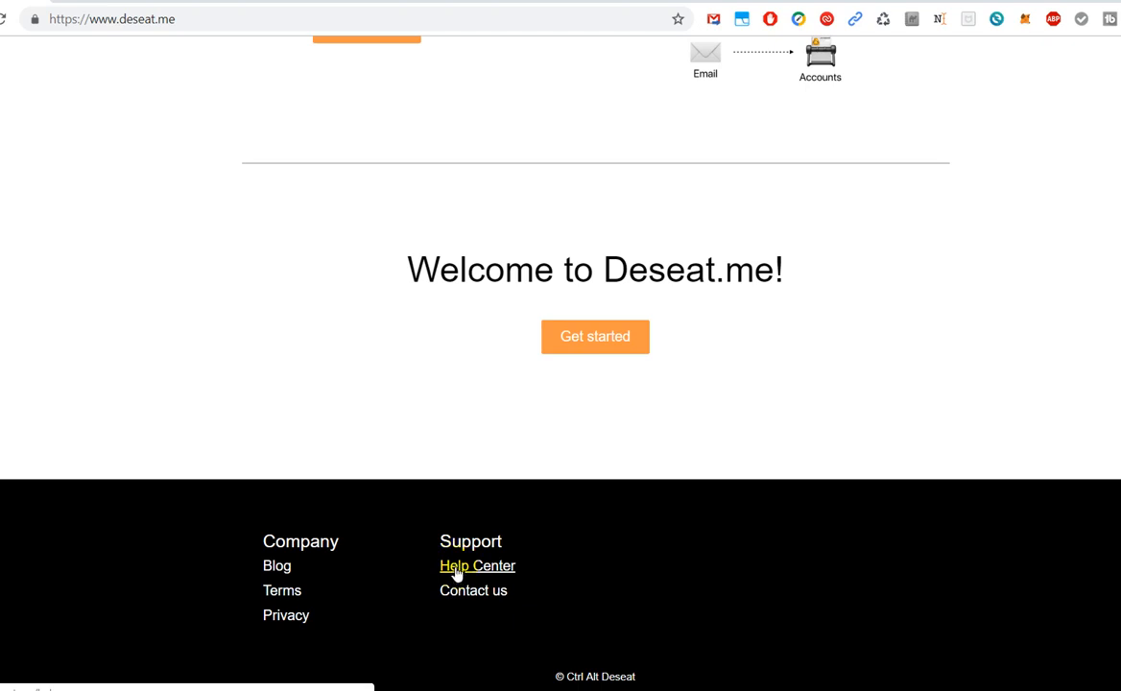
{"action": "mouse_move", "coordinate": [527, 577]}
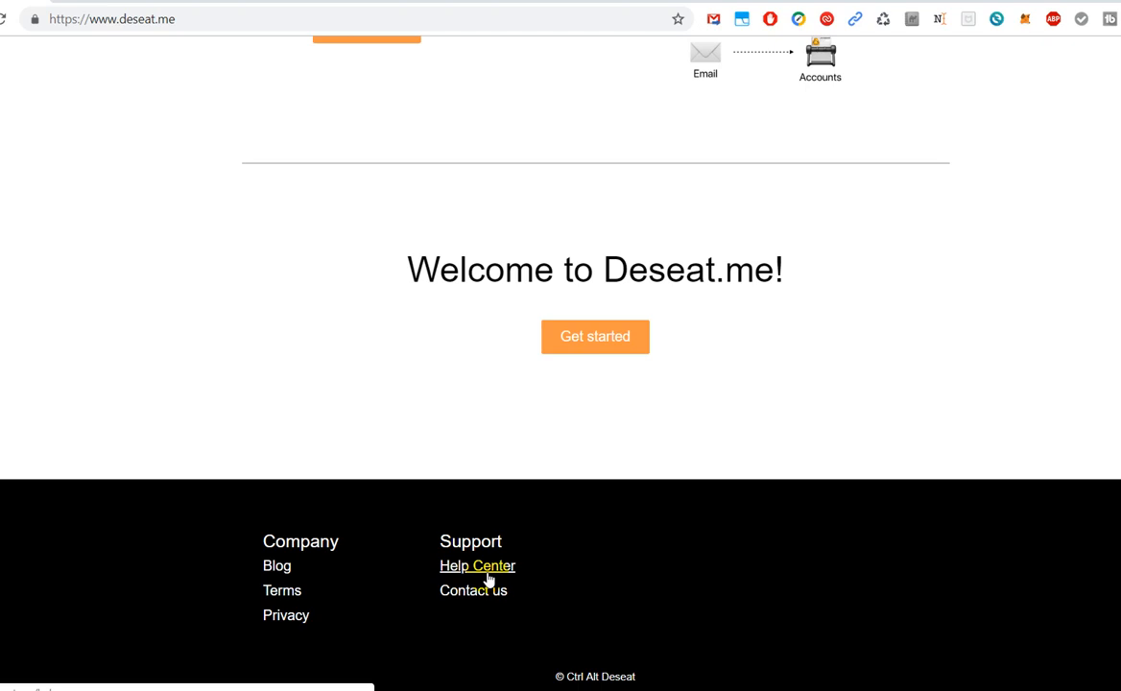
{"action": "mouse_move", "coordinate": [535, 553]}
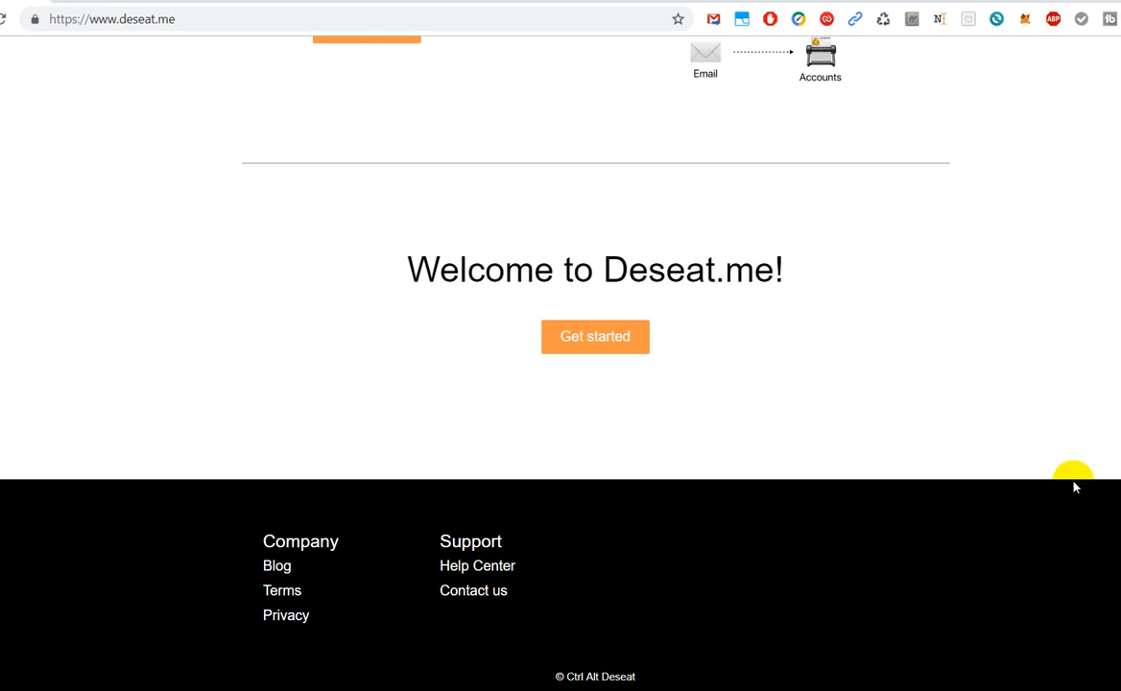
{"action": "mouse_move", "coordinate": [1034, 459]}
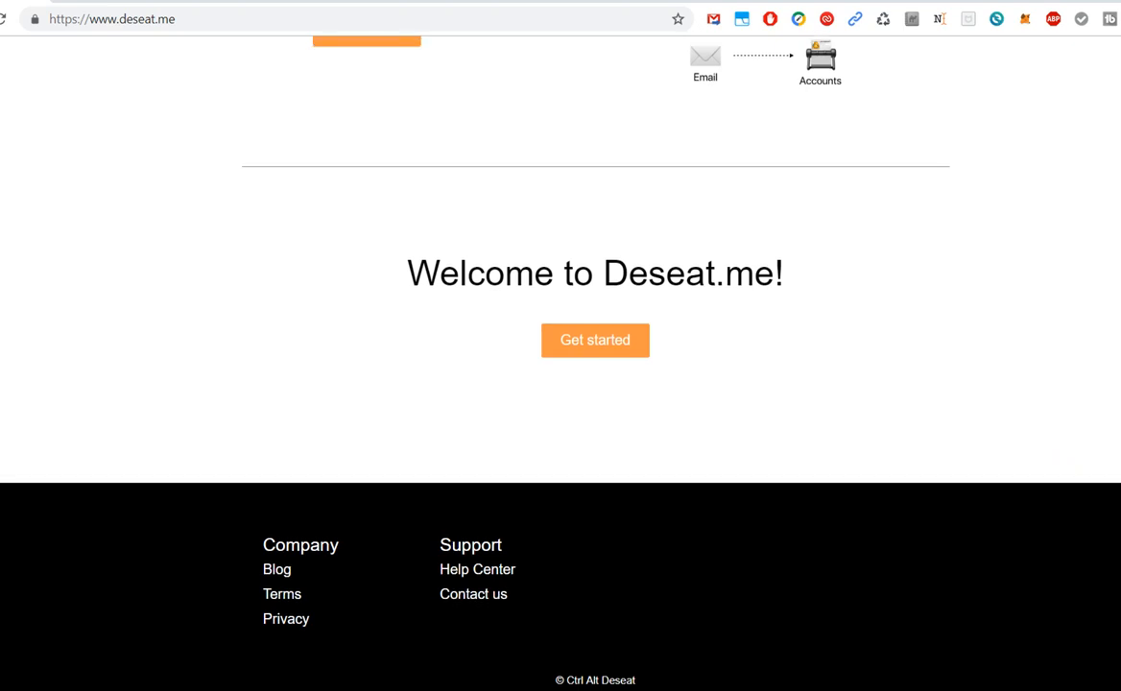
{"action": "scroll", "scroll_direction": "up", "scroll_amount": 3}
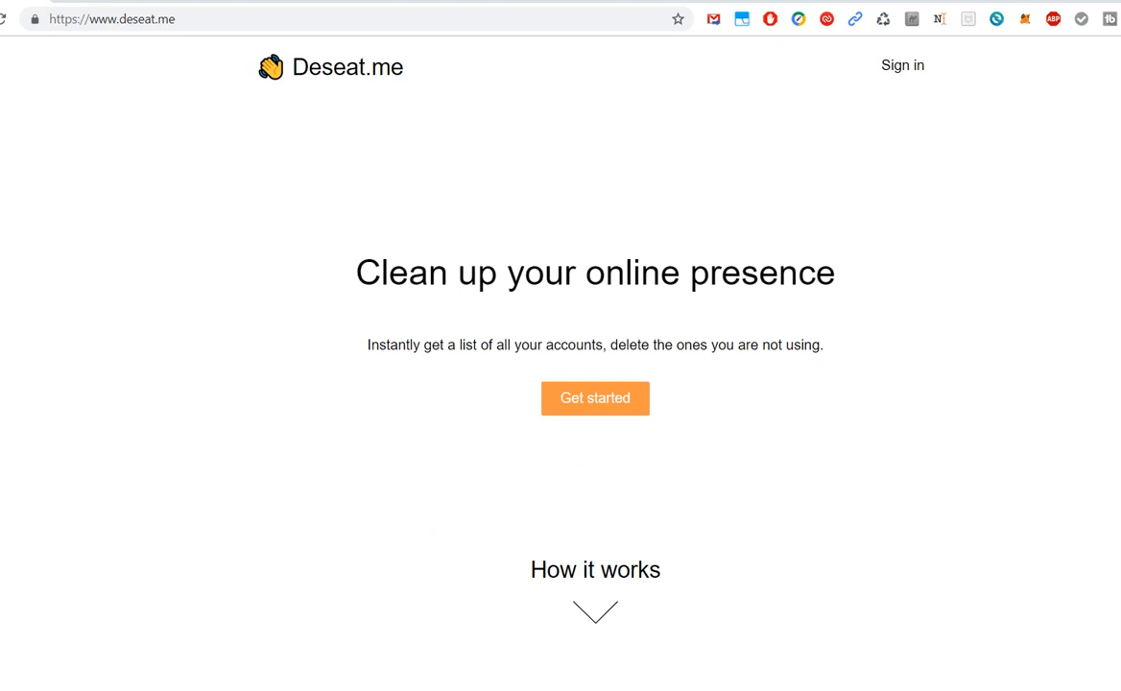
{"action": "mouse_move", "coordinate": [651, 362]}
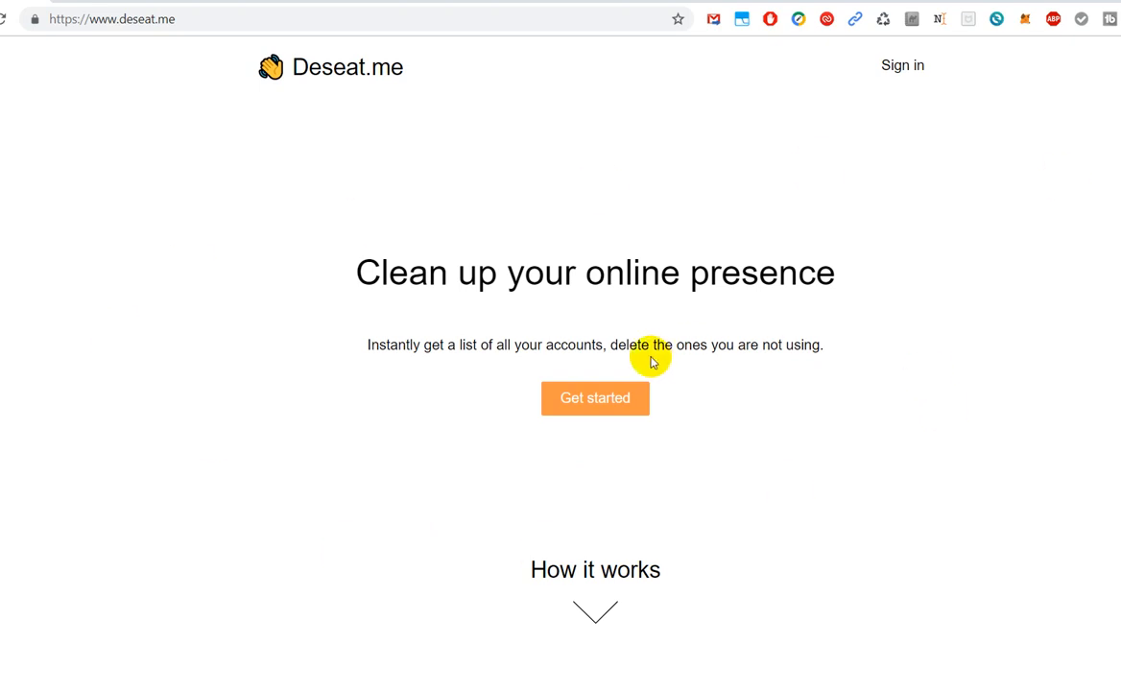
{"action": "mouse_move", "coordinate": [946, 506]}
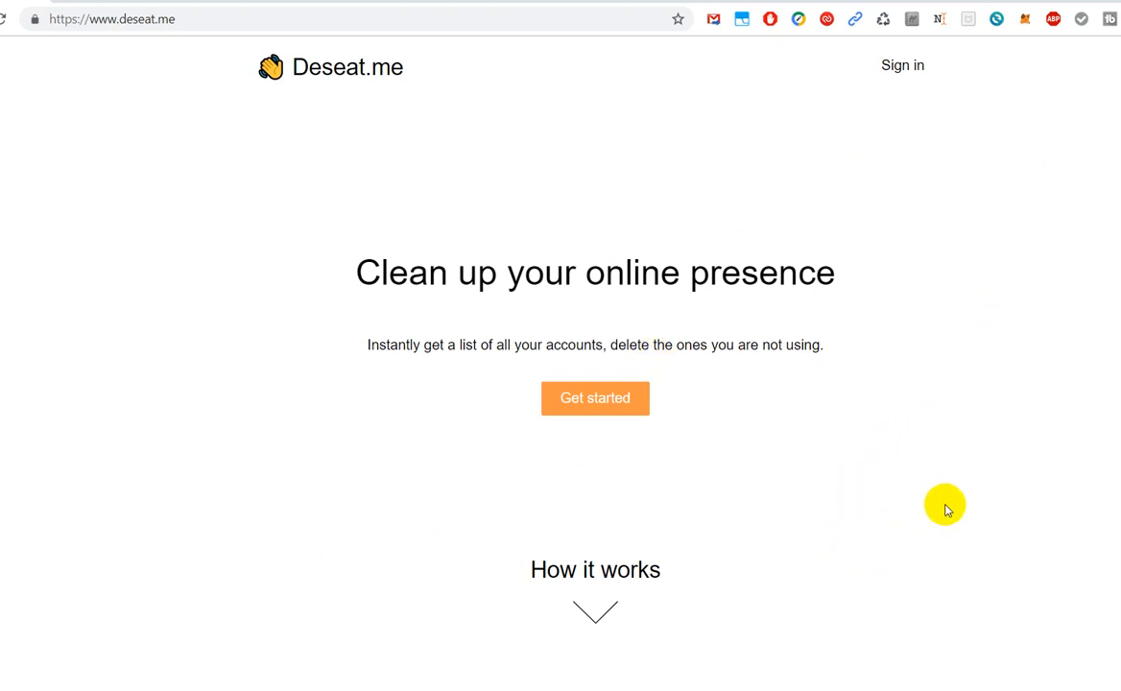
{"action": "mouse_move", "coordinate": [873, 484]}
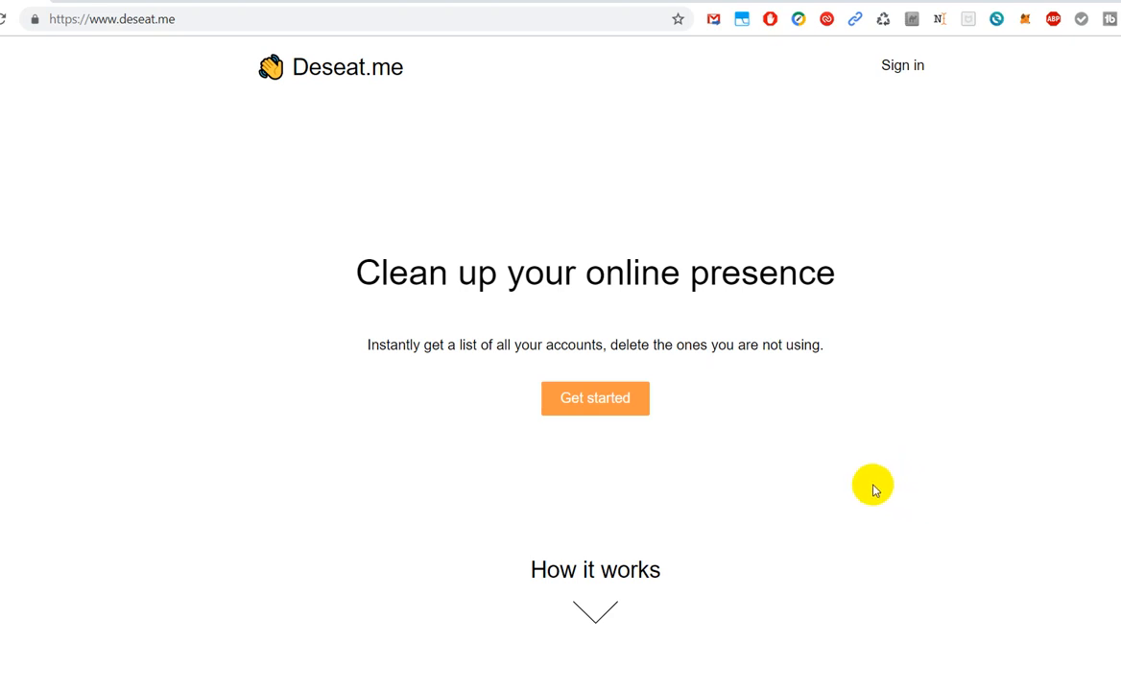
{"action": "mouse_move", "coordinate": [847, 464]}
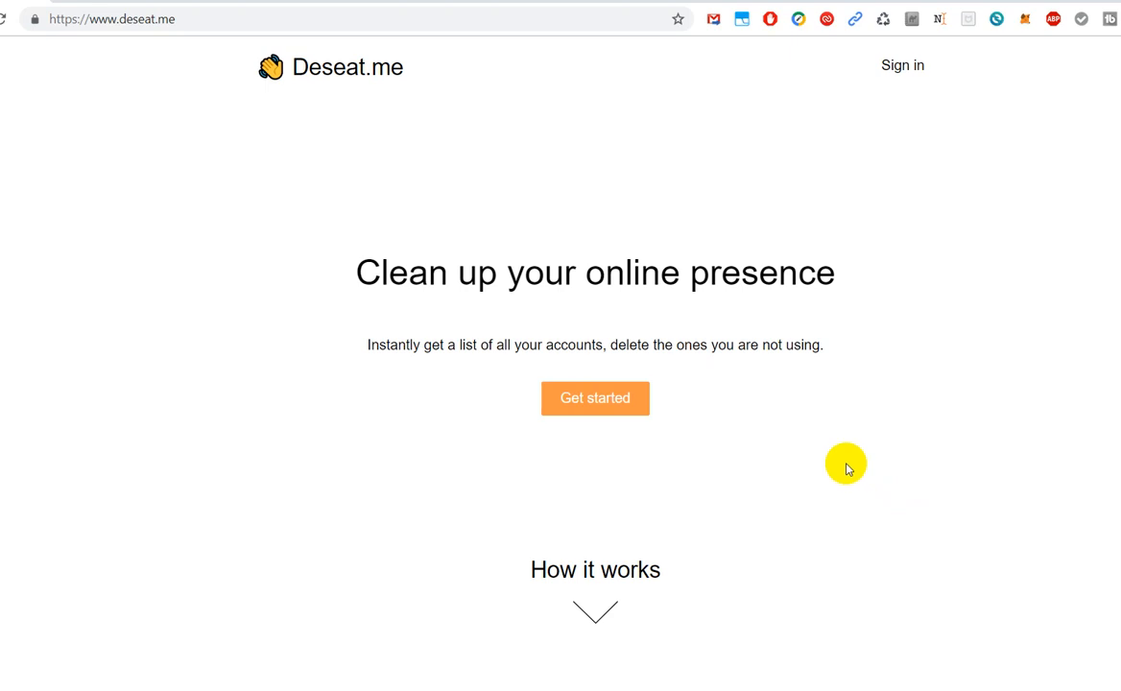
{"action": "mouse_move", "coordinate": [853, 509]}
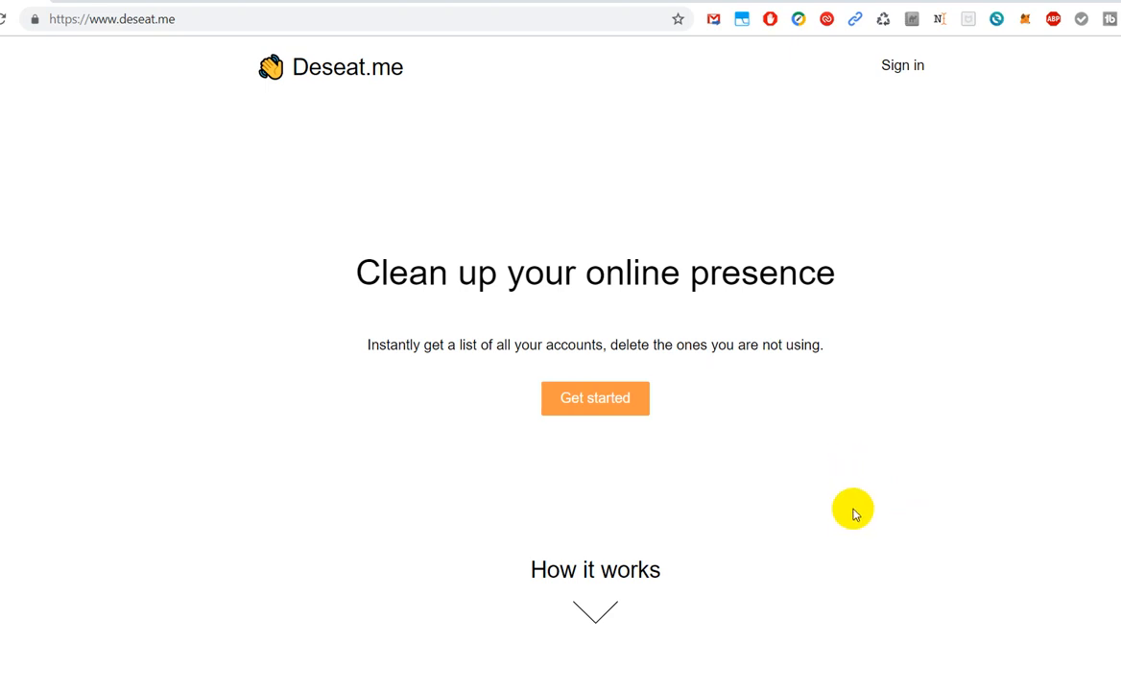
{"action": "mouse_move", "coordinate": [908, 588]}
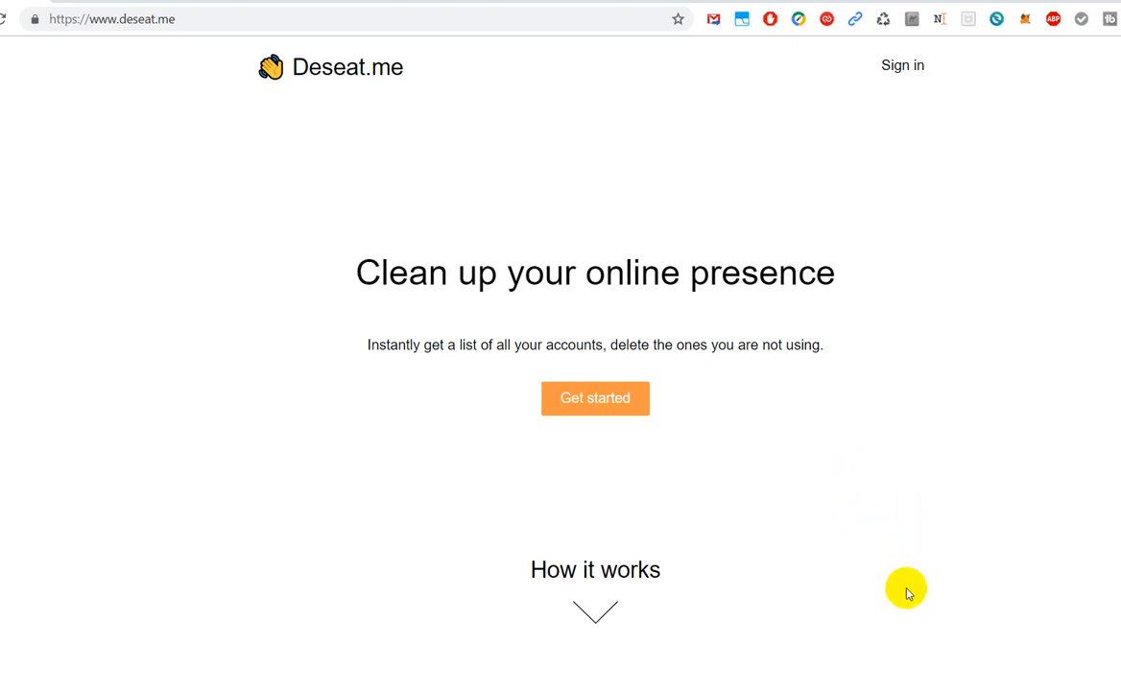
{"action": "mouse_move", "coordinate": [930, 573]}
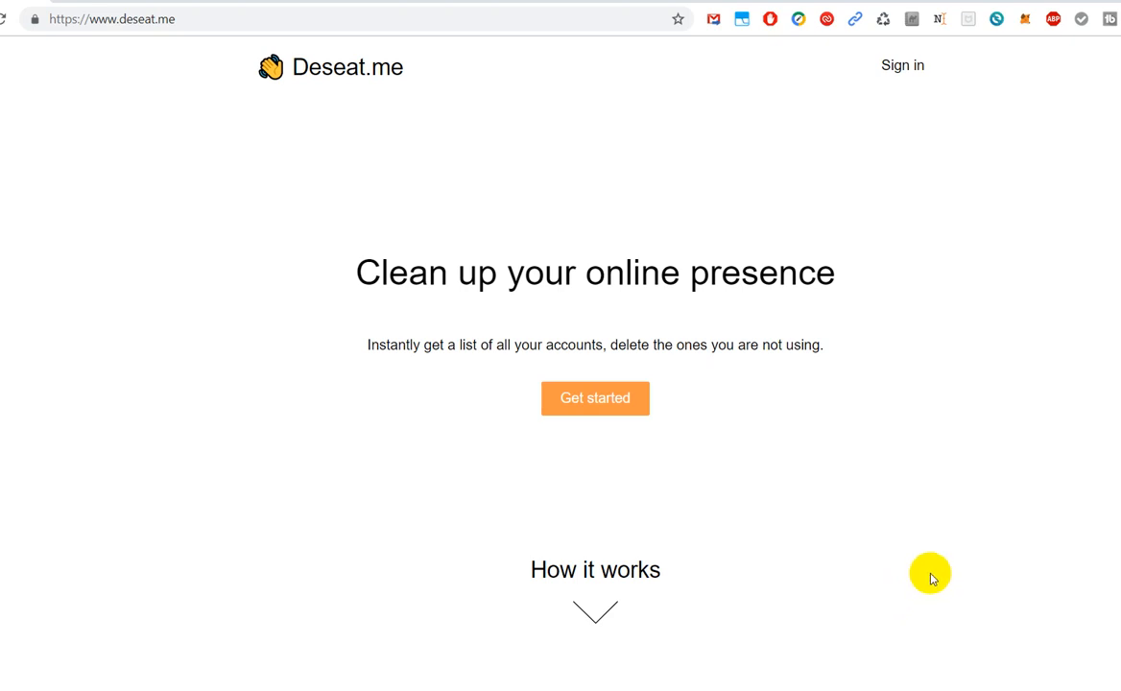
{"action": "mouse_move", "coordinate": [852, 513]}
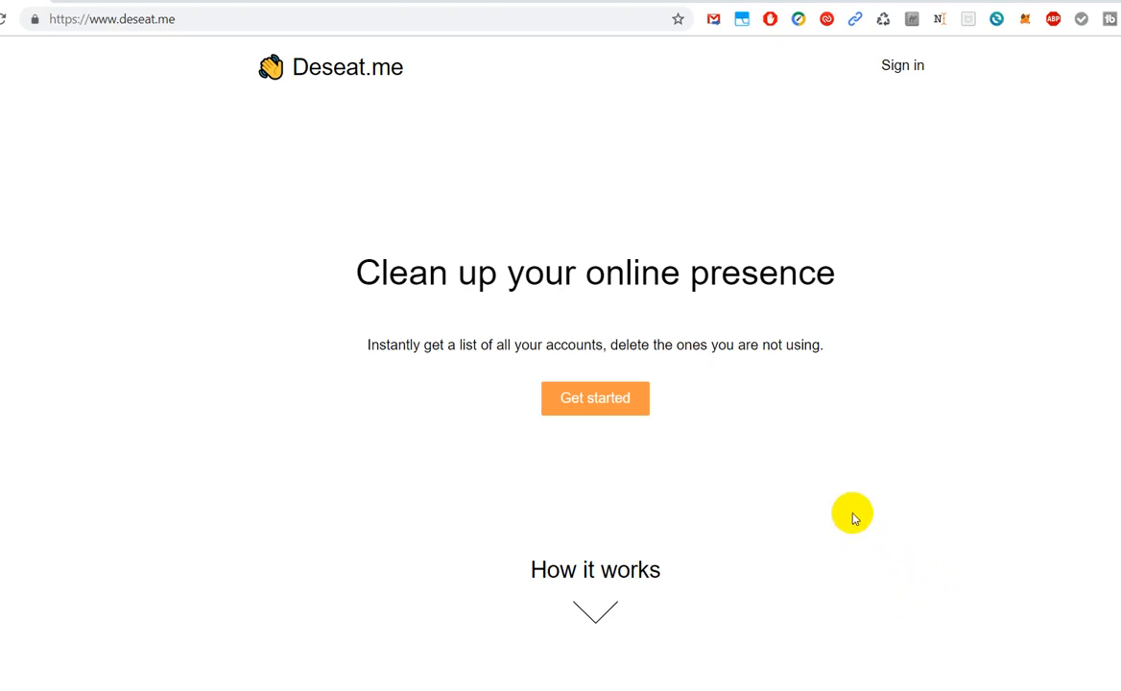
{"action": "mouse_move", "coordinate": [1021, 127]}
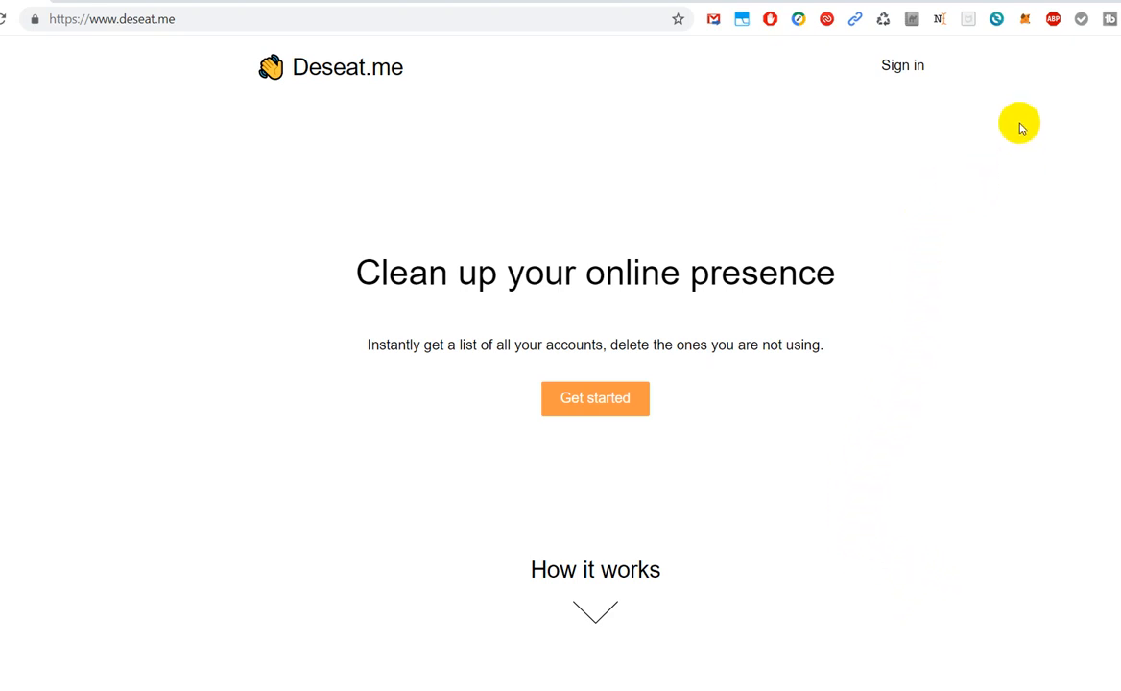
{"action": "mouse_move", "coordinate": [998, 113]}
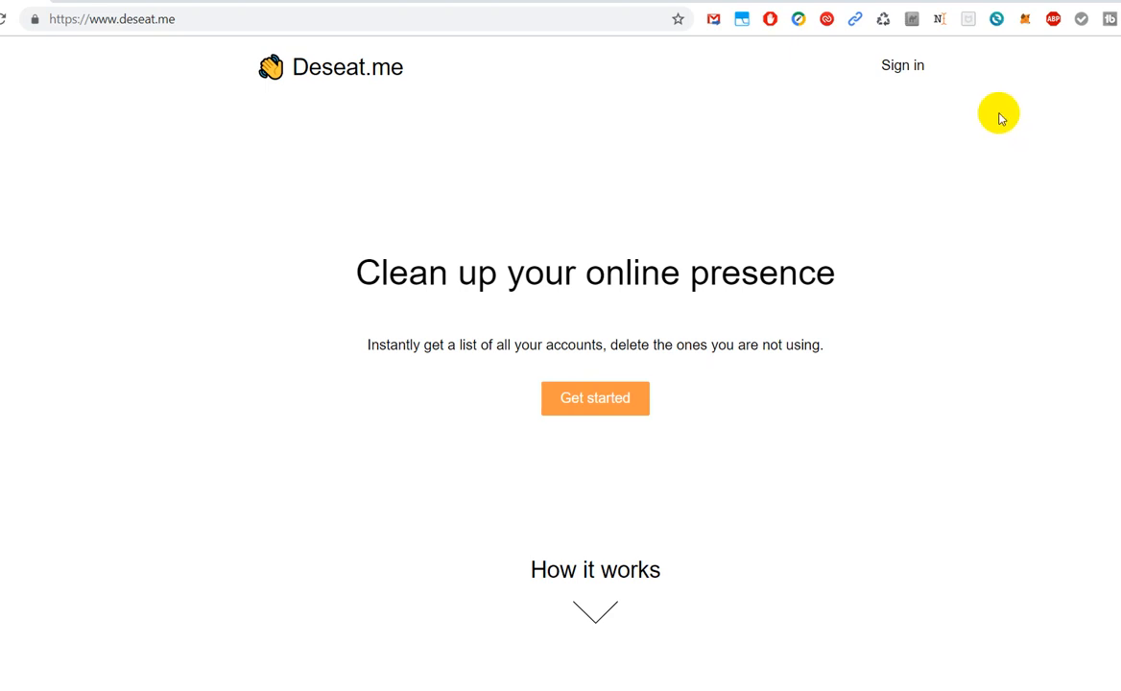
{"action": "mouse_move", "coordinate": [989, 121]}
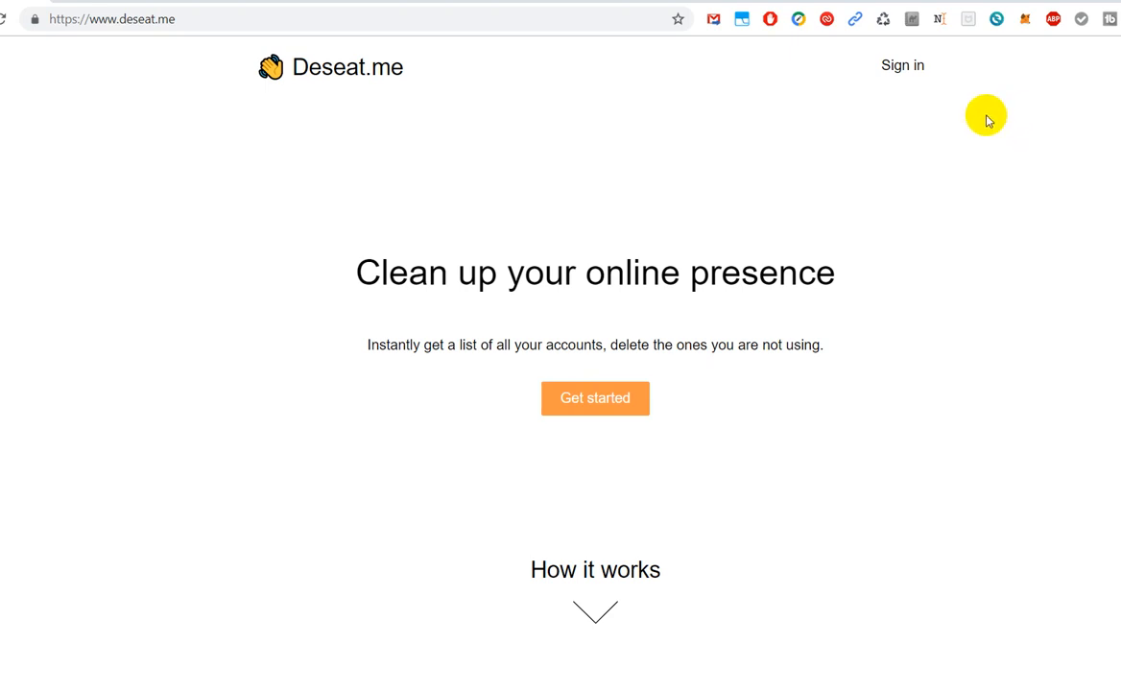
{"action": "mouse_move", "coordinate": [1012, 75]}
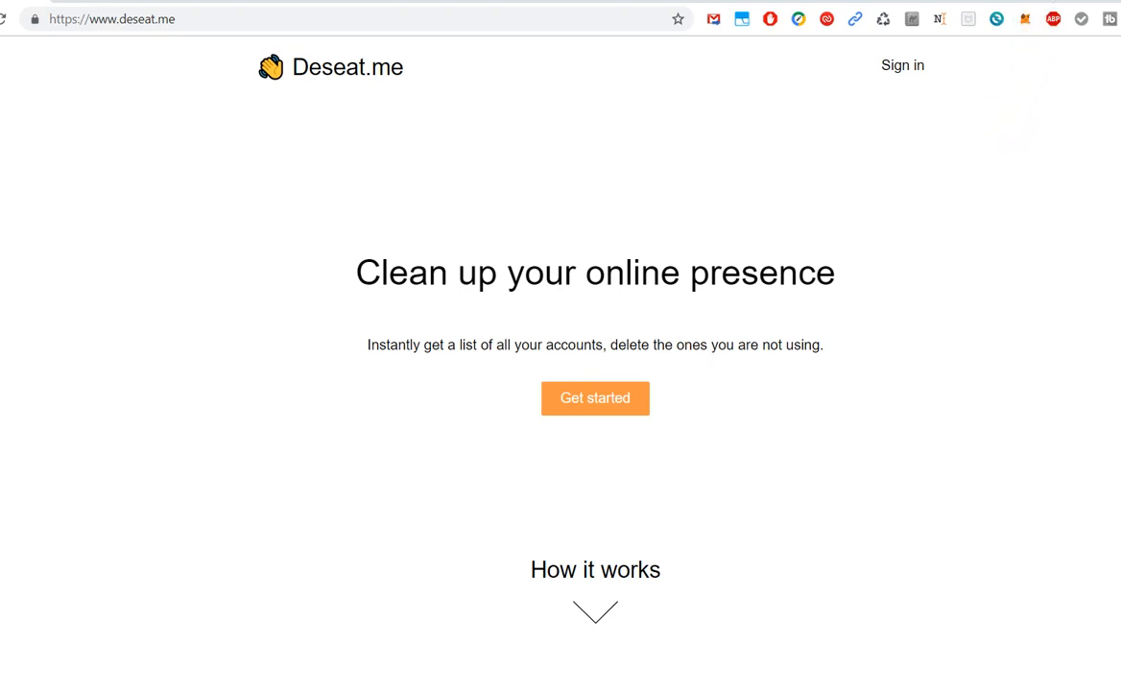
{"action": "mouse_move", "coordinate": [963, 214]}
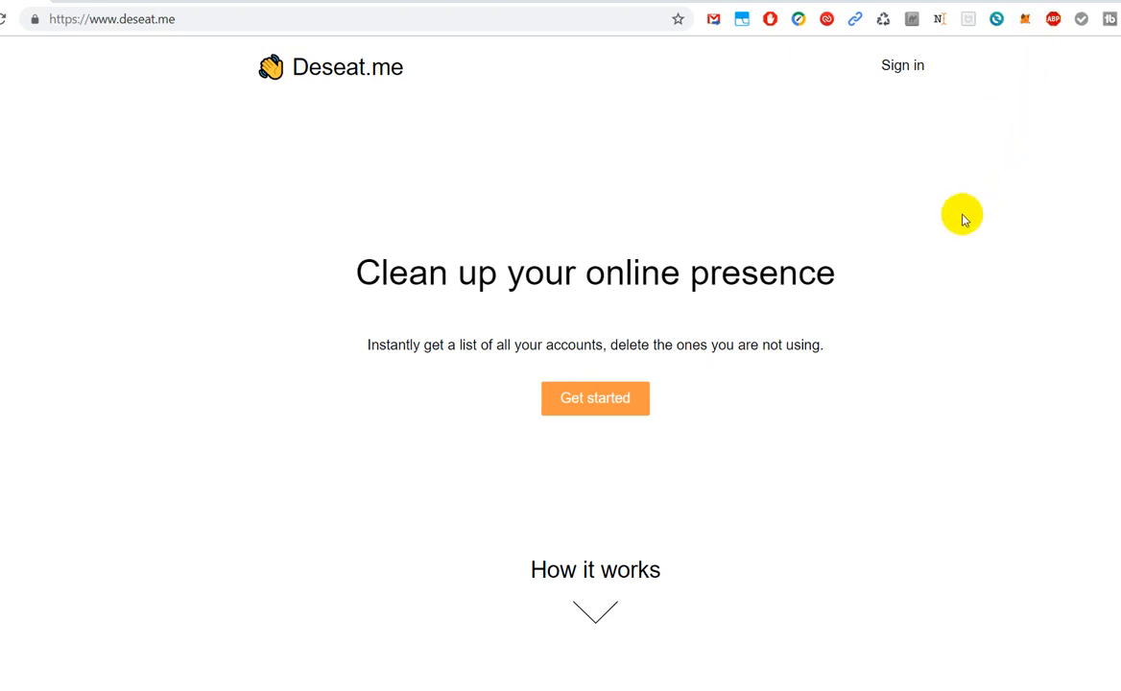
{"action": "mouse_move", "coordinate": [975, 250]}
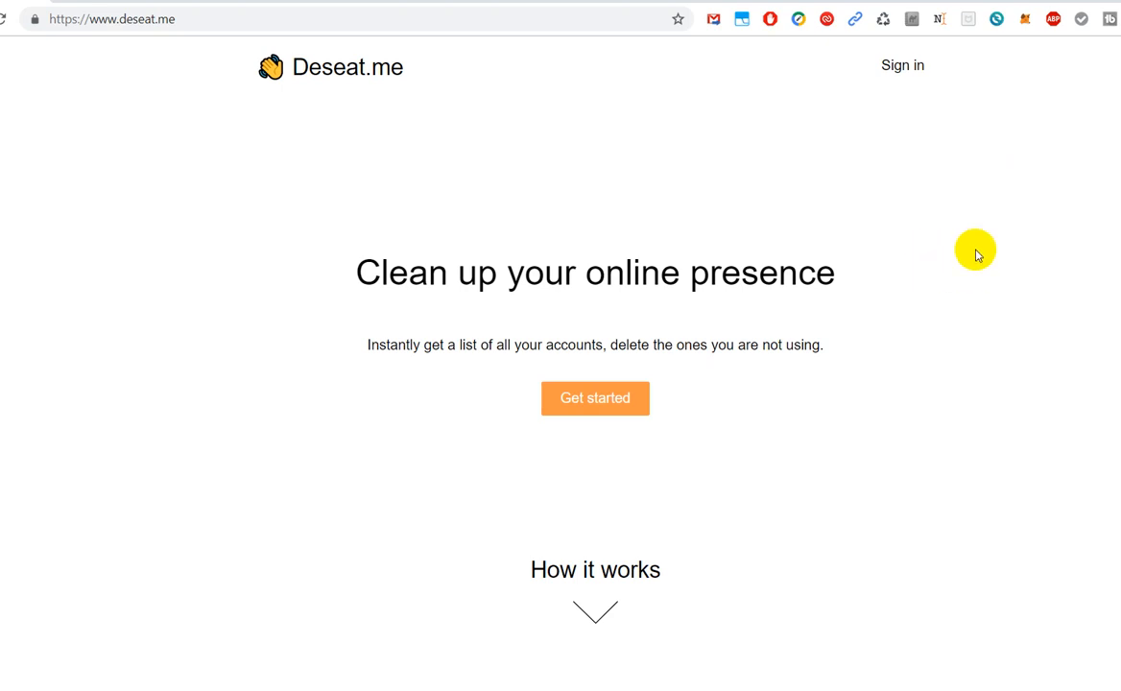
{"action": "mouse_move", "coordinate": [897, 279]}
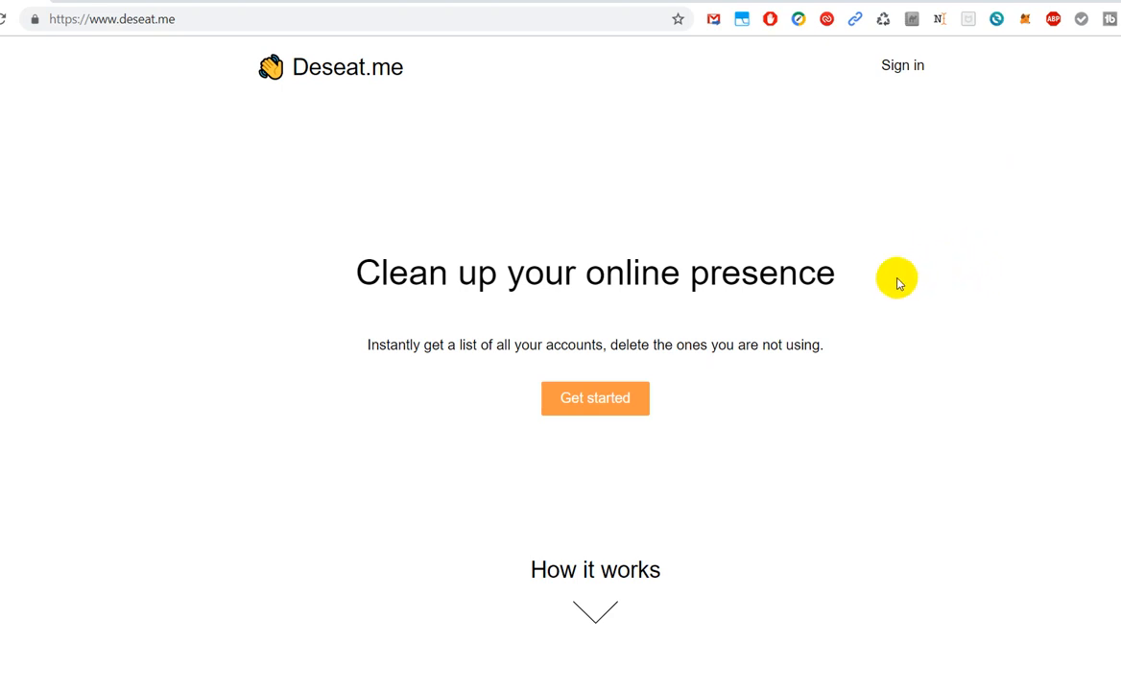
{"action": "mouse_move", "coordinate": [1010, 344]}
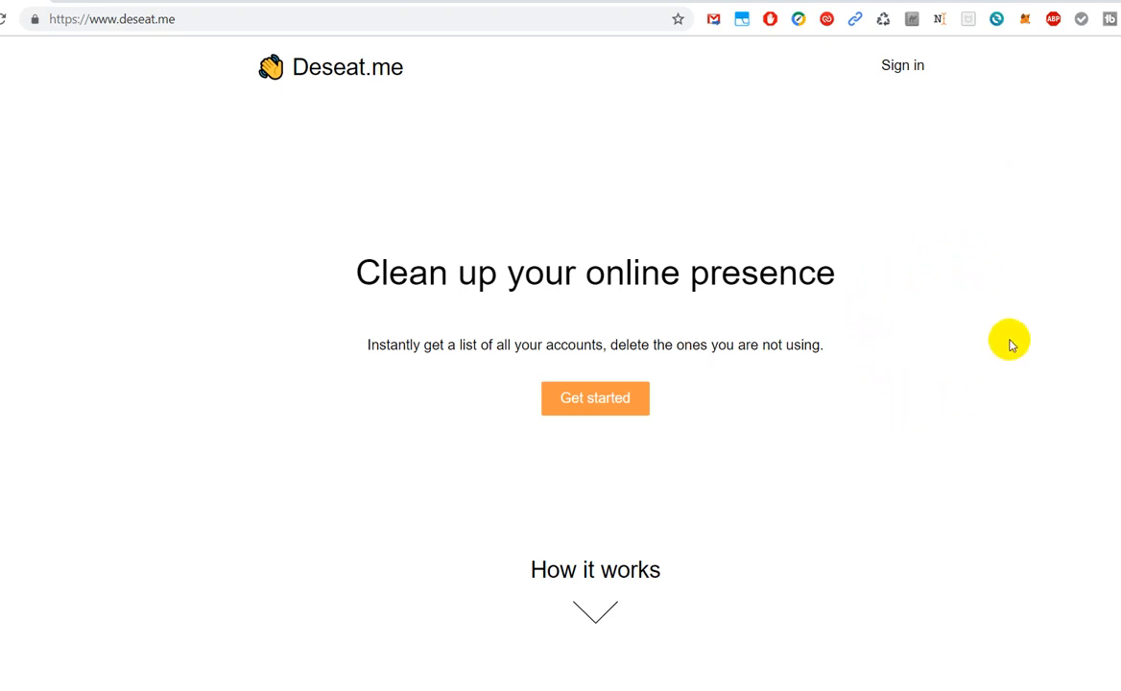
{"action": "mouse_move", "coordinate": [992, 621]}
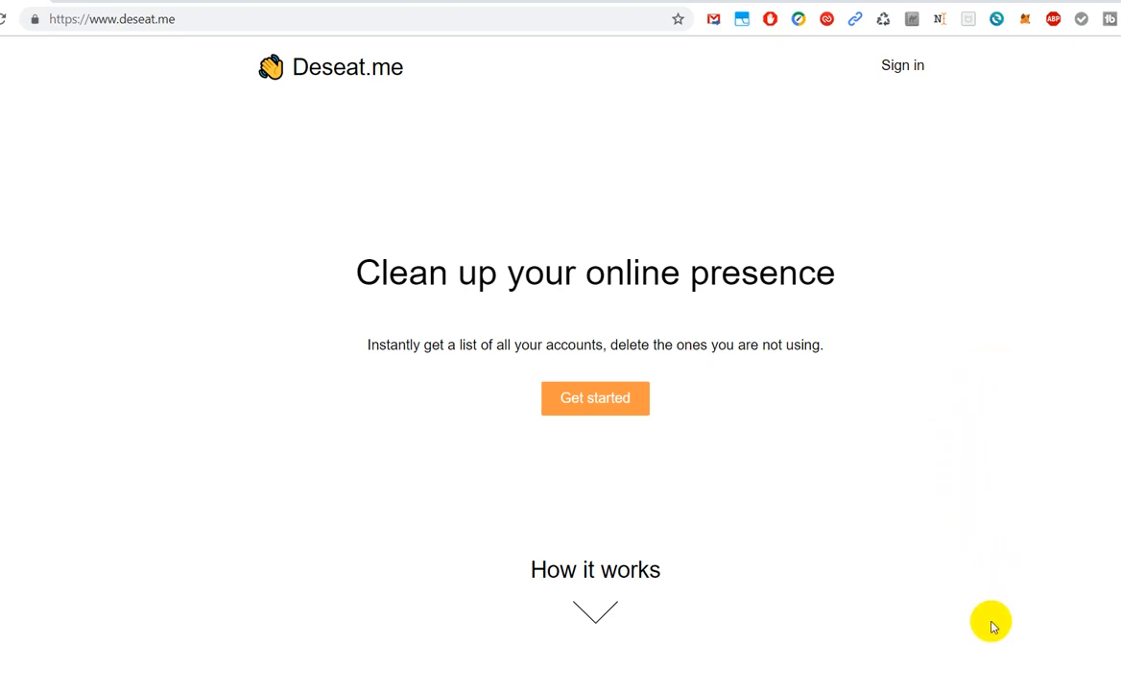
{"action": "mouse_move", "coordinate": [984, 516]}
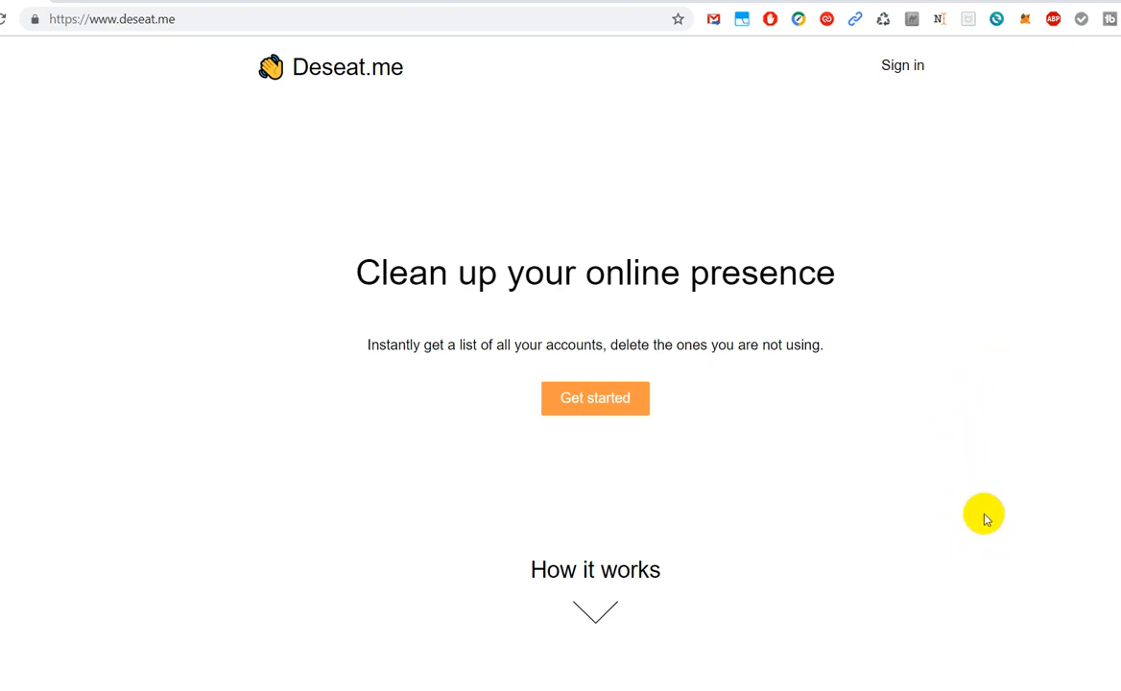
{"action": "mouse_move", "coordinate": [981, 519]}
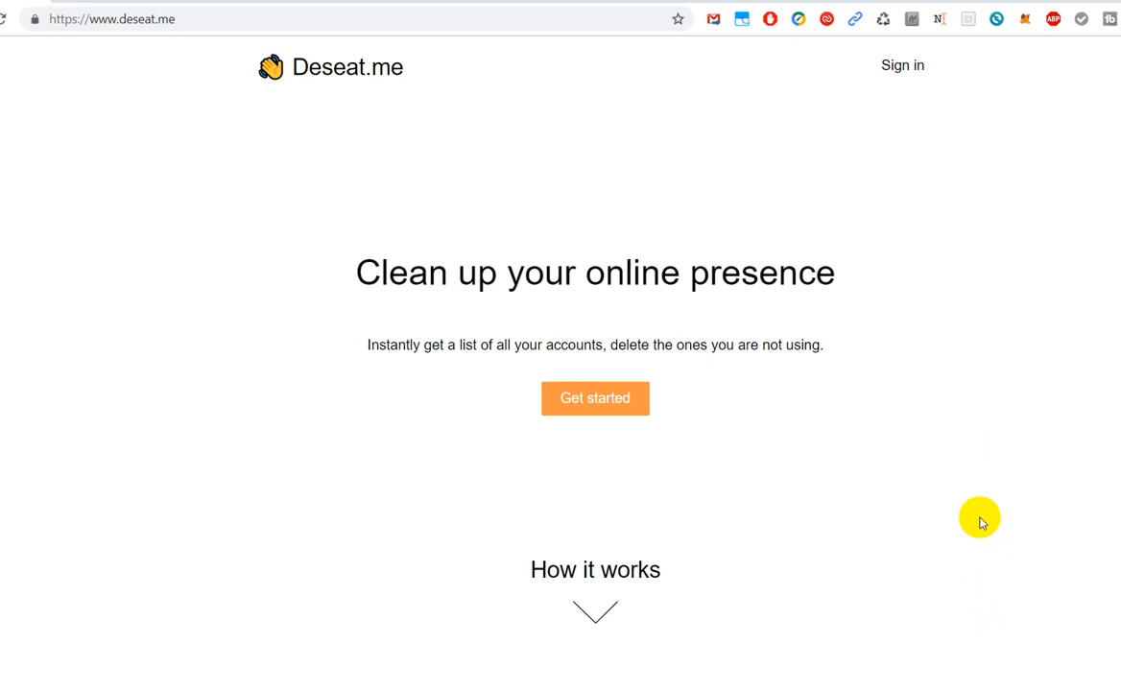
{"action": "mouse_move", "coordinate": [982, 497]}
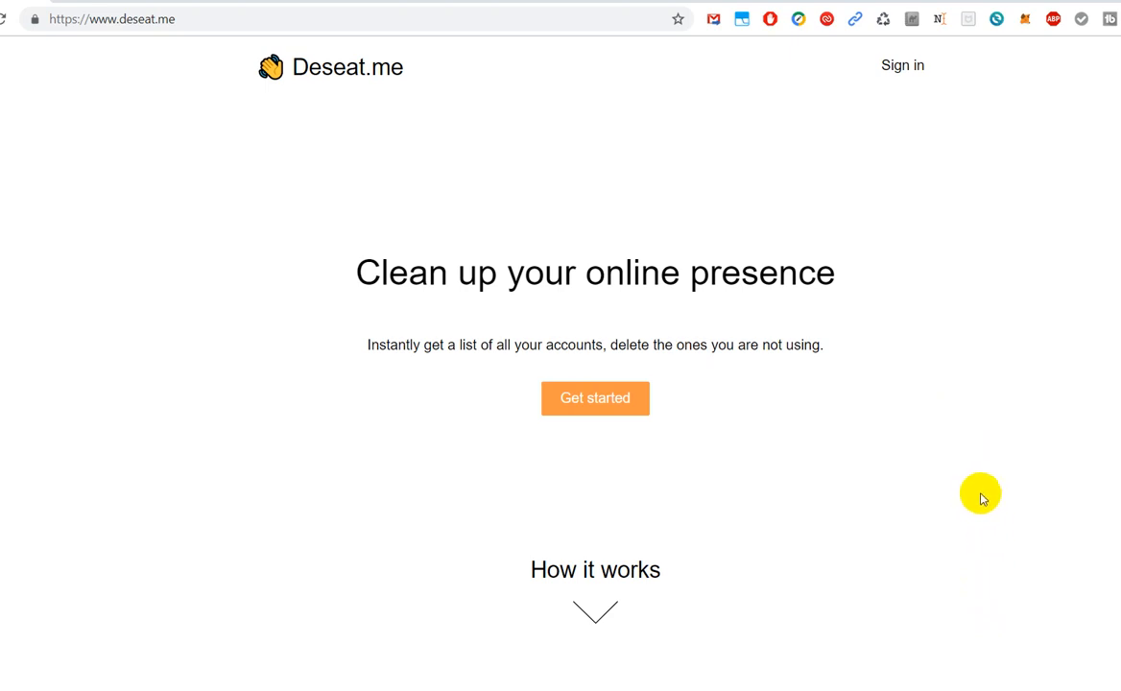
{"action": "mouse_move", "coordinate": [939, 506]}
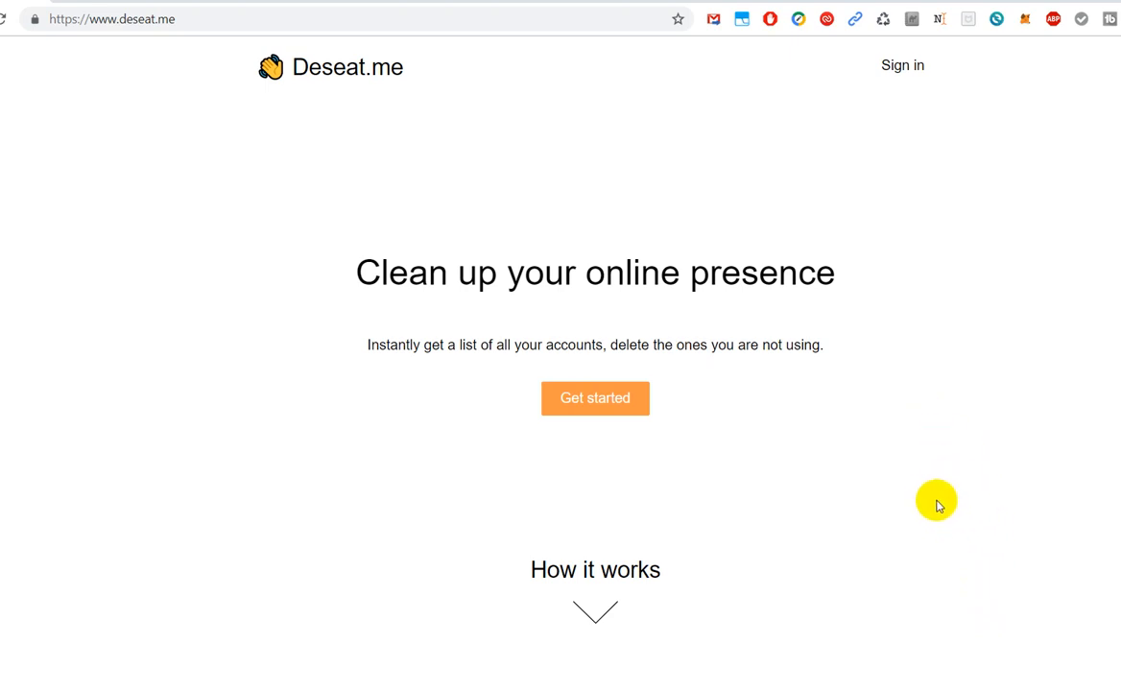
{"action": "mouse_move", "coordinate": [870, 531]}
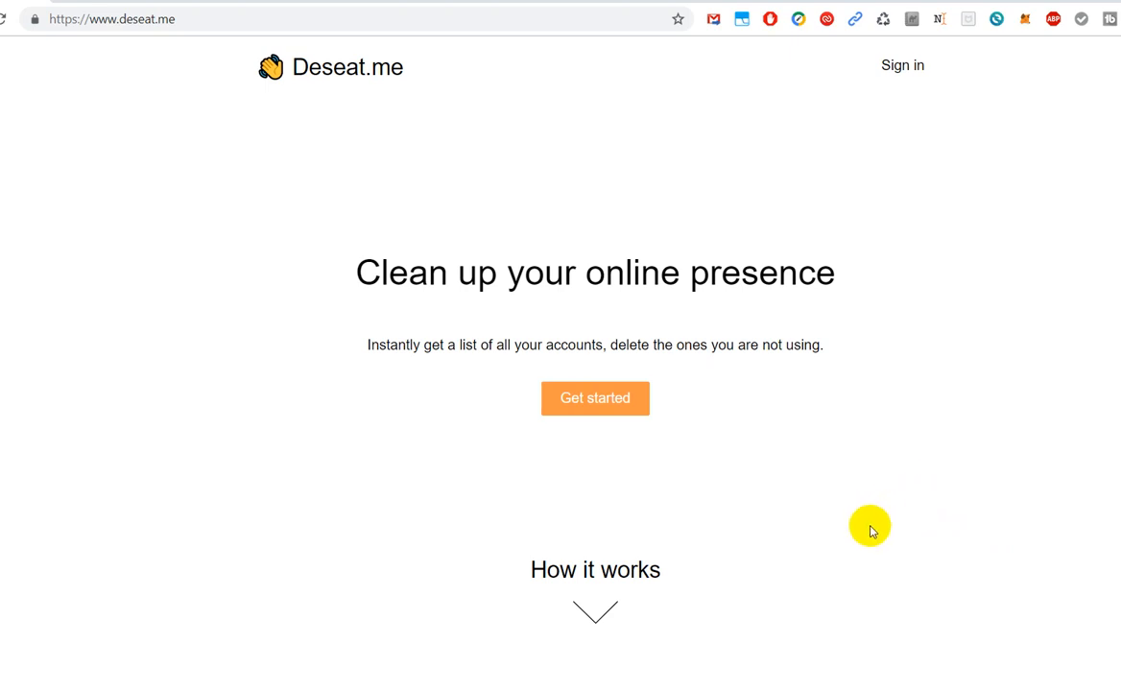
{"action": "mouse_move", "coordinate": [800, 583]}
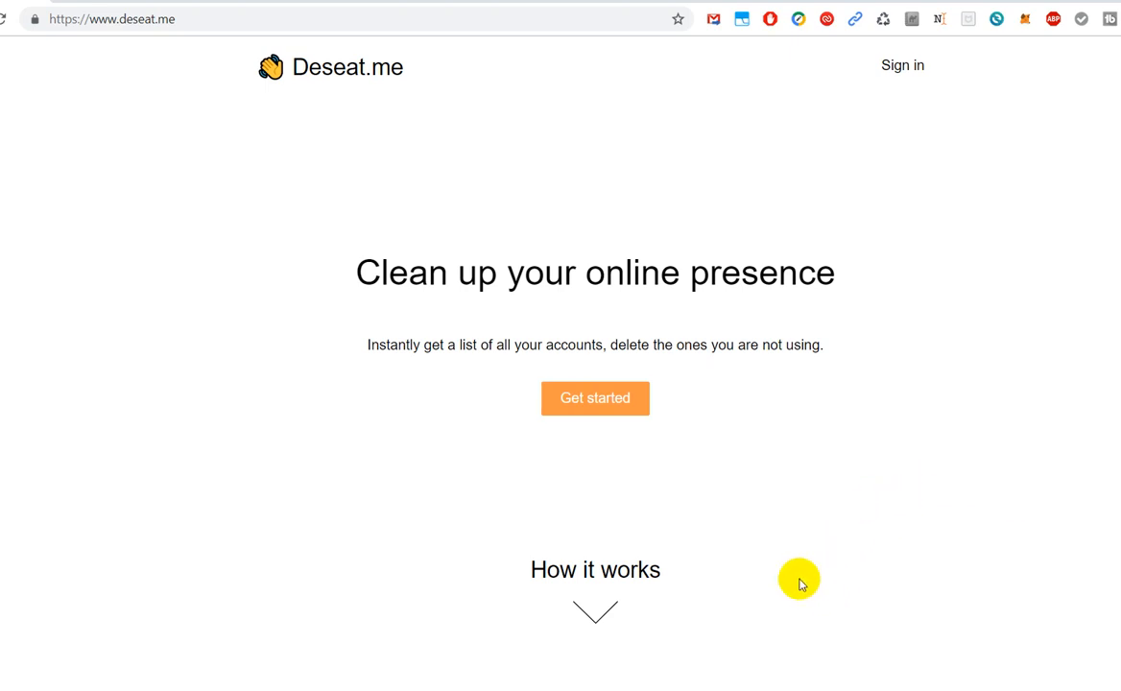
{"action": "mouse_move", "coordinate": [833, 251]}
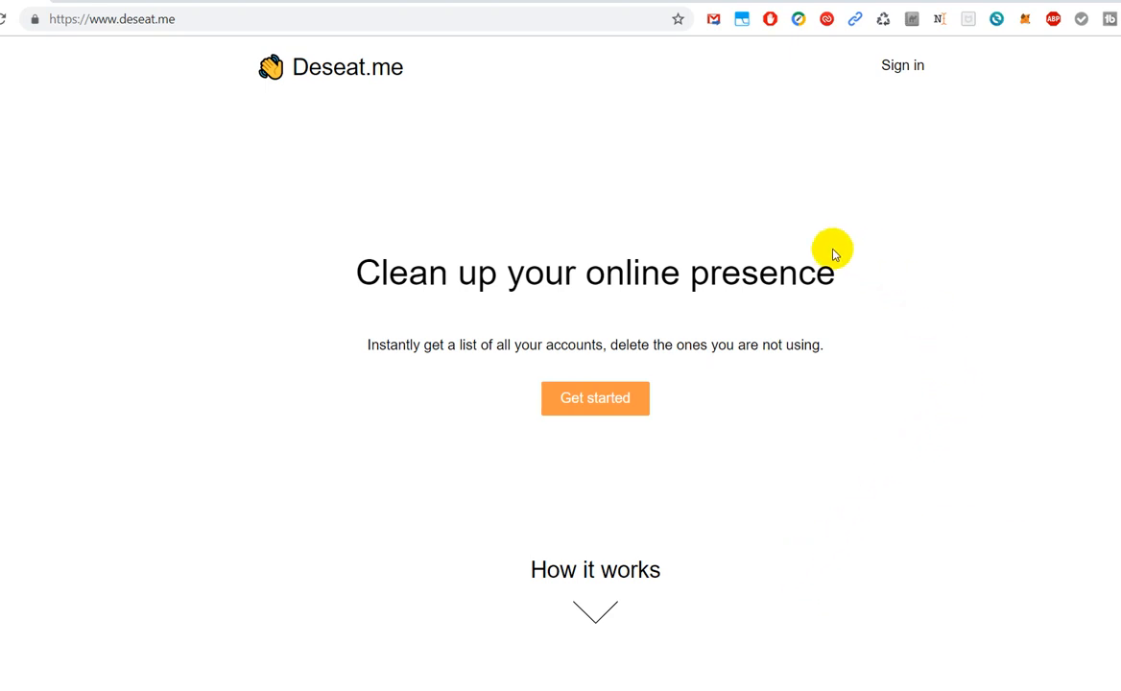
{"action": "mouse_move", "coordinate": [1119, 324]}
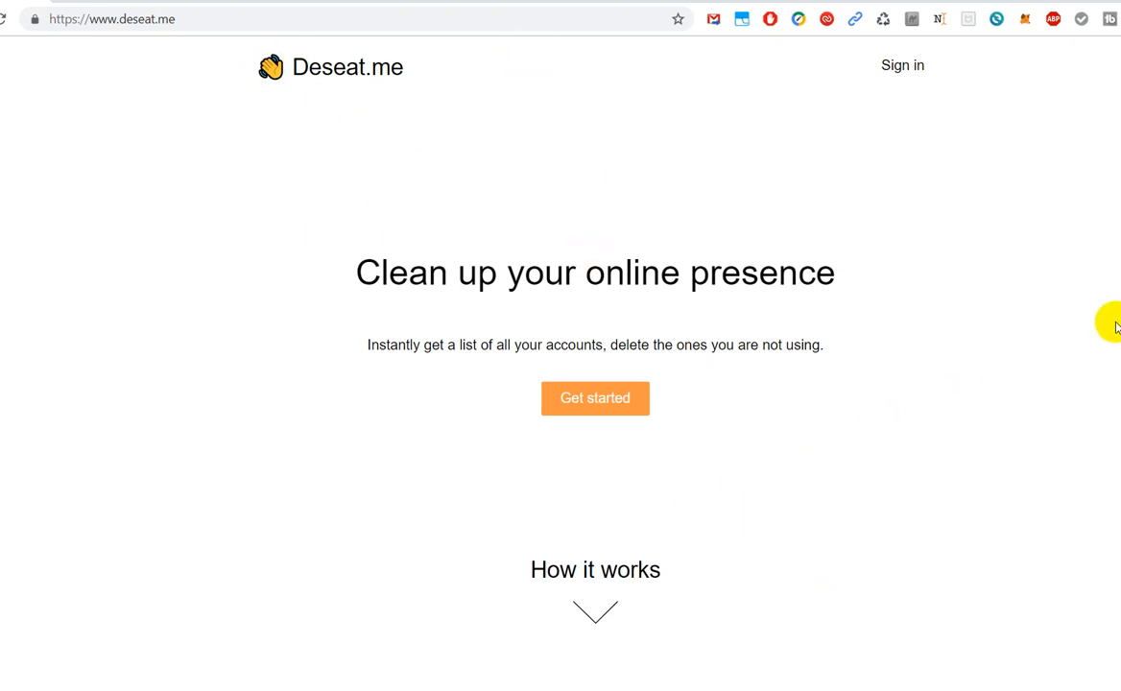
{"action": "mouse_move", "coordinate": [1114, 326]}
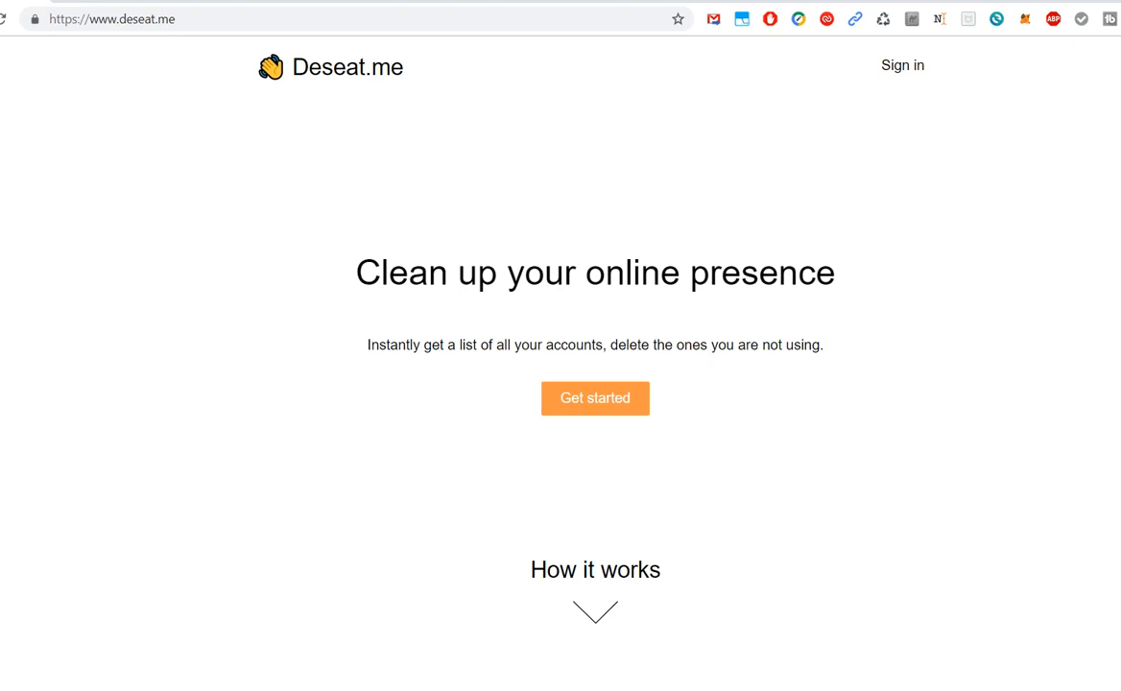
{"action": "mouse_move", "coordinate": [956, 301]}
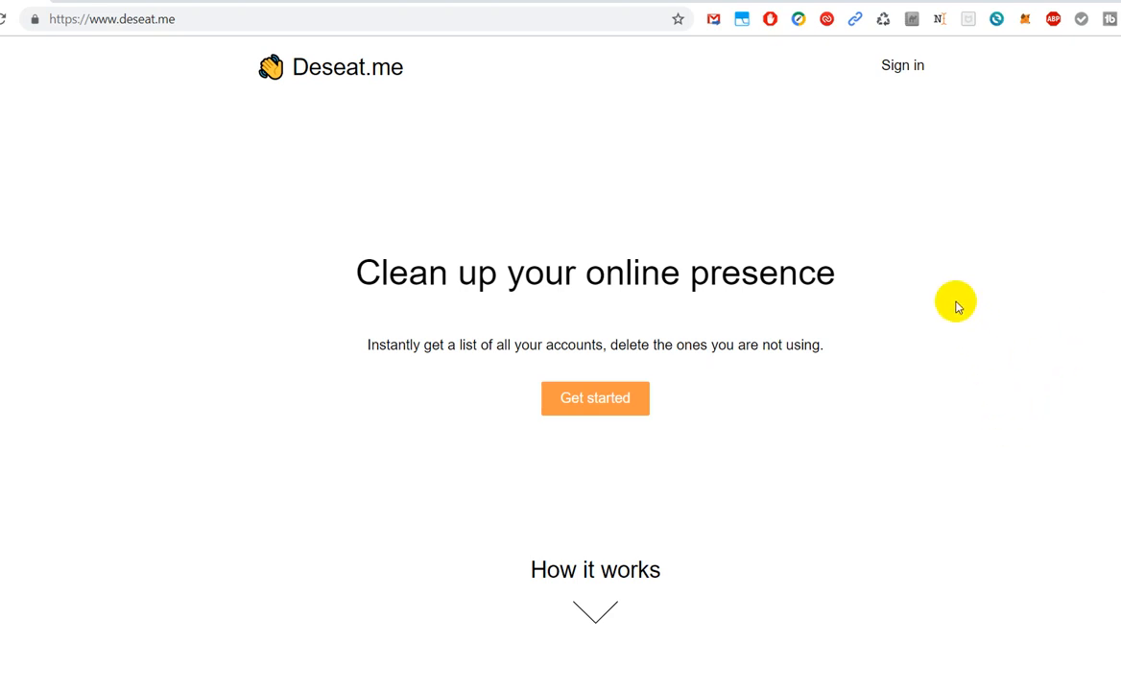
{"action": "mouse_move", "coordinate": [999, 343]}
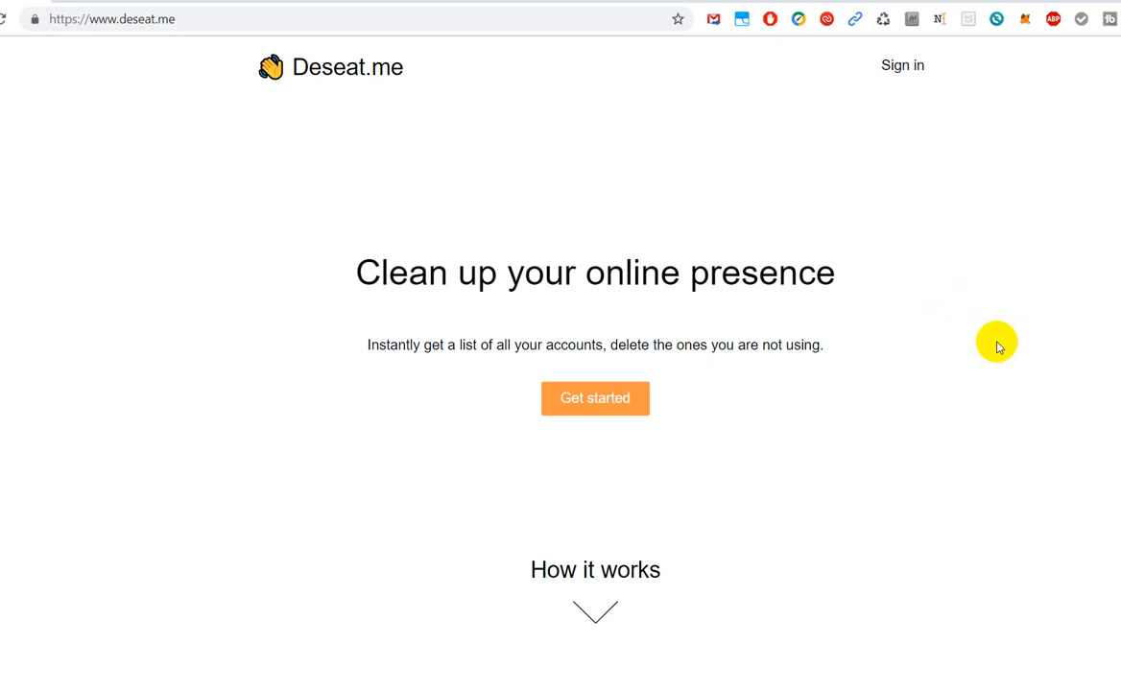
{"action": "mouse_move", "coordinate": [982, 335]}
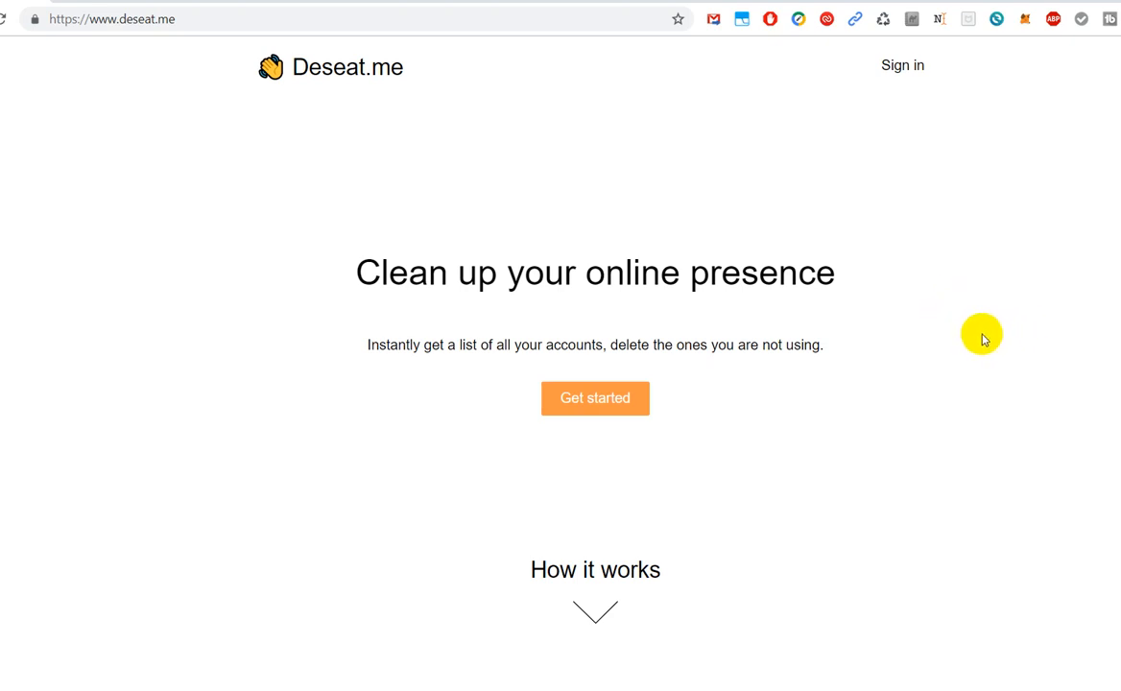
{"action": "mouse_move", "coordinate": [949, 382]}
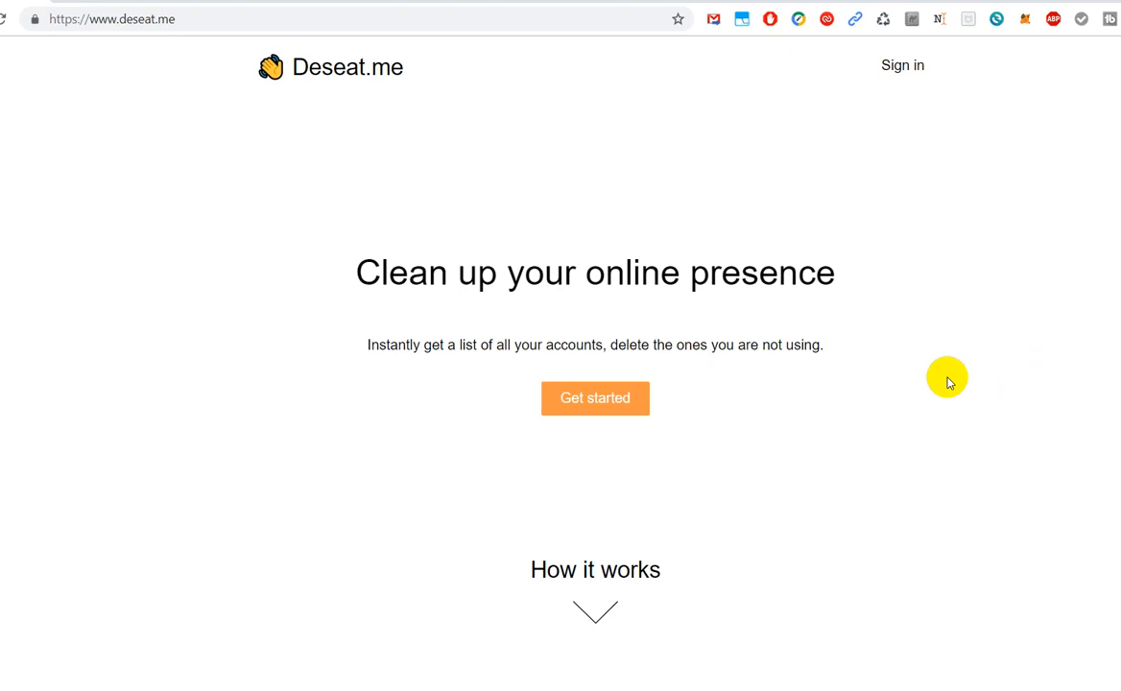
{"action": "mouse_move", "coordinate": [1017, 403]}
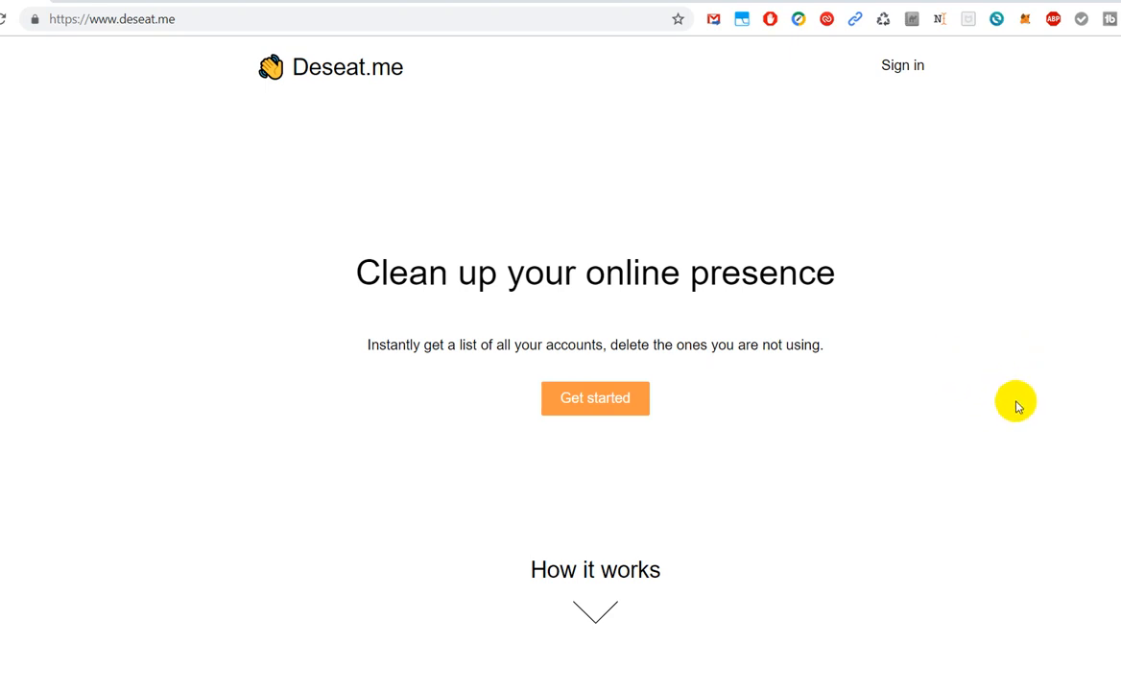
{"action": "mouse_move", "coordinate": [900, 221]}
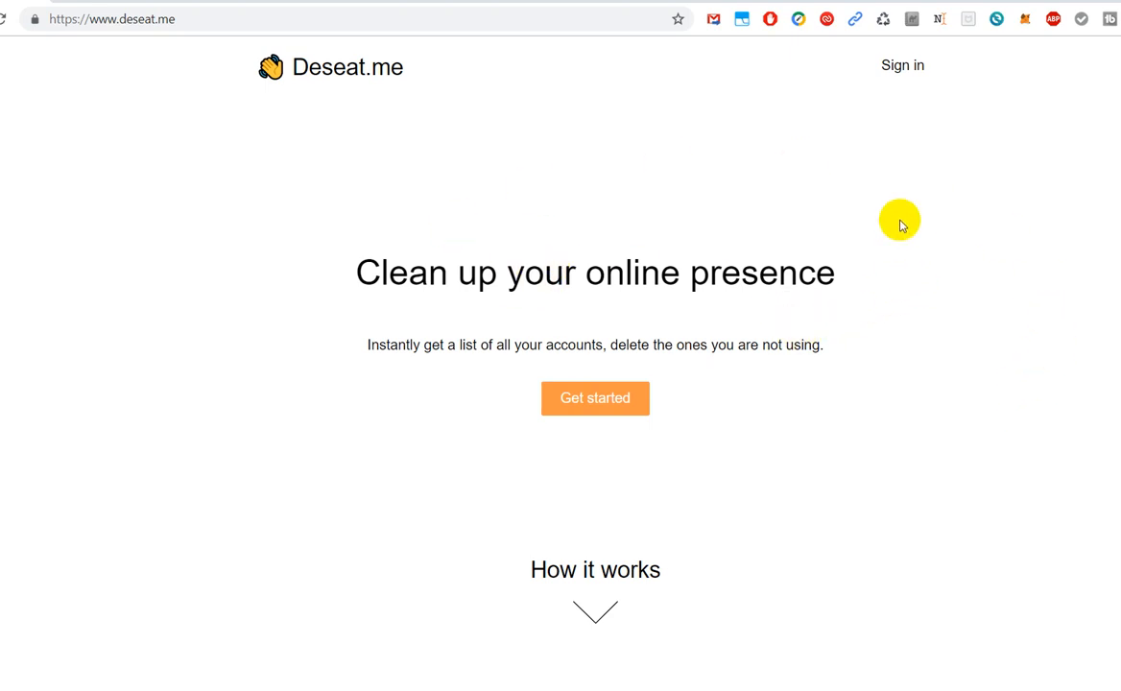
{"action": "mouse_move", "coordinate": [893, 341]}
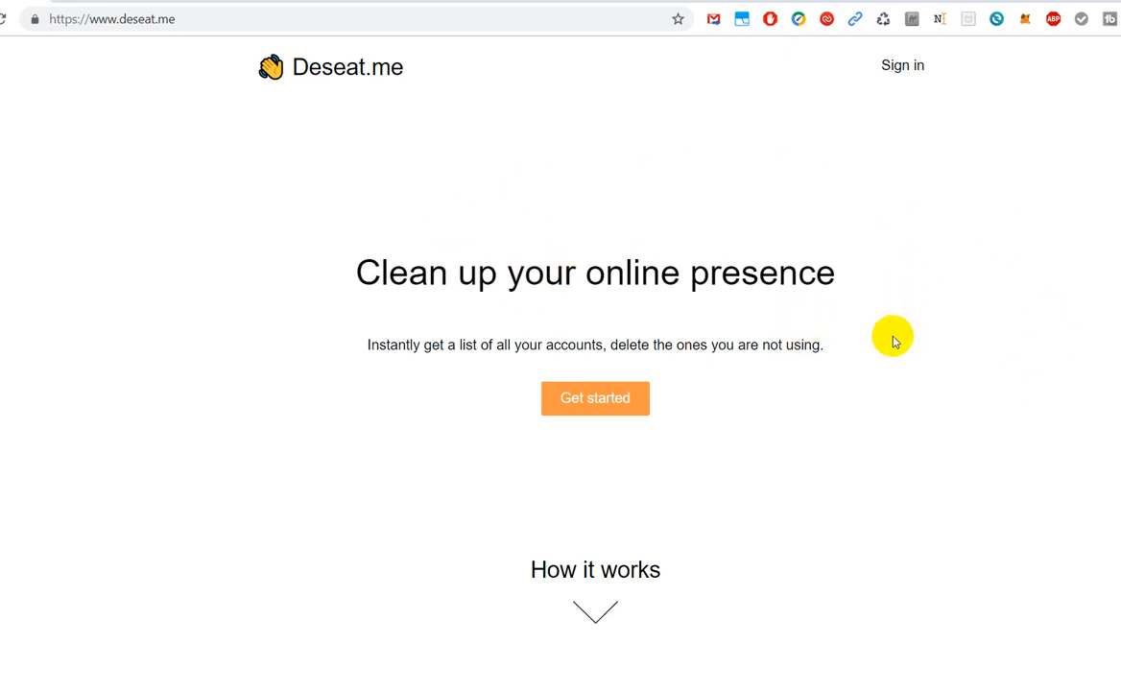
{"action": "mouse_move", "coordinate": [932, 330]}
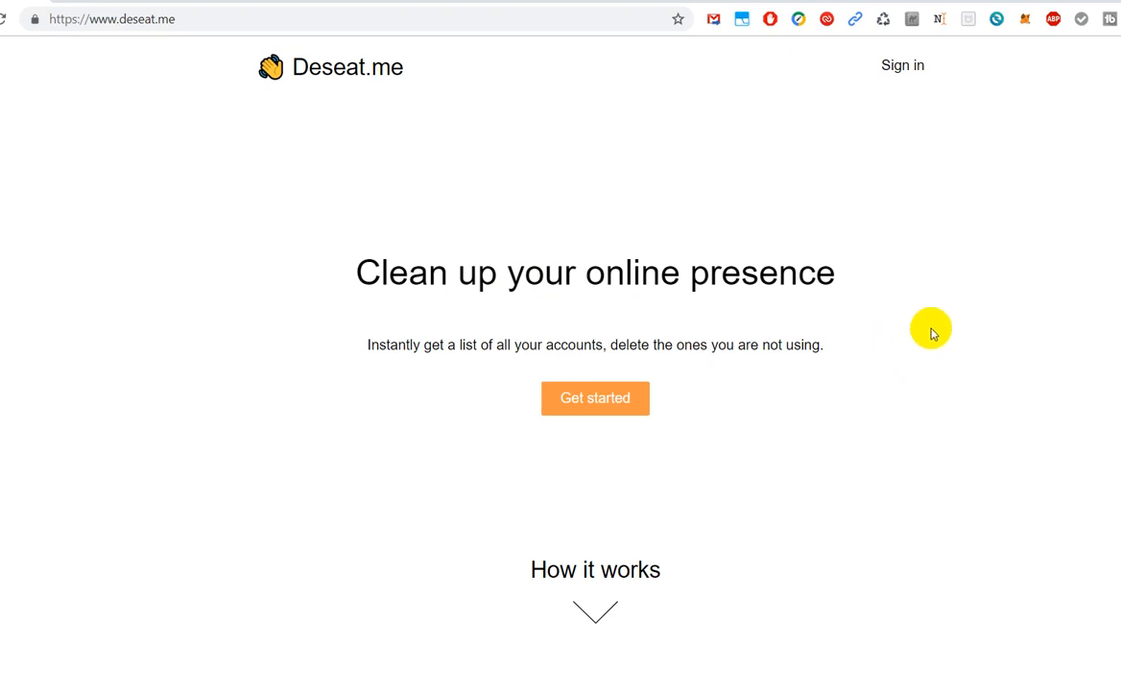
{"action": "mouse_move", "coordinate": [998, 250]}
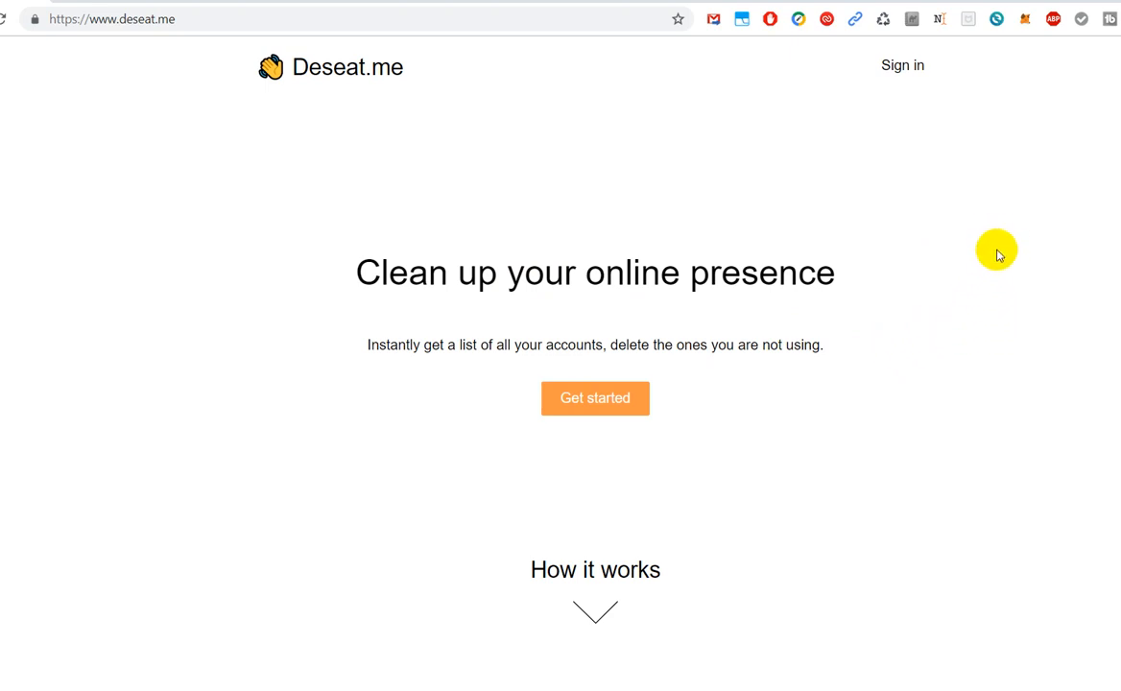
{"action": "mouse_move", "coordinate": [914, 245]}
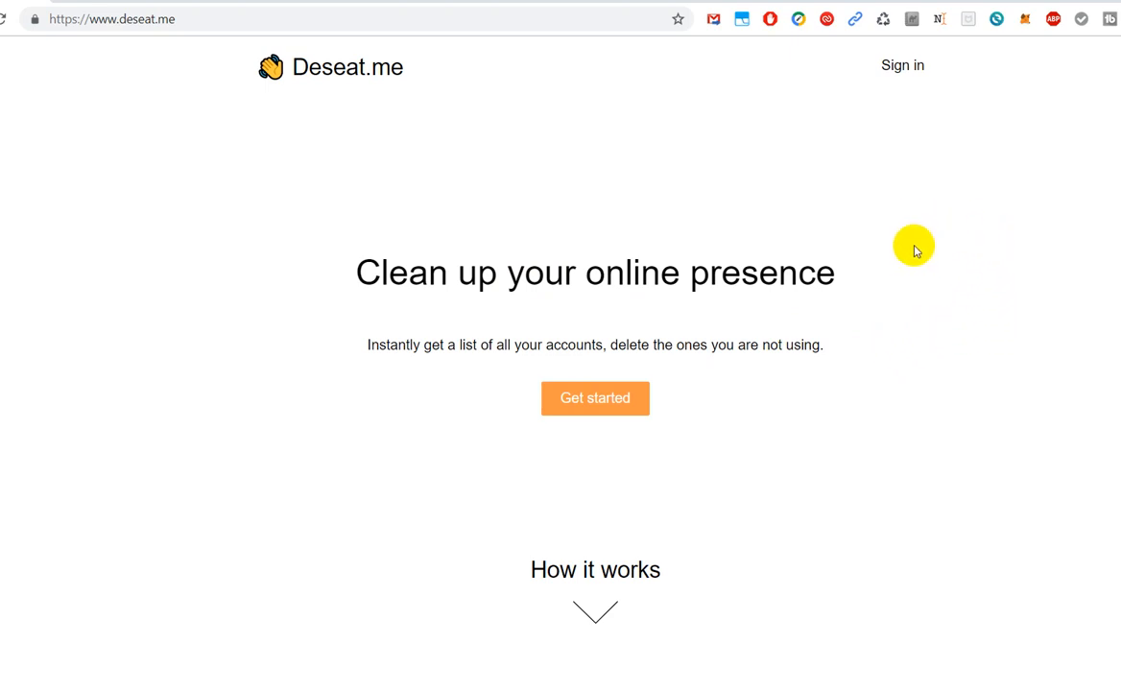
{"action": "mouse_move", "coordinate": [906, 229]}
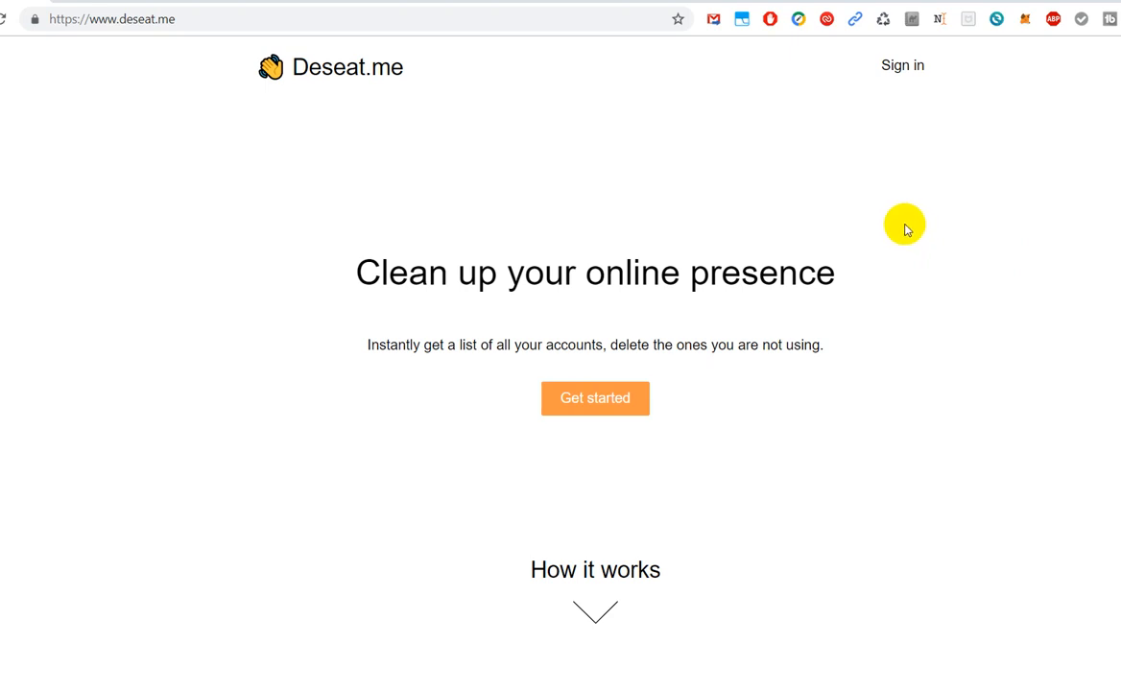
{"action": "mouse_move", "coordinate": [1052, 176]}
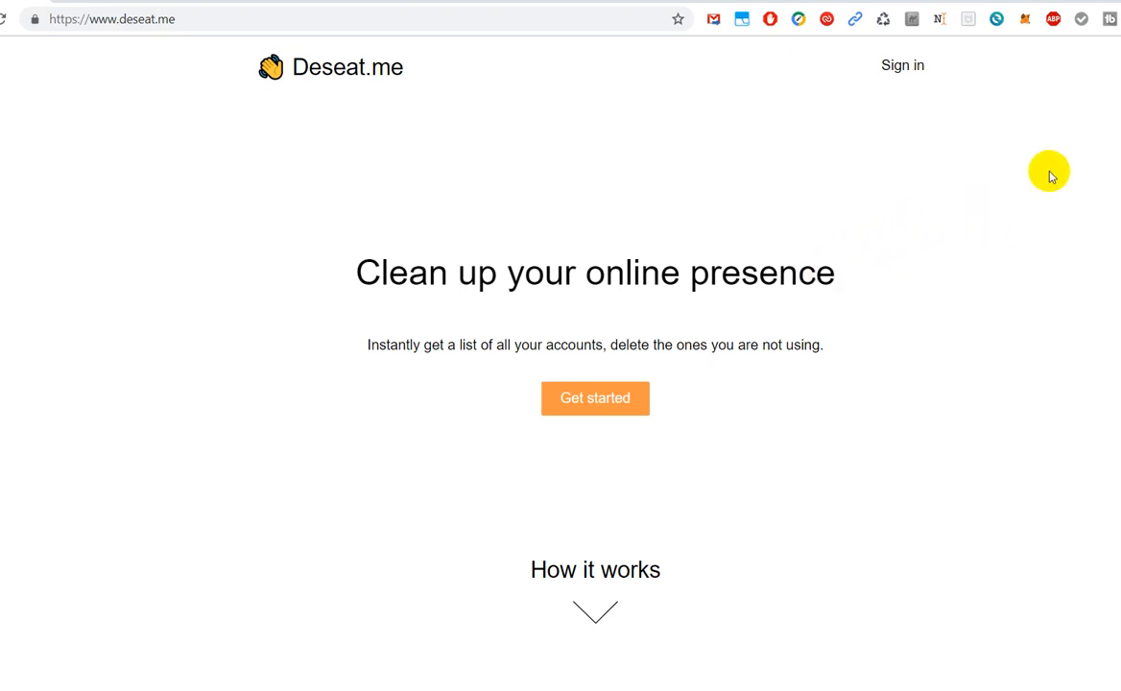
{"action": "mouse_move", "coordinate": [1016, 195]}
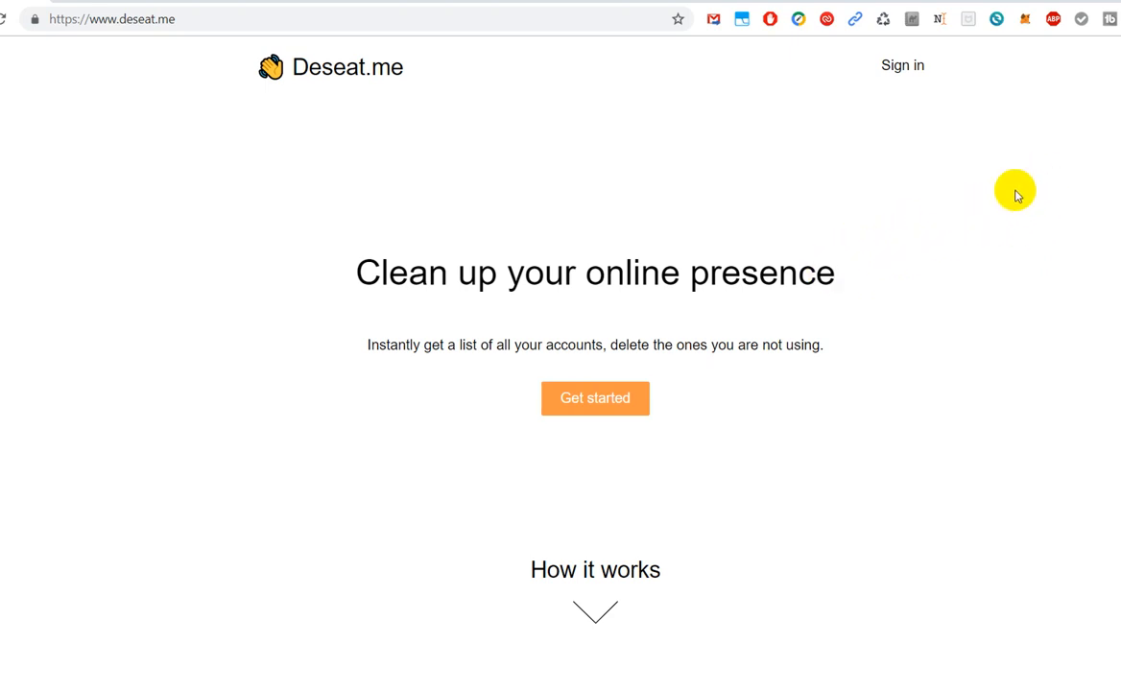
{"action": "mouse_move", "coordinate": [996, 160]}
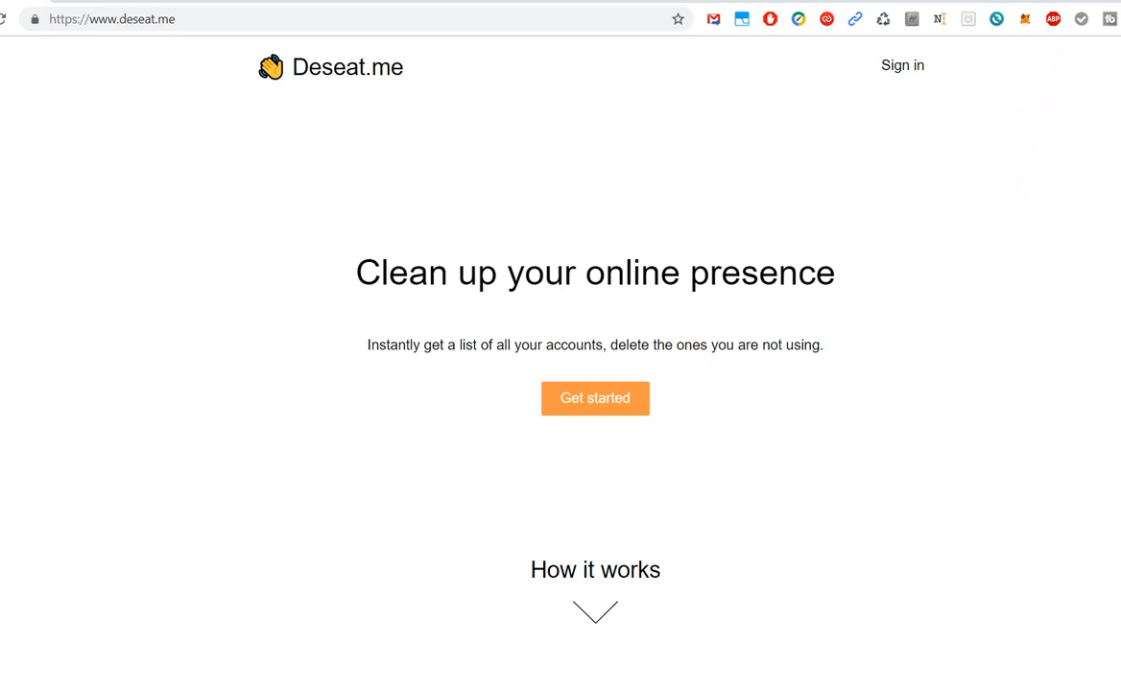
{"action": "mouse_move", "coordinate": [951, 445]}
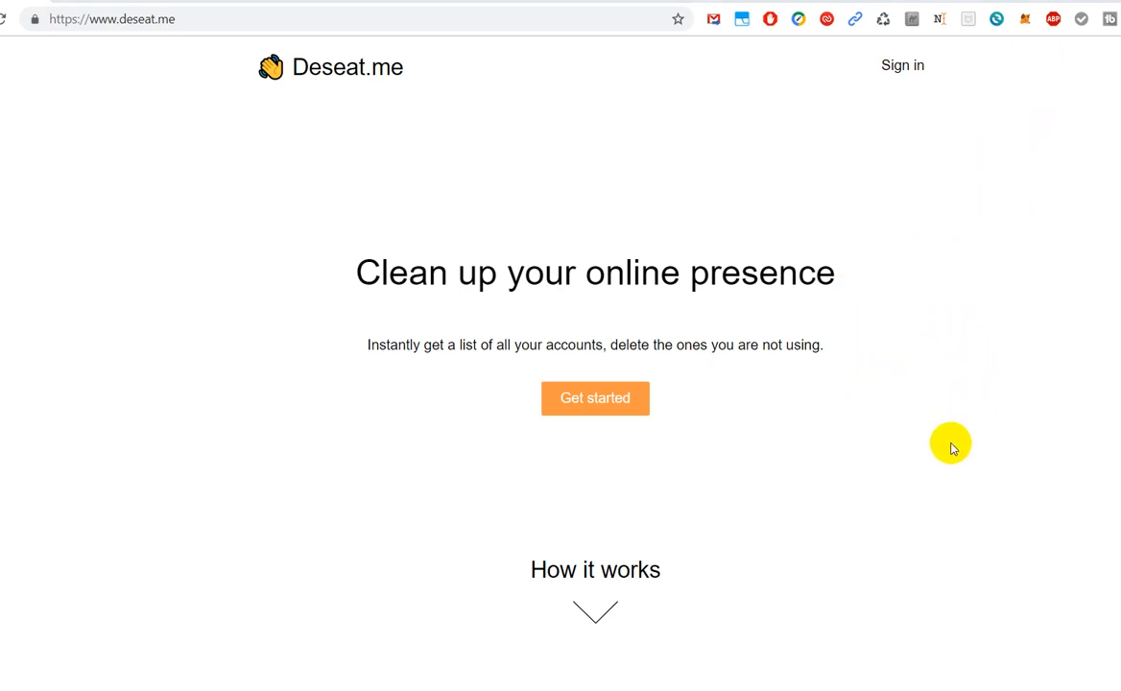
{"action": "mouse_move", "coordinate": [946, 492]}
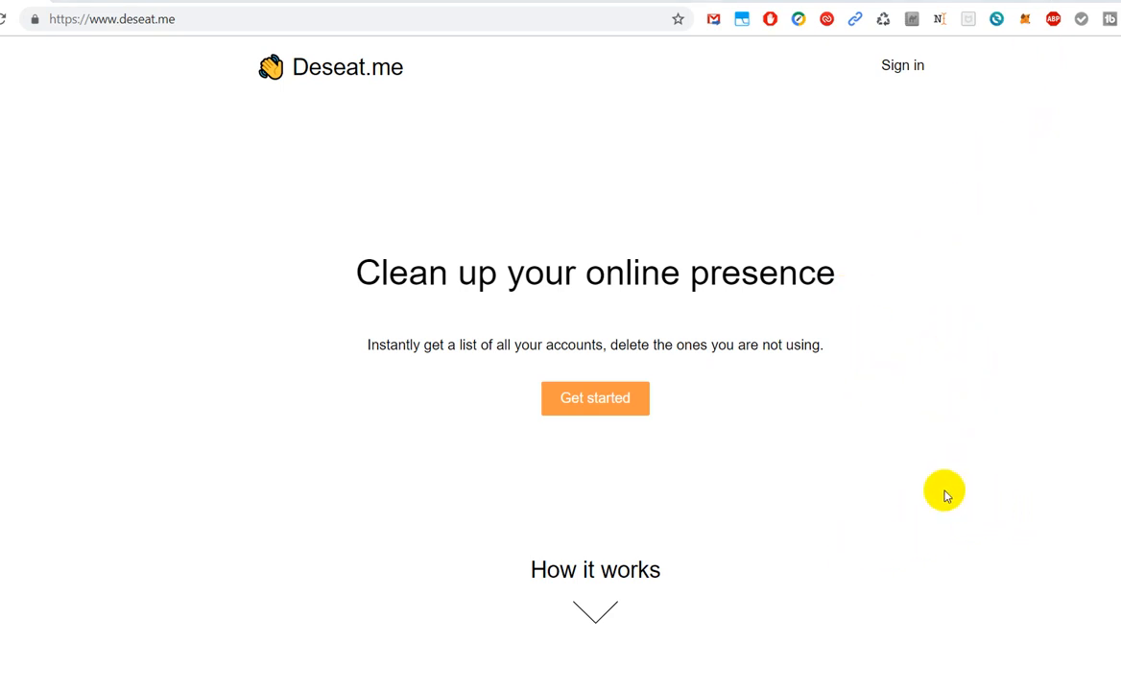
{"action": "mouse_move", "coordinate": [595, 398]}
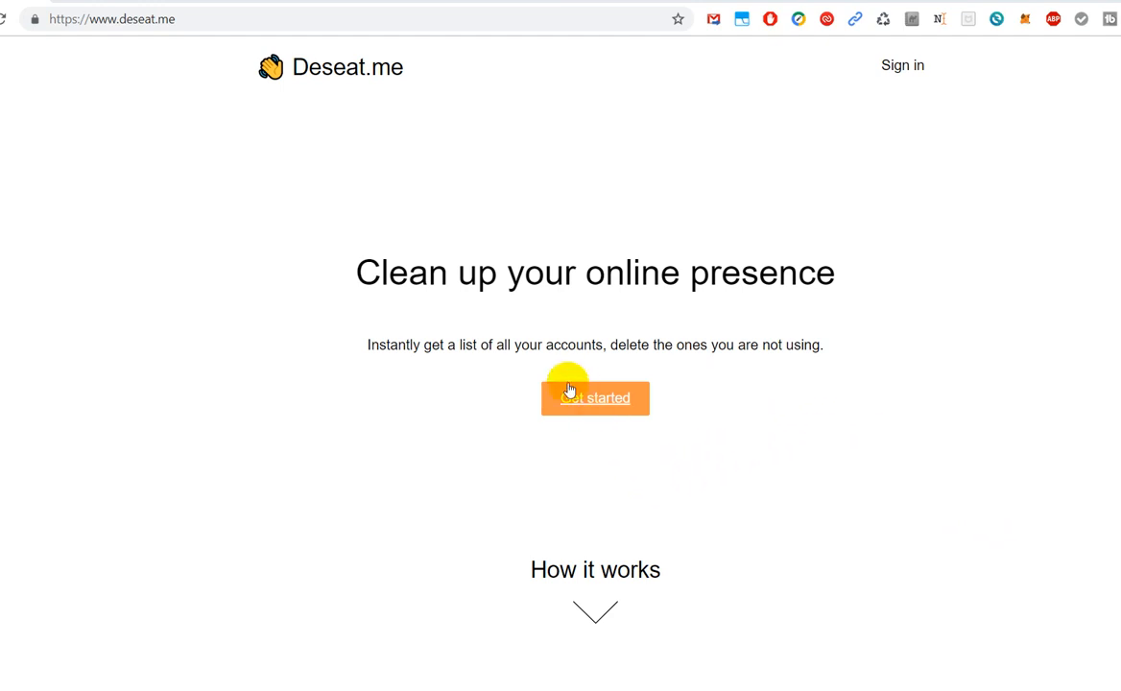
{"action": "mouse_move", "coordinate": [649, 512]}
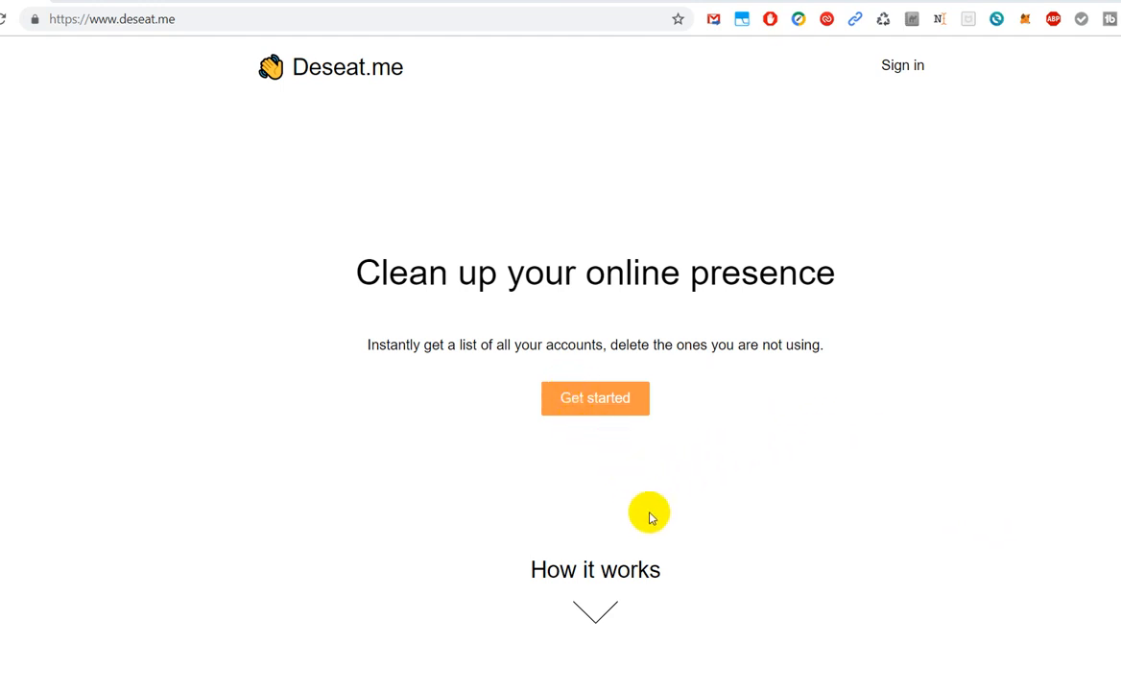
{"action": "mouse_move", "coordinate": [694, 536]}
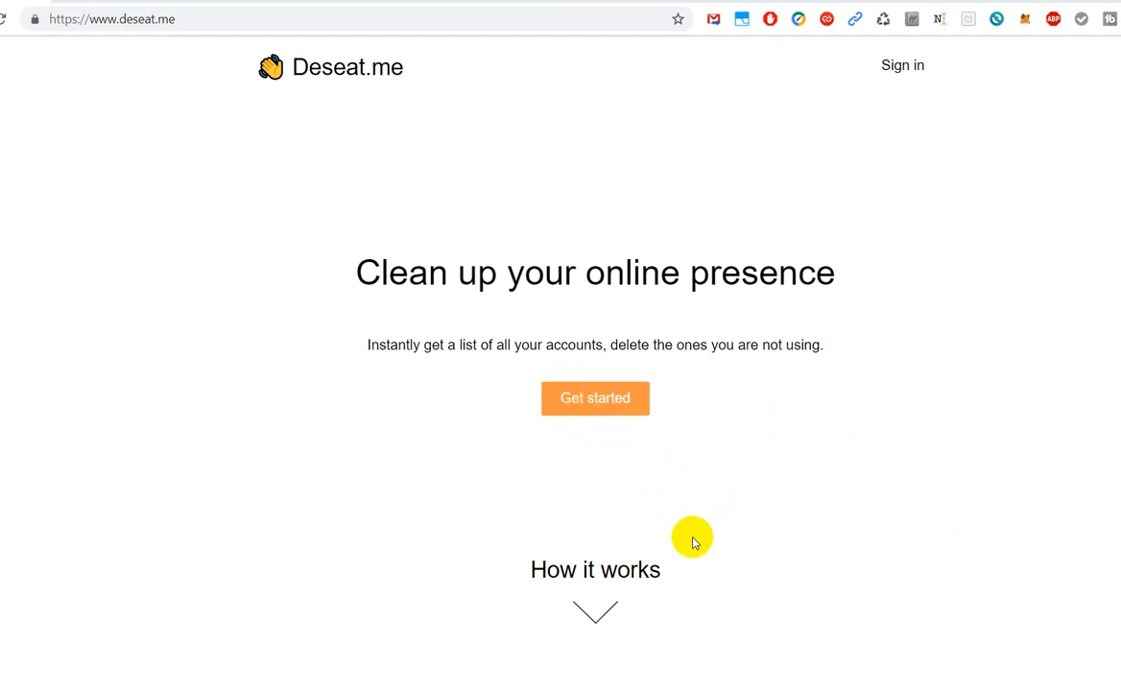
{"action": "mouse_move", "coordinate": [785, 515]}
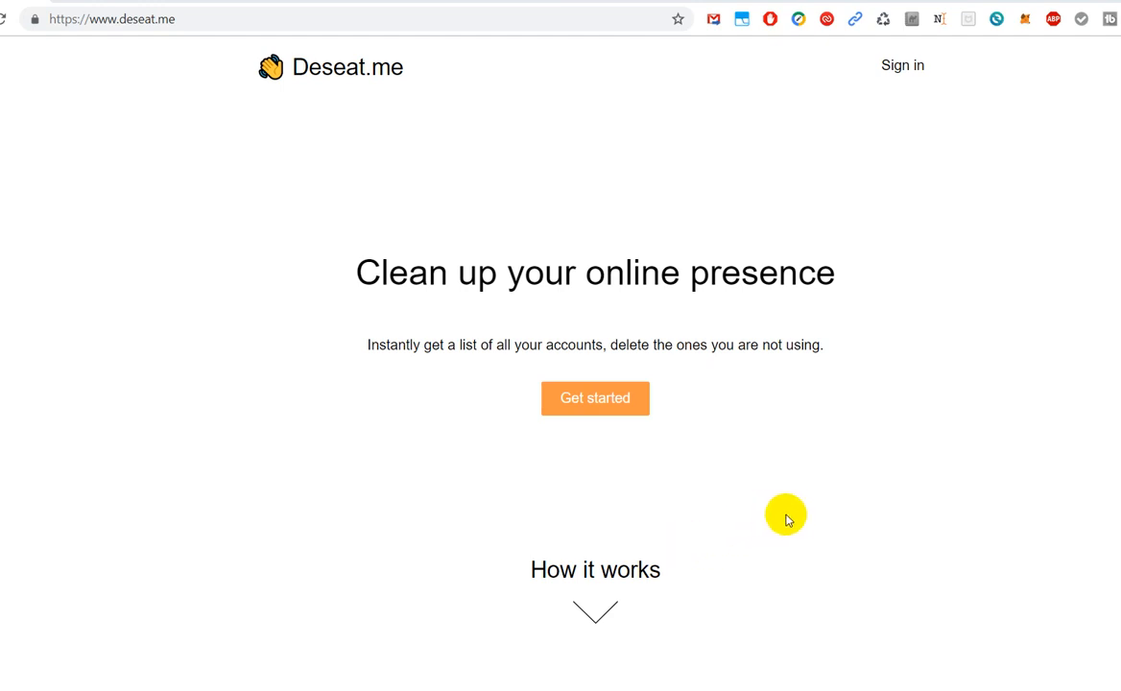
{"action": "mouse_move", "coordinate": [1045, 238]}
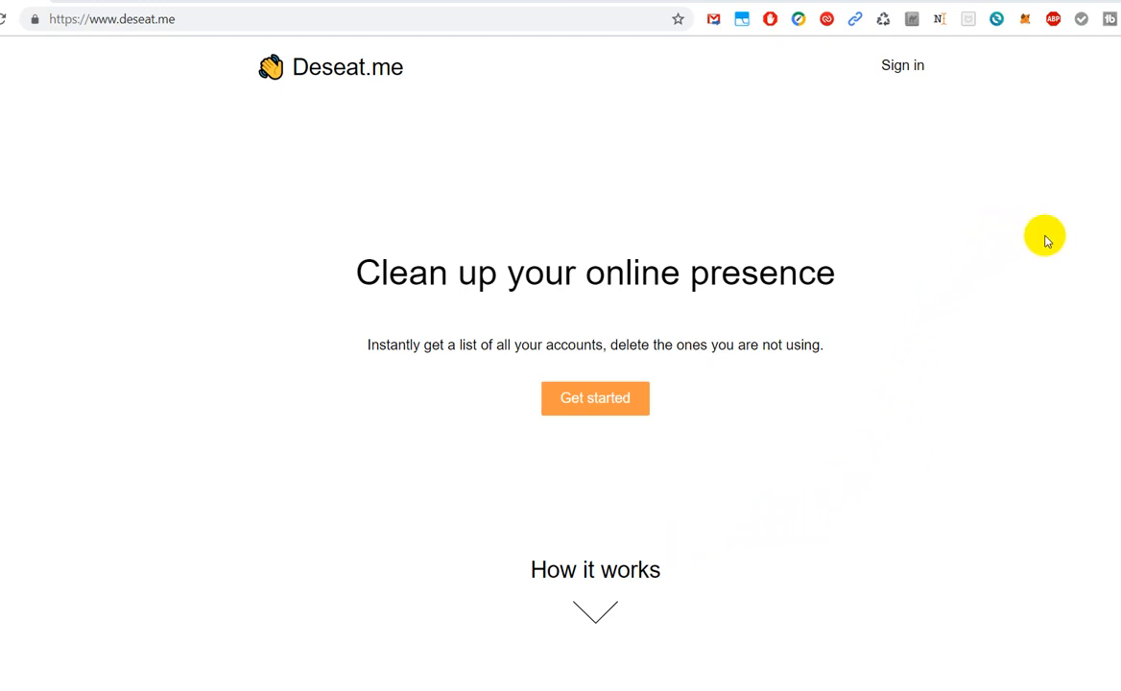
{"action": "mouse_move", "coordinate": [1078, 281]}
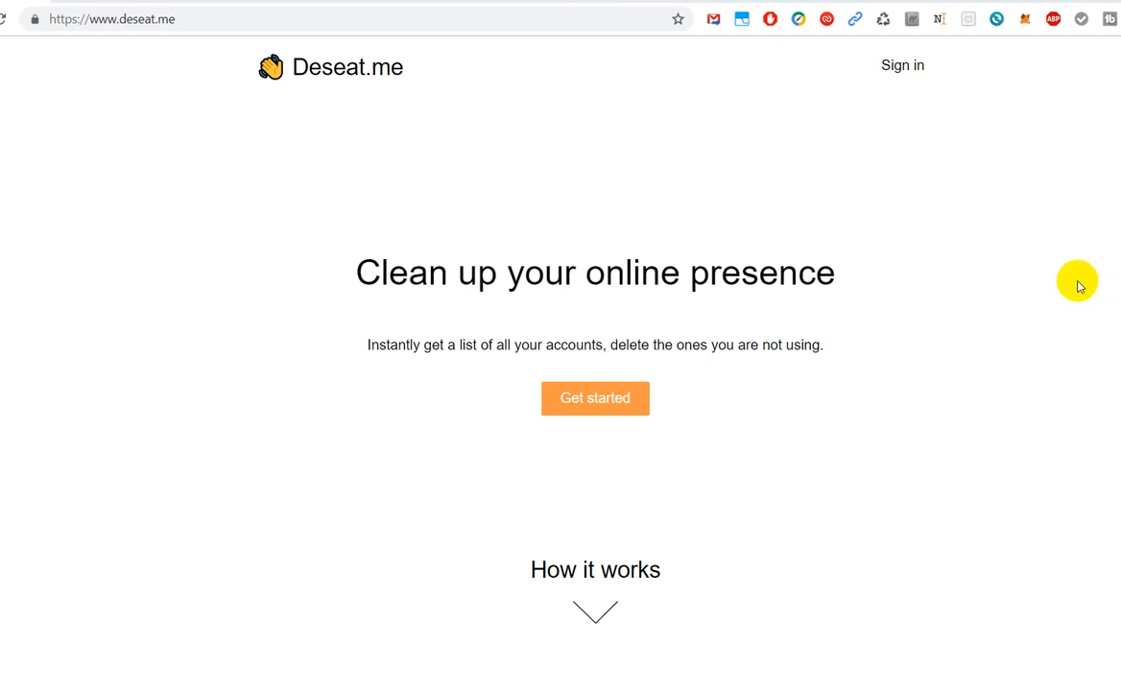
{"action": "mouse_move", "coordinate": [837, 409]}
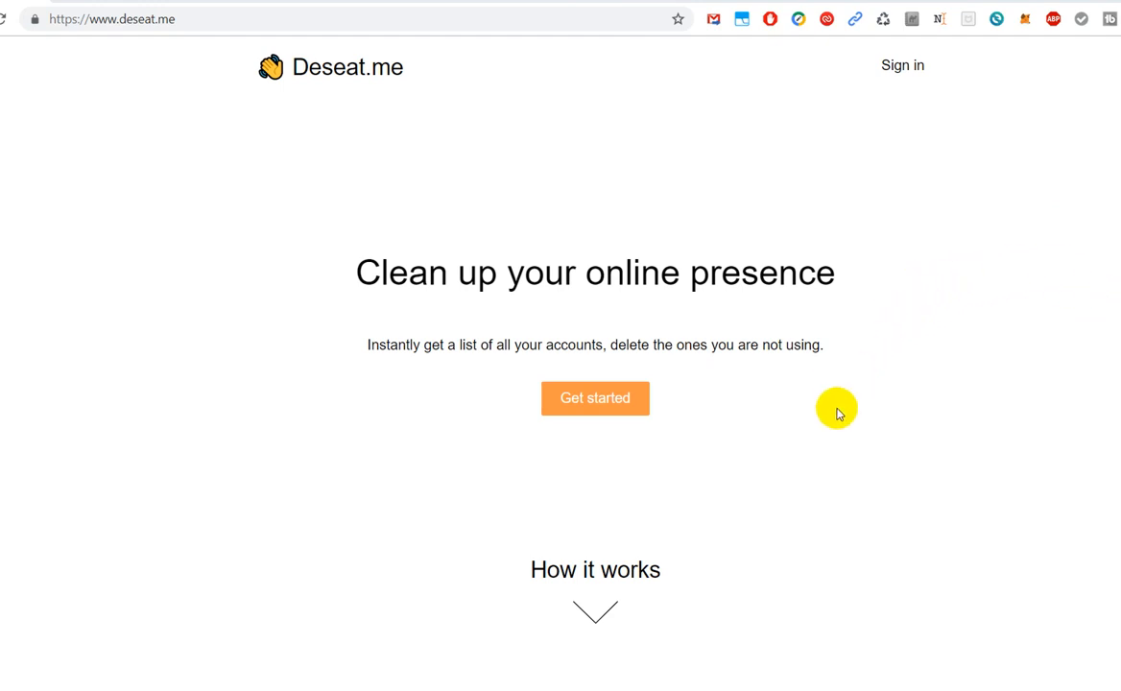
Scroll down to the sorting and 'Send Removal Requests instantly' sections, then back up
{"action": "scroll", "scroll_direction": "down", "scroll_amount": 3}
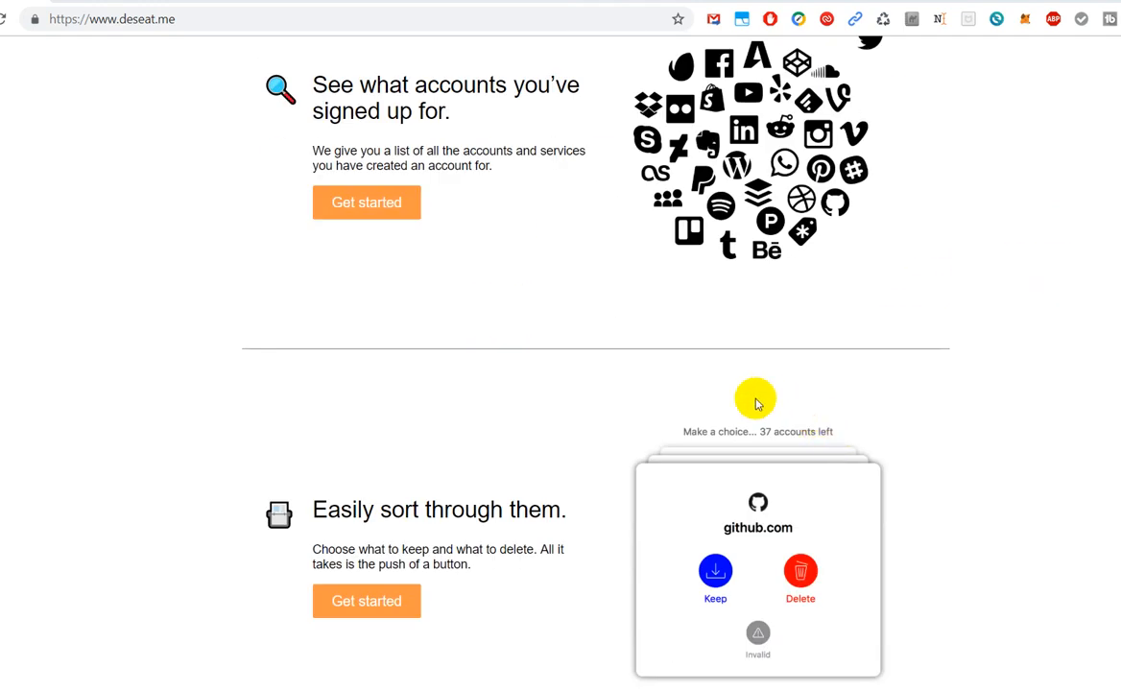
{"action": "scroll", "scroll_direction": "down", "scroll_amount": 3}
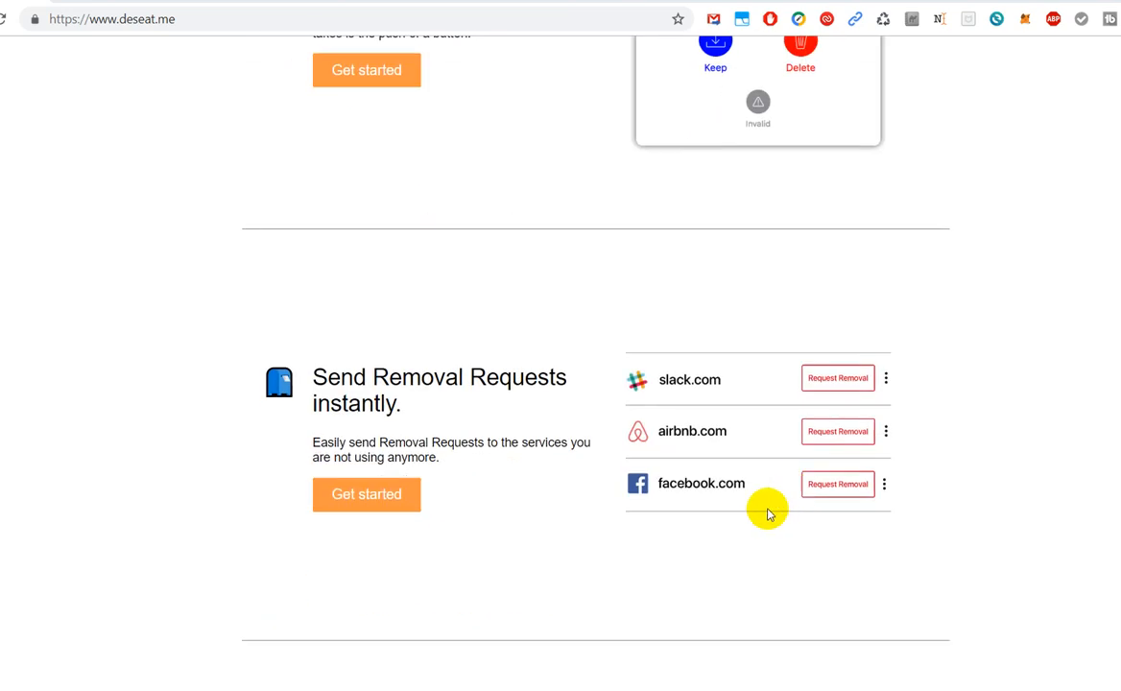
{"action": "mouse_move", "coordinate": [837, 377]}
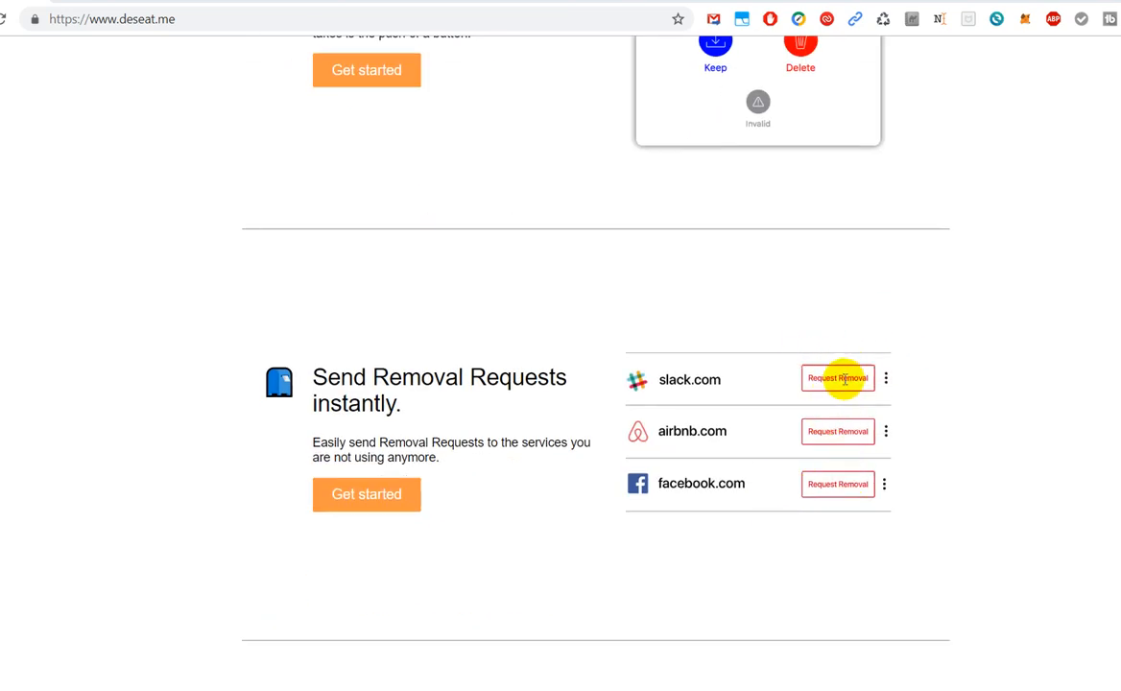
{"action": "mouse_move", "coordinate": [835, 384]}
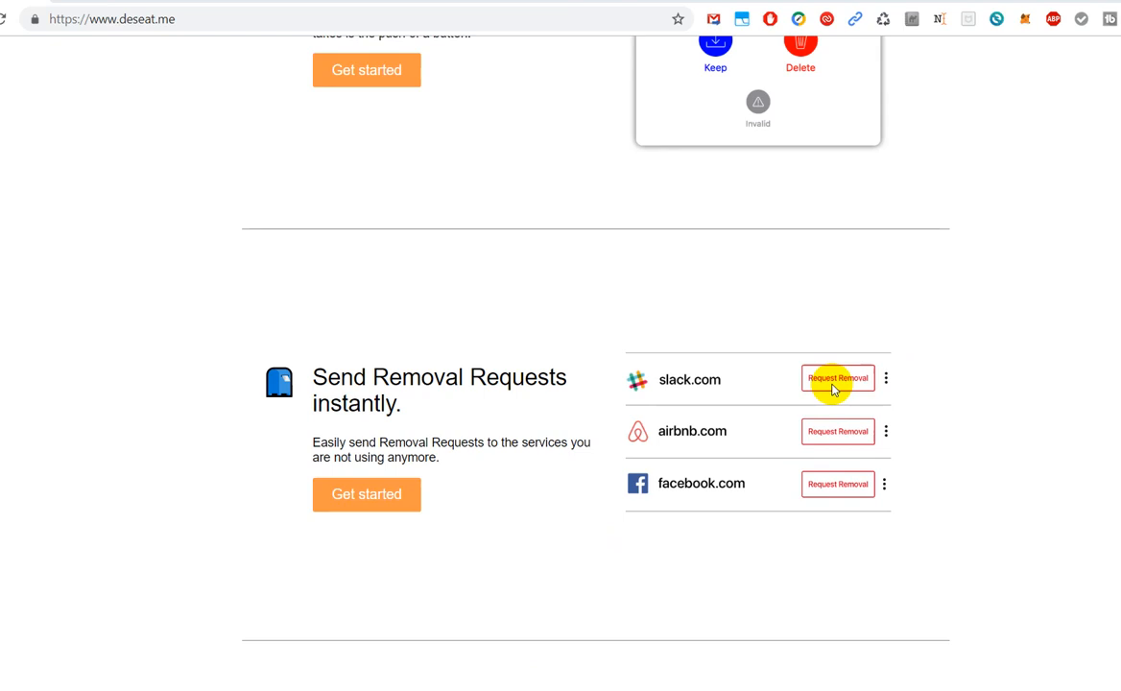
{"action": "mouse_move", "coordinate": [806, 387]}
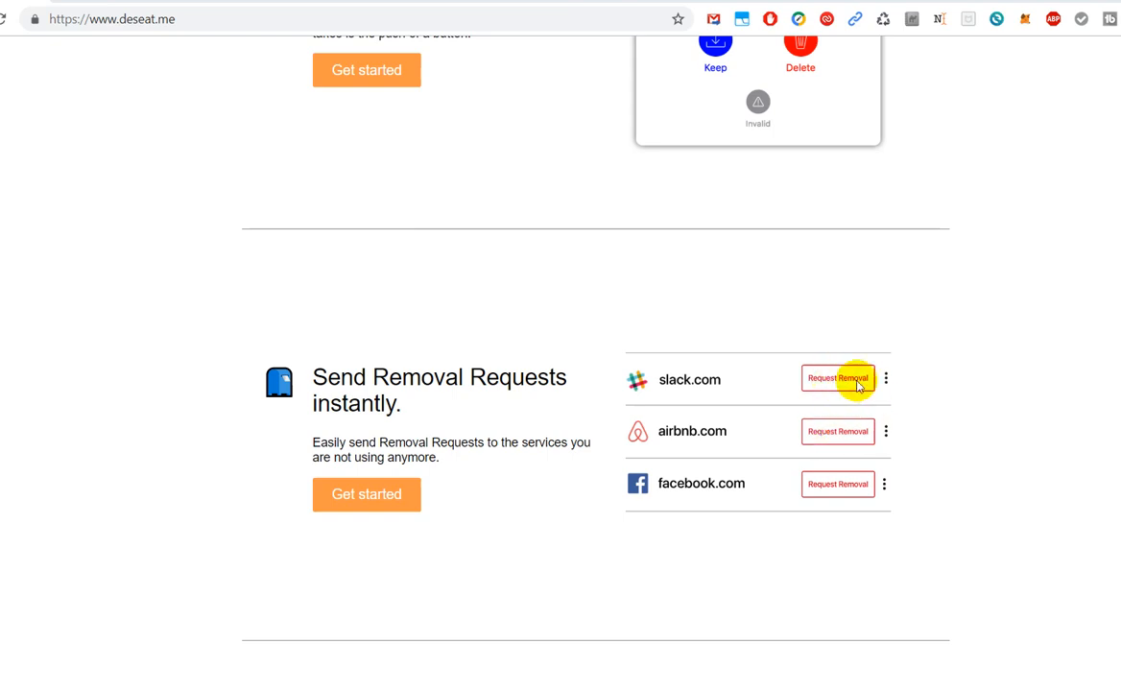
{"action": "mouse_move", "coordinate": [847, 401]}
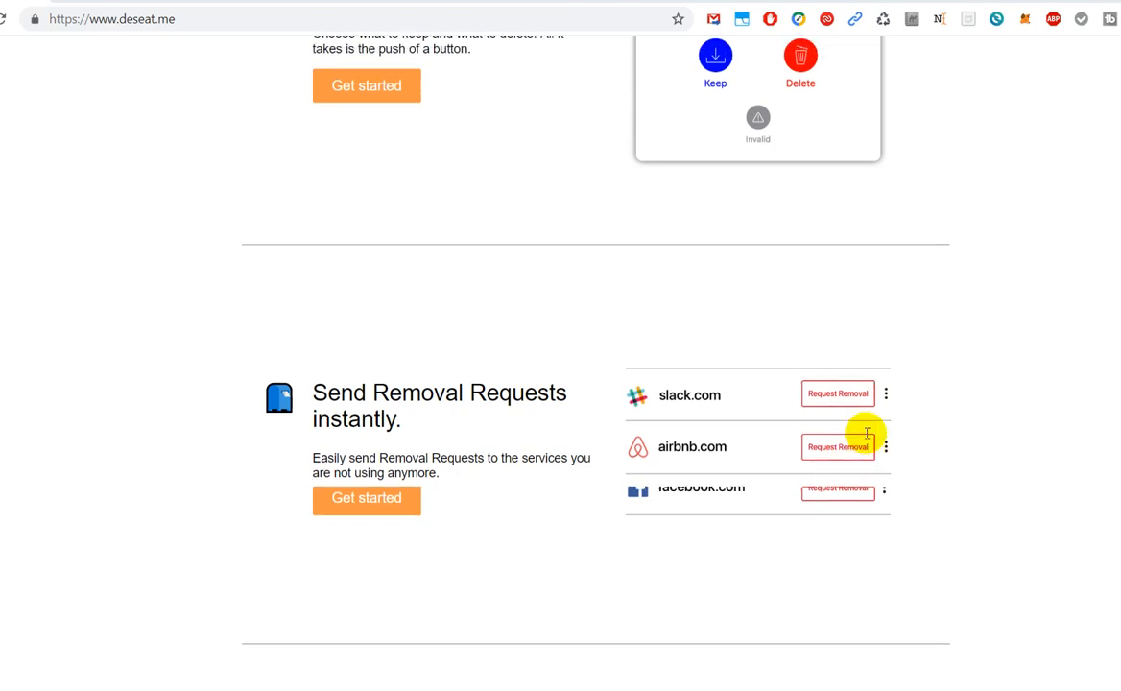
{"action": "scroll", "scroll_direction": "up", "scroll_amount": 3}
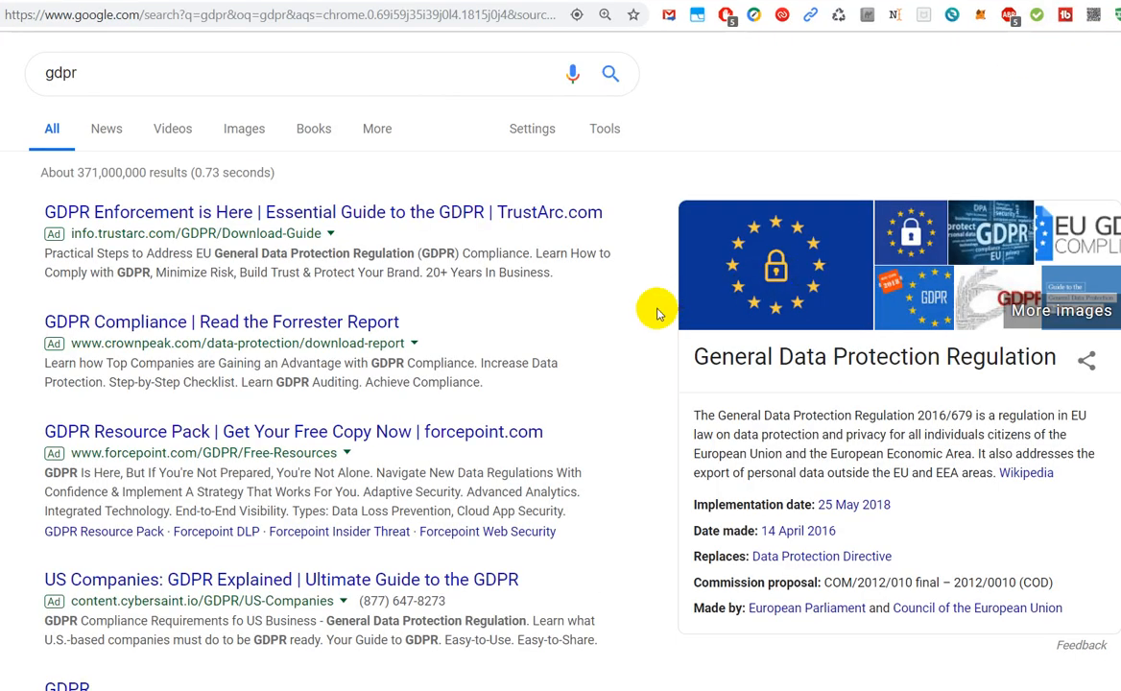
{"action": "mouse_move", "coordinate": [72, 108]}
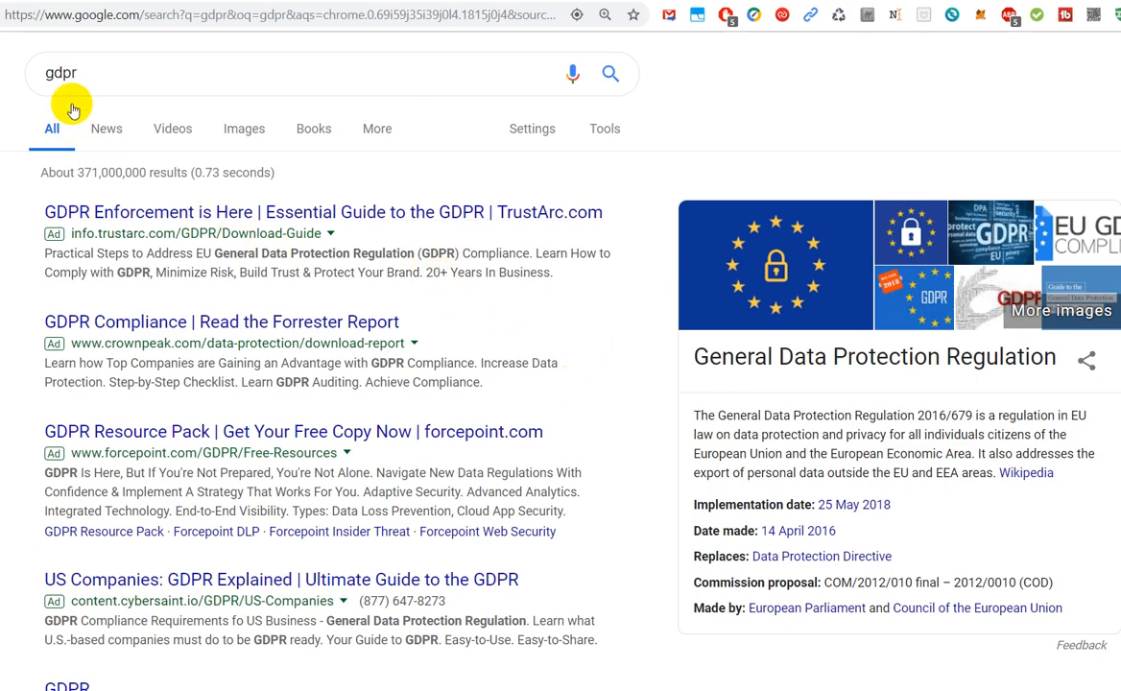
{"action": "mouse_move", "coordinate": [759, 384]}
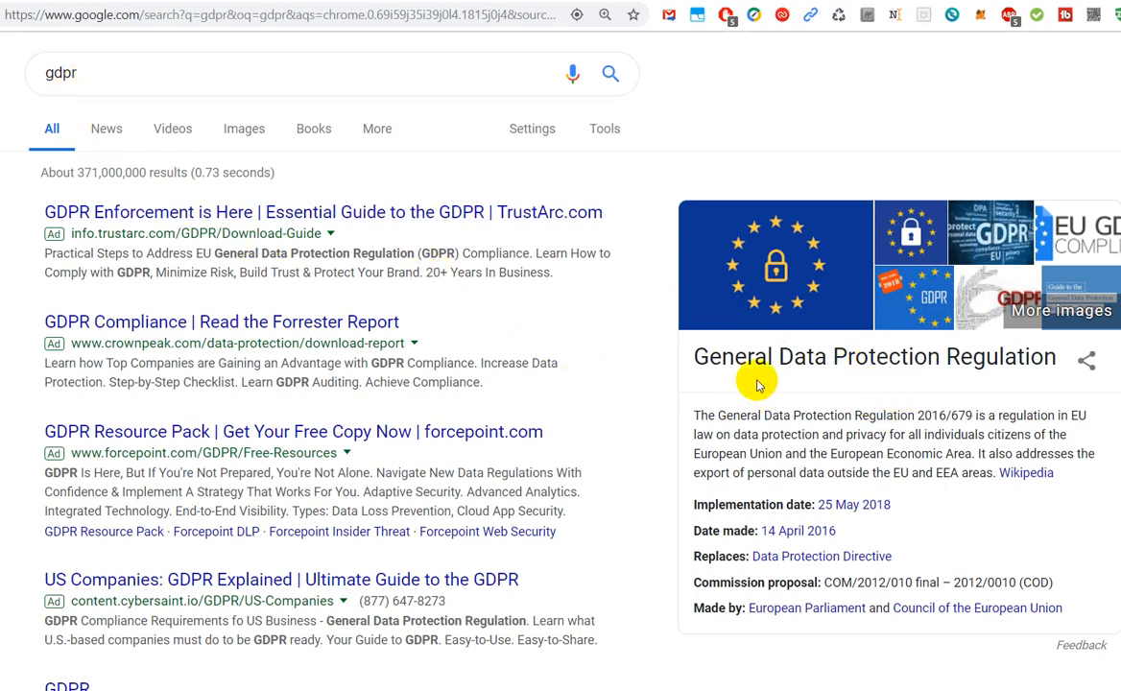
{"action": "mouse_move", "coordinate": [727, 357]}
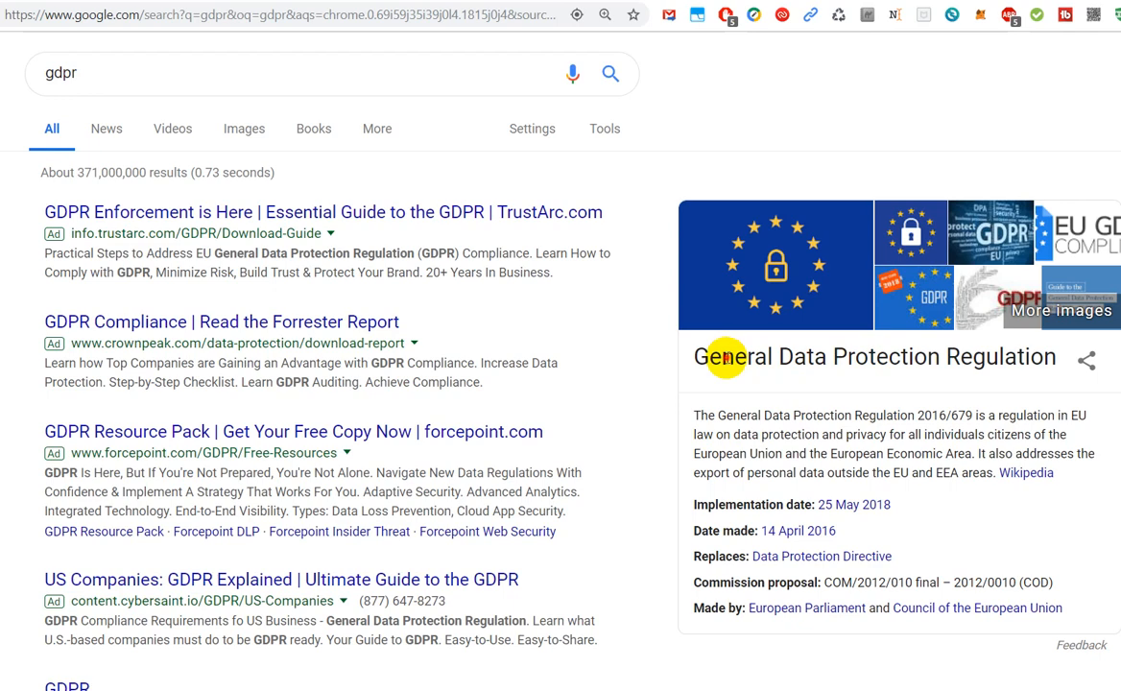
{"action": "double_click", "coordinate": [869, 356]}
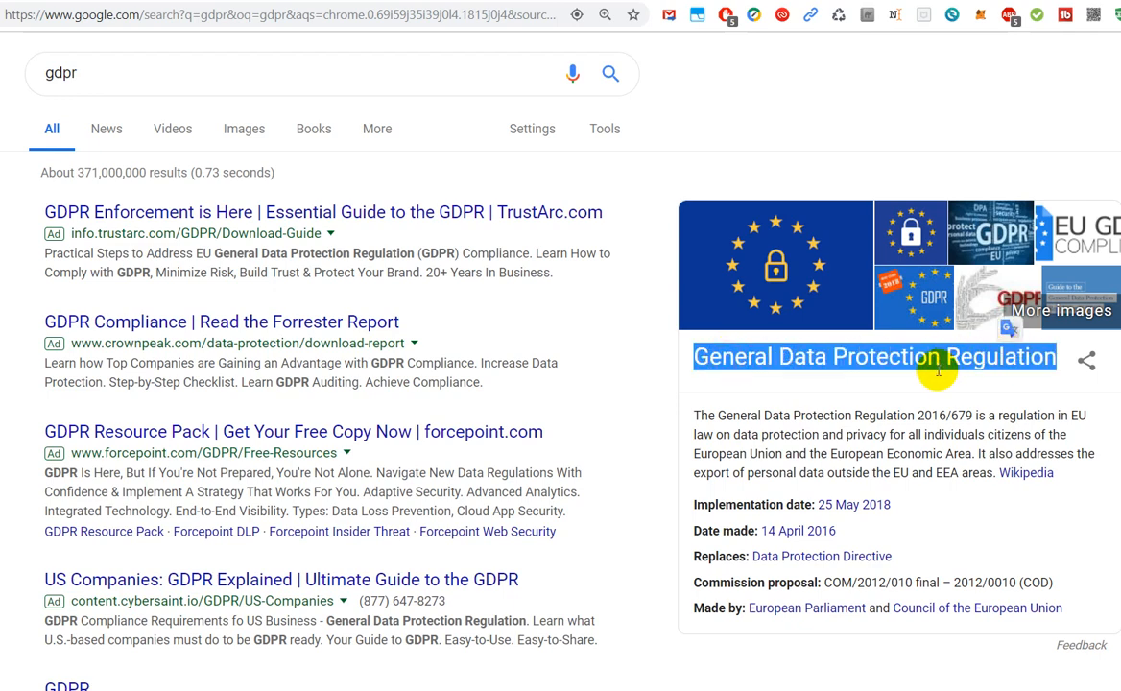
{"action": "mouse_move", "coordinate": [831, 339]}
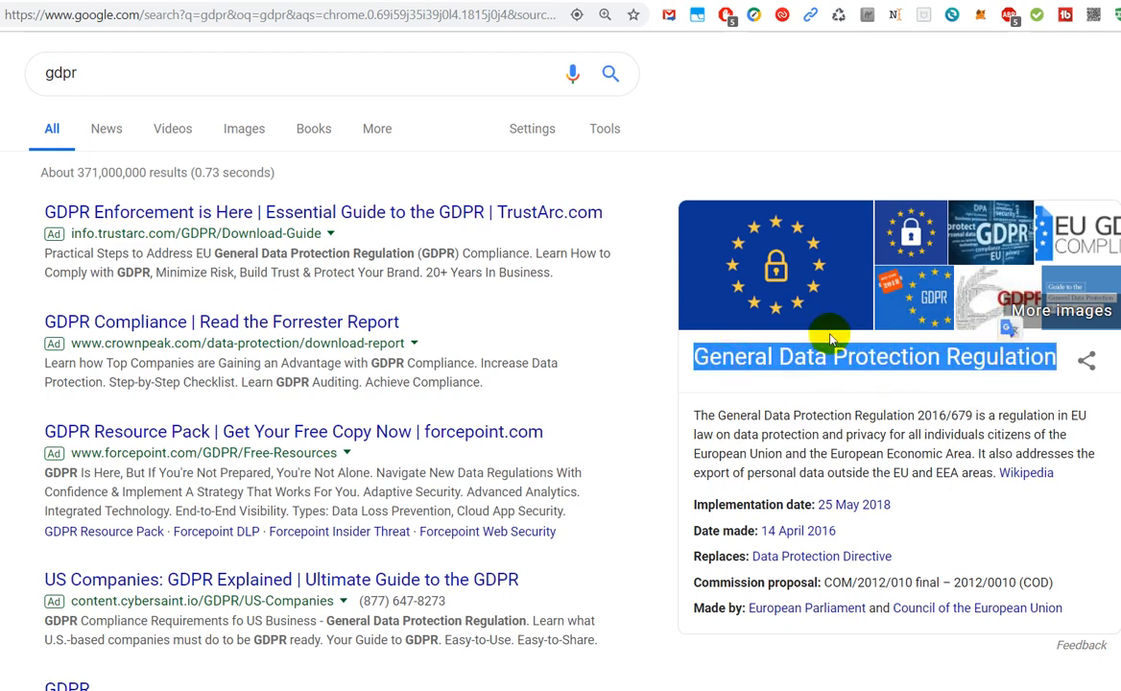
{"action": "mouse_move", "coordinate": [708, 418]}
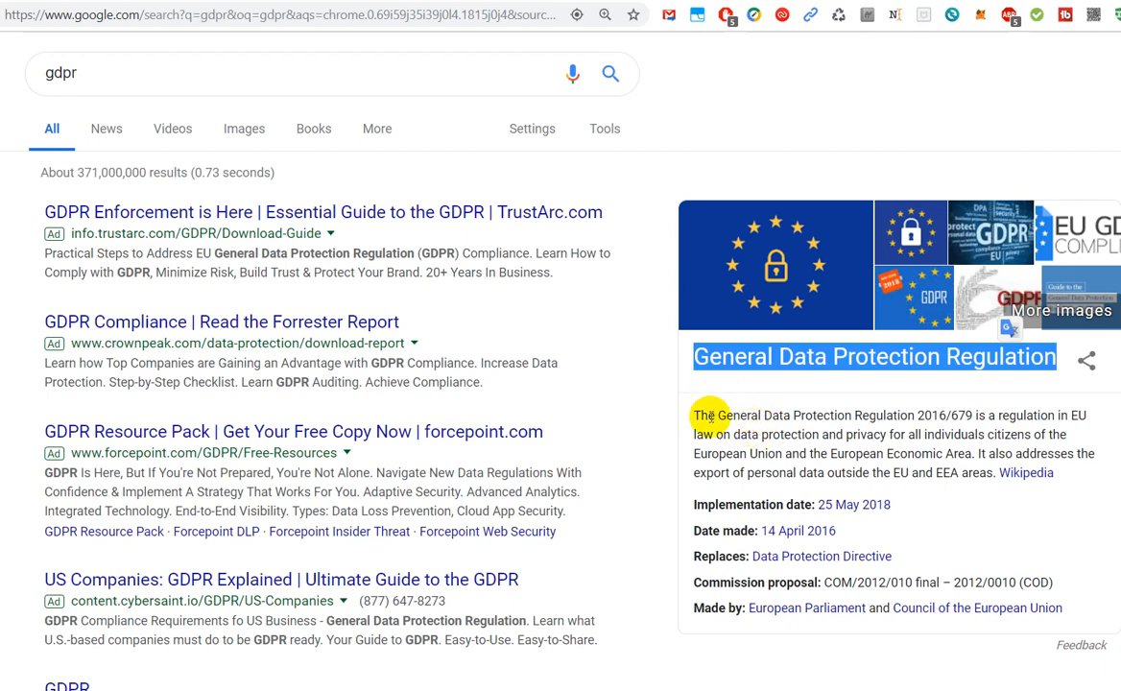
{"action": "mouse_move", "coordinate": [780, 430]}
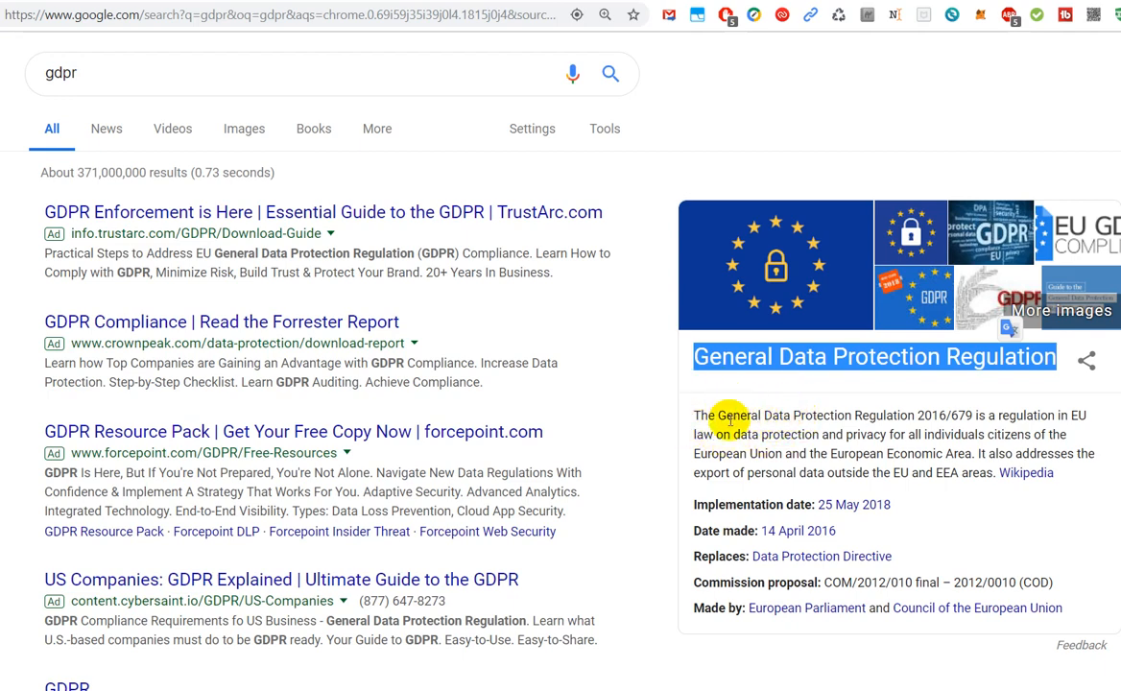
{"action": "mouse_move", "coordinate": [869, 485]}
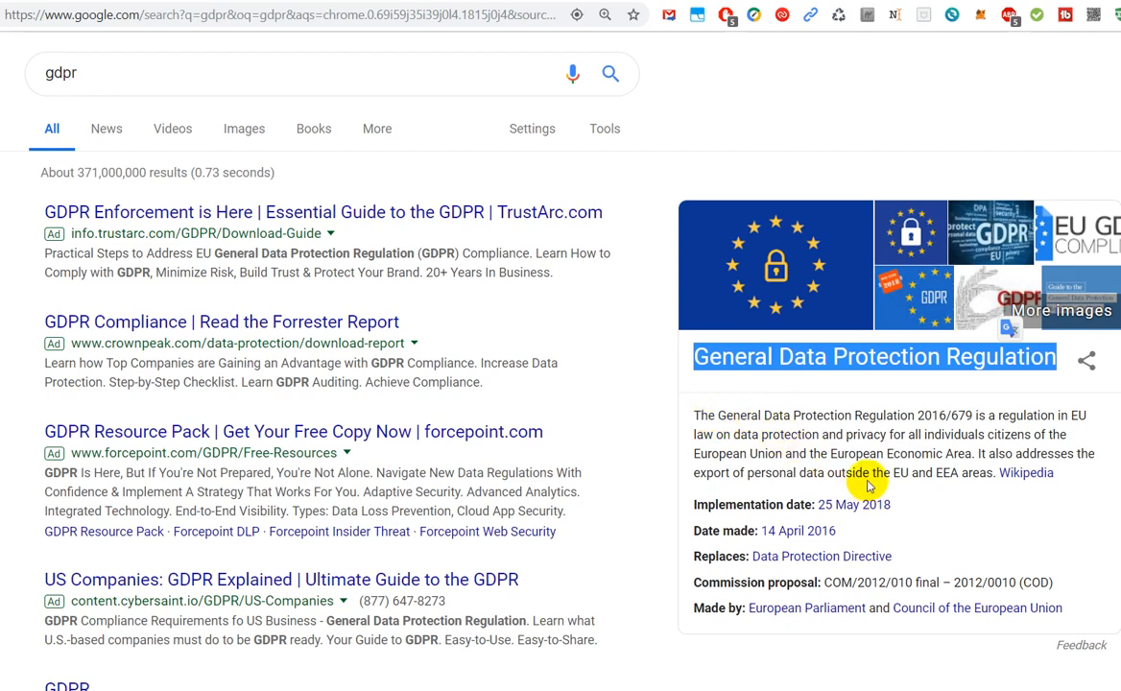
{"action": "mouse_move", "coordinate": [847, 490]}
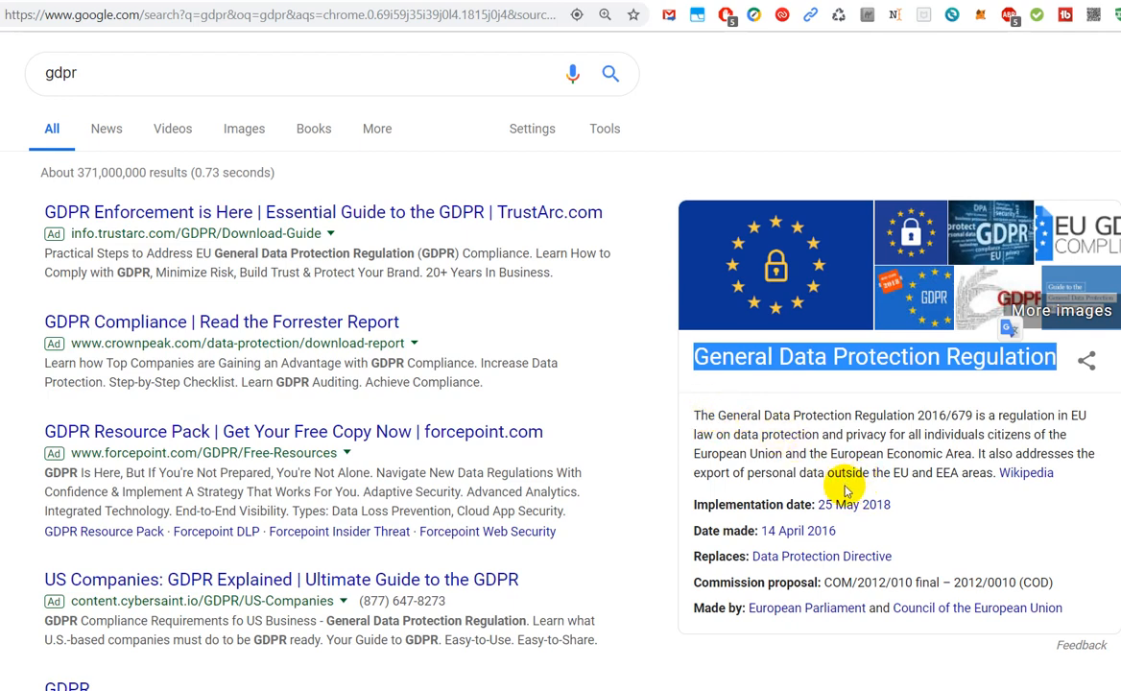
{"action": "mouse_move", "coordinate": [904, 487]}
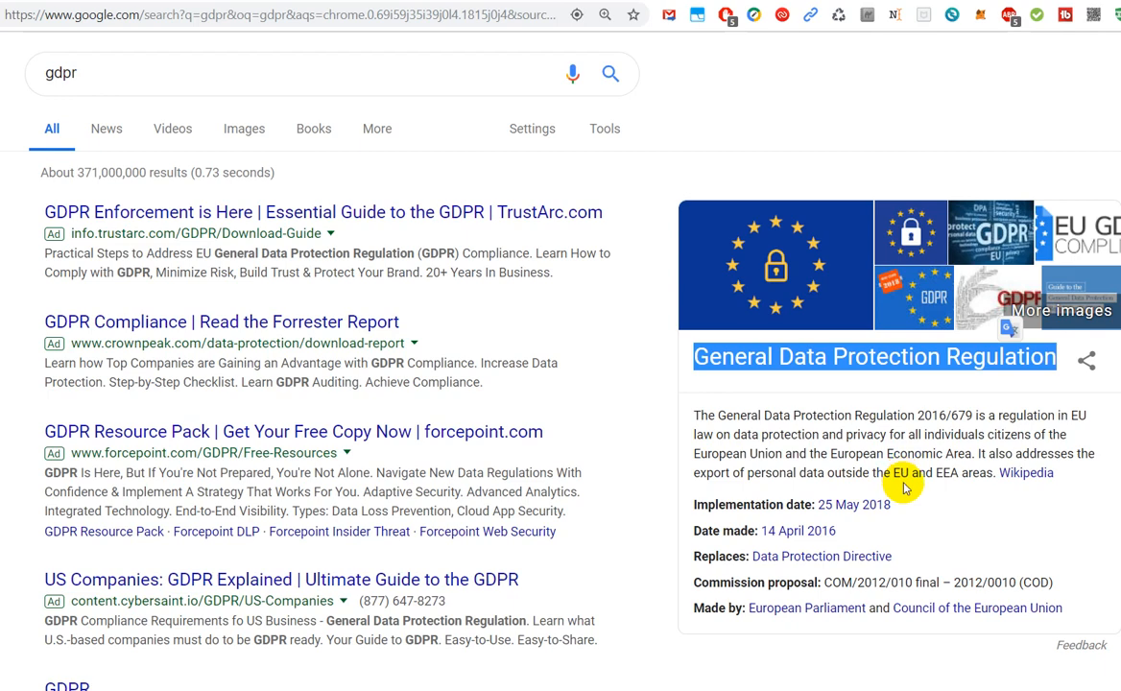
{"action": "mouse_move", "coordinate": [902, 480]}
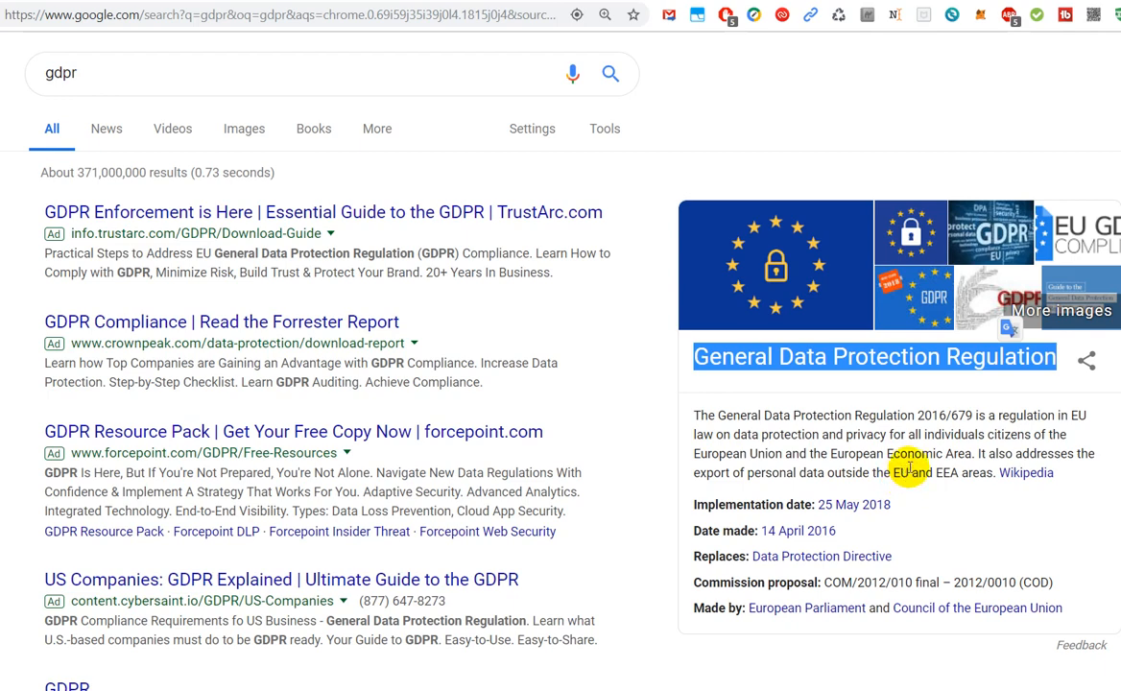
{"action": "mouse_move", "coordinate": [874, 322]}
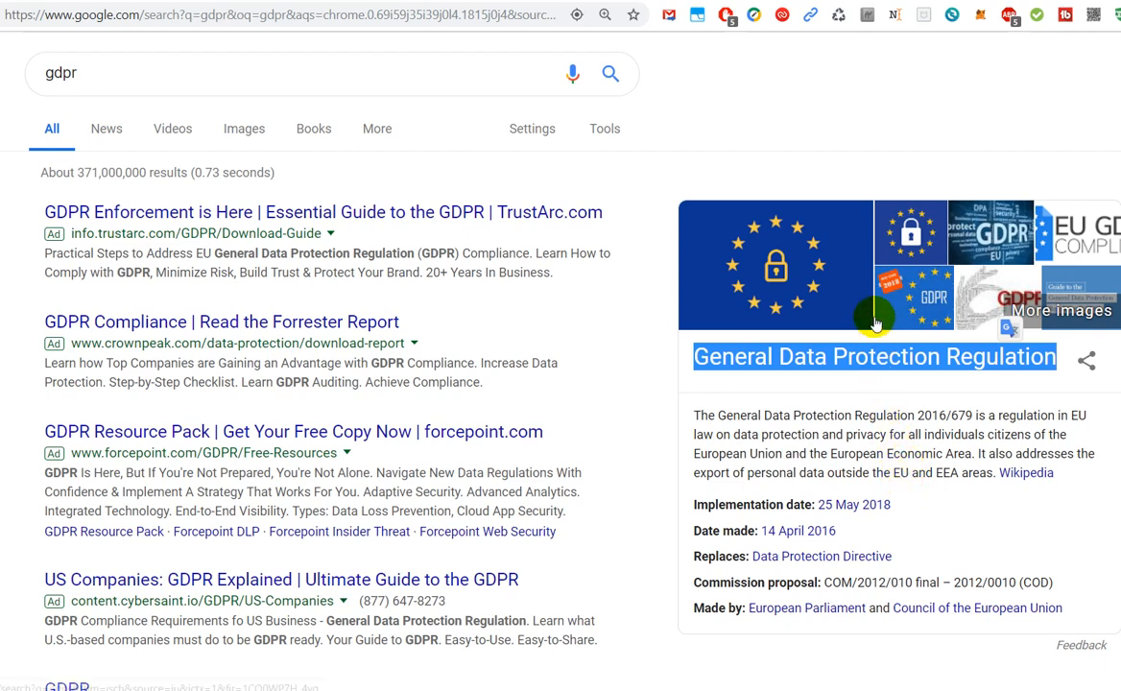
{"action": "mouse_move", "coordinate": [435, 413]}
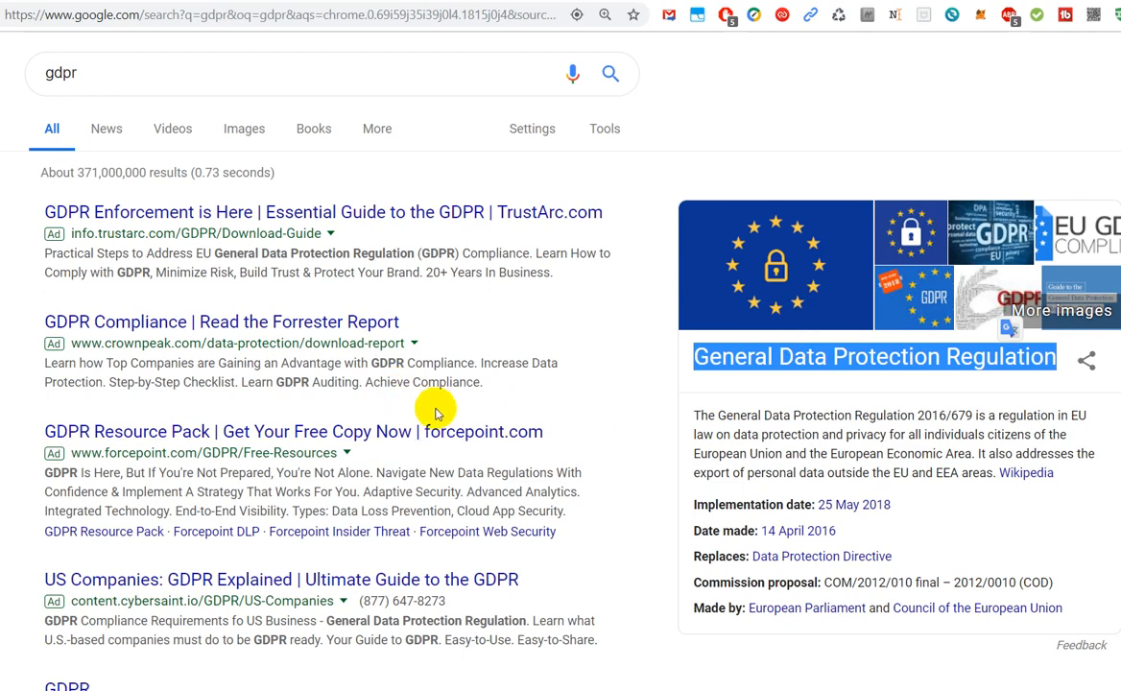
{"action": "mouse_move", "coordinate": [759, 369]}
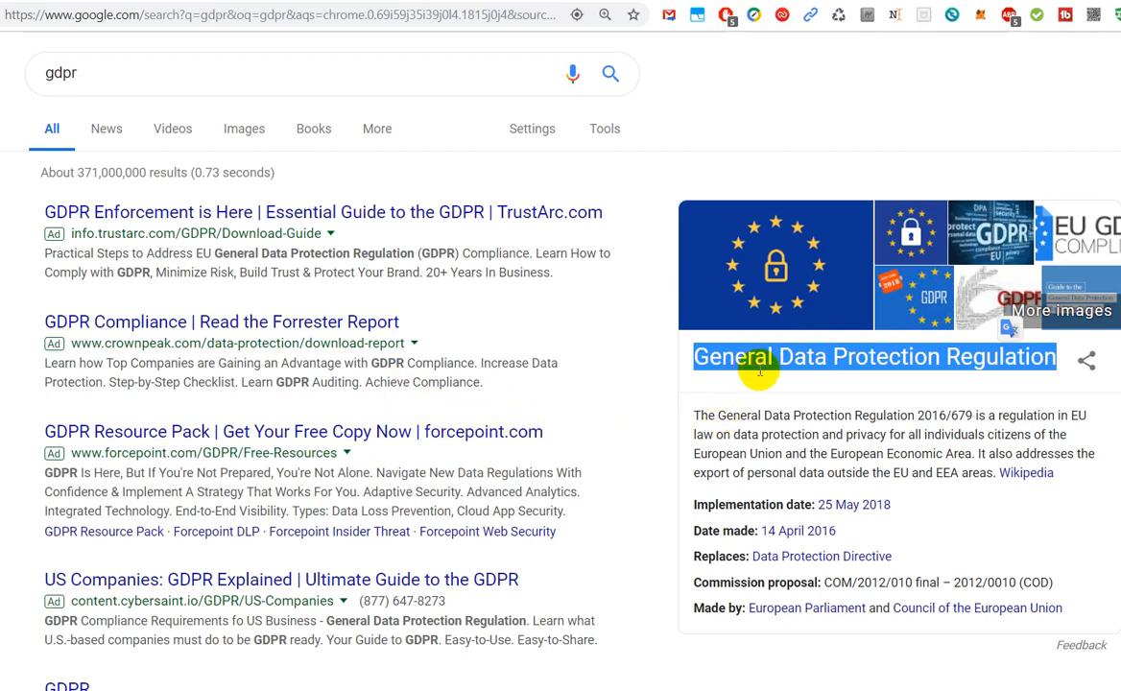
{"action": "mouse_move", "coordinate": [768, 365]}
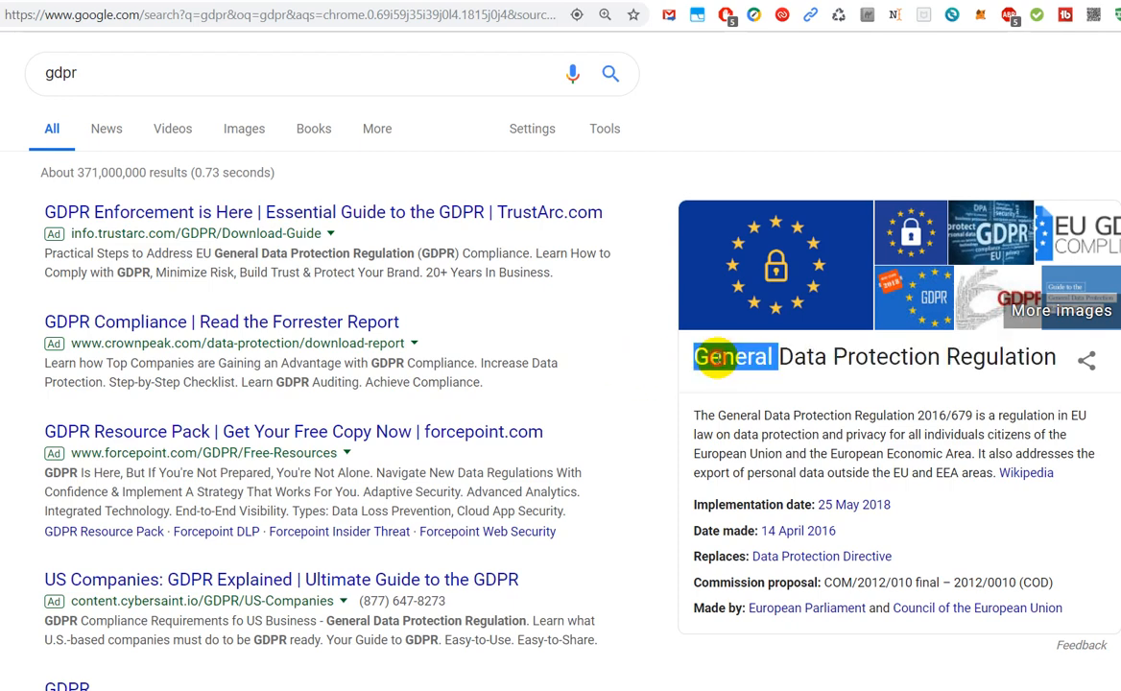
{"action": "triple_click", "coordinate": [874, 356]}
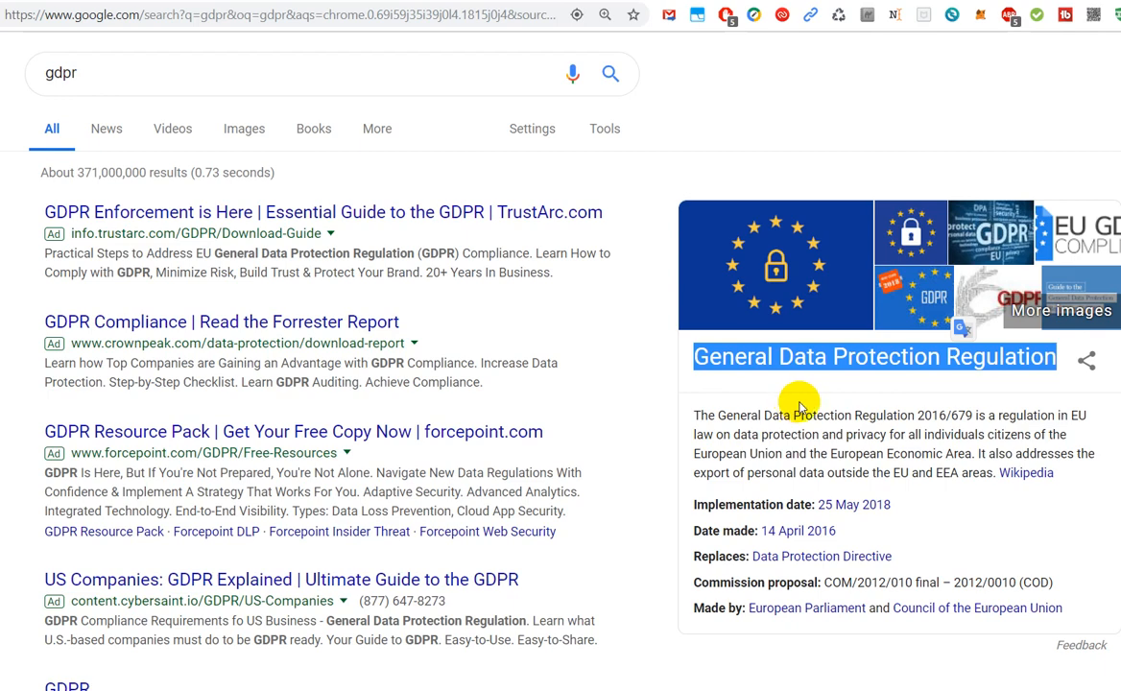
{"action": "mouse_move", "coordinate": [754, 237]}
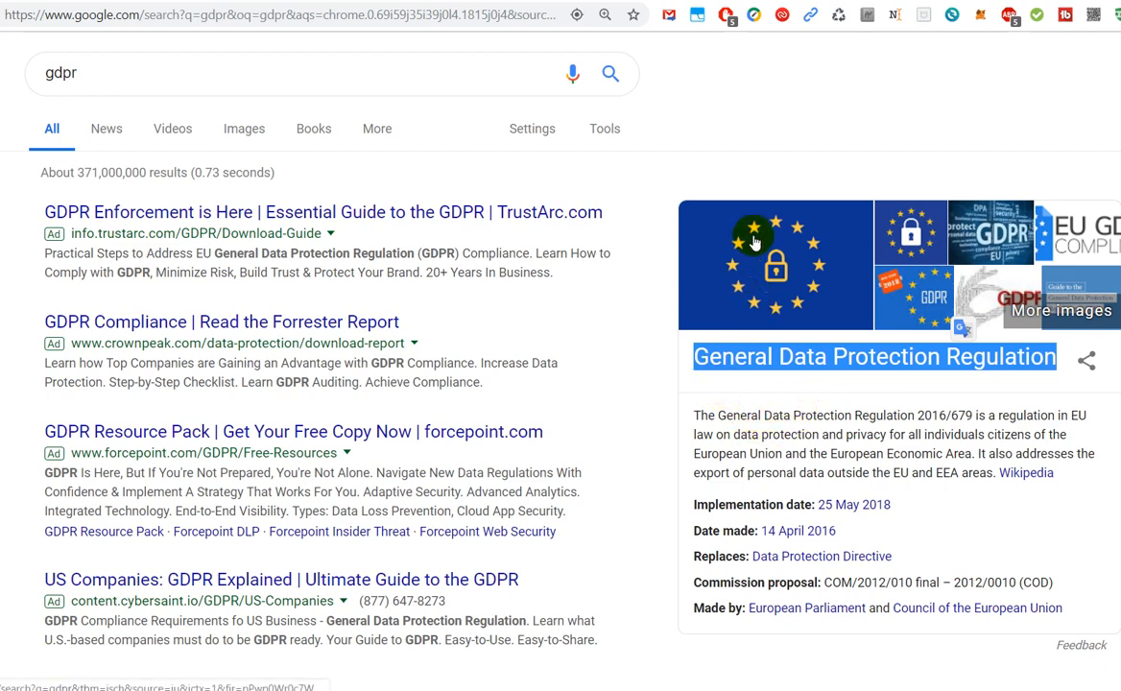
{"action": "mouse_move", "coordinate": [1000, 71]}
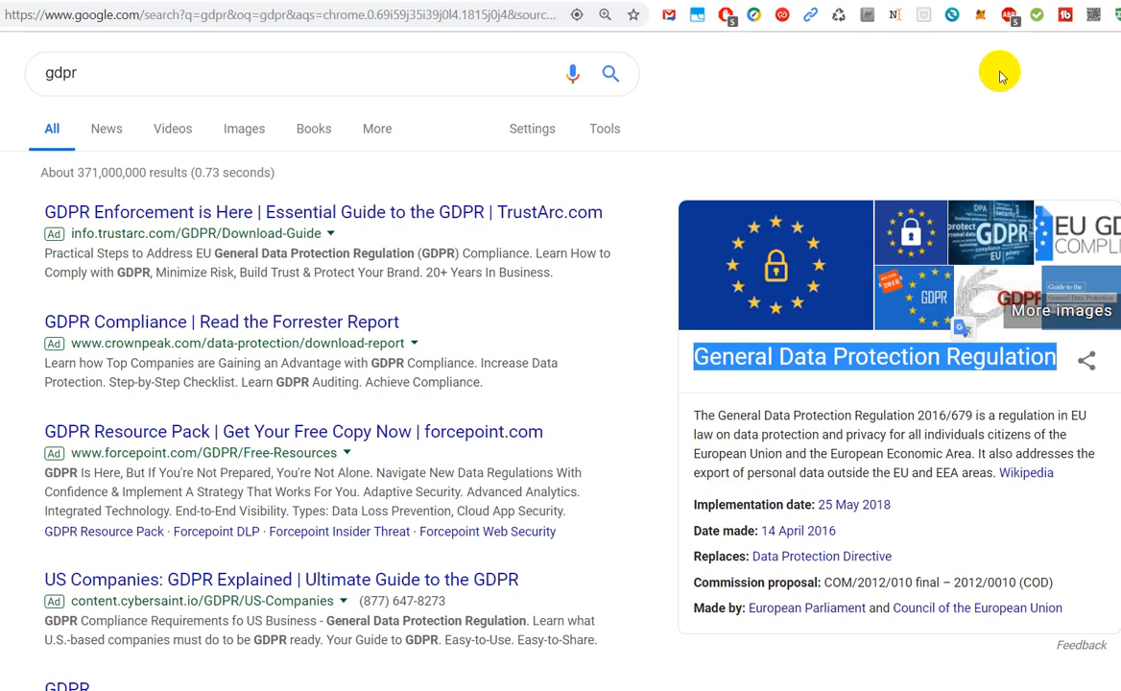
{"action": "mouse_move", "coordinate": [994, 87]}
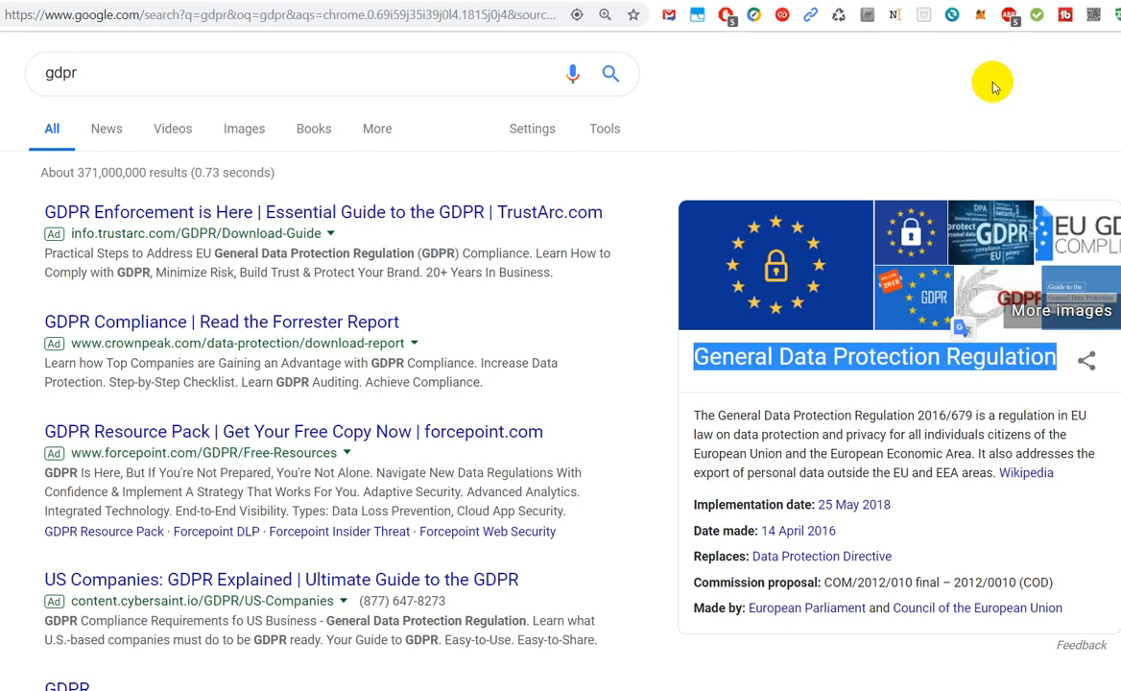
{"action": "mouse_move", "coordinate": [990, 104]}
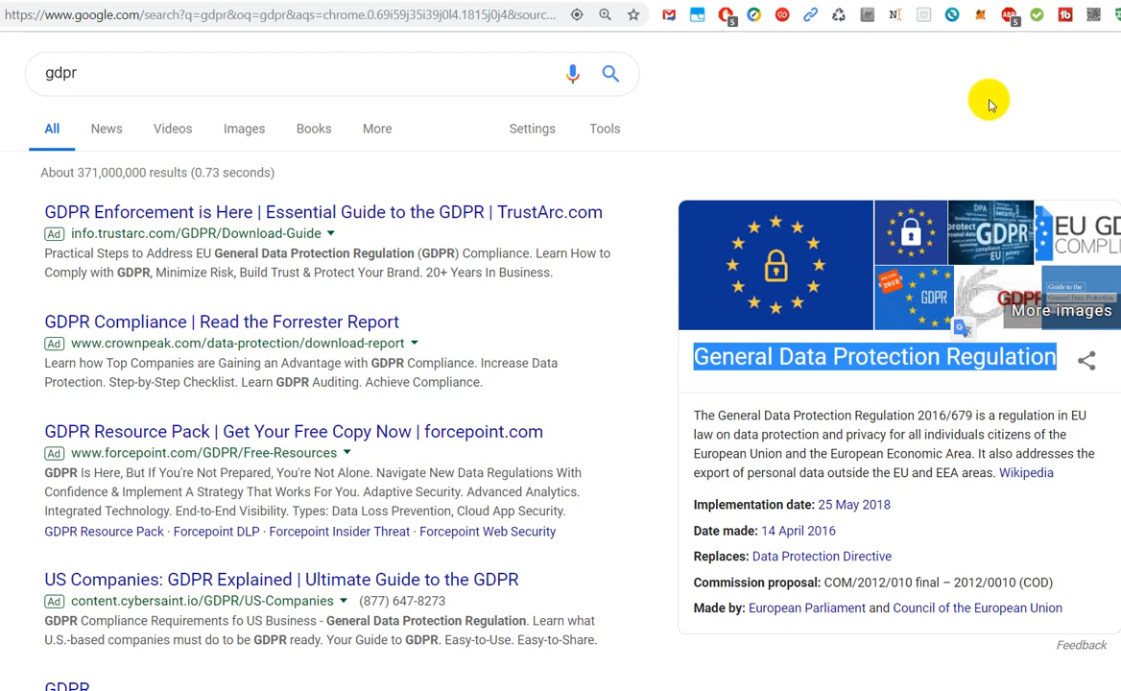
{"action": "mouse_move", "coordinate": [952, 109]}
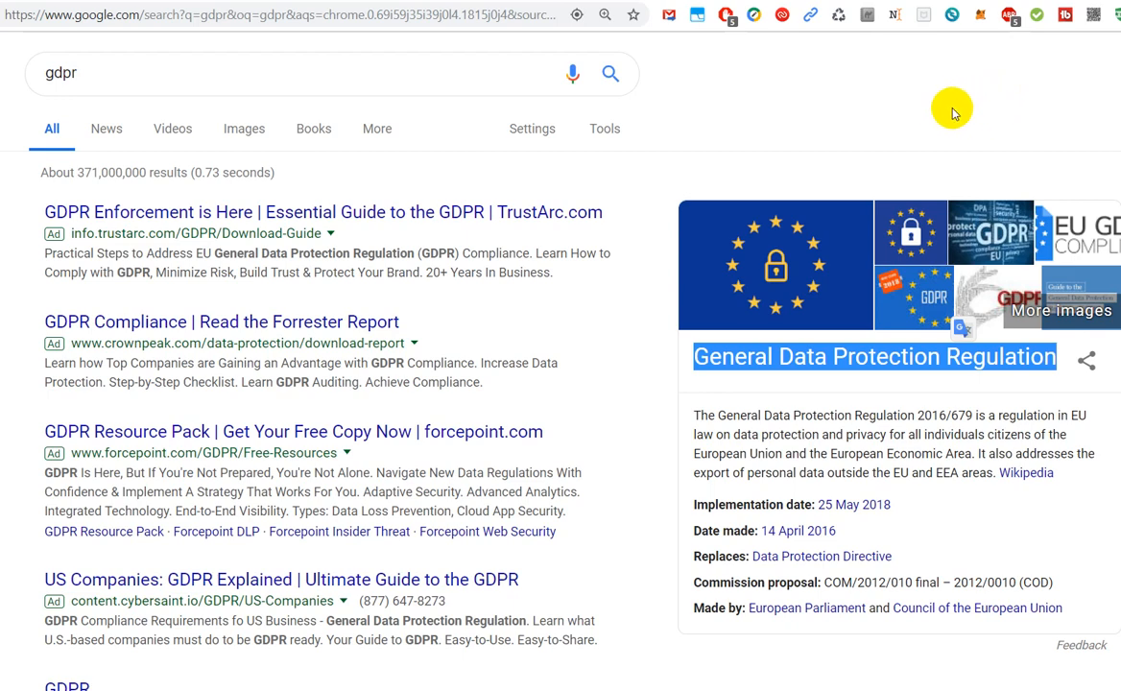
{"action": "mouse_move", "coordinate": [893, 164]}
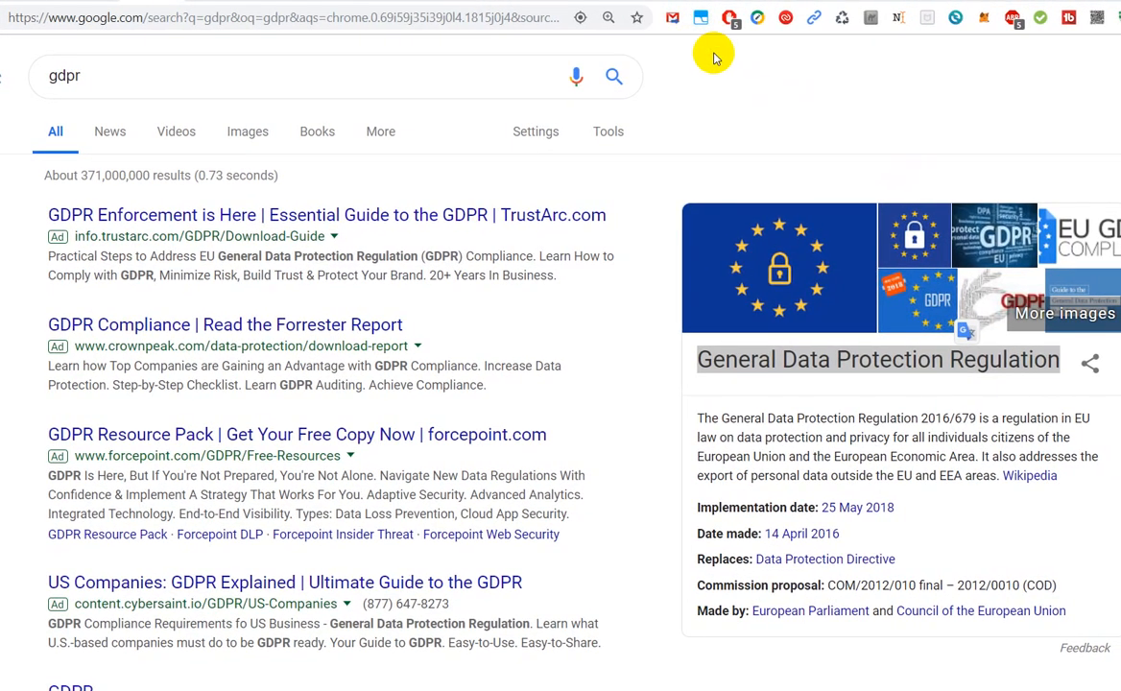
{"action": "mouse_move", "coordinate": [701, 48]}
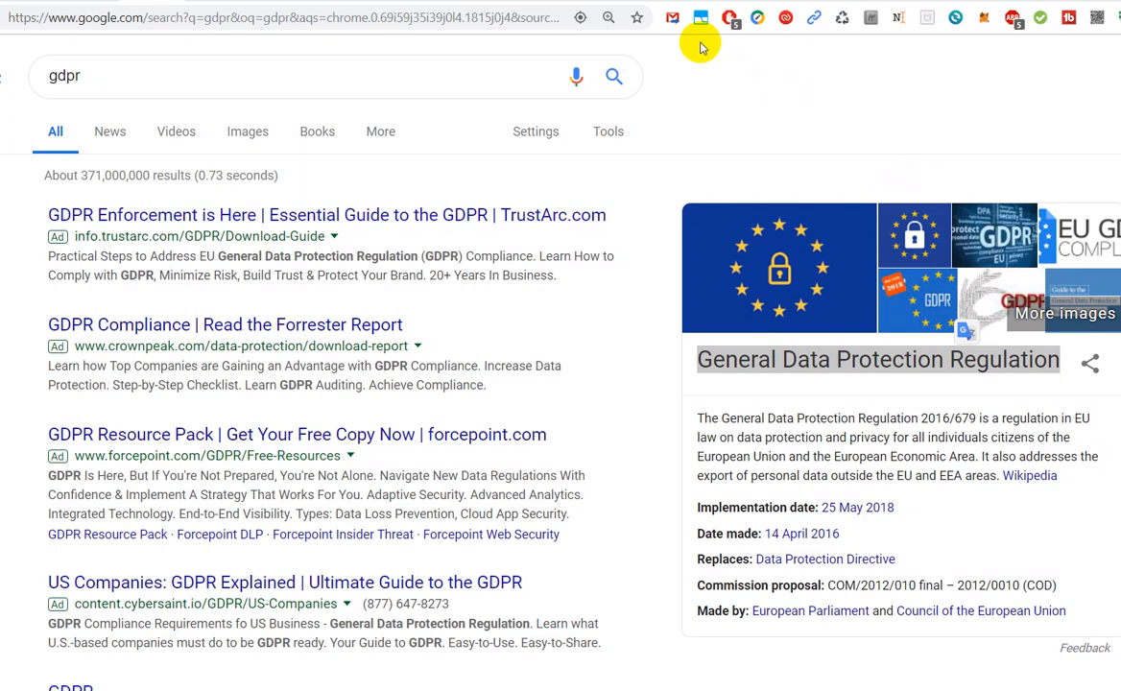
{"action": "mouse_move", "coordinate": [768, 144]}
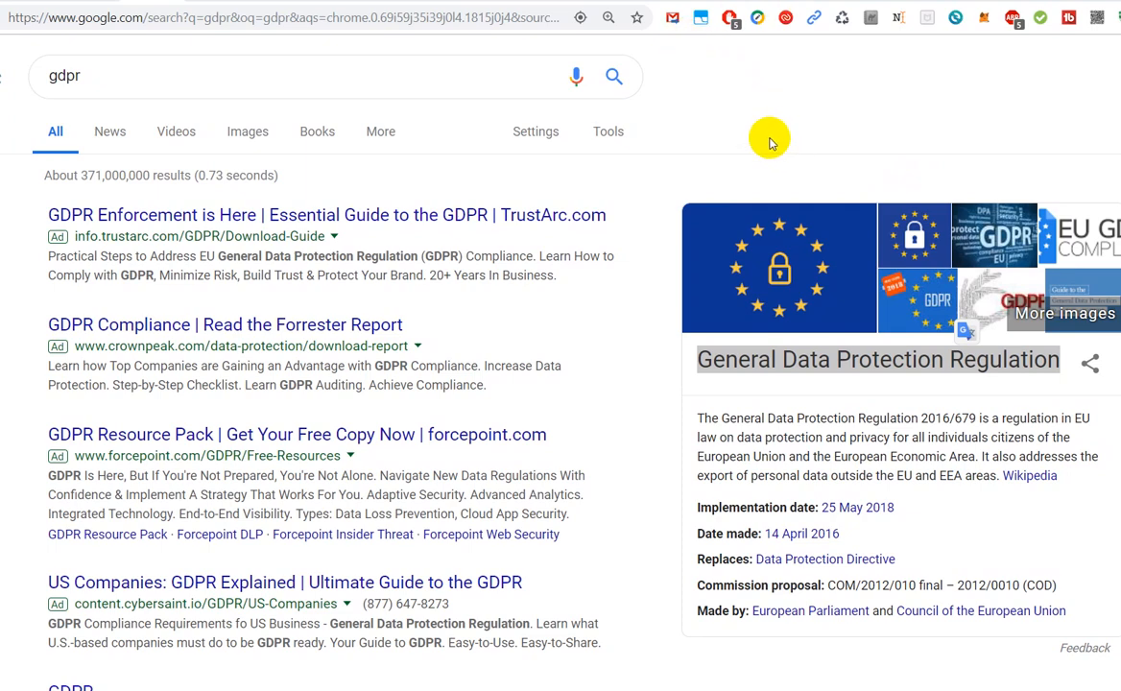
{"action": "mouse_move", "coordinate": [984, 165]}
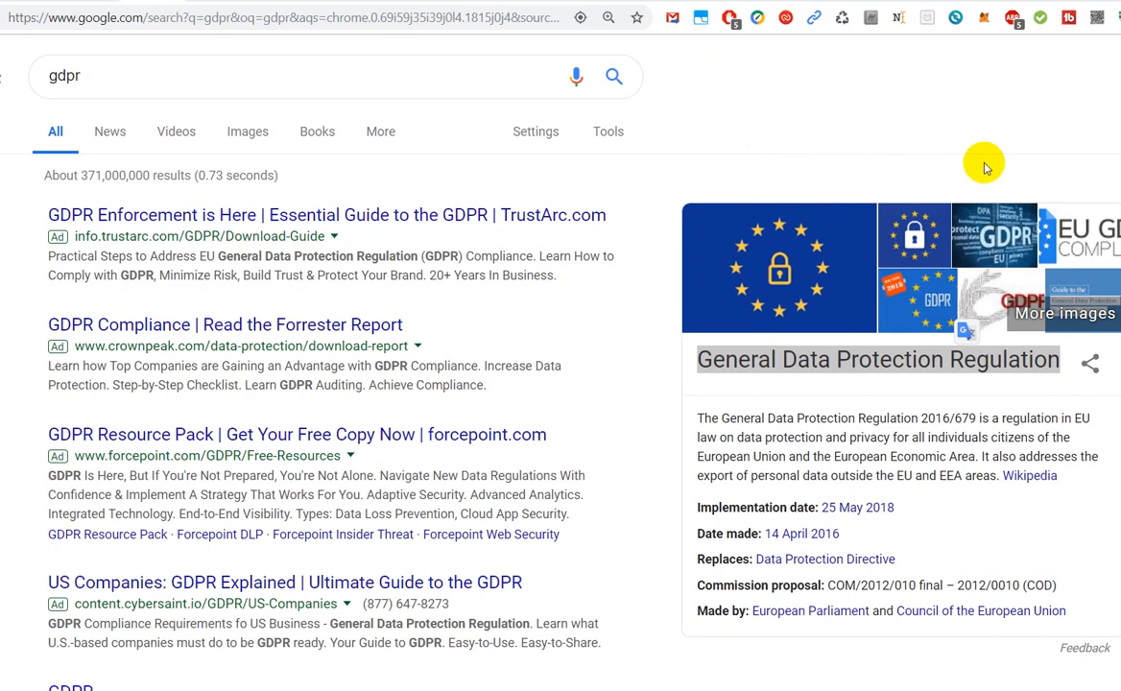
{"action": "mouse_move", "coordinate": [944, 155]}
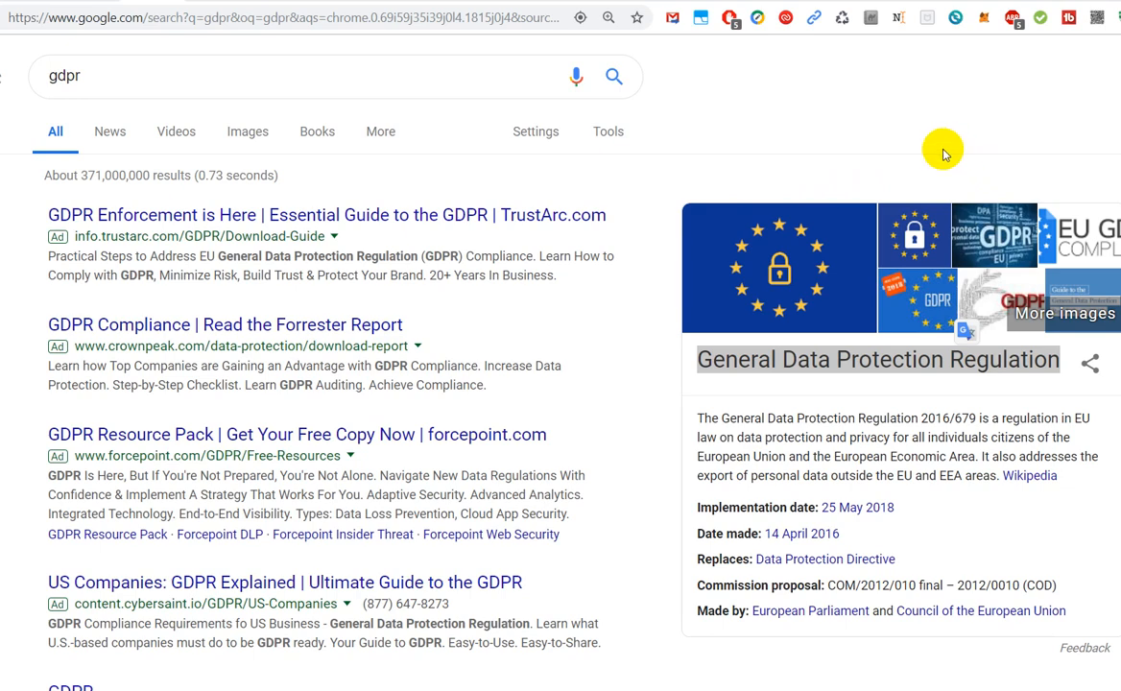
{"action": "mouse_move", "coordinate": [930, 153]}
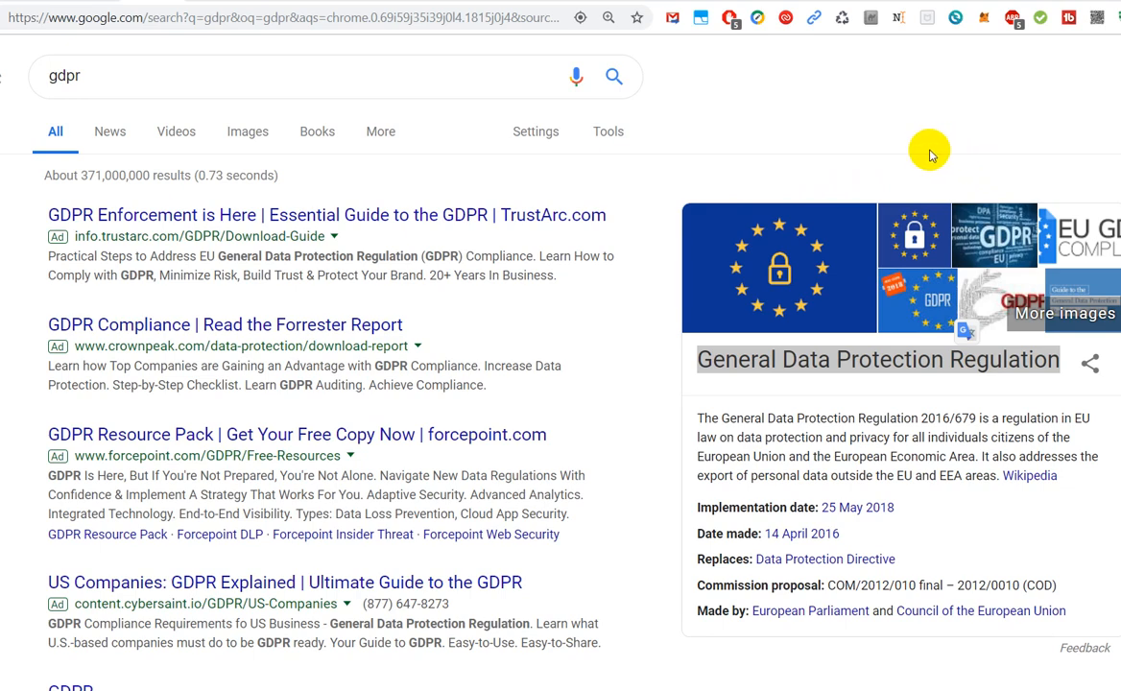
{"action": "mouse_move", "coordinate": [917, 144]}
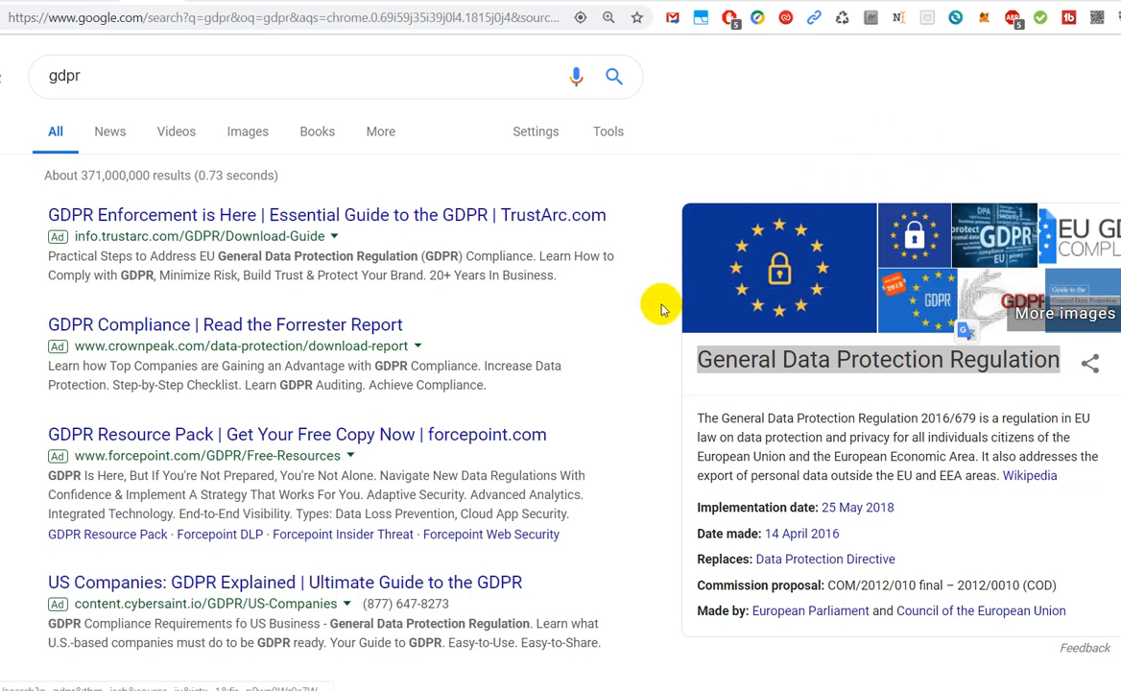
{"action": "mouse_move", "coordinate": [625, 370]}
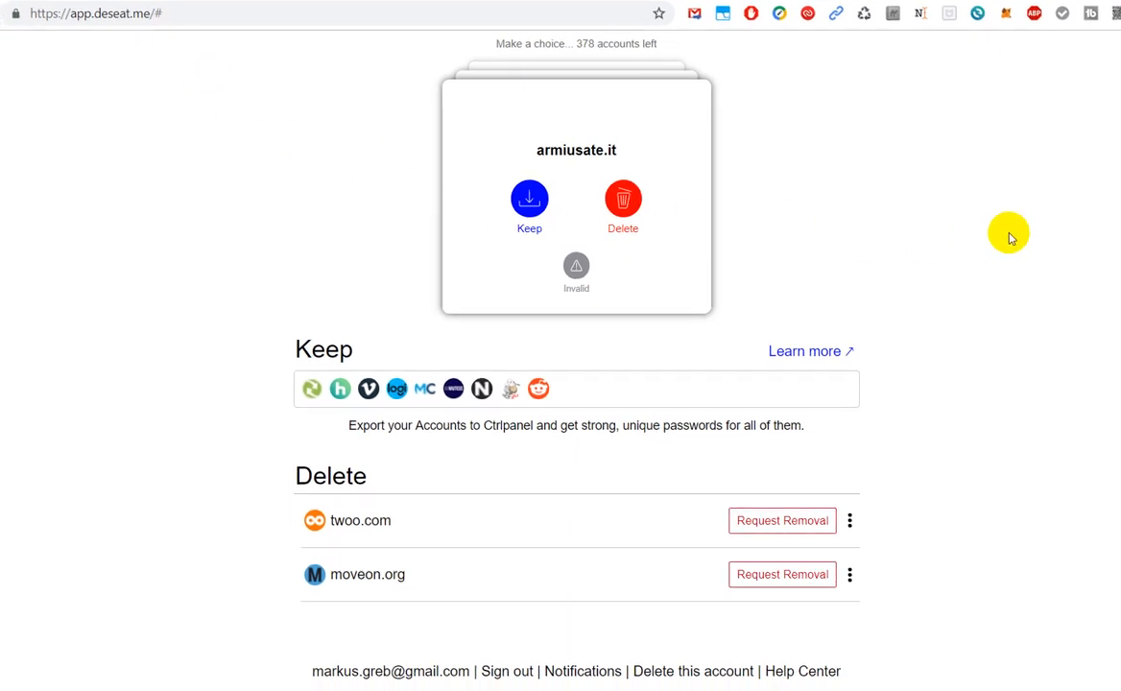
{"action": "mouse_move", "coordinate": [749, 234]}
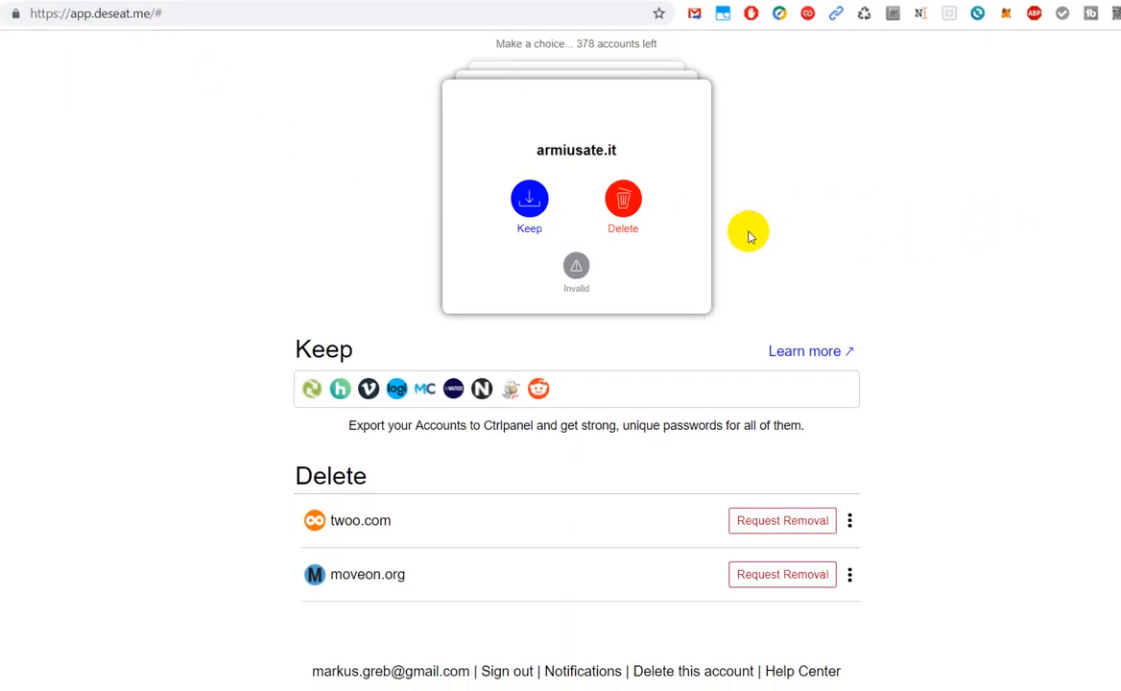
{"action": "mouse_move", "coordinate": [756, 291]}
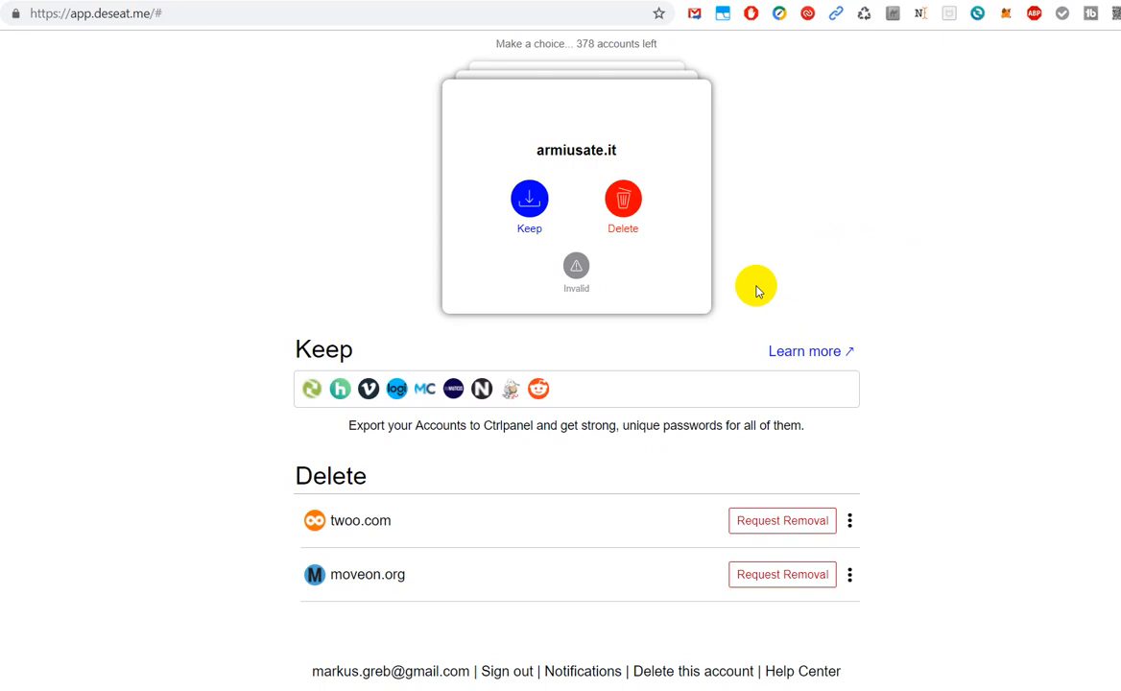
{"action": "mouse_move", "coordinate": [811, 195]}
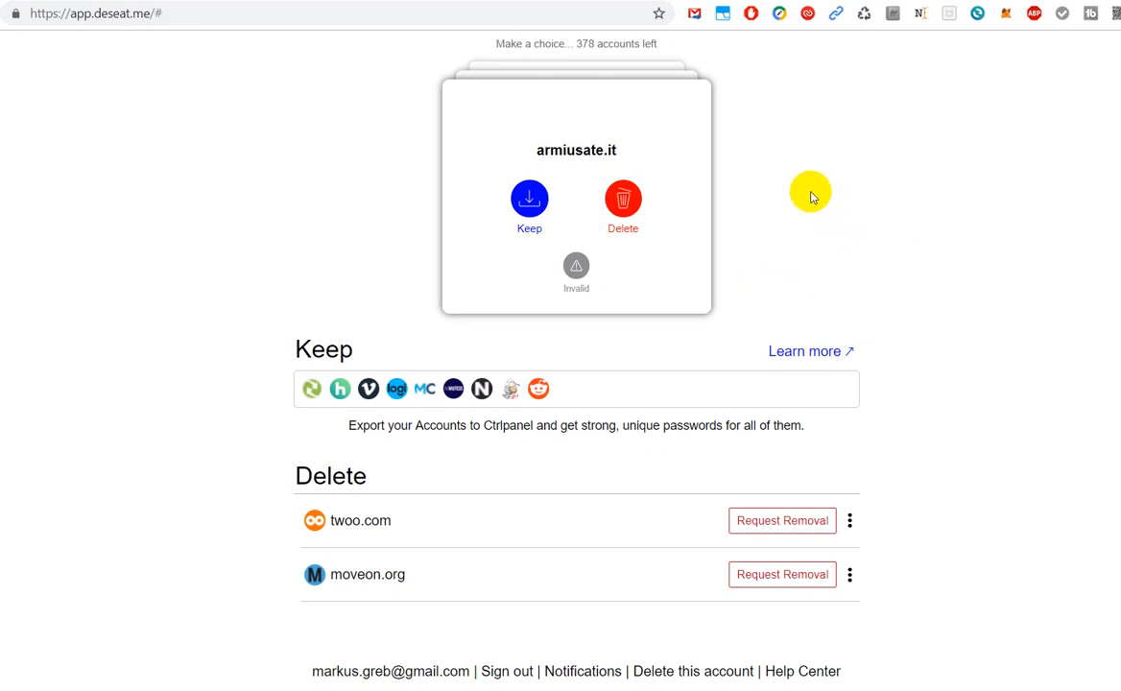
{"action": "mouse_move", "coordinate": [793, 197]}
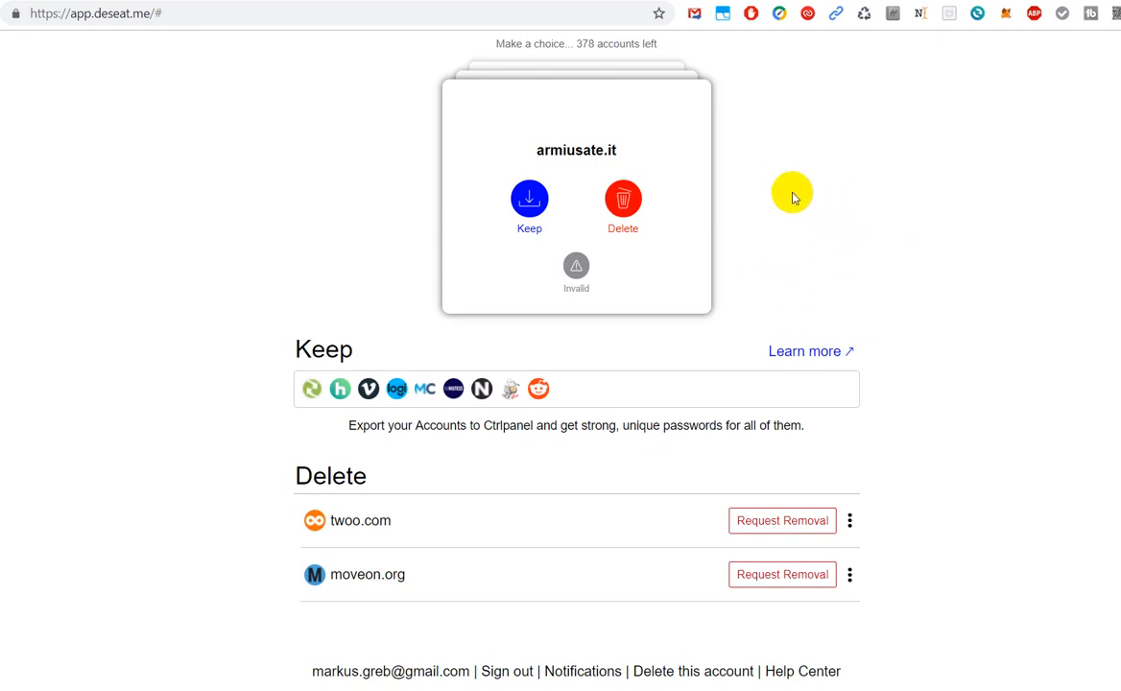
{"action": "mouse_move", "coordinate": [722, 13]}
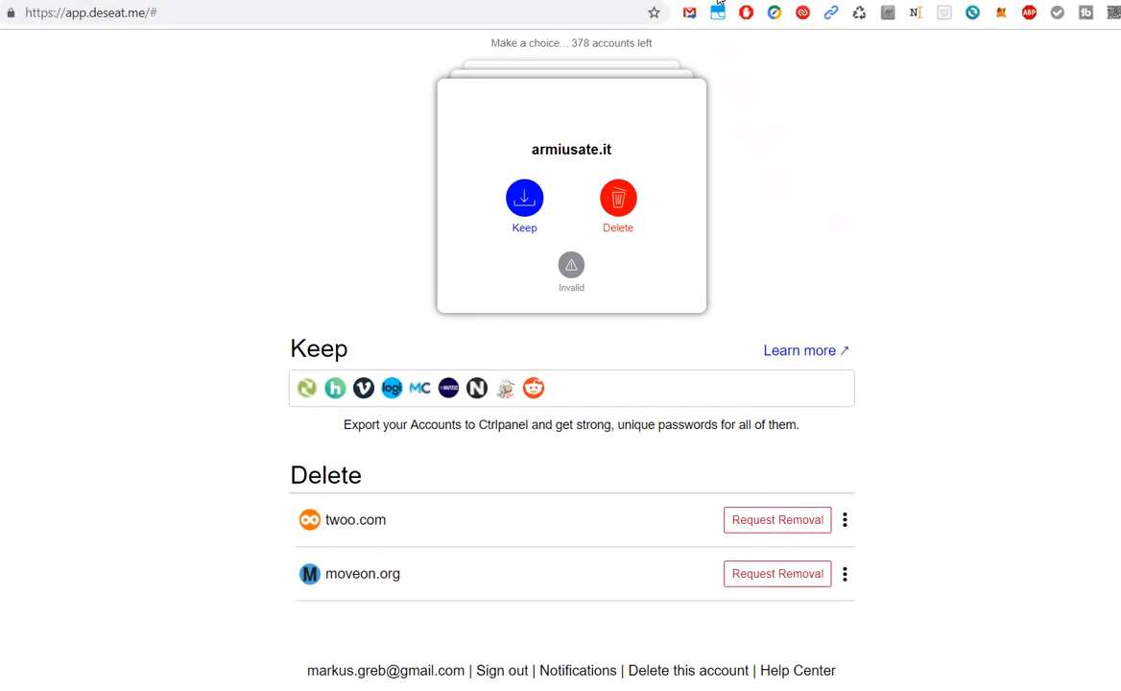
{"action": "mouse_move", "coordinate": [1114, 440]}
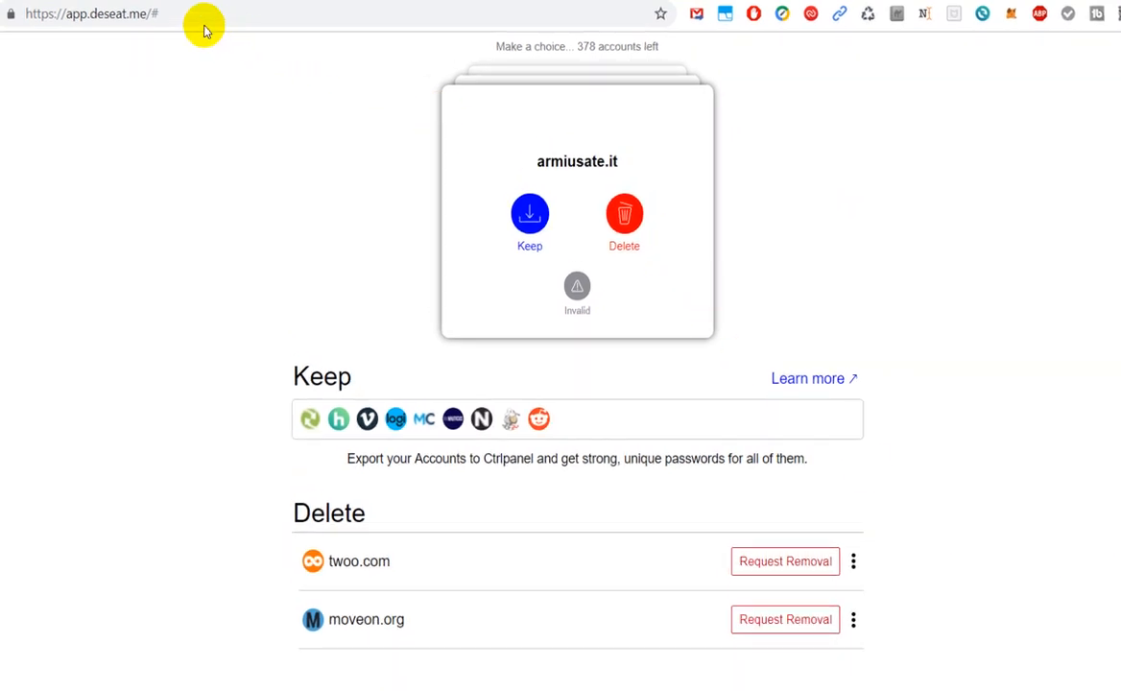
{"action": "mouse_move", "coordinate": [776, 221]}
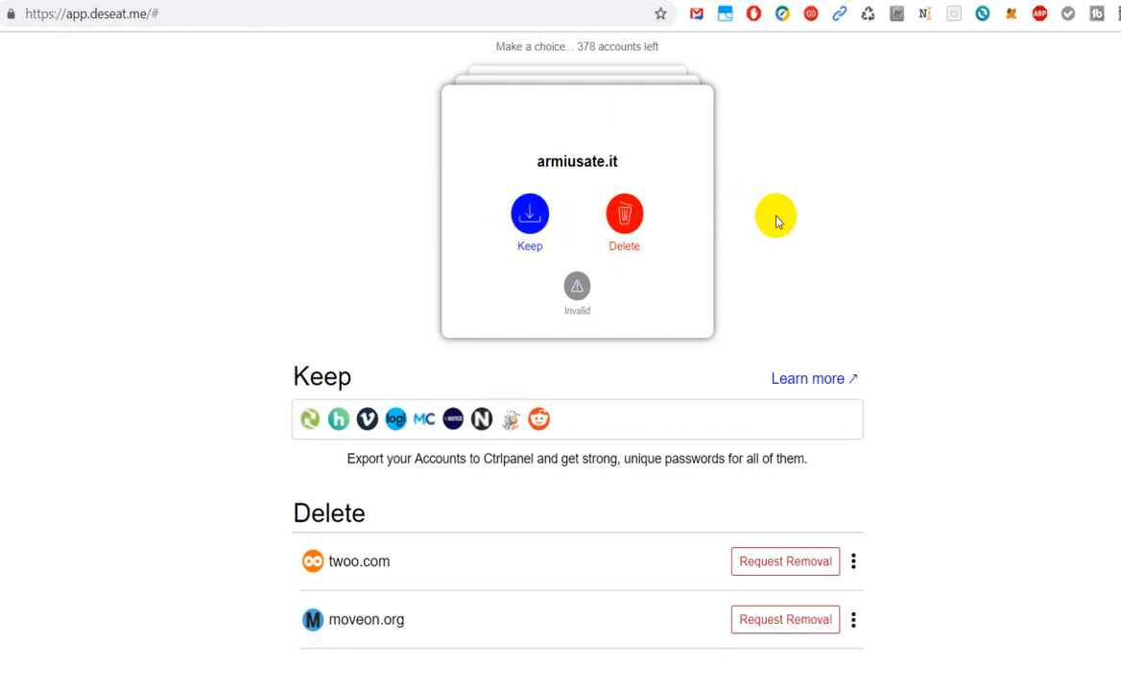
{"action": "mouse_move", "coordinate": [291, 223]}
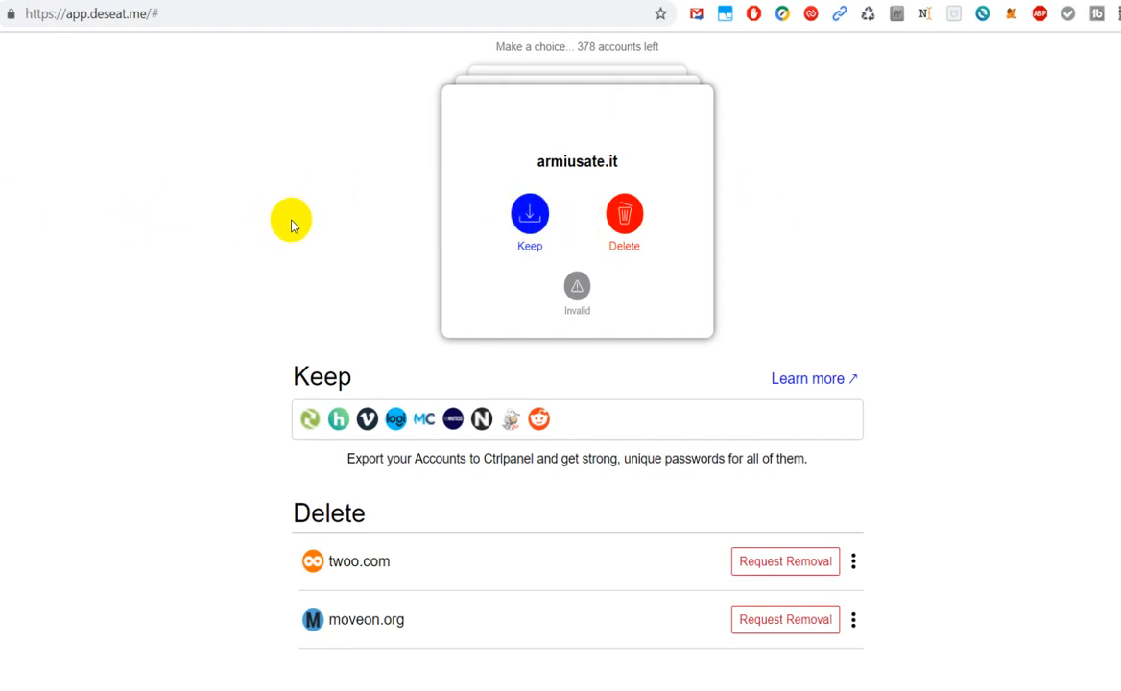
{"action": "mouse_move", "coordinate": [957, 146]}
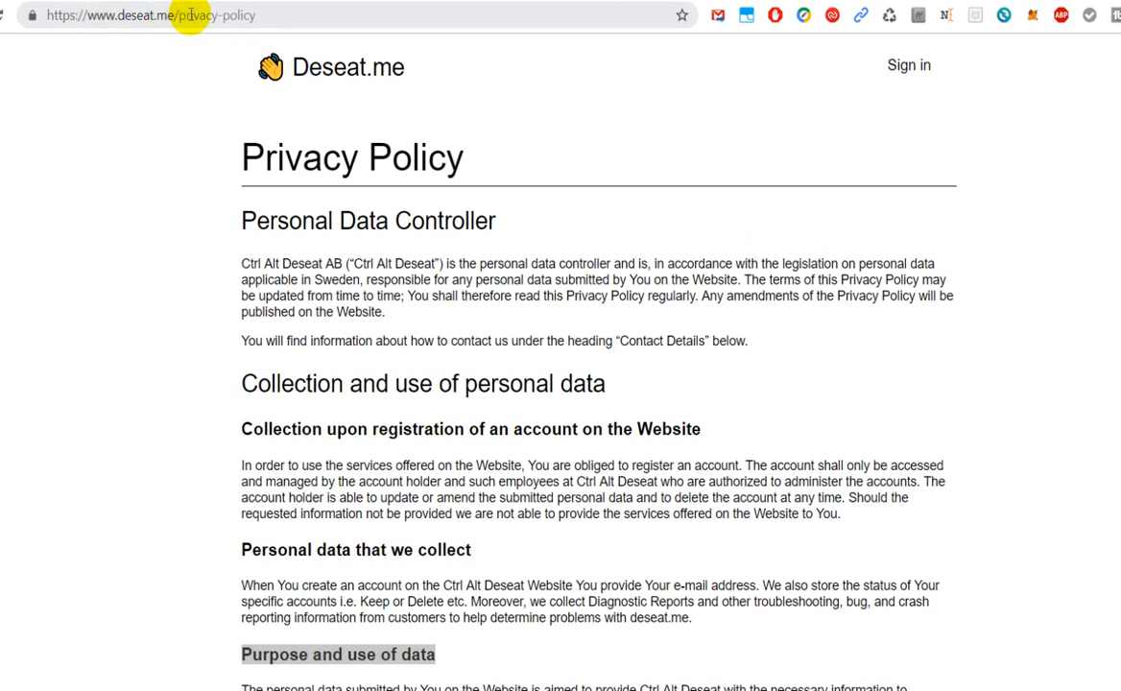
{"action": "mouse_move", "coordinate": [495, 180]}
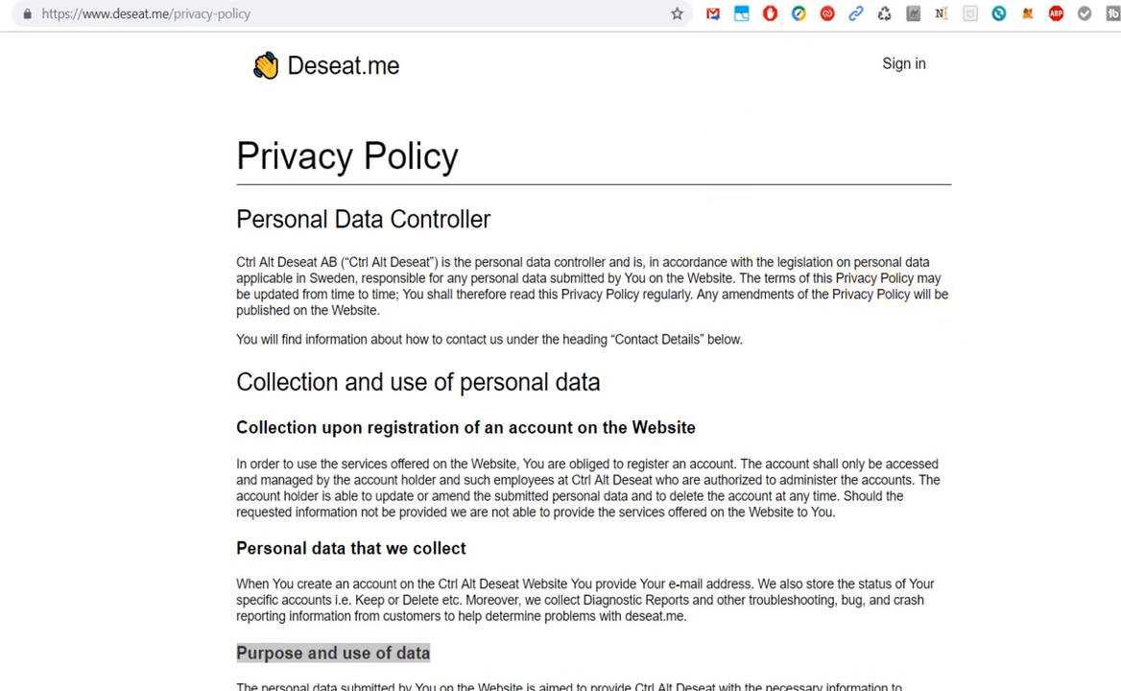
Highlight the three 'Purpose and use of data' paragraphs and scroll toward 'Legal ground for processing'
{"action": "scroll", "scroll_direction": "down", "scroll_amount": 3}
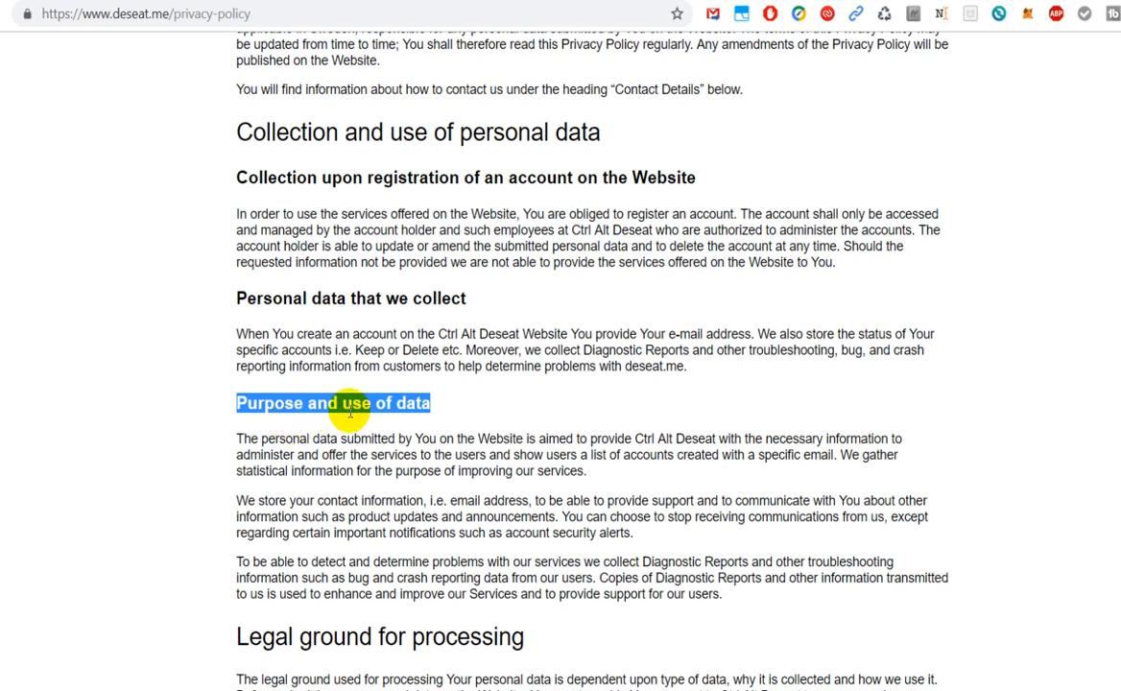
{"action": "scroll", "scroll_direction": "down", "scroll_amount": 3}
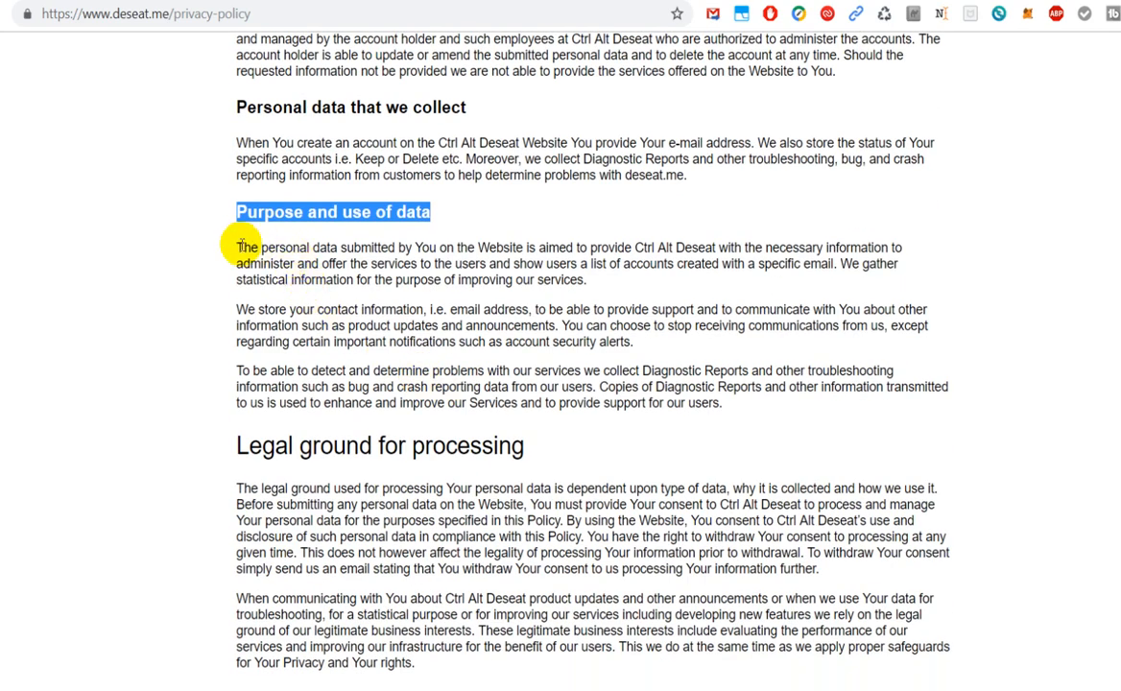
{"action": "left_click_drag", "start_coordinate": [237, 247], "coordinate": [720, 404]}
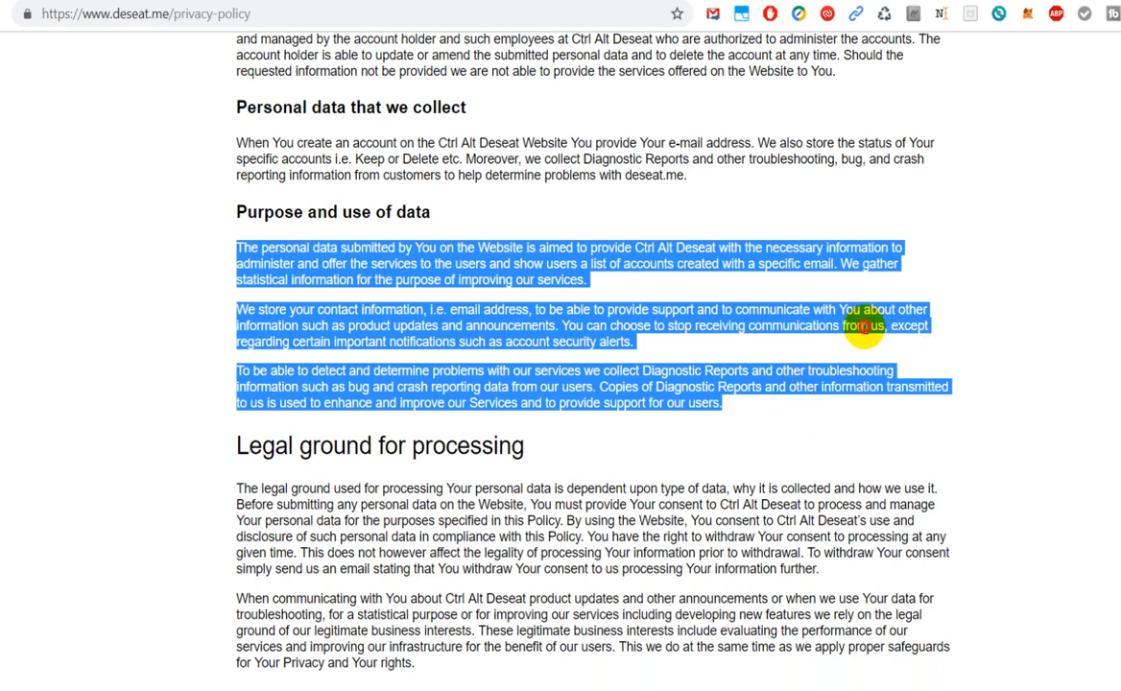
{"action": "left_click", "coordinate": [238, 247]}
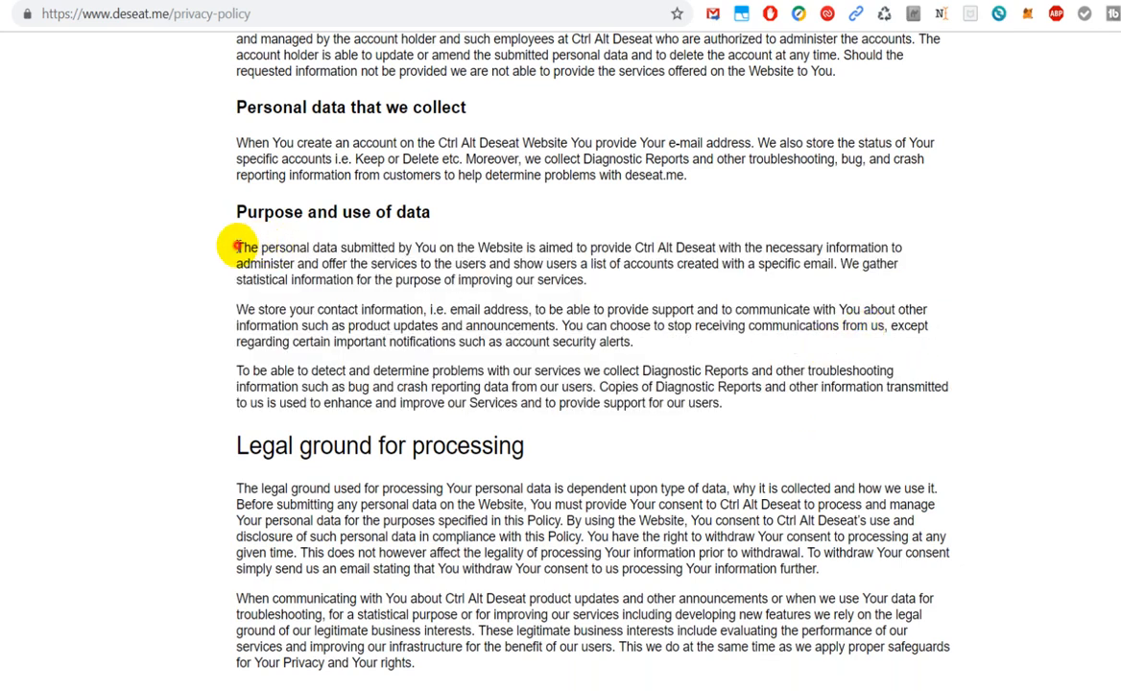
{"action": "left_click_drag", "start_coordinate": [238, 248], "coordinate": [723, 403]}
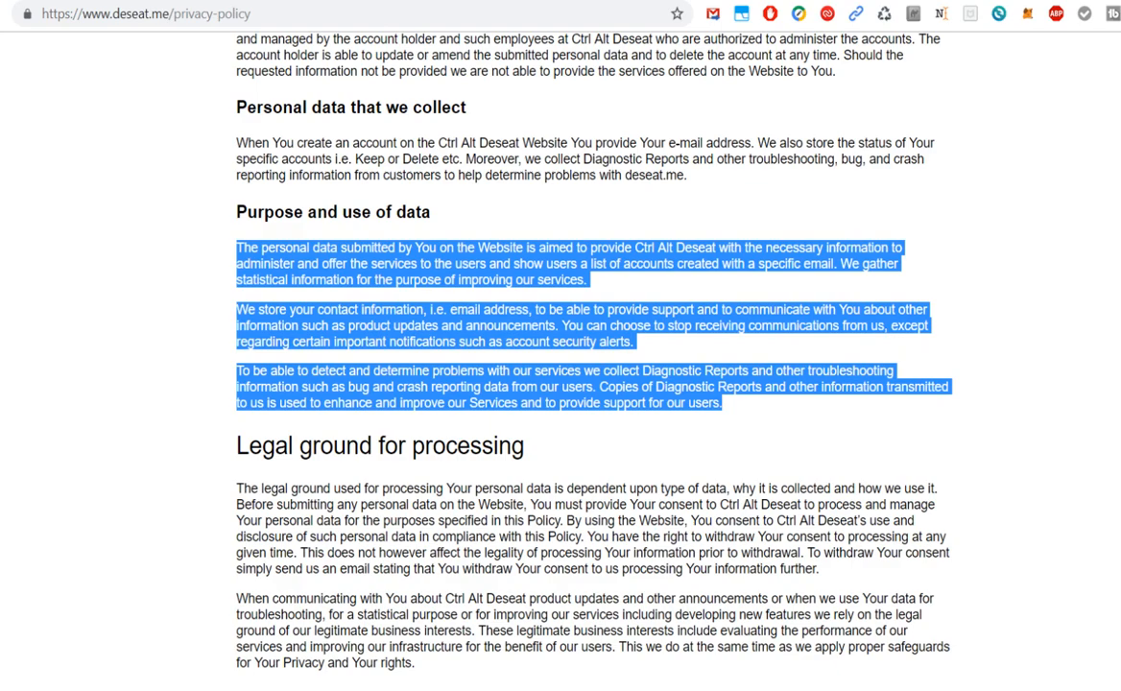
{"action": "scroll", "scroll_direction": "down", "scroll_amount": 3}
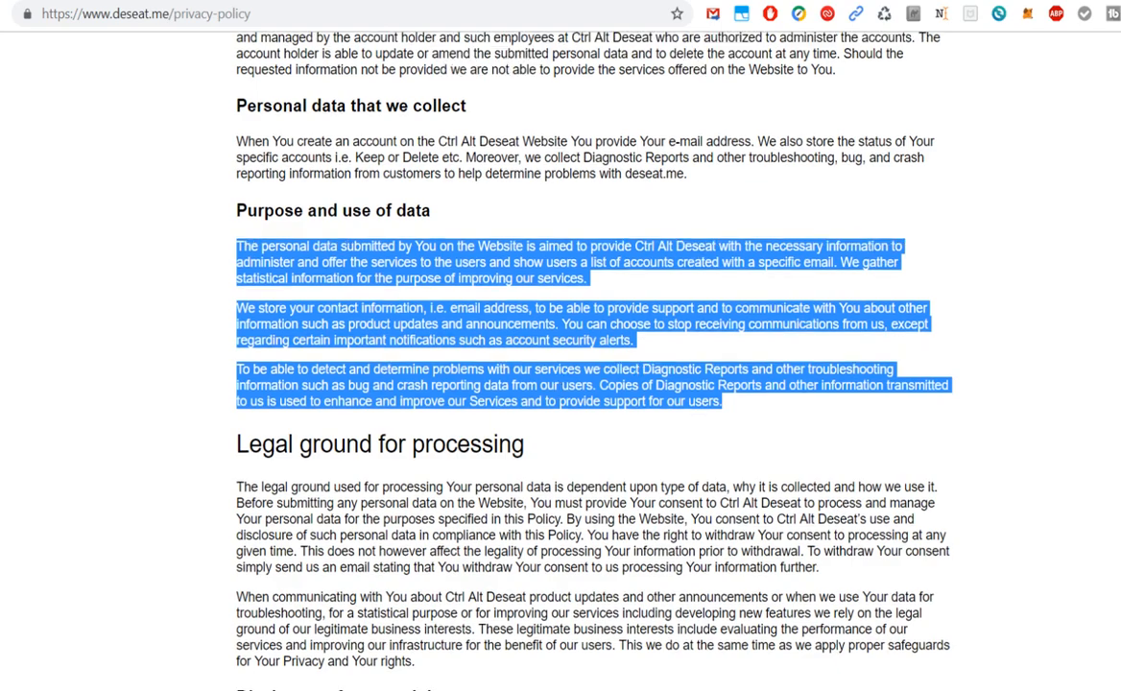
{"action": "scroll", "scroll_direction": "down", "scroll_amount": 3}
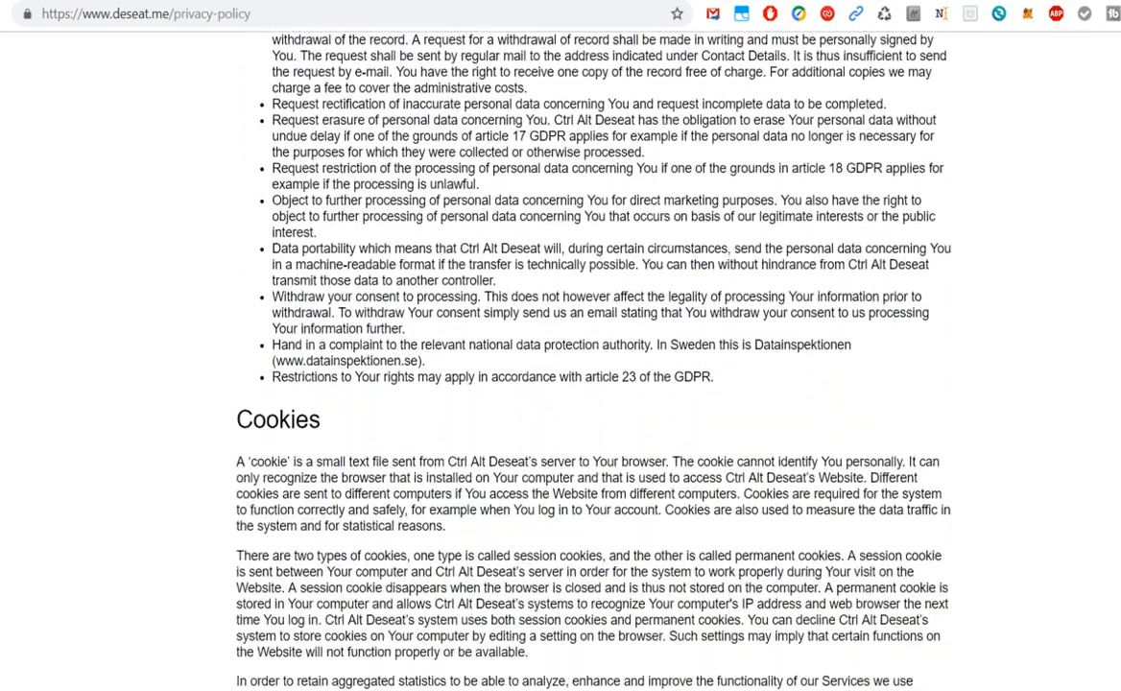
{"action": "scroll", "scroll_direction": "down", "scroll_amount": 3}
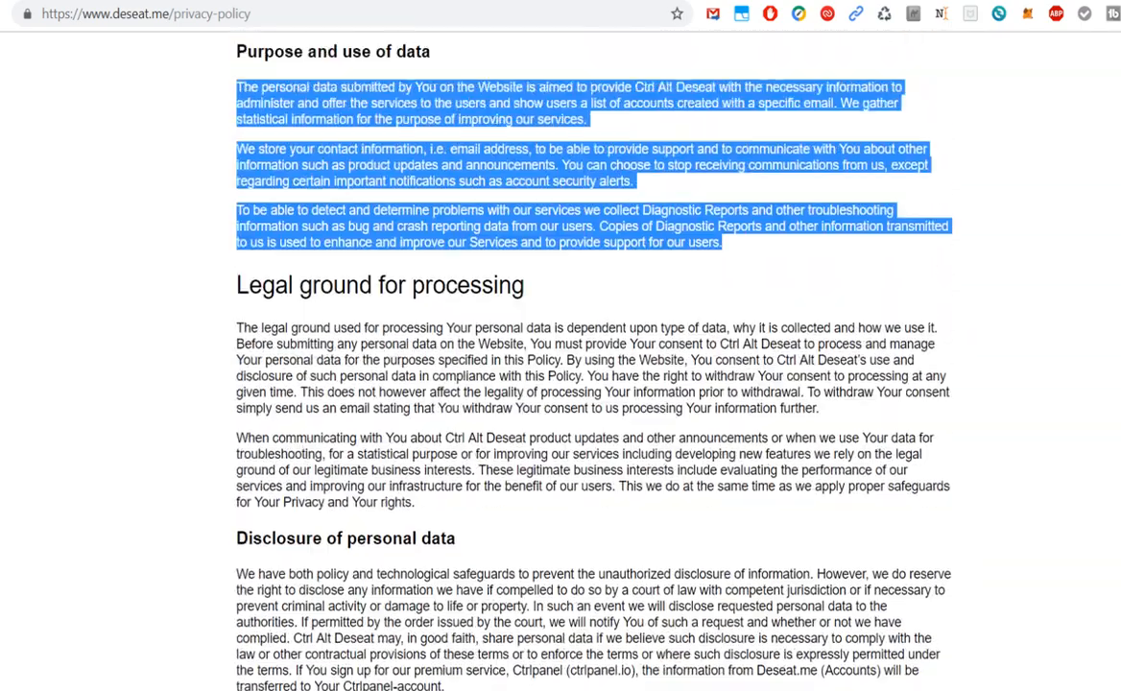
Scroll to Contact Details, highlight the address and support email, then select 'Deseat AB'
{"action": "scroll", "scroll_direction": "up", "scroll_amount": 3}
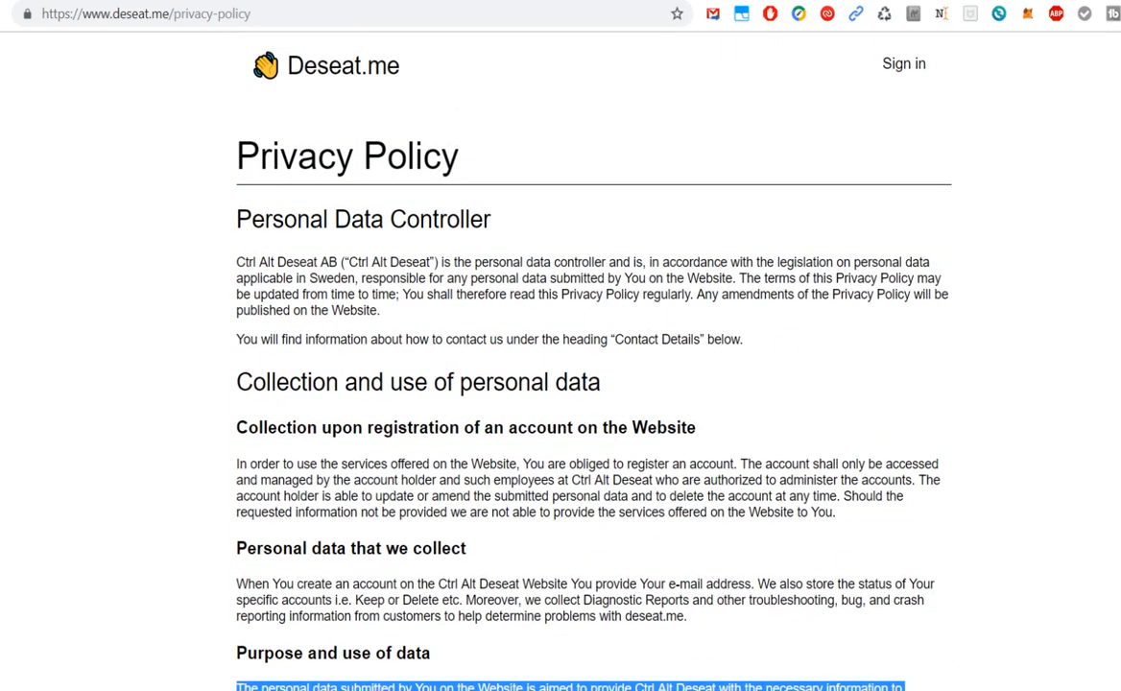
{"action": "scroll", "scroll_direction": "down", "scroll_amount": 3}
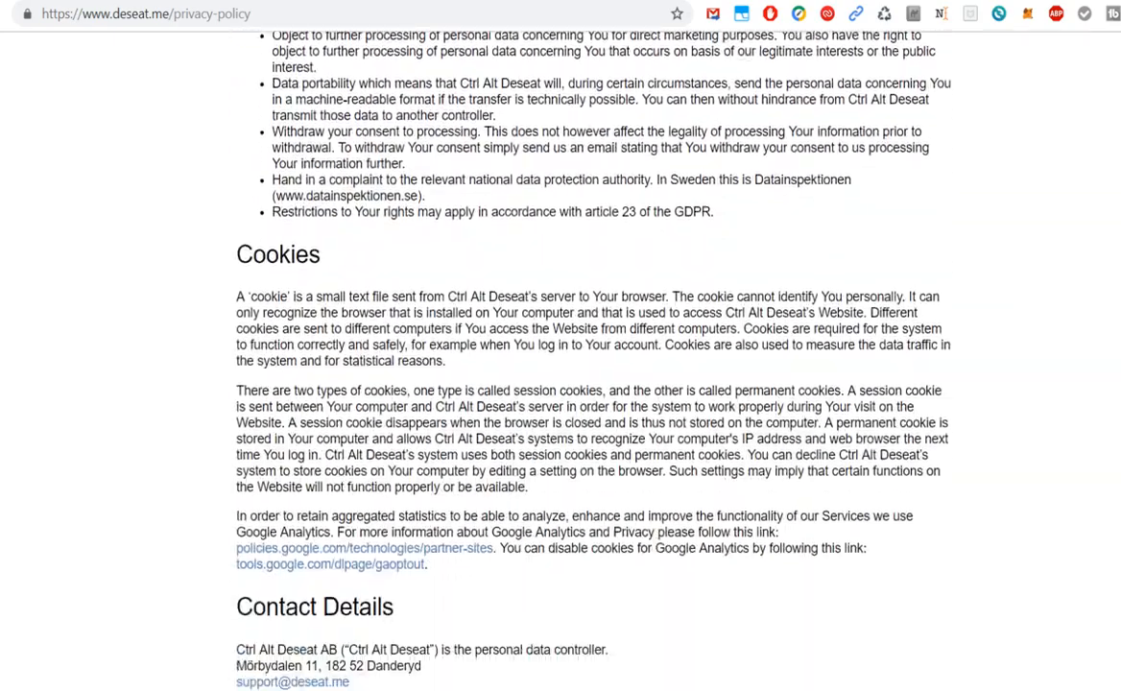
{"action": "scroll", "scroll_direction": "down", "scroll_amount": 3}
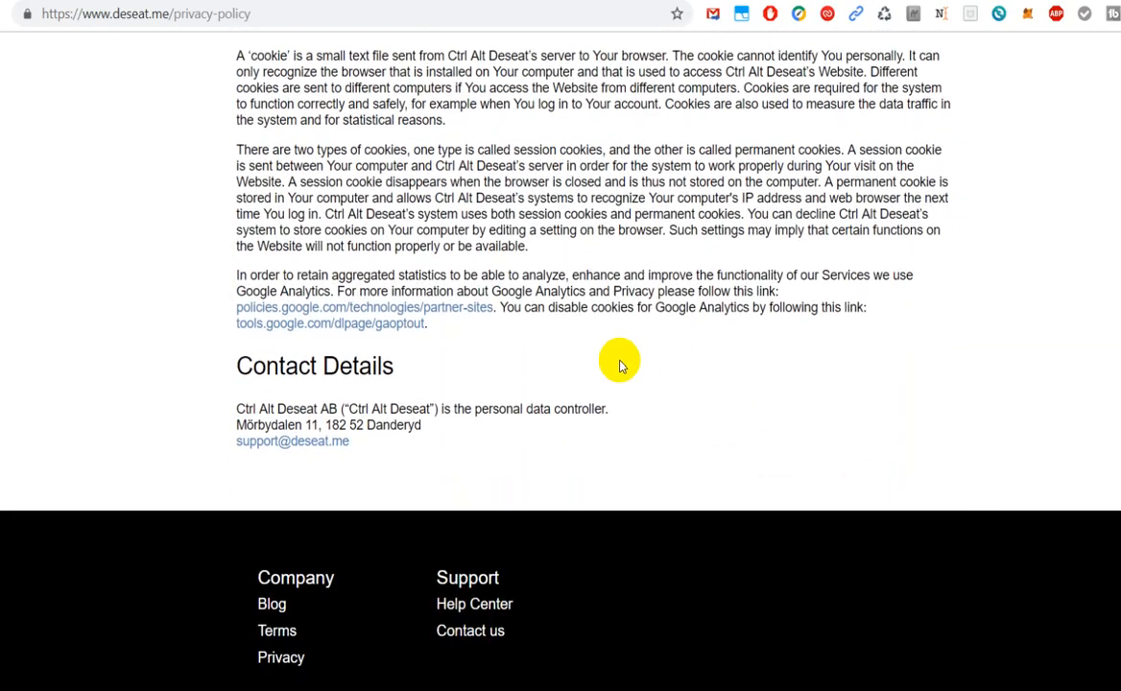
{"action": "mouse_move", "coordinate": [237, 408]}
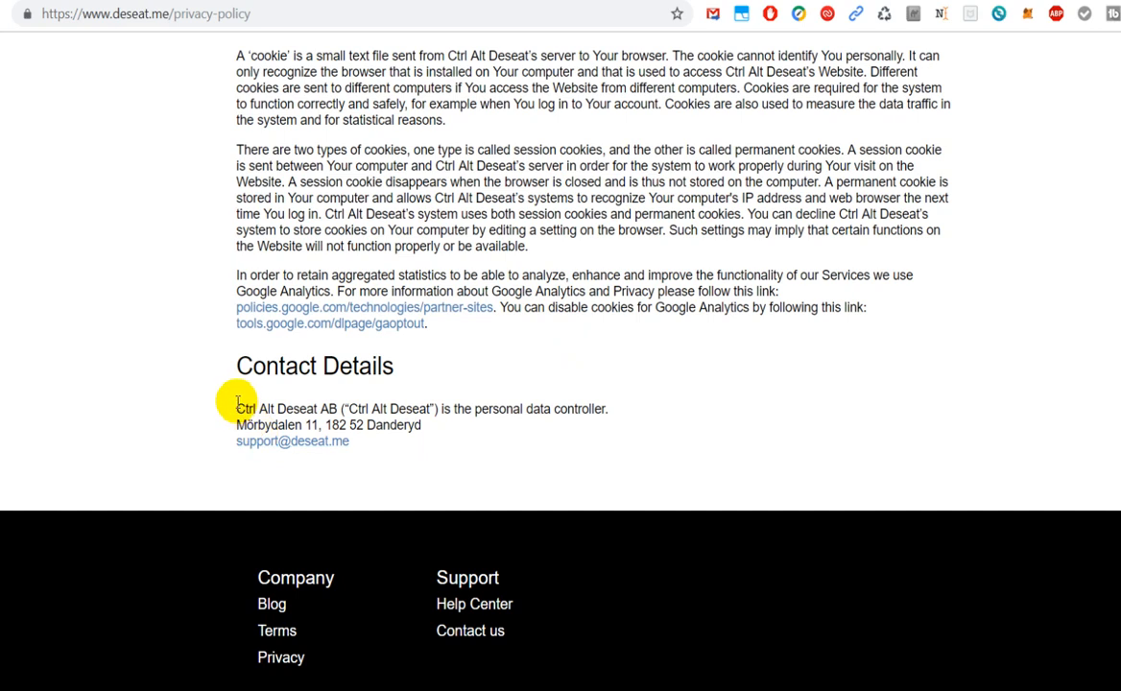
{"action": "left_click_drag", "start_coordinate": [237, 409], "coordinate": [350, 441]}
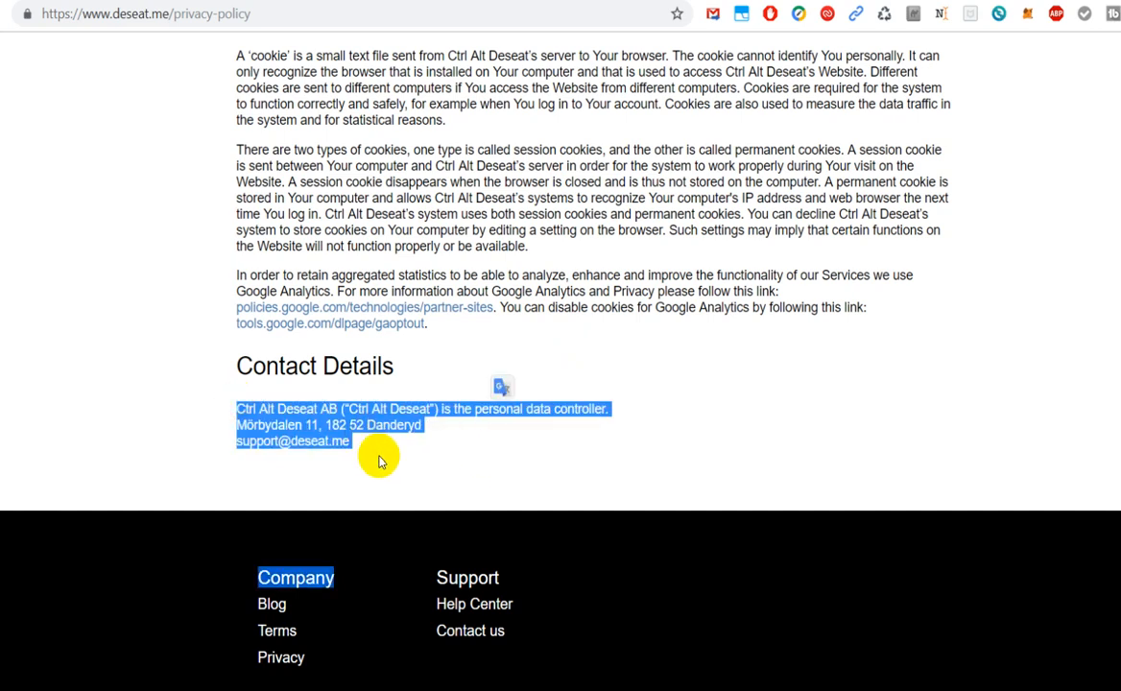
{"action": "mouse_move", "coordinate": [532, 389]}
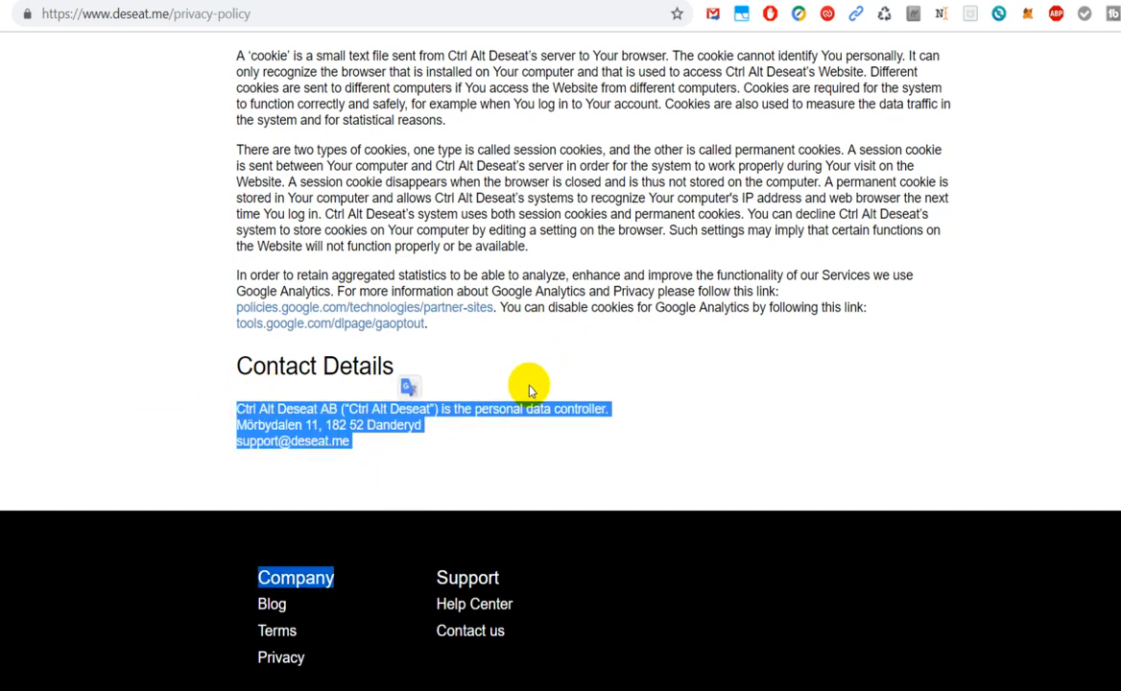
{"action": "left_click", "coordinate": [189, 440]}
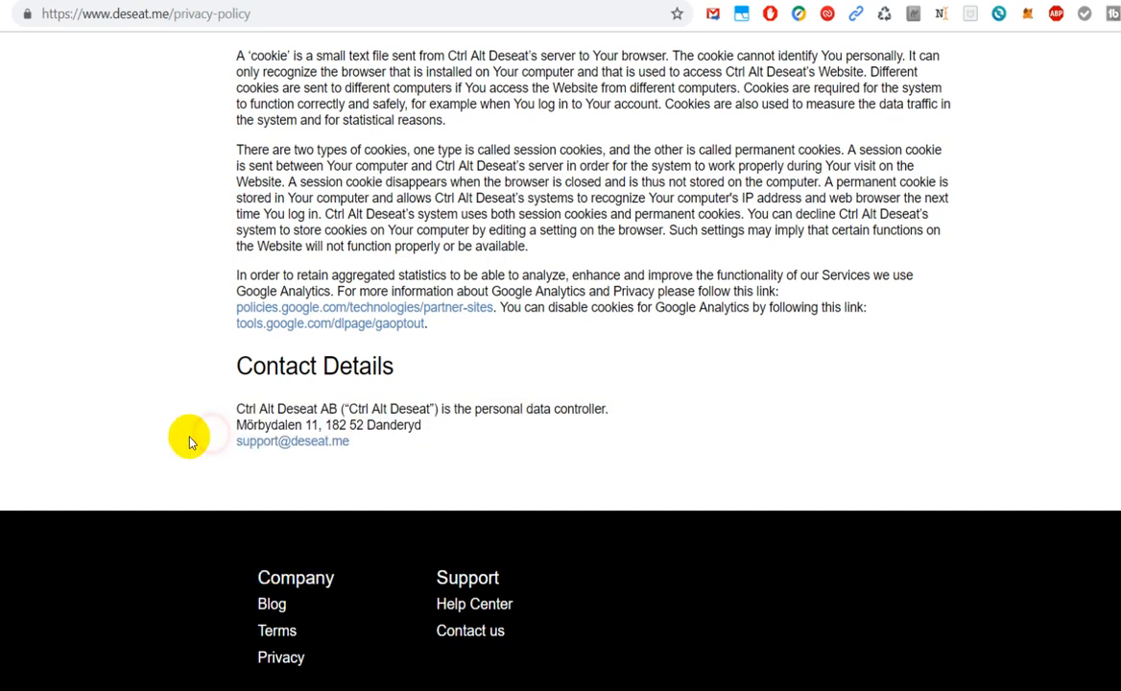
{"action": "mouse_move", "coordinate": [288, 408]}
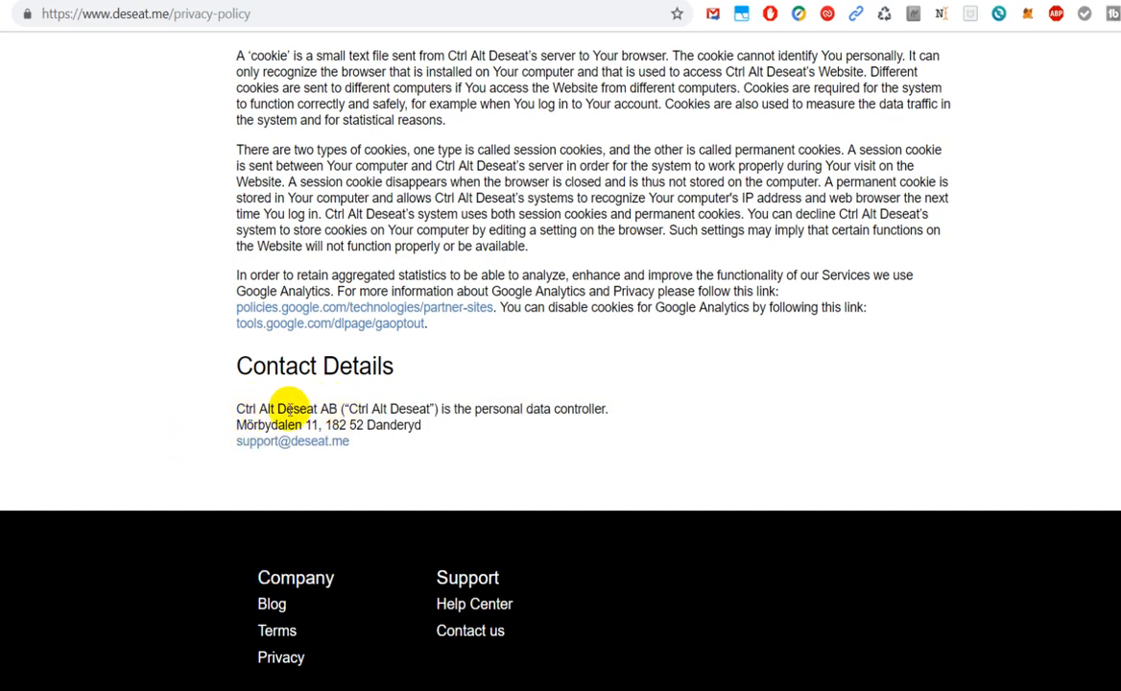
{"action": "double_click", "coordinate": [307, 409]}
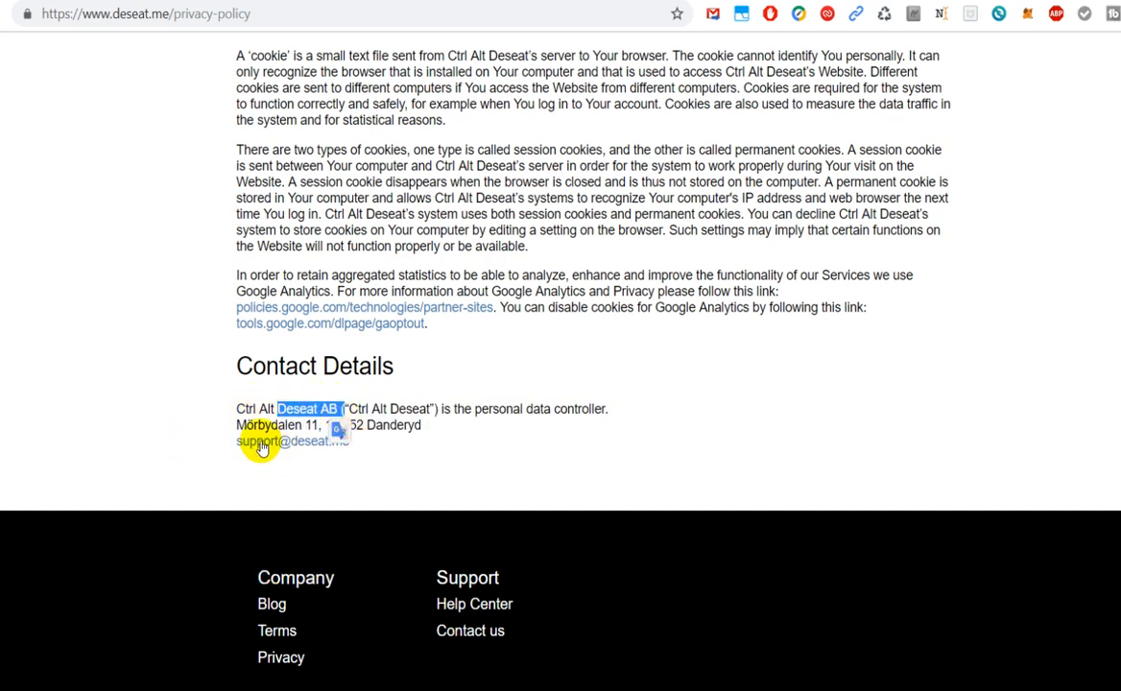
{"action": "mouse_move", "coordinate": [1035, 26]}
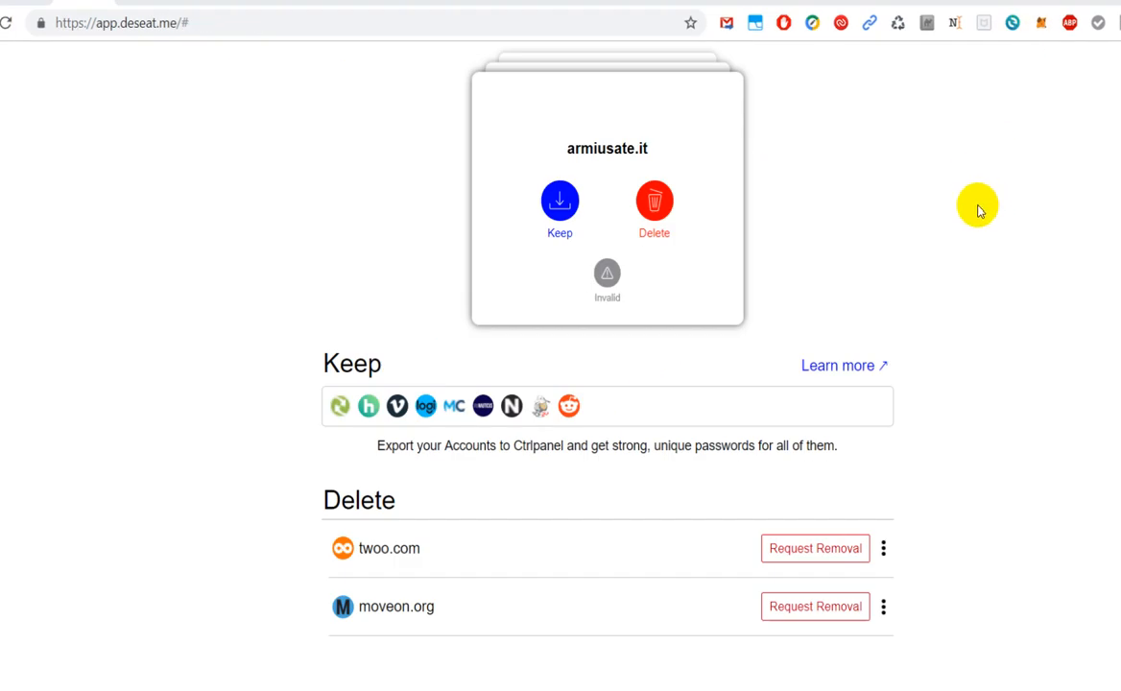
{"action": "mouse_move", "coordinate": [583, 367]}
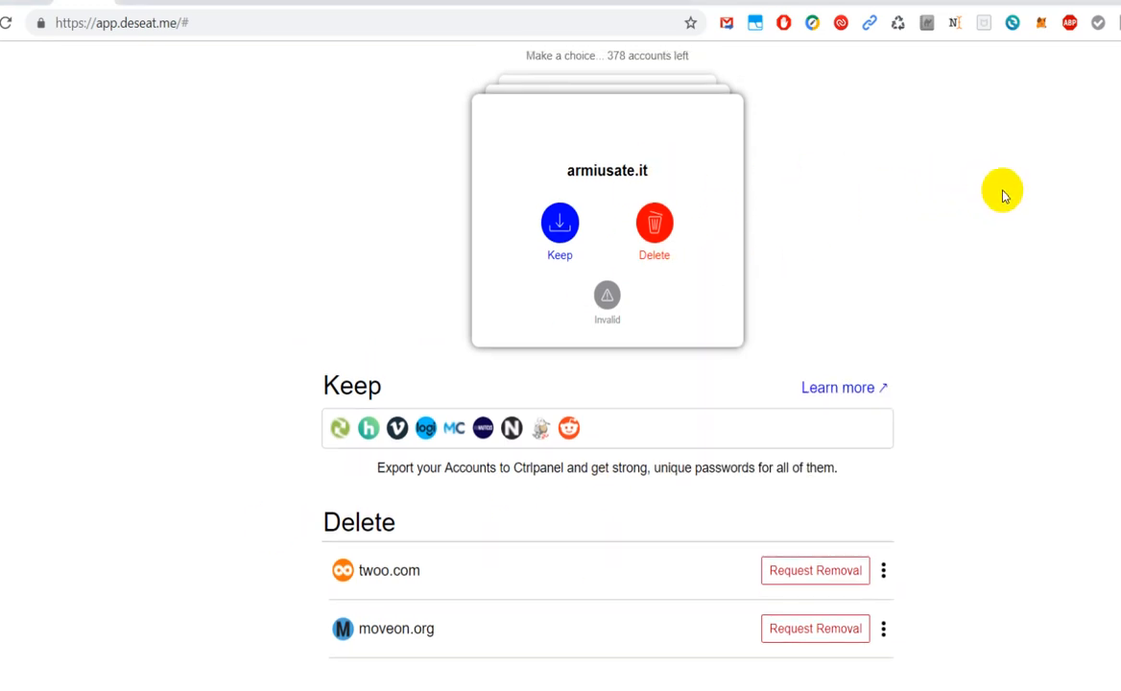
{"action": "mouse_move", "coordinate": [547, 48]}
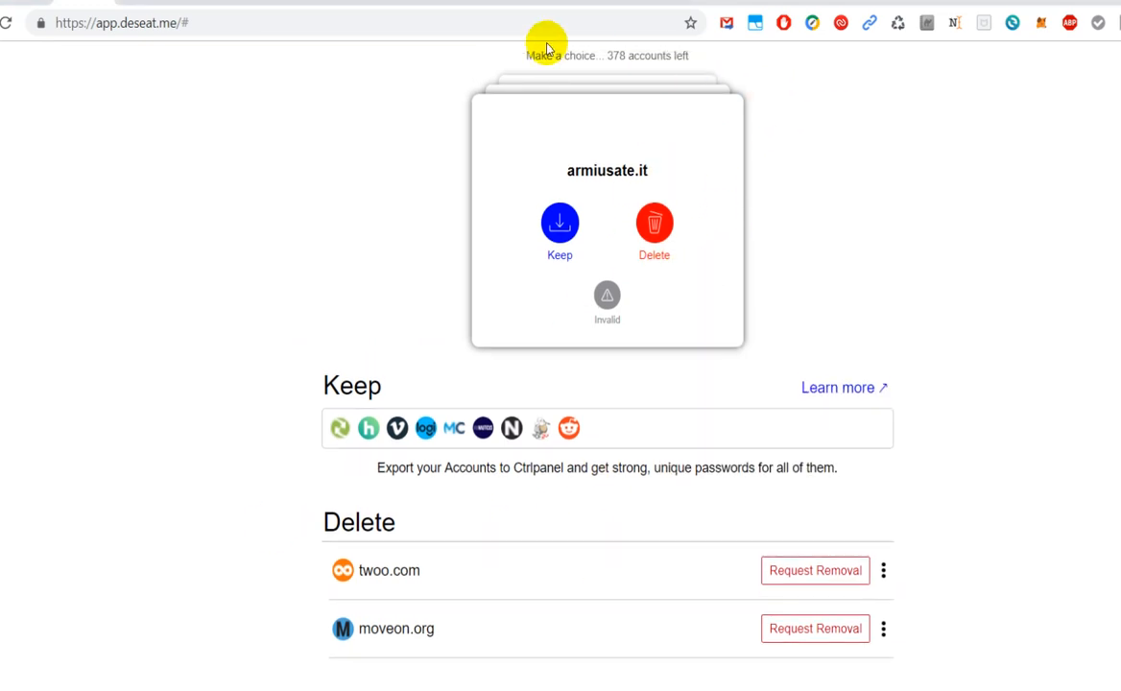
{"action": "mouse_move", "coordinate": [509, 246]}
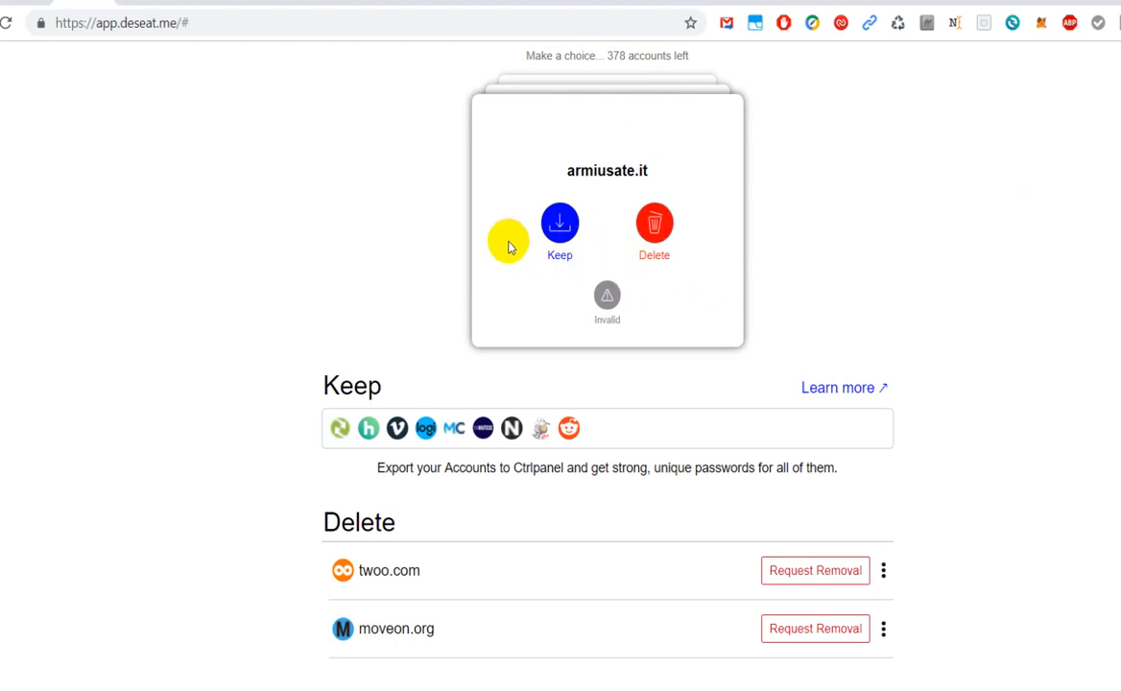
{"action": "mouse_move", "coordinate": [813, 263]}
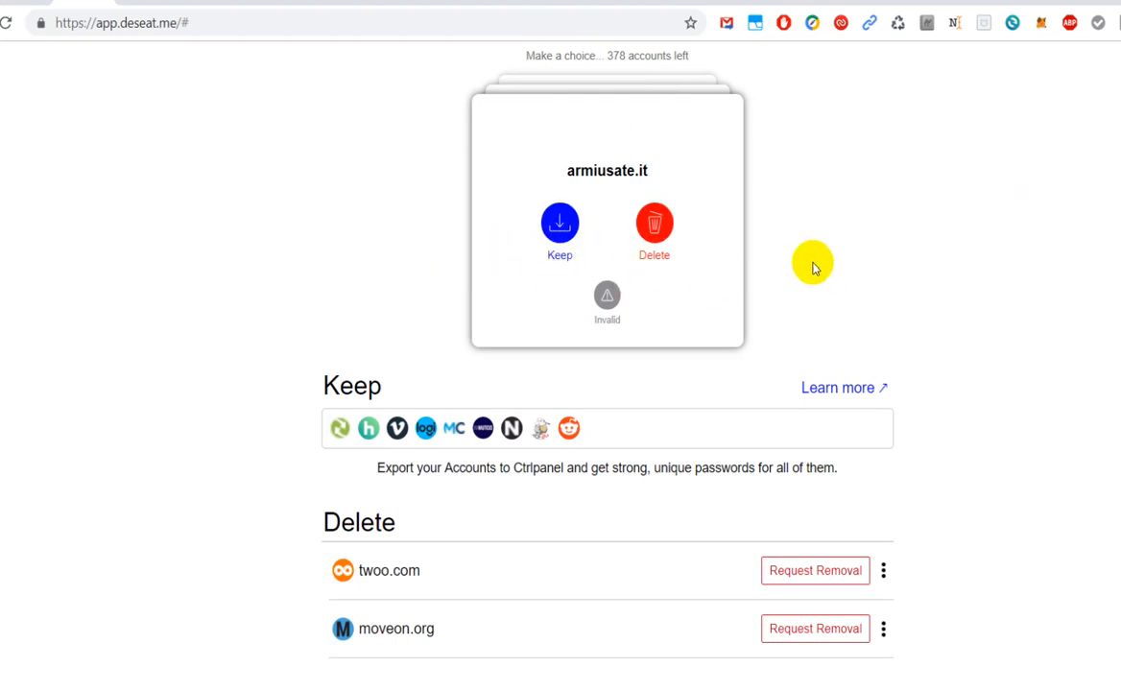
{"action": "mouse_move", "coordinate": [682, 239]}
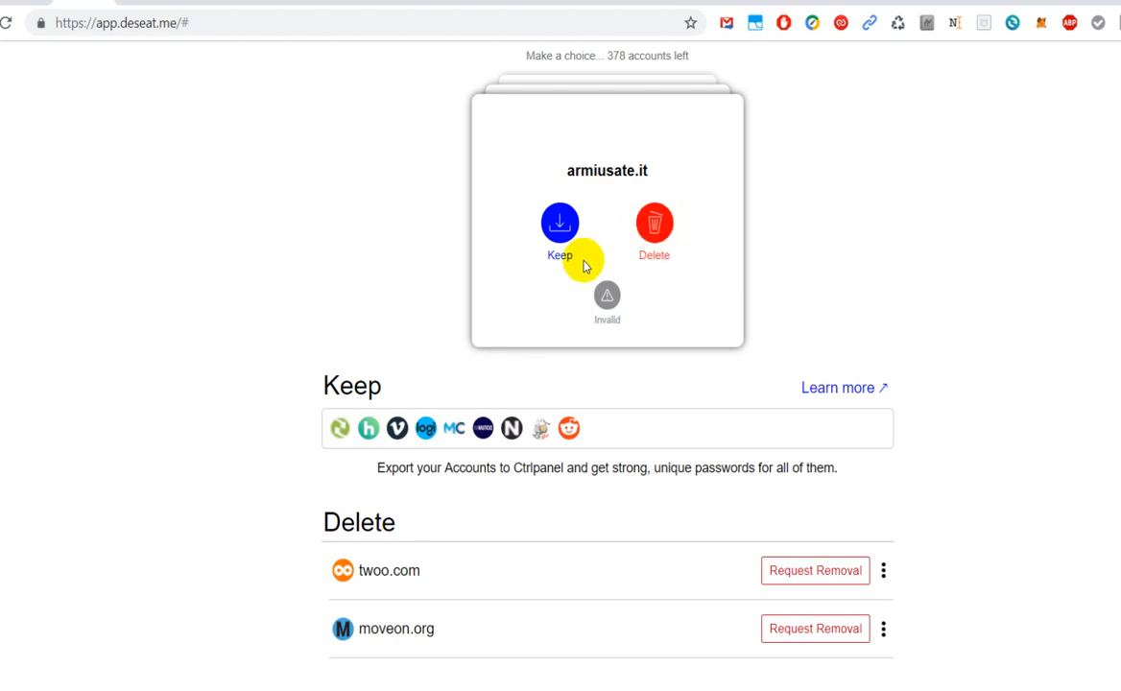
{"action": "mouse_move", "coordinate": [485, 3]}
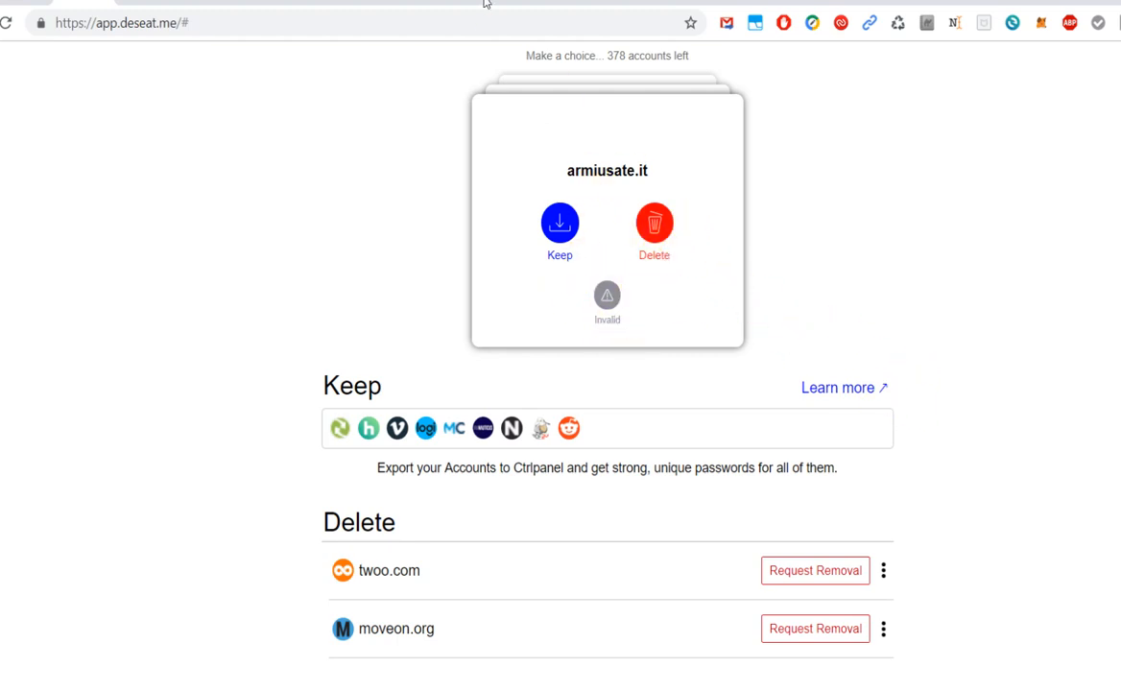
{"action": "mouse_move", "coordinate": [525, 58]}
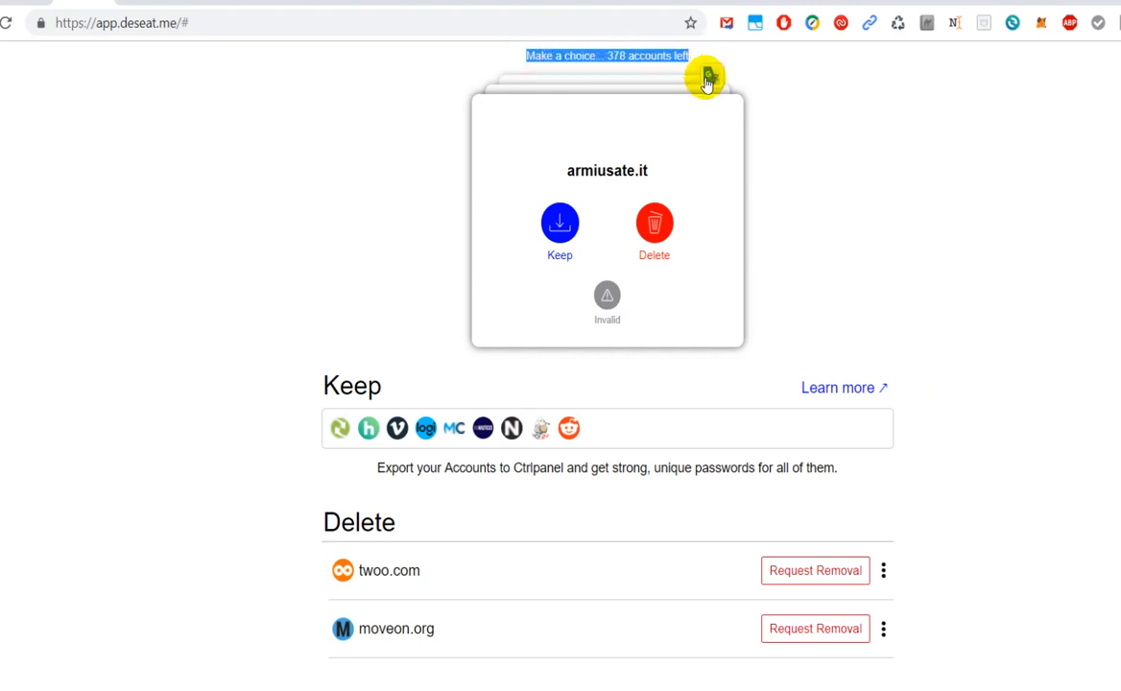
{"action": "mouse_move", "coordinate": [689, 87]}
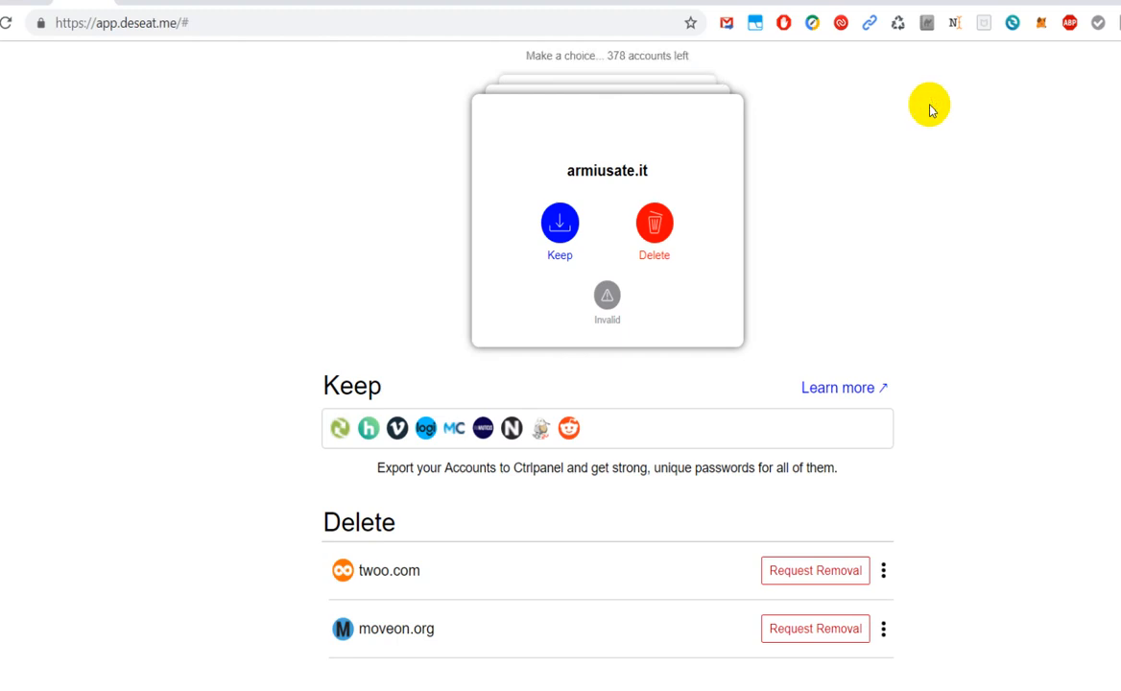
{"action": "mouse_move", "coordinate": [922, 113]}
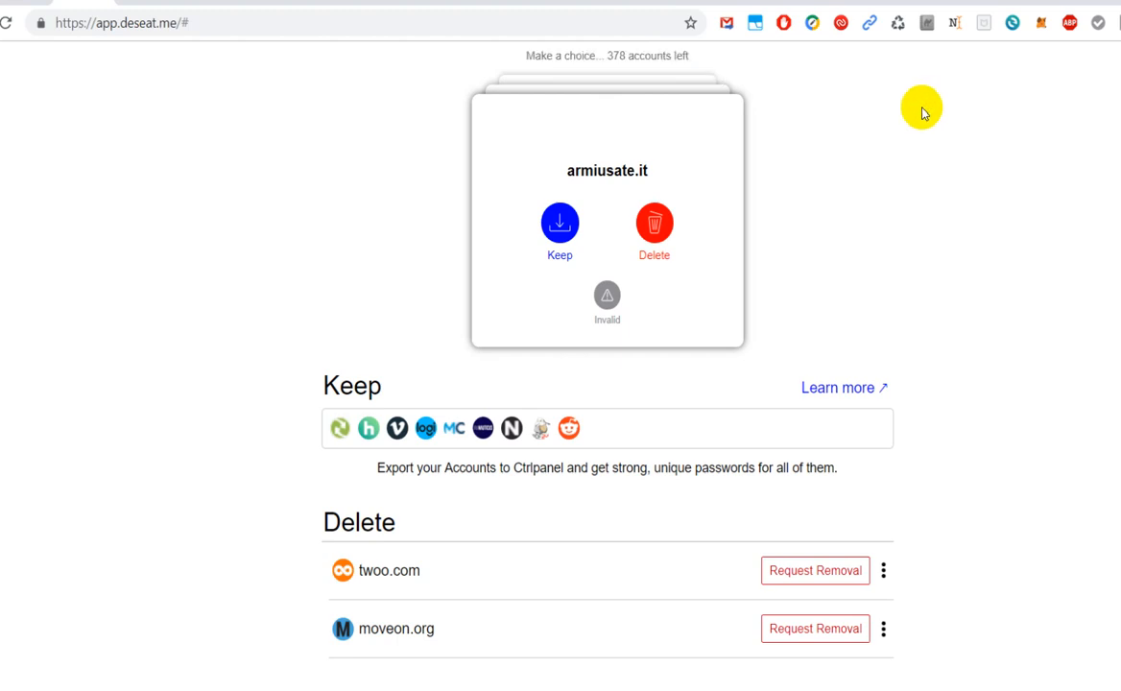
{"action": "mouse_move", "coordinate": [893, 343]}
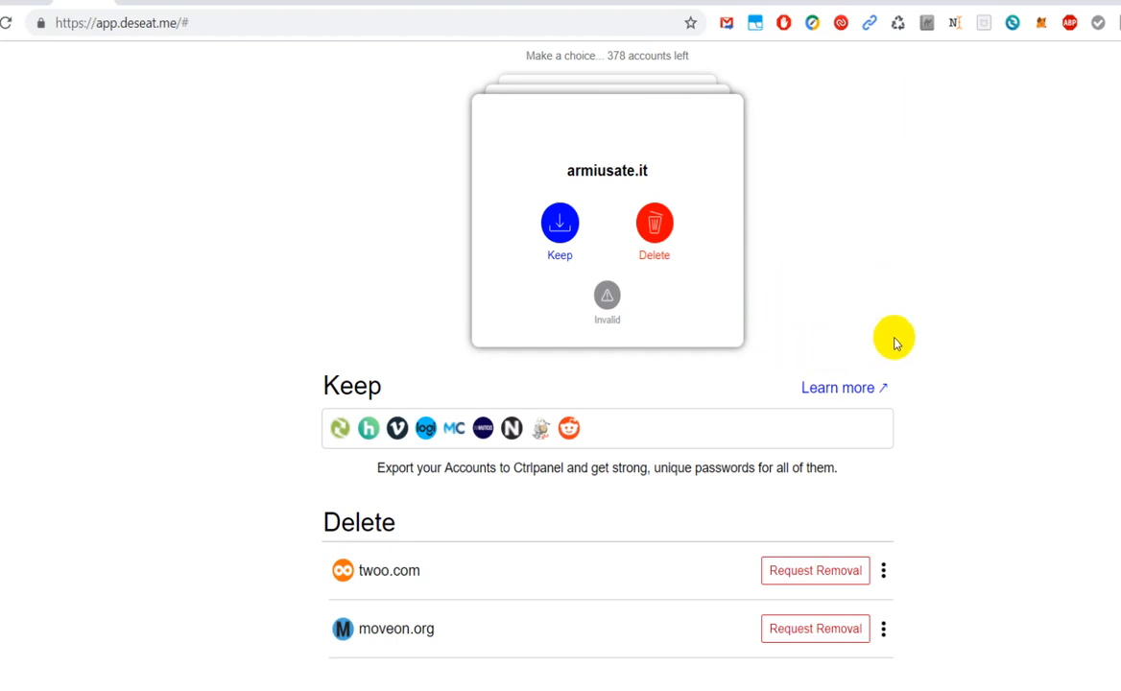
{"action": "mouse_move", "coordinate": [945, 374]}
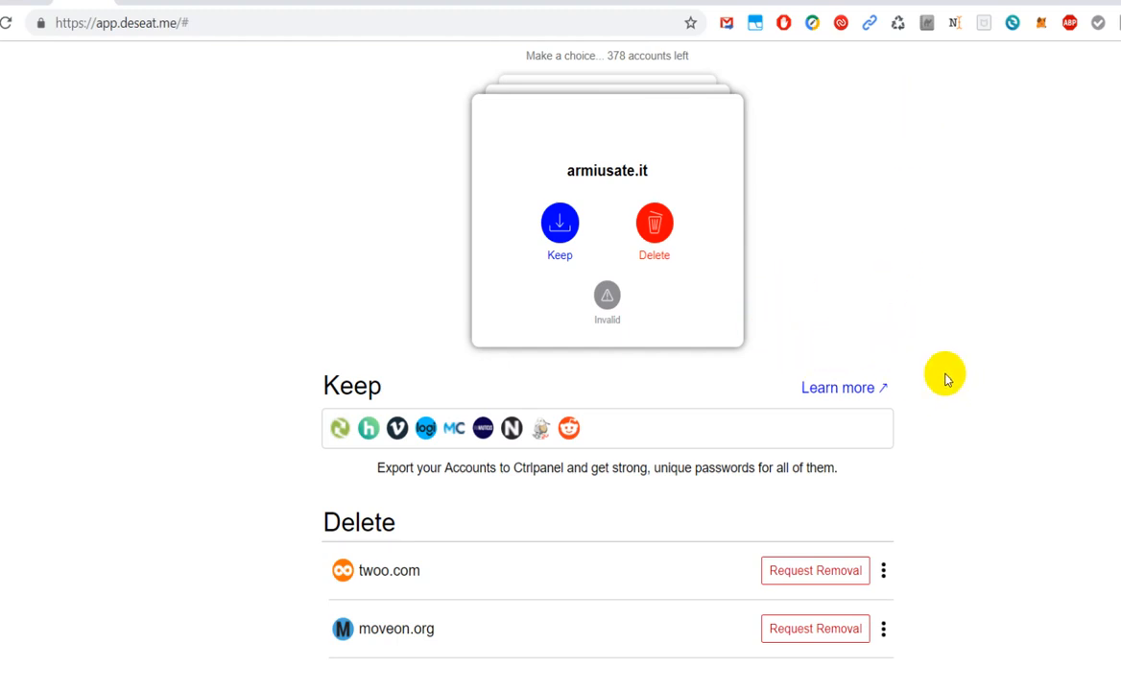
{"action": "mouse_move", "coordinate": [895, 214]}
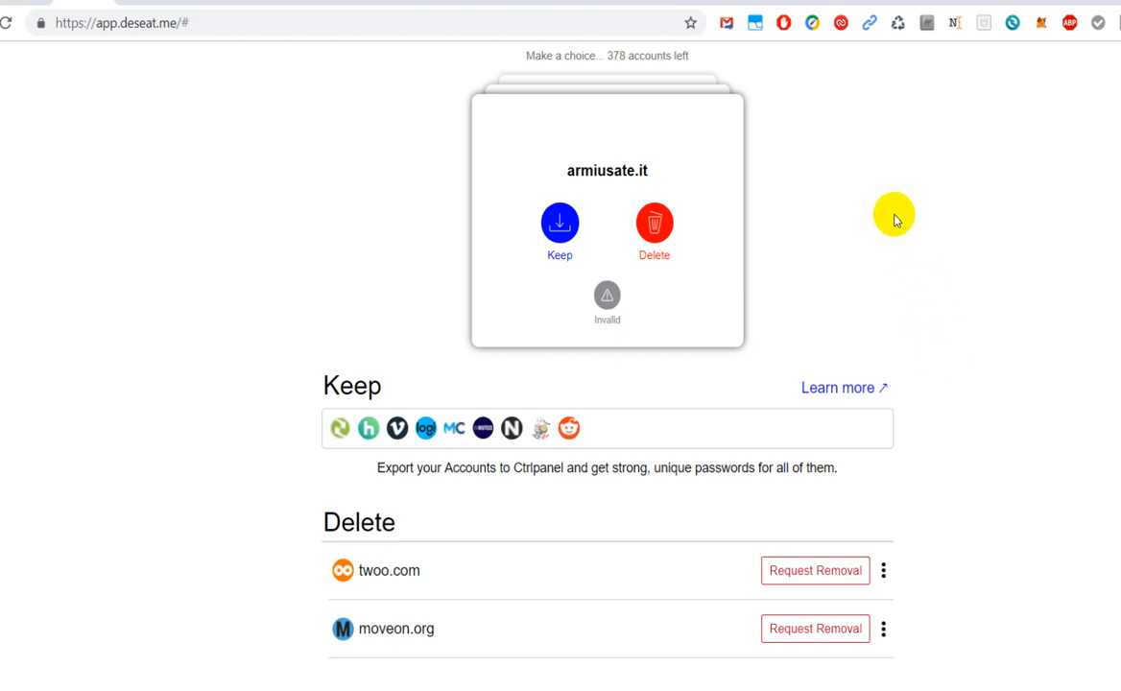
{"action": "mouse_move", "coordinate": [361, 586]}
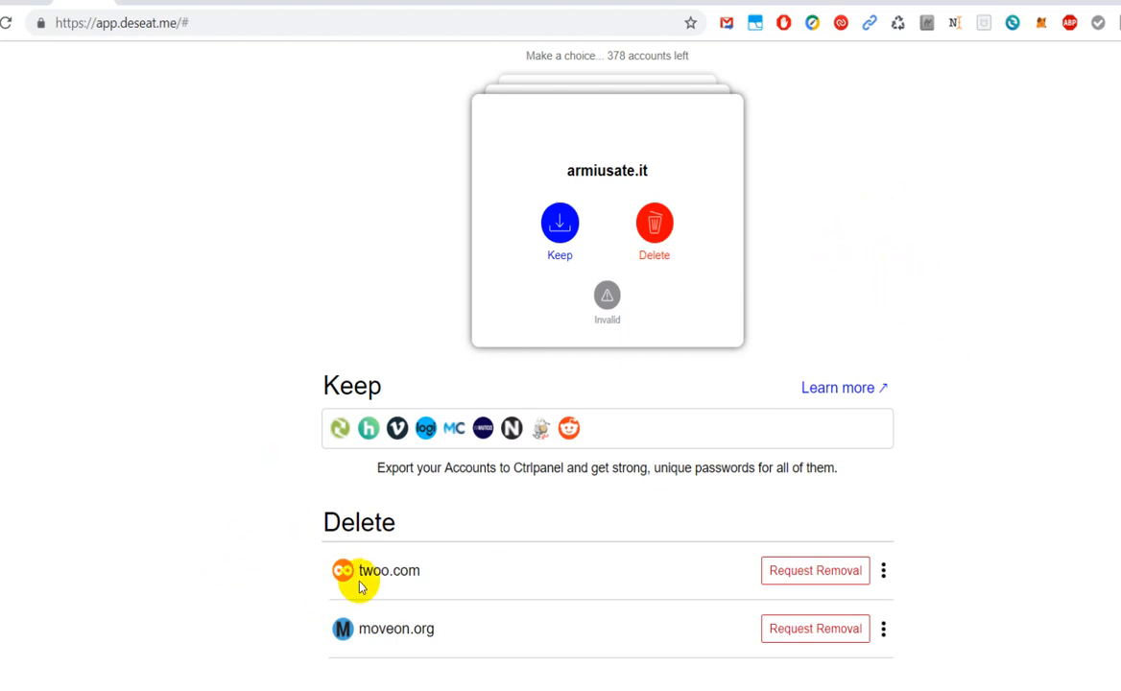
{"action": "mouse_move", "coordinate": [569, 429]}
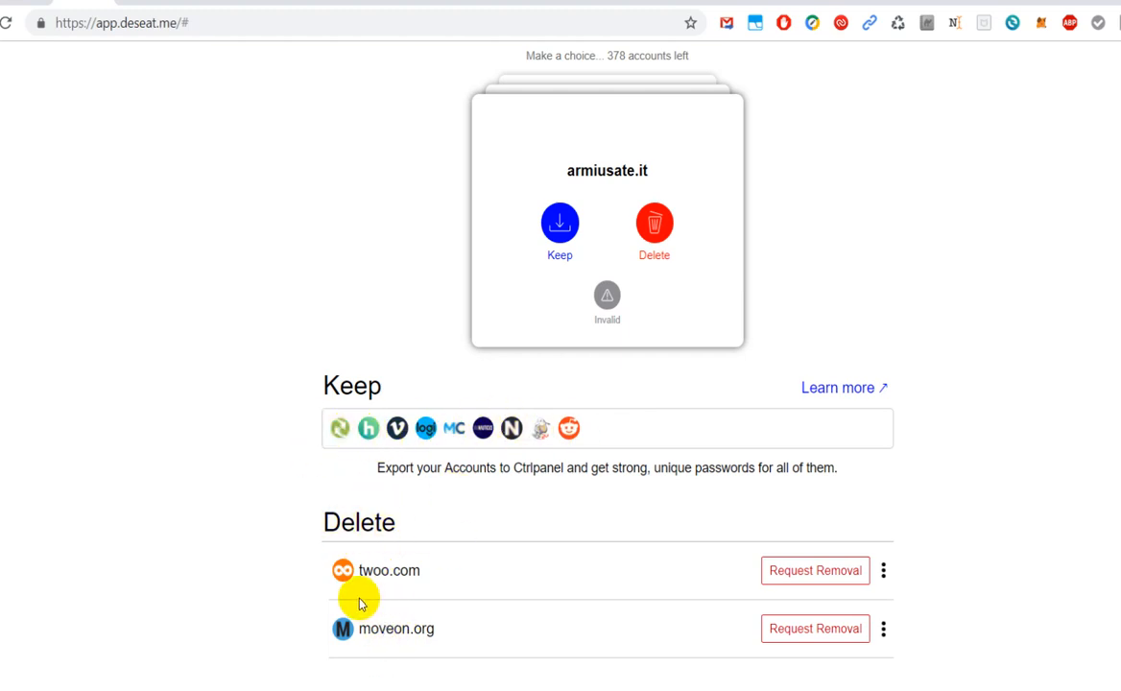
{"action": "mouse_move", "coordinate": [806, 570]}
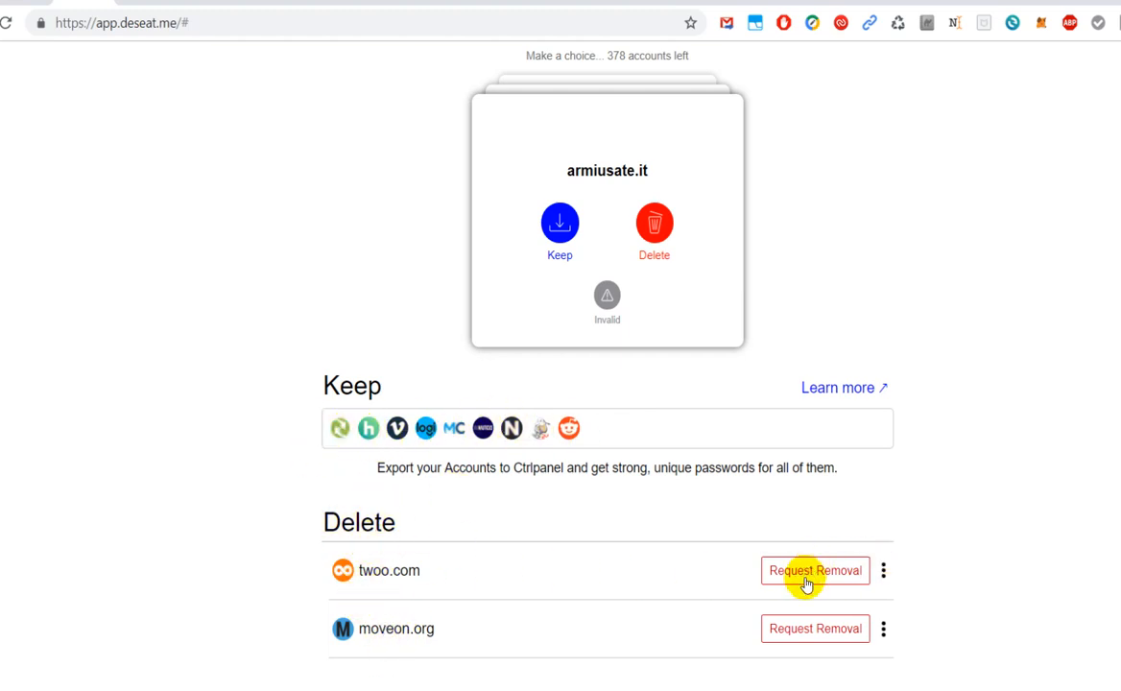
{"action": "mouse_move", "coordinate": [883, 571]}
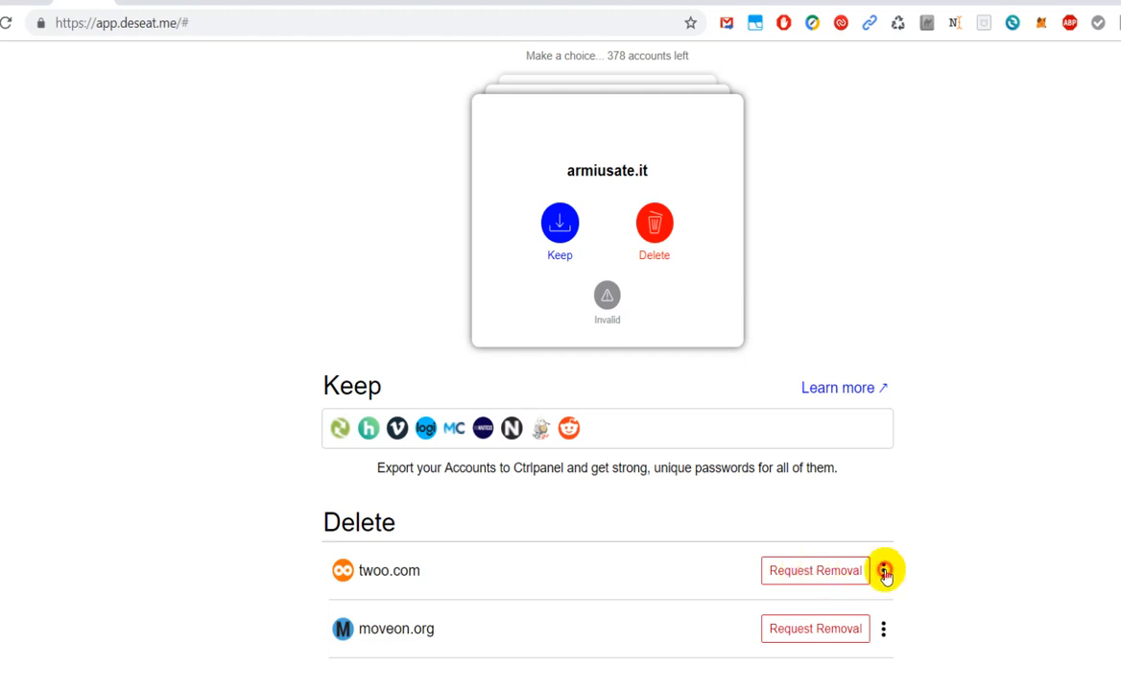
{"action": "left_click", "coordinate": [883, 571]}
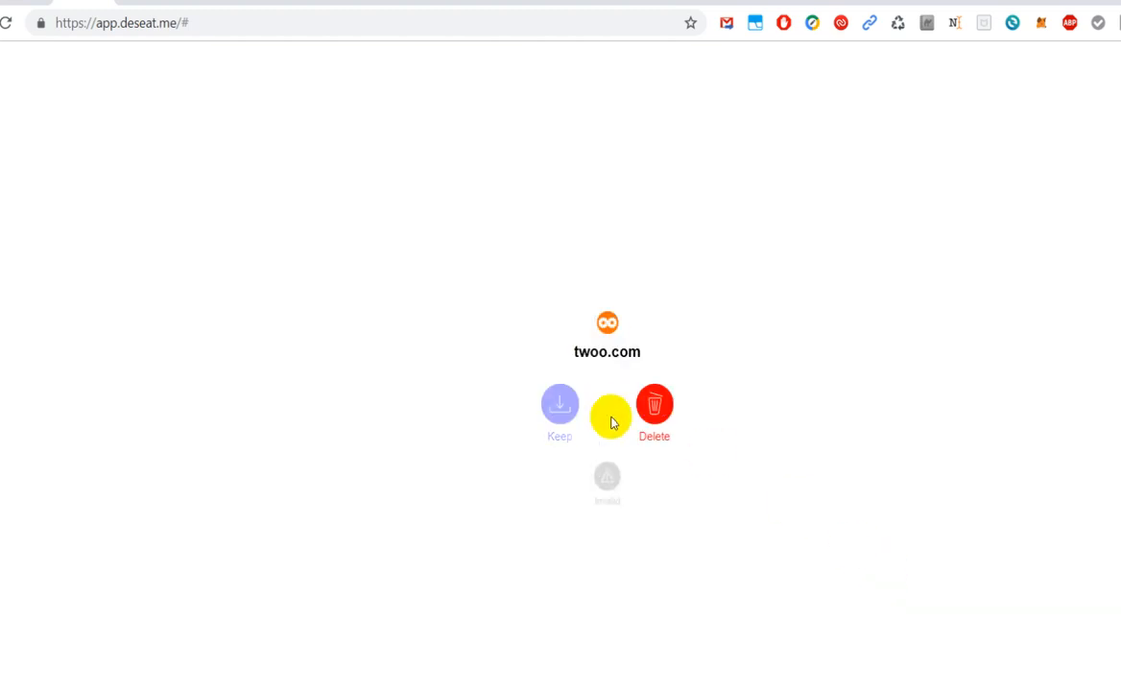
{"action": "mouse_move", "coordinate": [629, 425]}
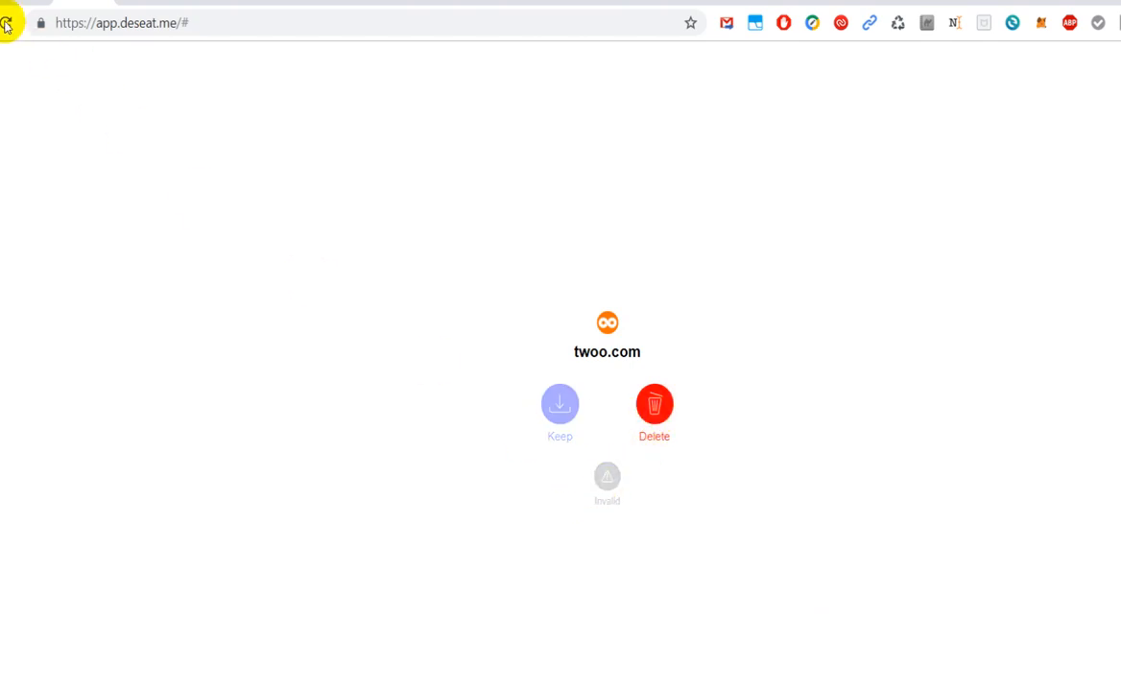
{"action": "left_click", "coordinate": [654, 403]}
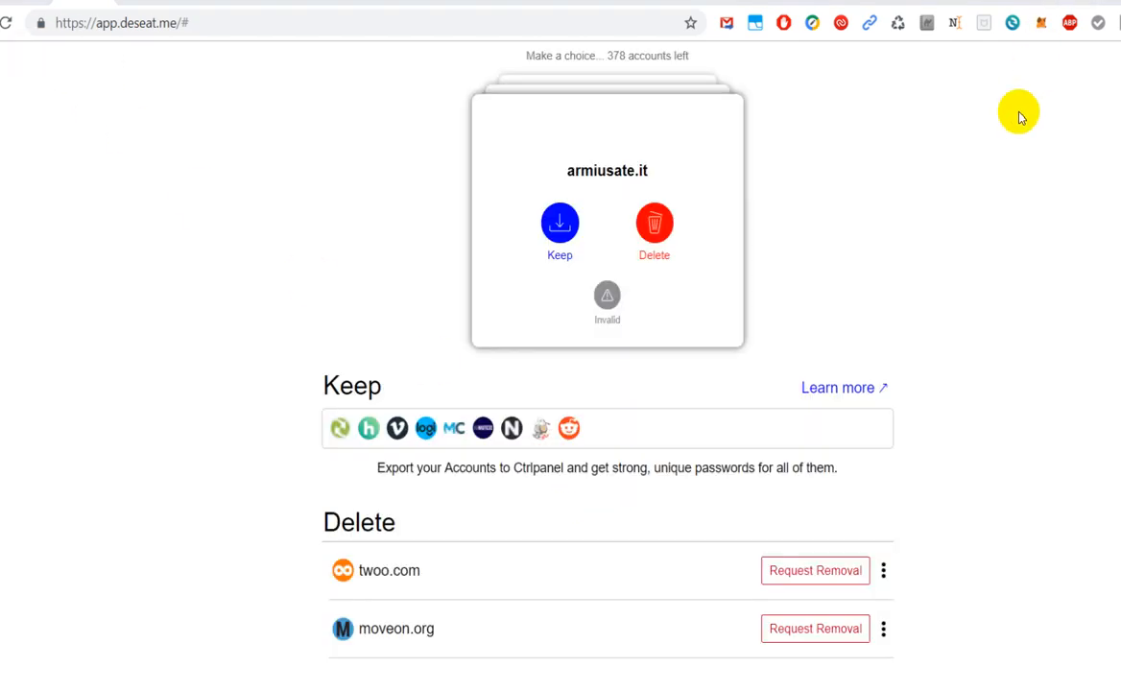
{"action": "mouse_move", "coordinate": [696, 653]}
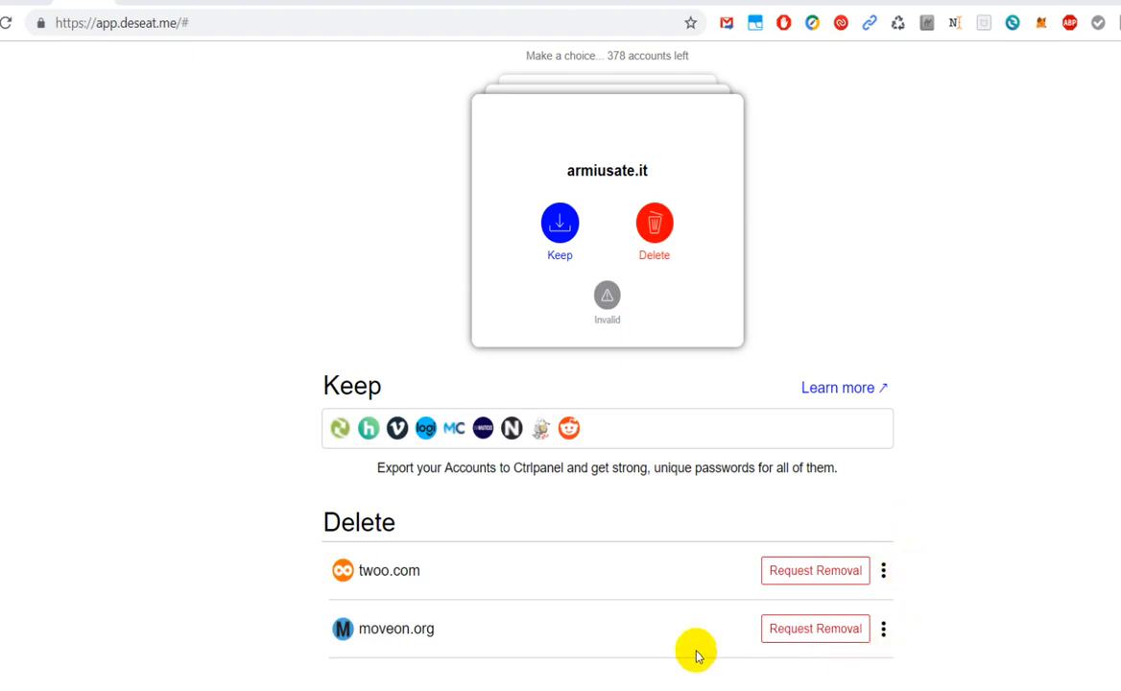
{"action": "mouse_move", "coordinate": [779, 578]}
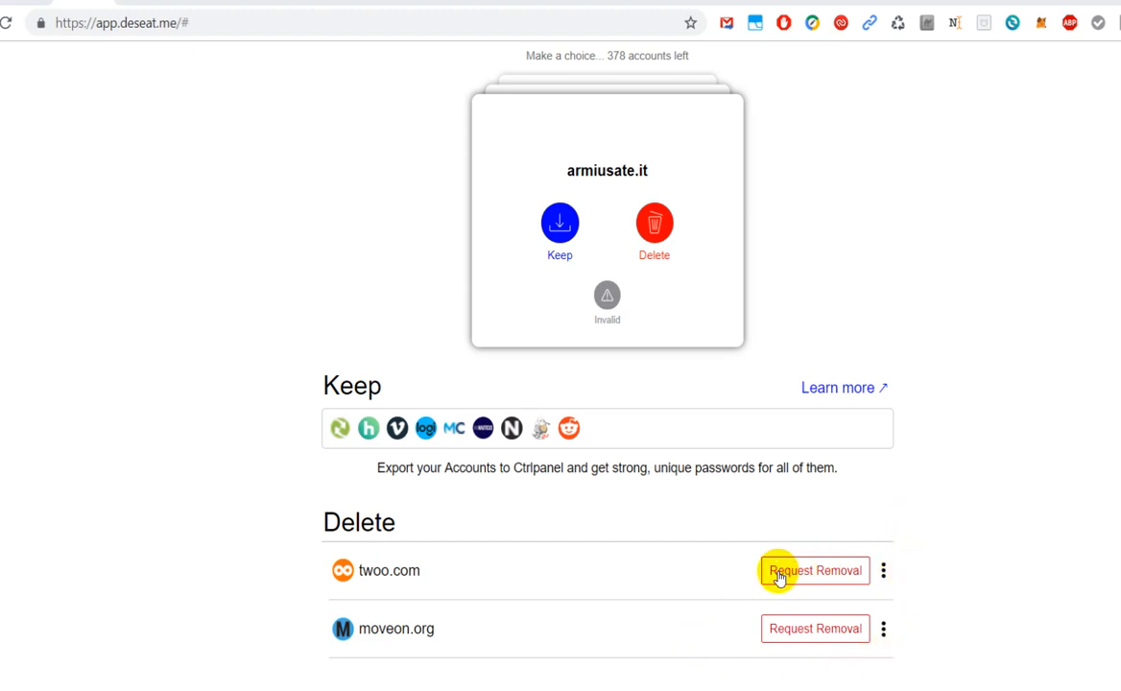
{"action": "mouse_move", "coordinate": [801, 580]}
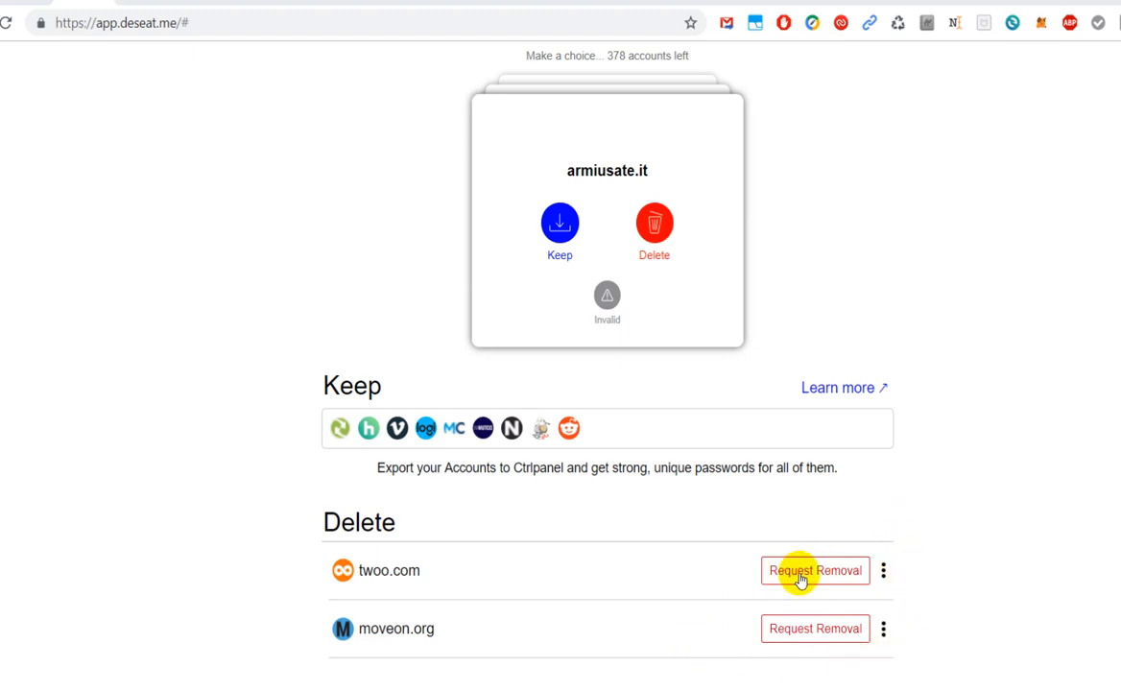
Start a removal request for the twoo.com account from the Delete list
{"action": "left_click", "coordinate": [814, 570]}
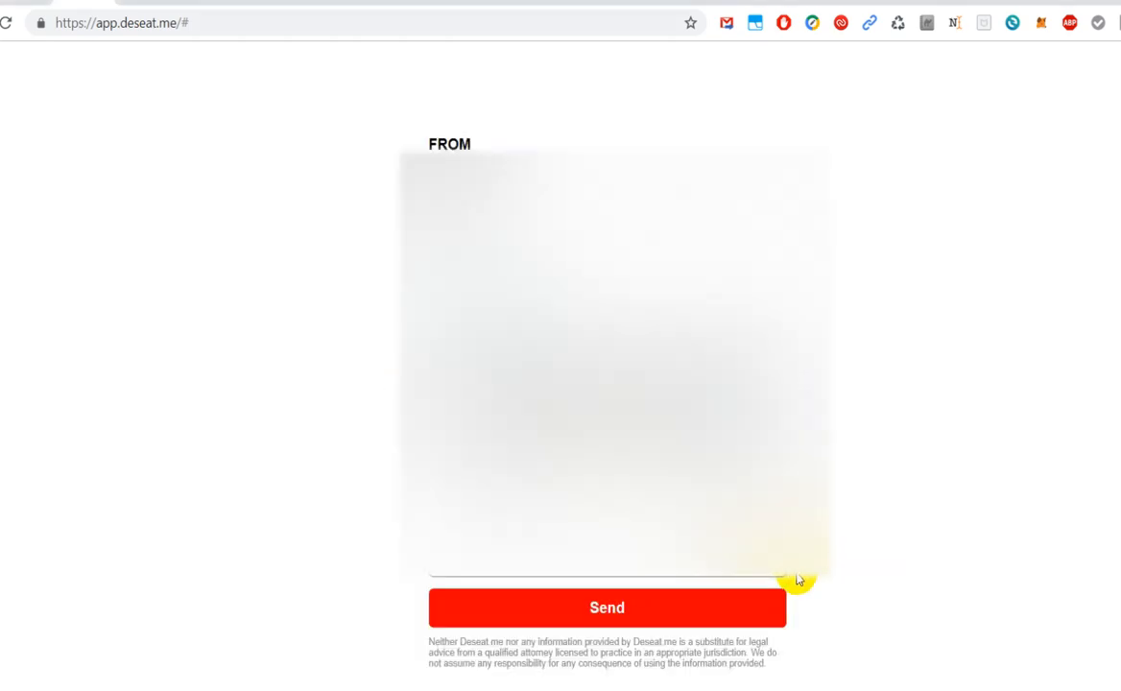
{"action": "mouse_move", "coordinate": [394, 436]}
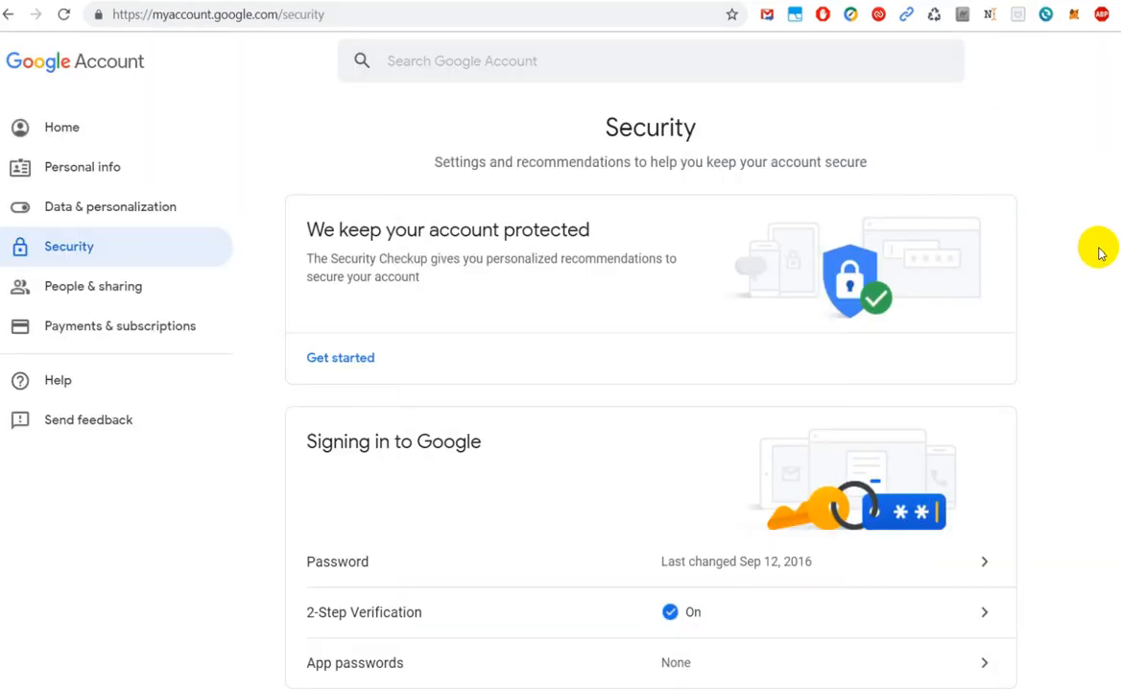
{"action": "mouse_move", "coordinate": [1035, 336]}
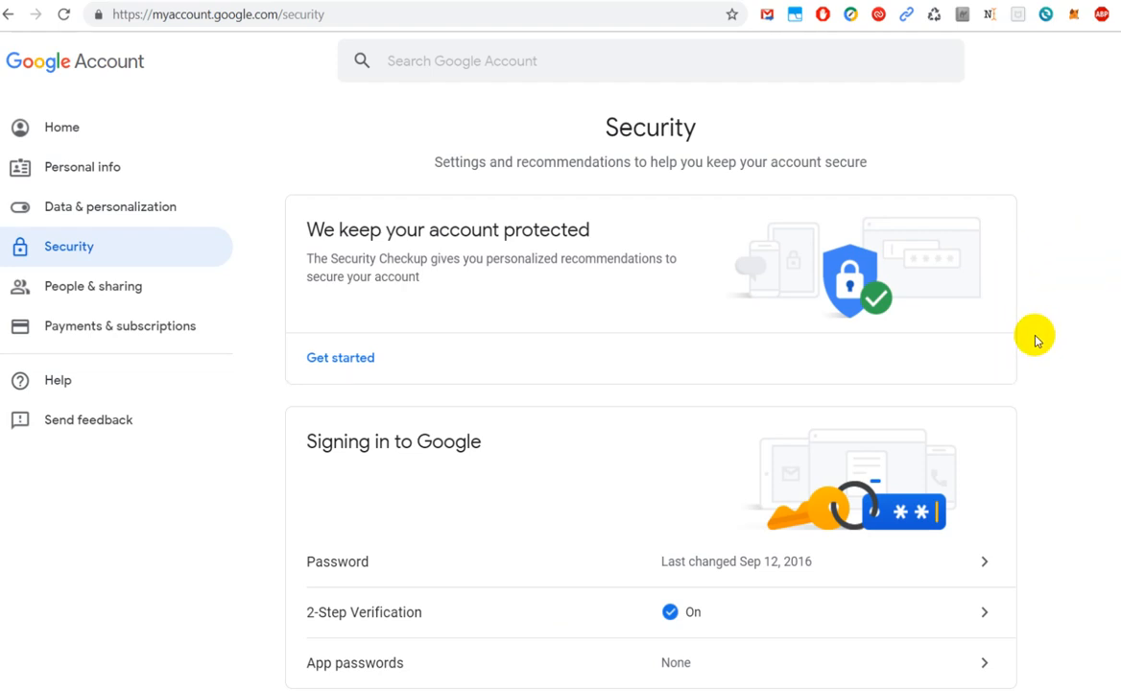
{"action": "mouse_move", "coordinate": [1029, 342]}
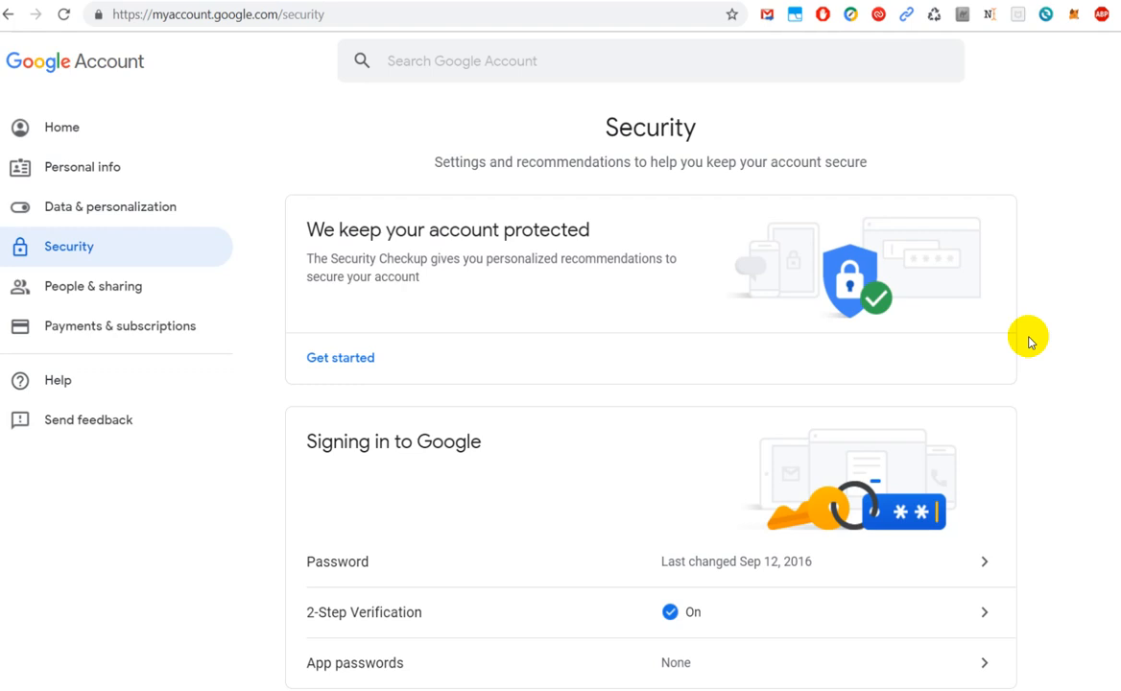
{"action": "mouse_move", "coordinate": [1092, 303]}
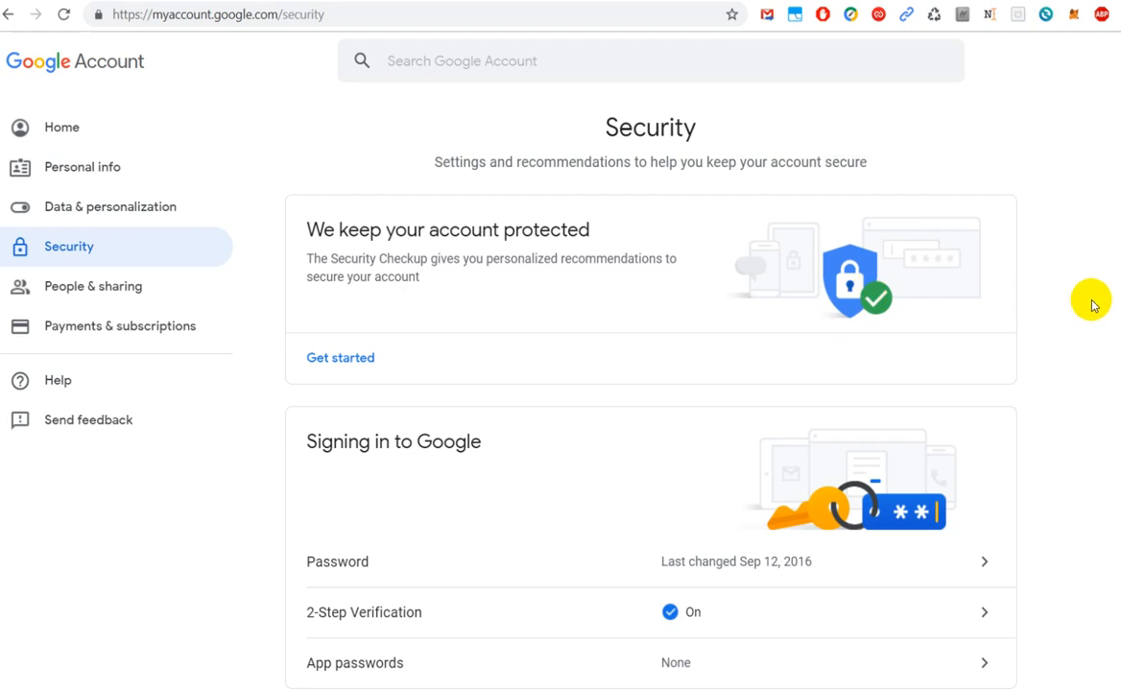
{"action": "mouse_move", "coordinate": [1092, 336]}
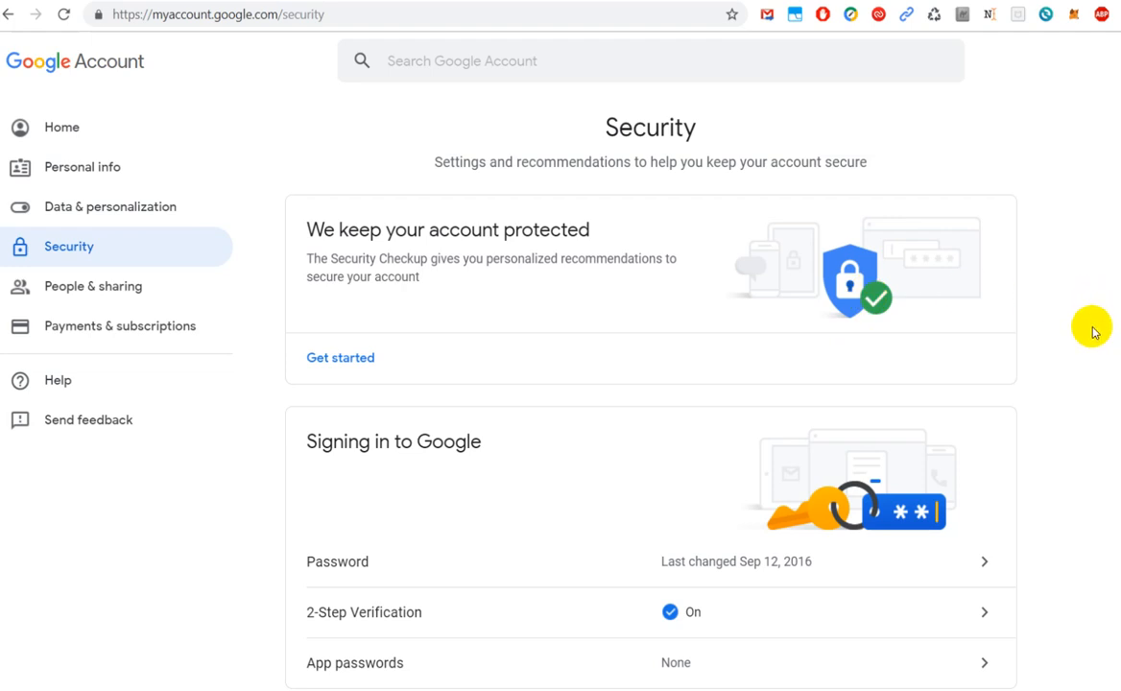
{"action": "mouse_move", "coordinate": [1080, 322]}
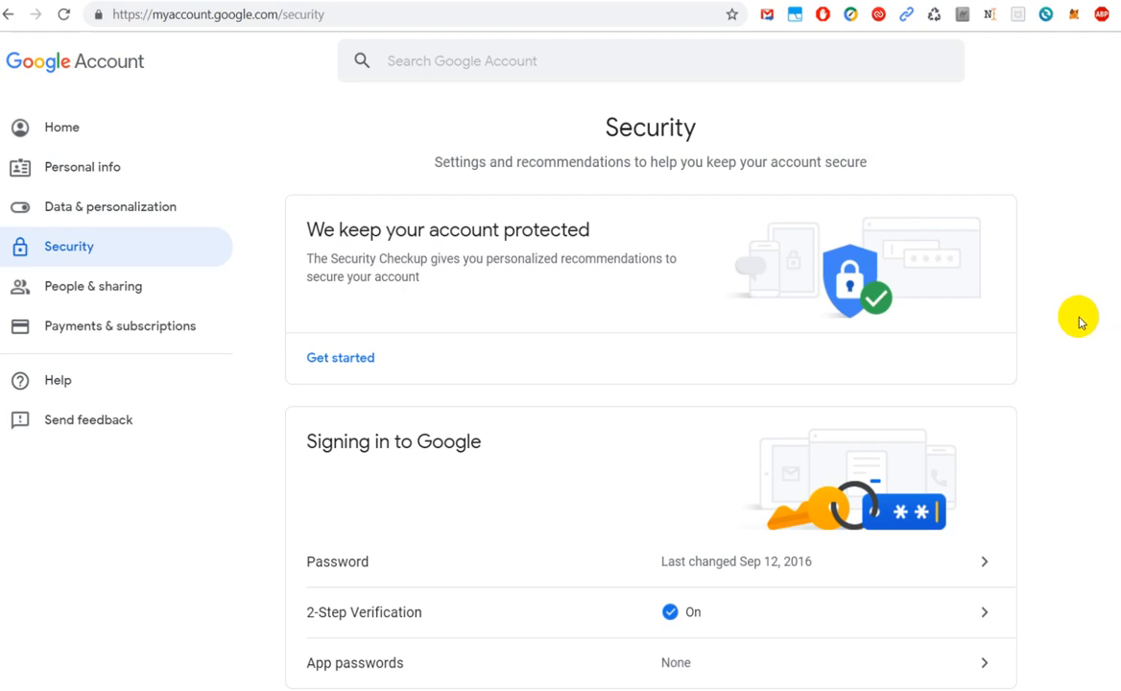
{"action": "mouse_move", "coordinate": [219, 55]}
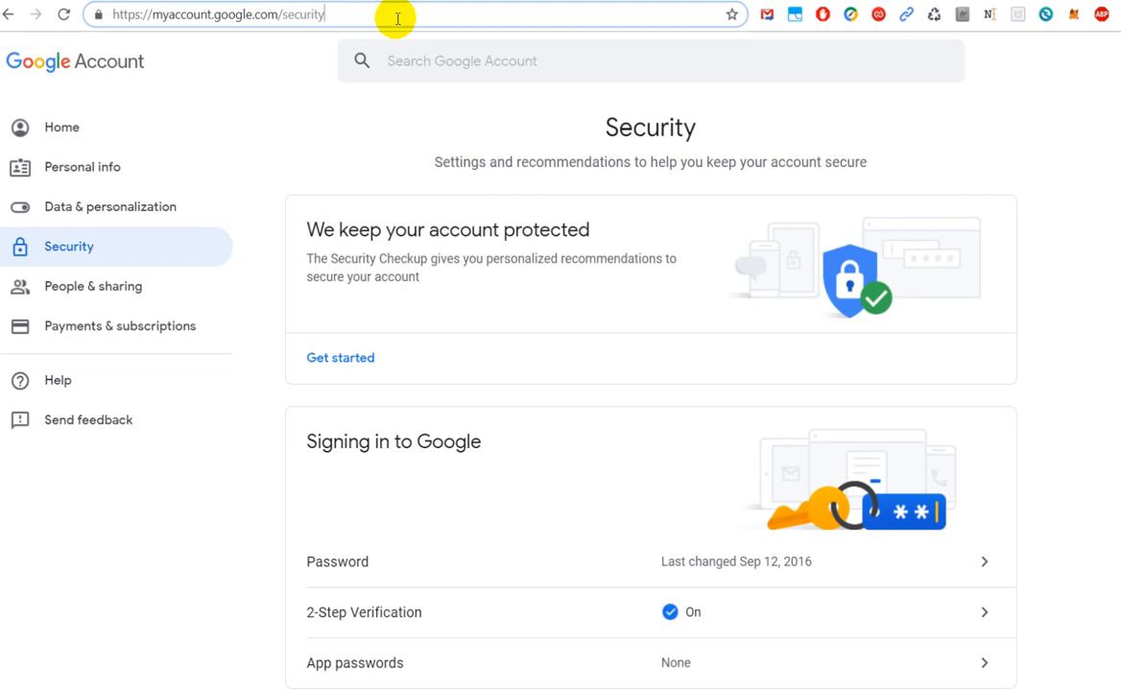
{"action": "mouse_move", "coordinate": [216, 267]}
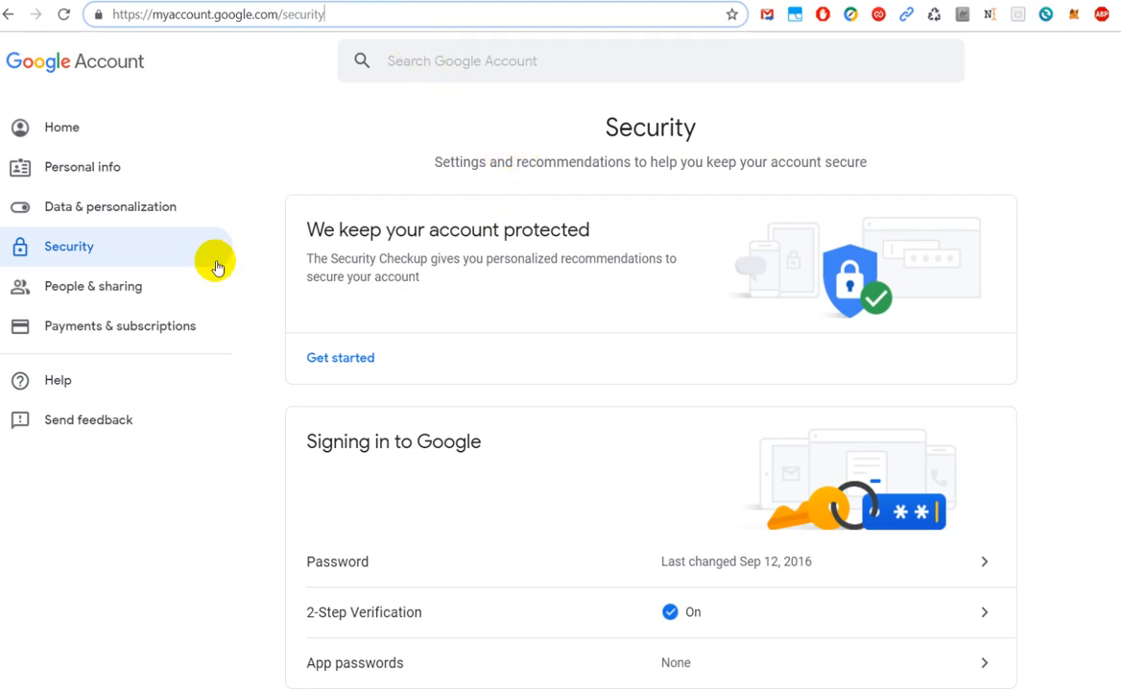
Go to Manage third-party access to list apps like deseat.me and Dropbox
{"action": "scroll", "scroll_direction": "down", "scroll_amount": 3}
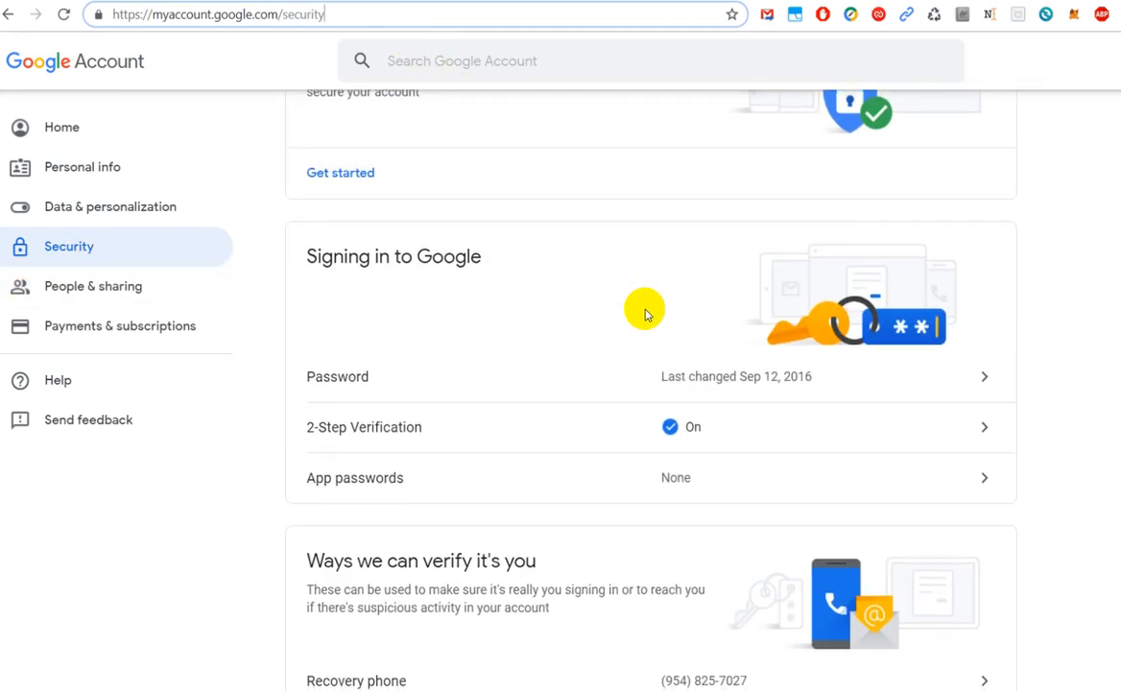
{"action": "scroll", "scroll_direction": "down", "scroll_amount": 3}
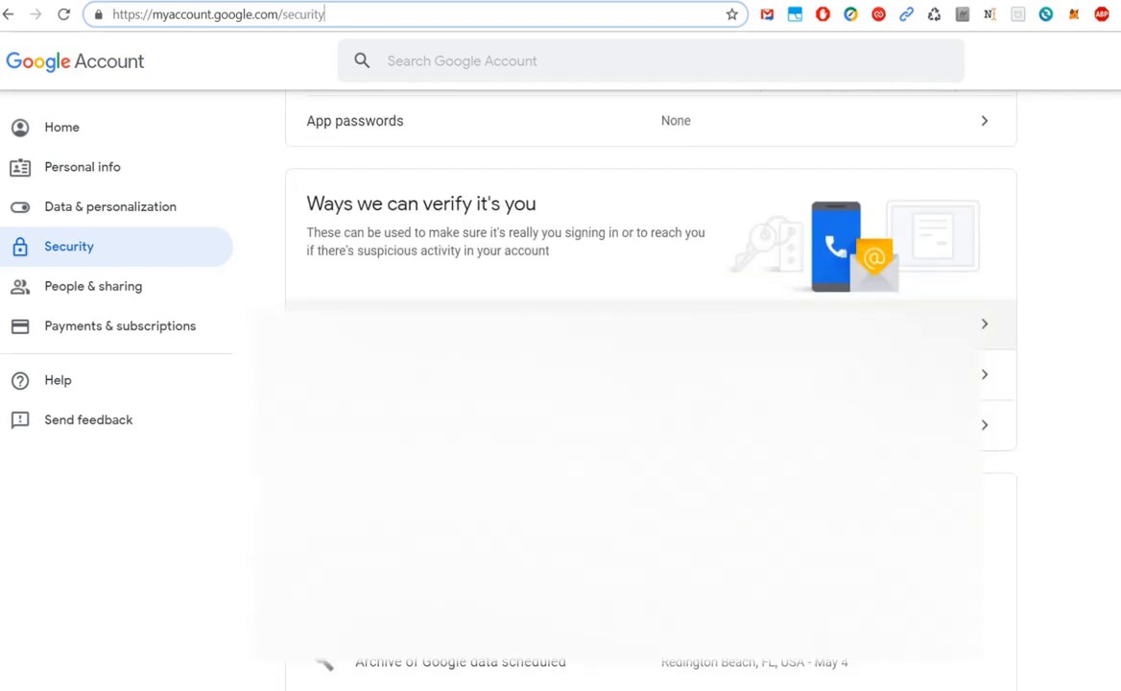
{"action": "scroll", "scroll_direction": "down", "scroll_amount": 3}
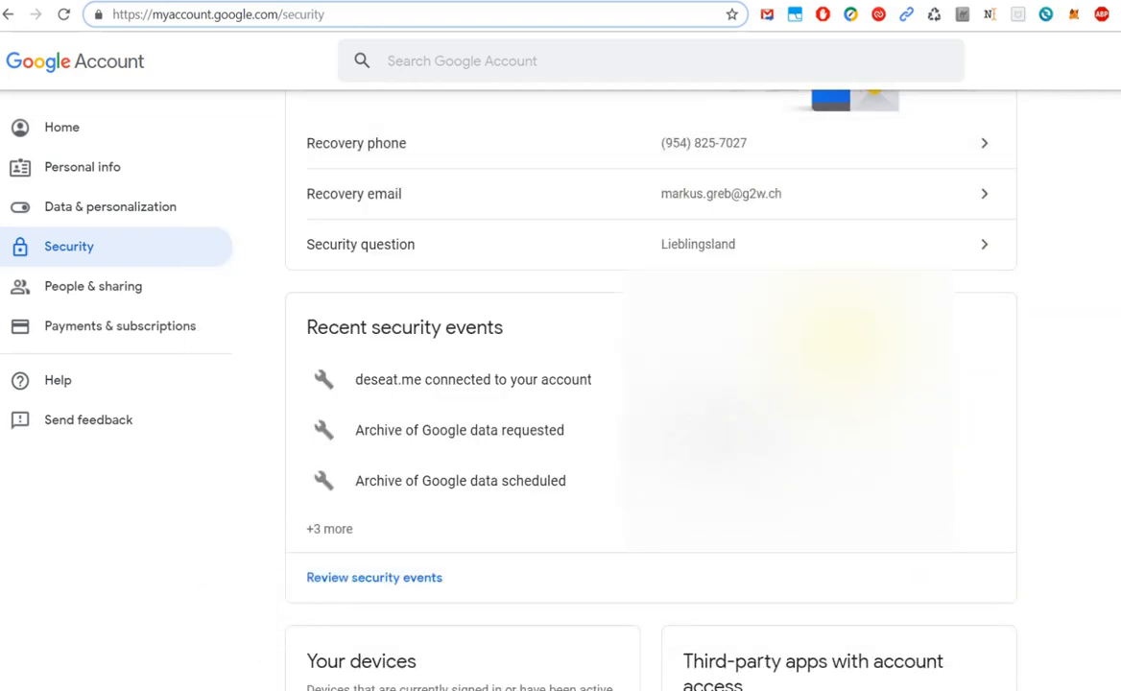
{"action": "scroll", "scroll_direction": "down", "scroll_amount": 3}
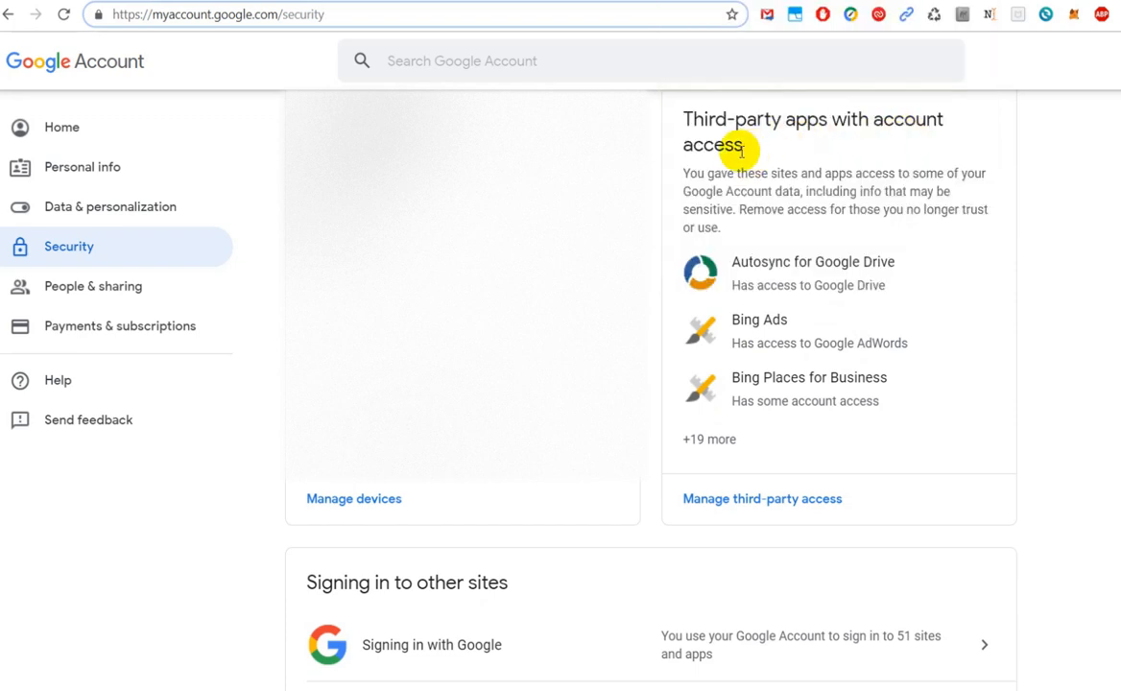
{"action": "mouse_move", "coordinate": [795, 460]}
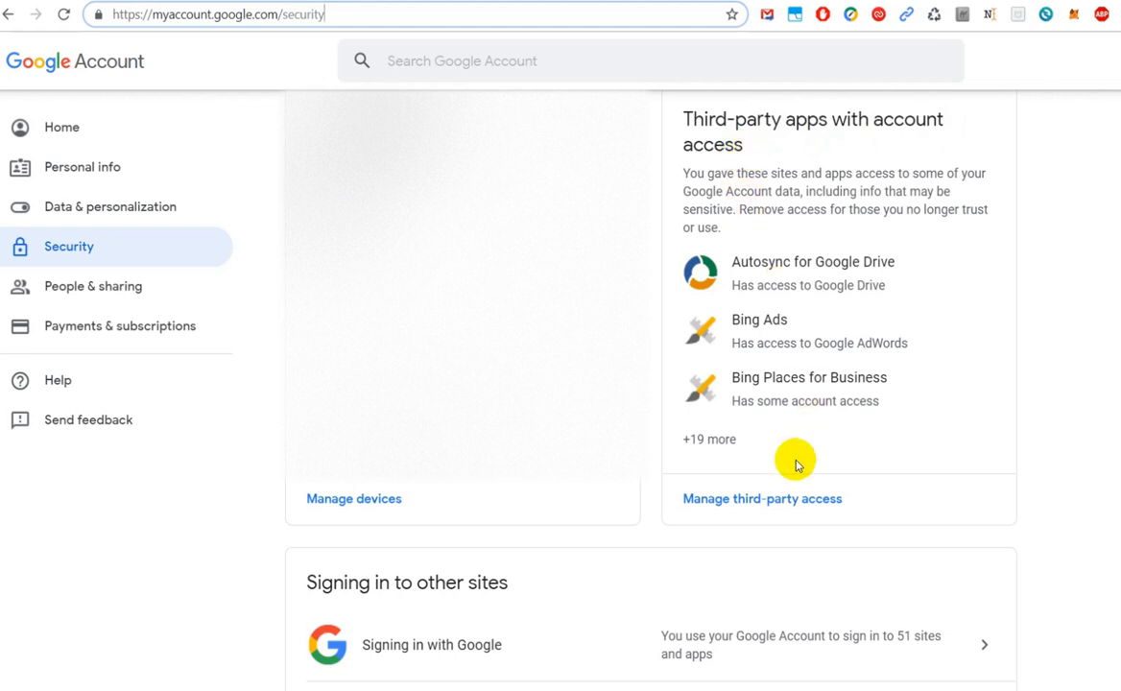
{"action": "mouse_move", "coordinate": [754, 501]}
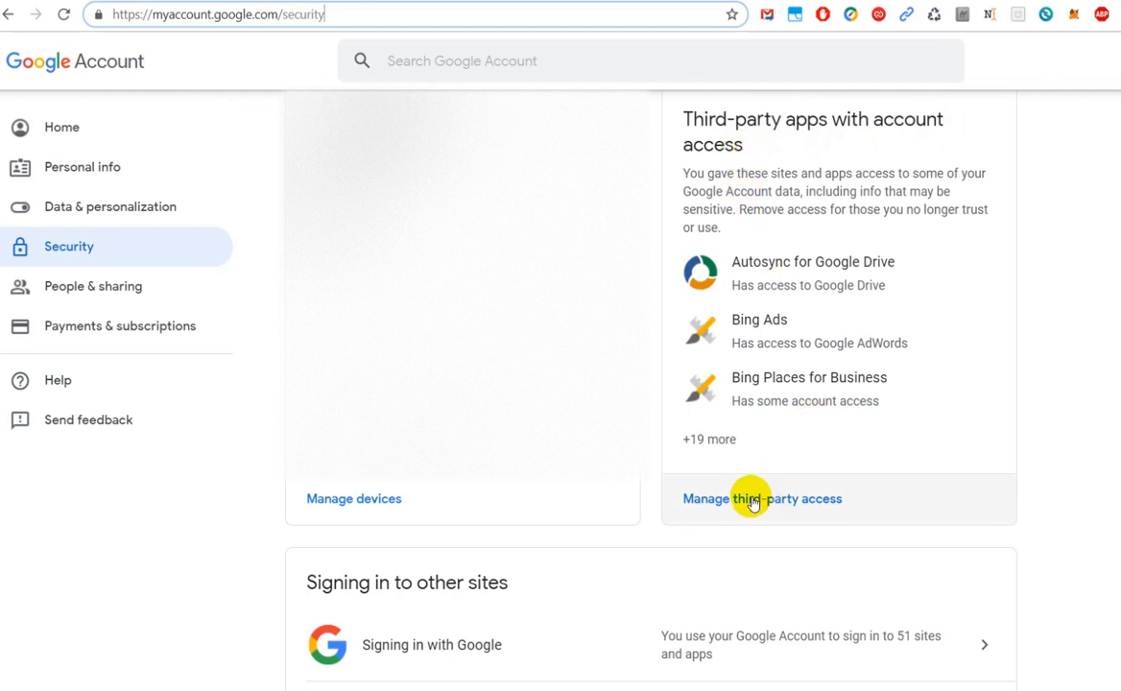
{"action": "mouse_move", "coordinate": [781, 506]}
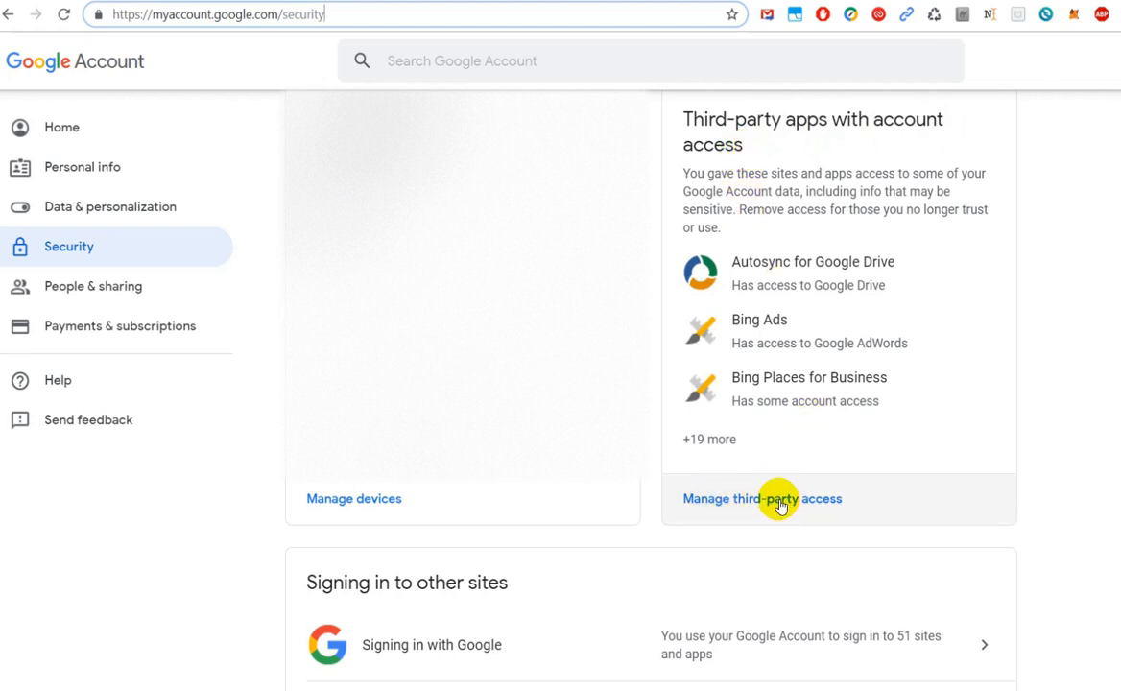
{"action": "left_click", "coordinate": [761, 498]}
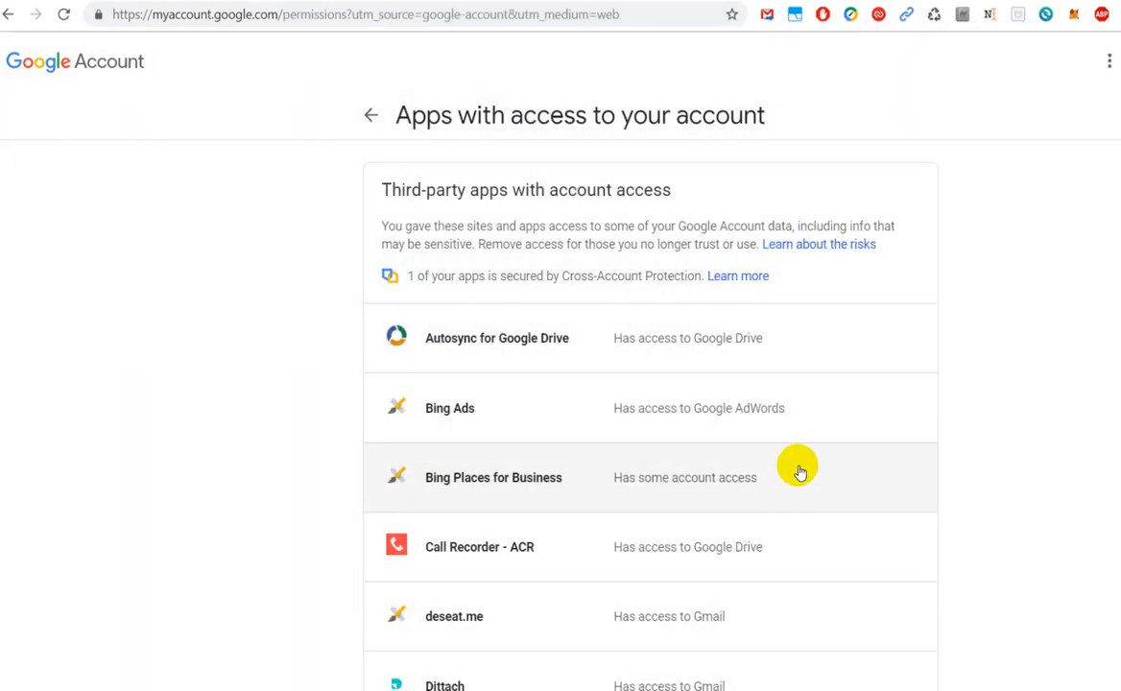
{"action": "scroll", "scroll_direction": "down", "scroll_amount": 3}
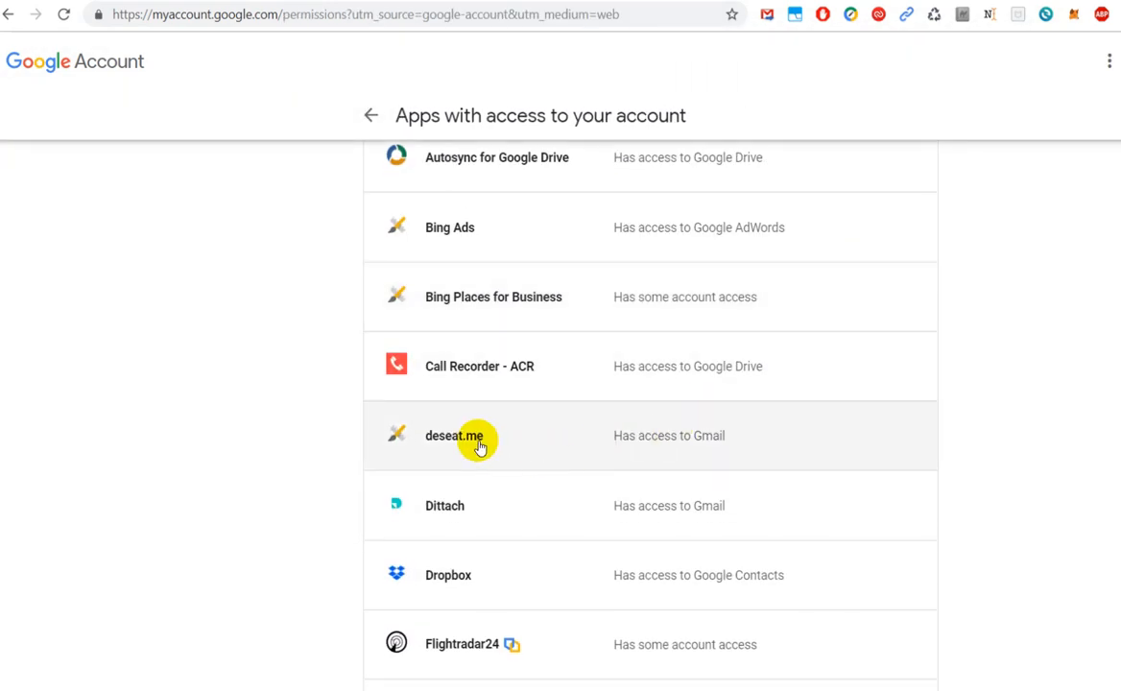
{"action": "mouse_move", "coordinate": [681, 438]}
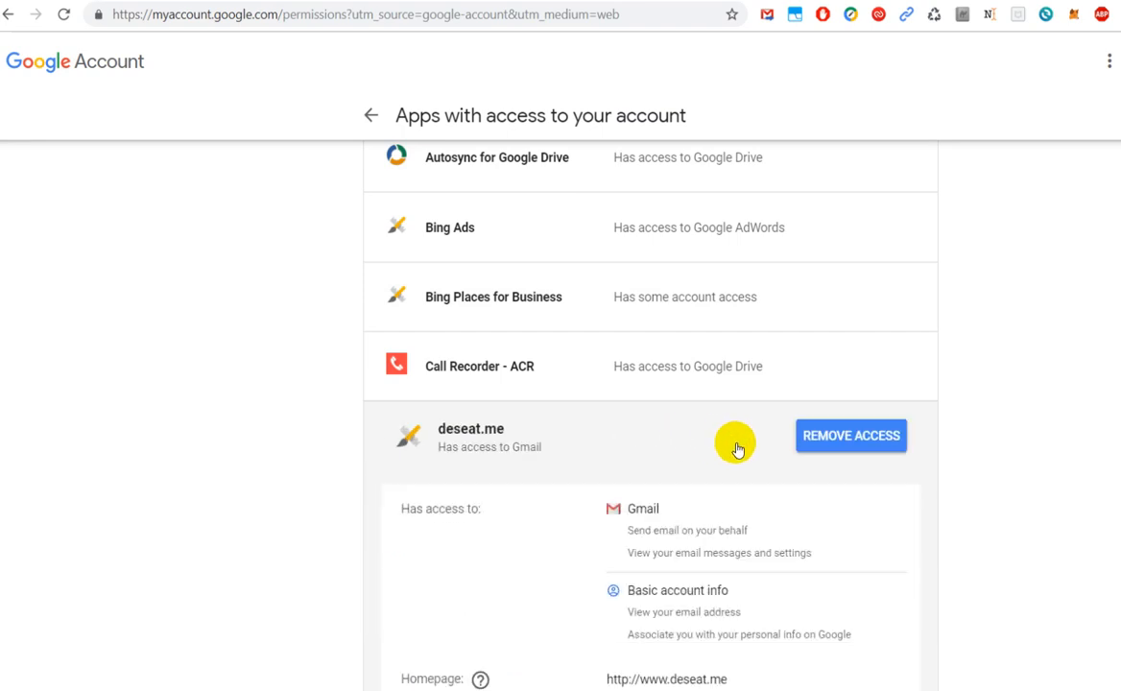
{"action": "mouse_move", "coordinate": [853, 443]}
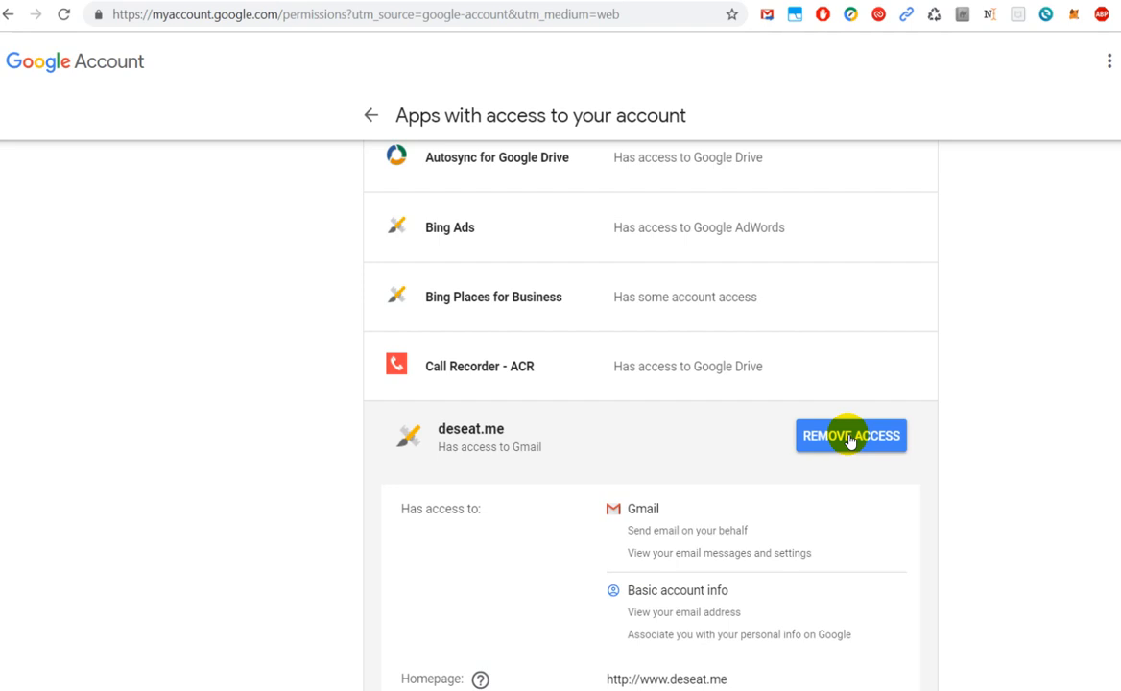
{"action": "mouse_move", "coordinate": [1114, 420]}
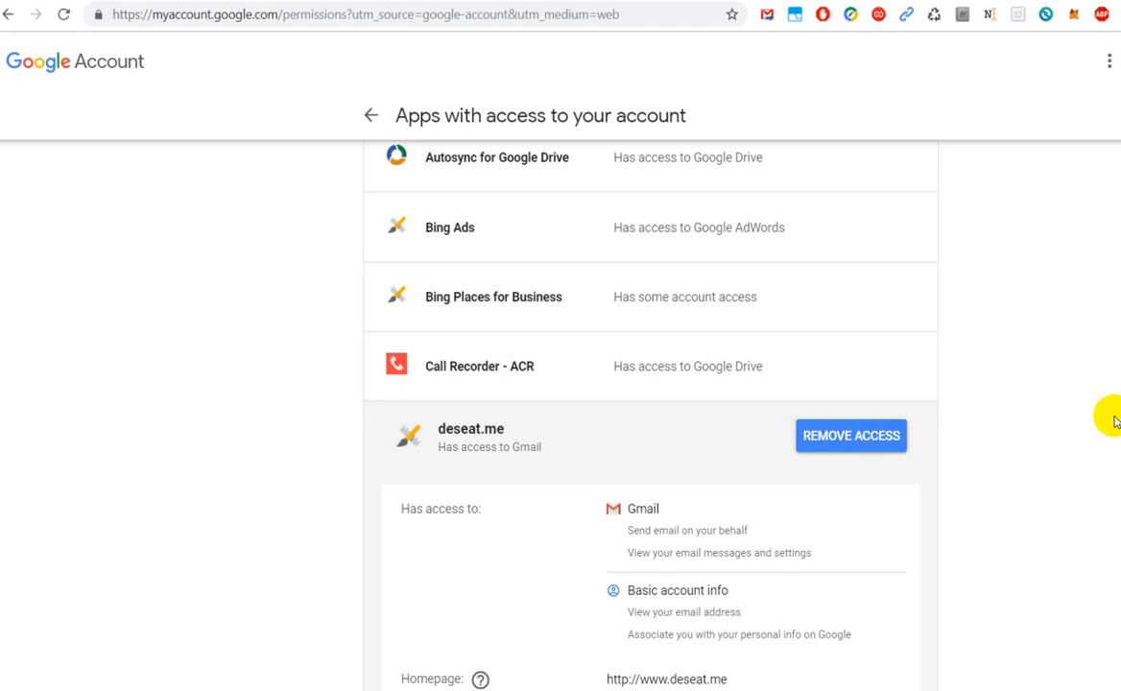